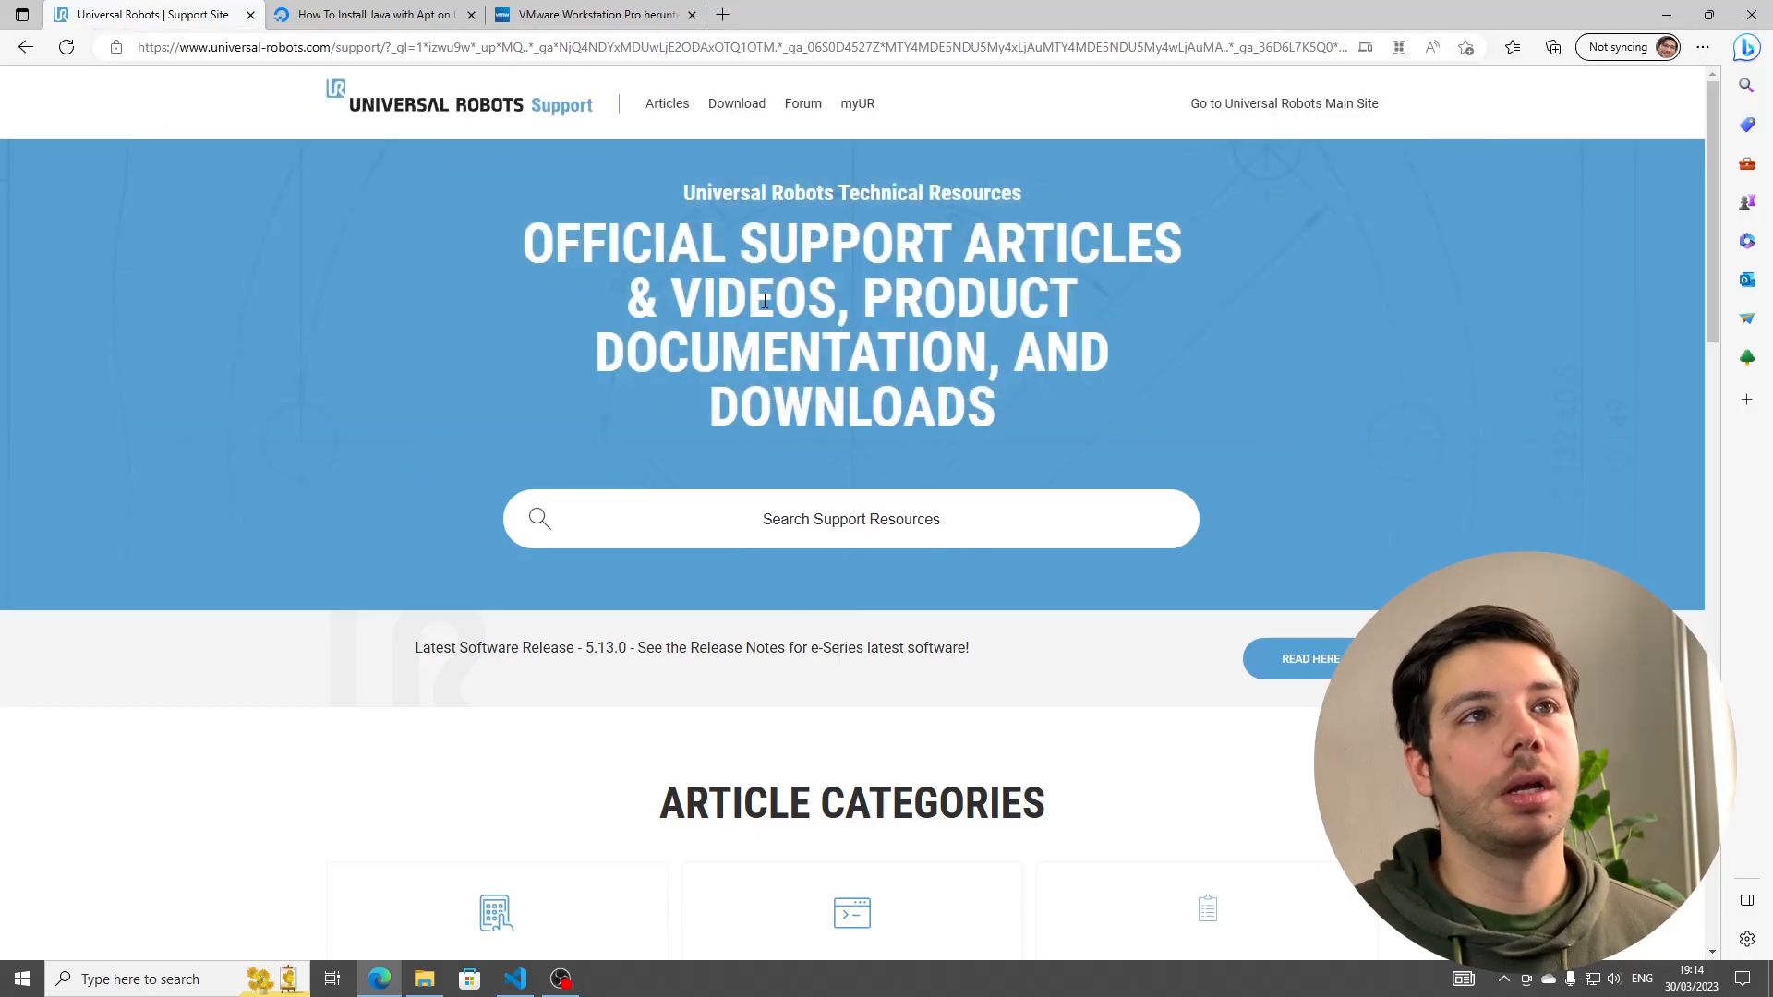
- Show the support site's downloads filtered to URCaps SDK only
click(737, 104)
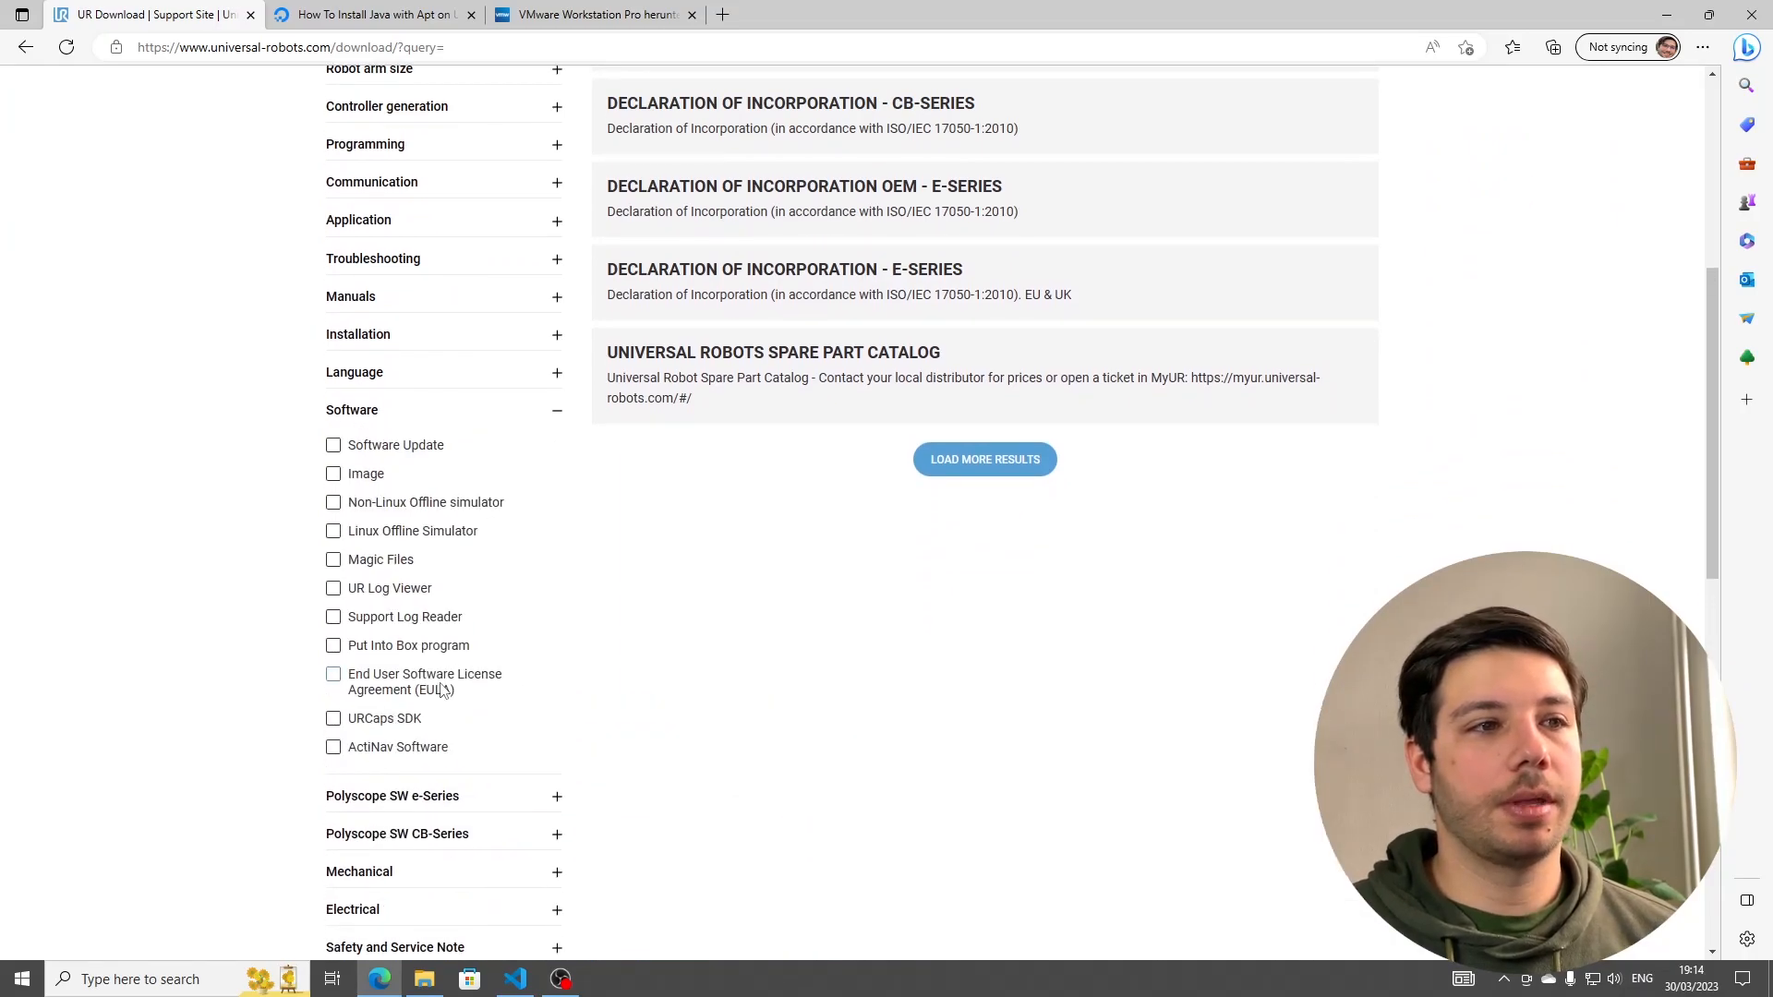
click(332, 718)
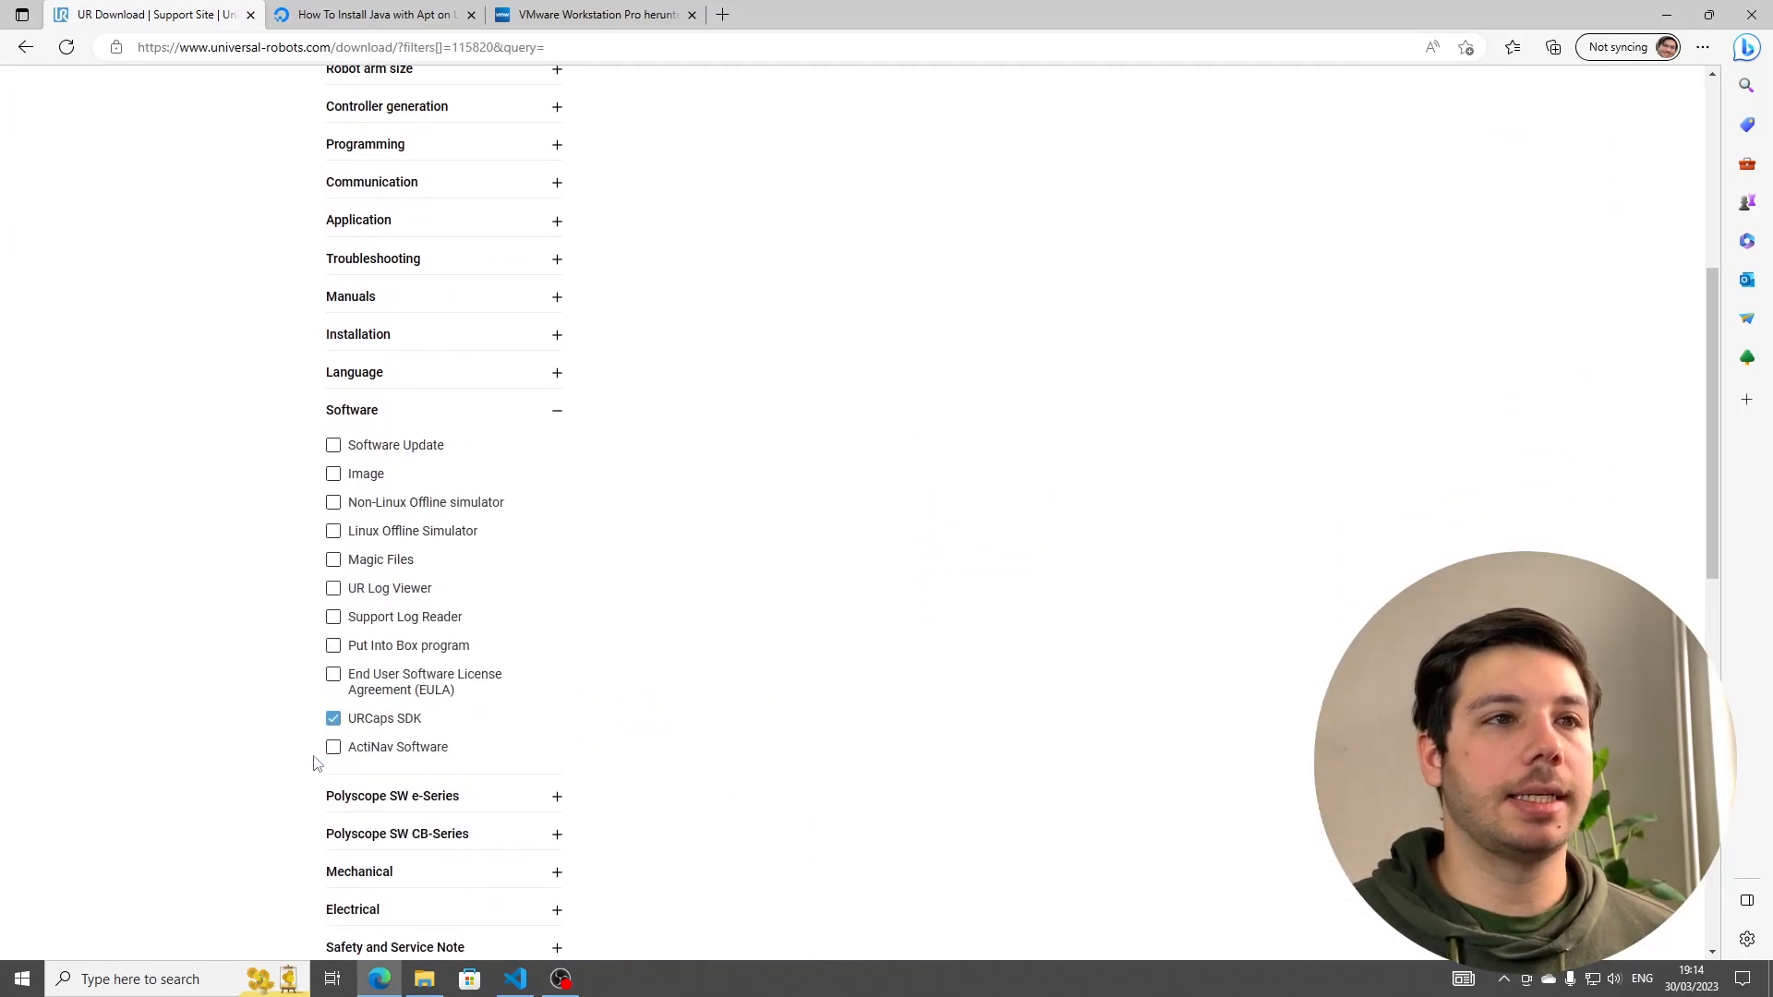
scroll(up, 3)
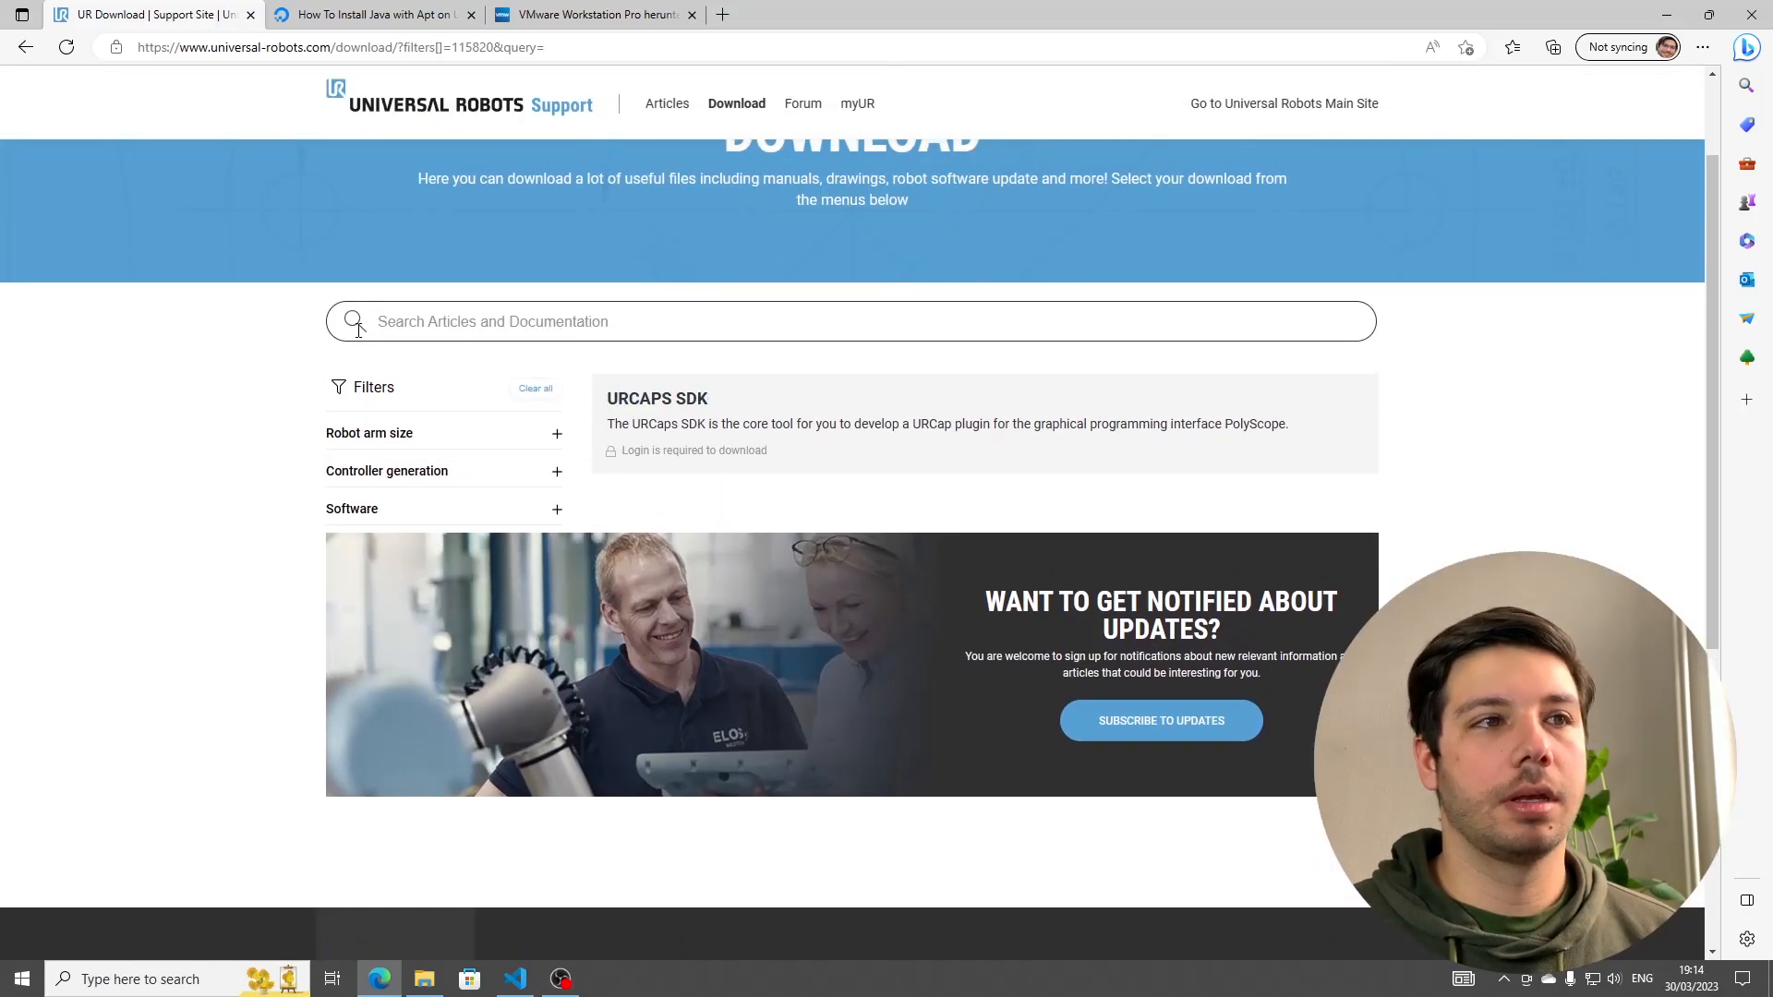
mouse_move(656, 398)
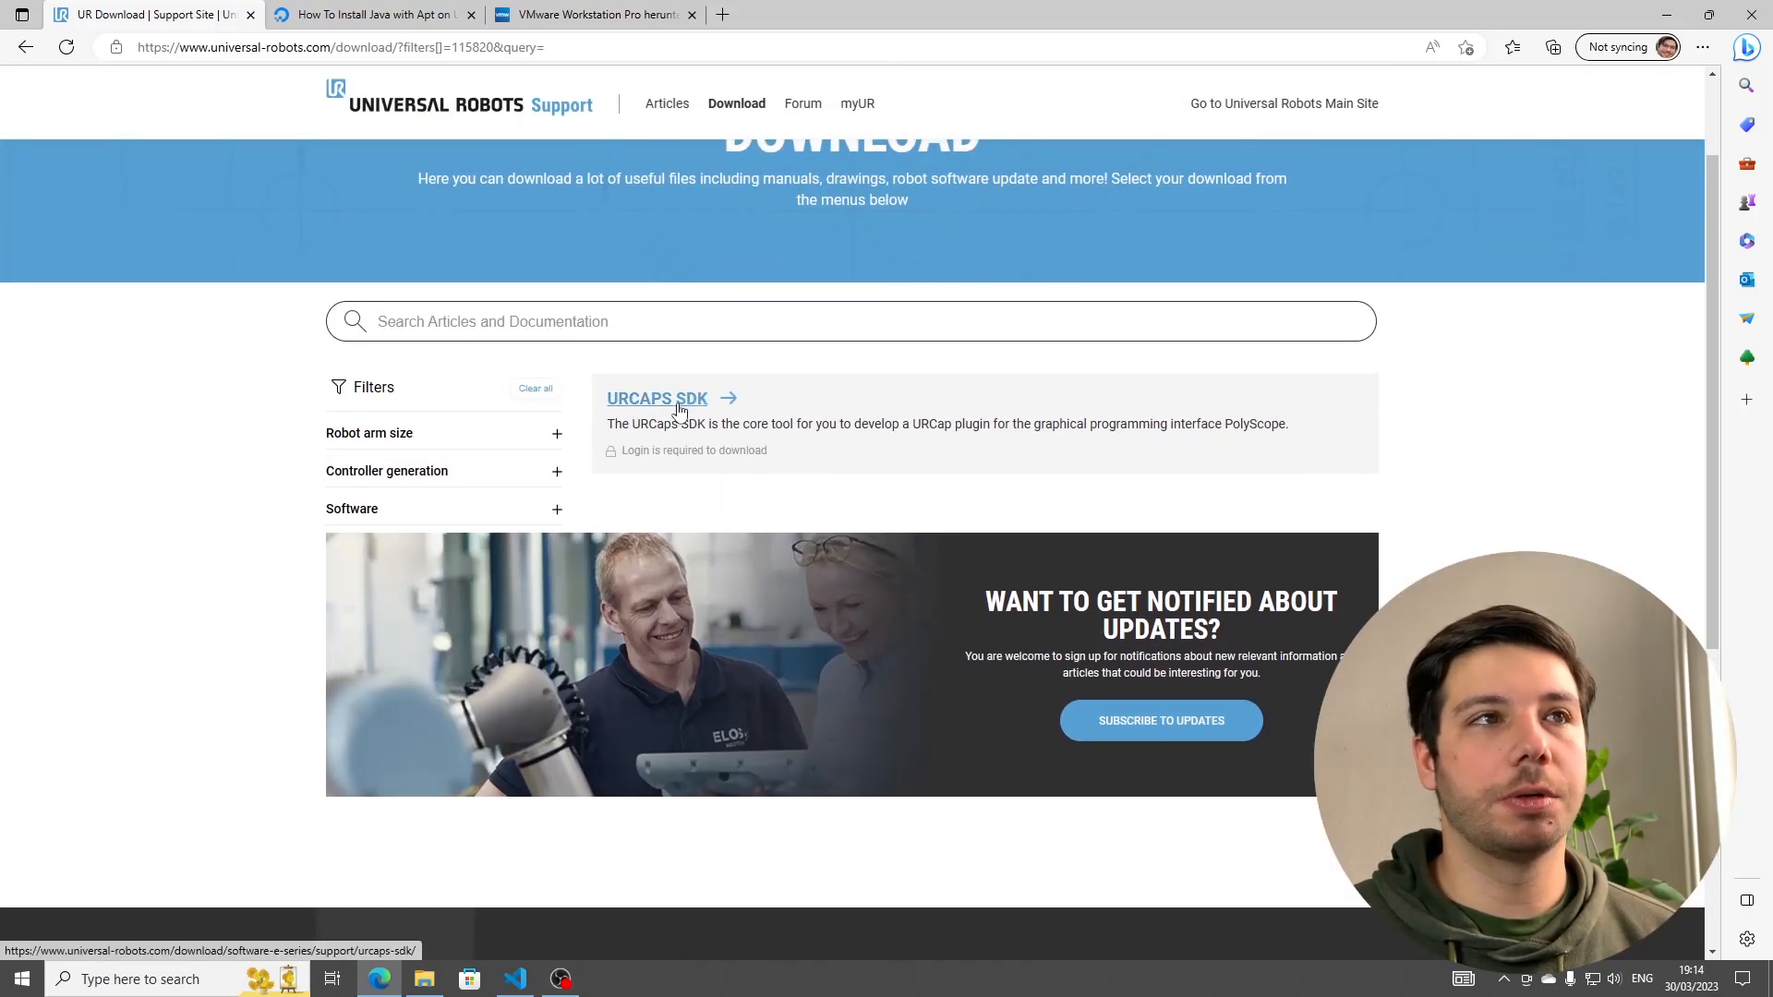
- Download the sdk-1.13.0.zip from the URCaps SDK page and return to the results
click(656, 398)
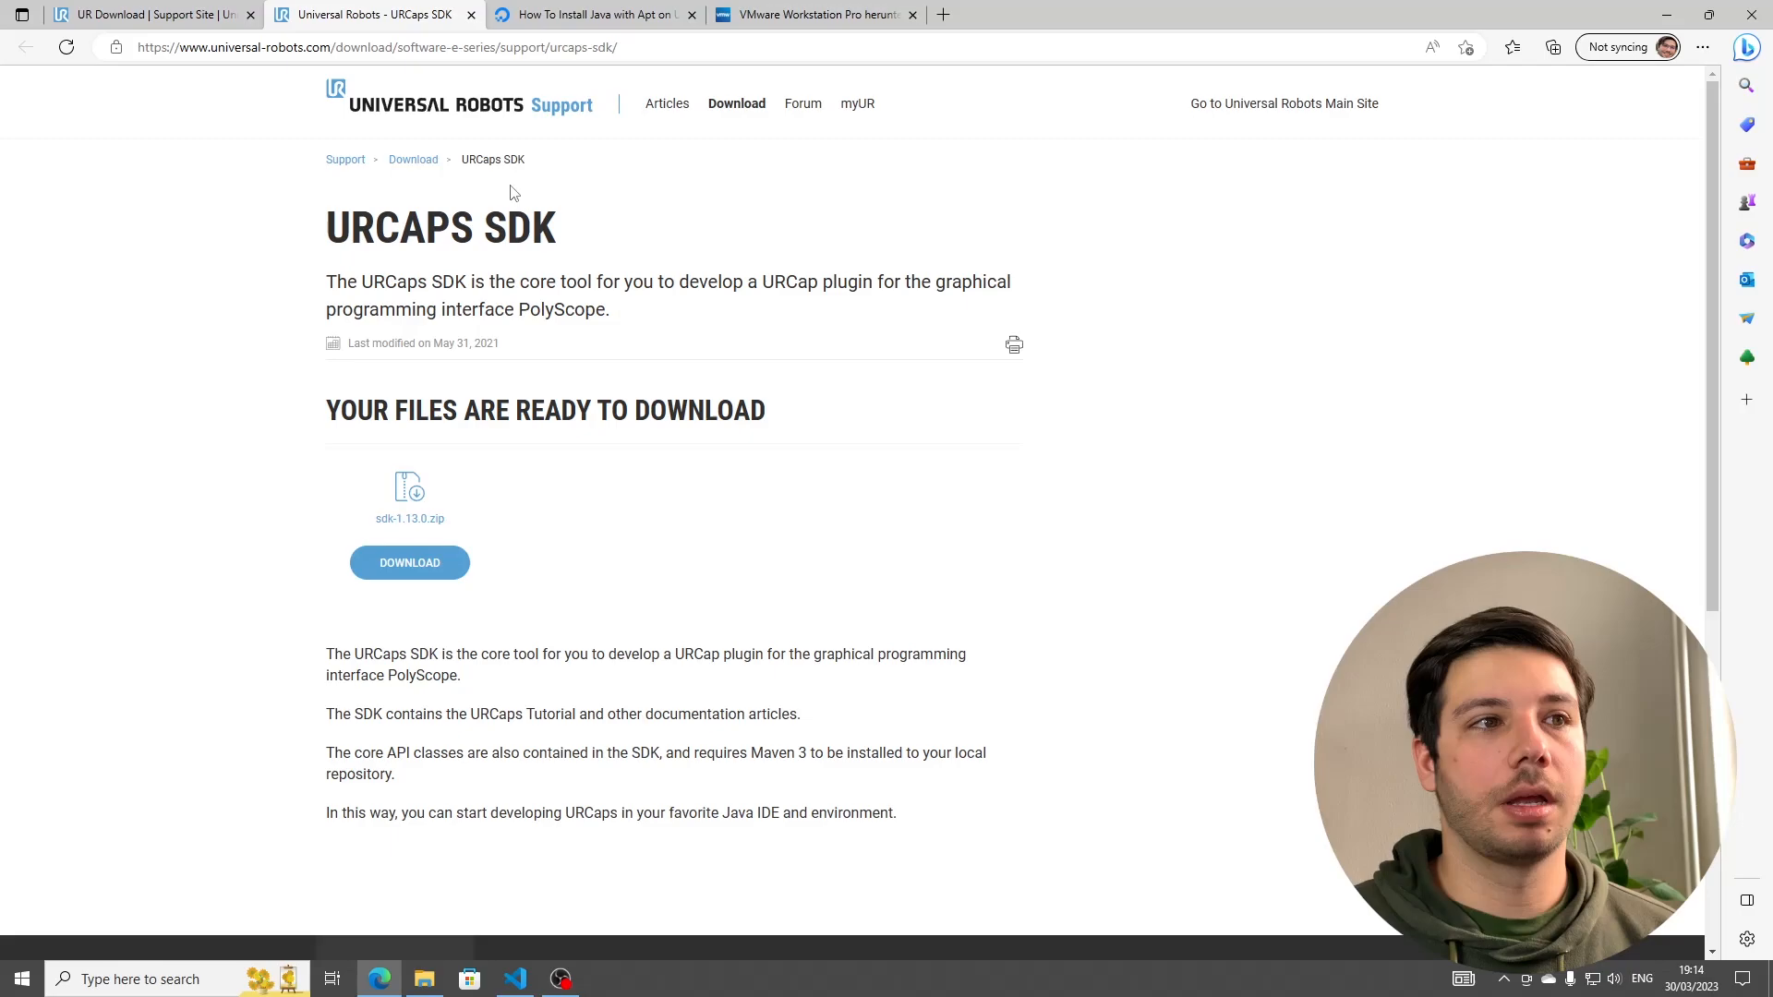
click(408, 562)
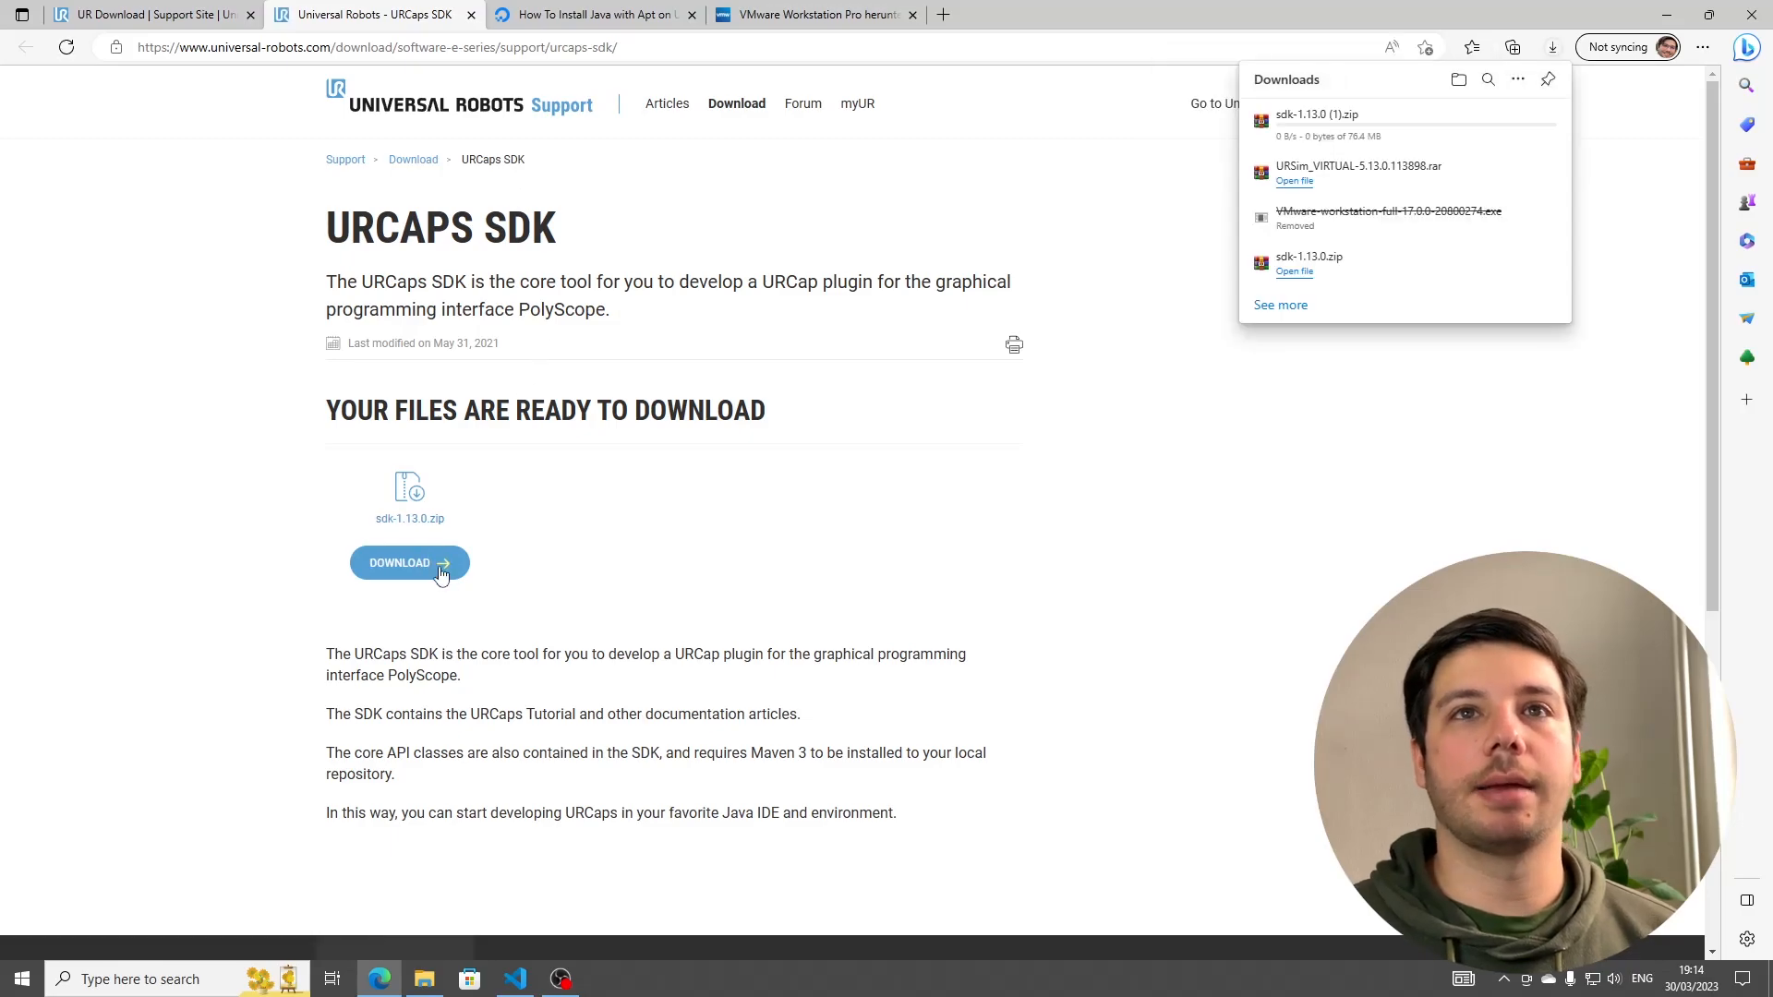
click(410, 561)
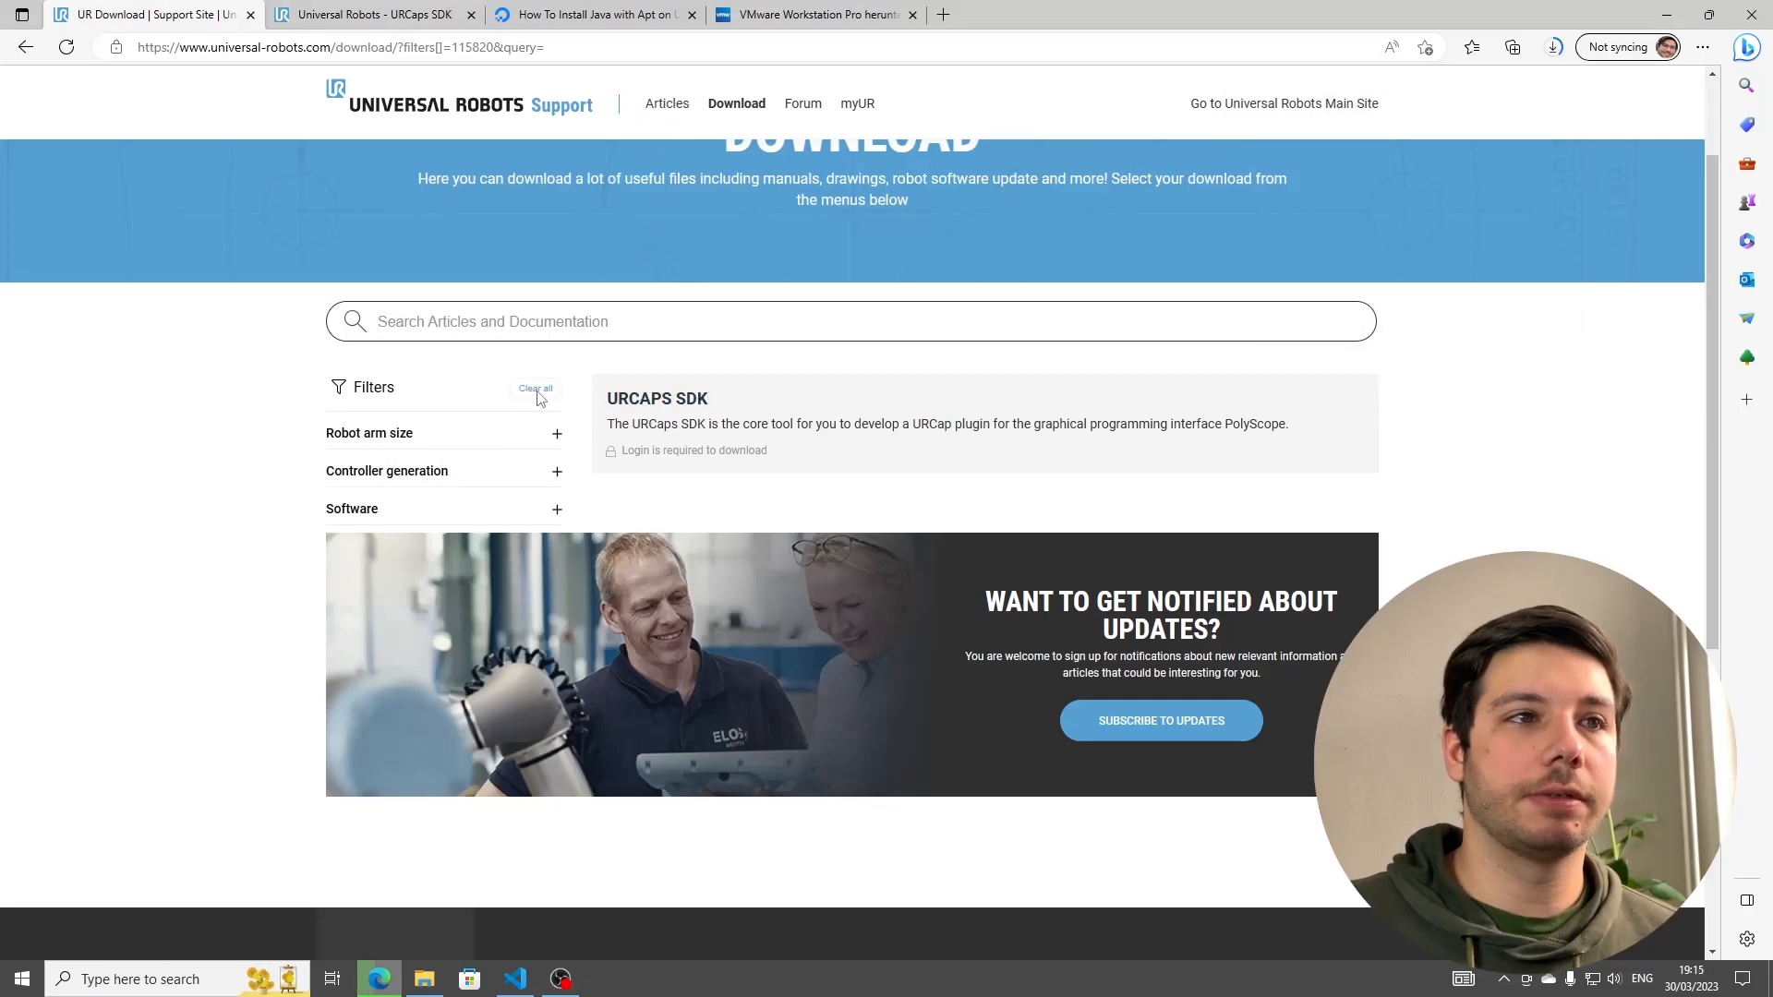
- Refilter to non-Linux offline simulators and open the UR Sim 5.13.0 download page
click(536, 388)
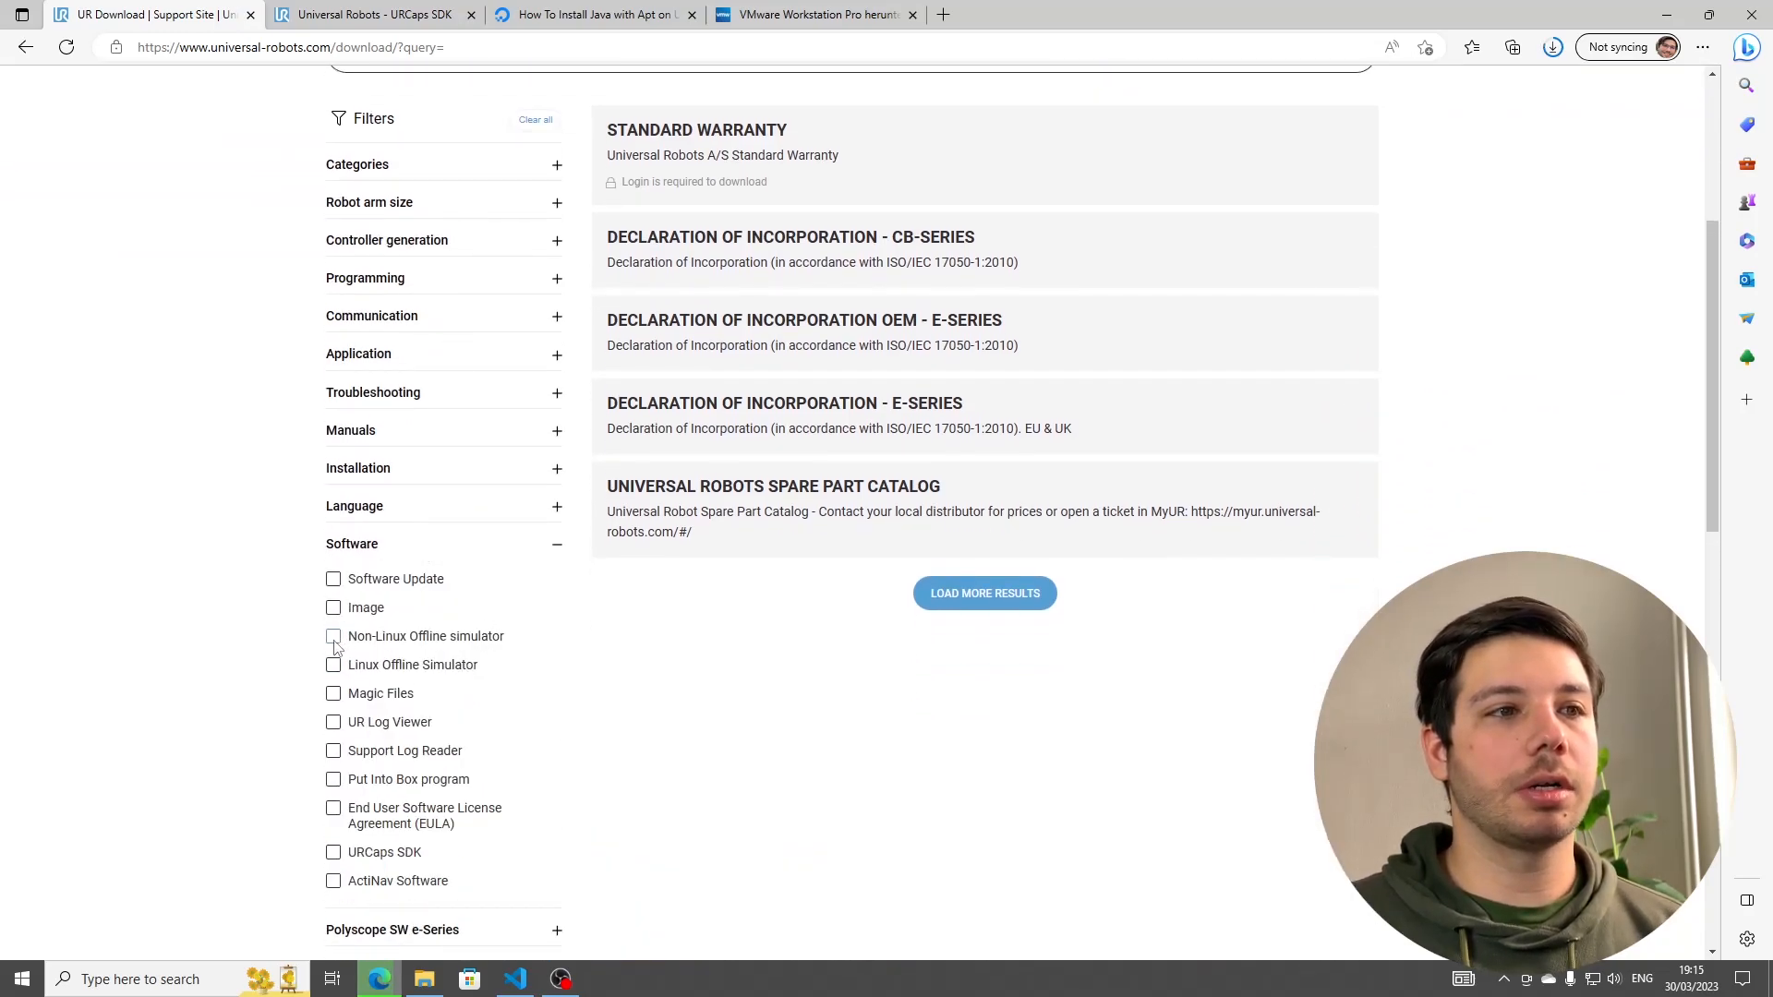
click(333, 635)
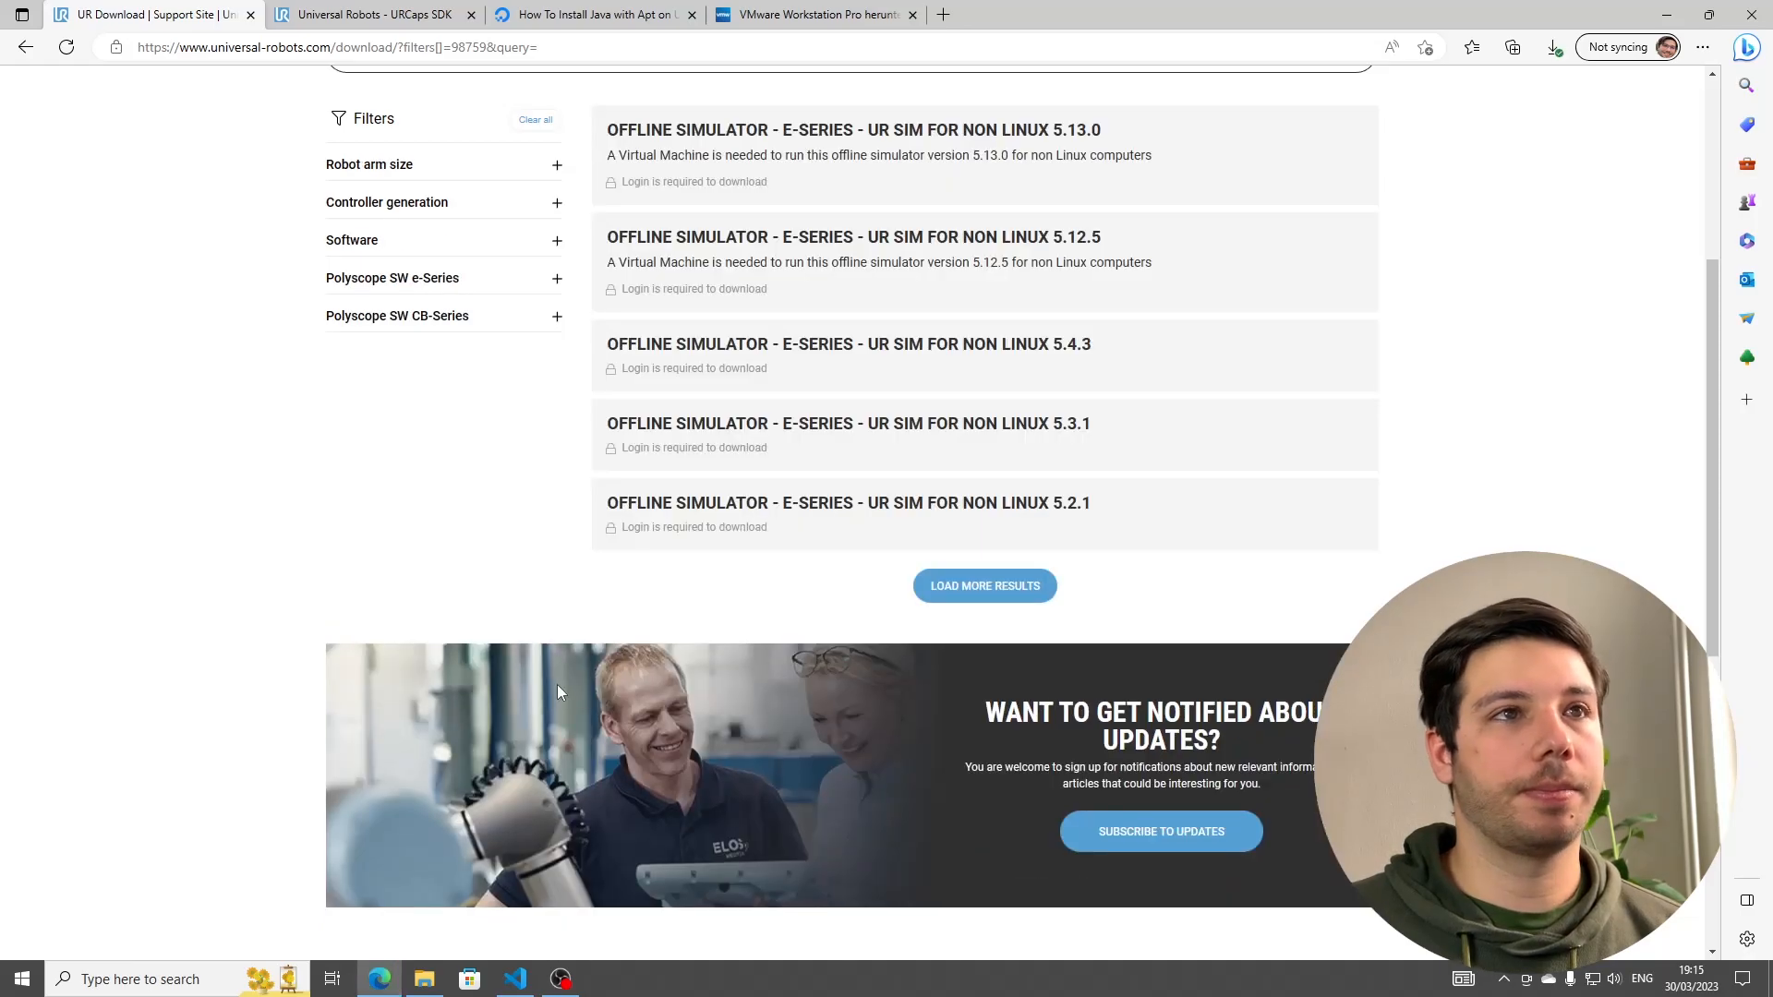
scroll(up, 3)
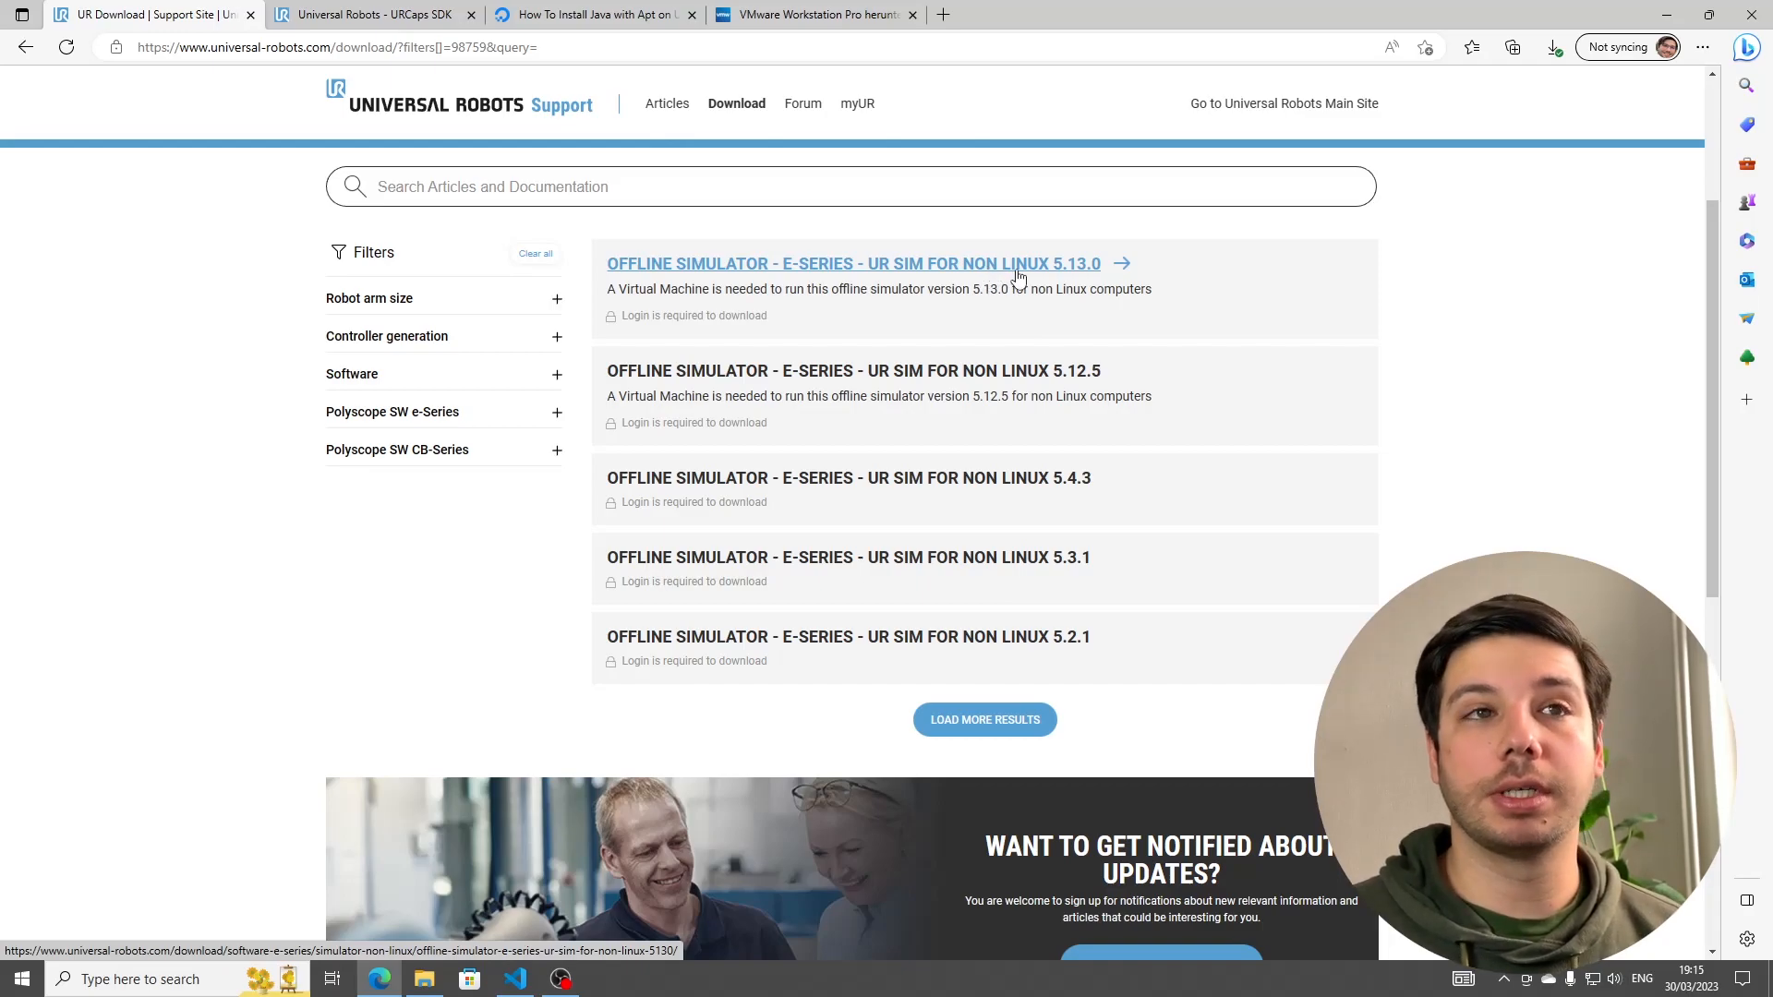
click(853, 264)
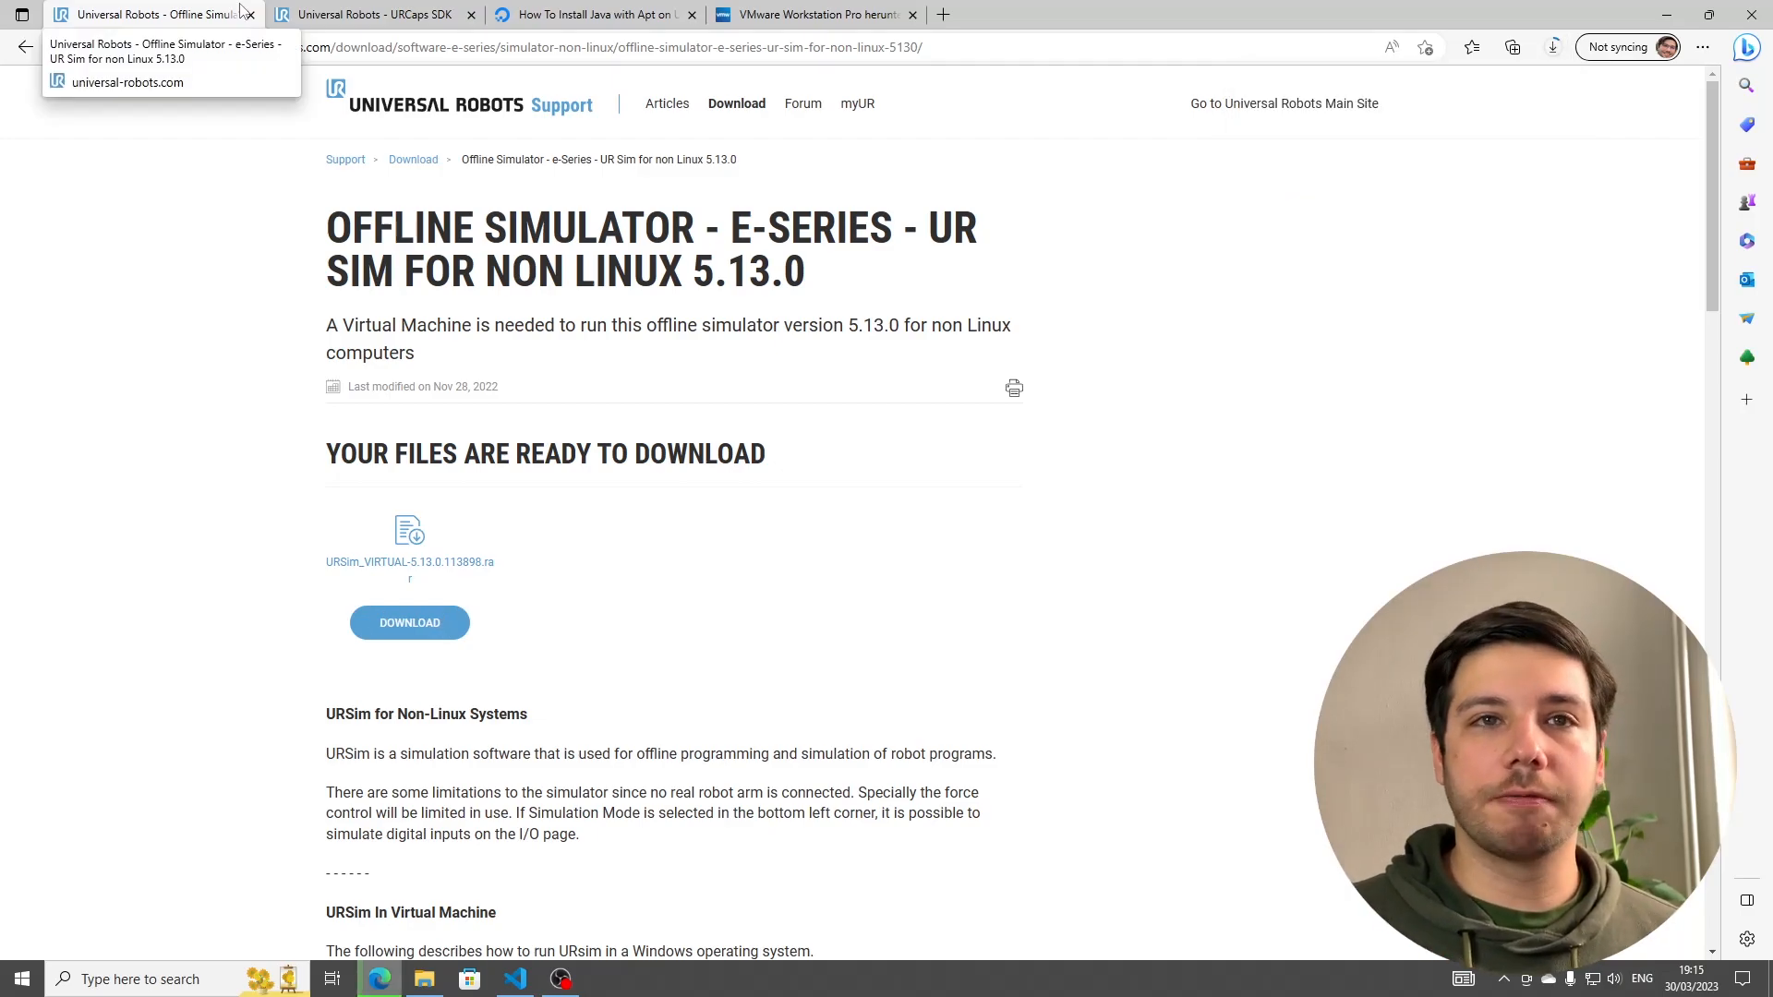
- Bring up the VMware Workstation 17 Pro page scrolled to its Windows and Linux download links
click(813, 13)
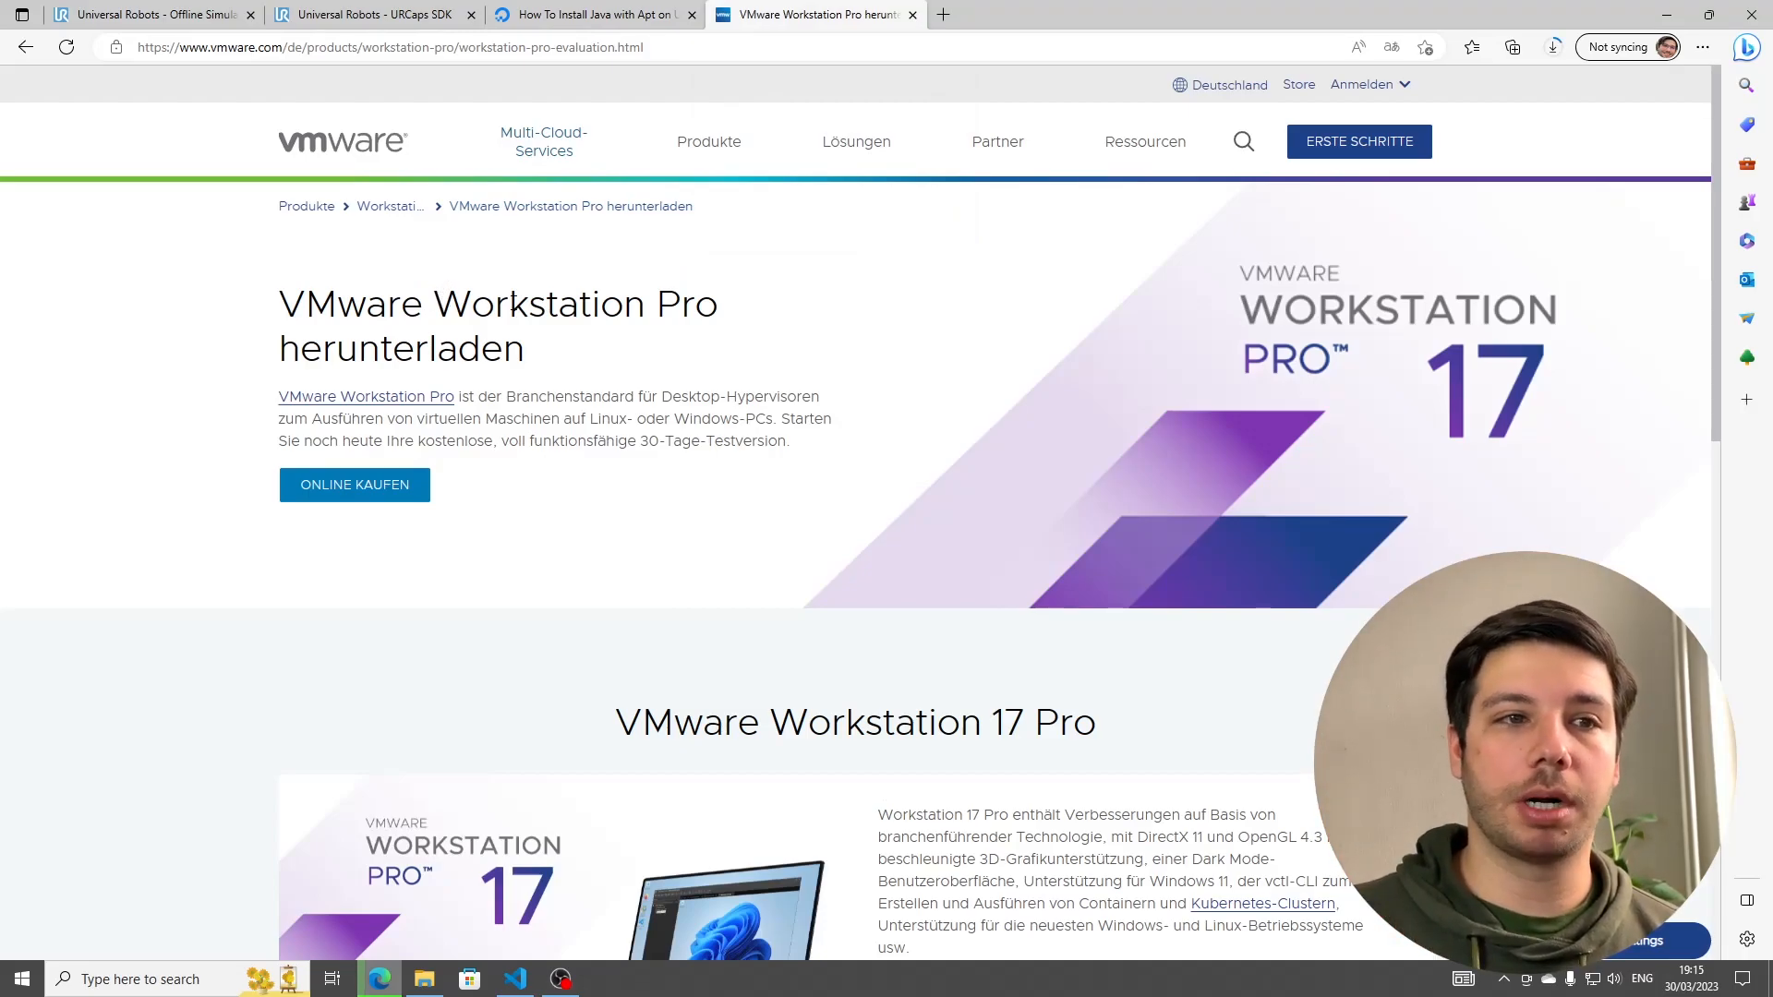
scroll(down, 3)
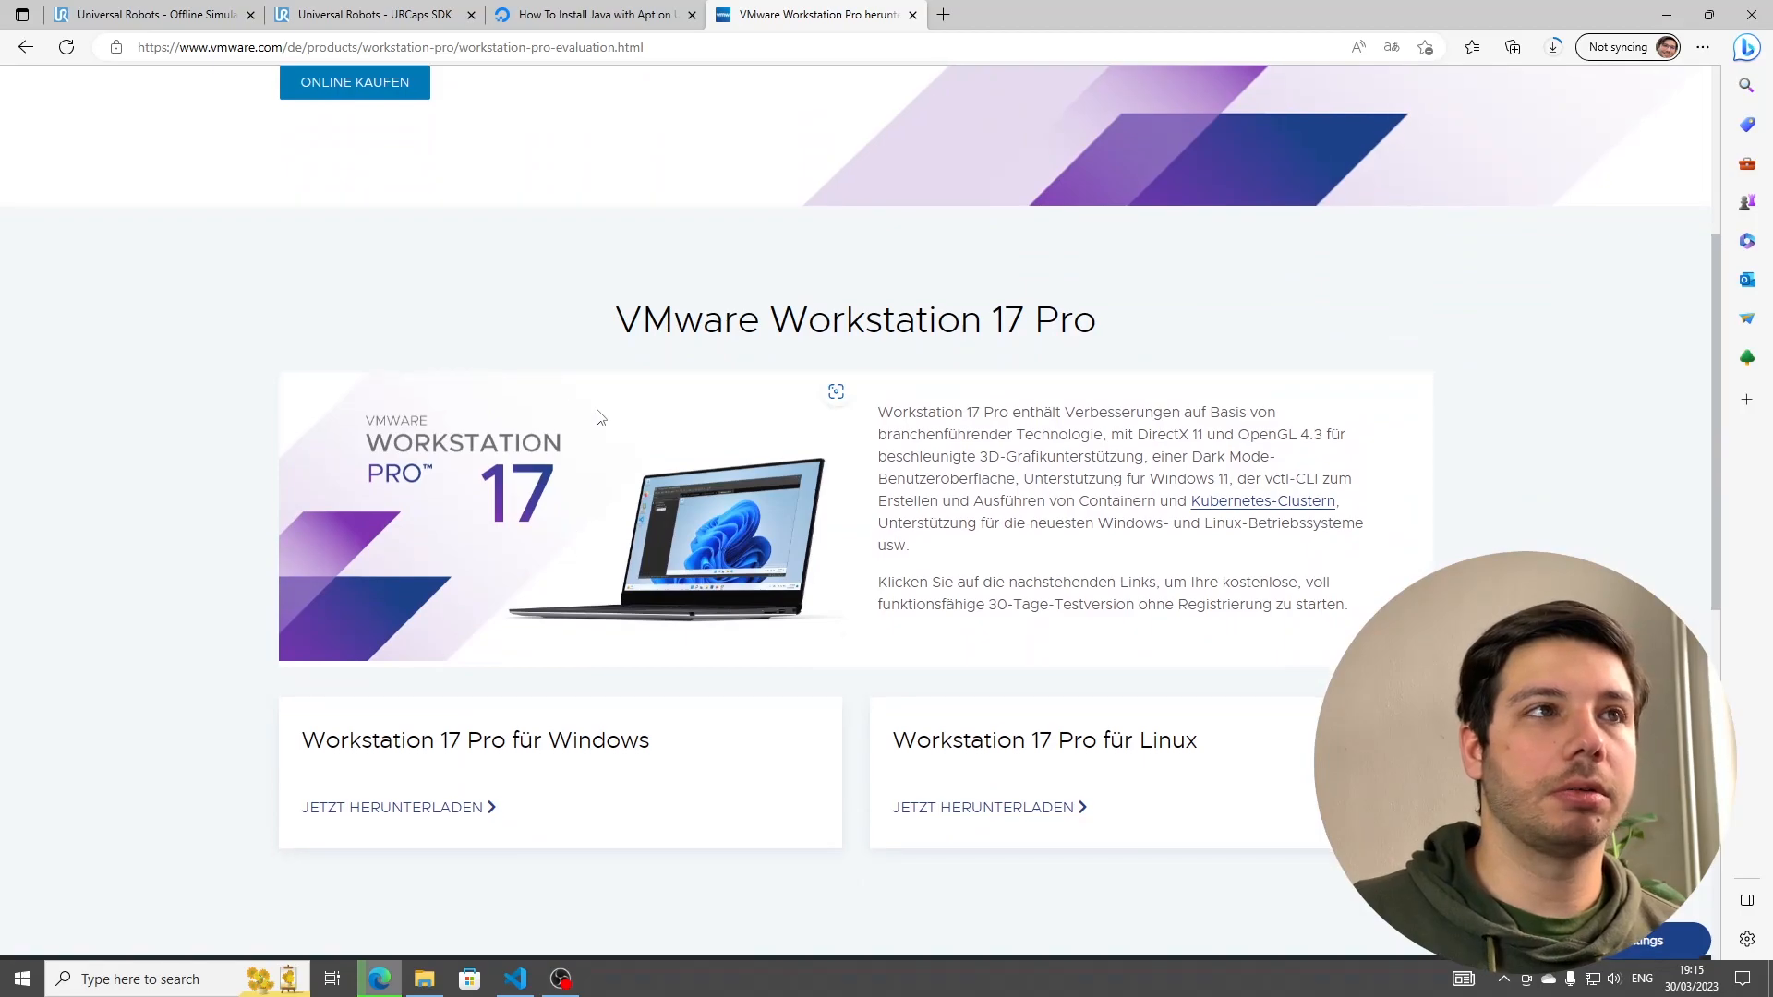
scroll(down, 3)
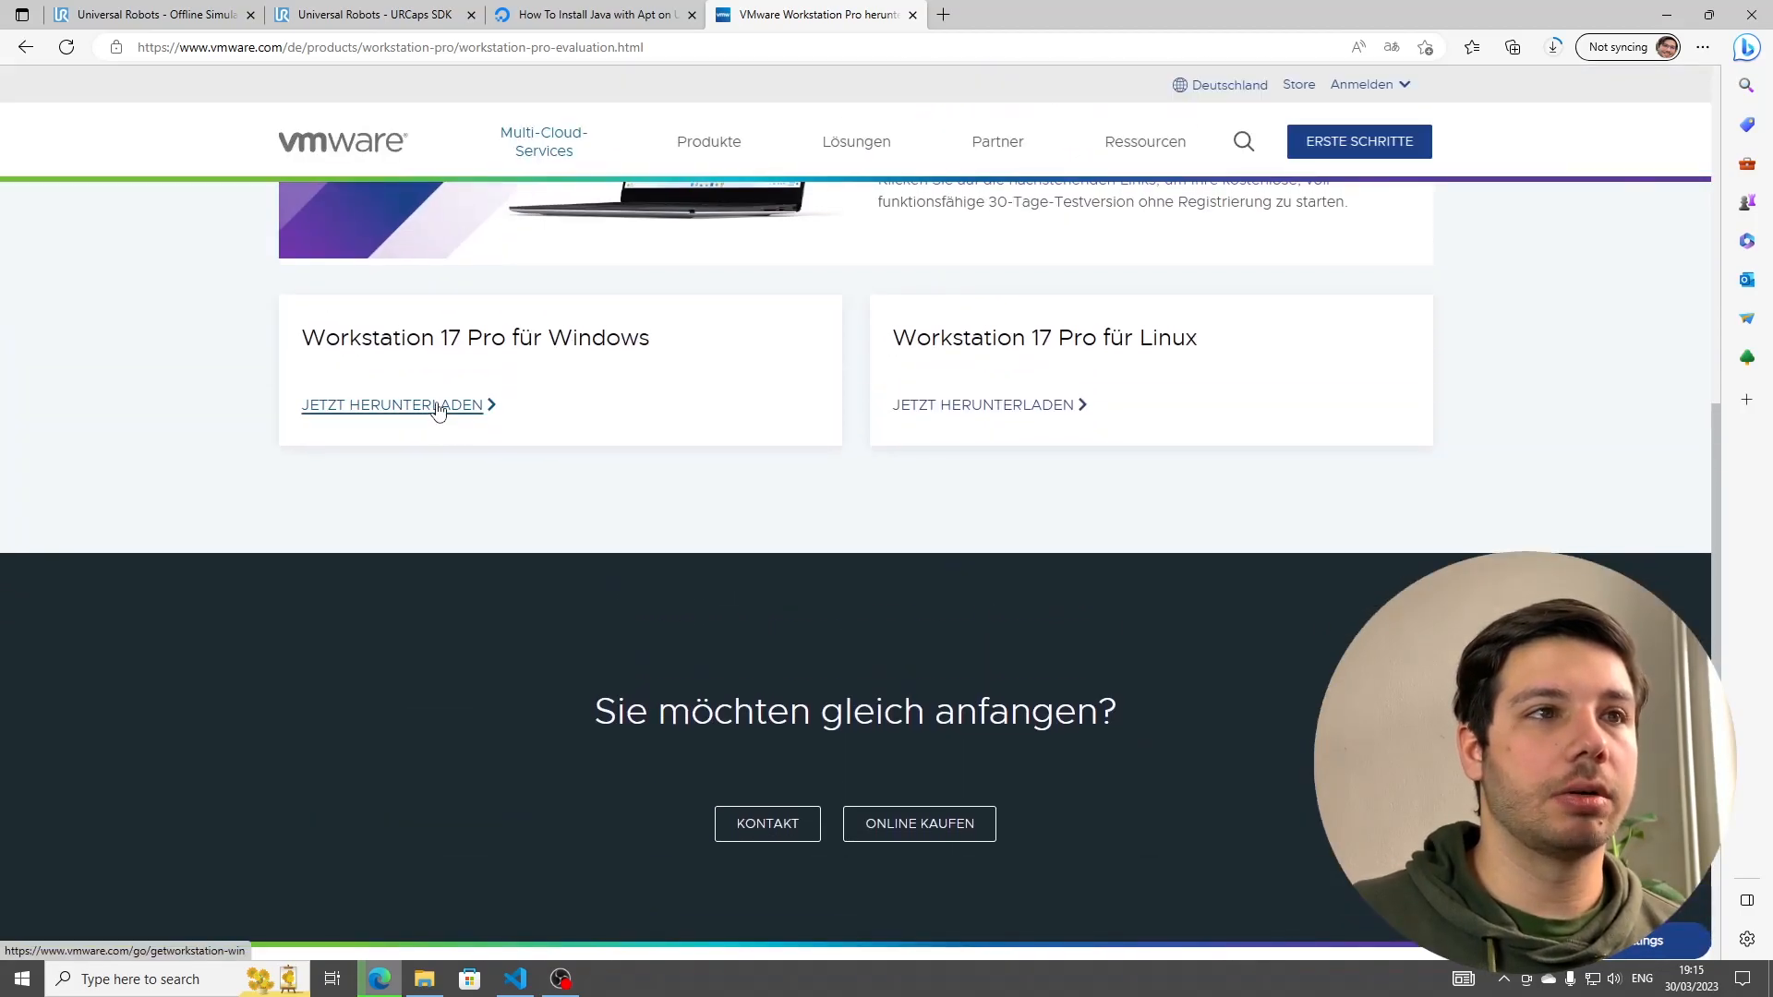
mouse_move(447, 428)
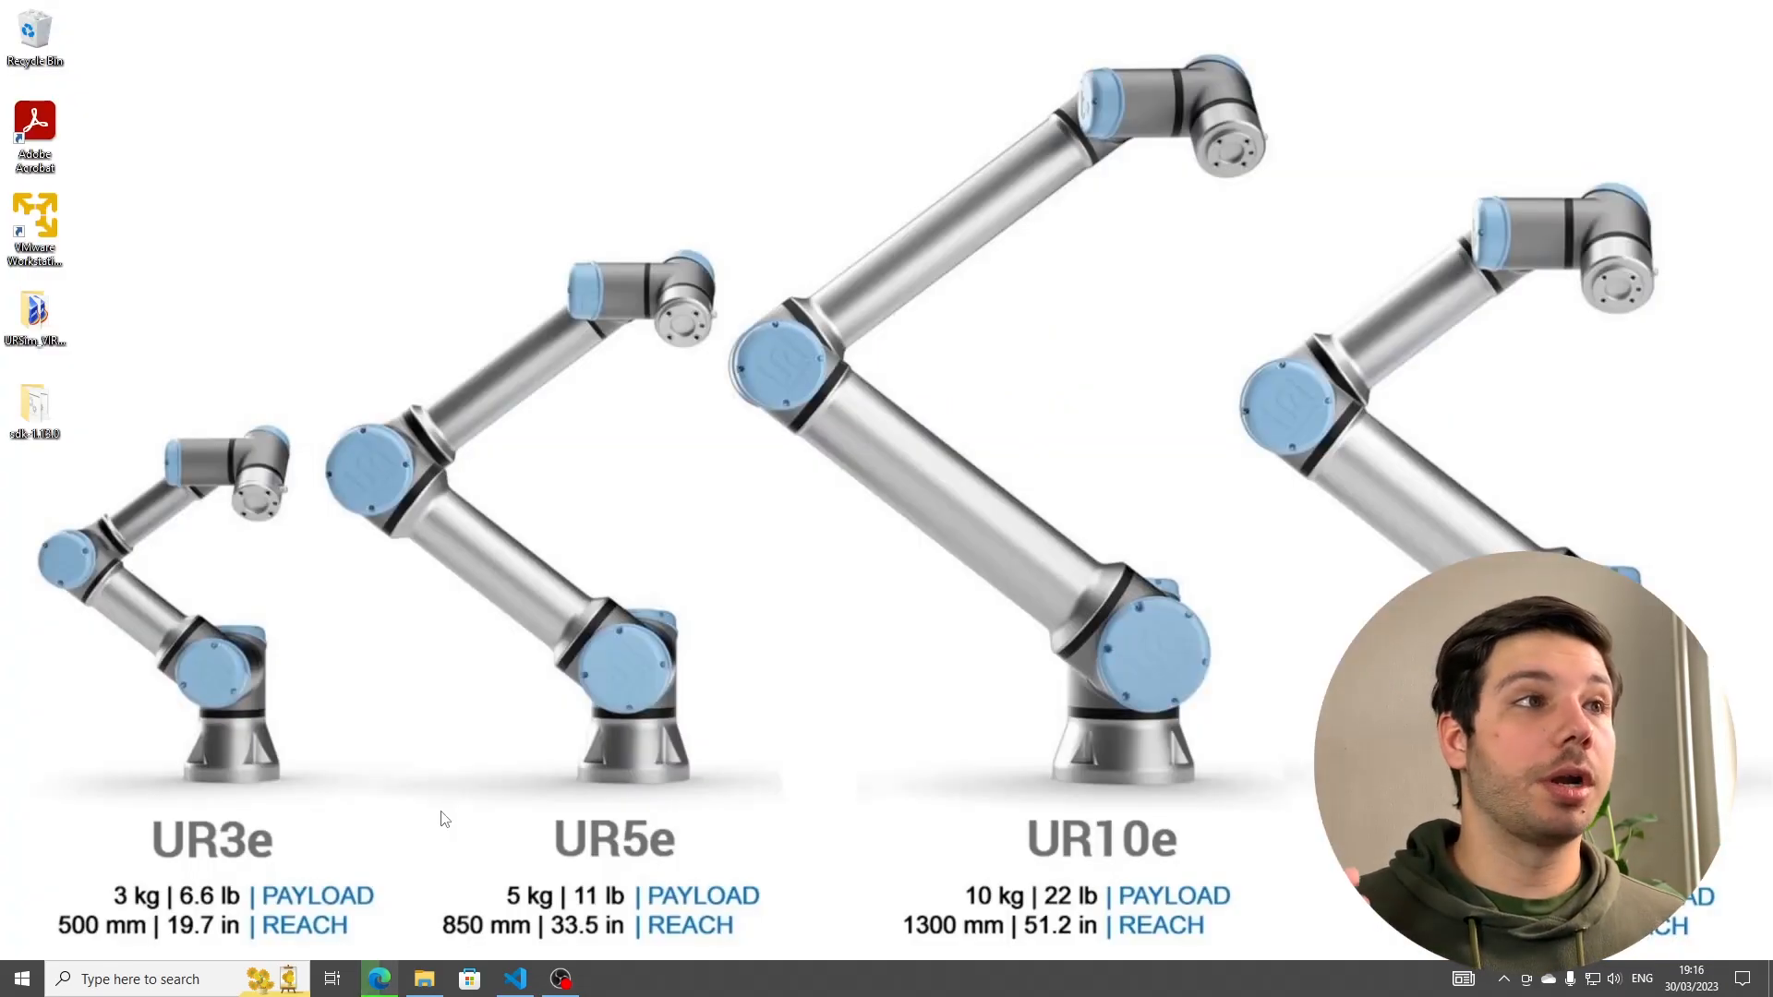
- Browse into sdk-1.13.0/doc and pick out the urcap_tutorial_swing PDF
click(34, 329)
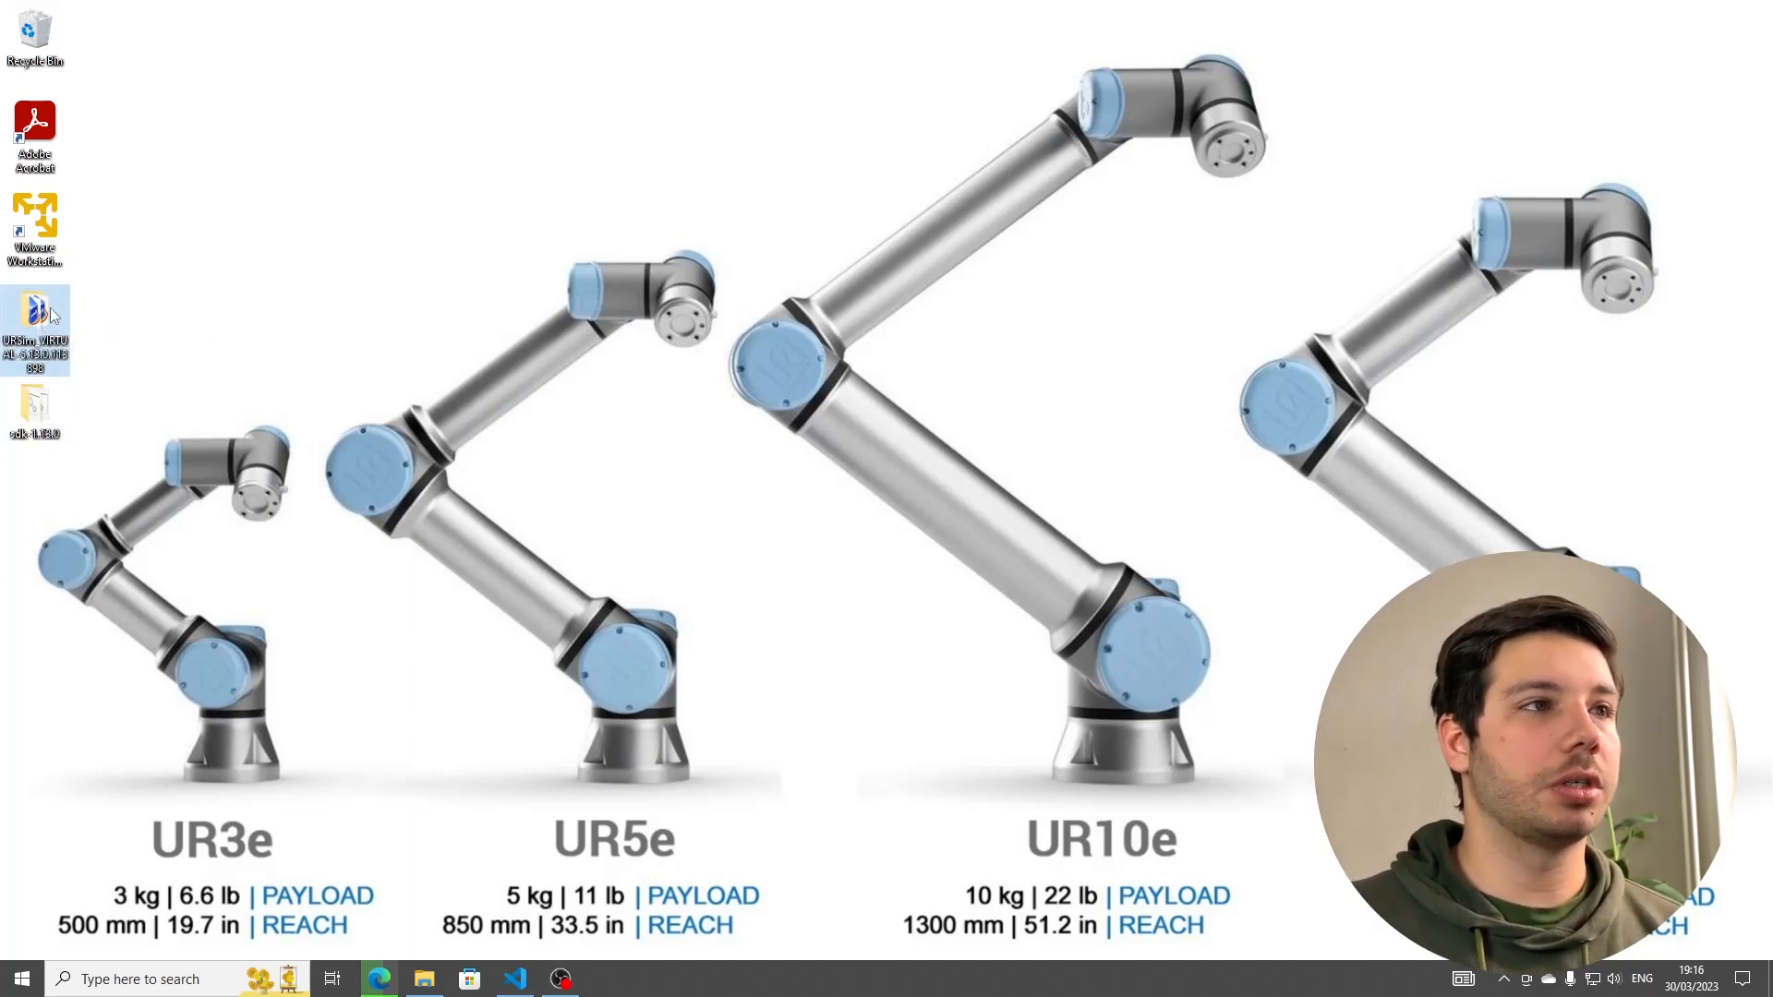
mouse_move(35, 226)
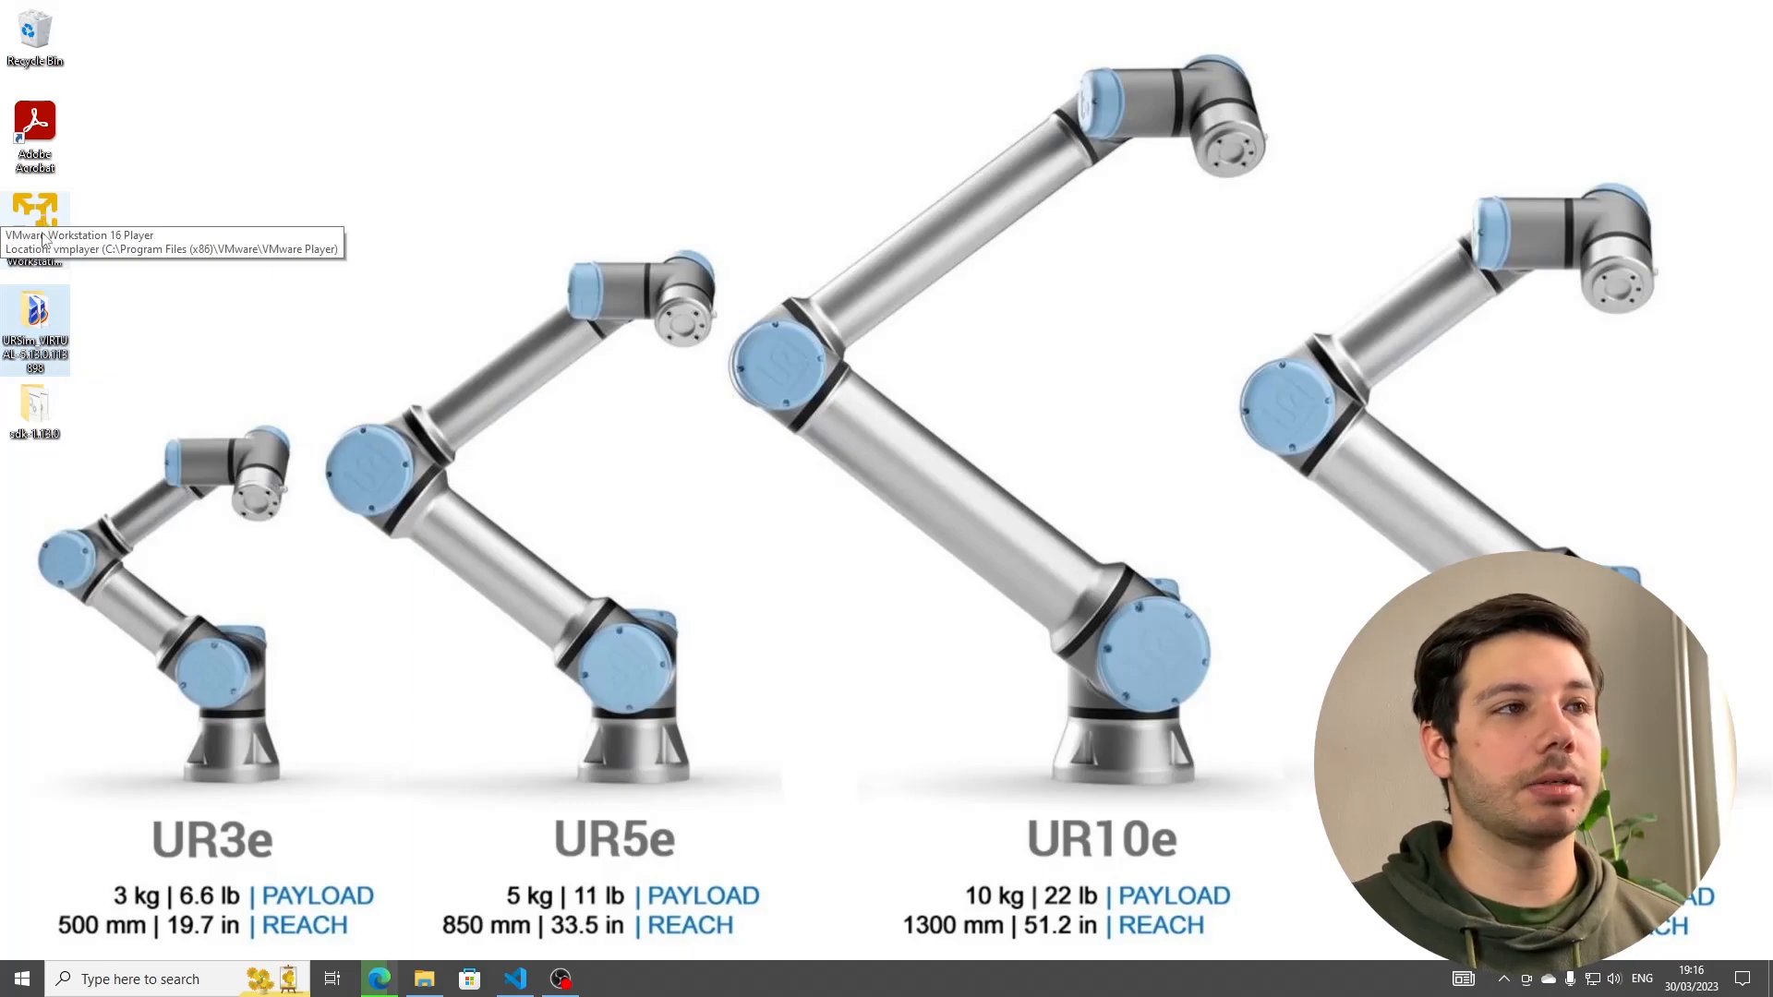
mouse_move(34, 412)
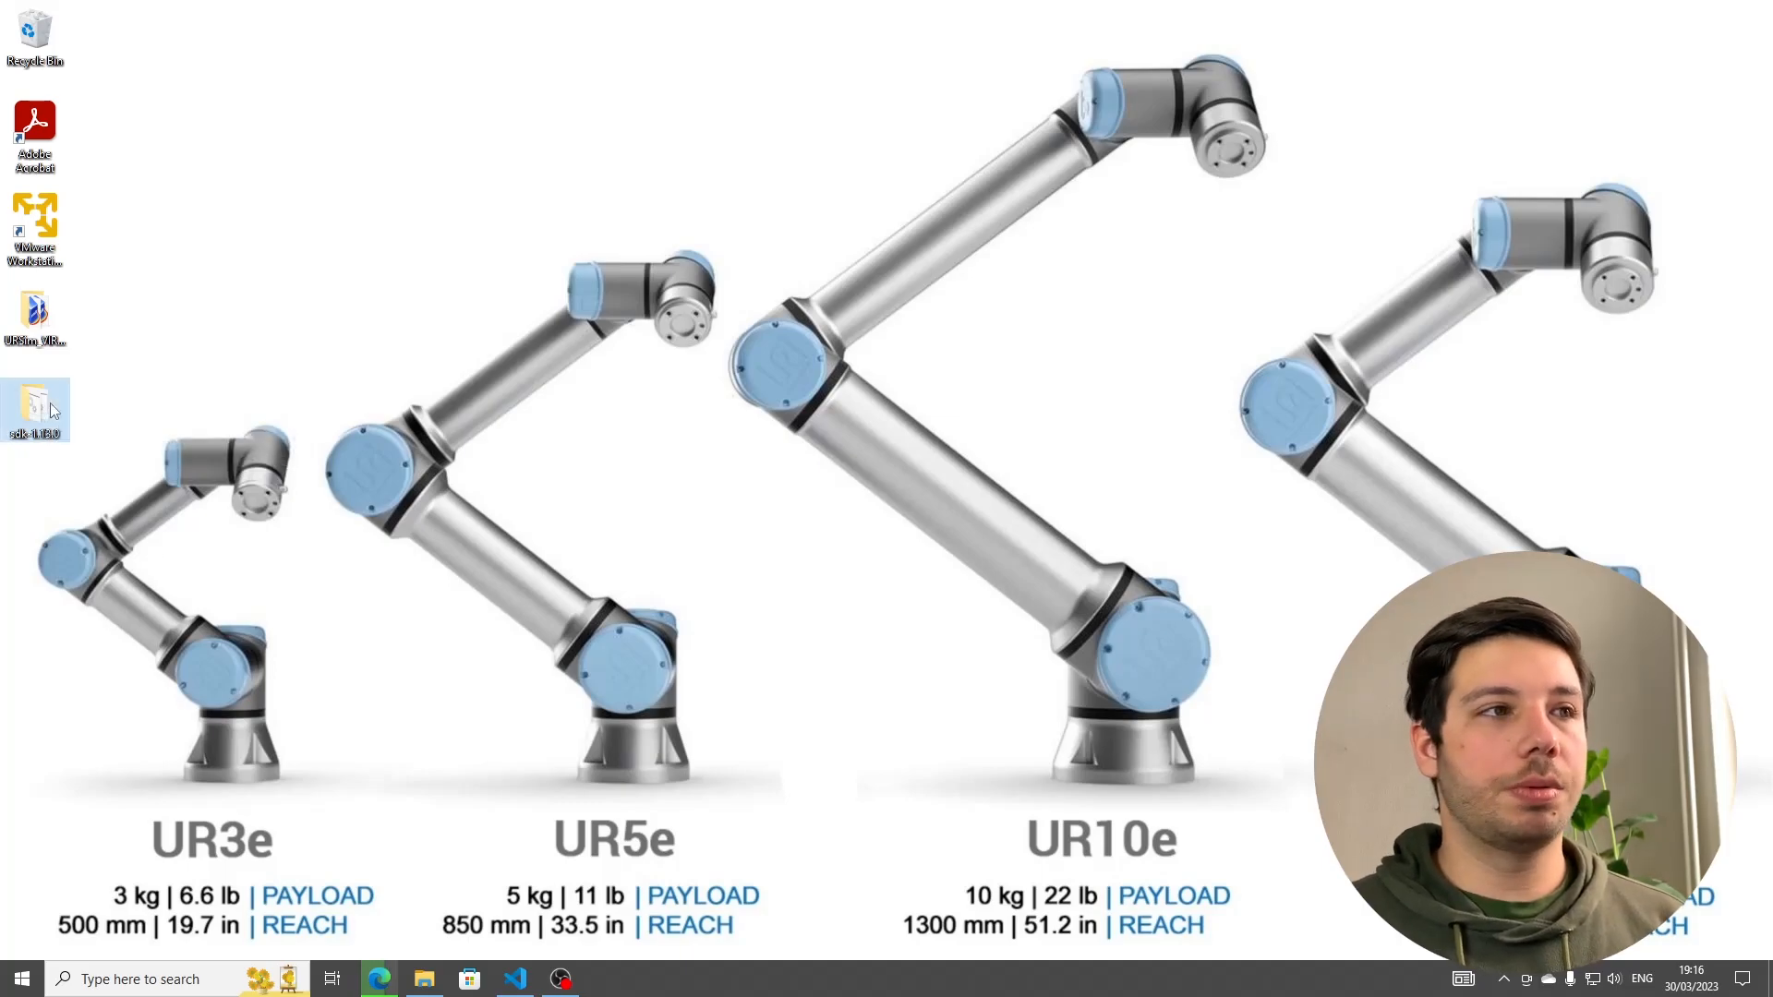
double_click(35, 410)
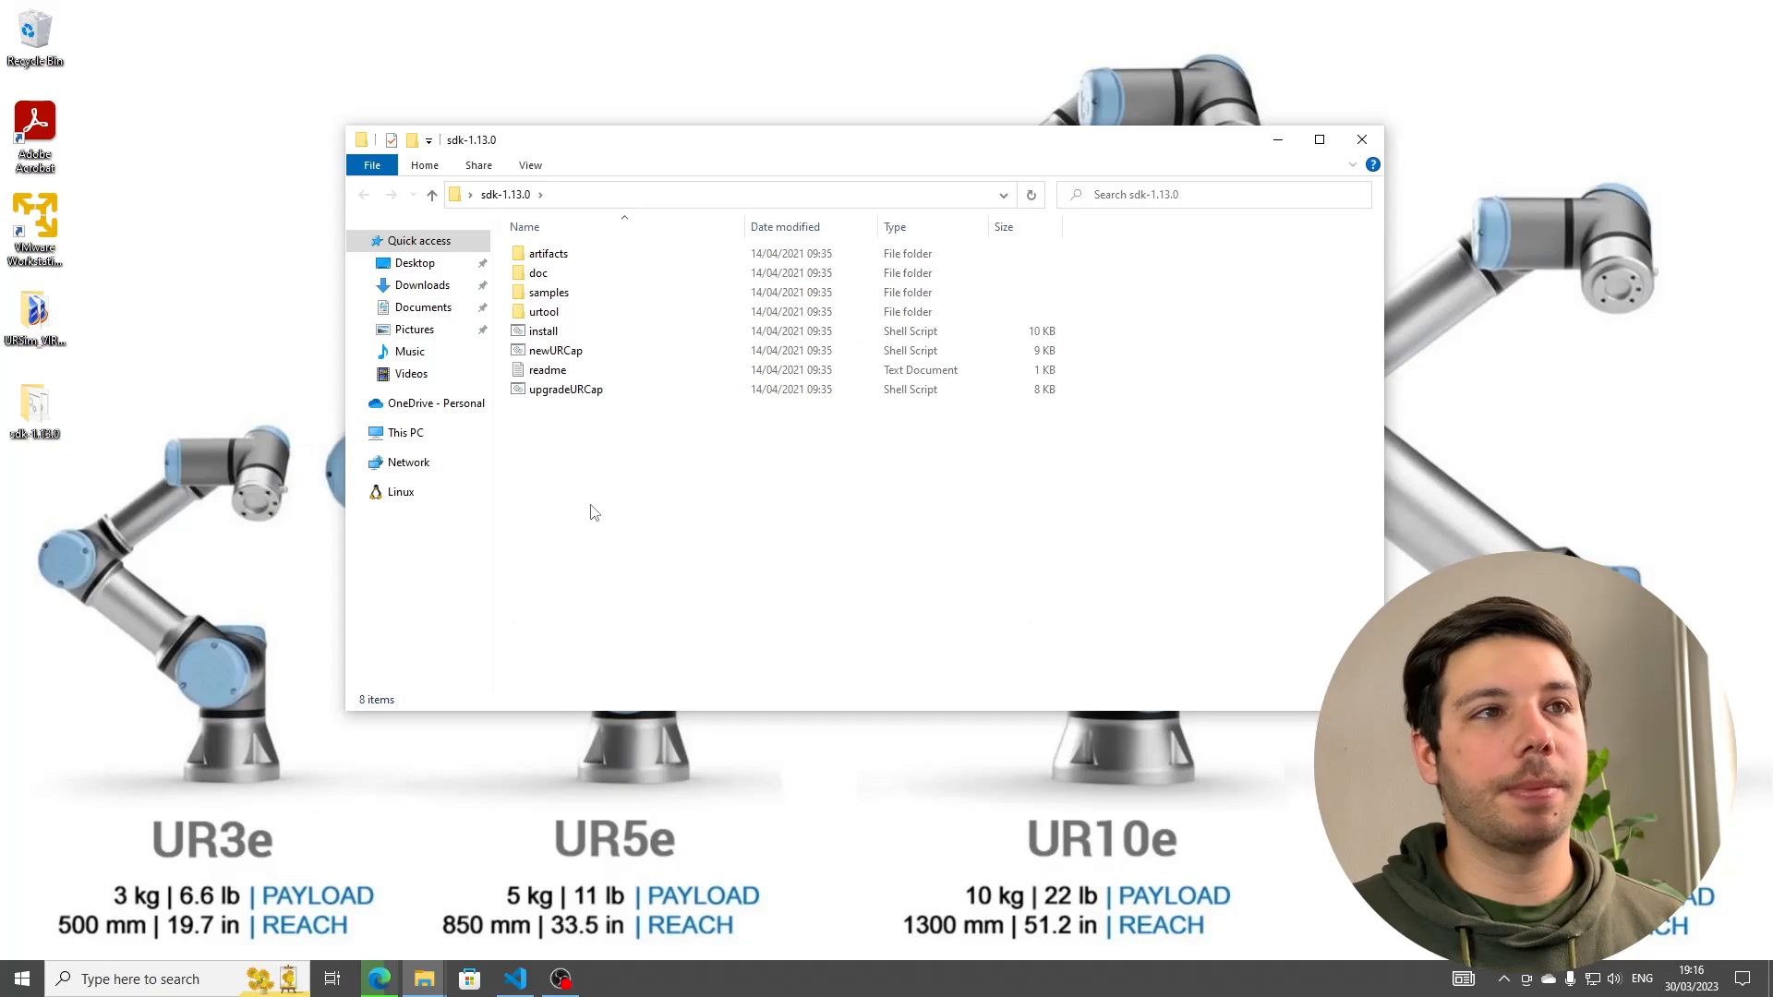
double_click(537, 273)
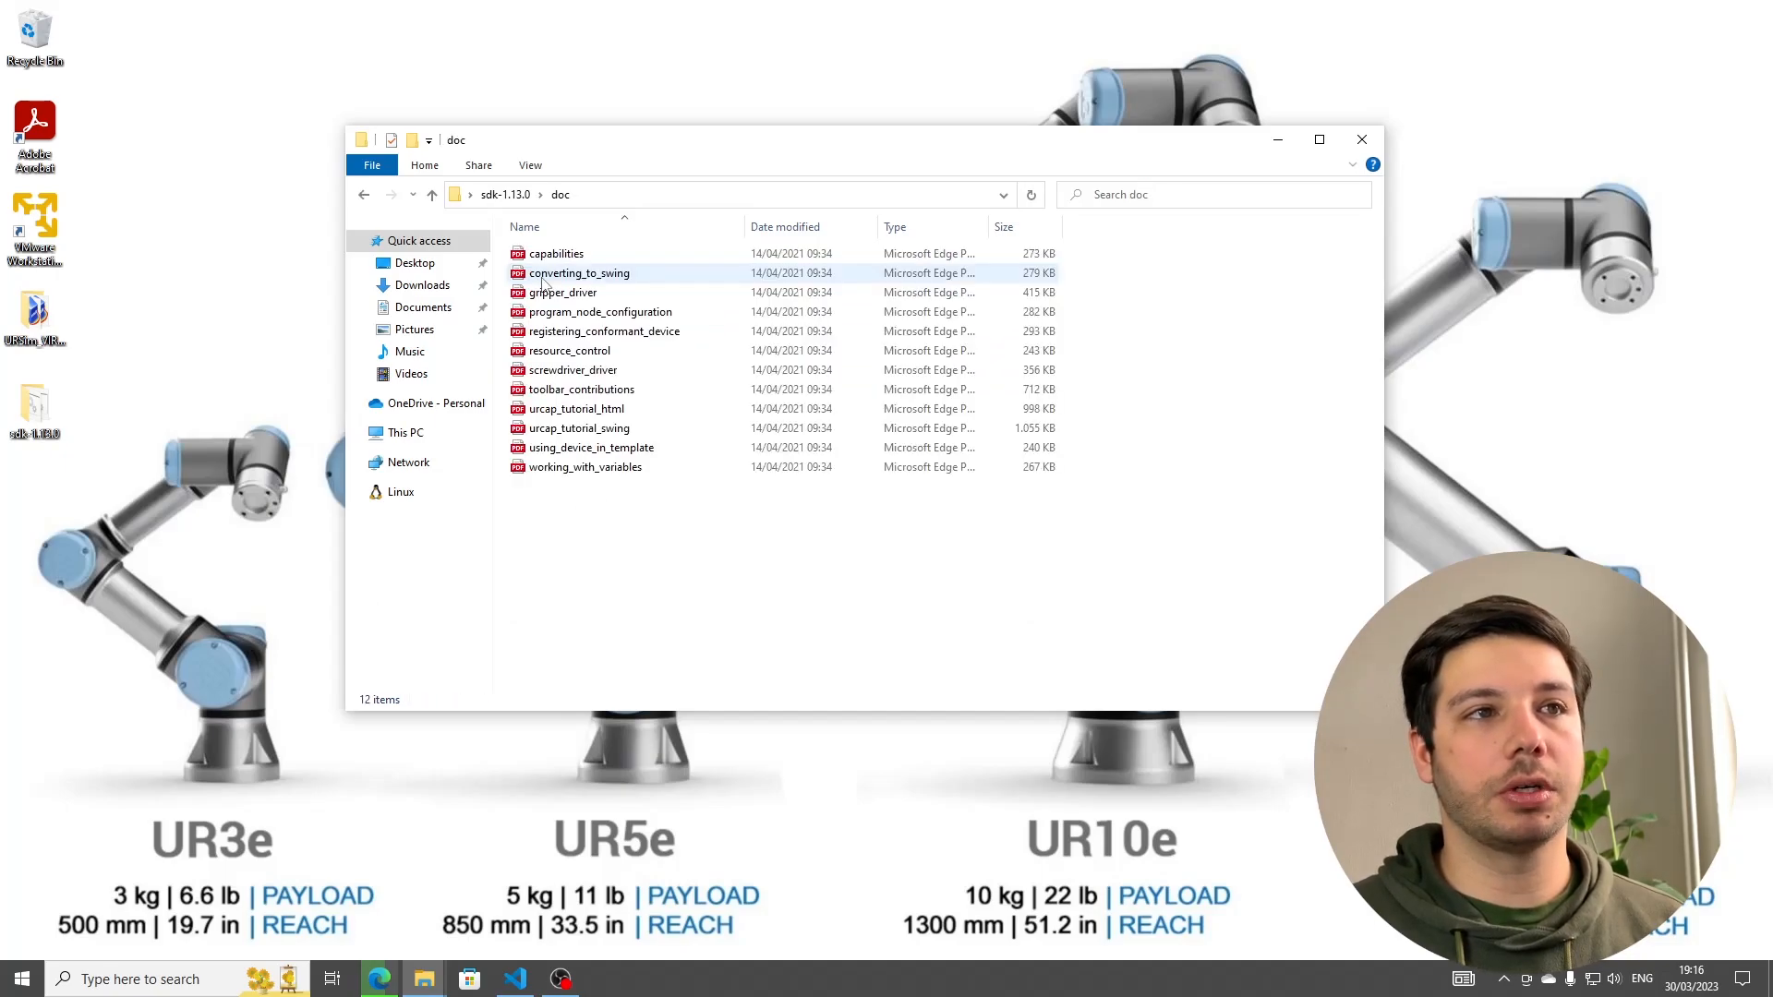
mouse_move(578, 426)
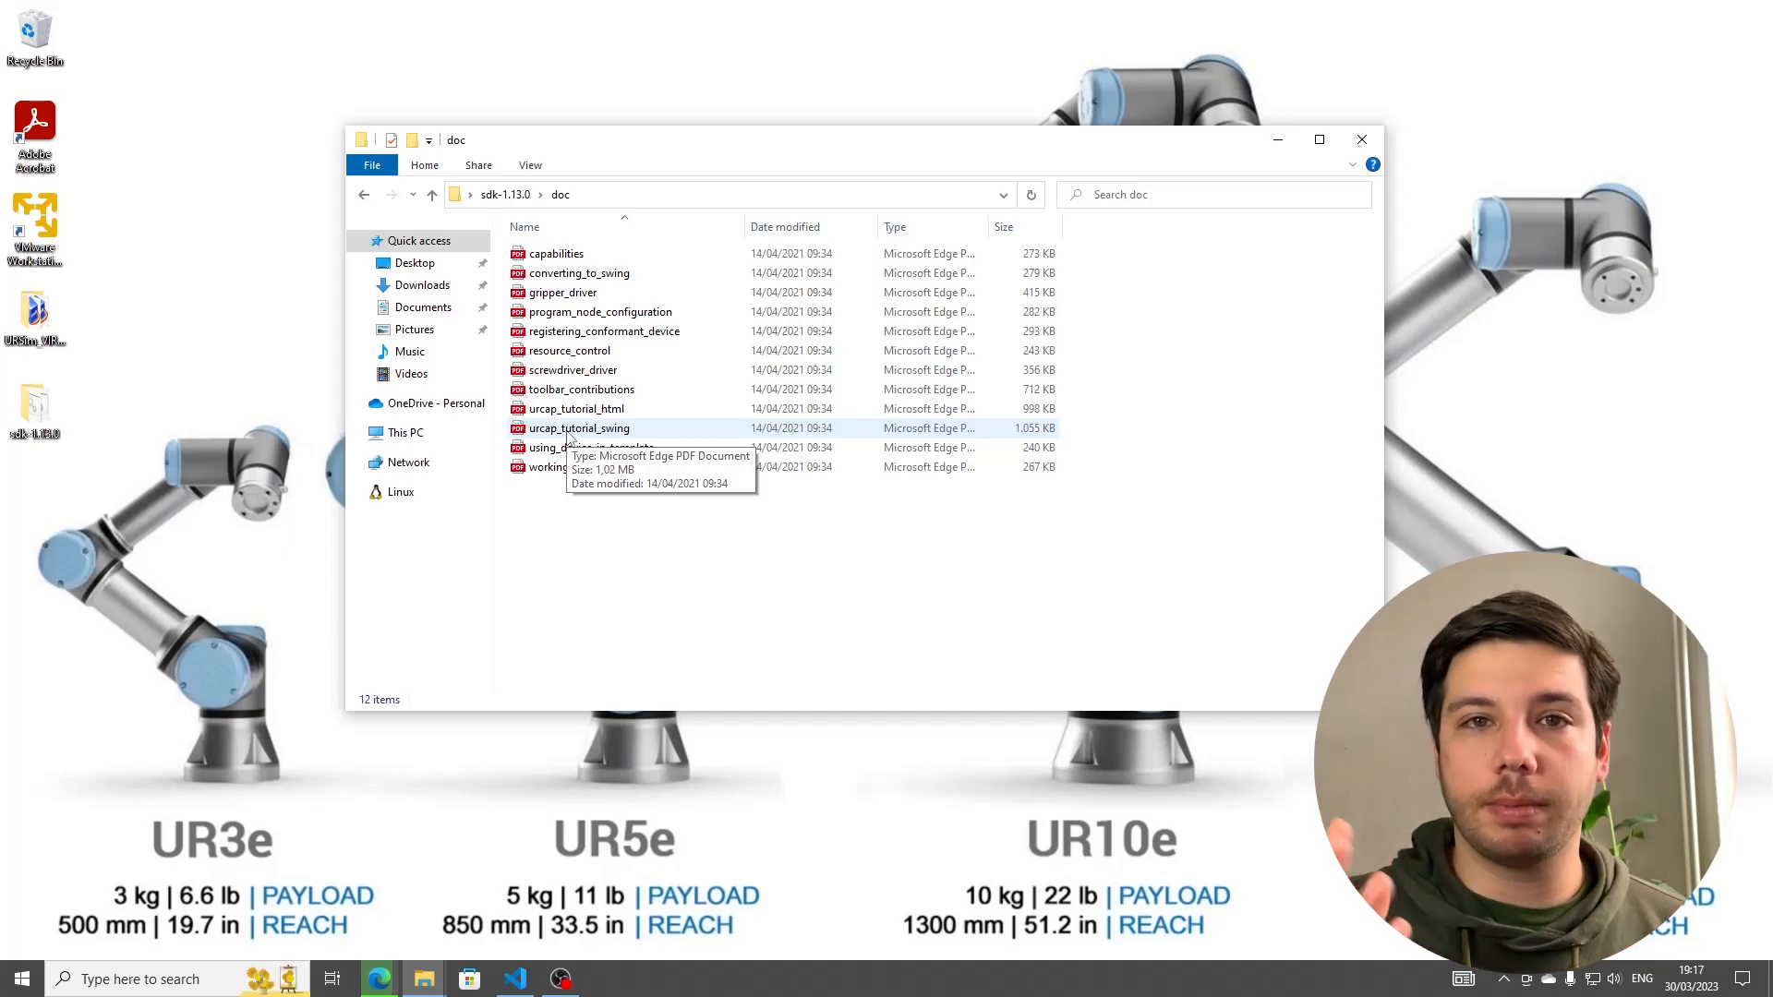
click(578, 427)
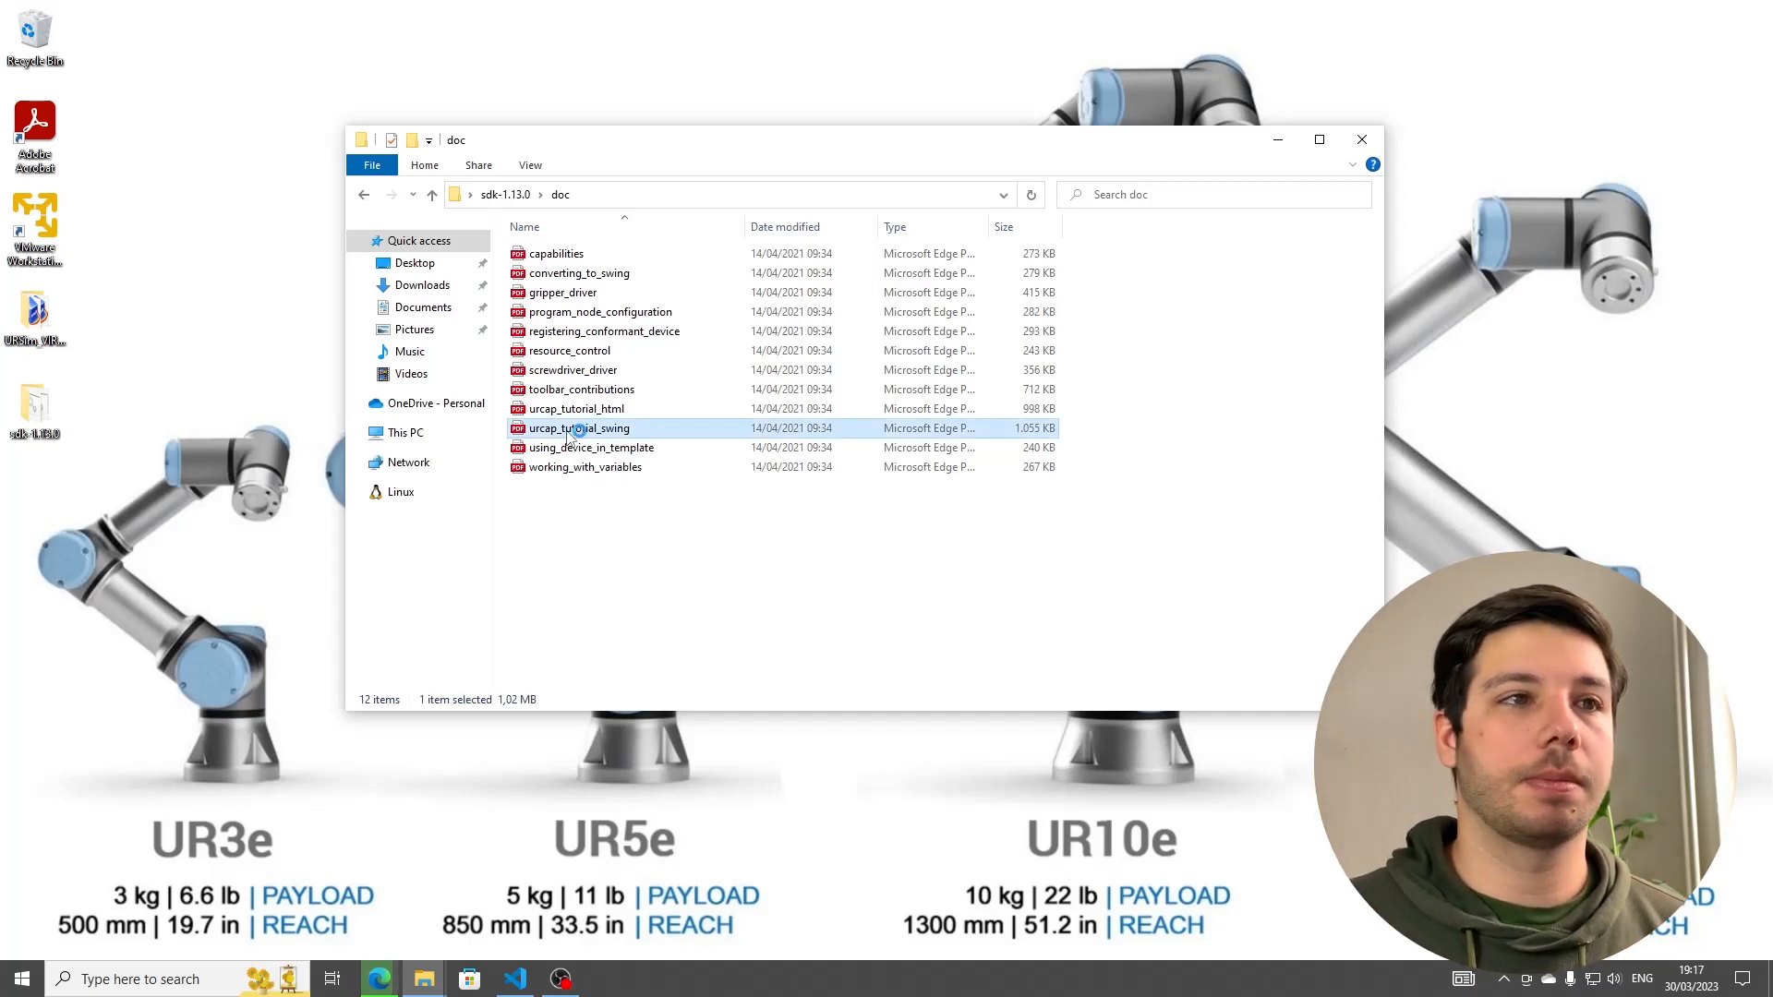
- View urcap_tutorial_swing.pdf in Edge at the Building and deploying URCaps chapter
double_click(578, 426)
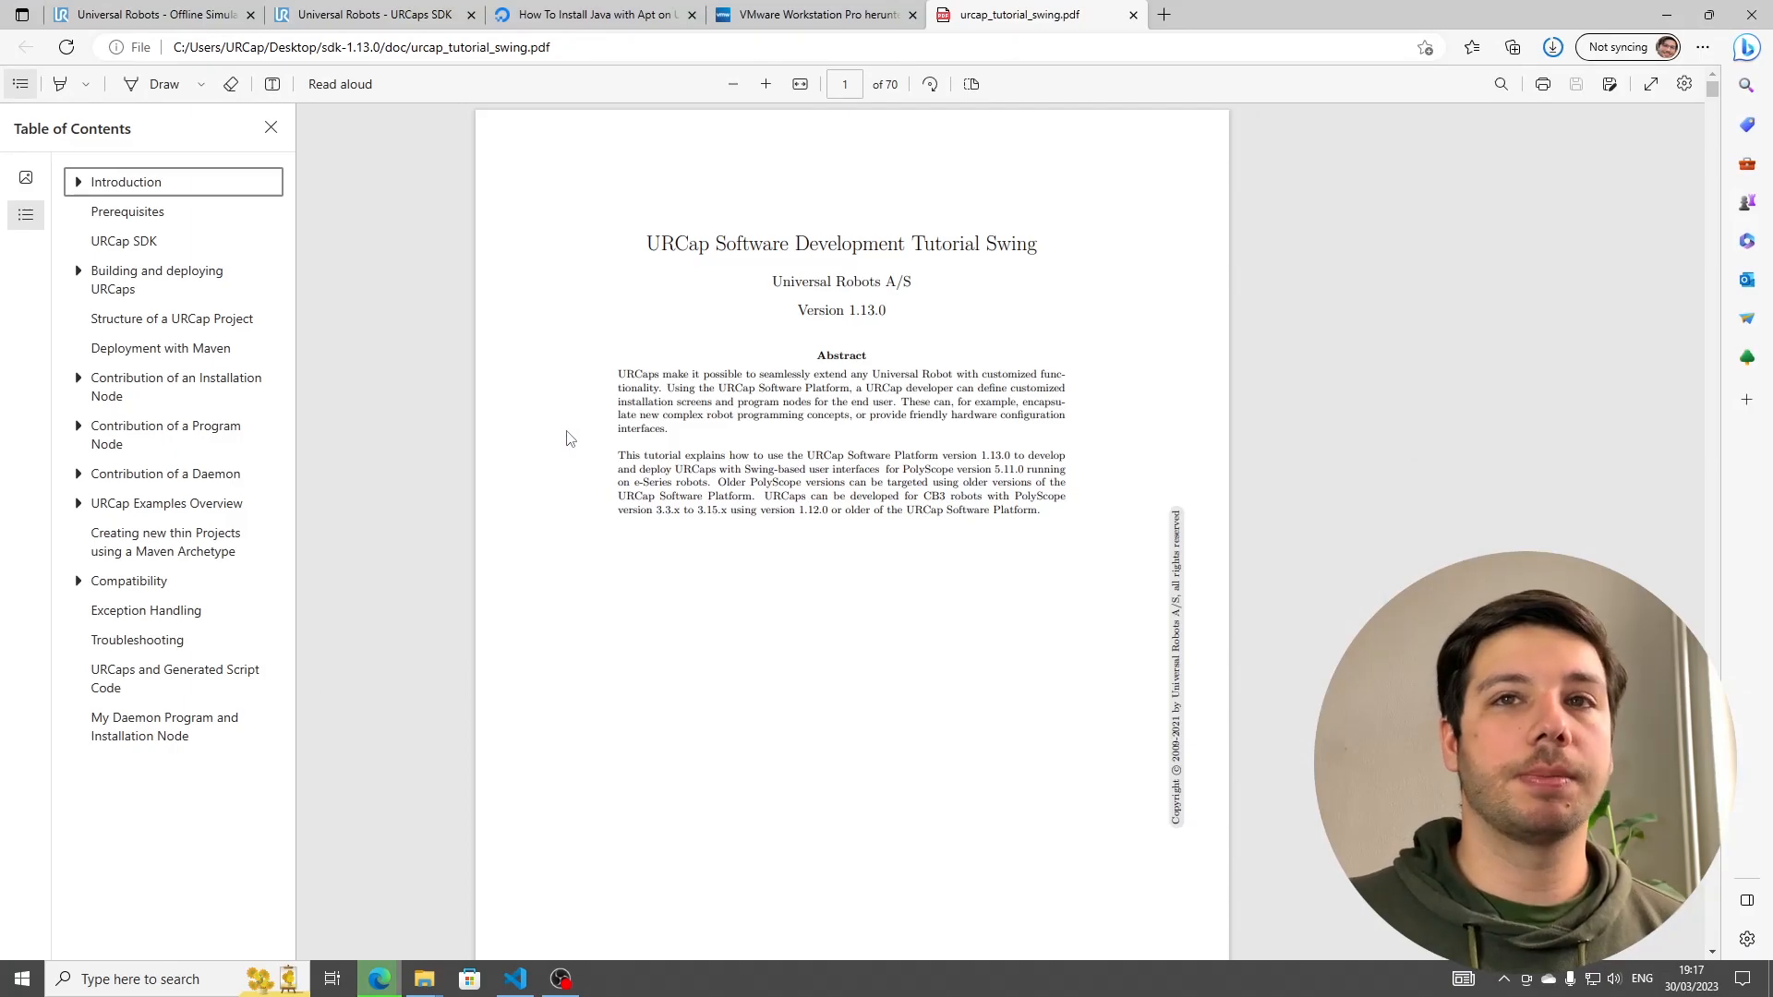
scroll(down, 3)
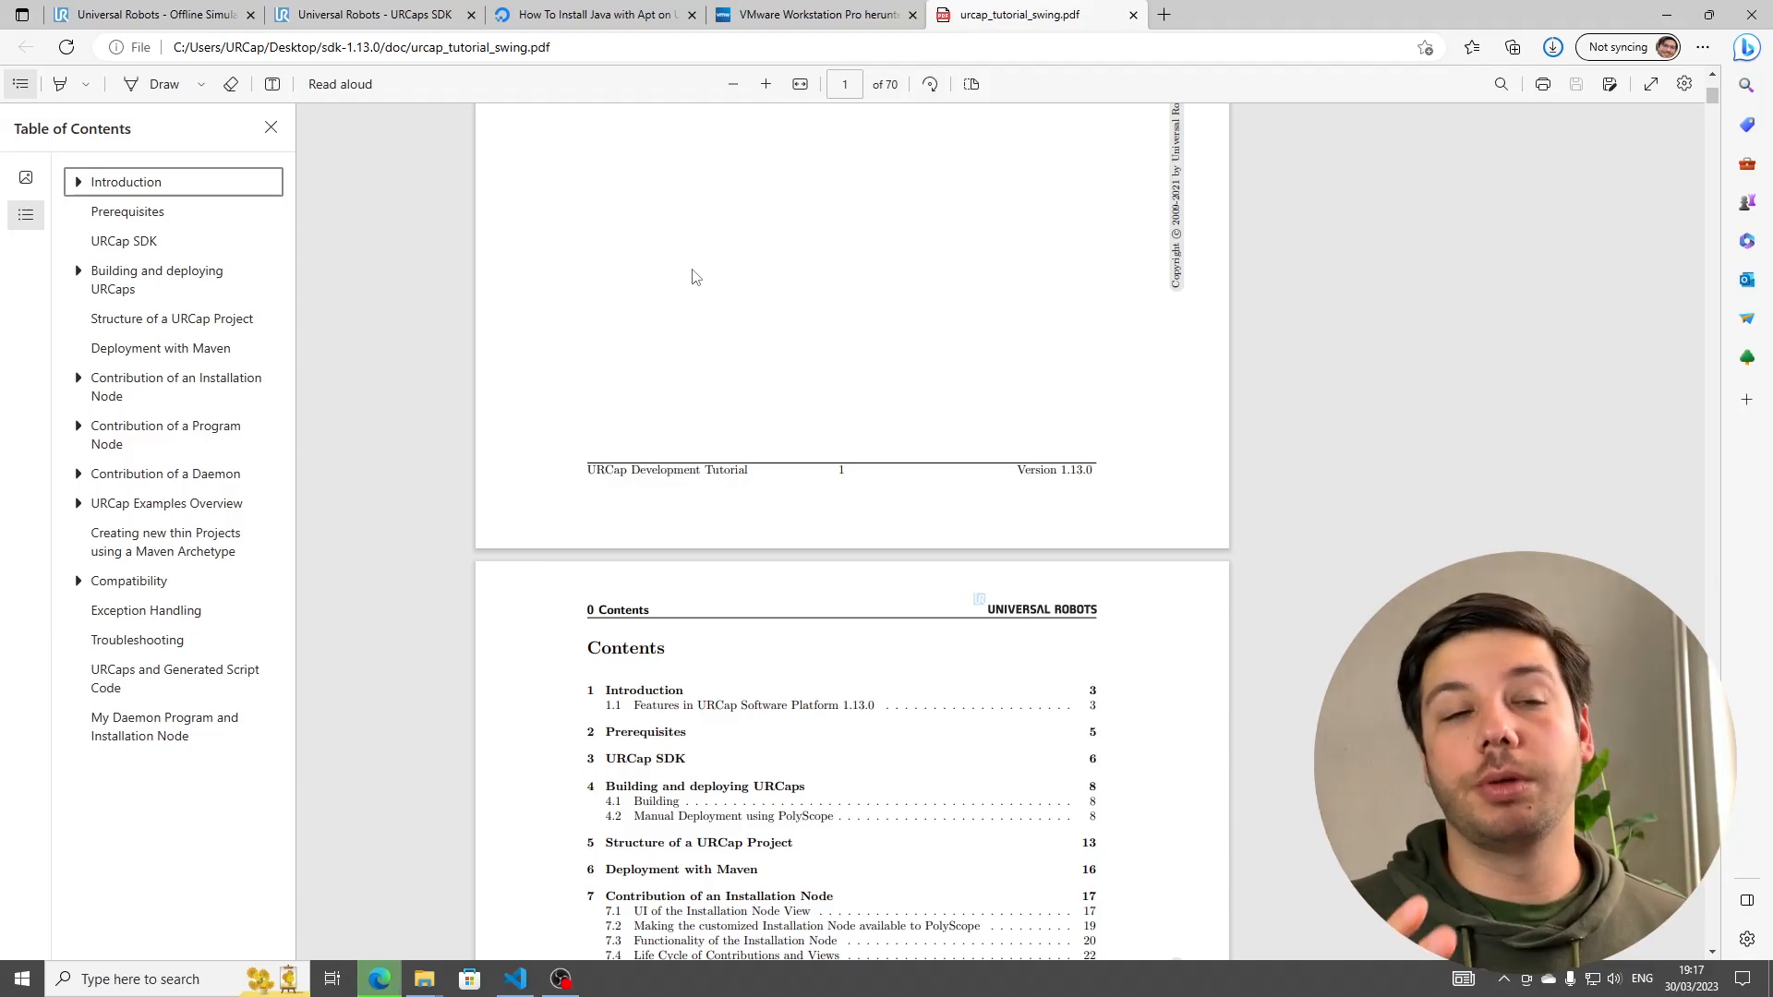
scroll(up, 3)
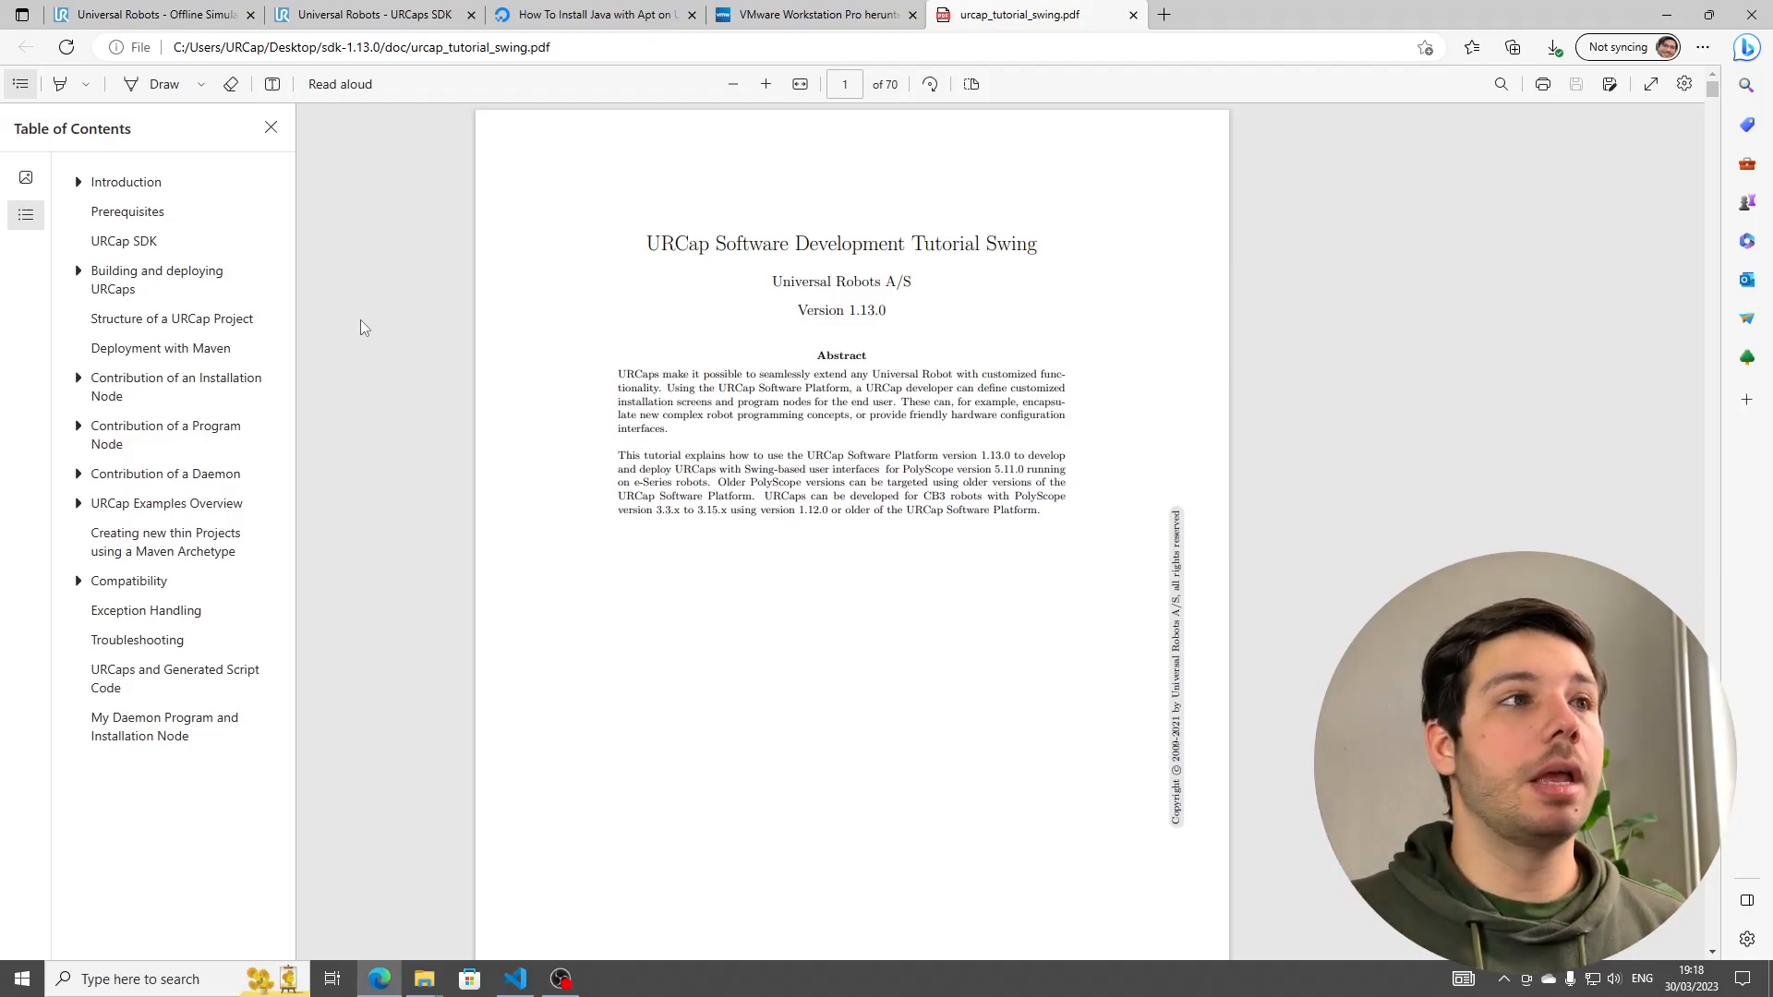
click(155, 279)
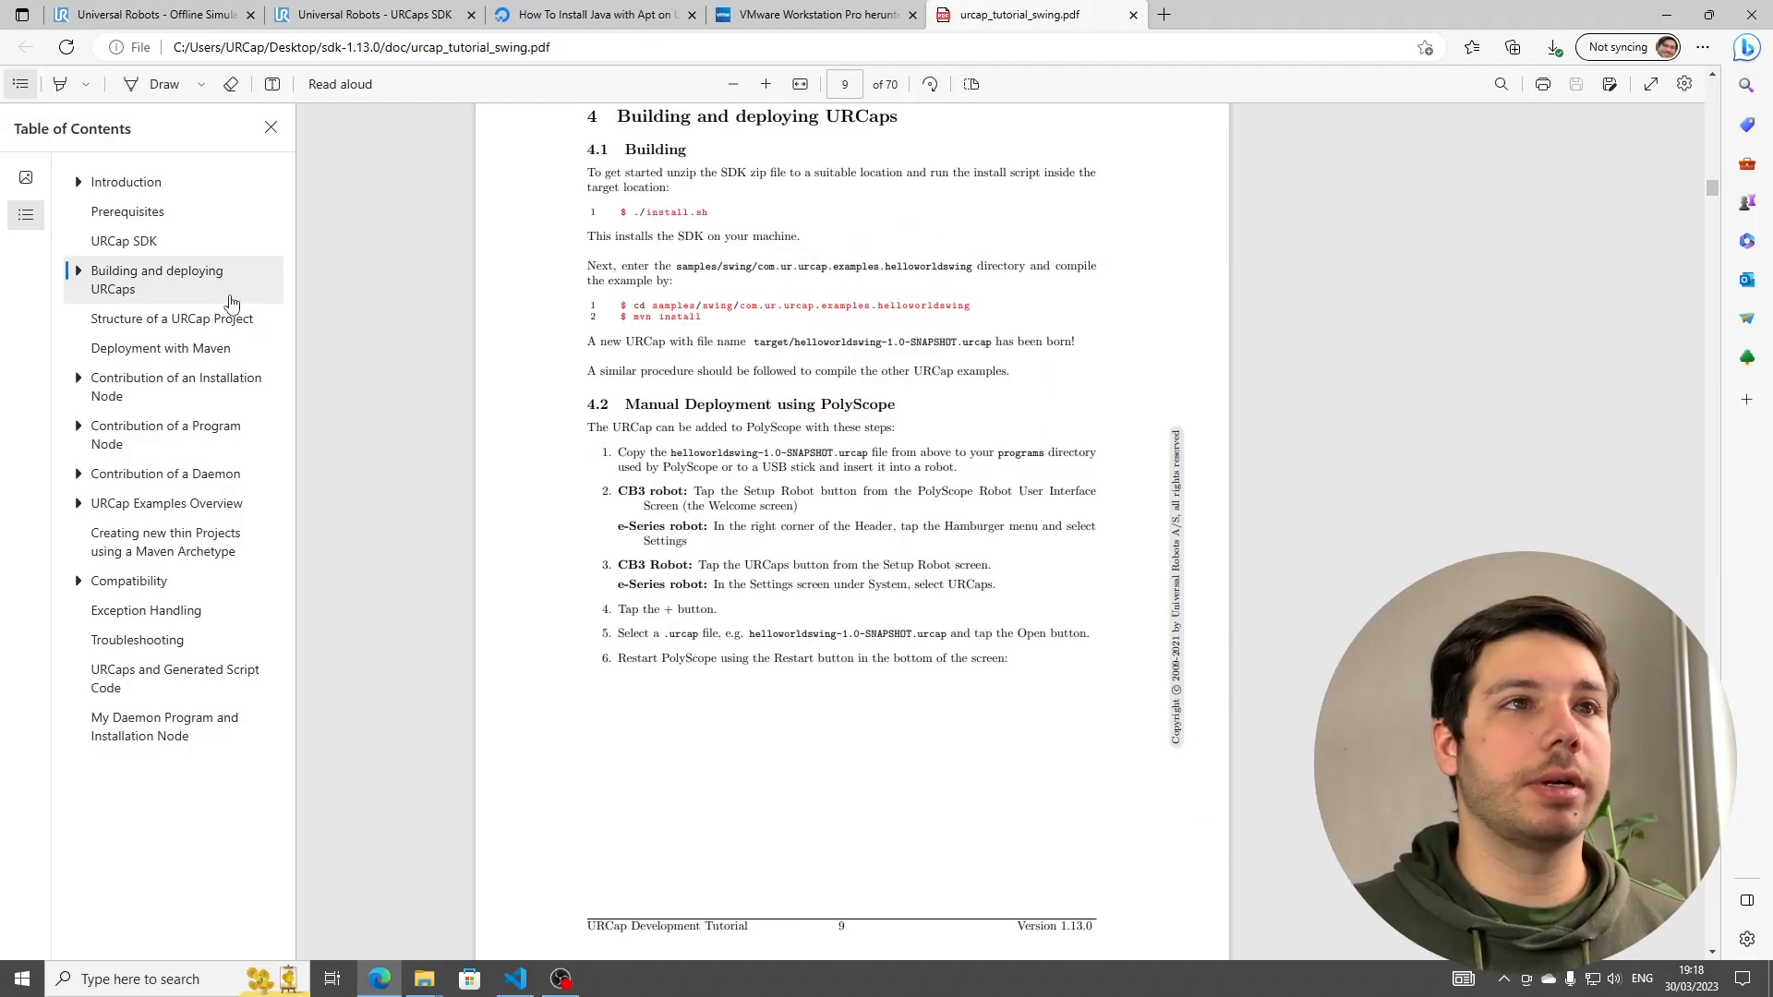
mouse_move(683, 212)
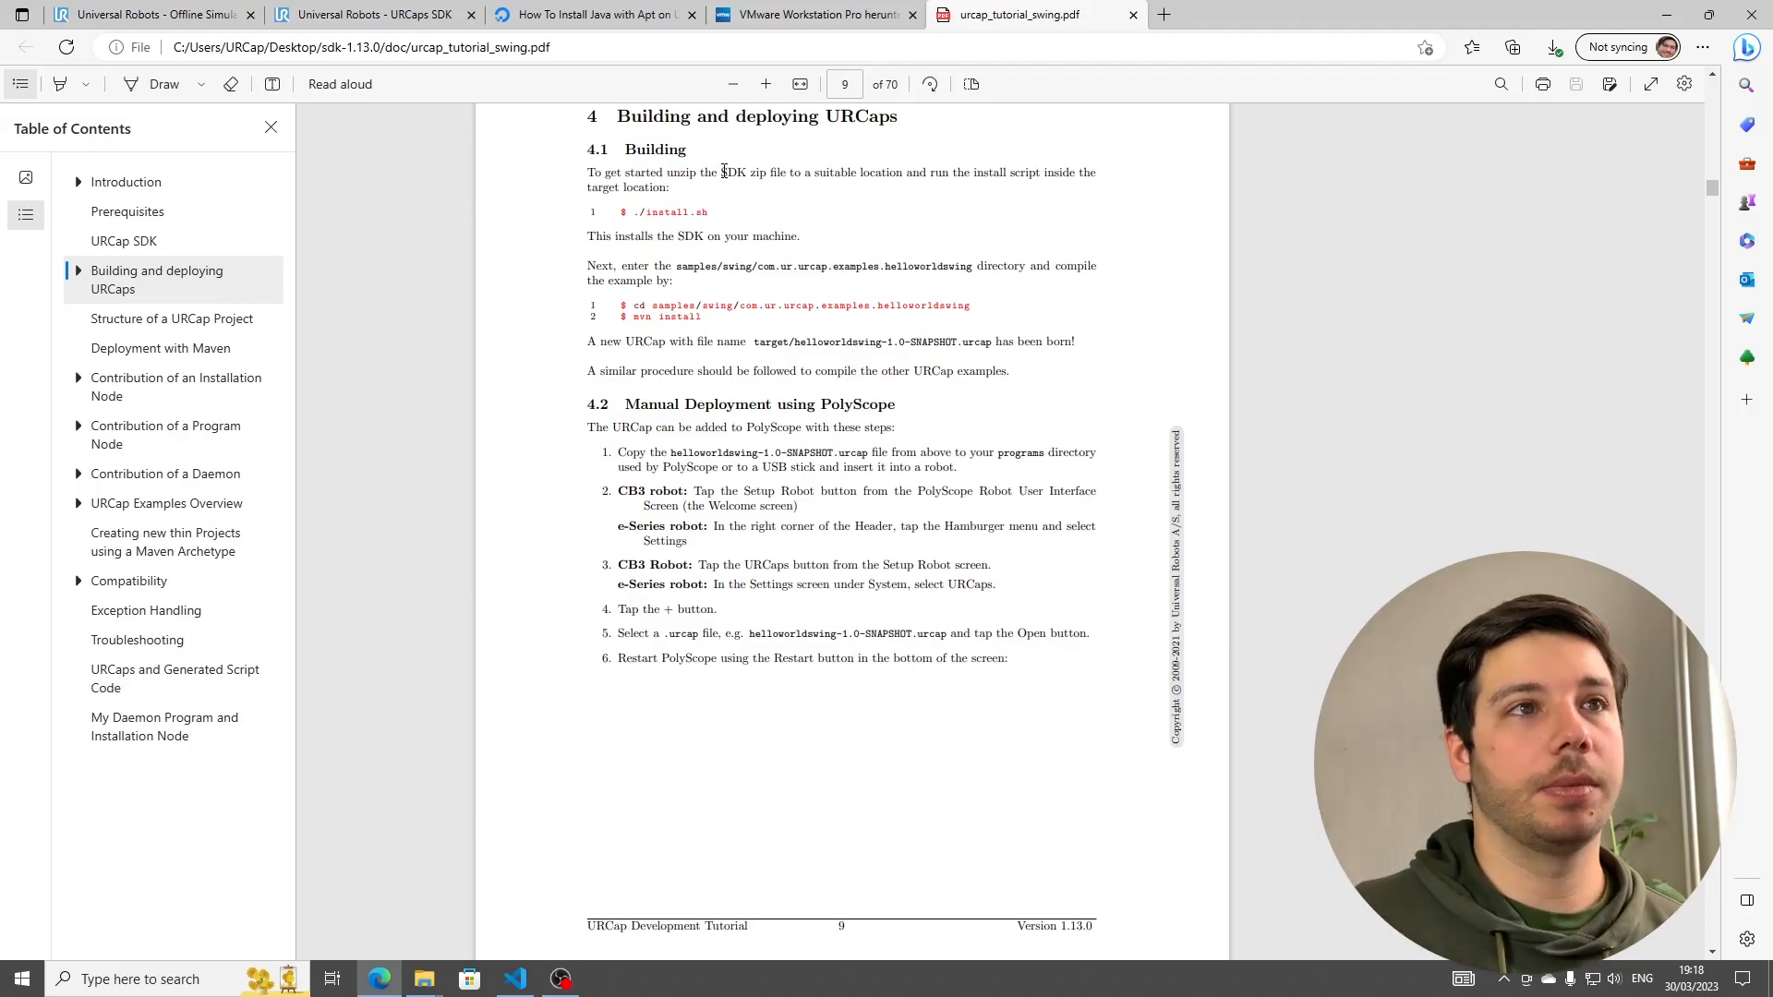
mouse_move(989, 171)
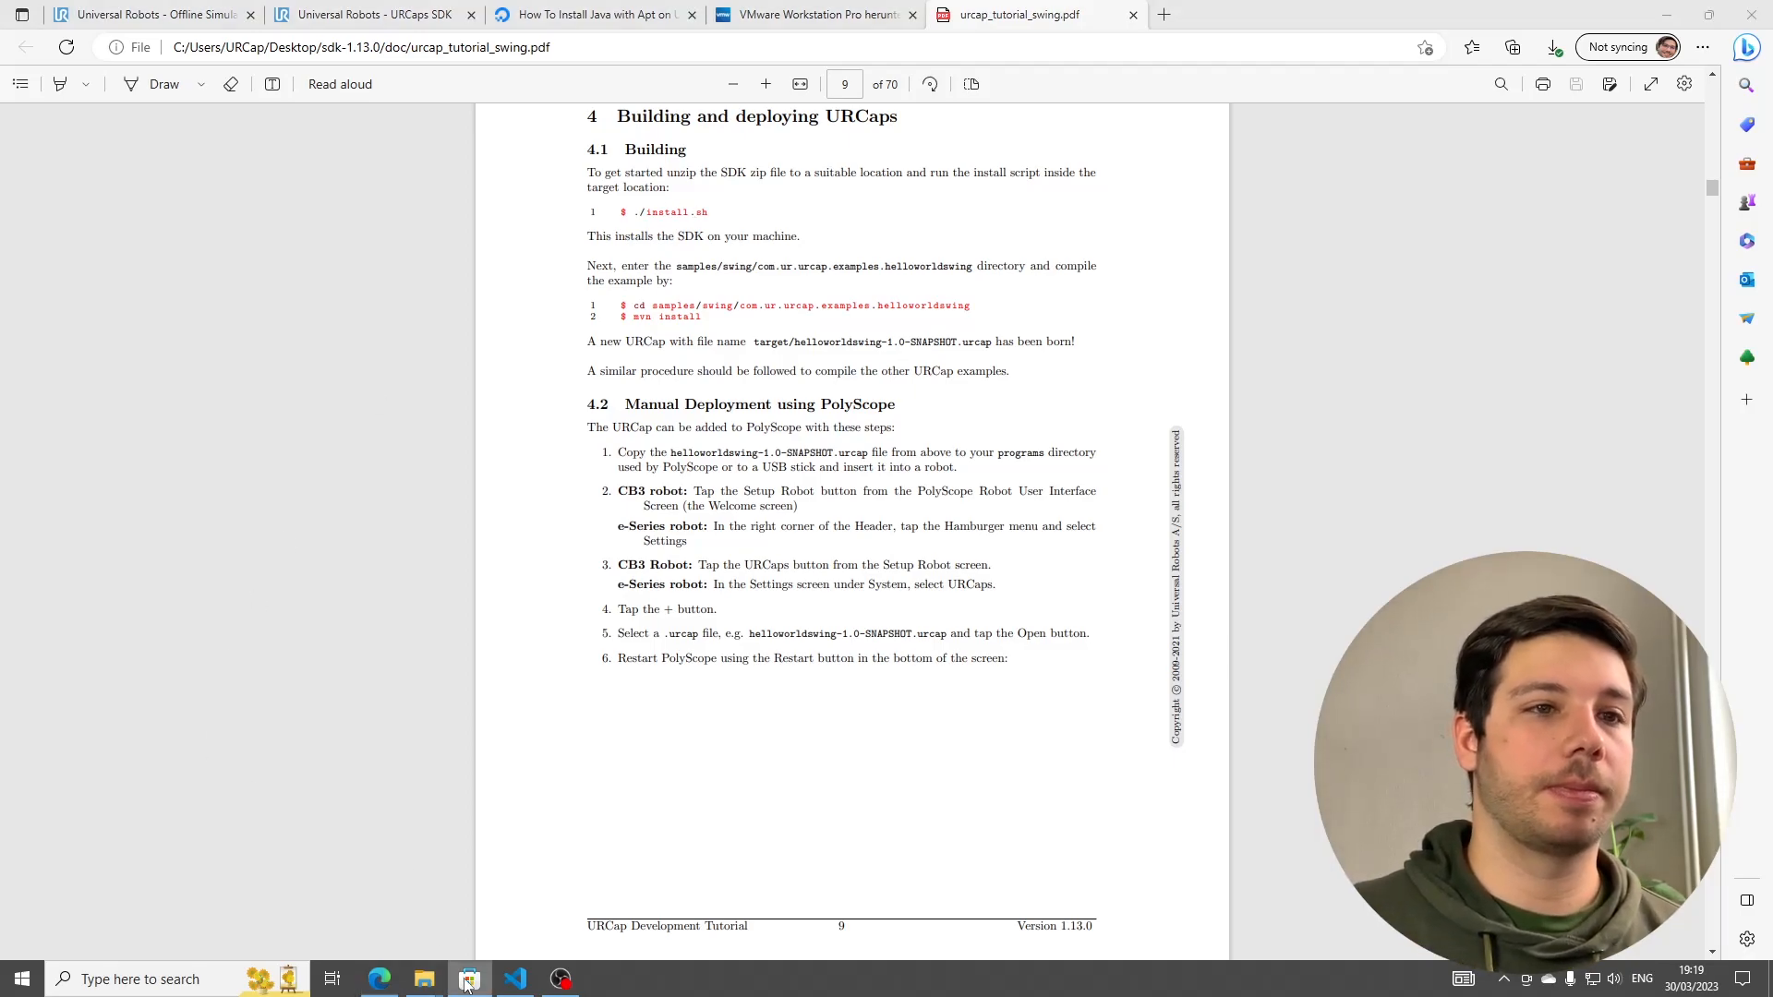
- Search the Microsoft Store for 'ubuntu'
click(467, 979)
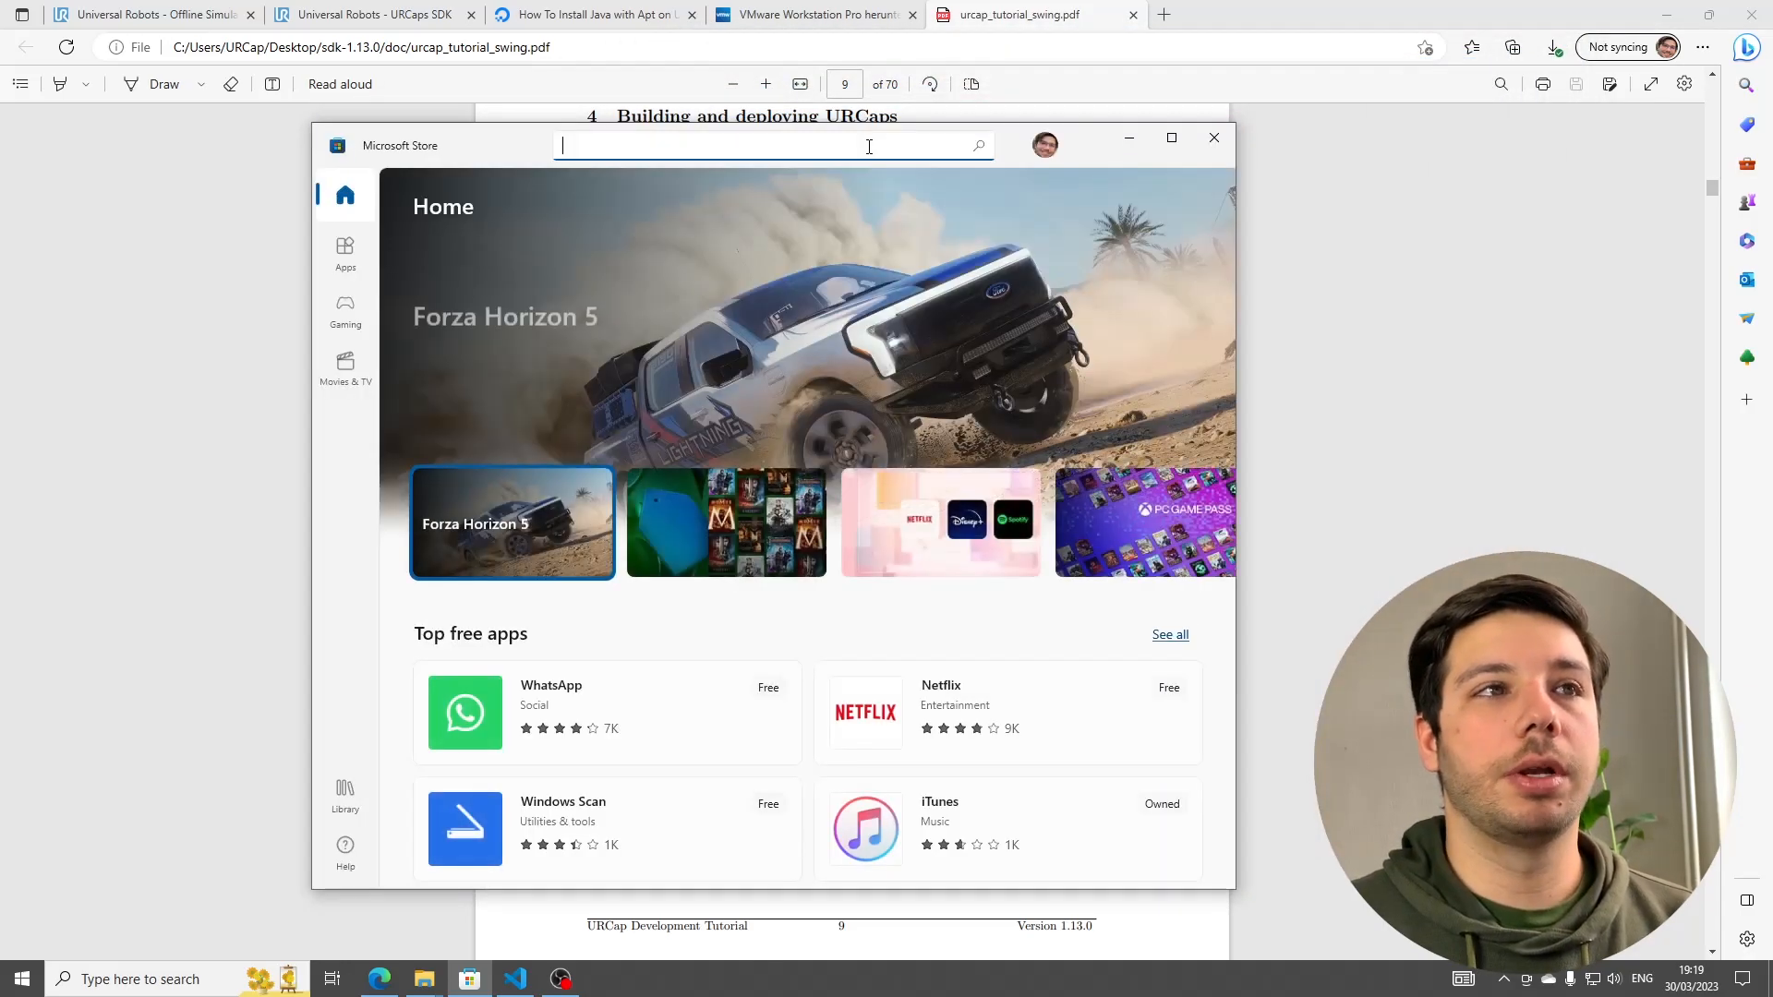
text(ubu)
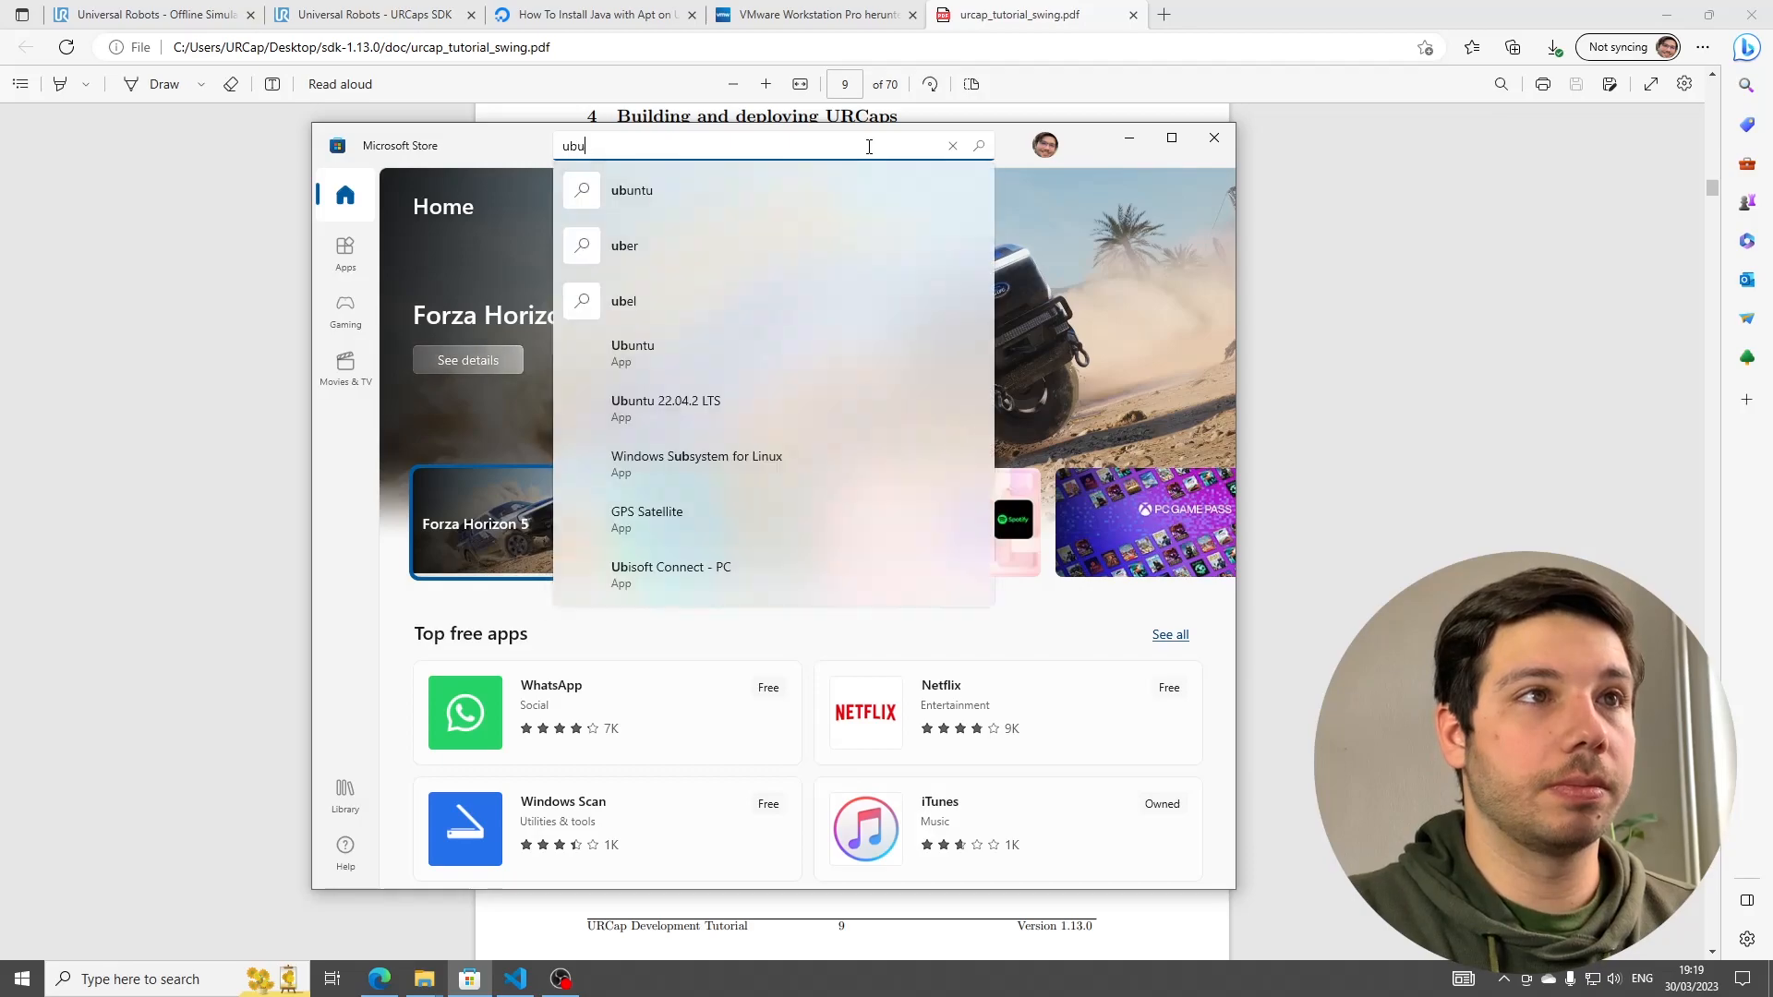
click(632, 191)
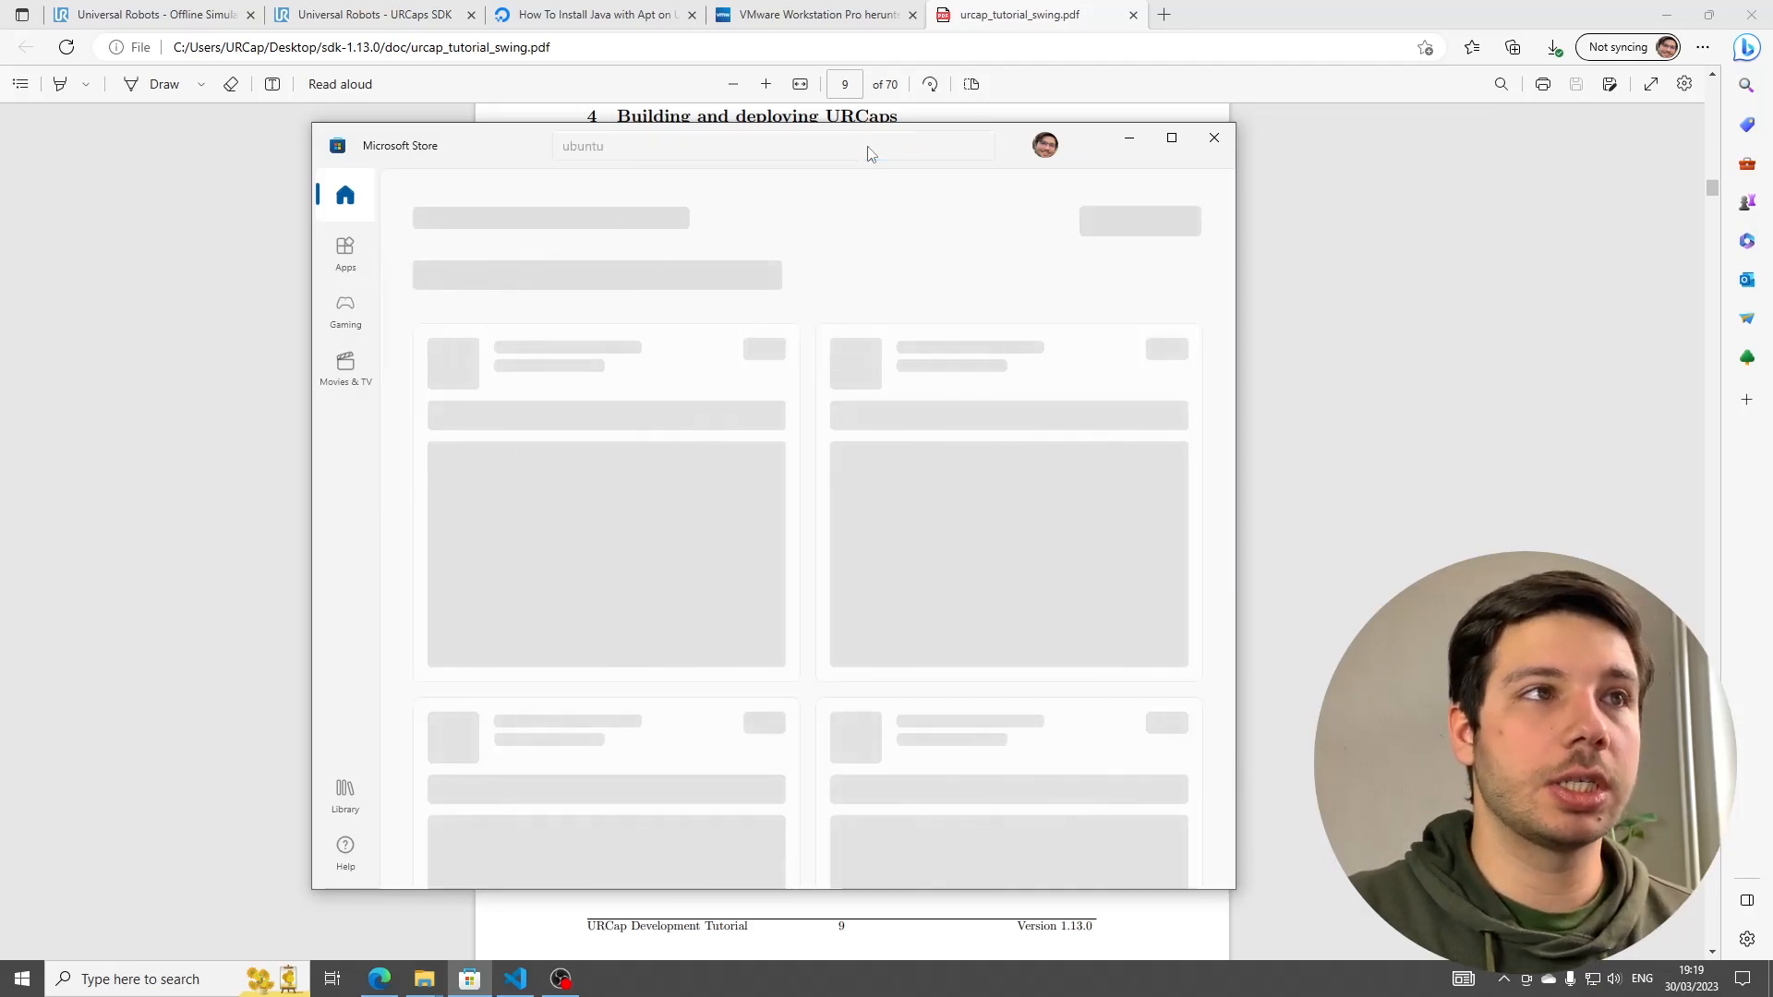
key(Return)
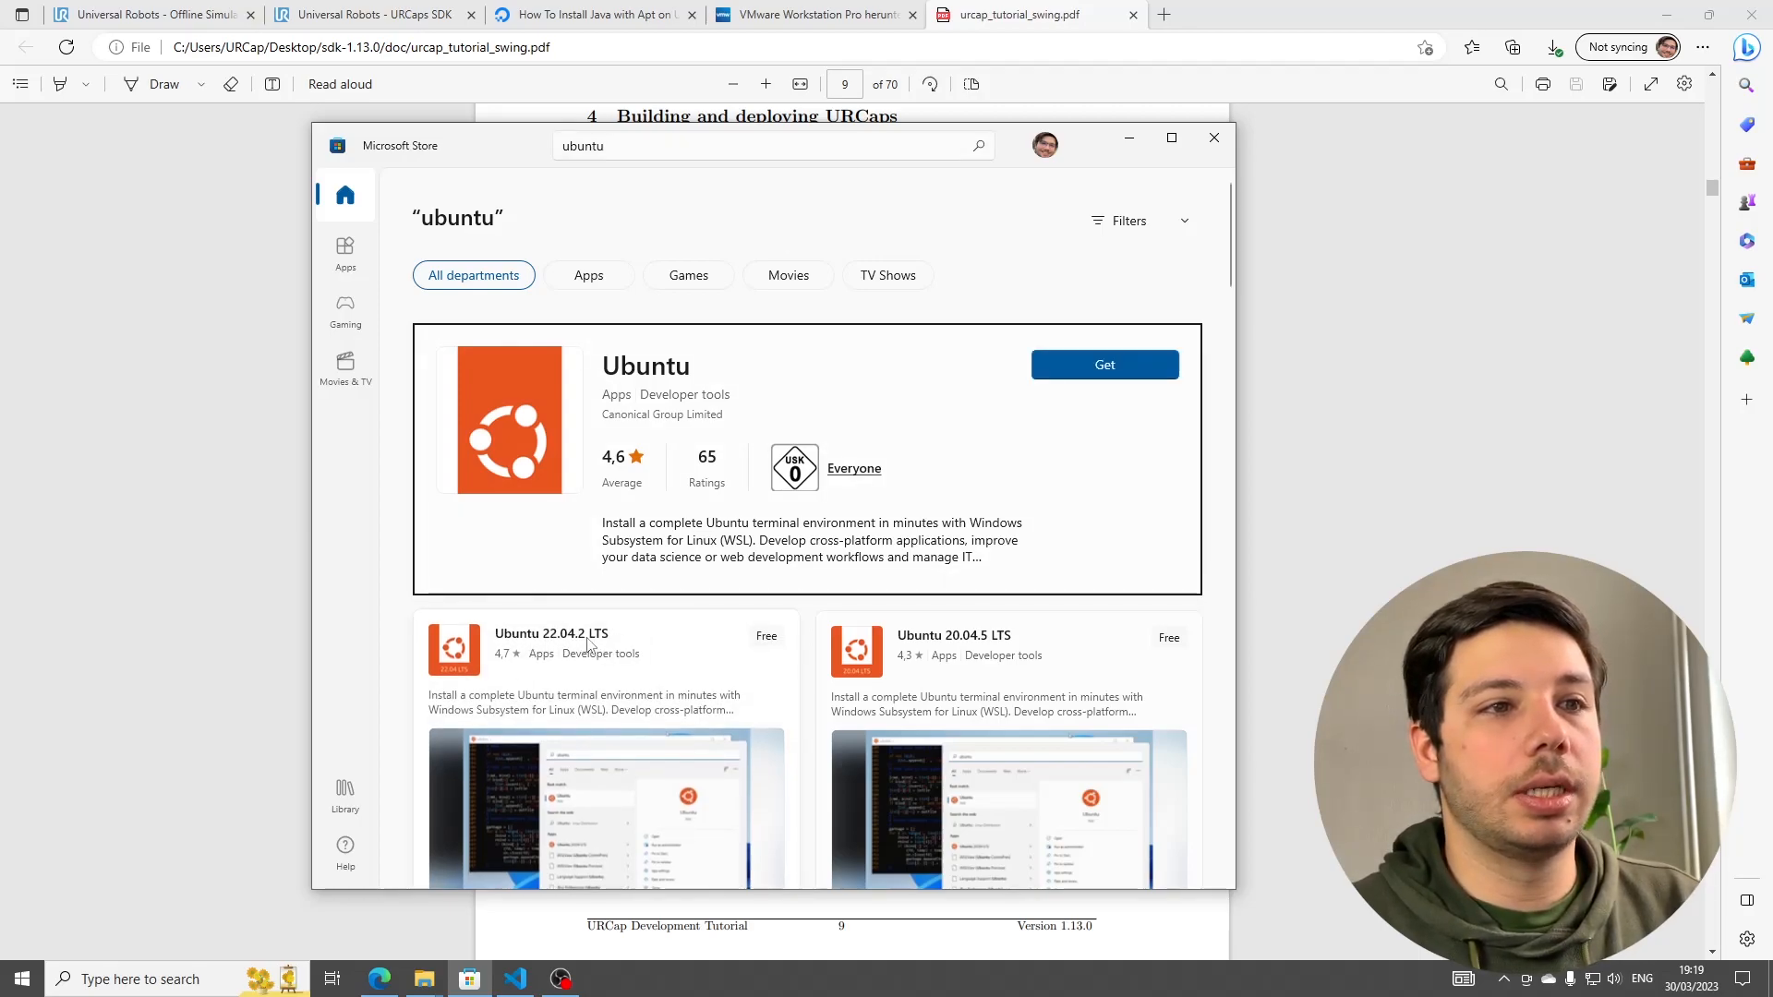
mouse_move(532, 661)
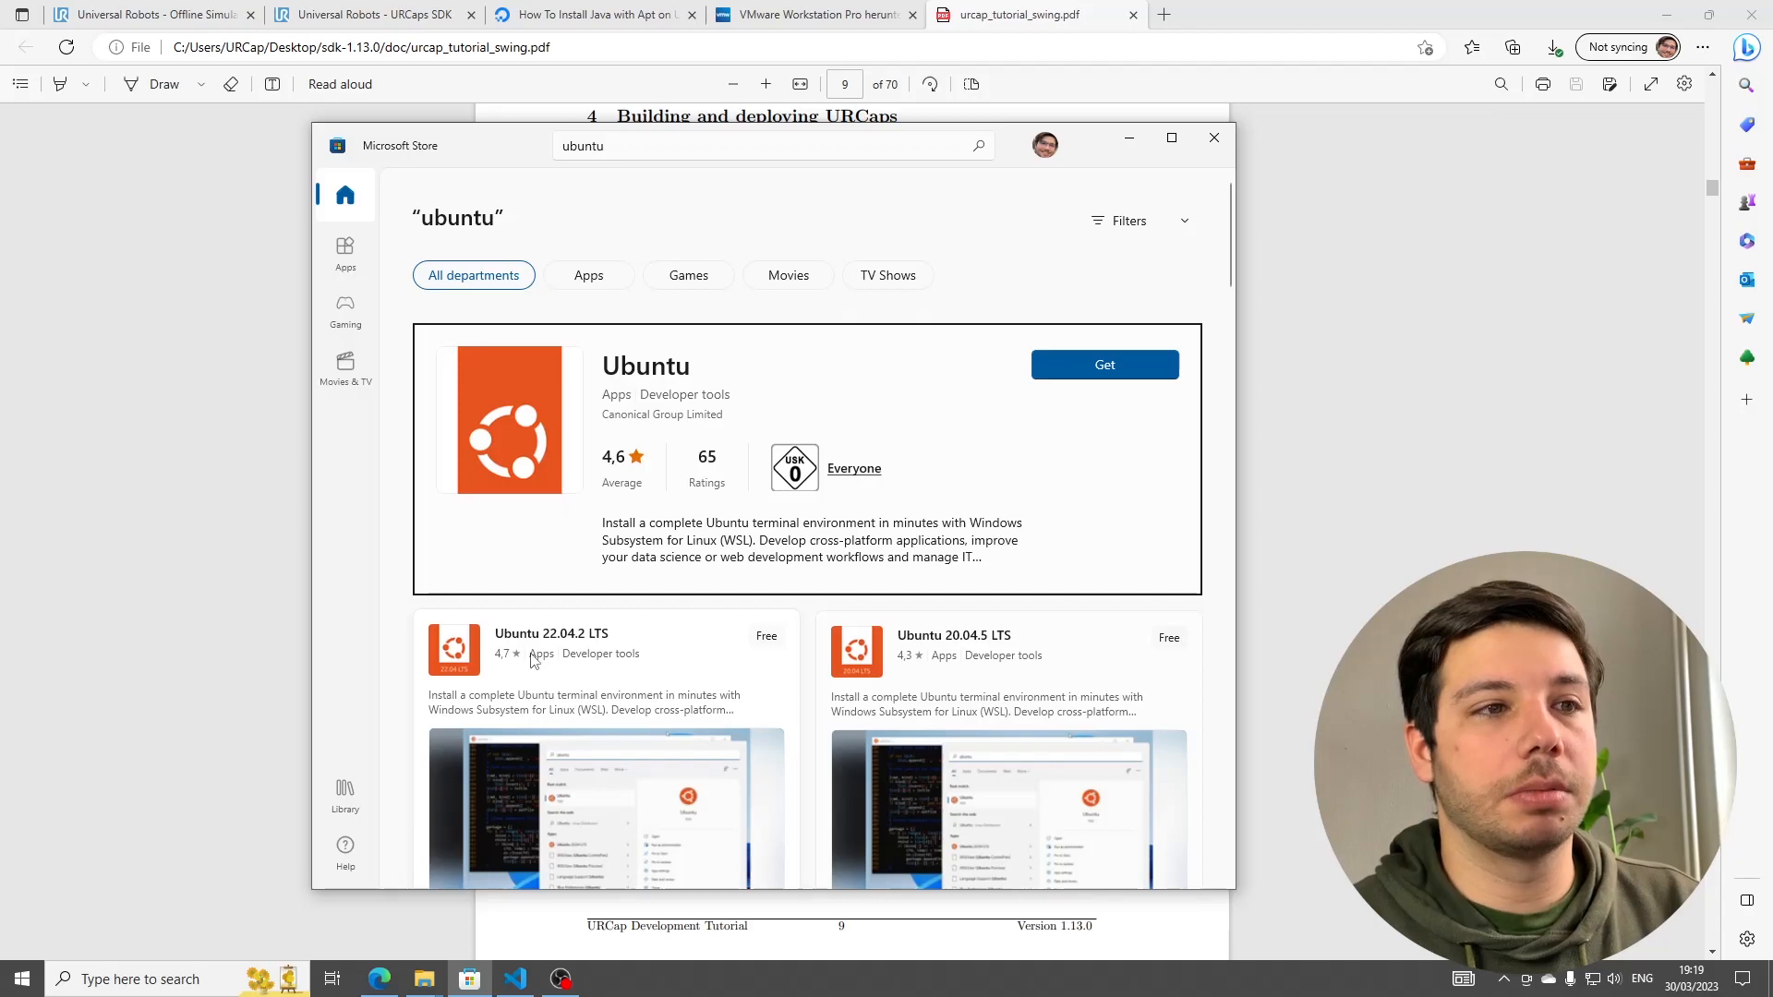
- Install Ubuntu 22.04.2 LTS from its Store page
click(551, 633)
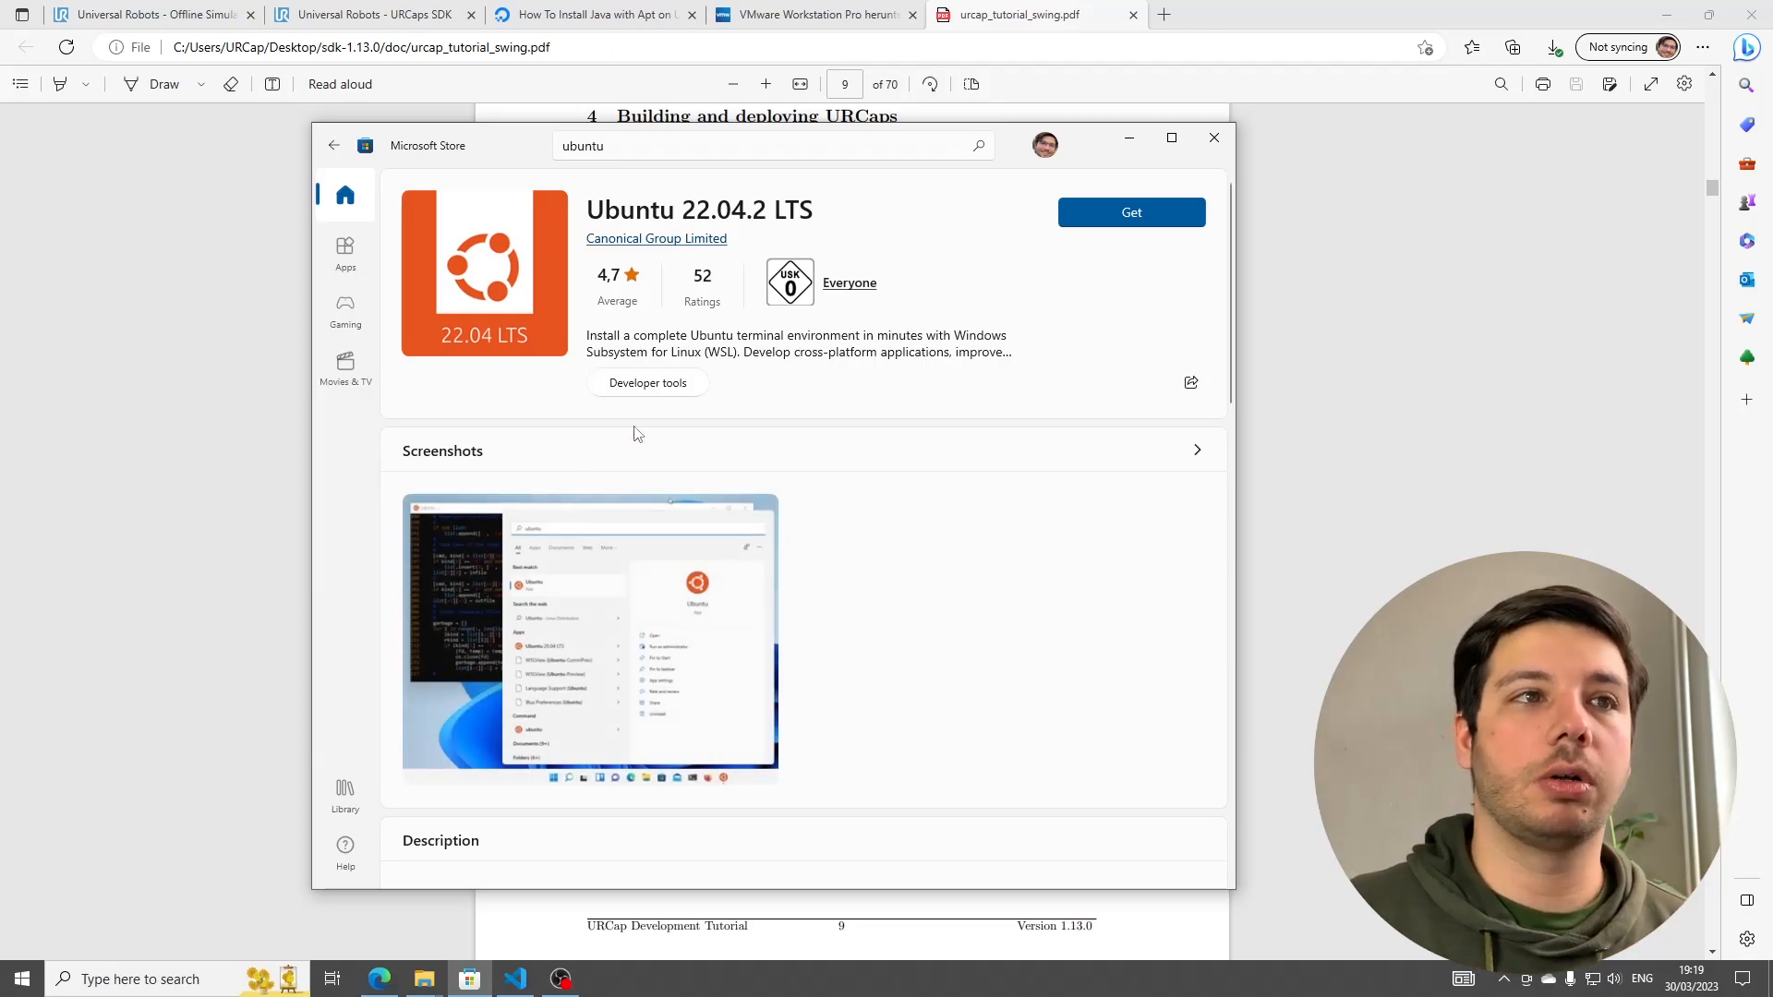
mouse_move(1021, 266)
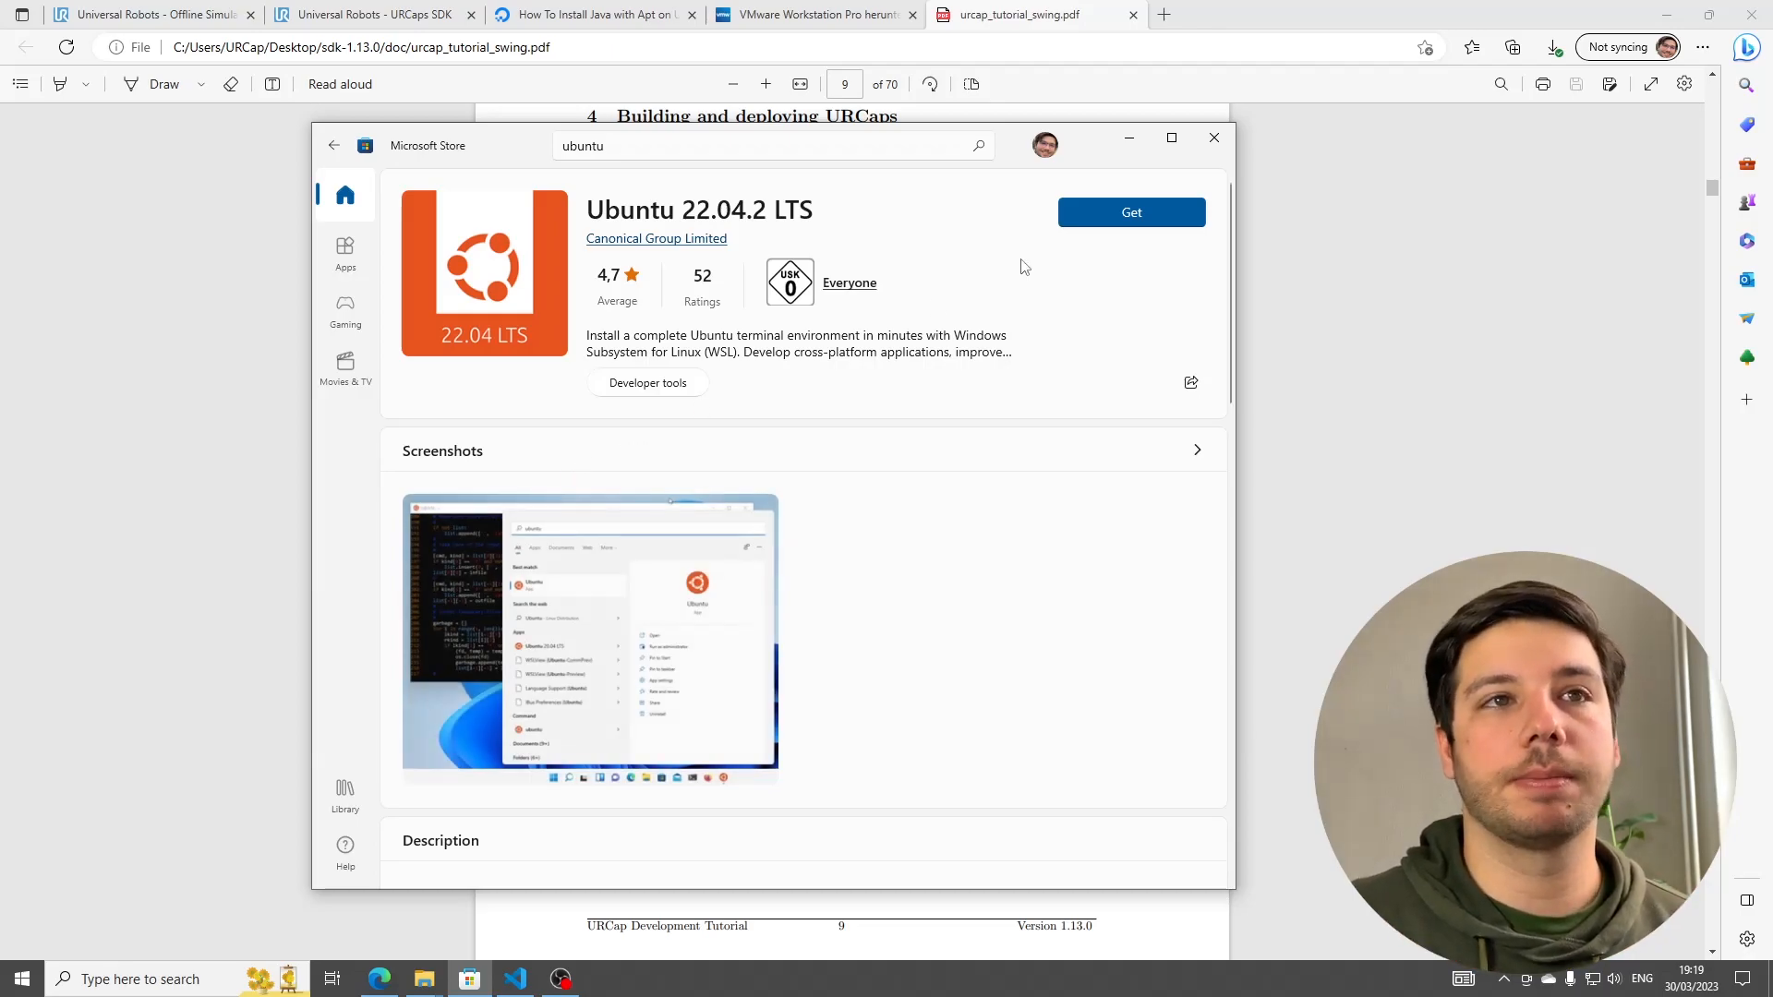
click(1130, 210)
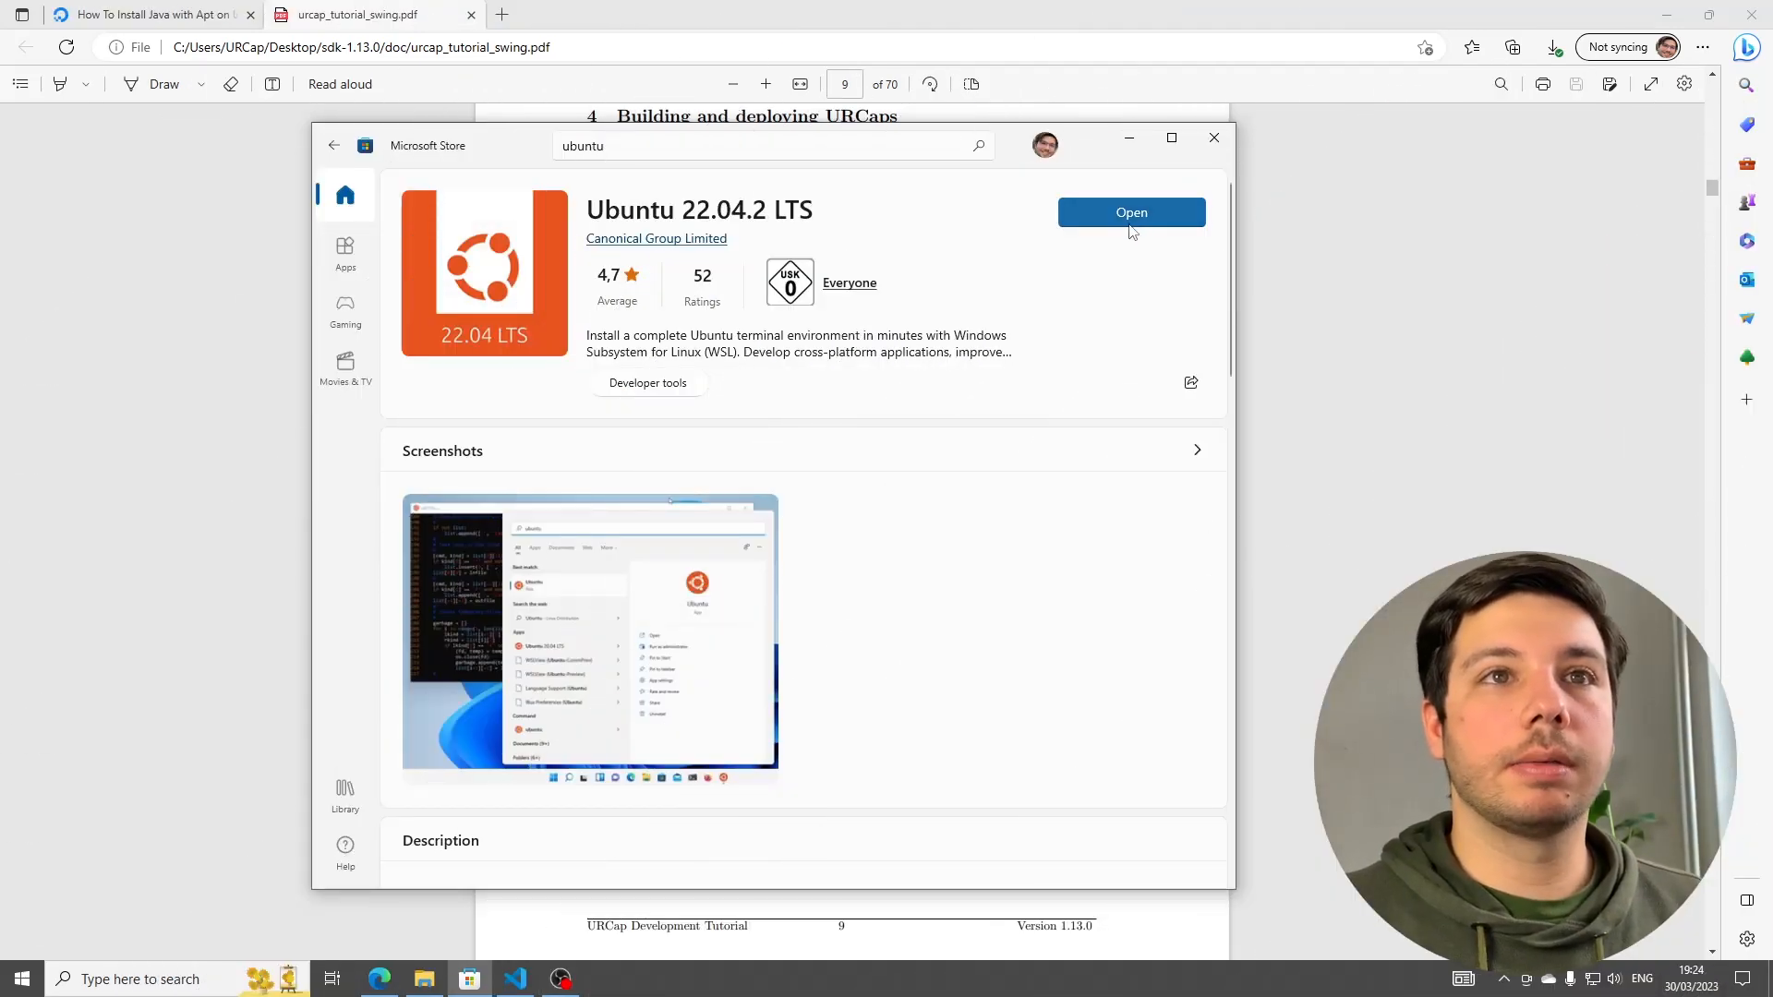
- Launch Ubuntu 22.04.2 LTS and create the UNIX user 'uniquelymade'
click(1130, 212)
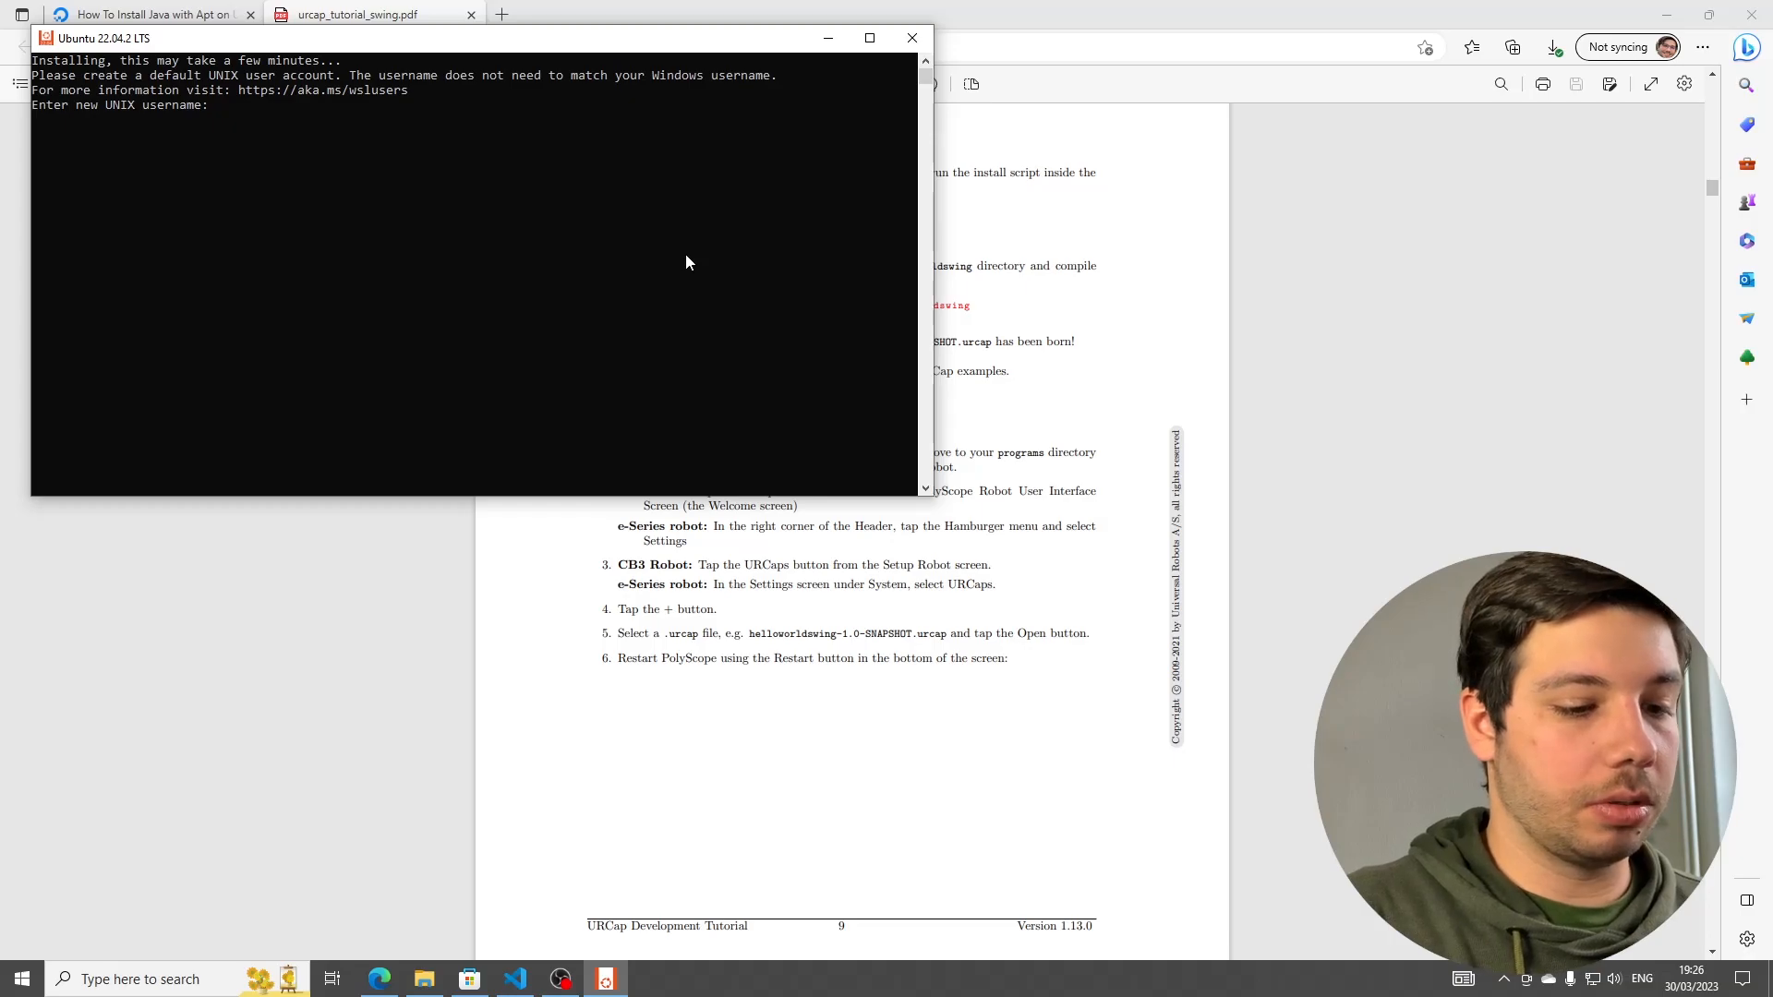
text(uniquel)
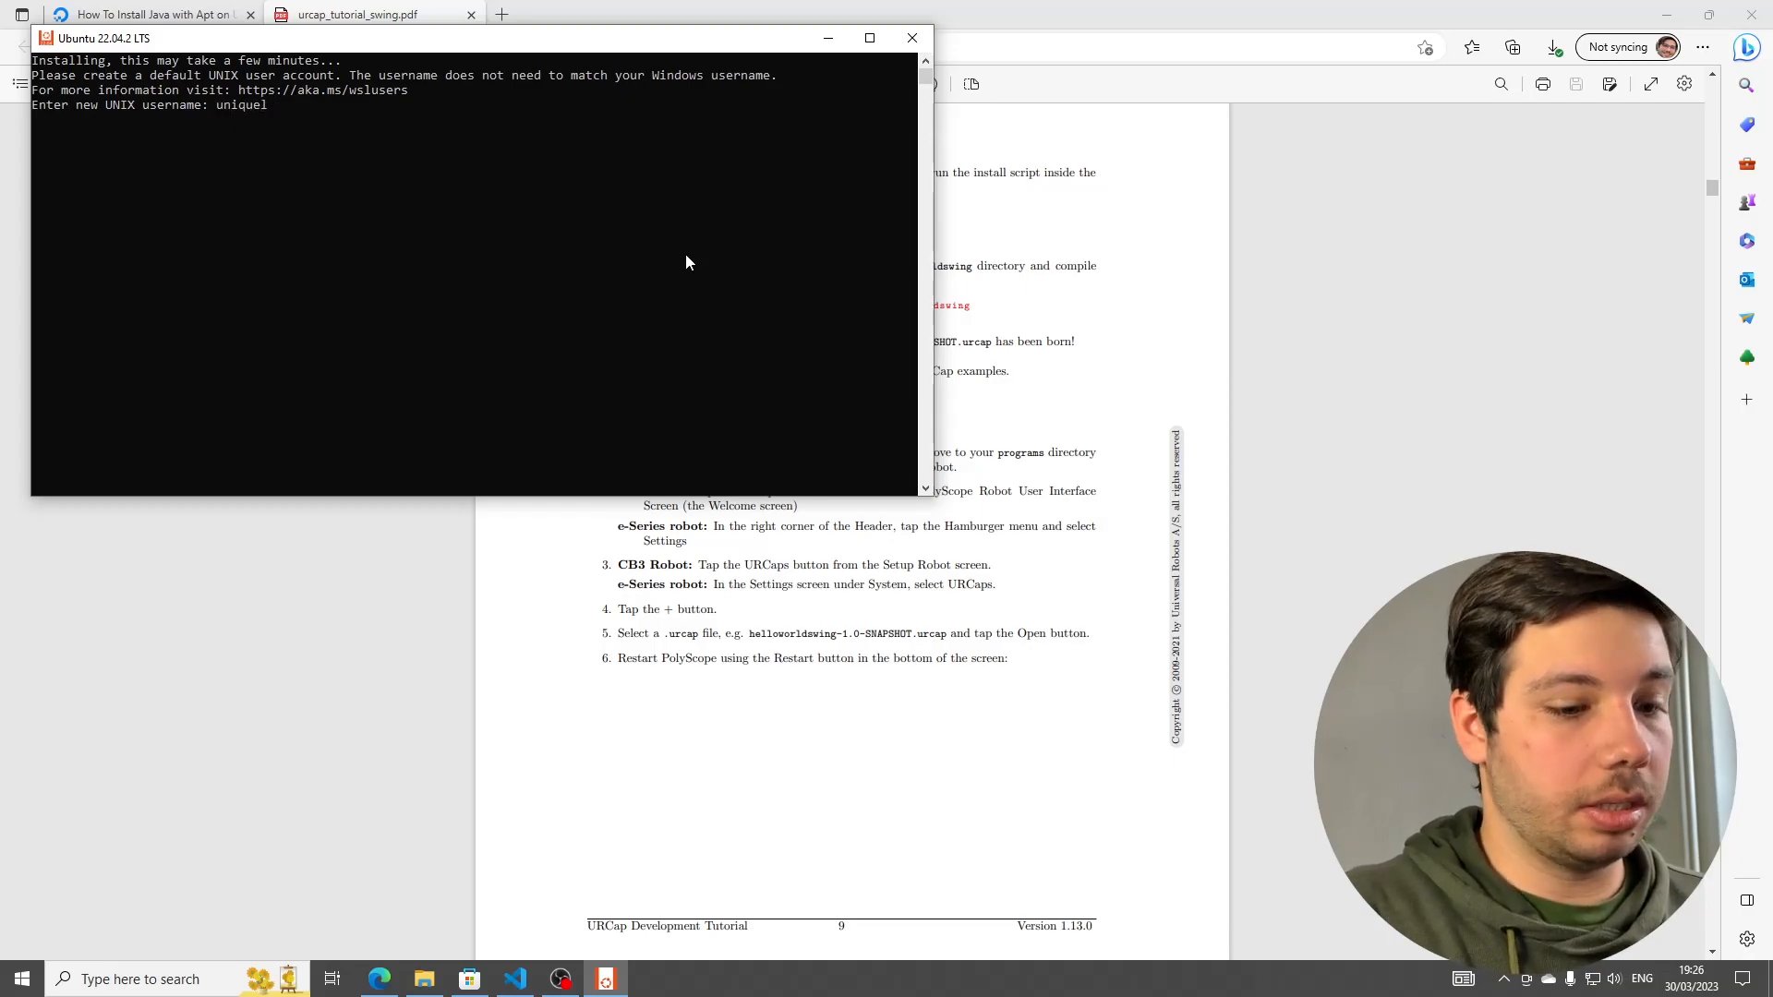
text(ymade)
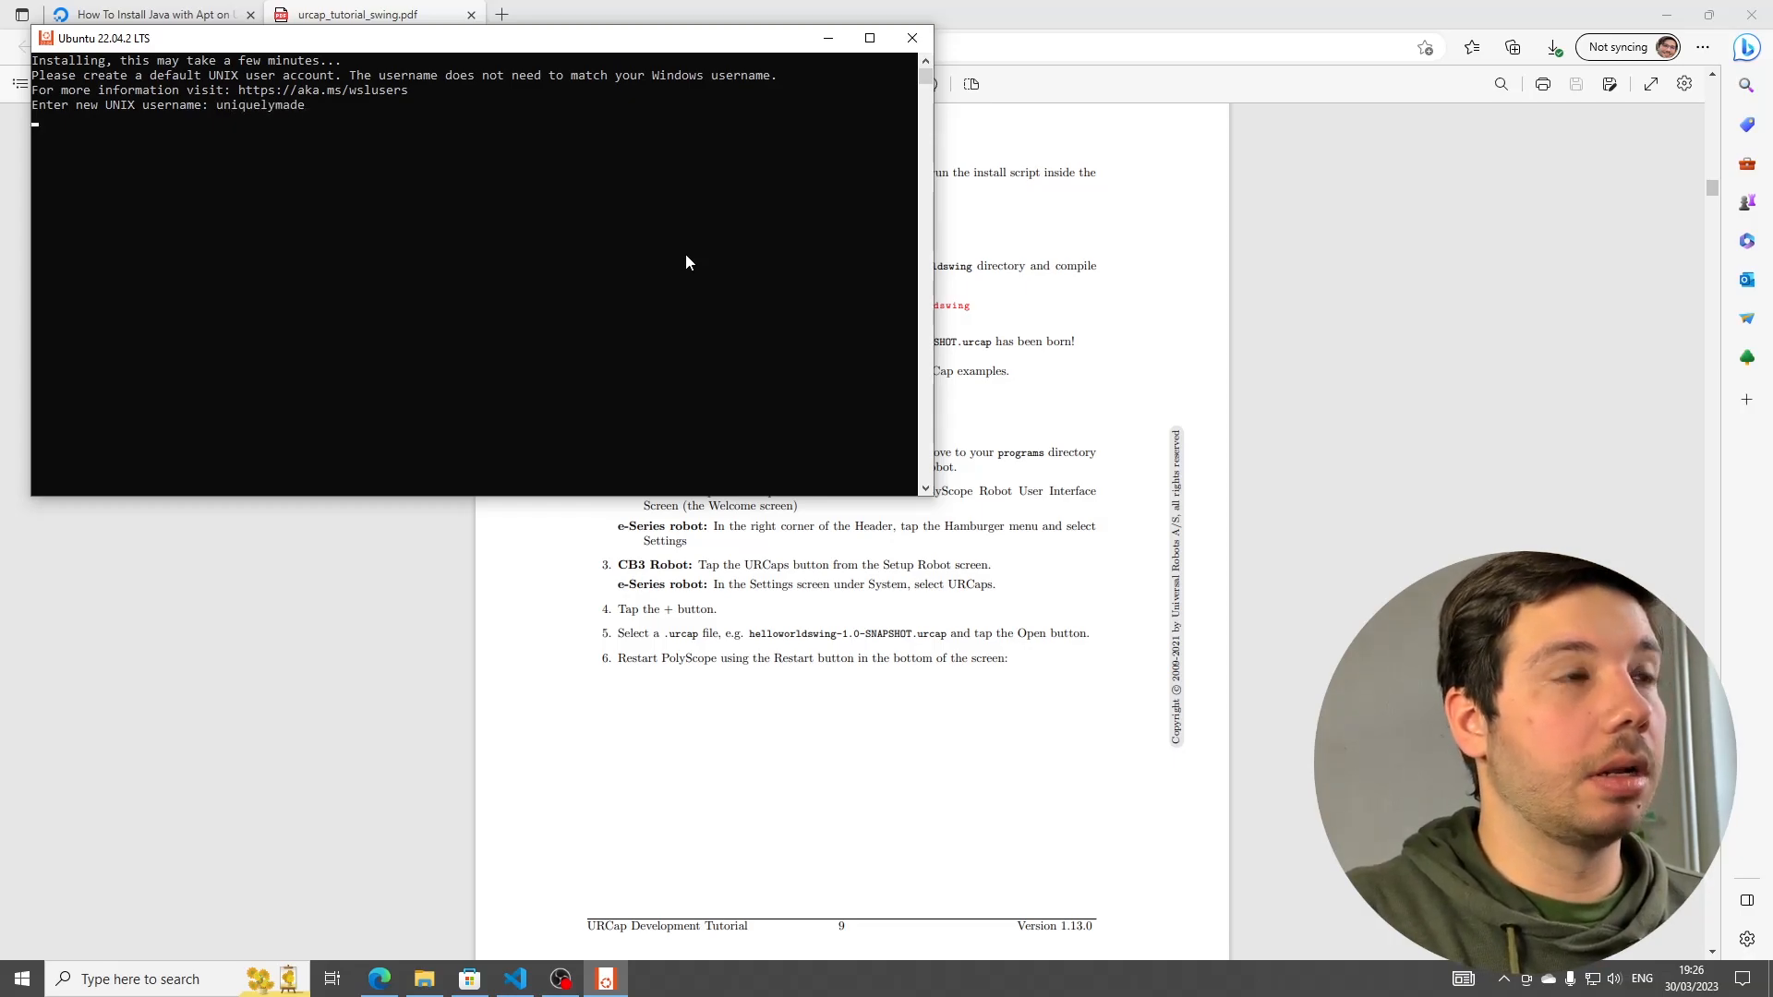
key(Return)
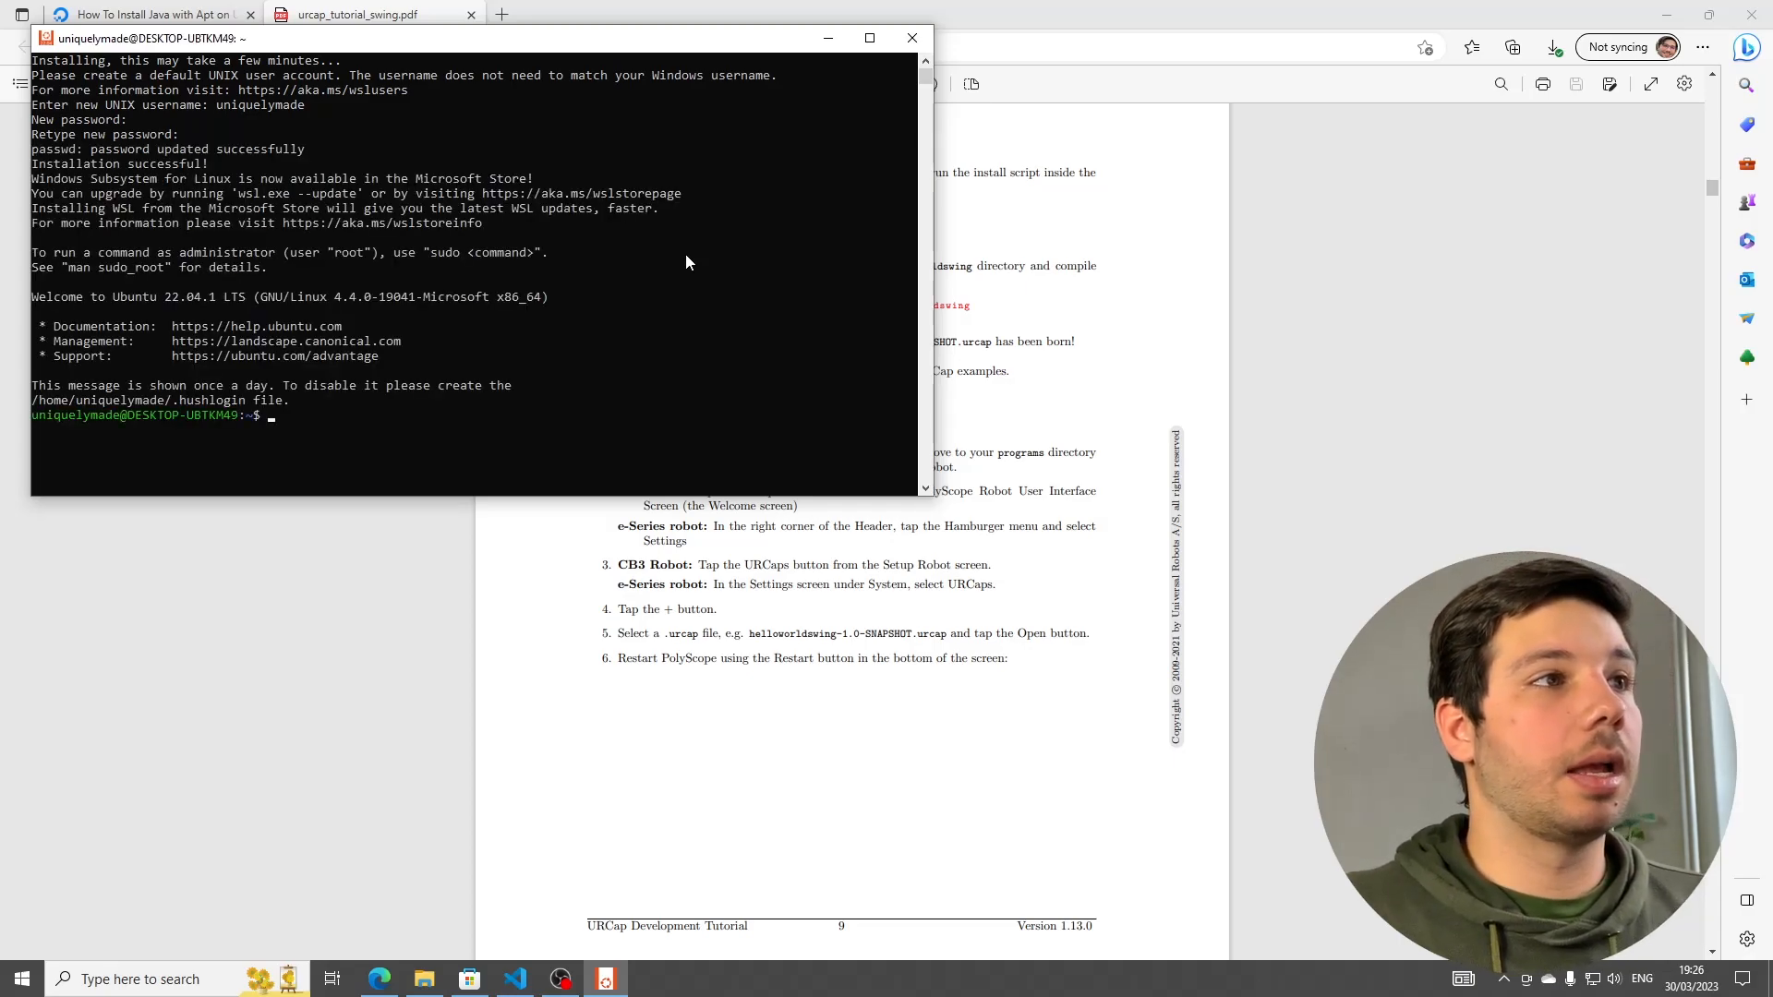
mouse_move(571, 439)
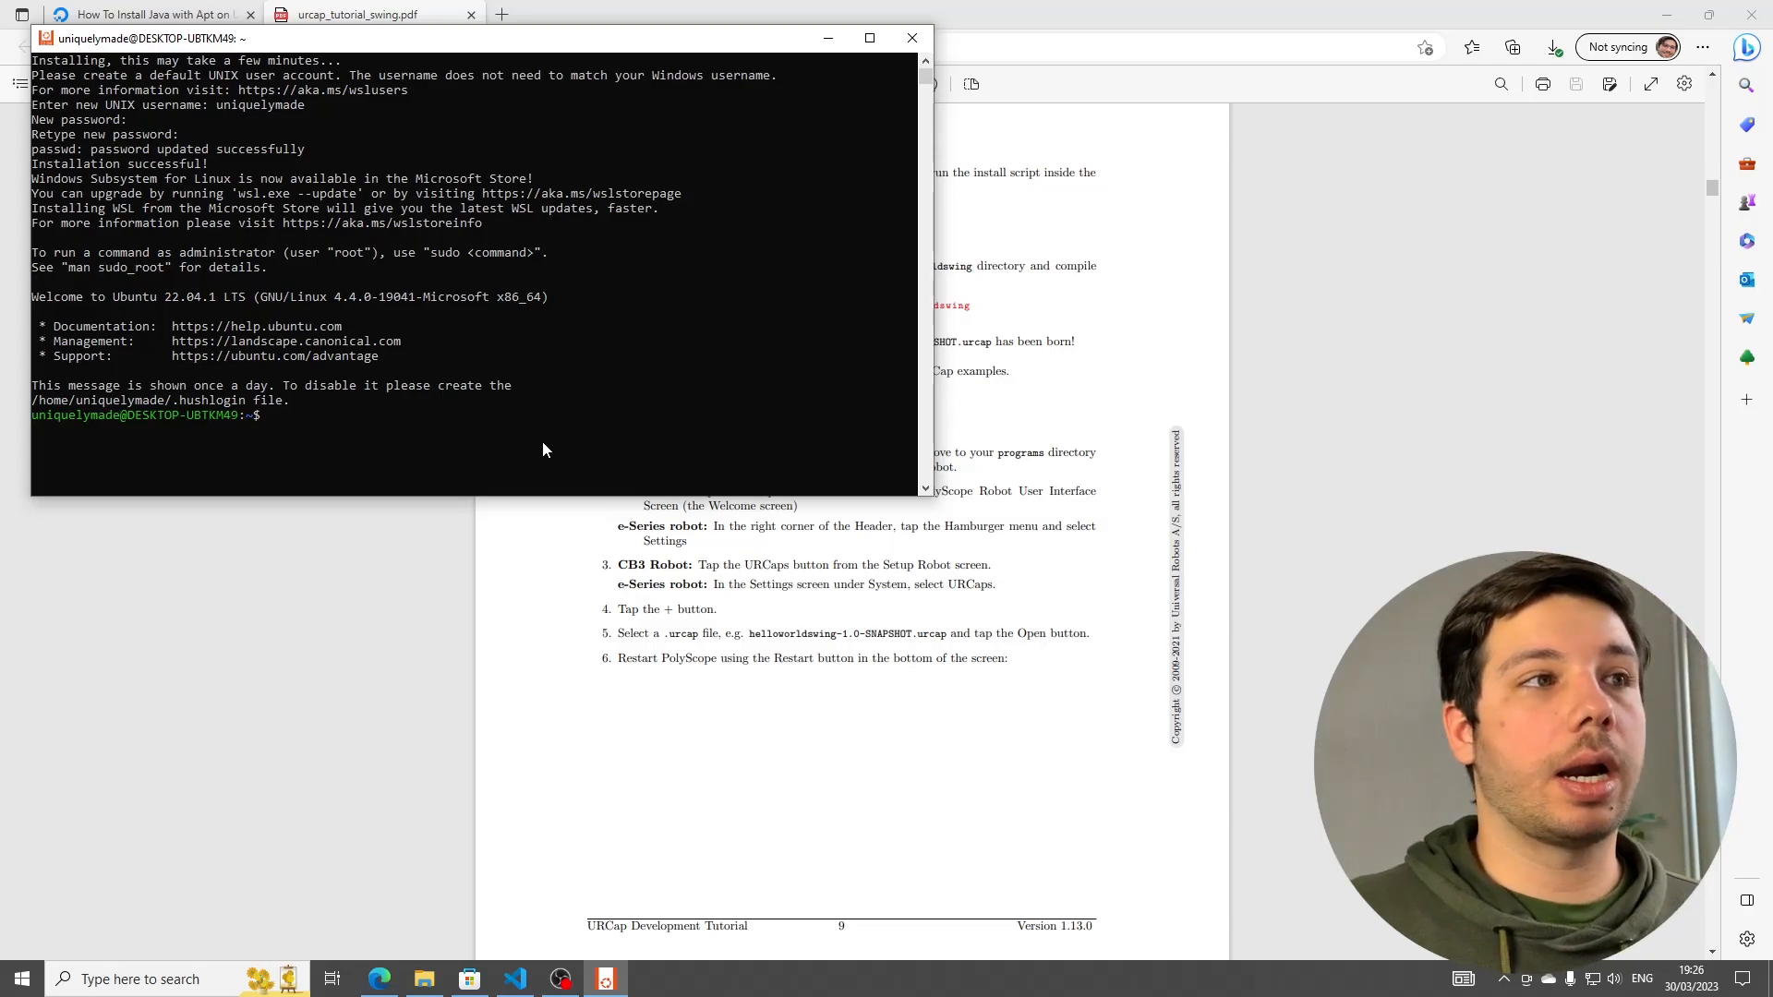
mouse_move(493, 457)
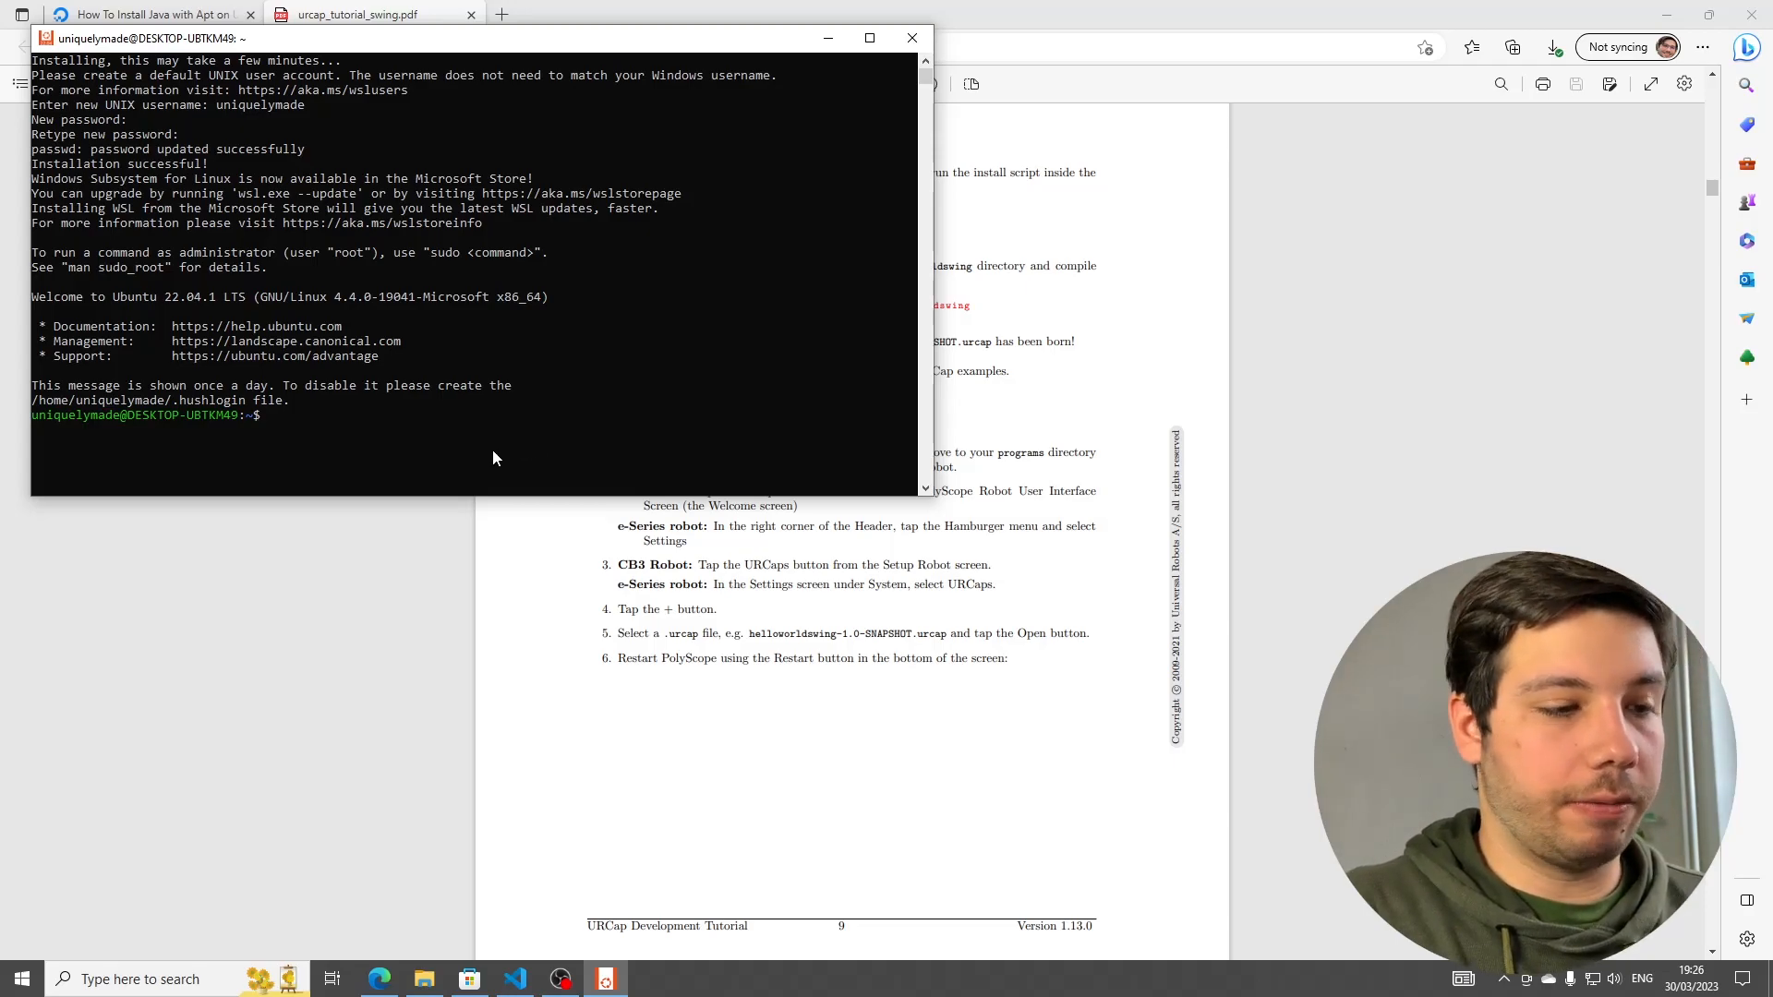
- Browse the \\wsl$ Ubuntu-22.04 file system in File Explorer down to home
text(ls)
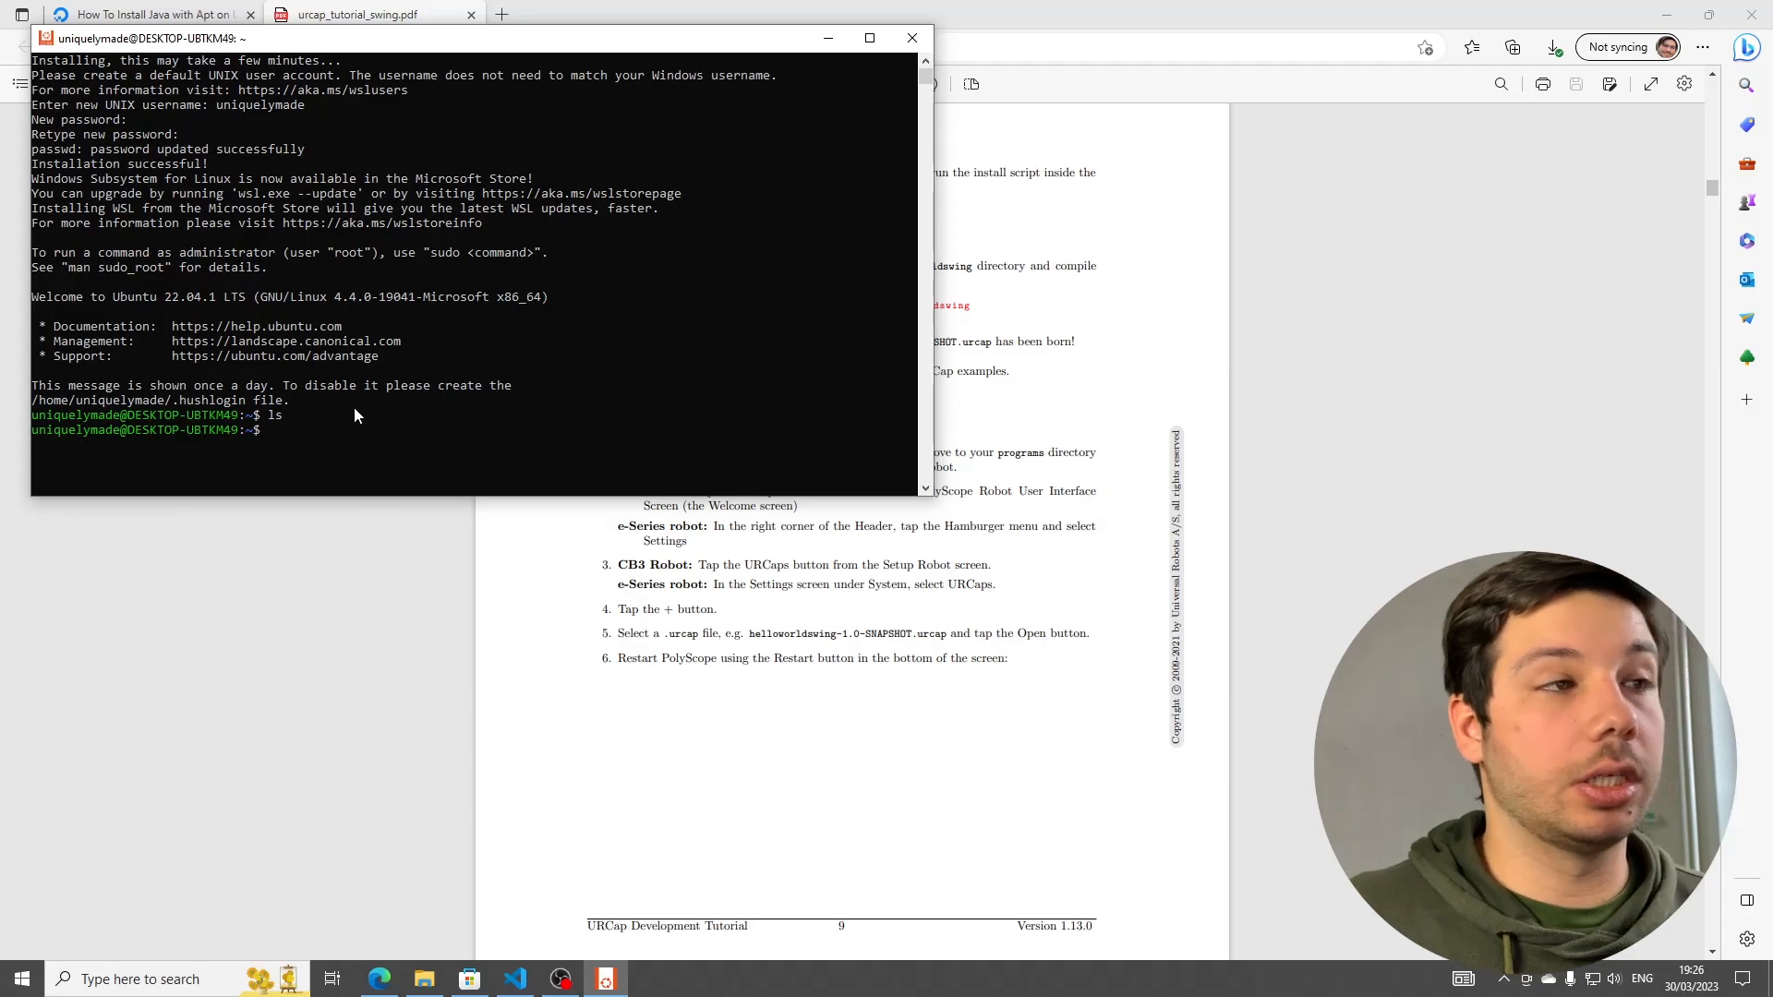
mouse_move(423, 979)
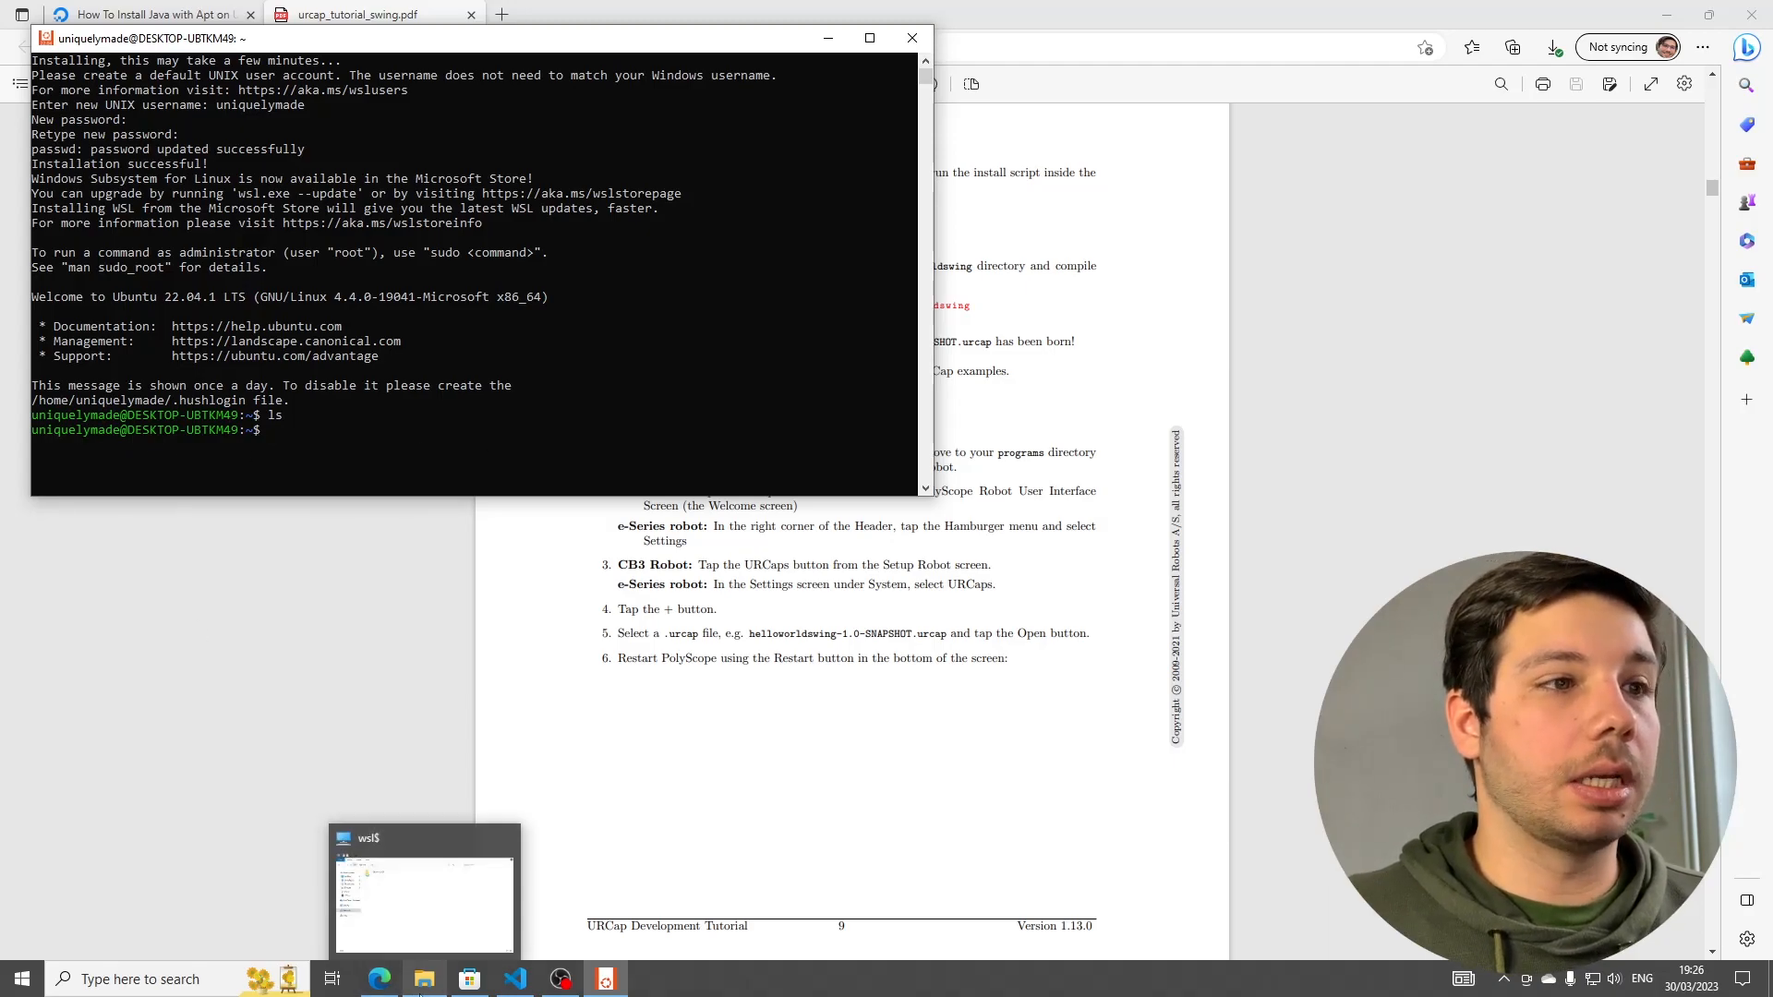
click(425, 894)
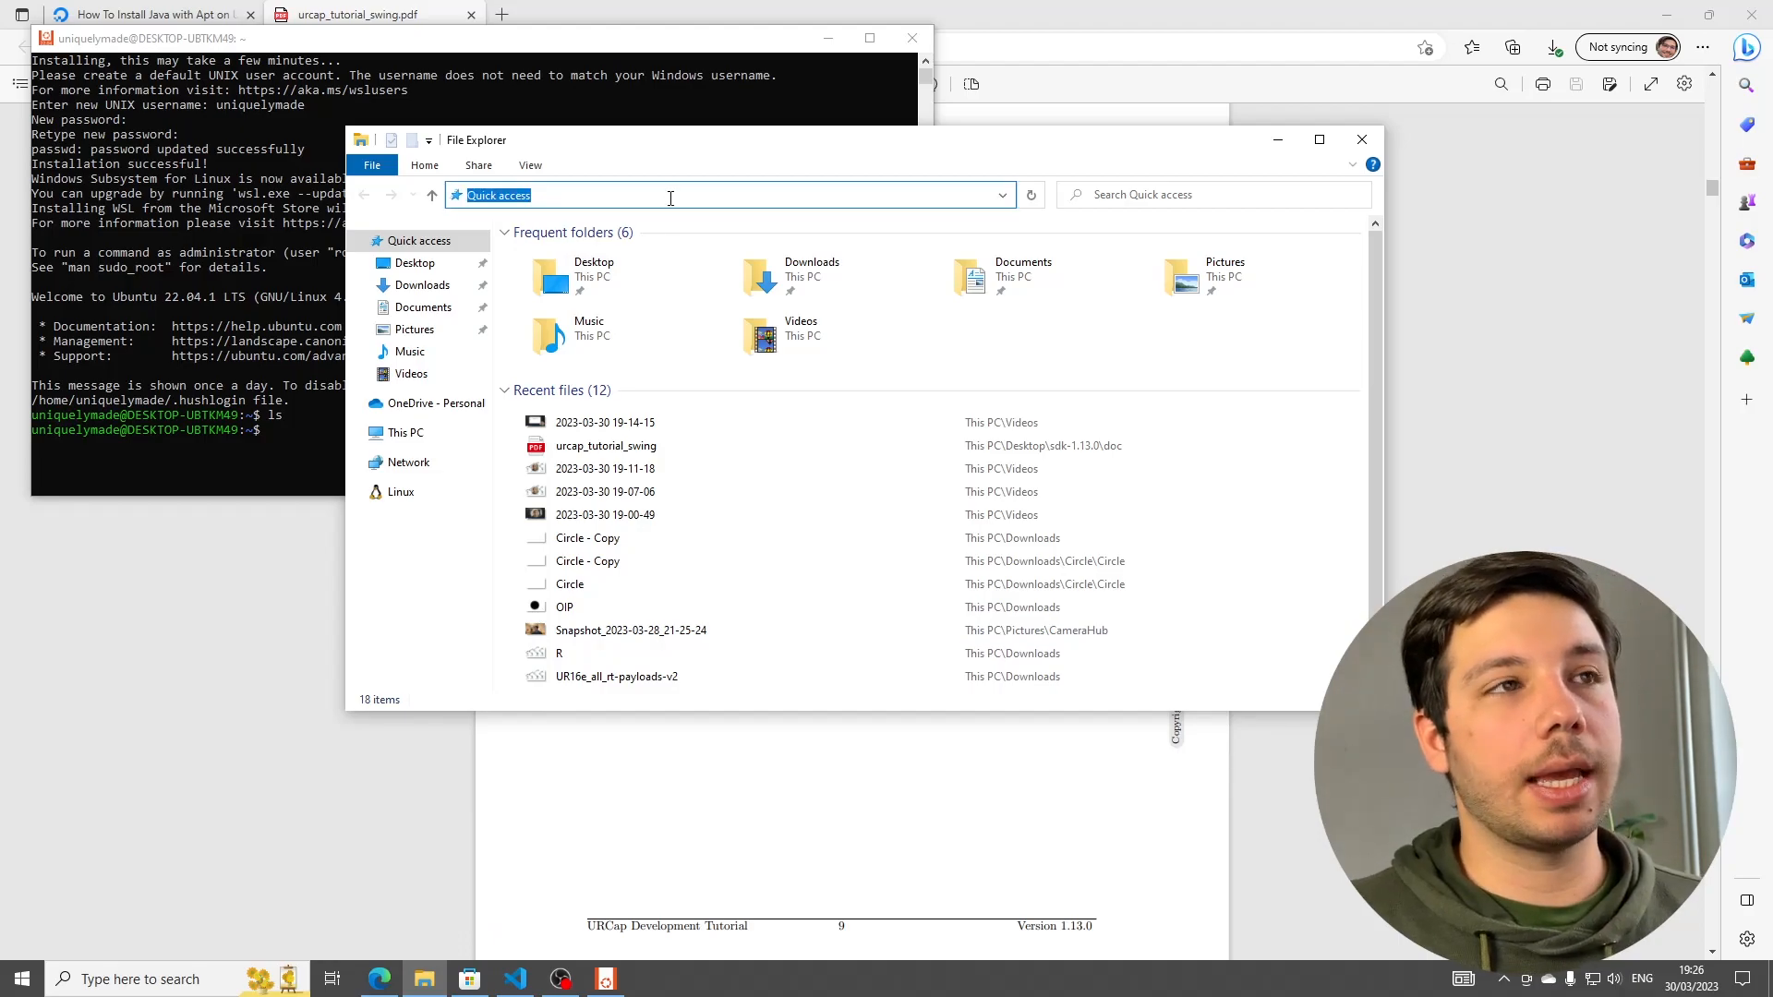
mouse_move(669, 198)
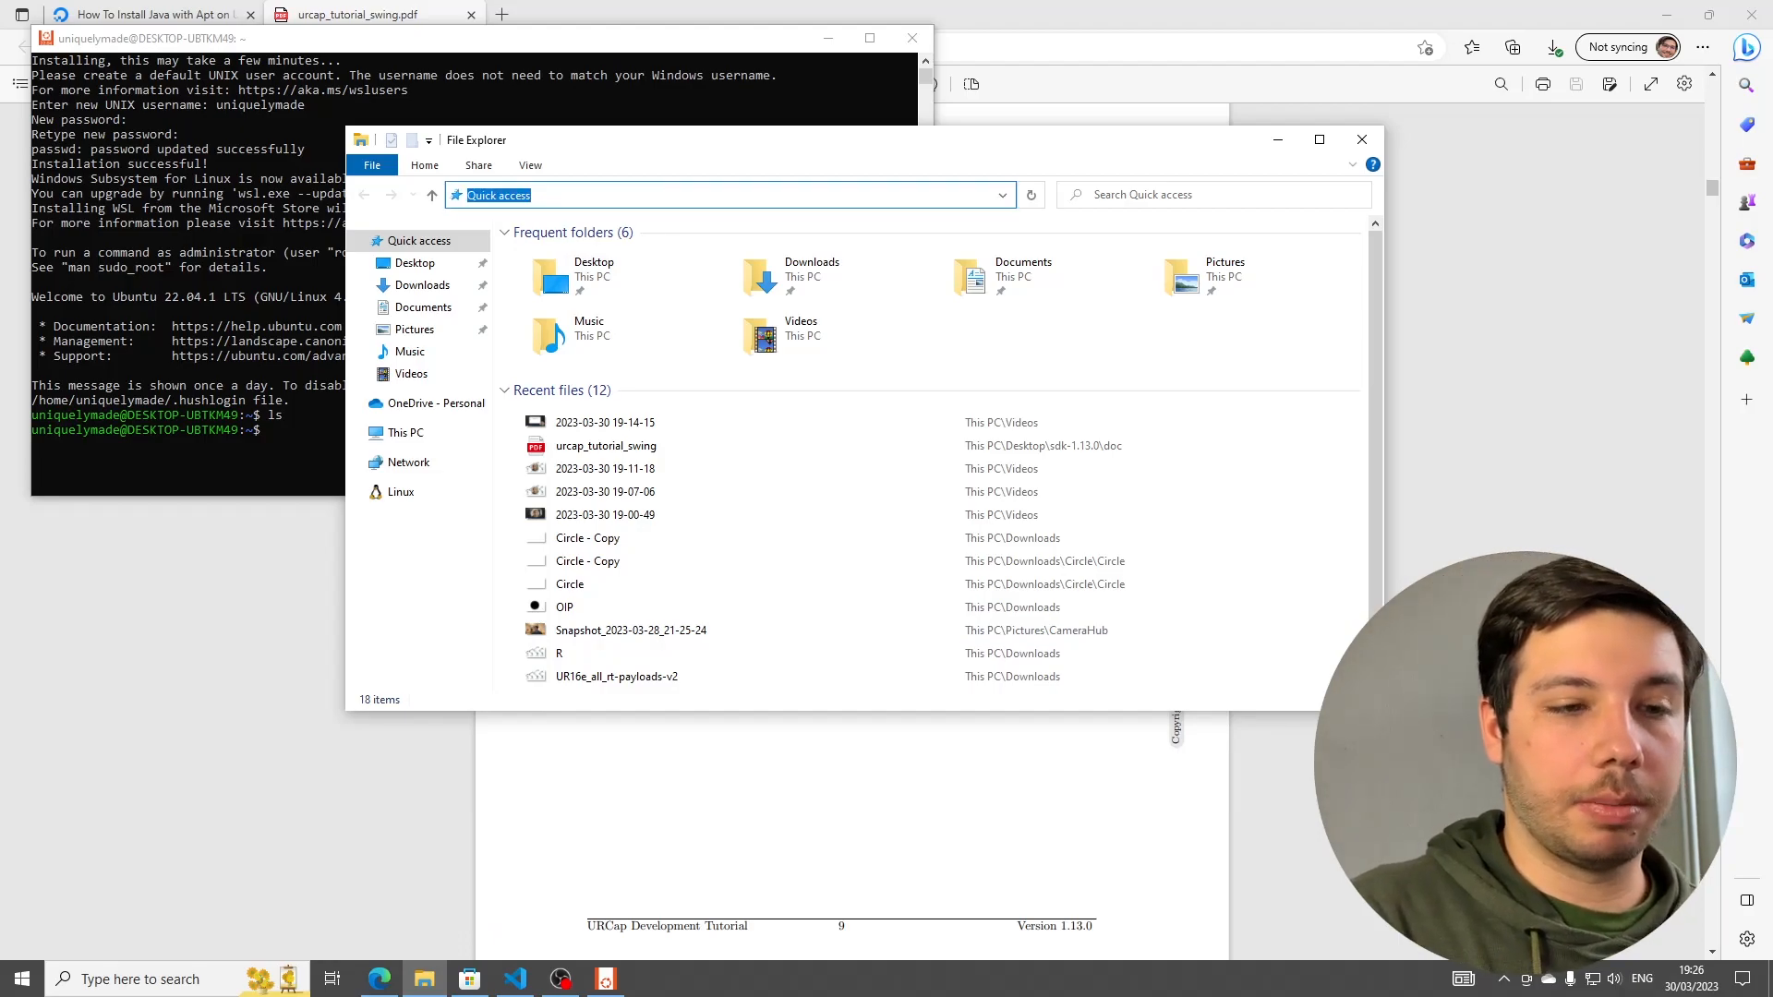
text(\\w)
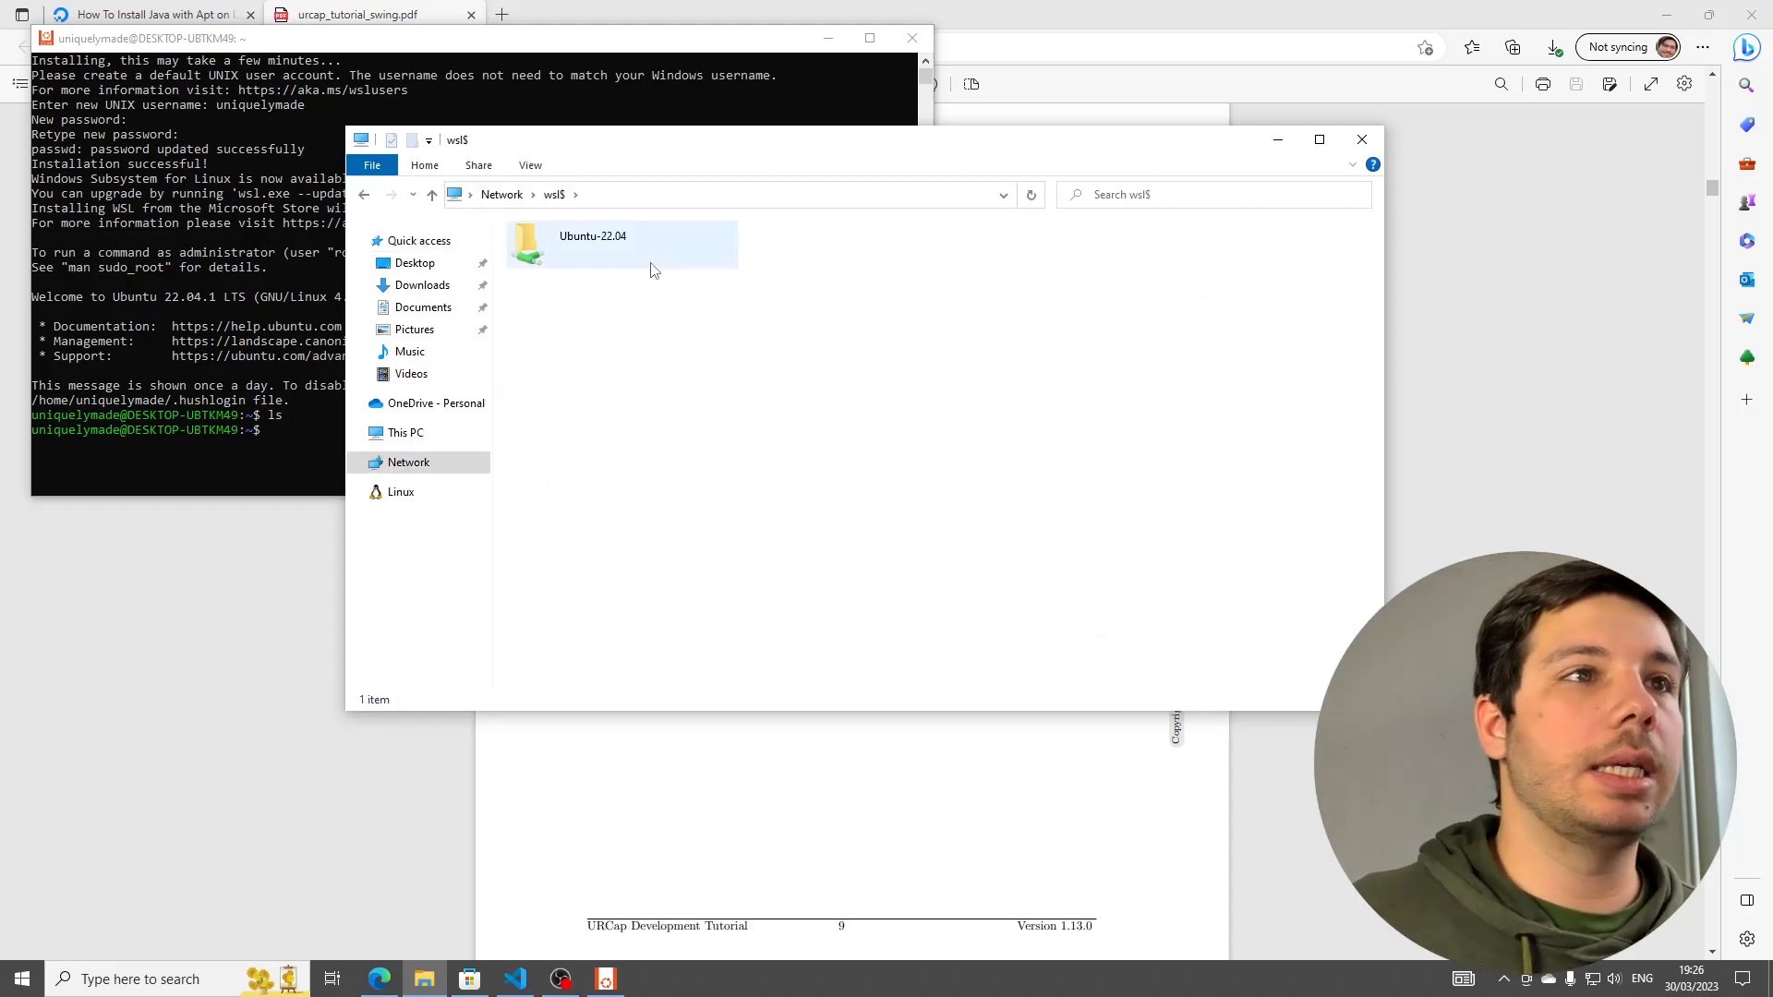
double_click(591, 243)
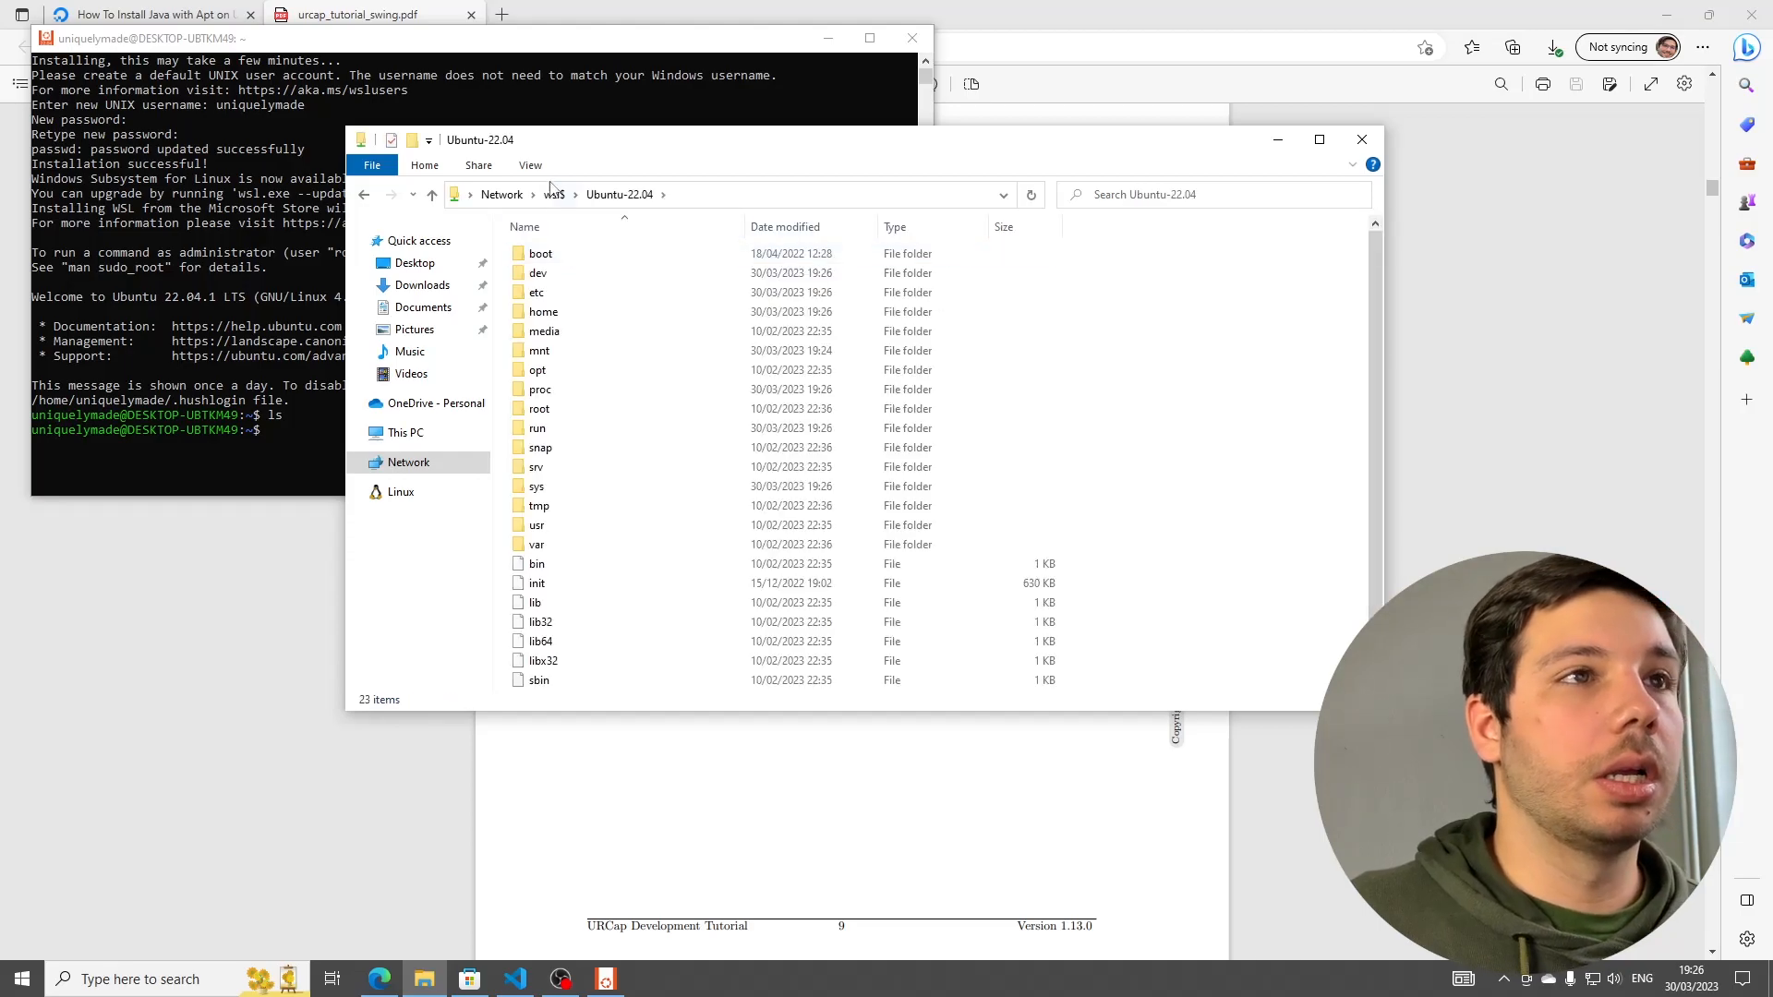
mouse_move(543, 310)
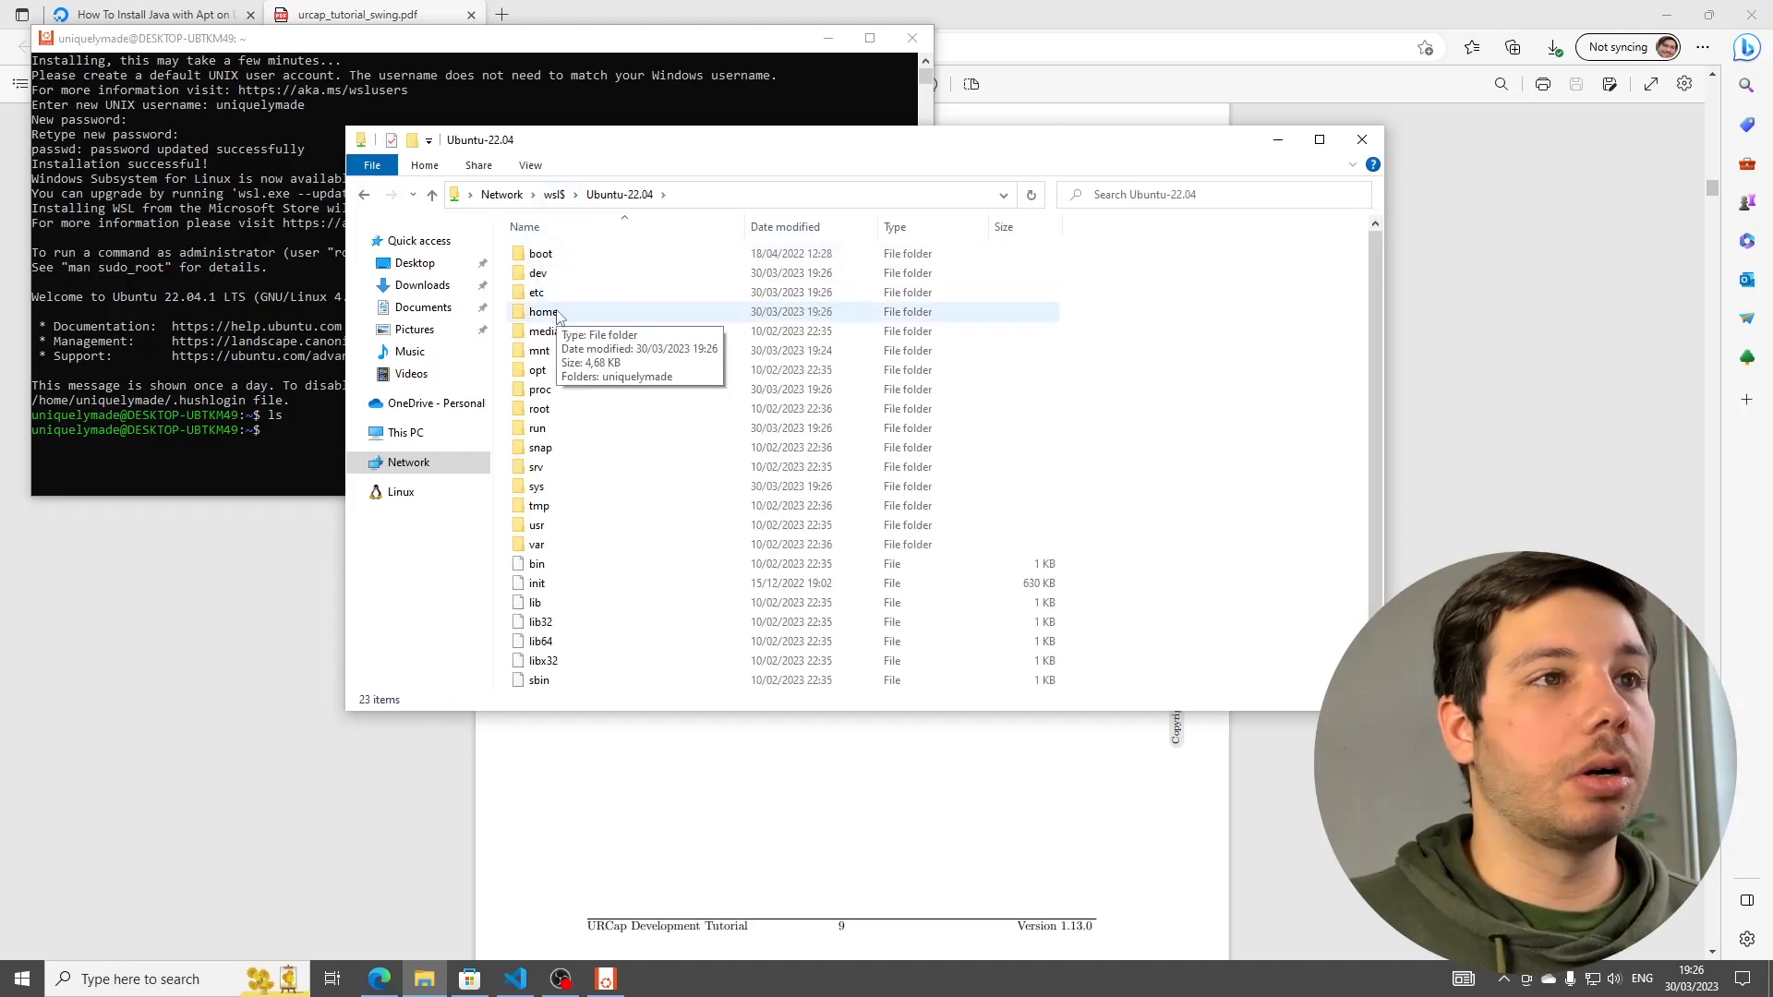
double_click(543, 310)
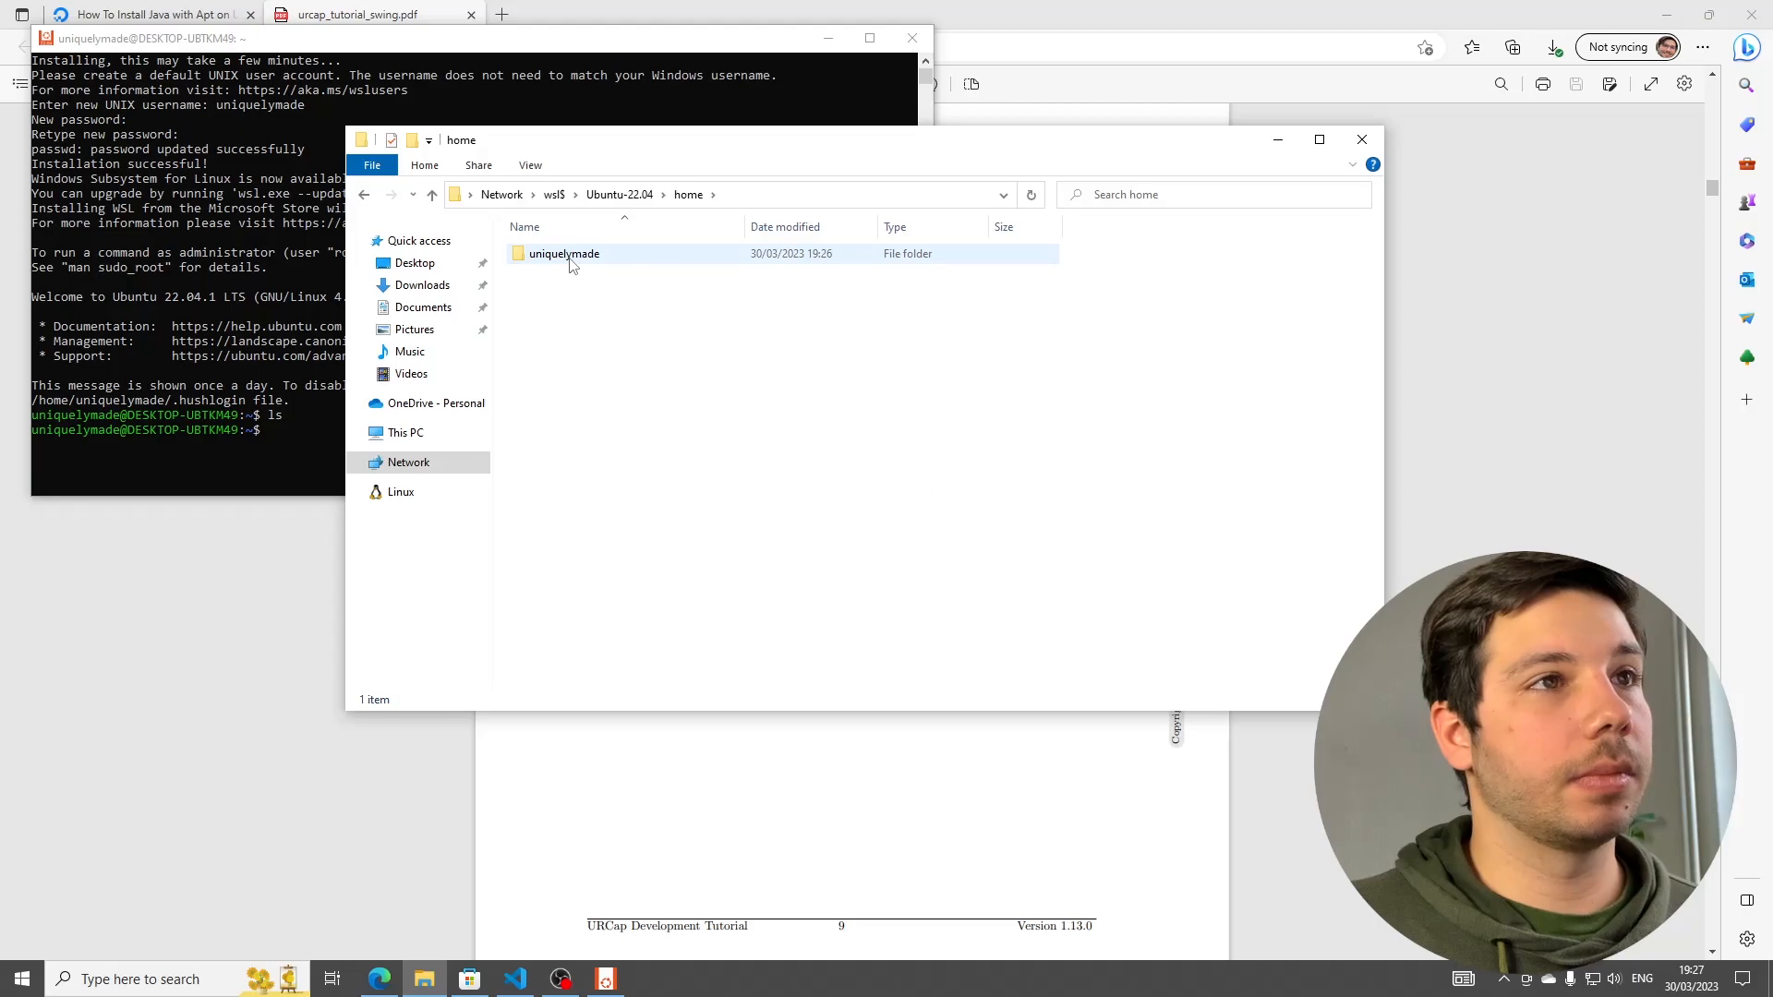
mouse_move(565, 253)
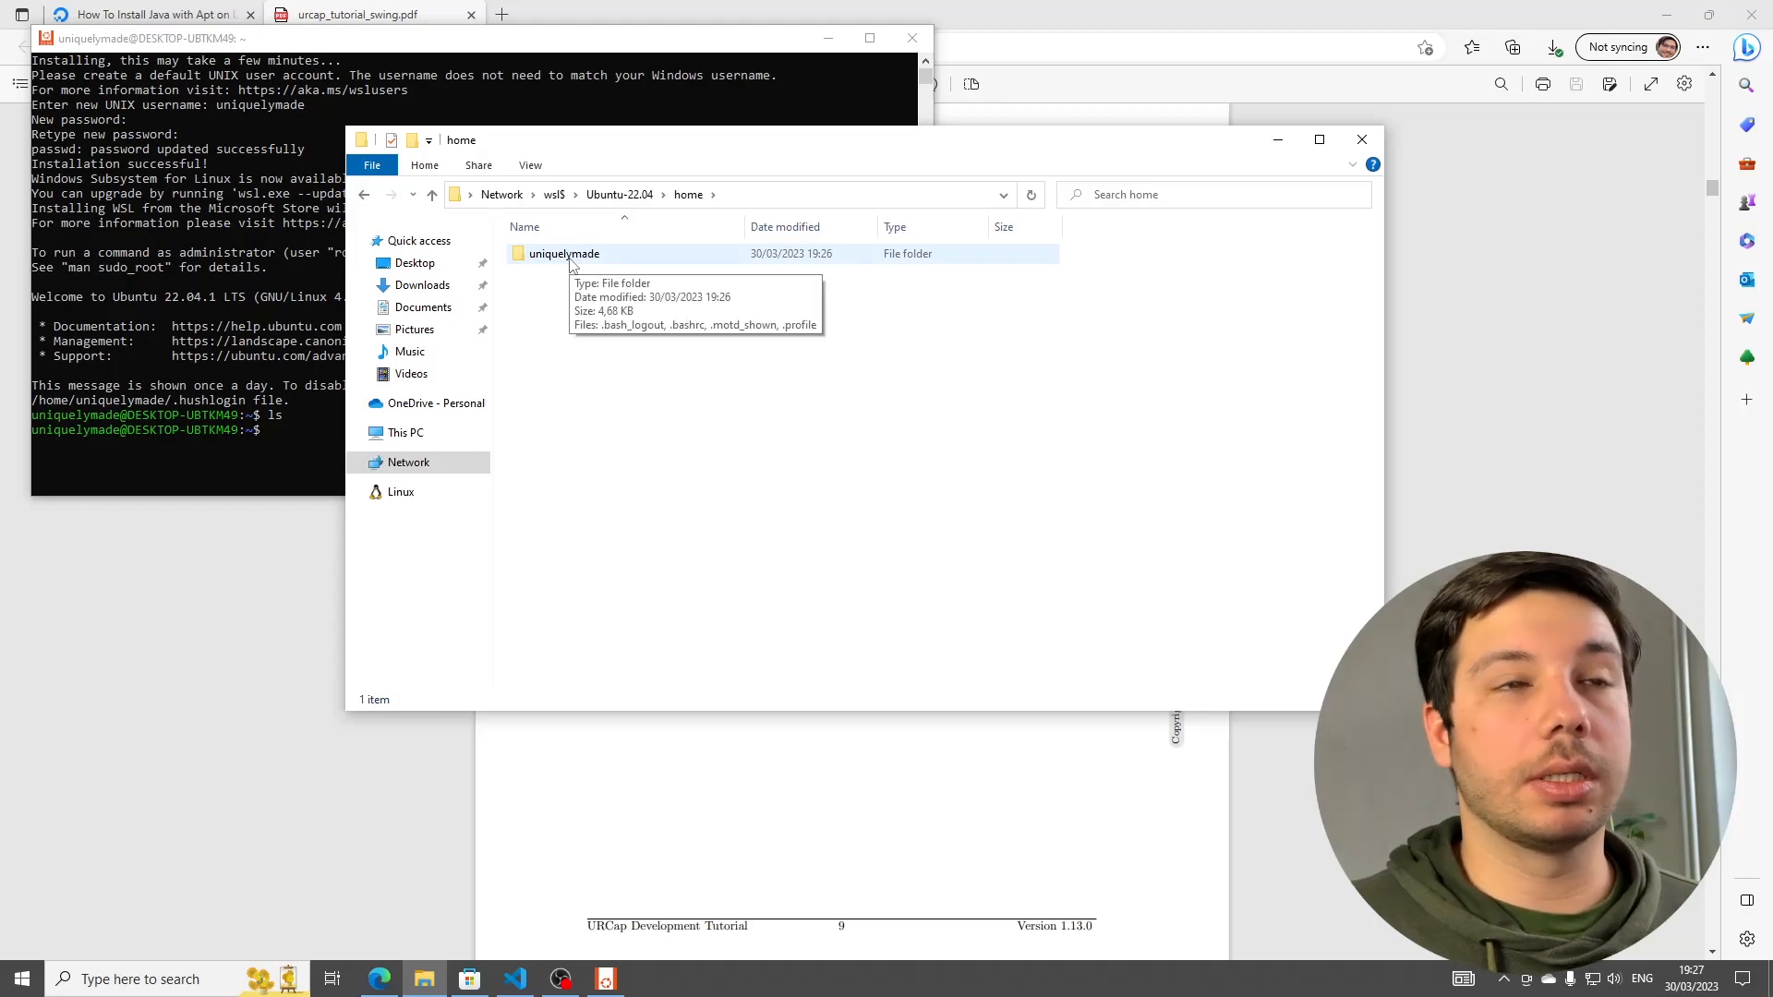
- Open the uniquelymade home folder and pin it to Quick access
double_click(564, 252)
text(ls -l)
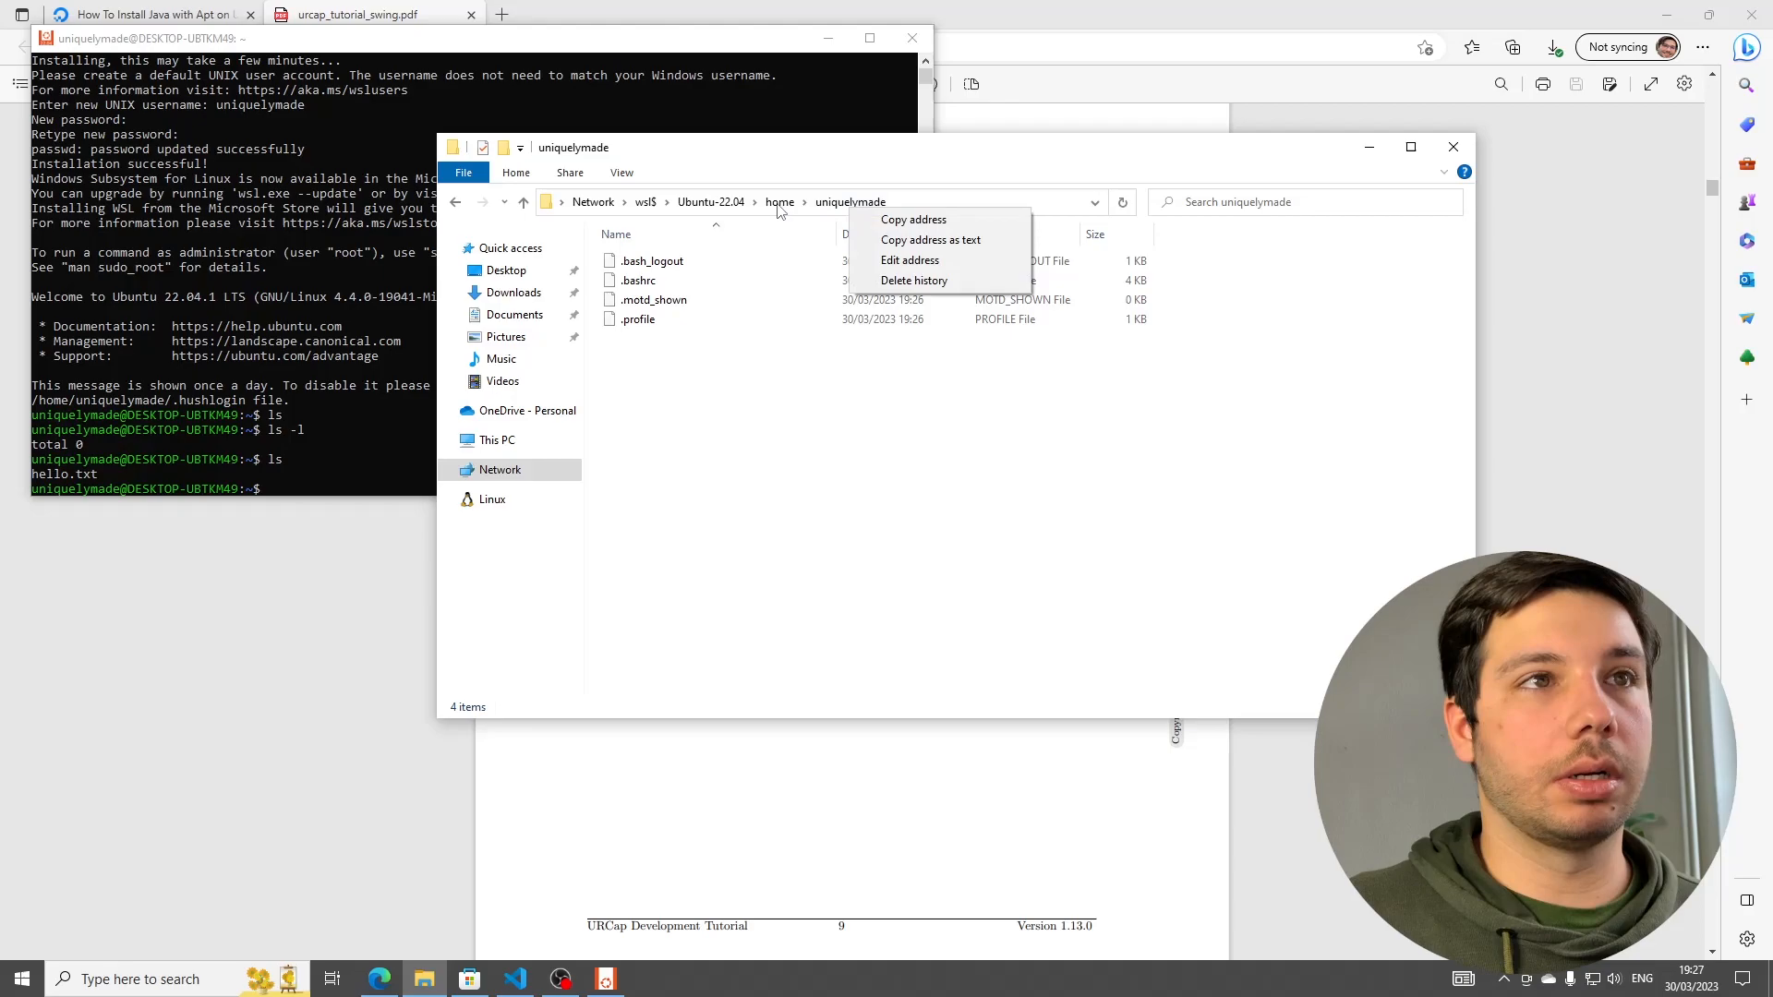
right_click(637, 261)
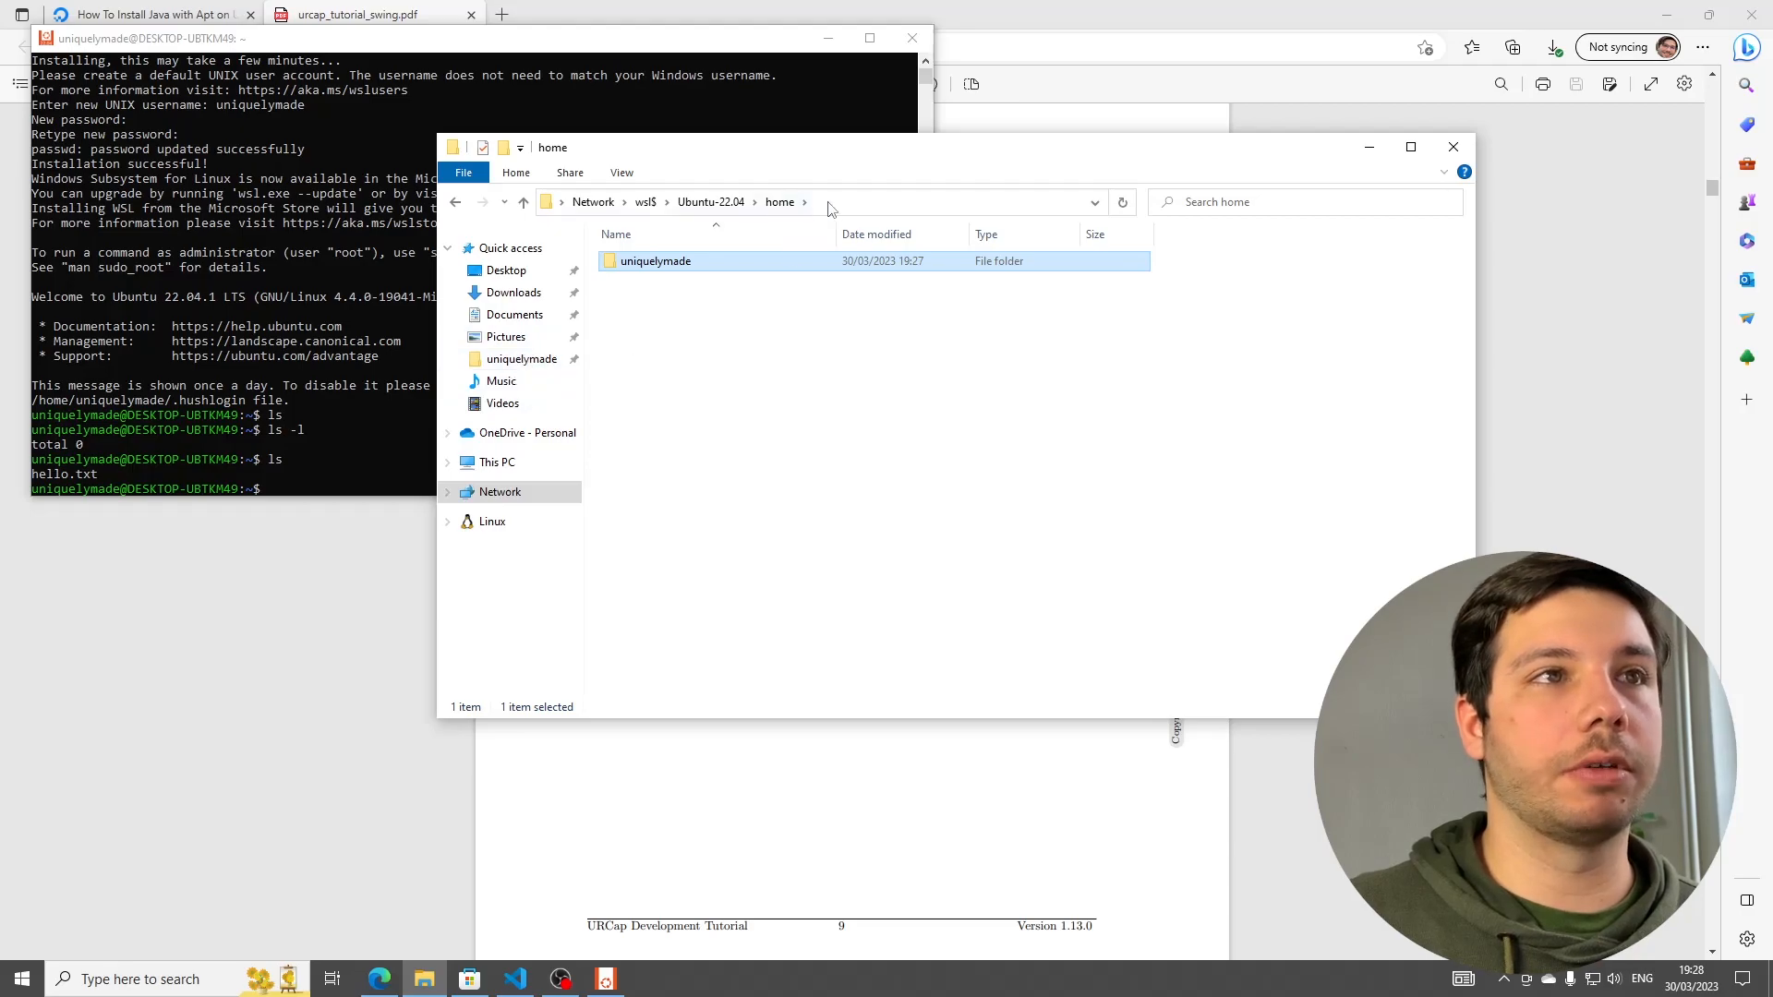
double_click(656, 260)
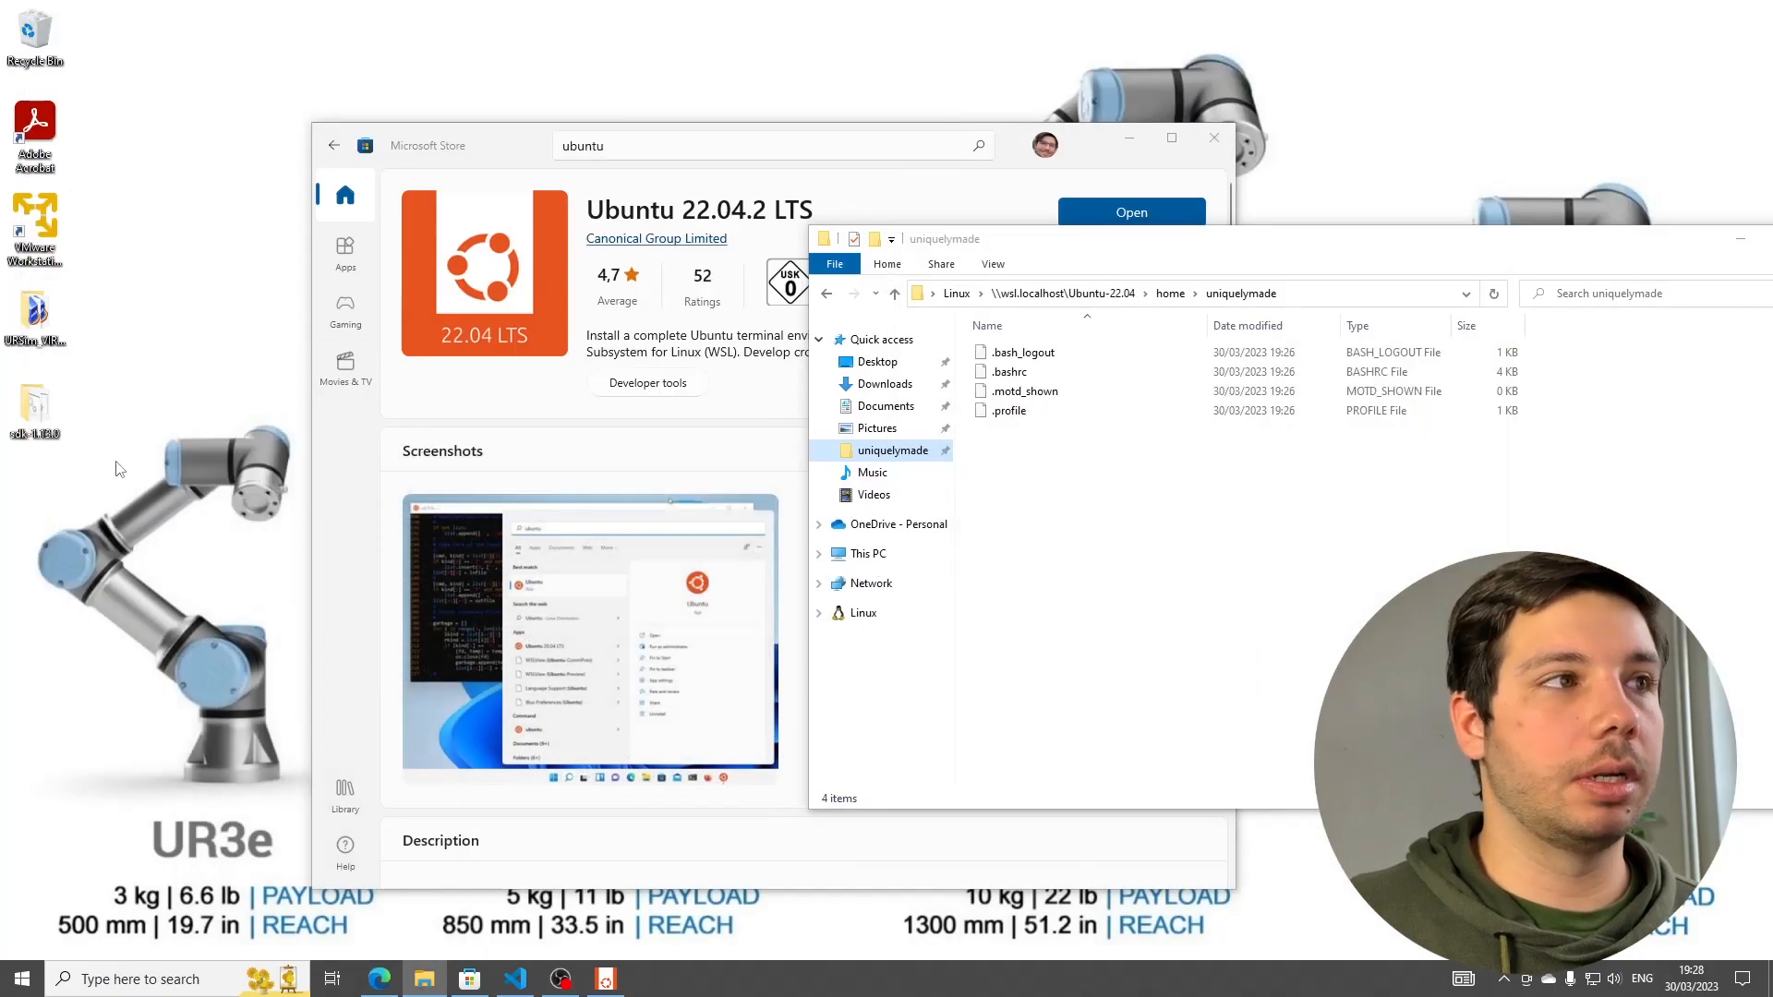
- Open the Linux user's home folder from Quick access
click(1213, 137)
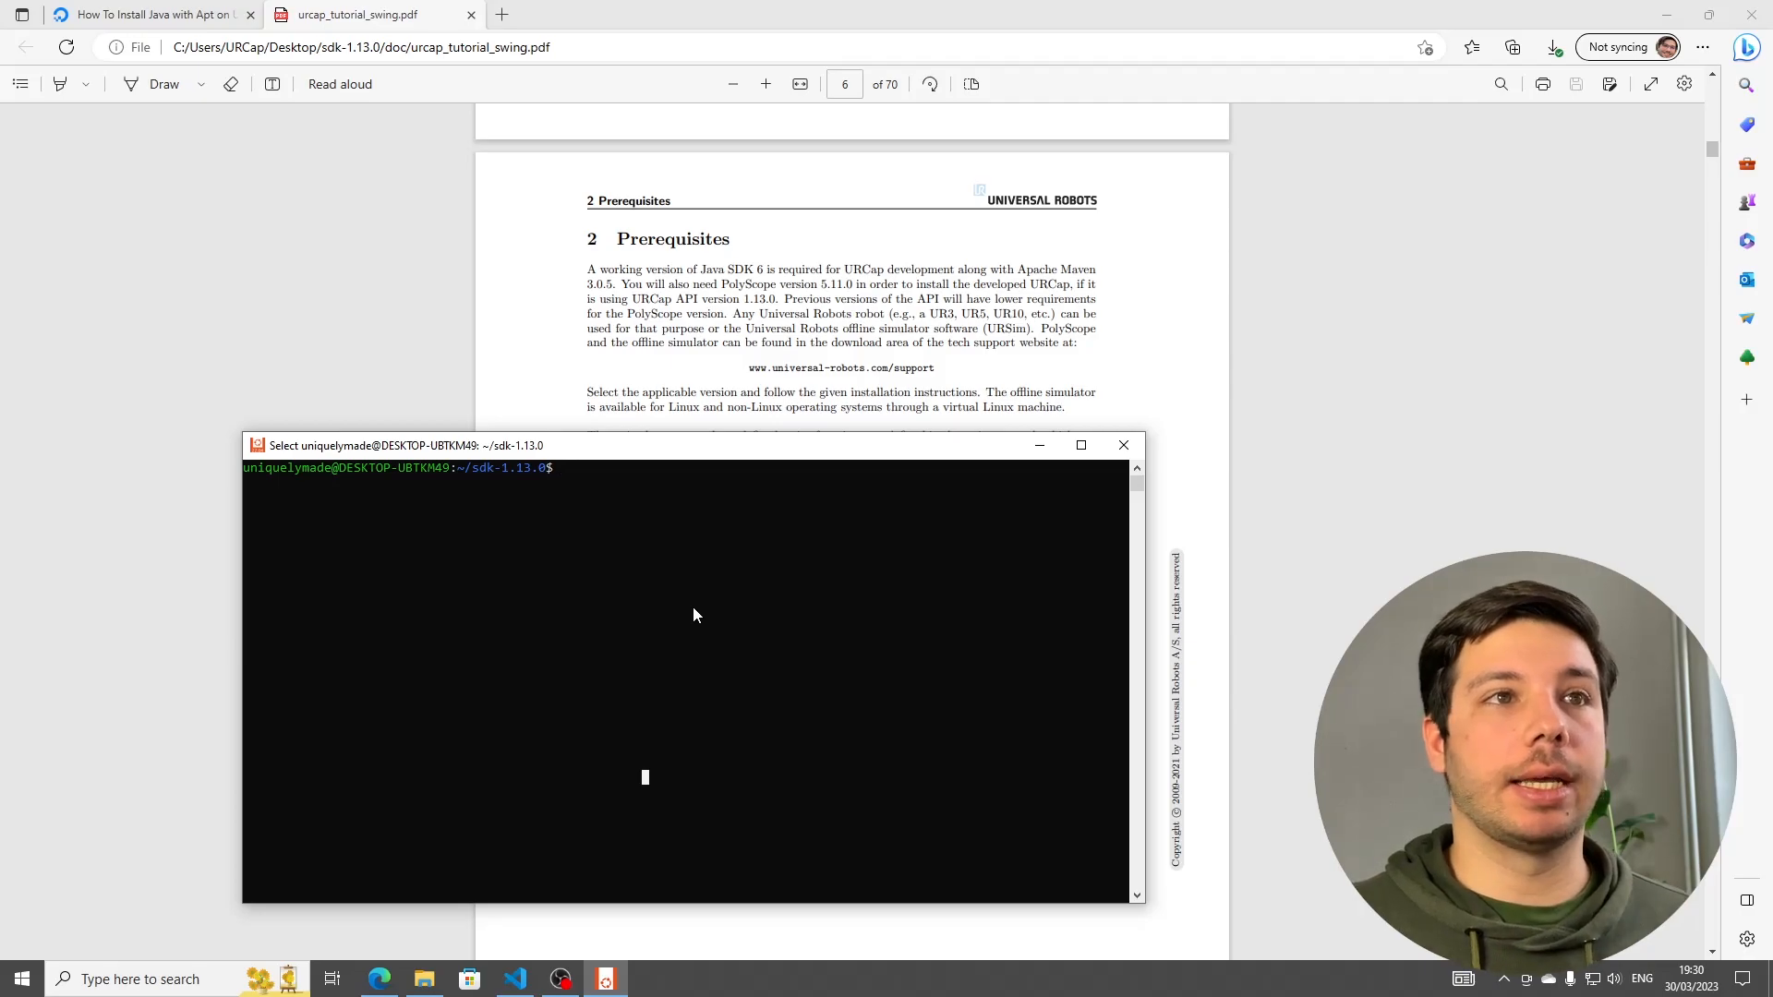
- Copy 'sudo apt update' from the Java tutorial page and run it in the Ubuntu shell
click(147, 13)
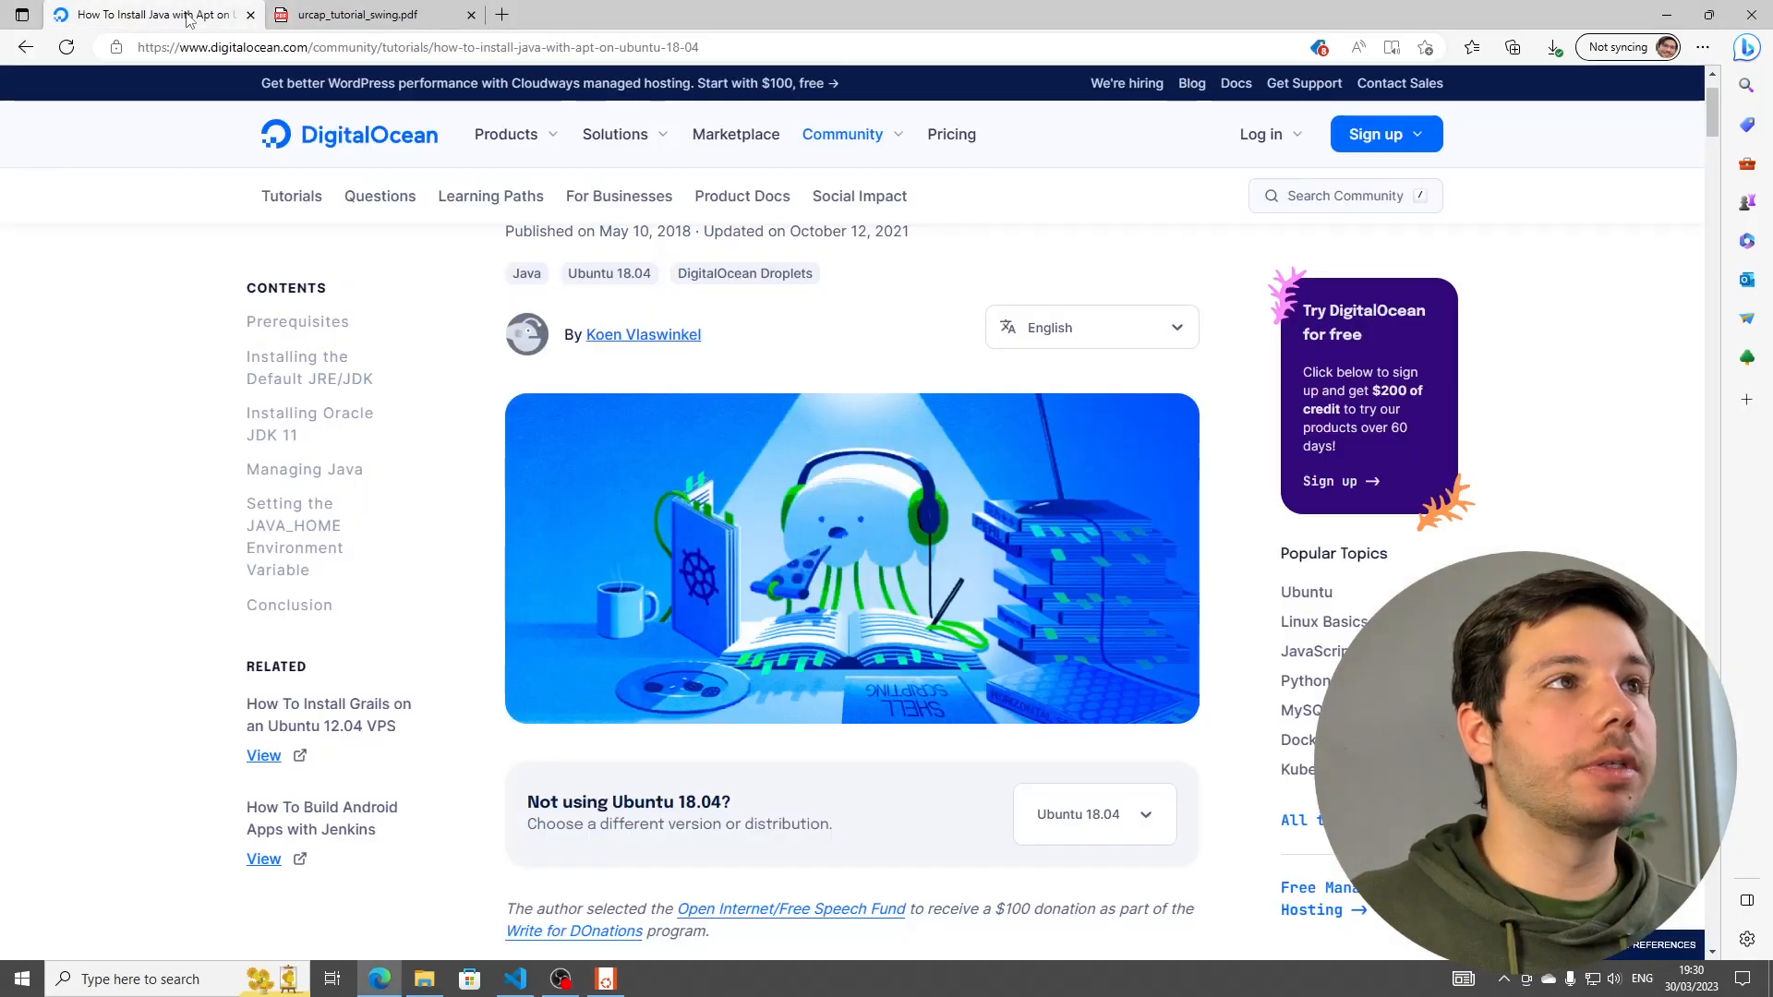
mouse_move(424, 194)
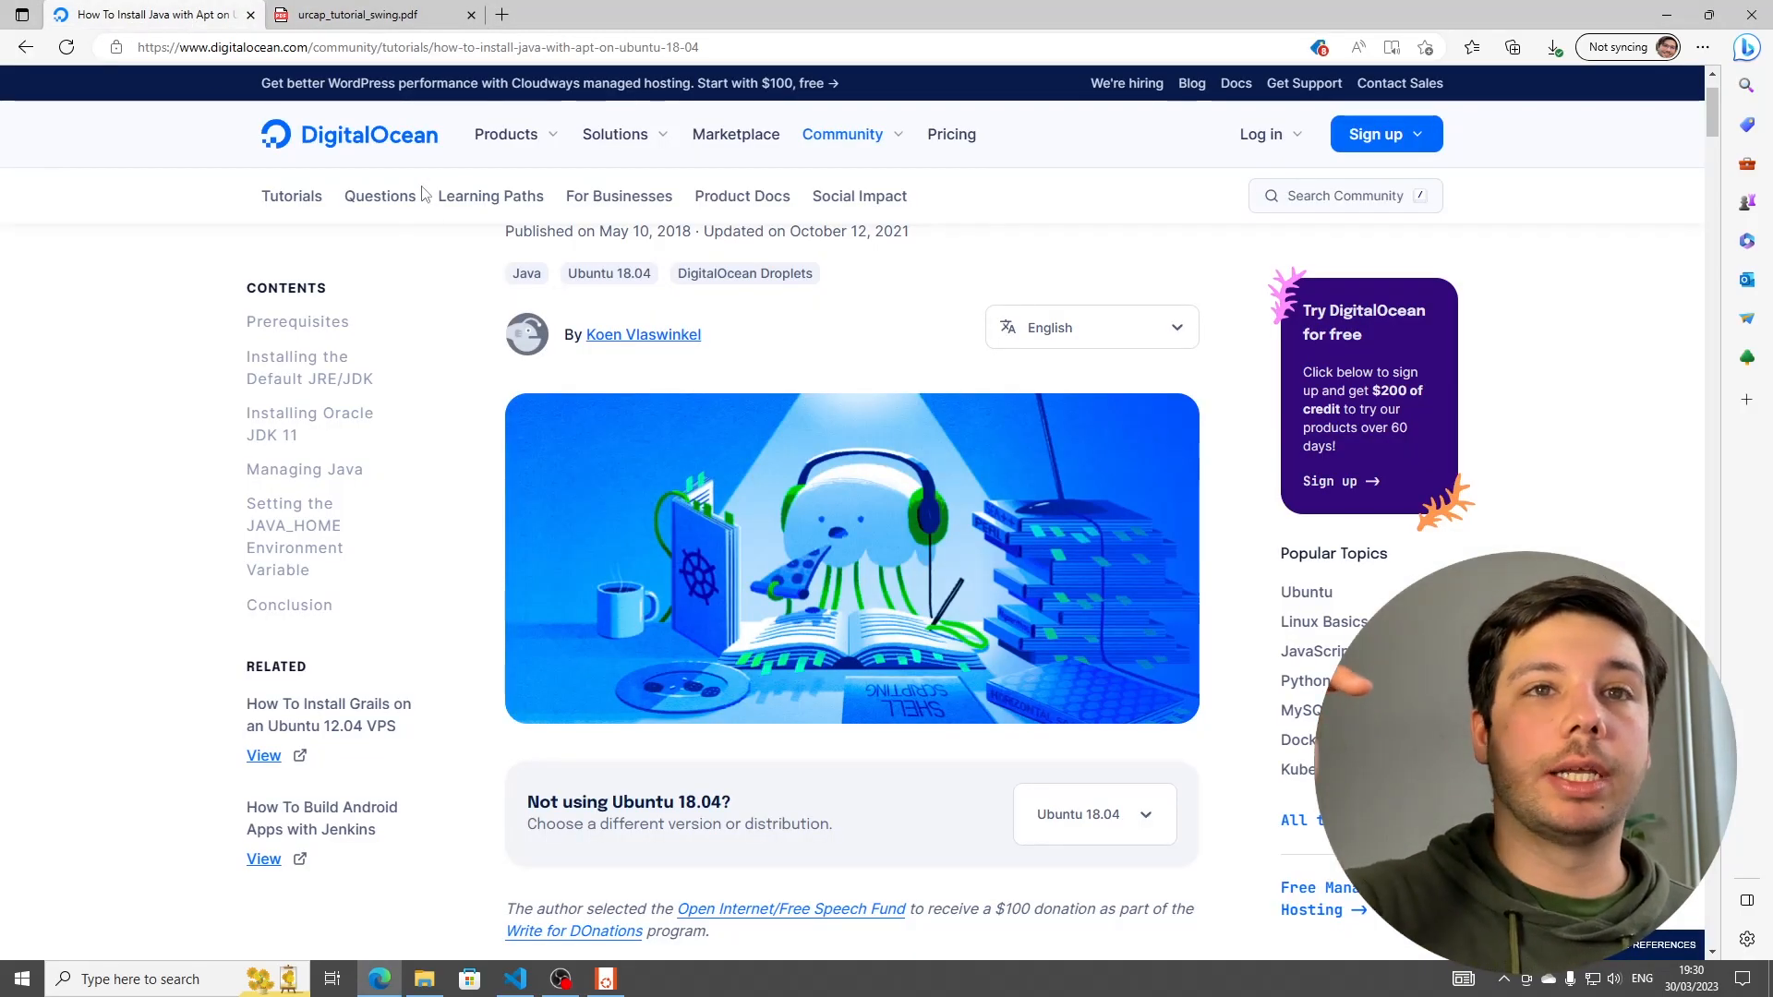
scroll(down, 3)
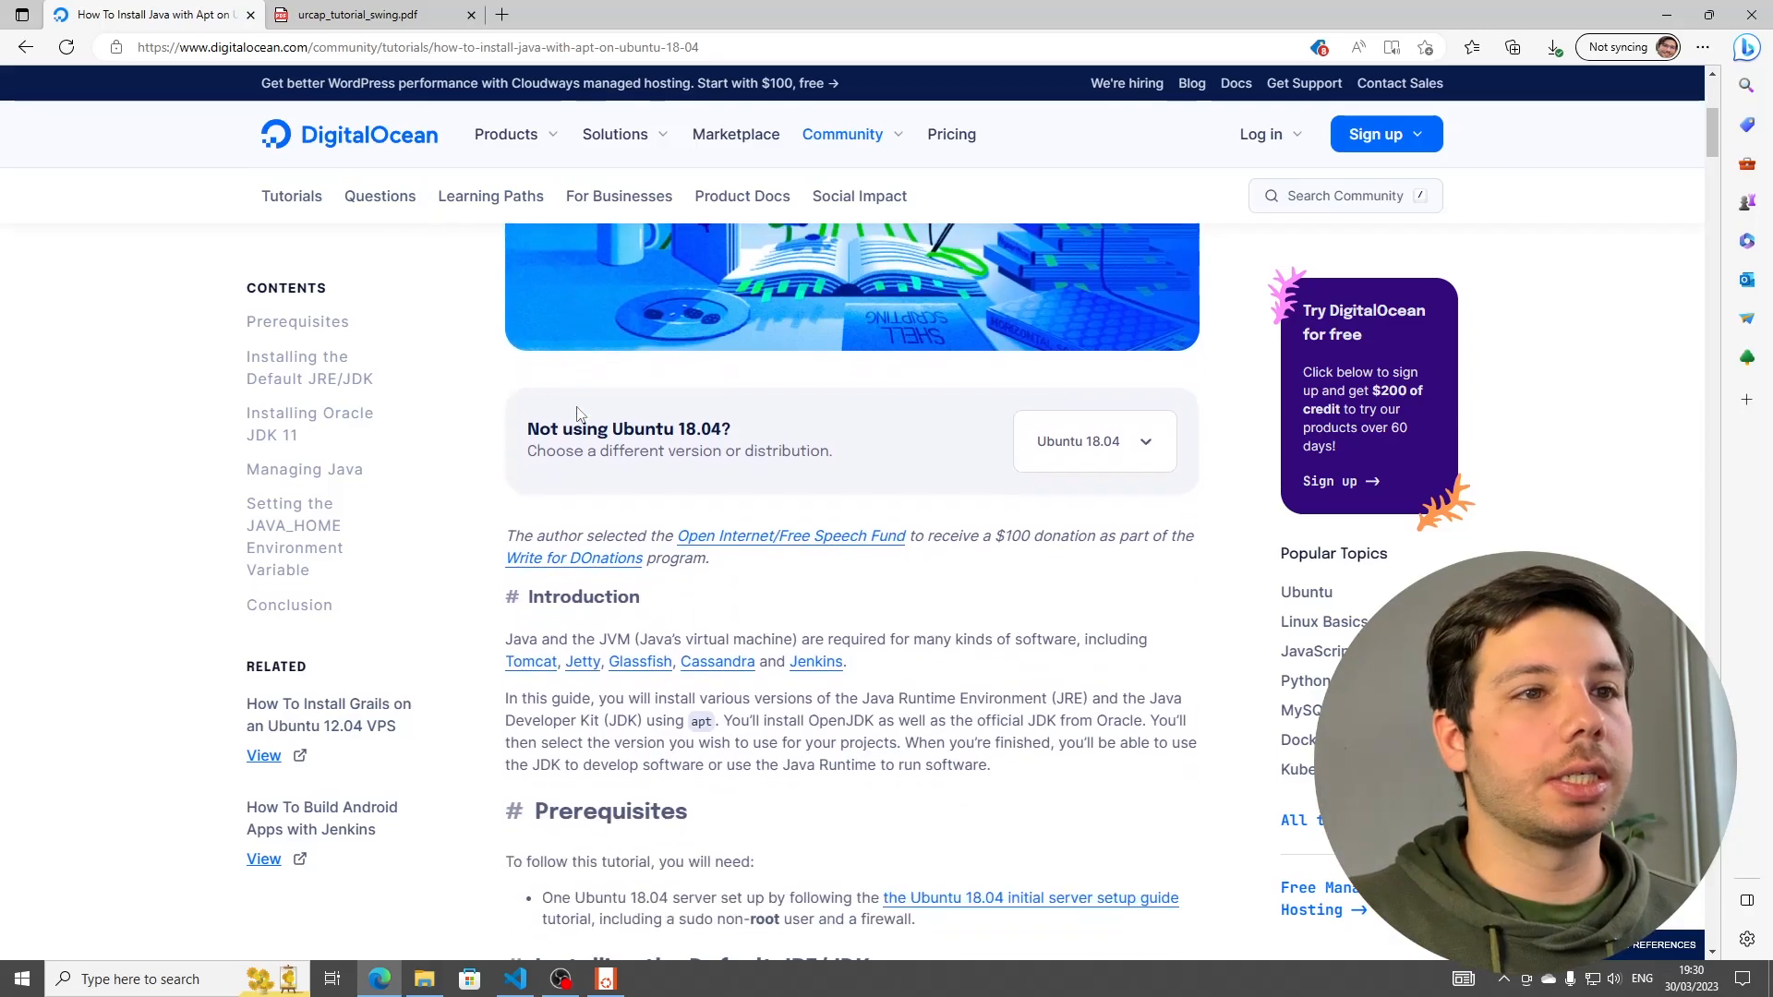
scroll(down, 3)
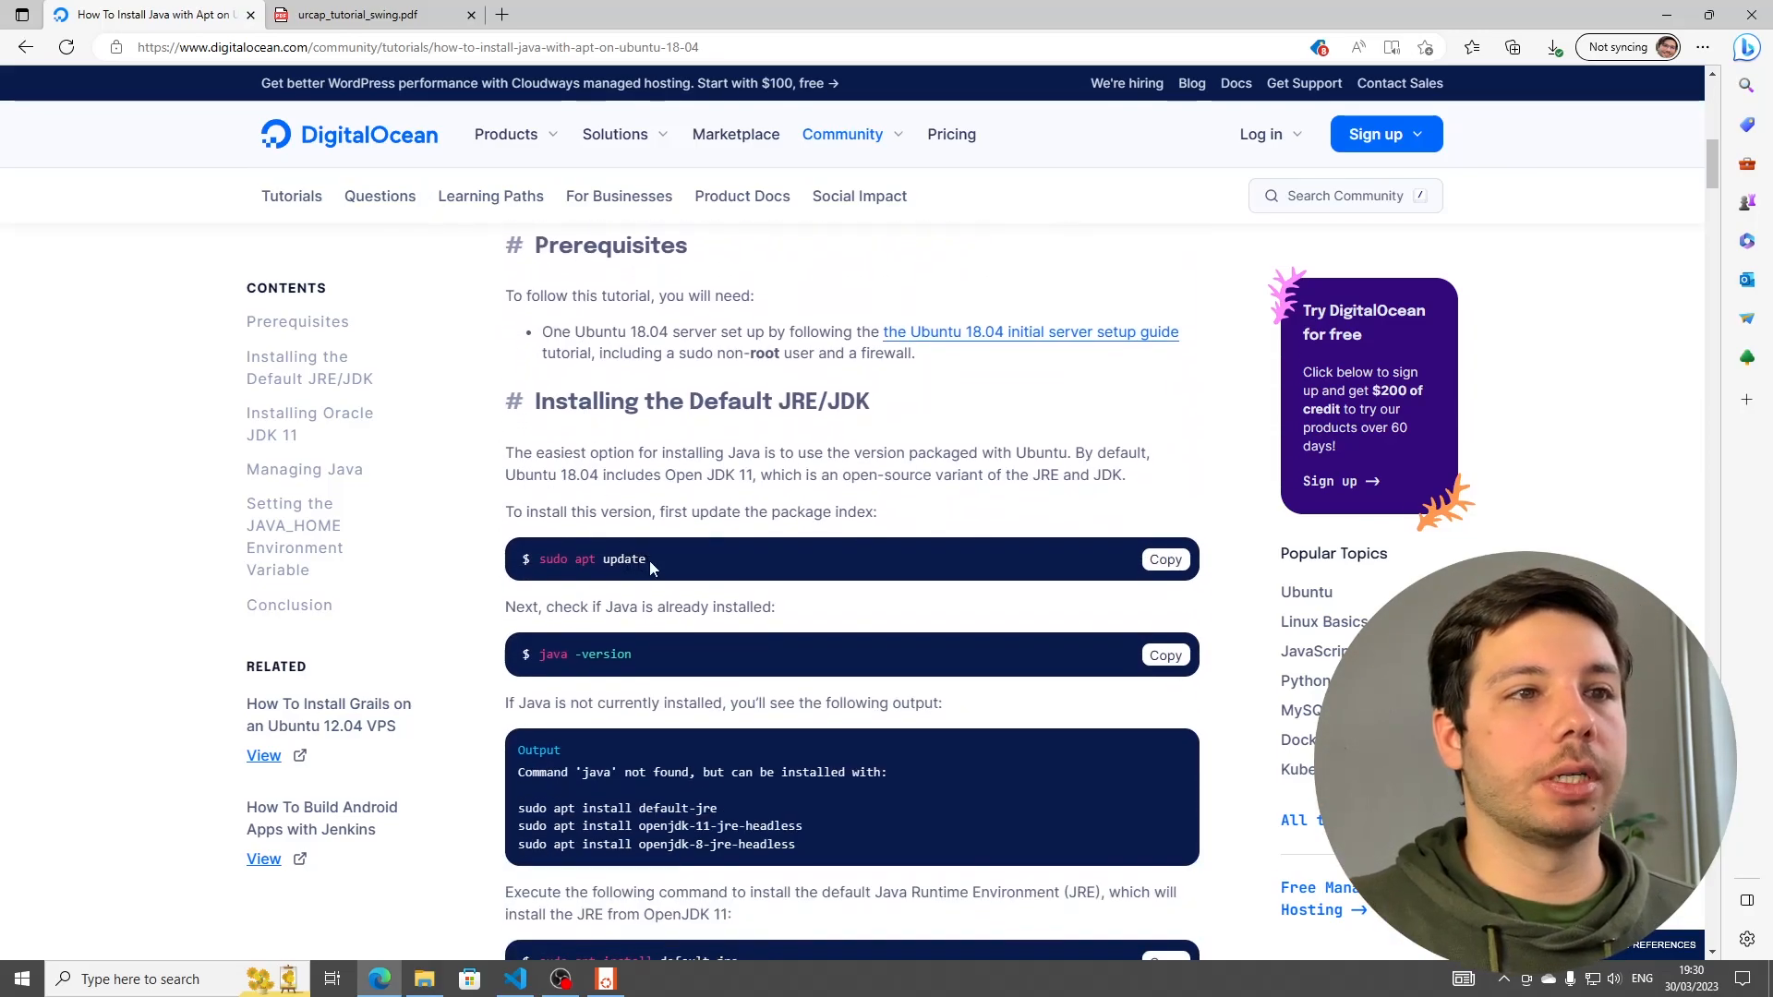
double_click(591, 557)
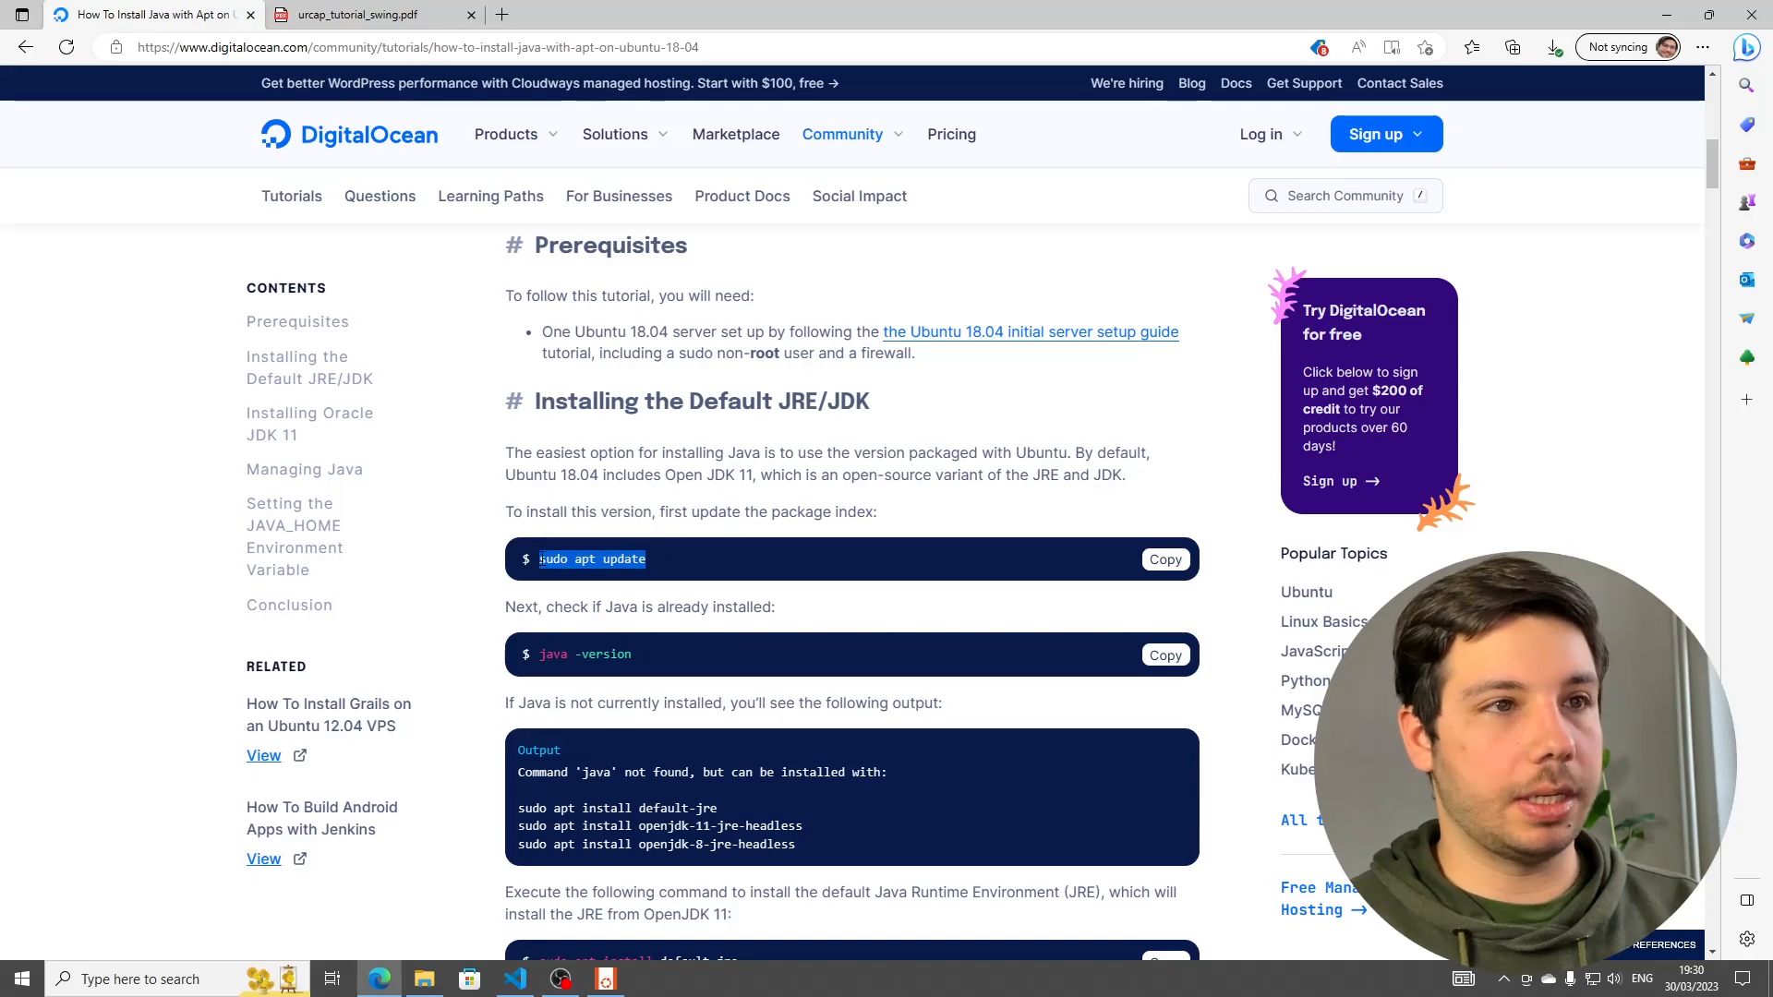
click(606, 979)
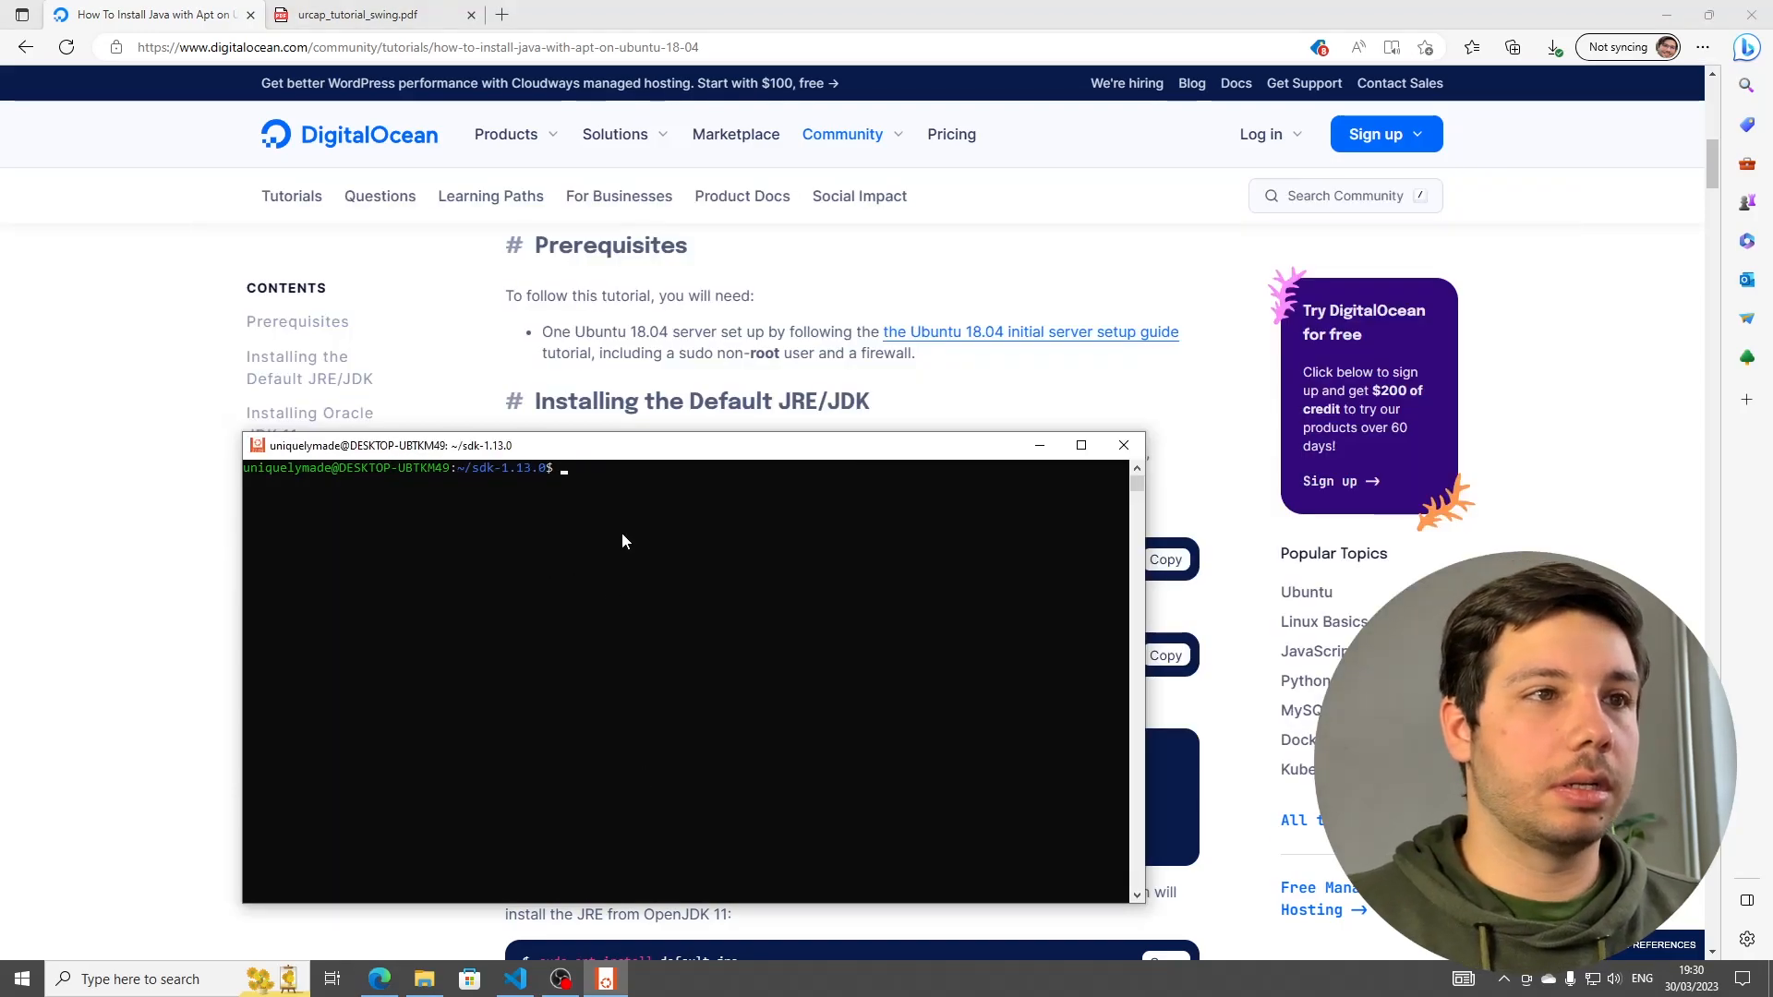
text(sudo ap)
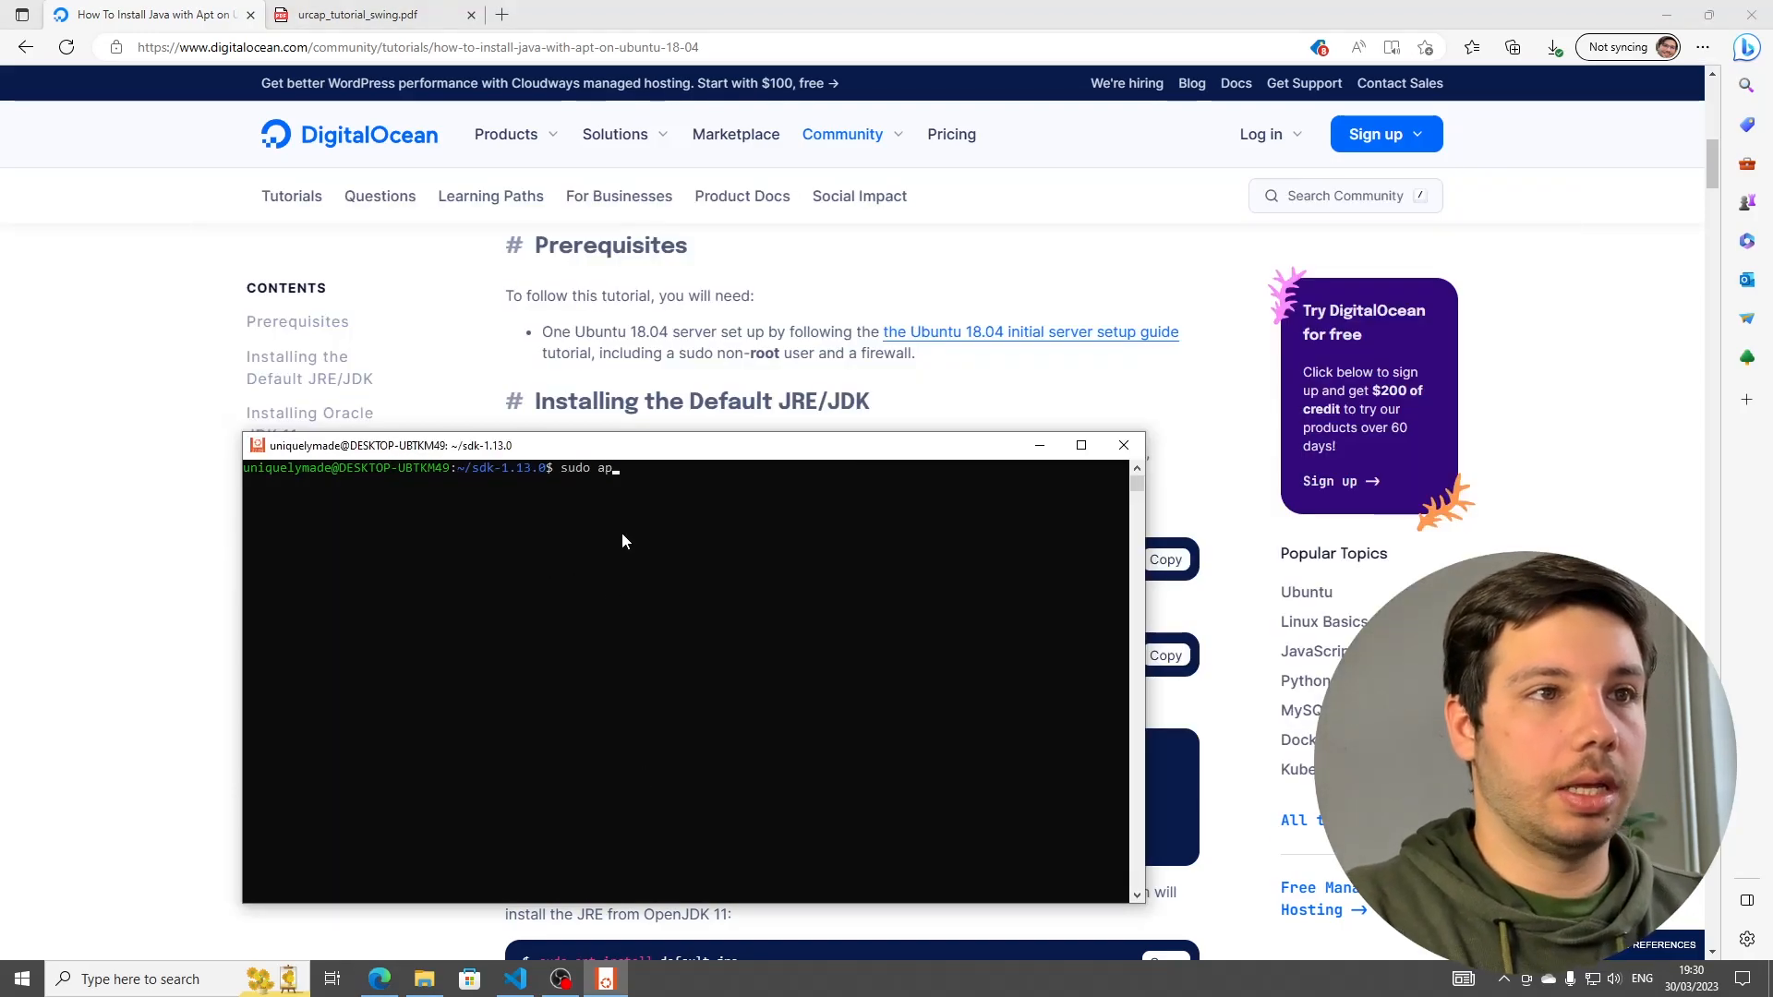
key(Return)
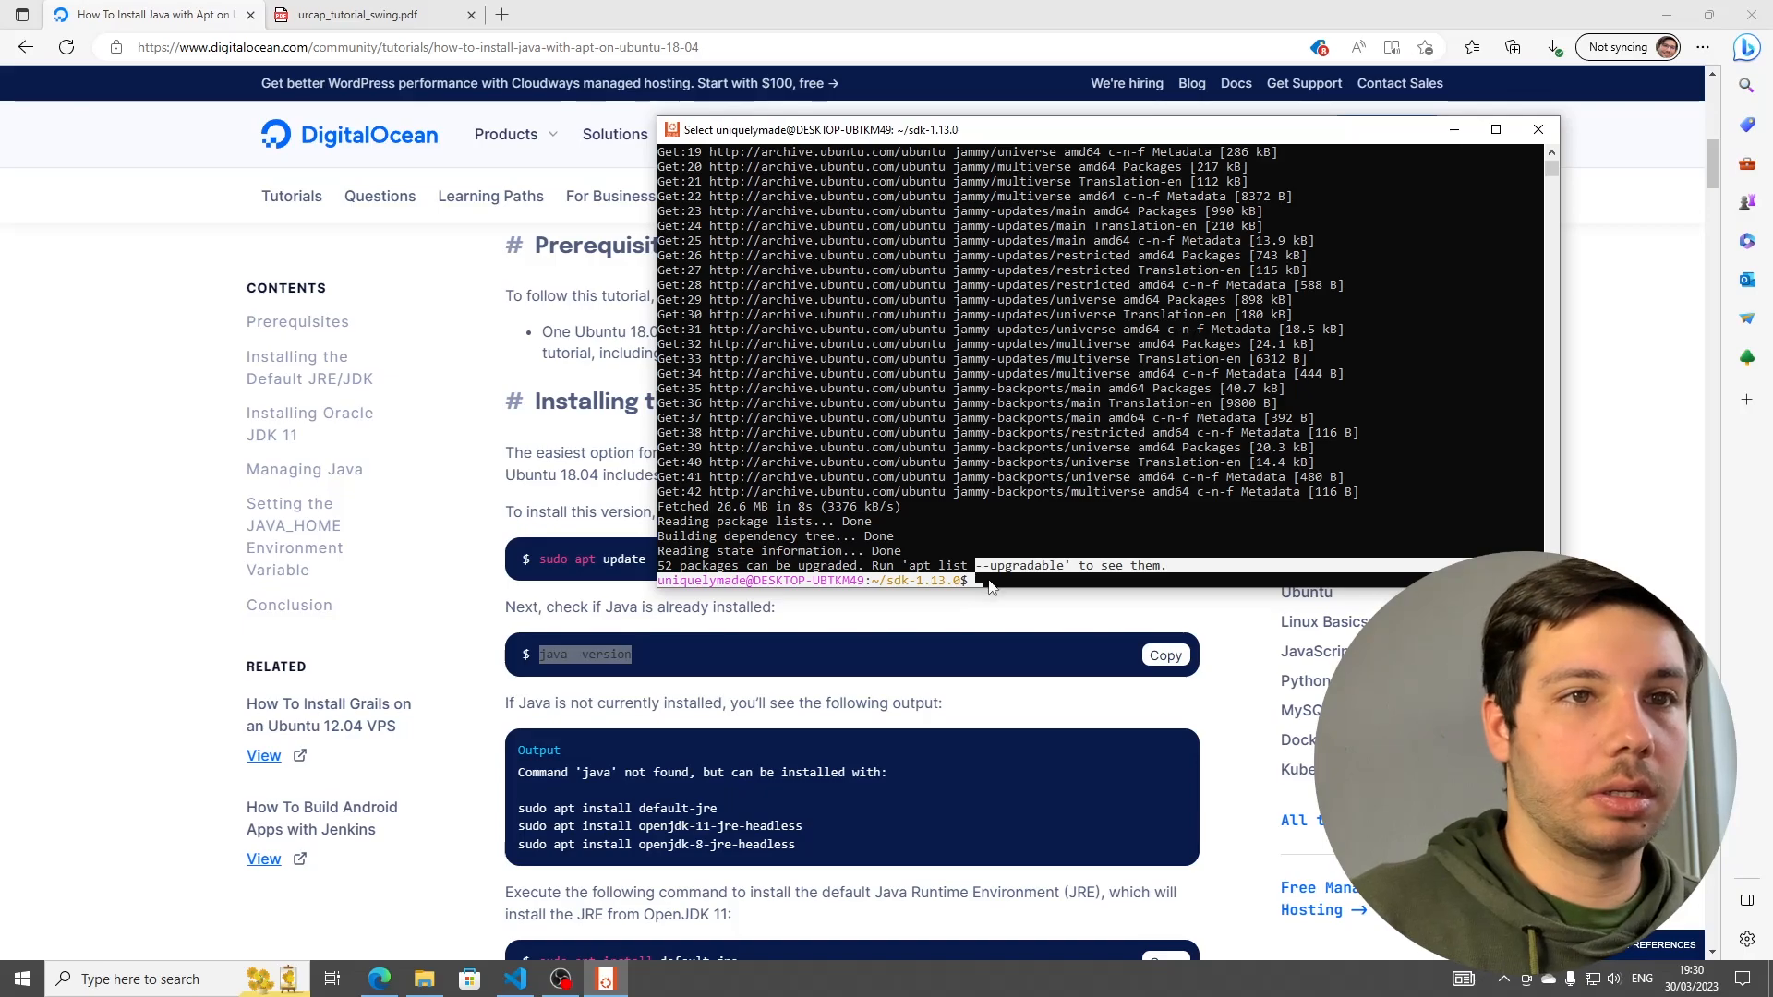
- Run 'java -version' to find Java is not installed, with OpenJDK packages suggested
text(java /)
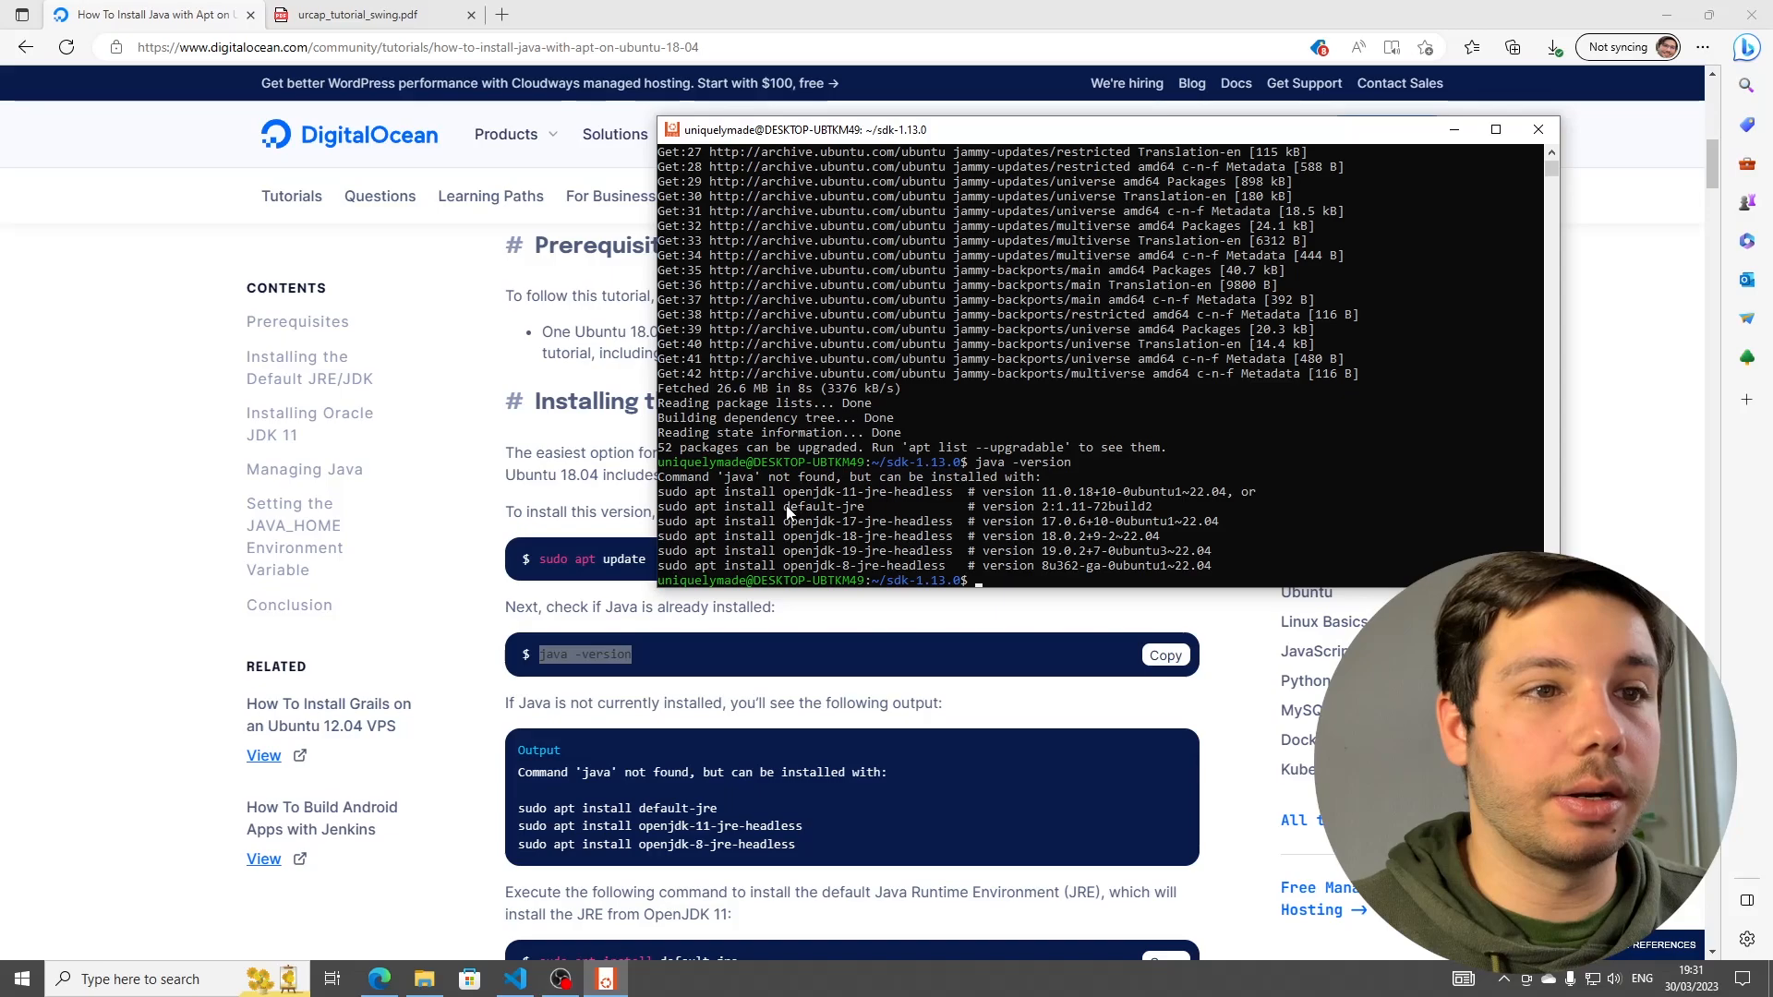
mouse_move(890, 587)
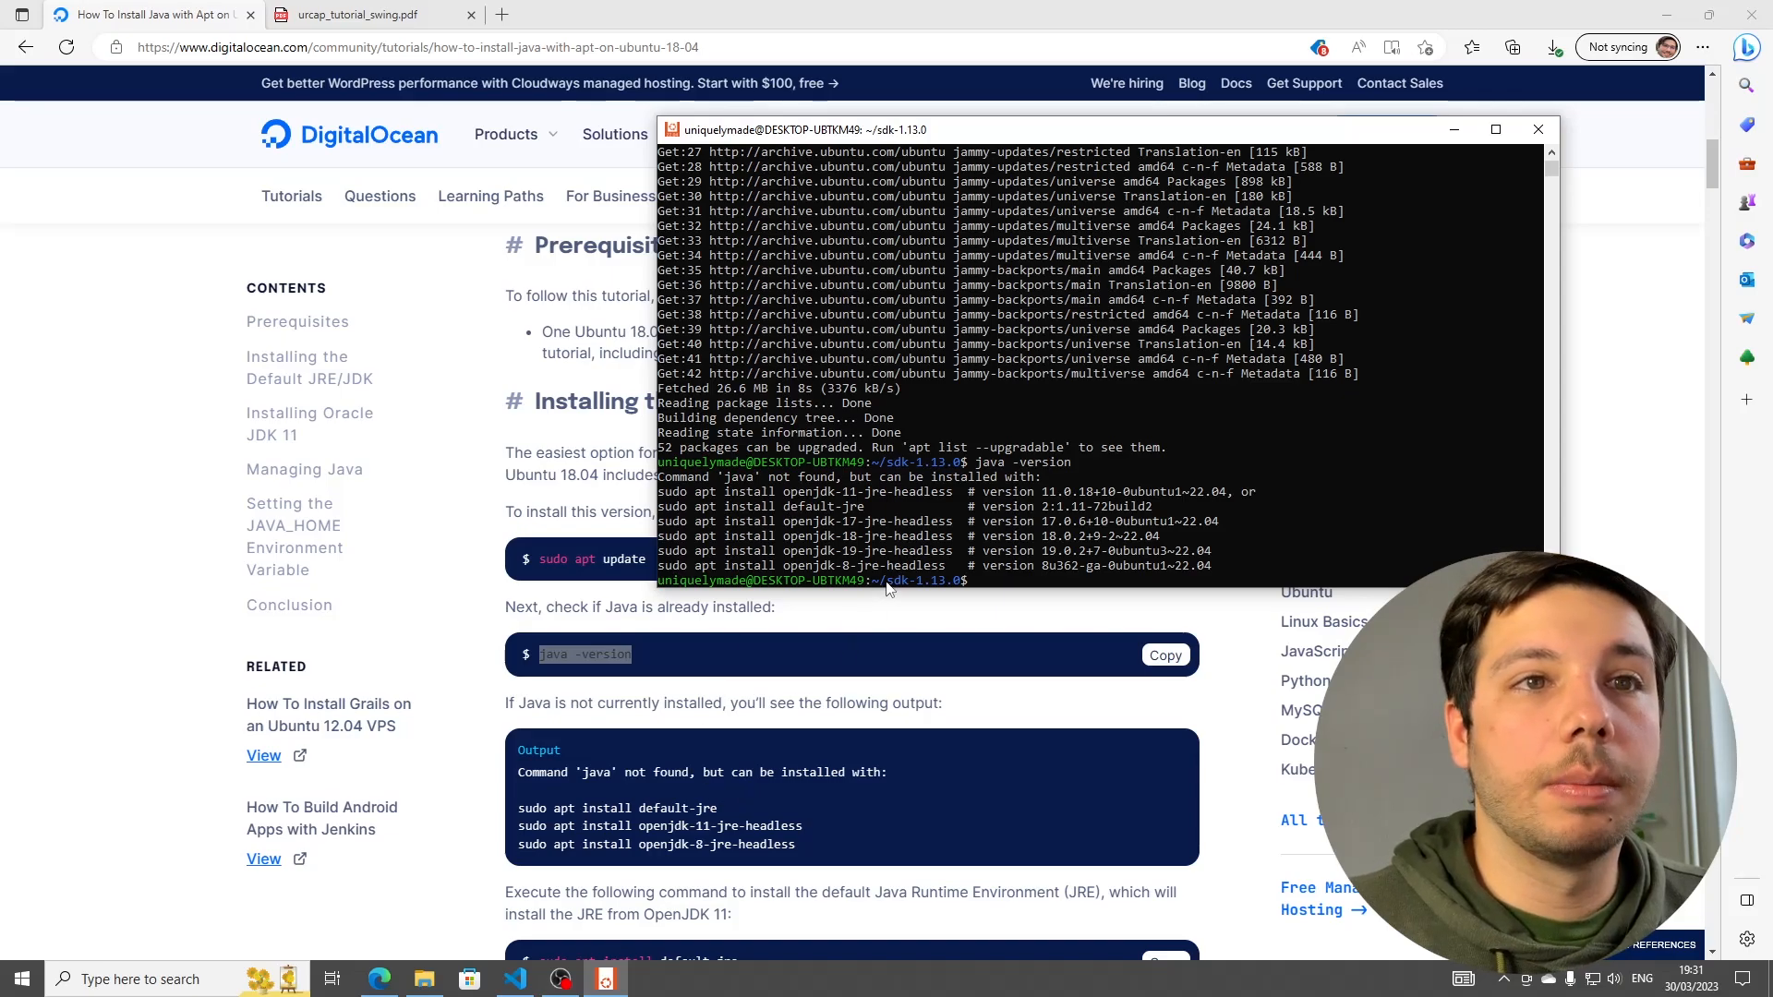
mouse_move(868, 498)
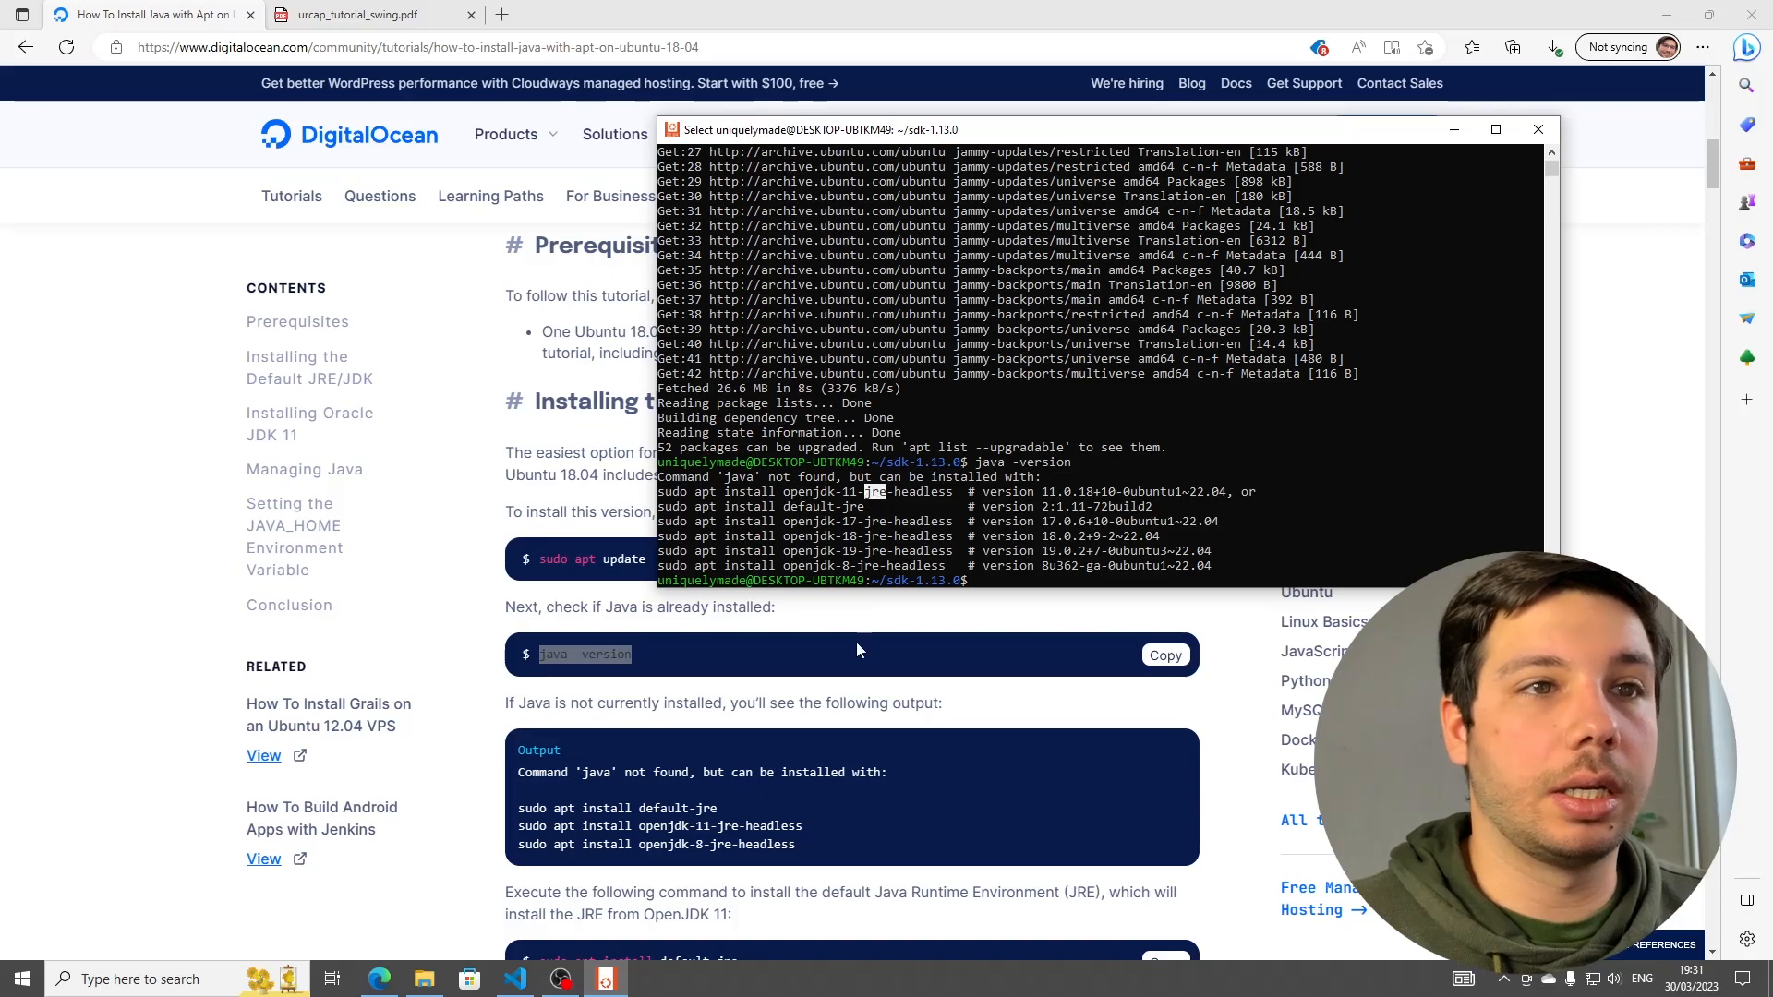
scroll(down, 3)
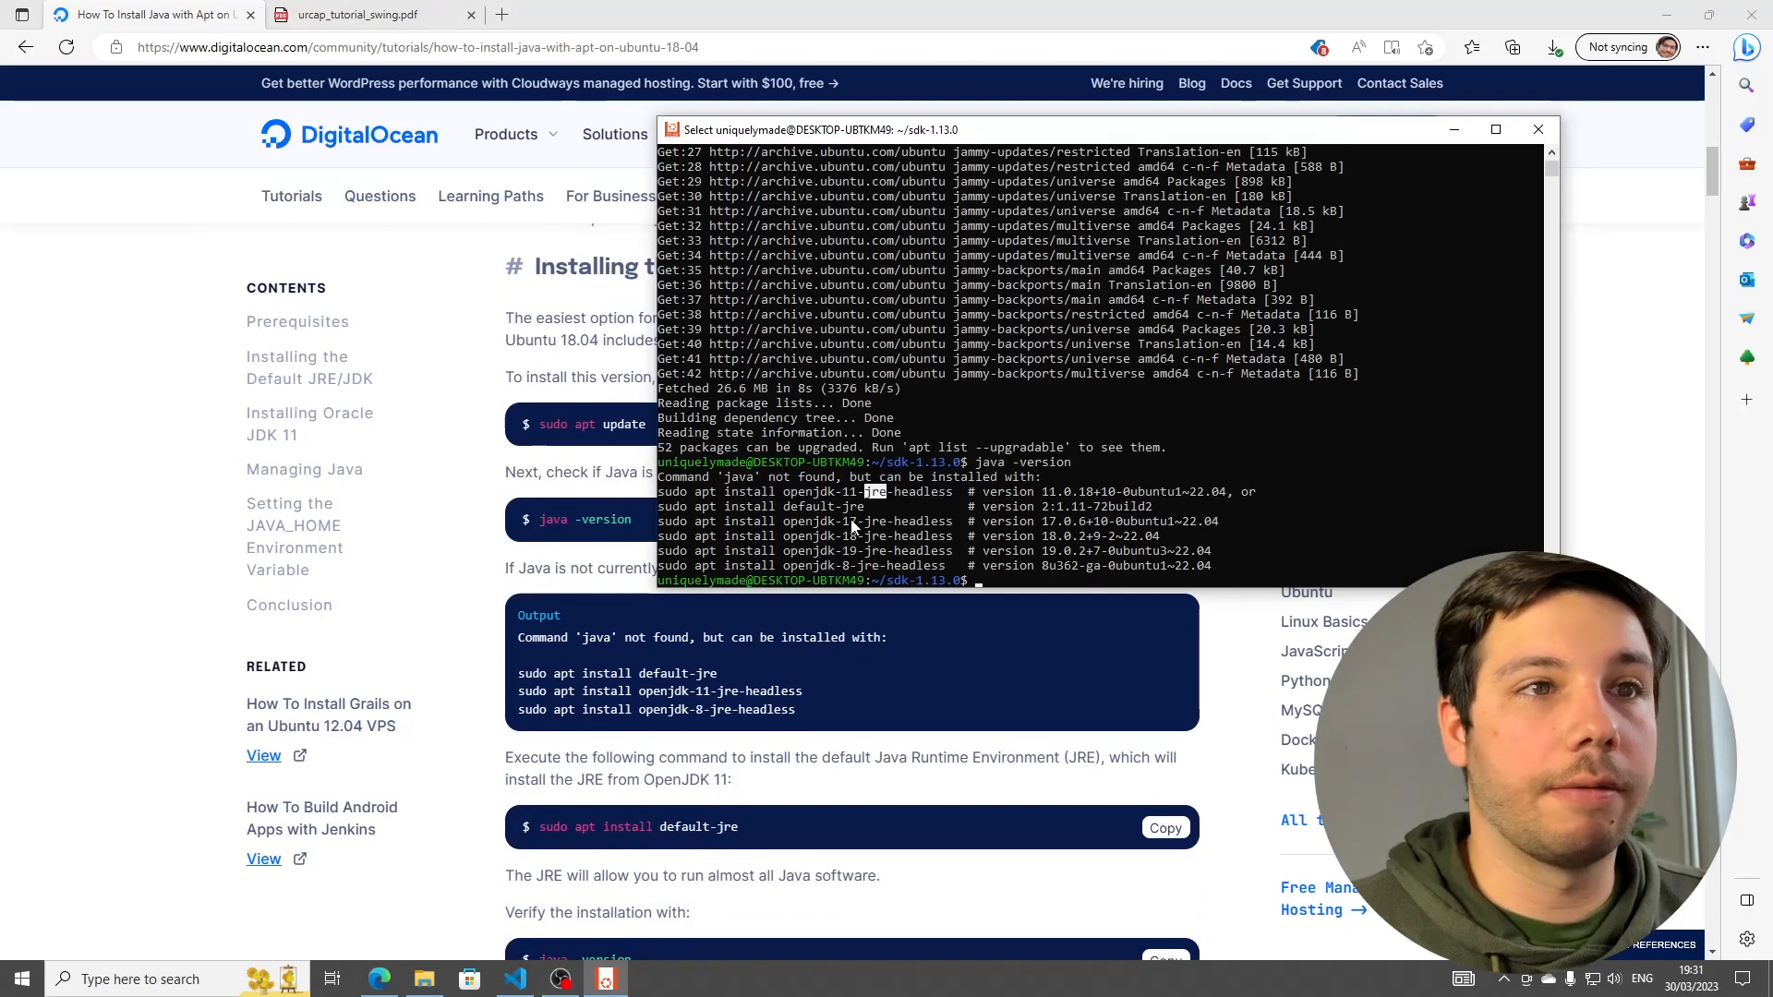
scroll(down, 3)
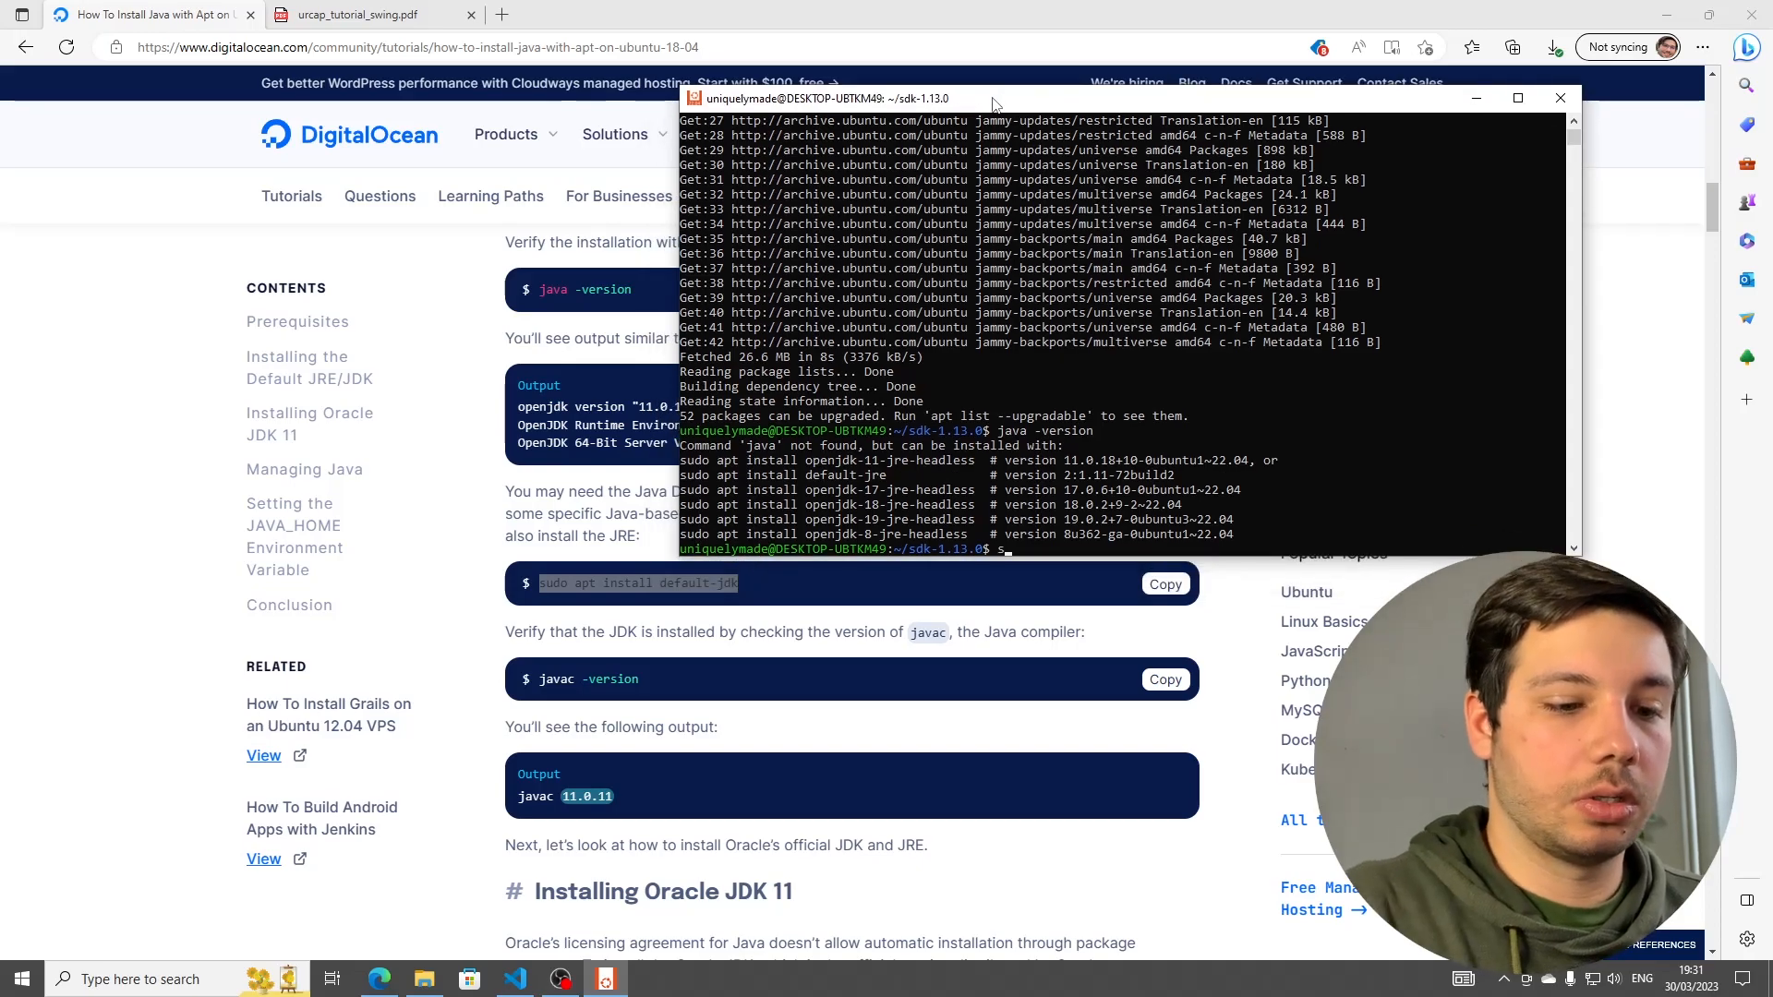
- Install the default JDK (OpenJDK 11) via apt, confirming with y, then return to the tutorial PDF
text(sudo apt inst)
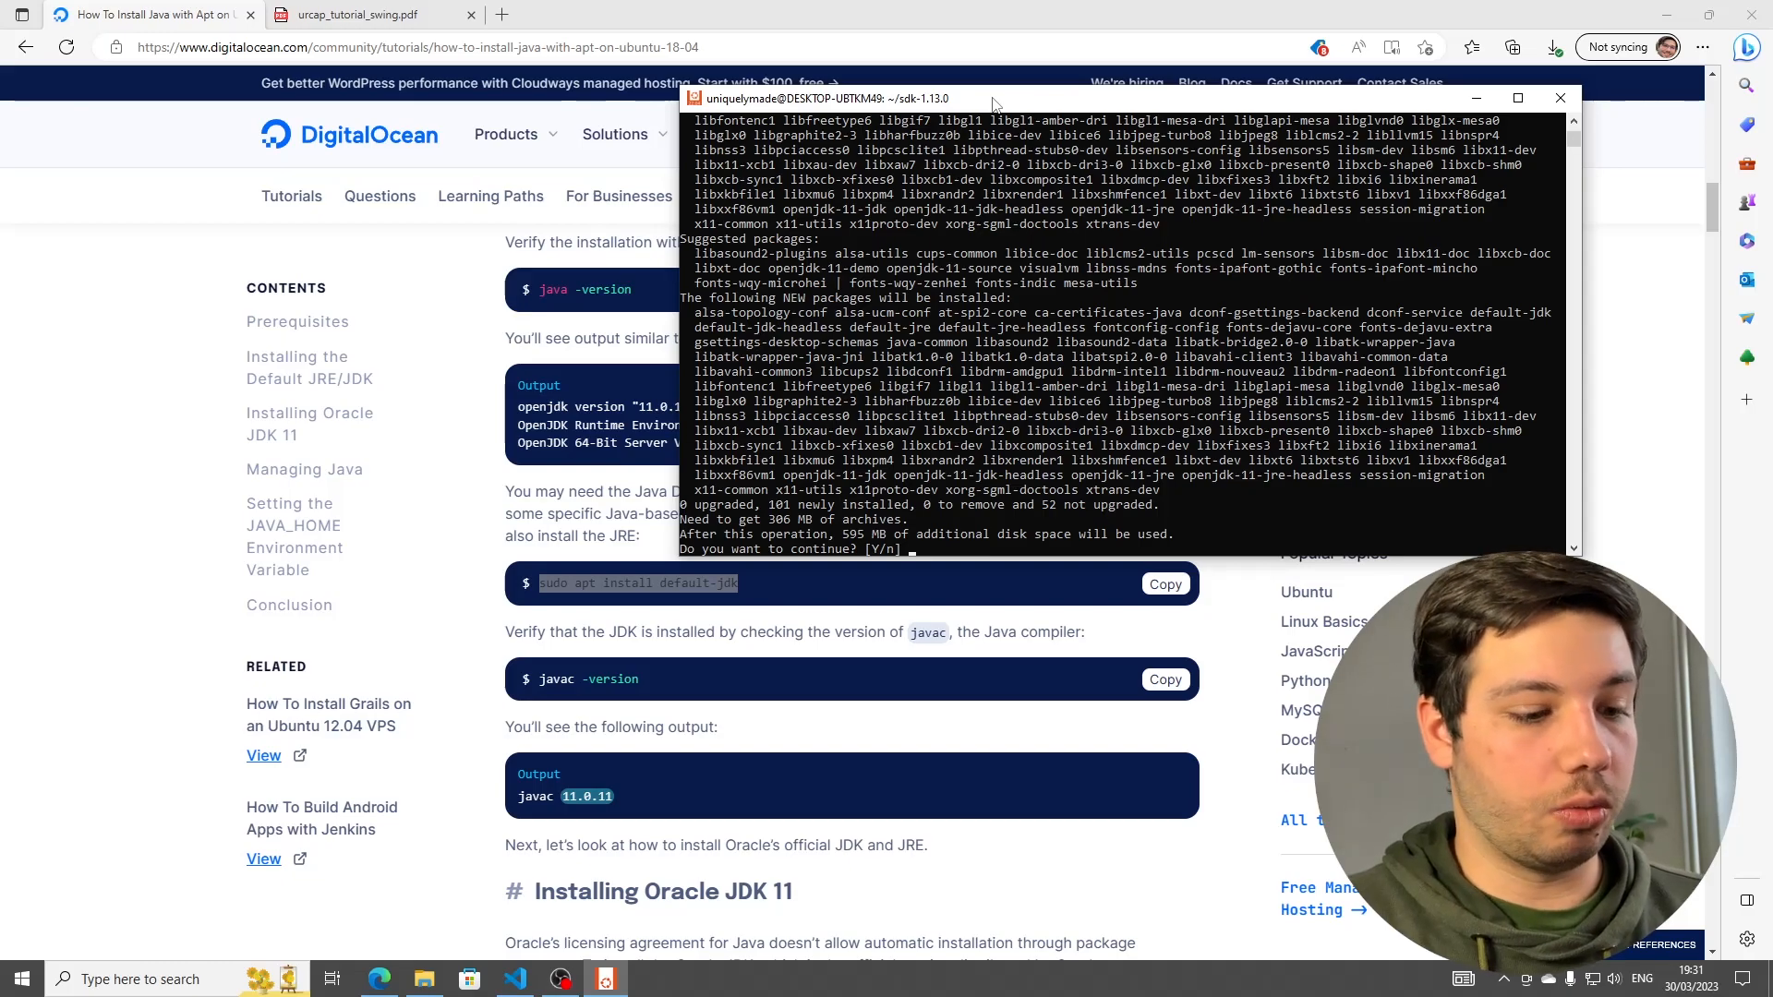
text(y)
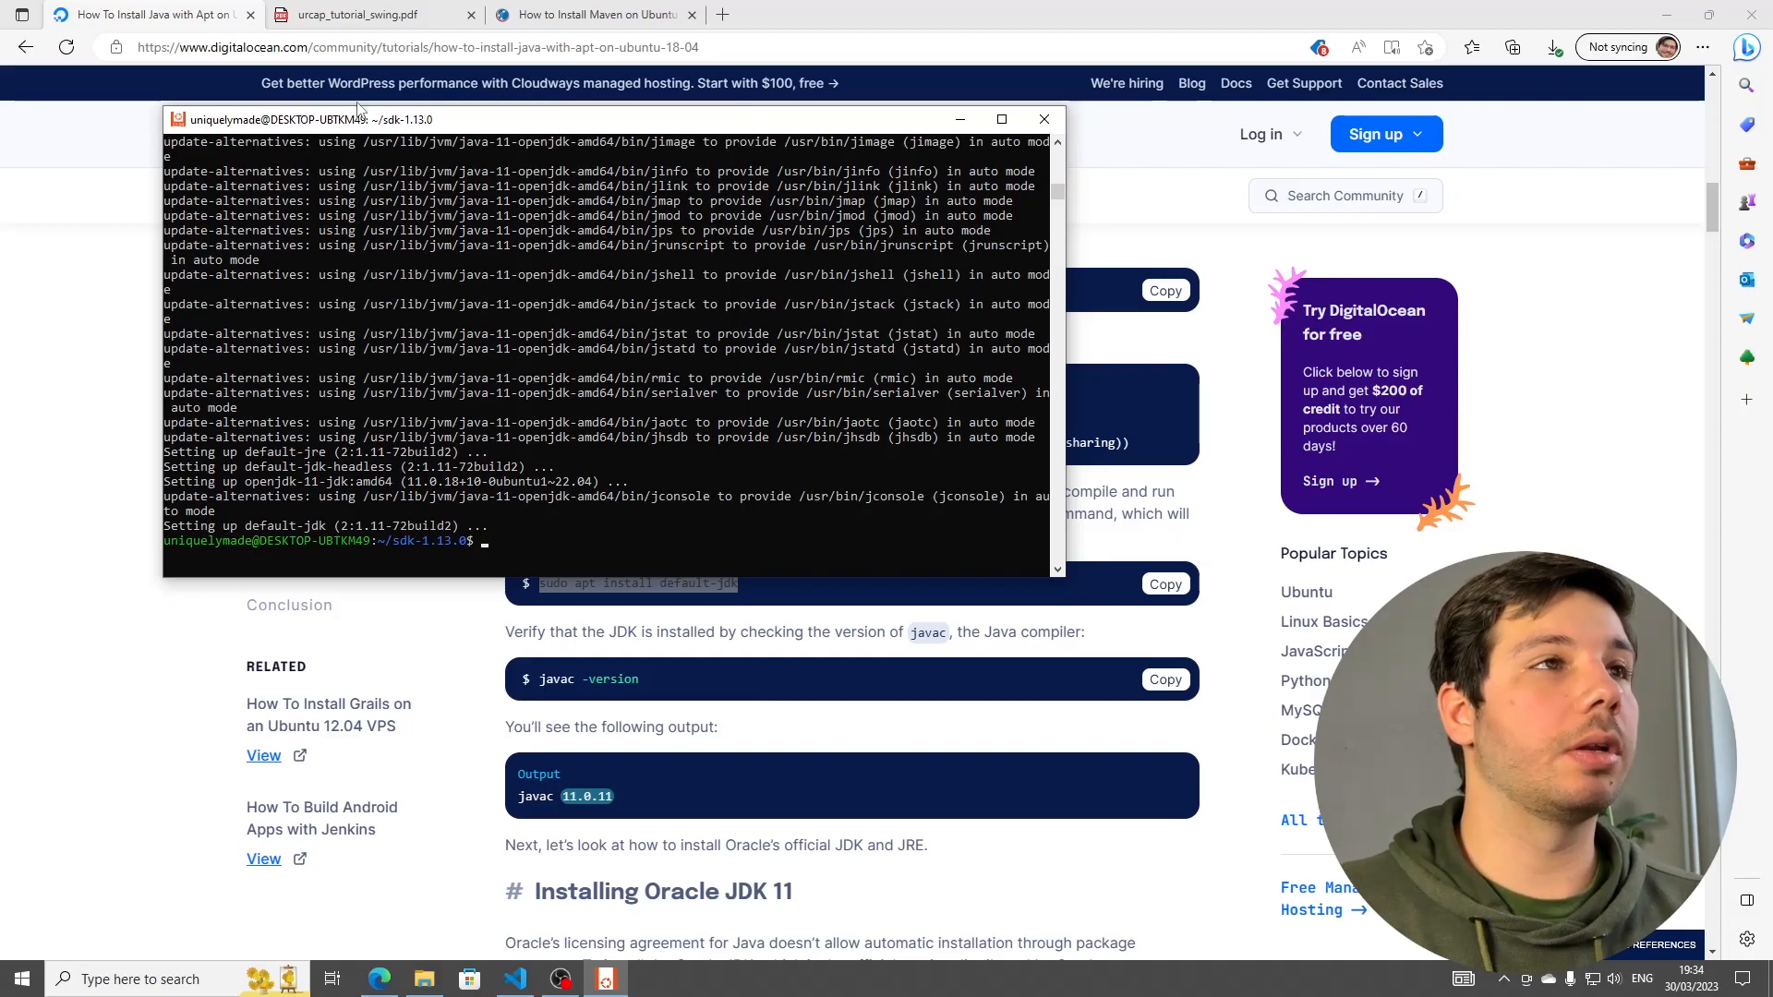
click(373, 15)
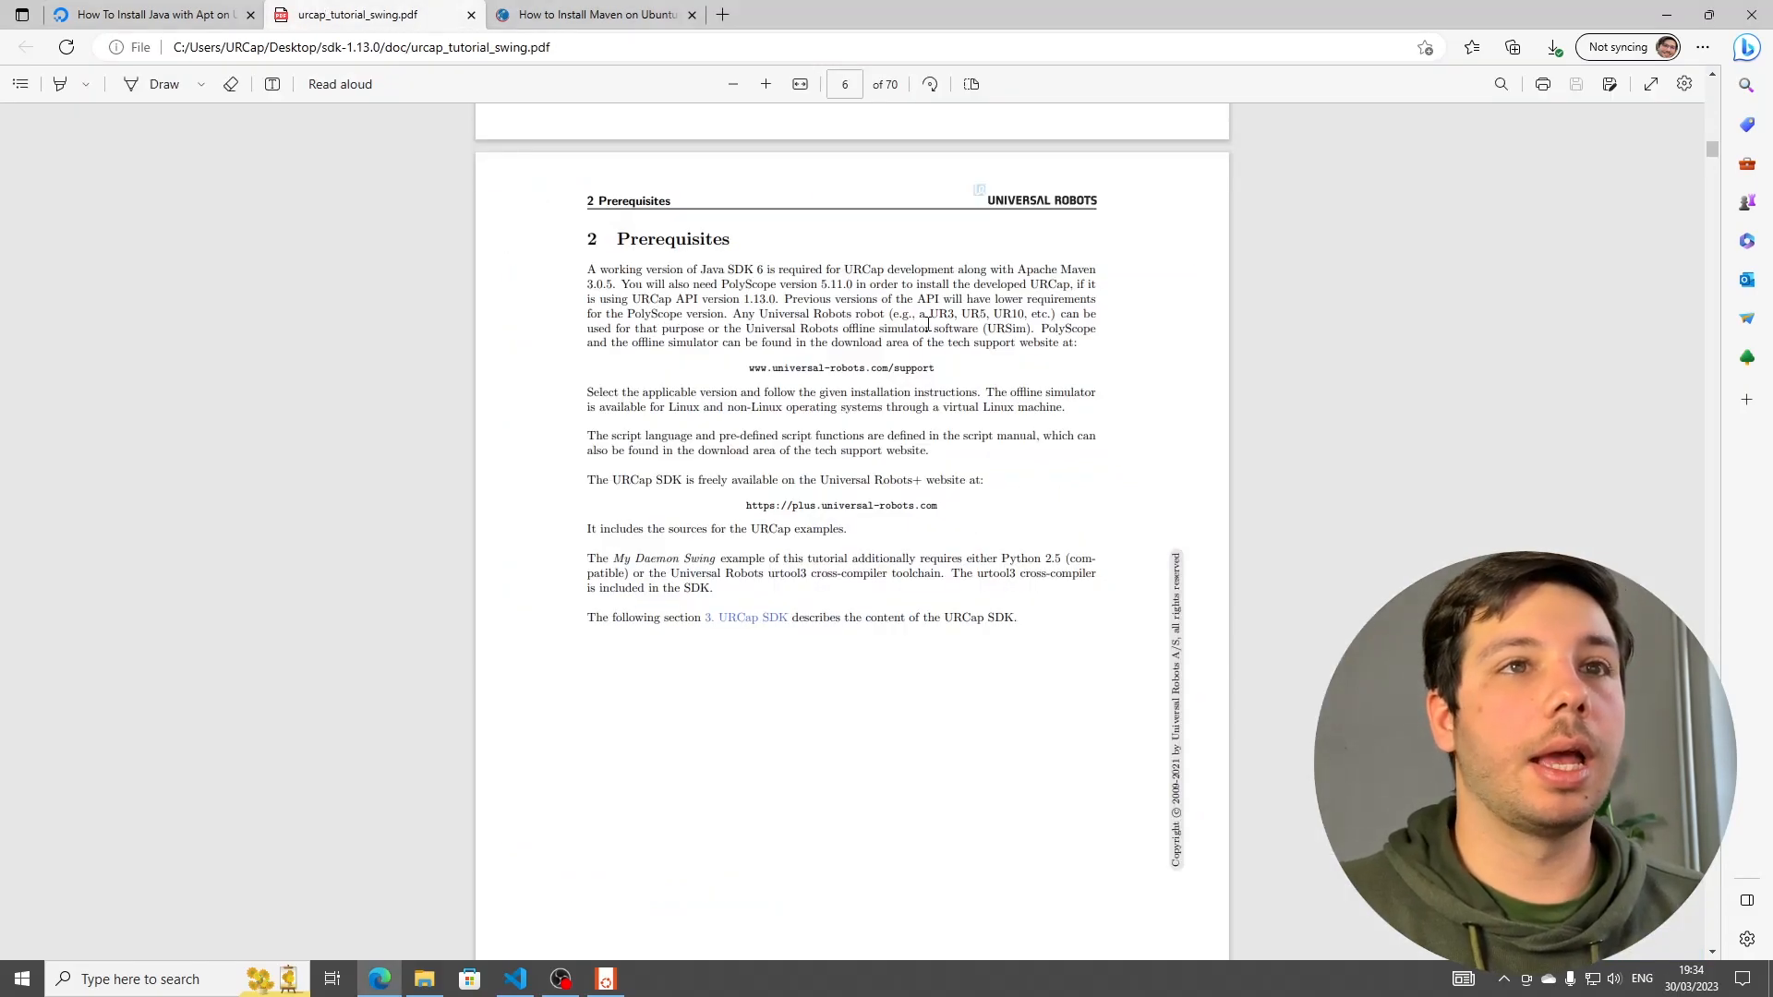
- Look up Apache Maven from the prerequisites in the Maven install guide and return to the tutorial
double_click(1037, 270)
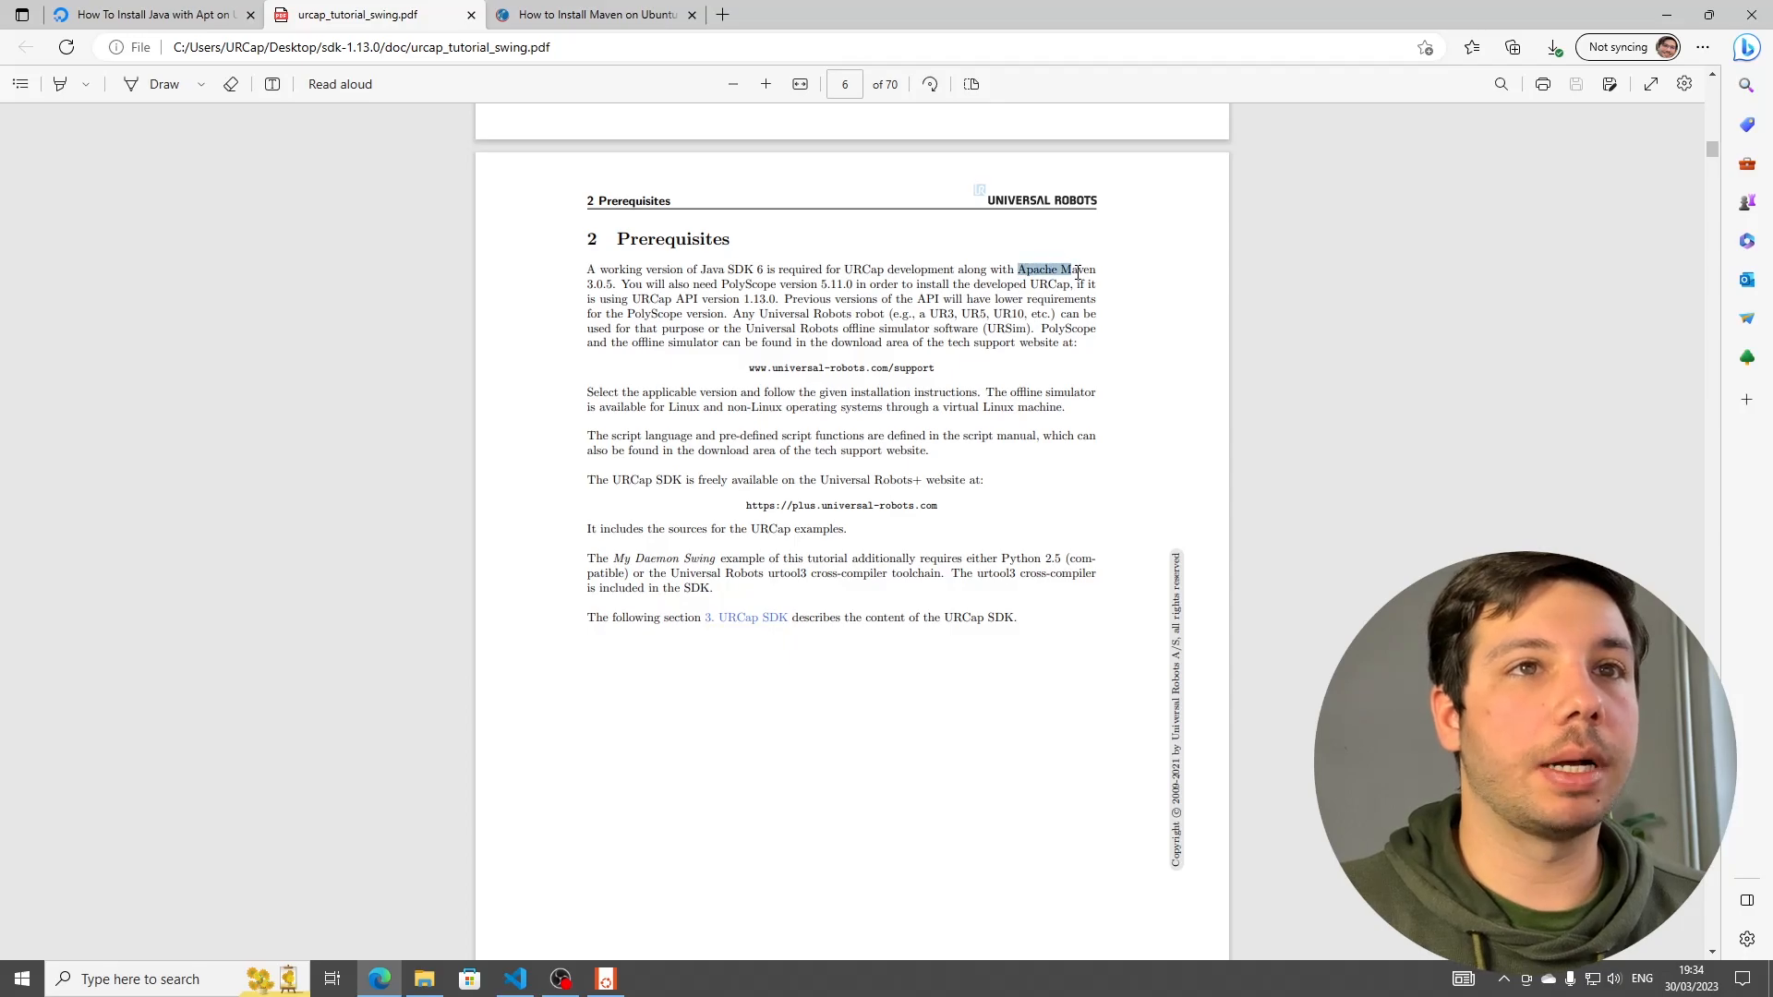
click(593, 15)
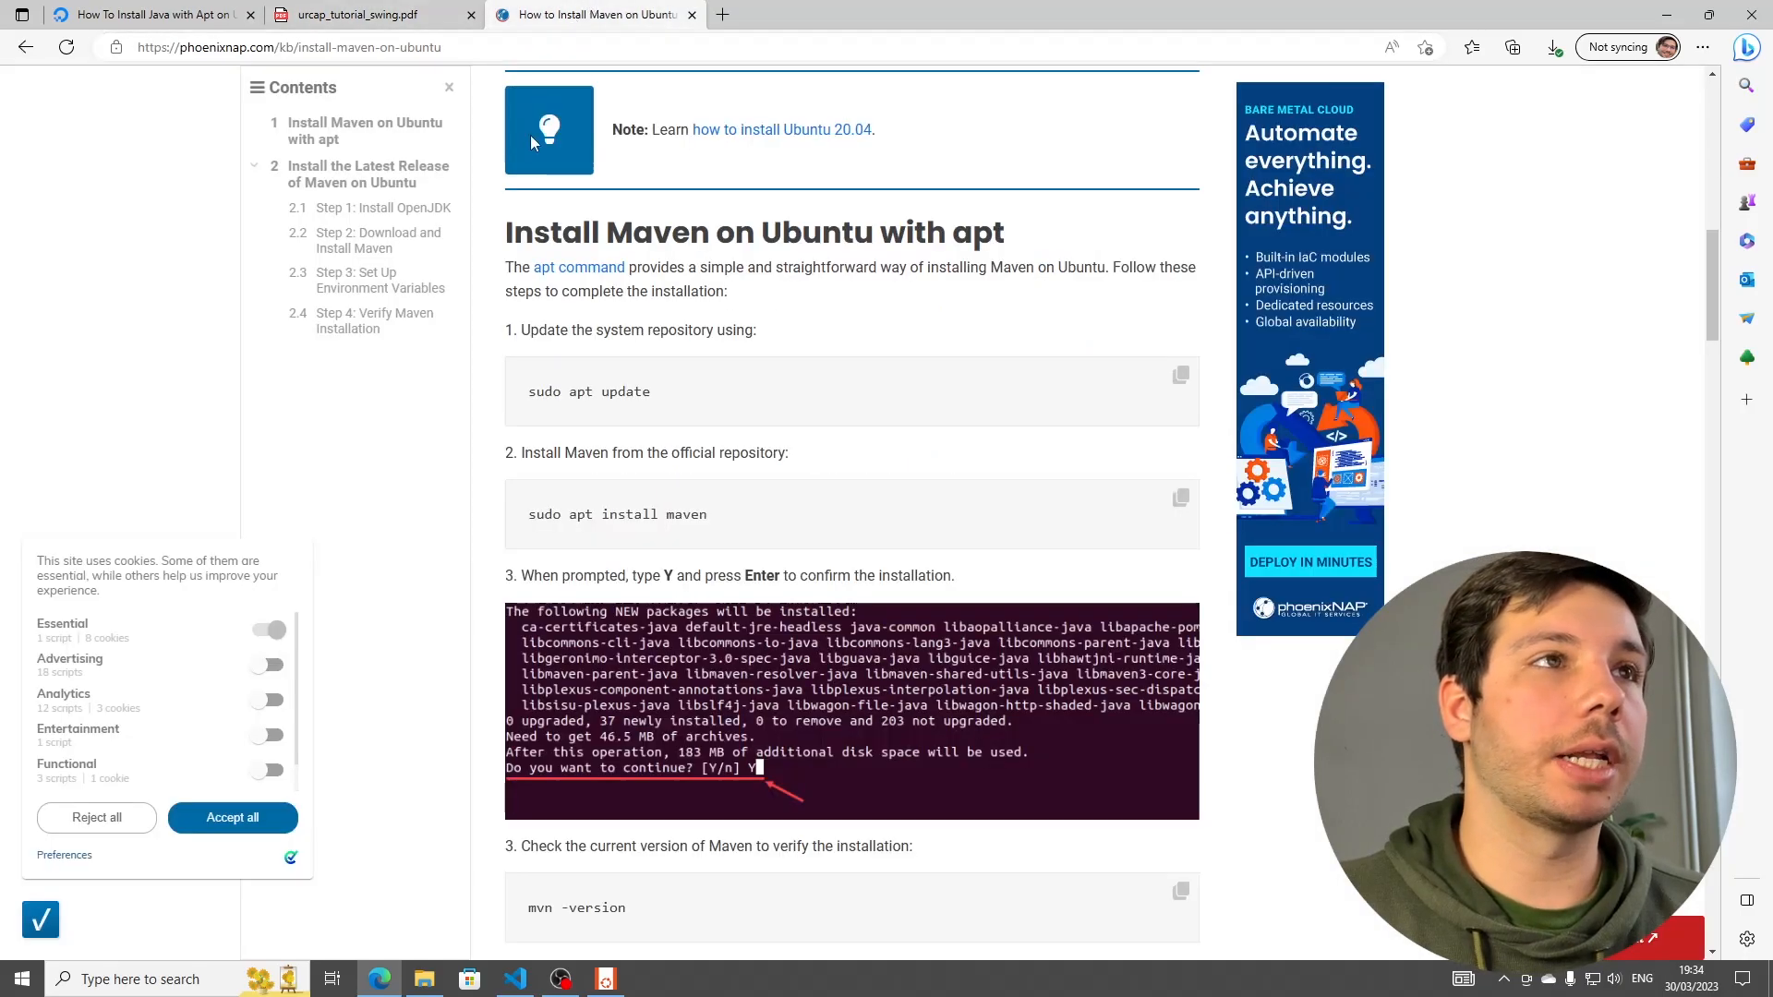
mouse_move(578, 273)
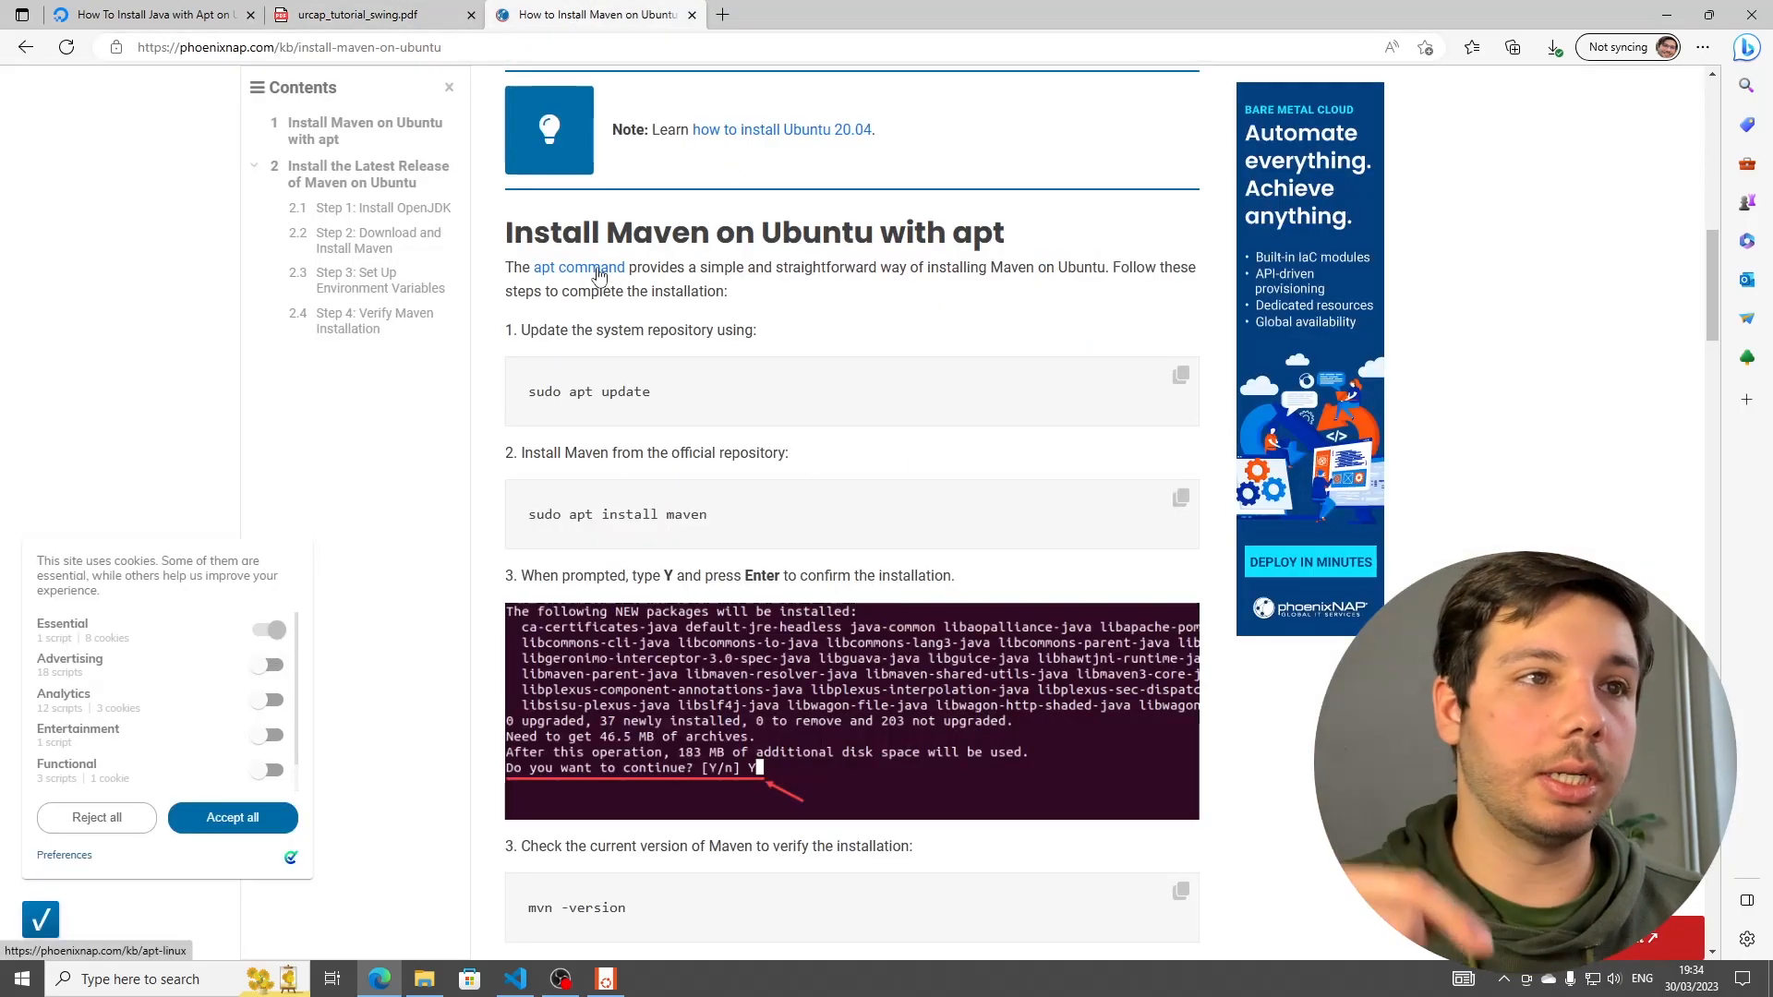
mouse_move(527, 519)
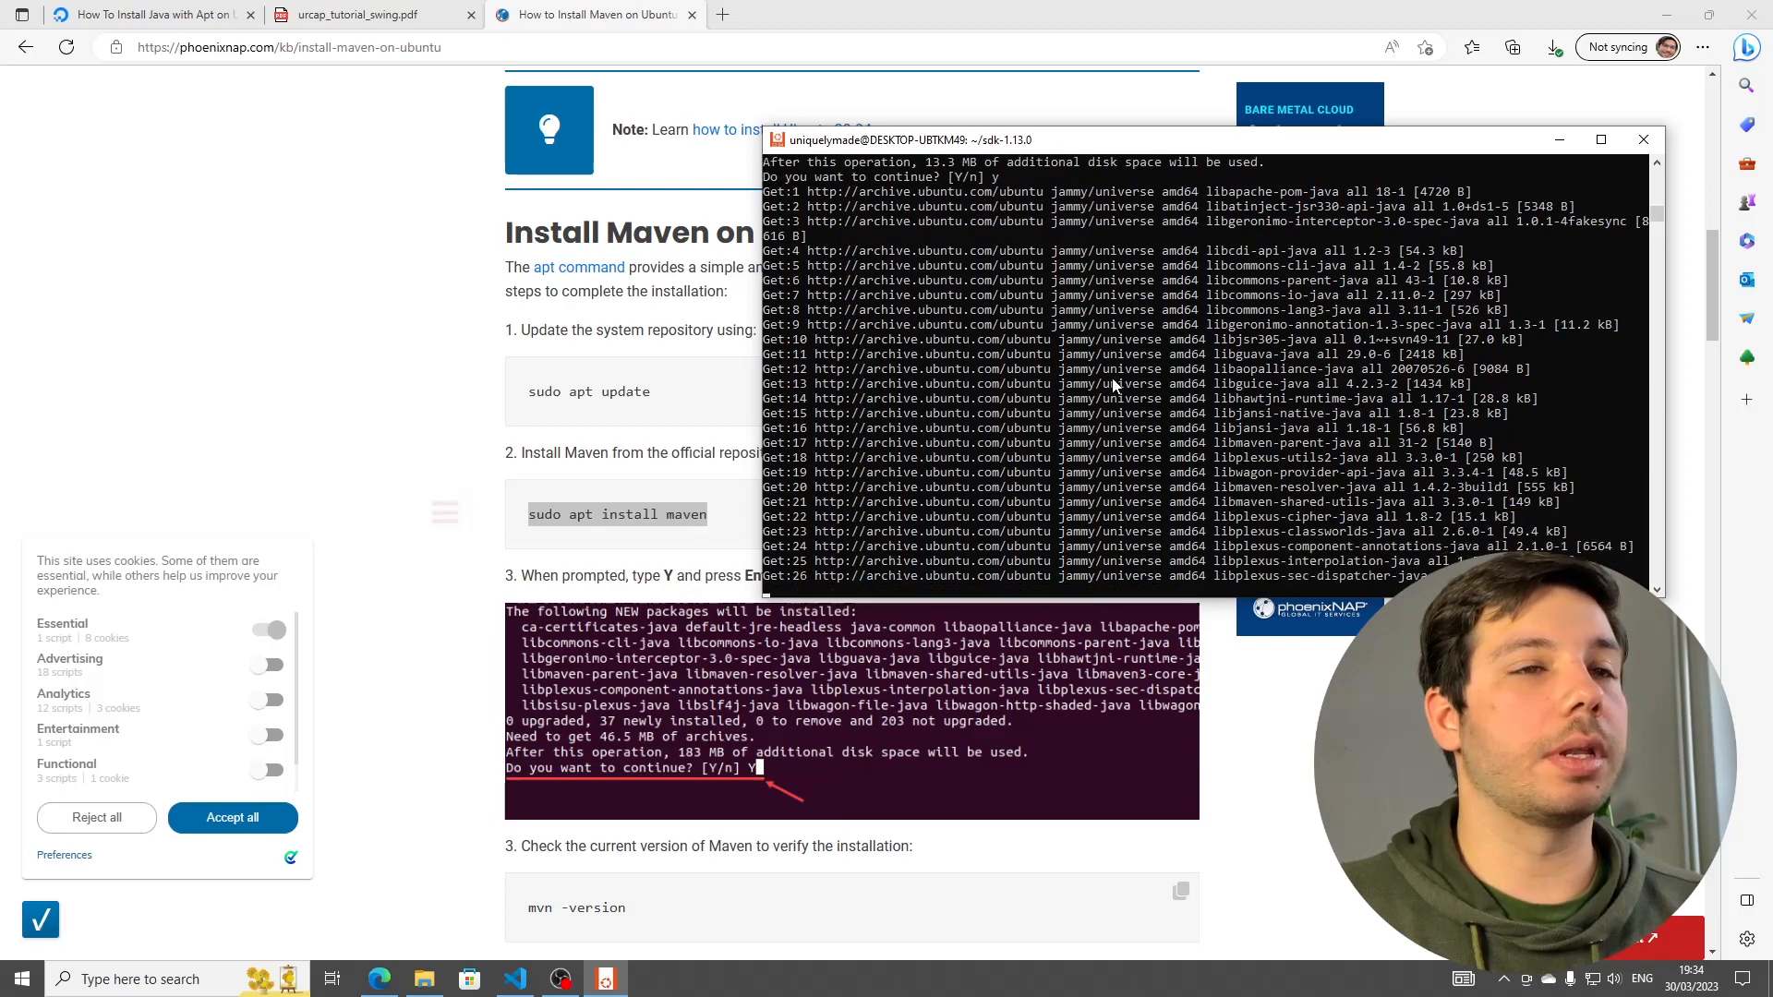
click(371, 15)
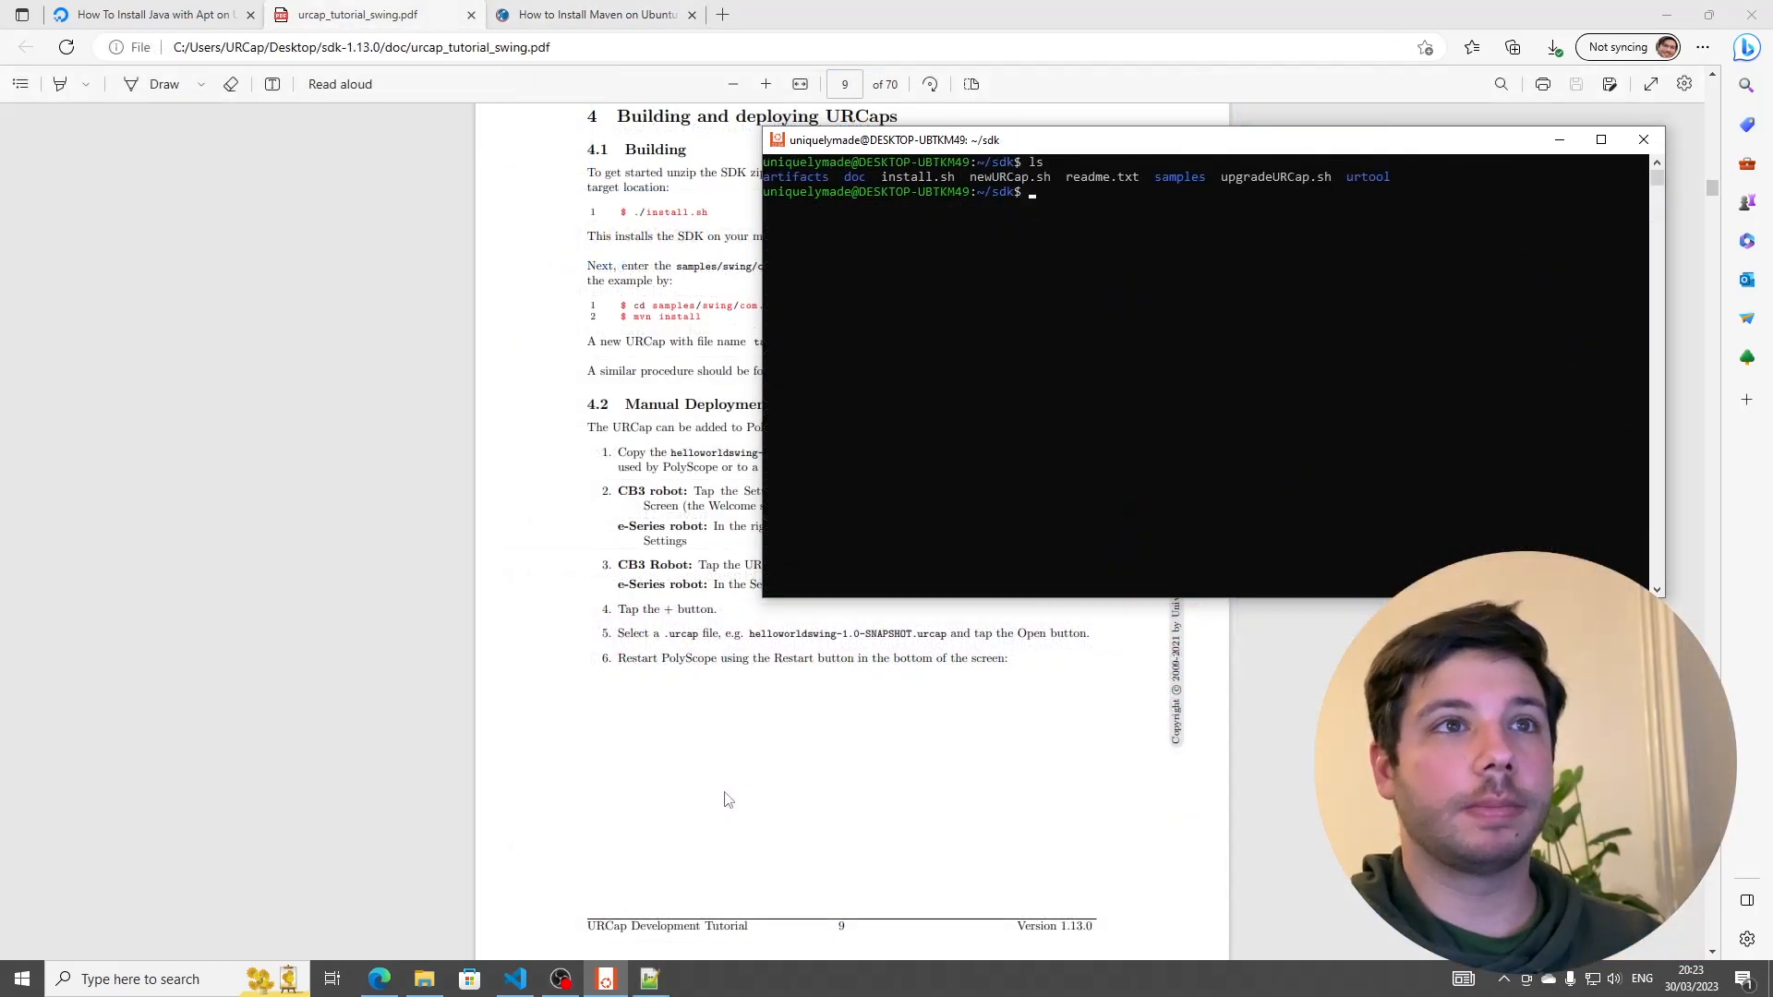
mouse_move(914, 191)
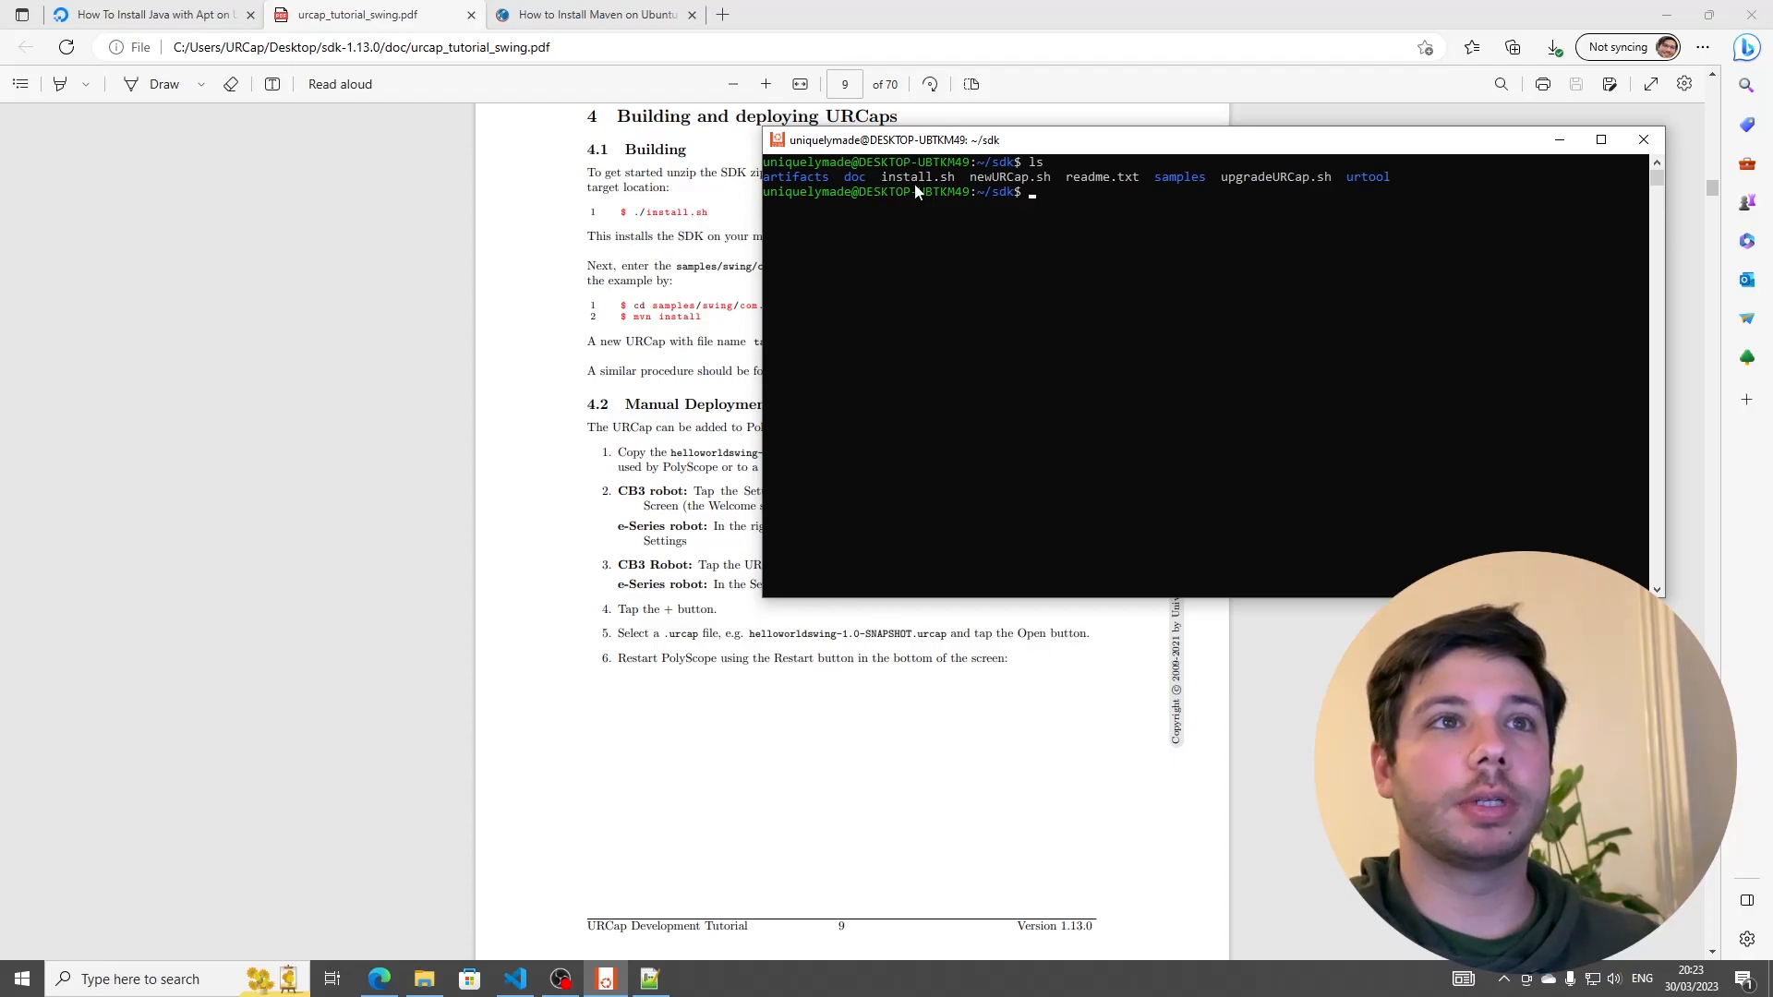
mouse_move(1168, 229)
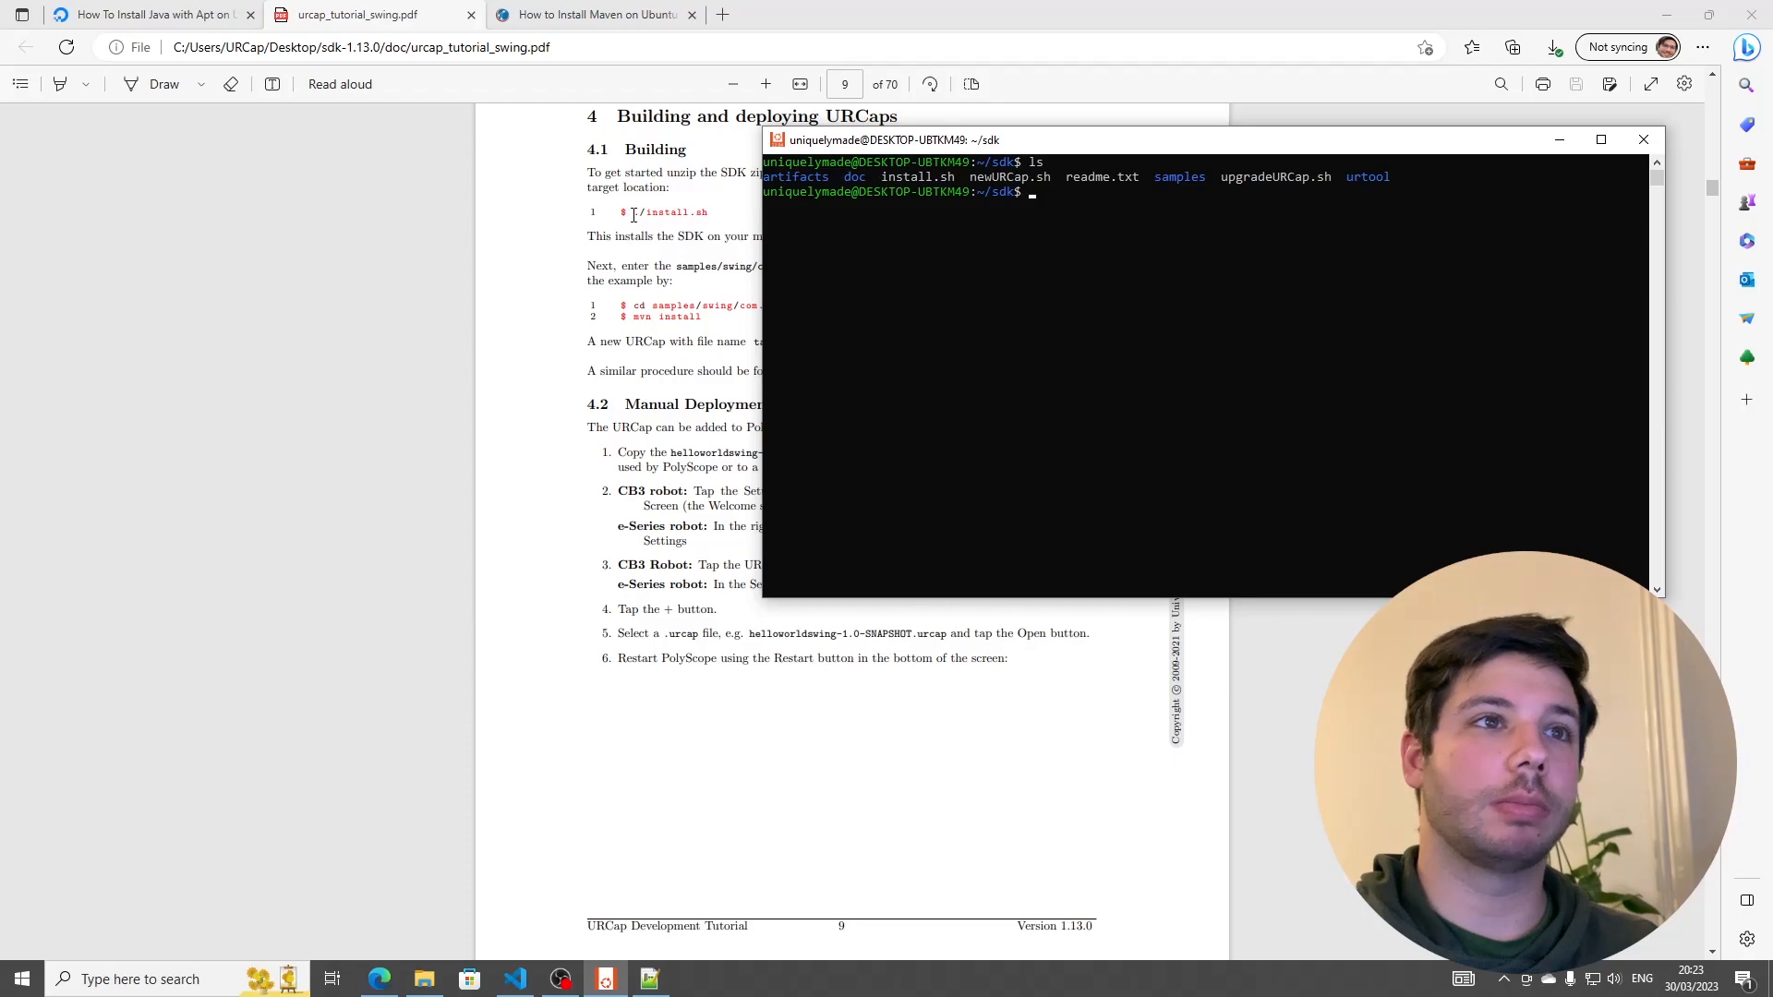
- Attempt 'sudo ./install.sh' in ~/sdk, which is not found
text(sudo)
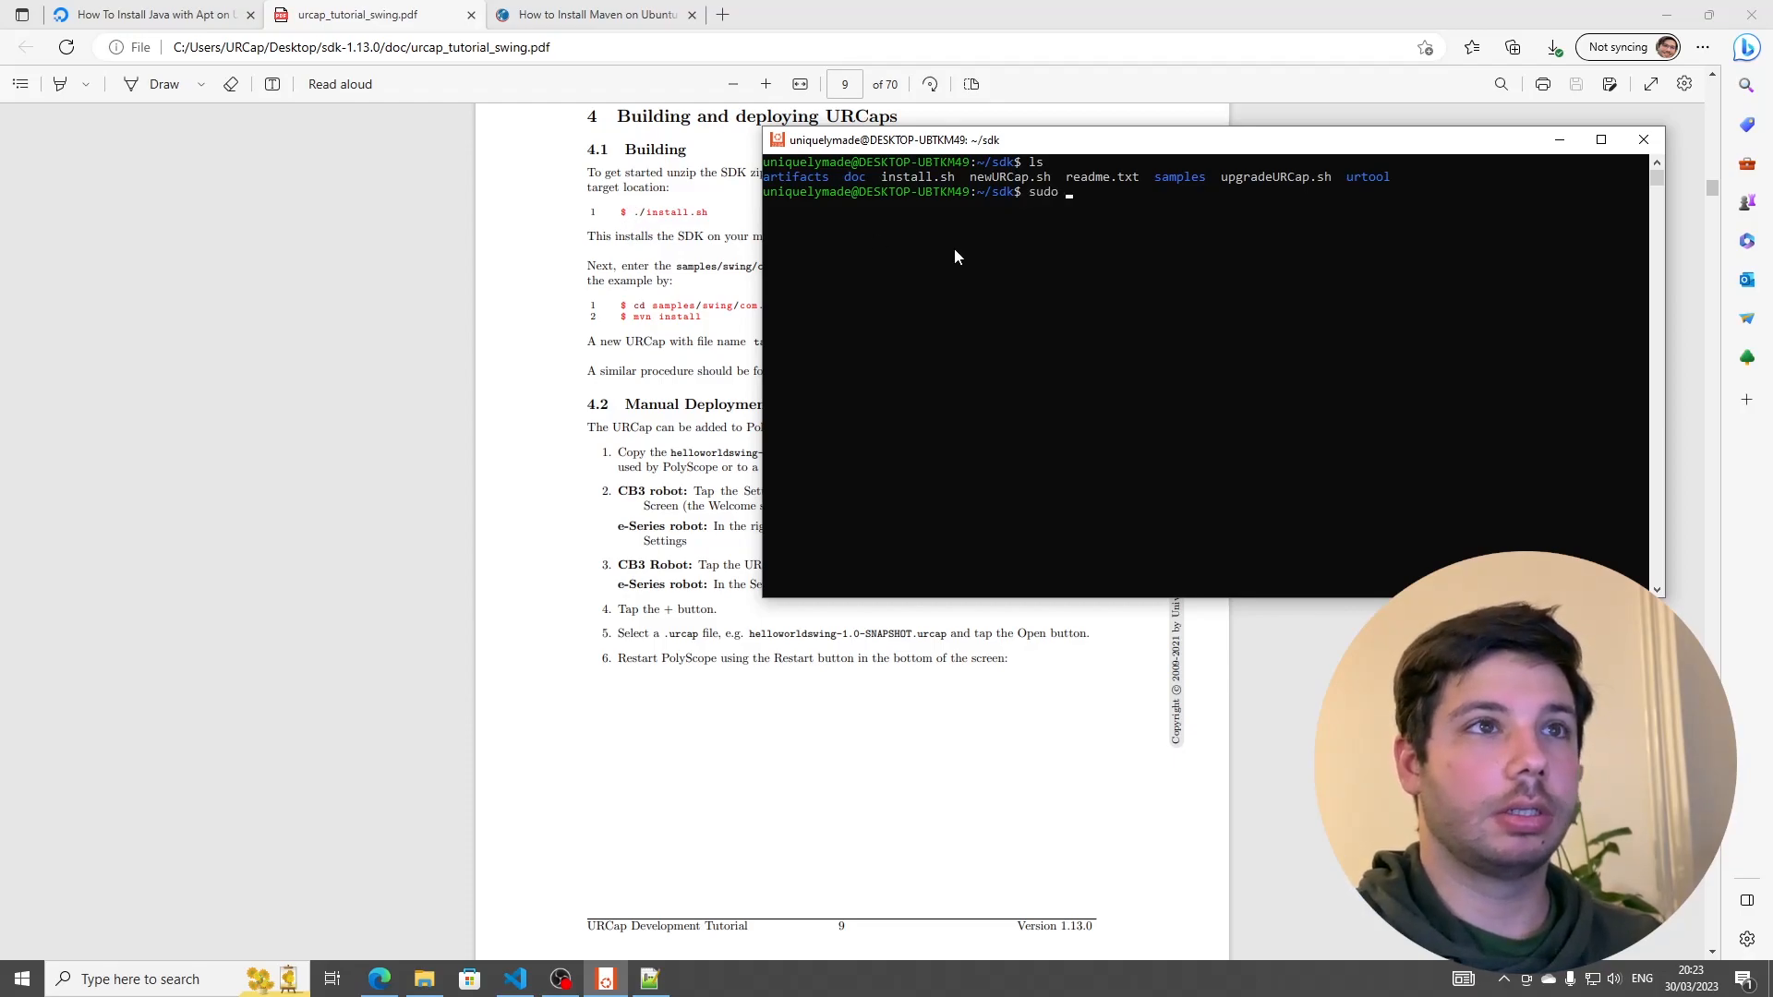
text(./instal)
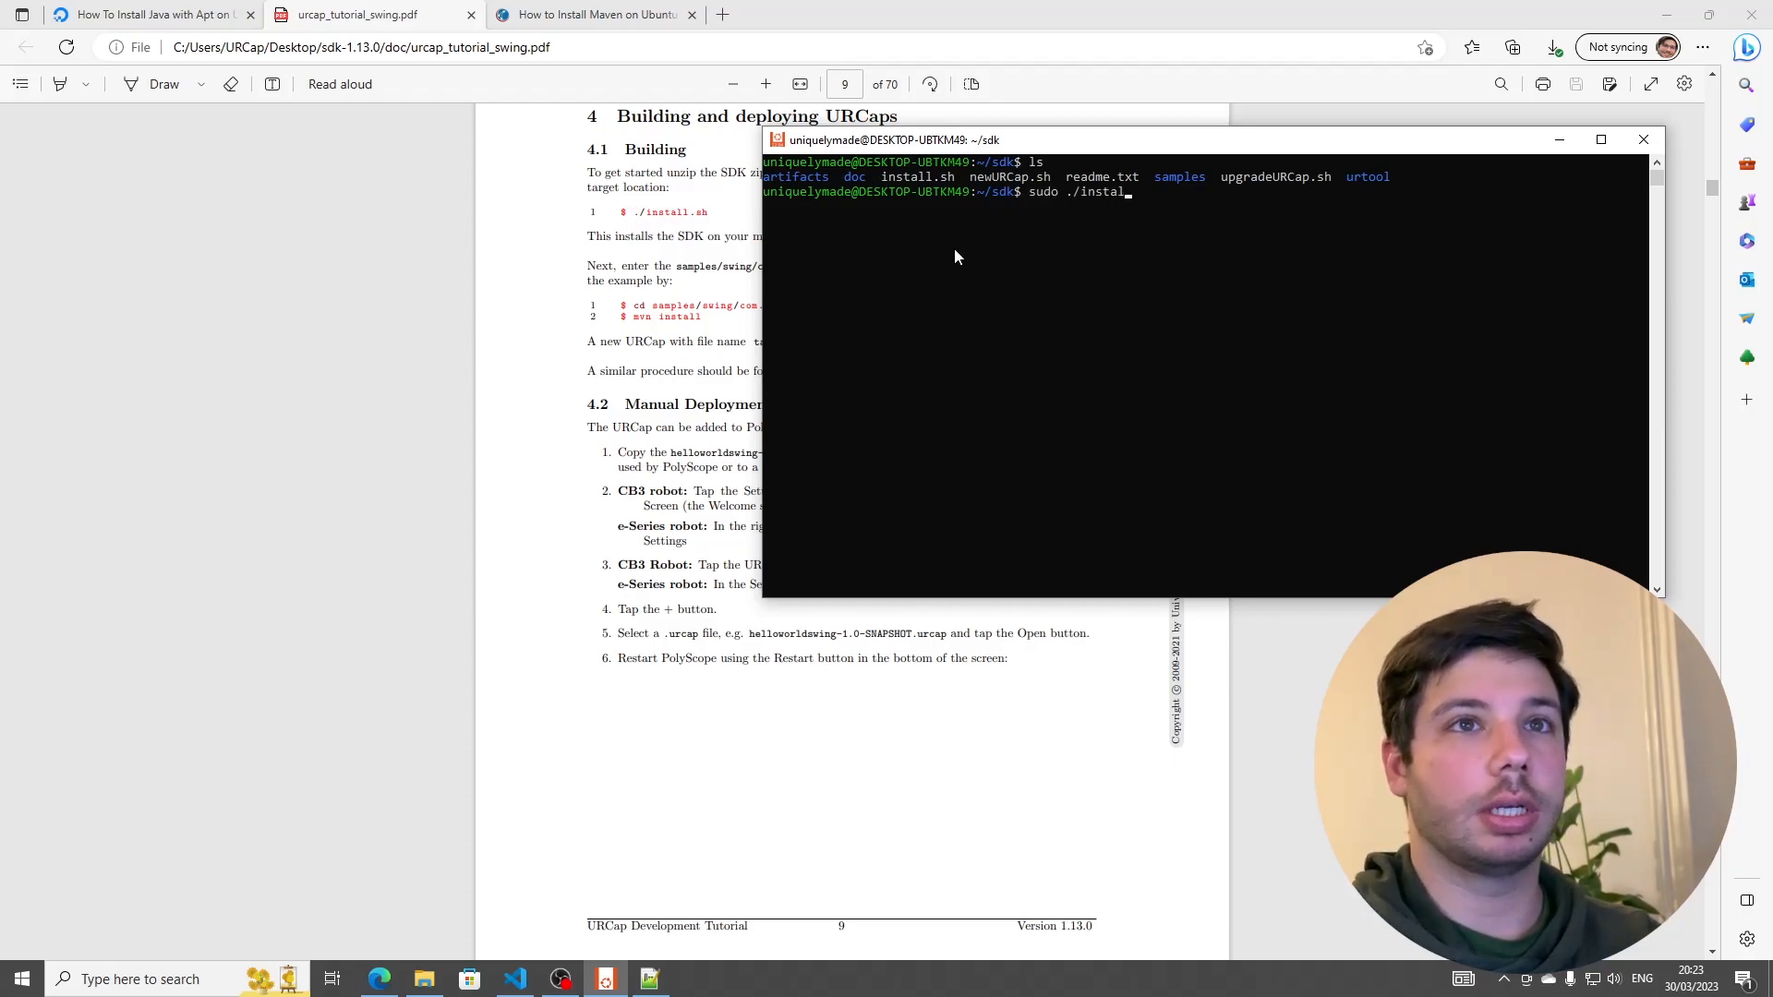
key(Return)
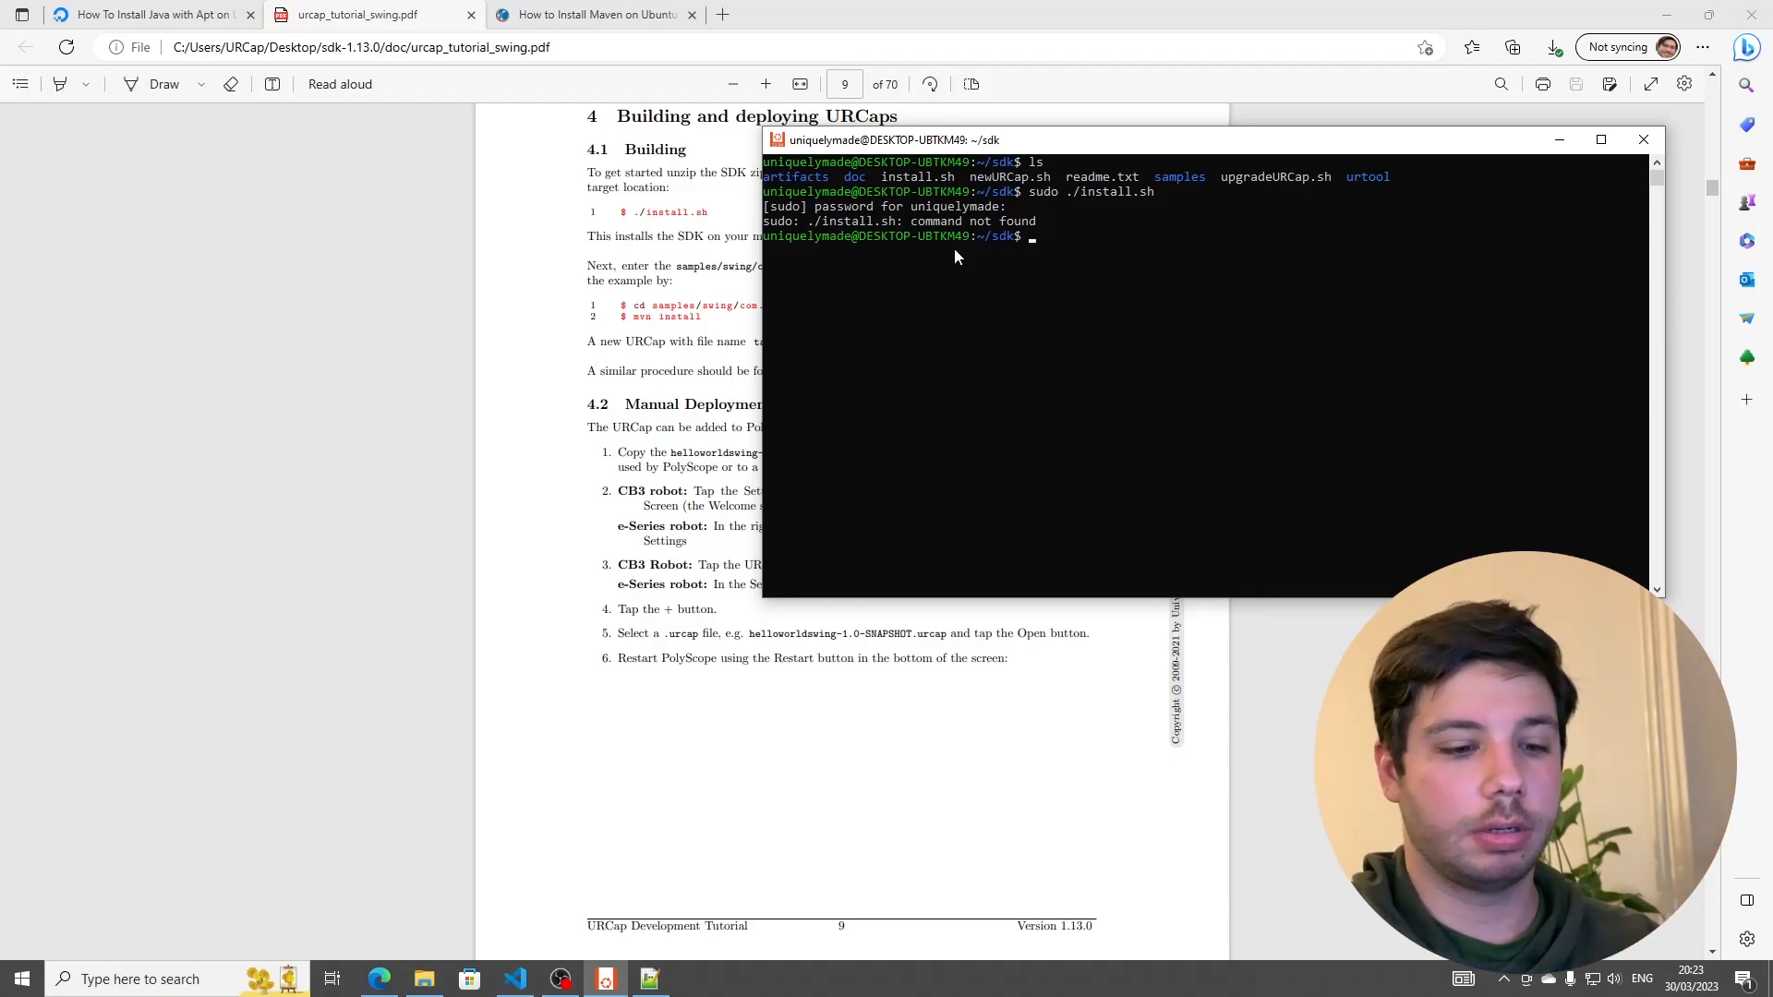
- Run the SDK installer with 'sudo sh install.sh' and answer y to the toolchain prompt
text(sudo sh)
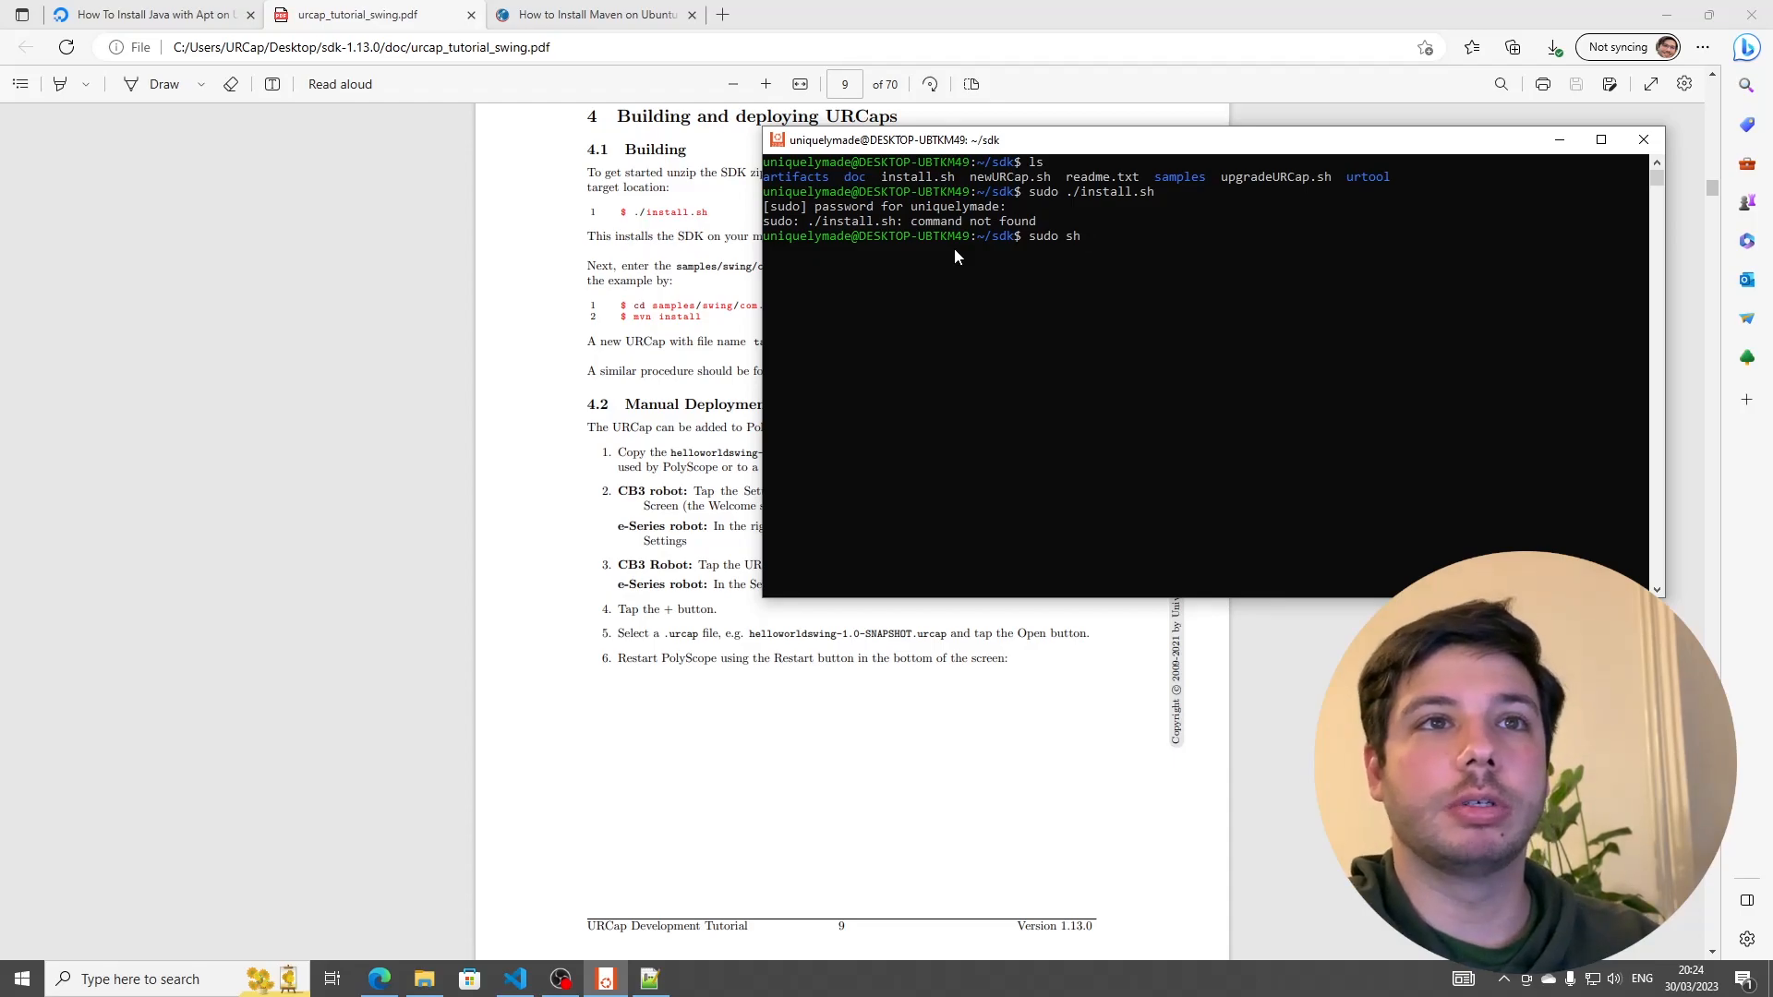
text(install.sh)
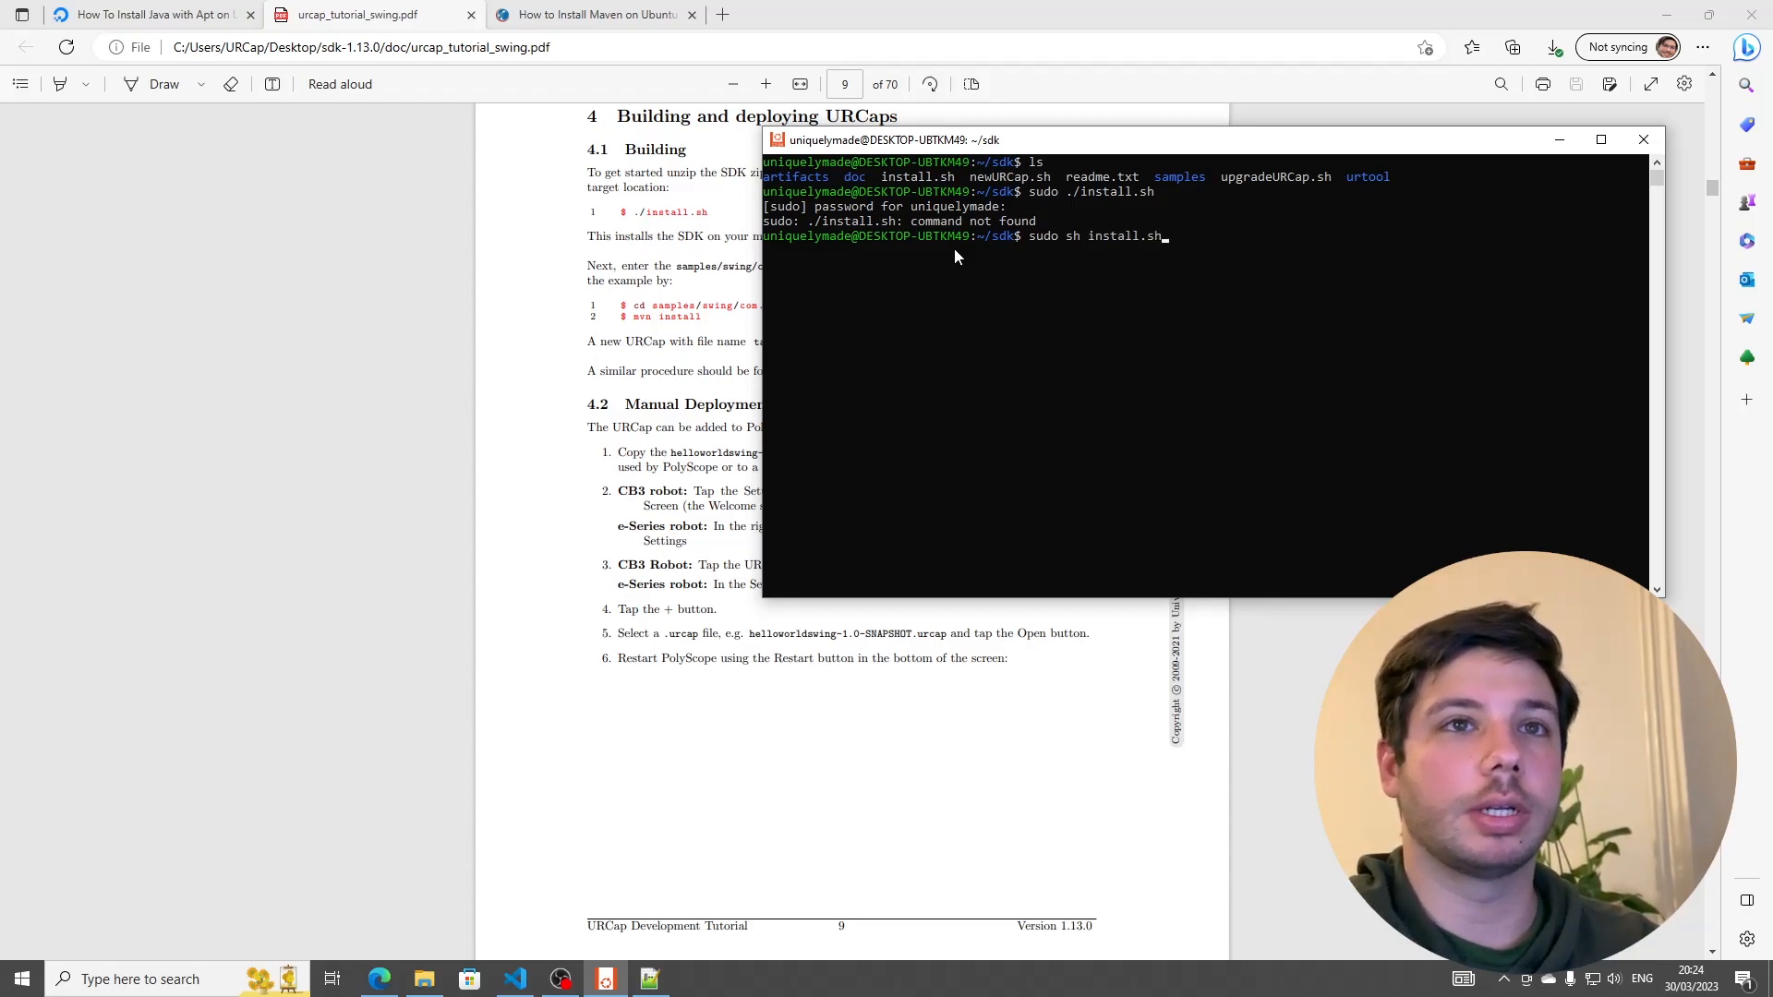
key(Return)
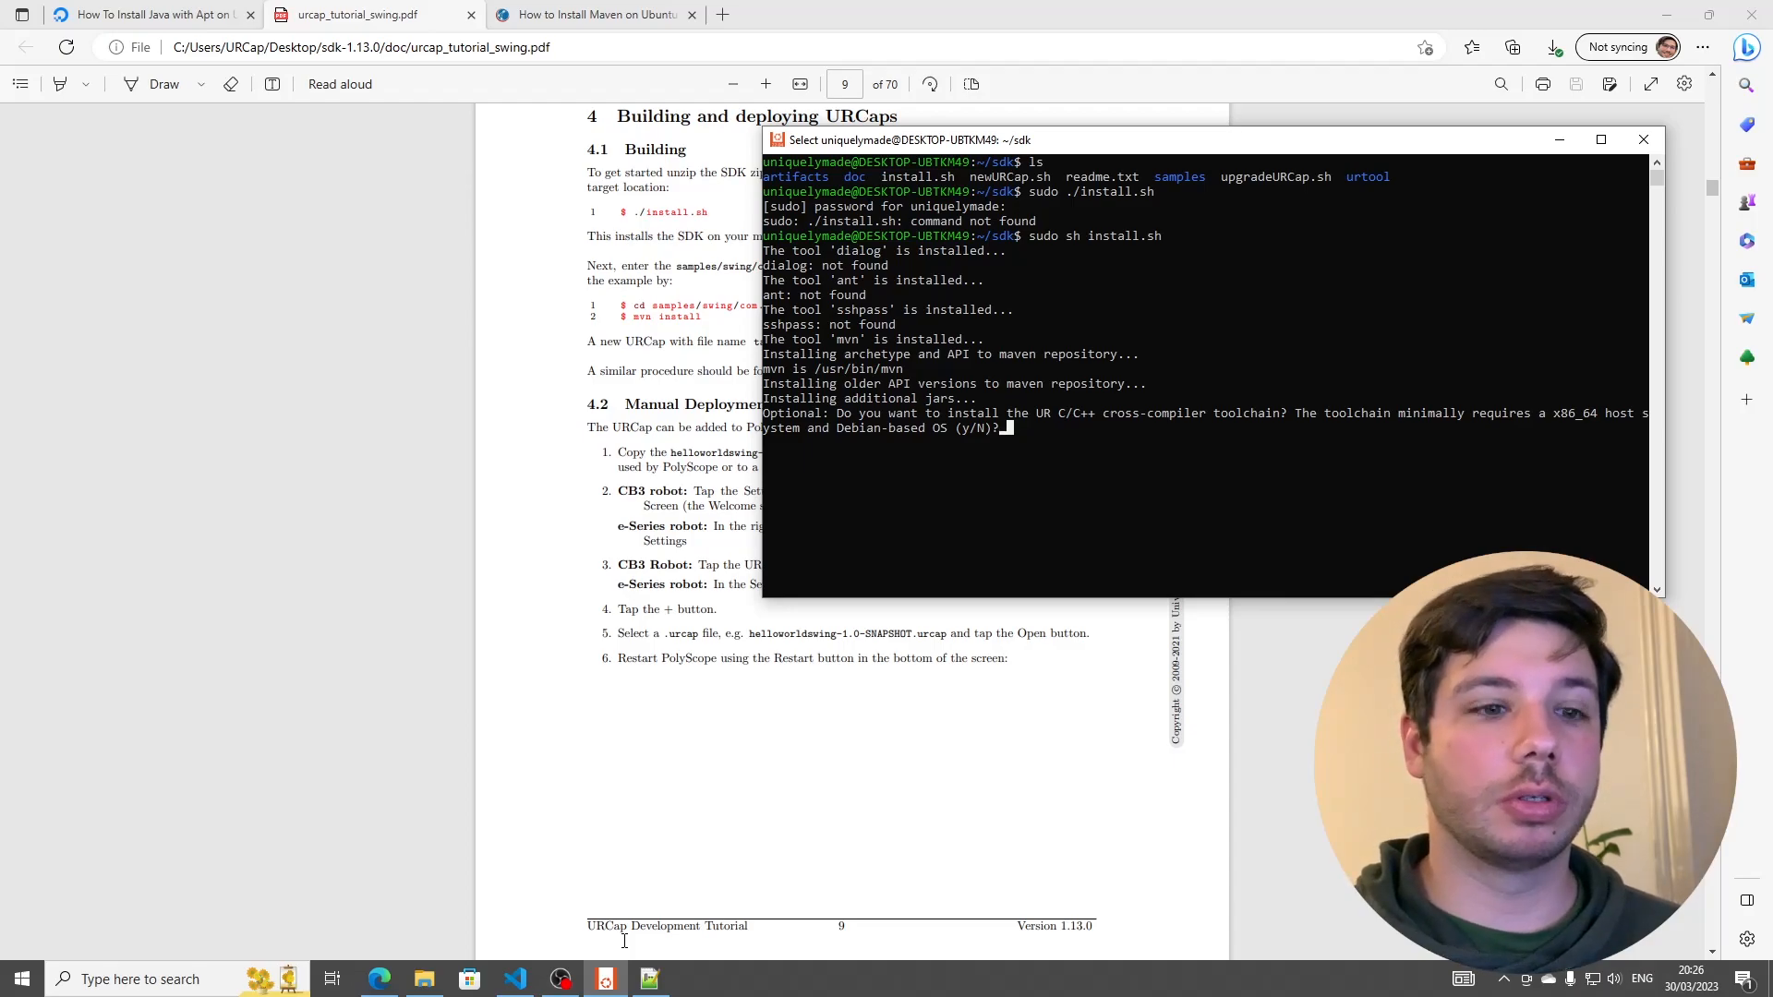
text(y)
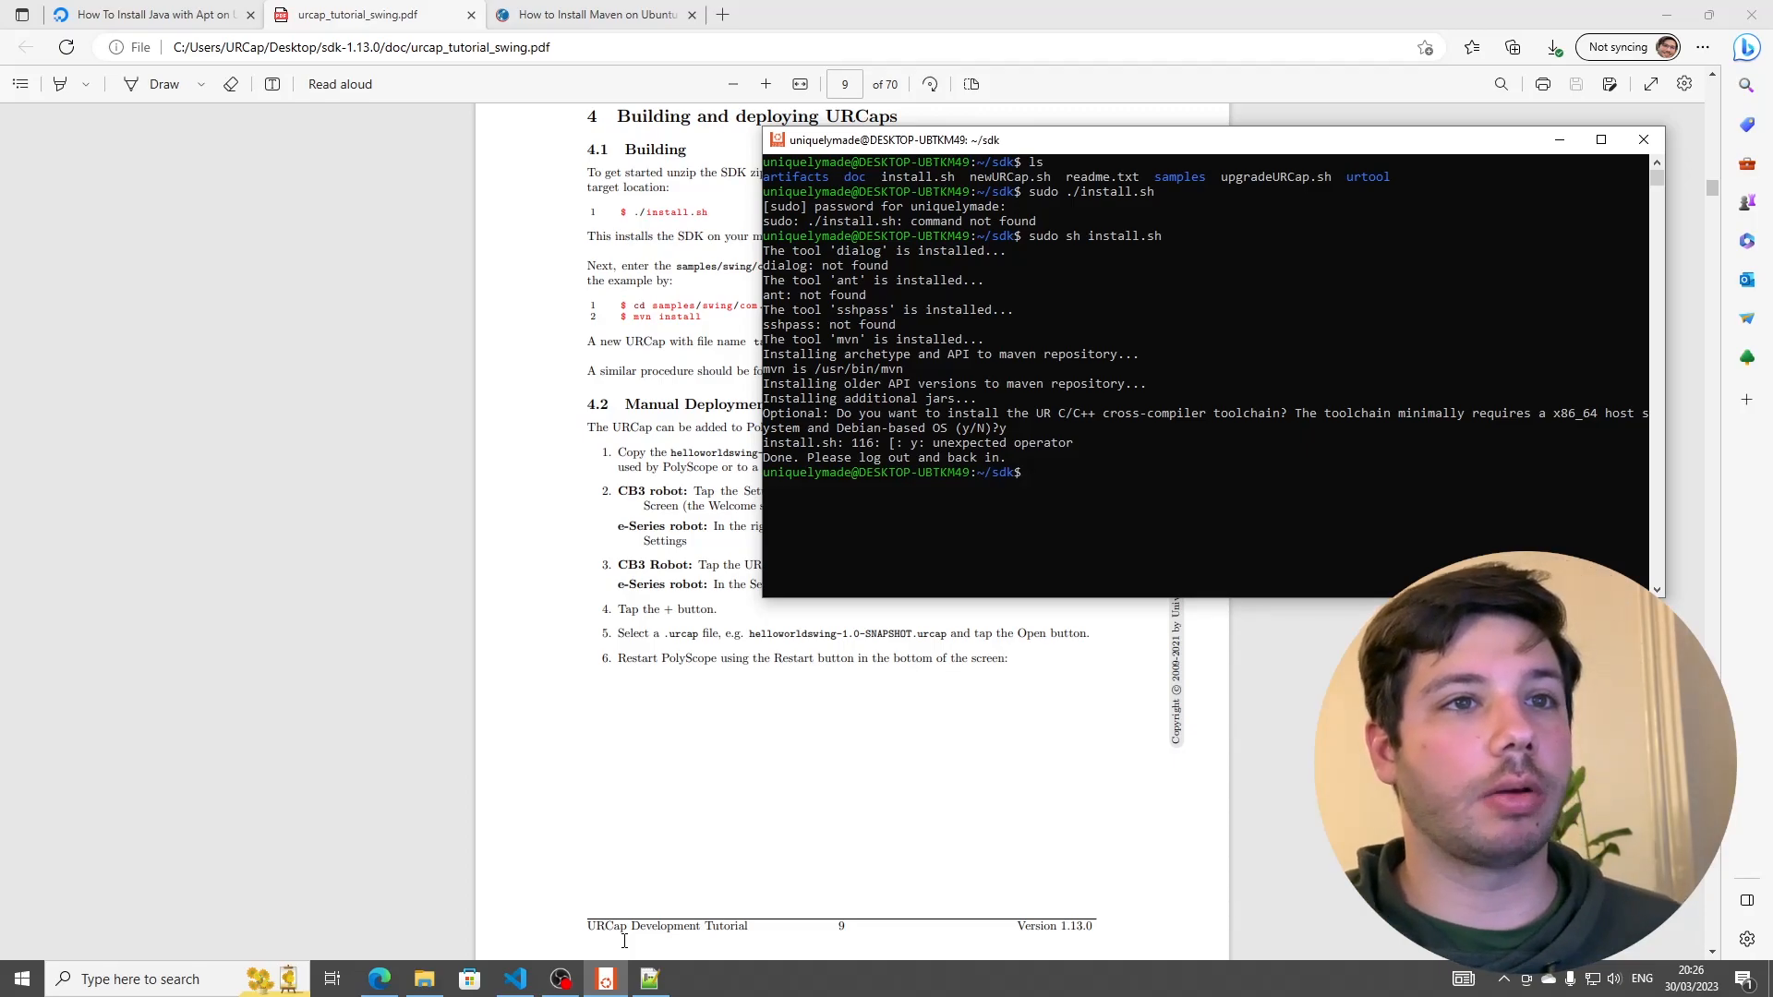
mouse_move(1553, 211)
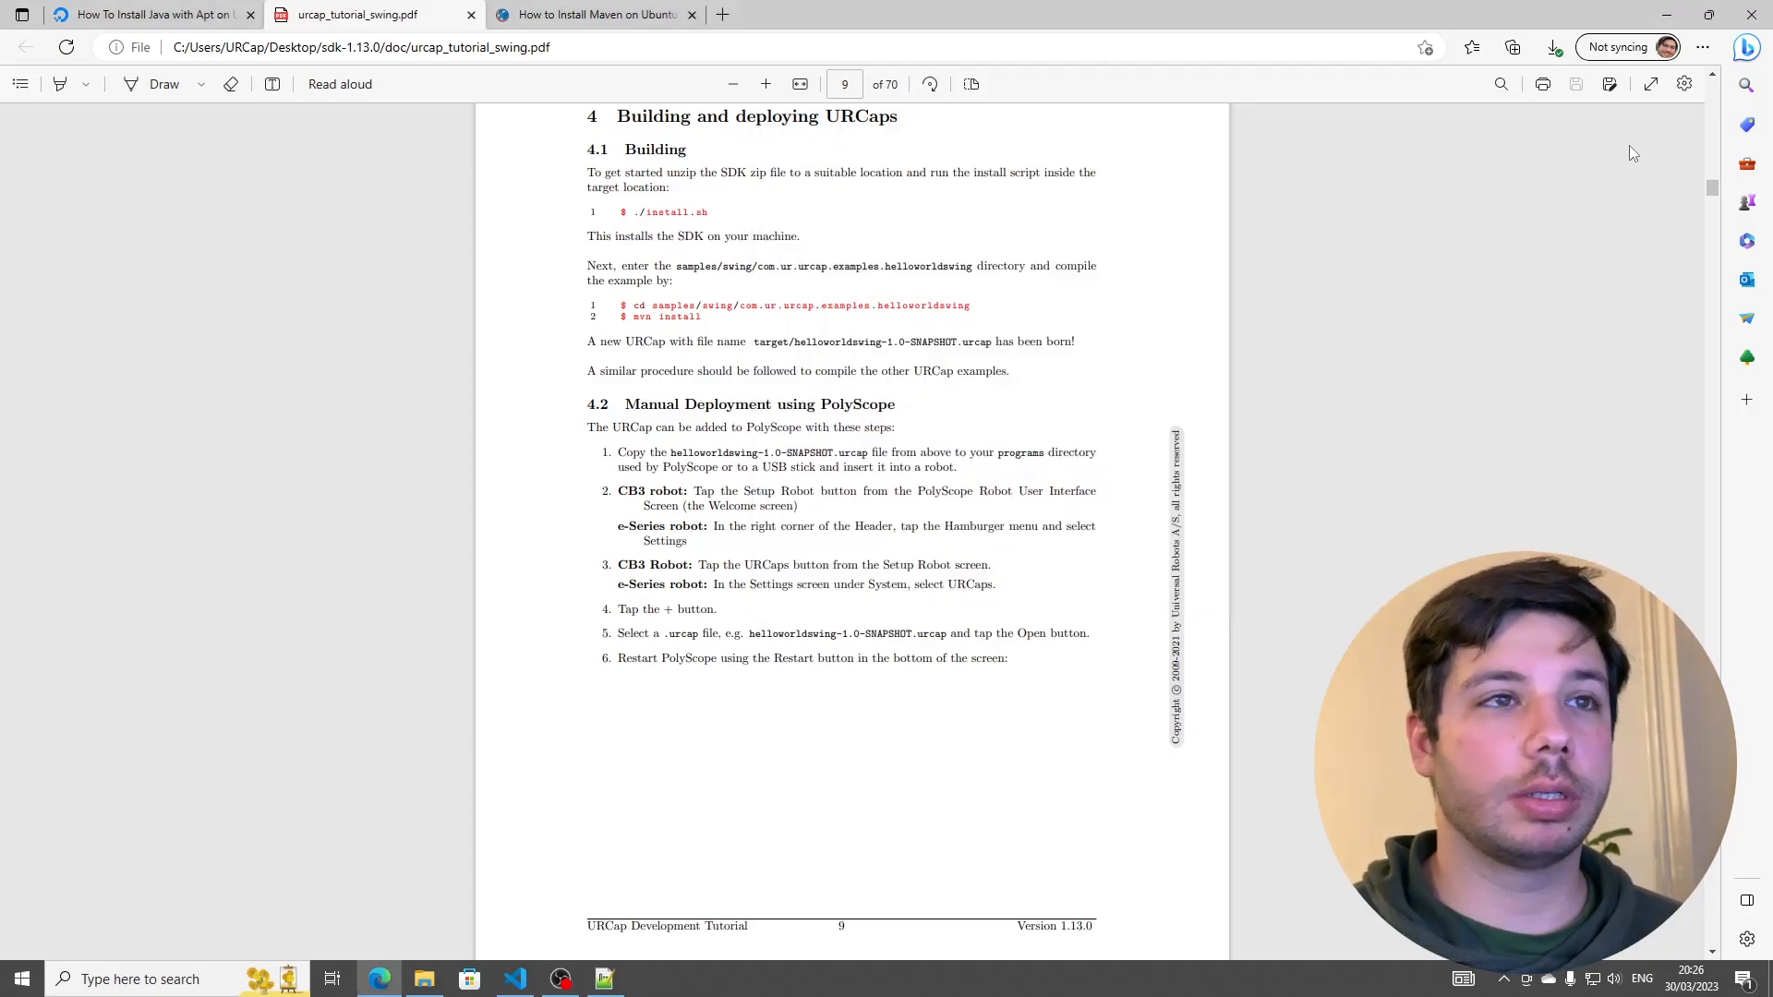
- Get a fresh Ubuntu shell into ~/sdk and bring up the sdk folder in File Explorer
click(604, 979)
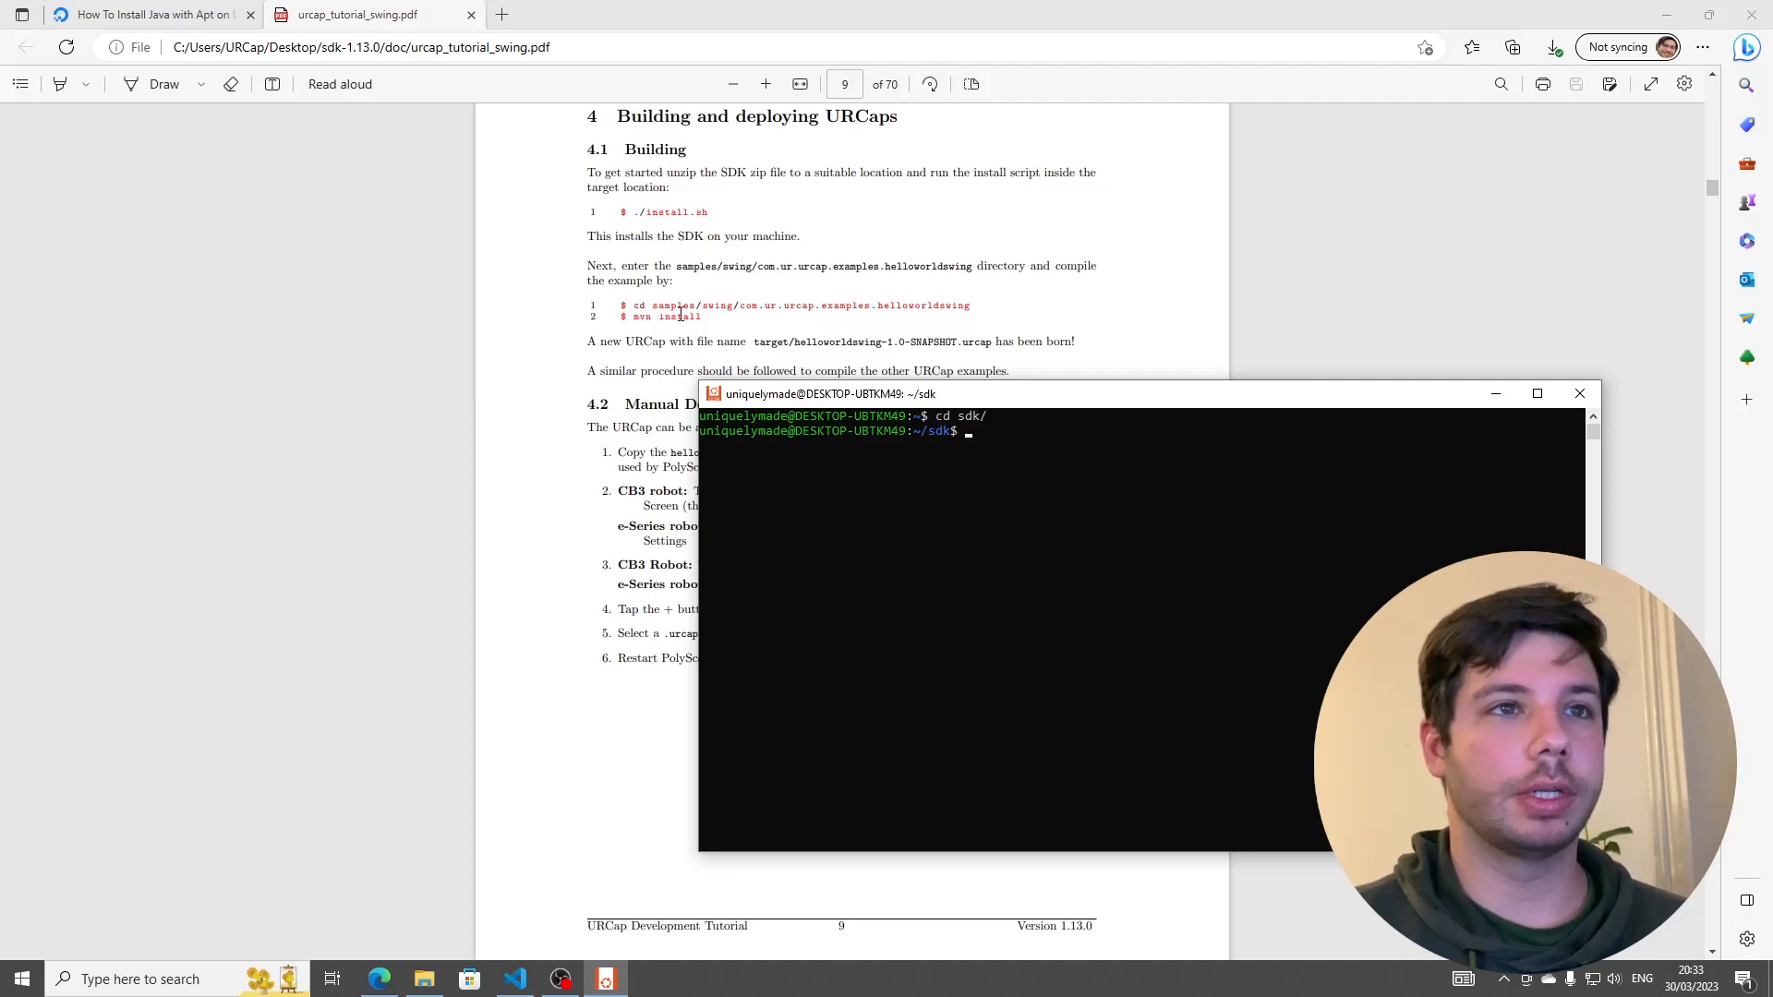
mouse_move(807, 525)
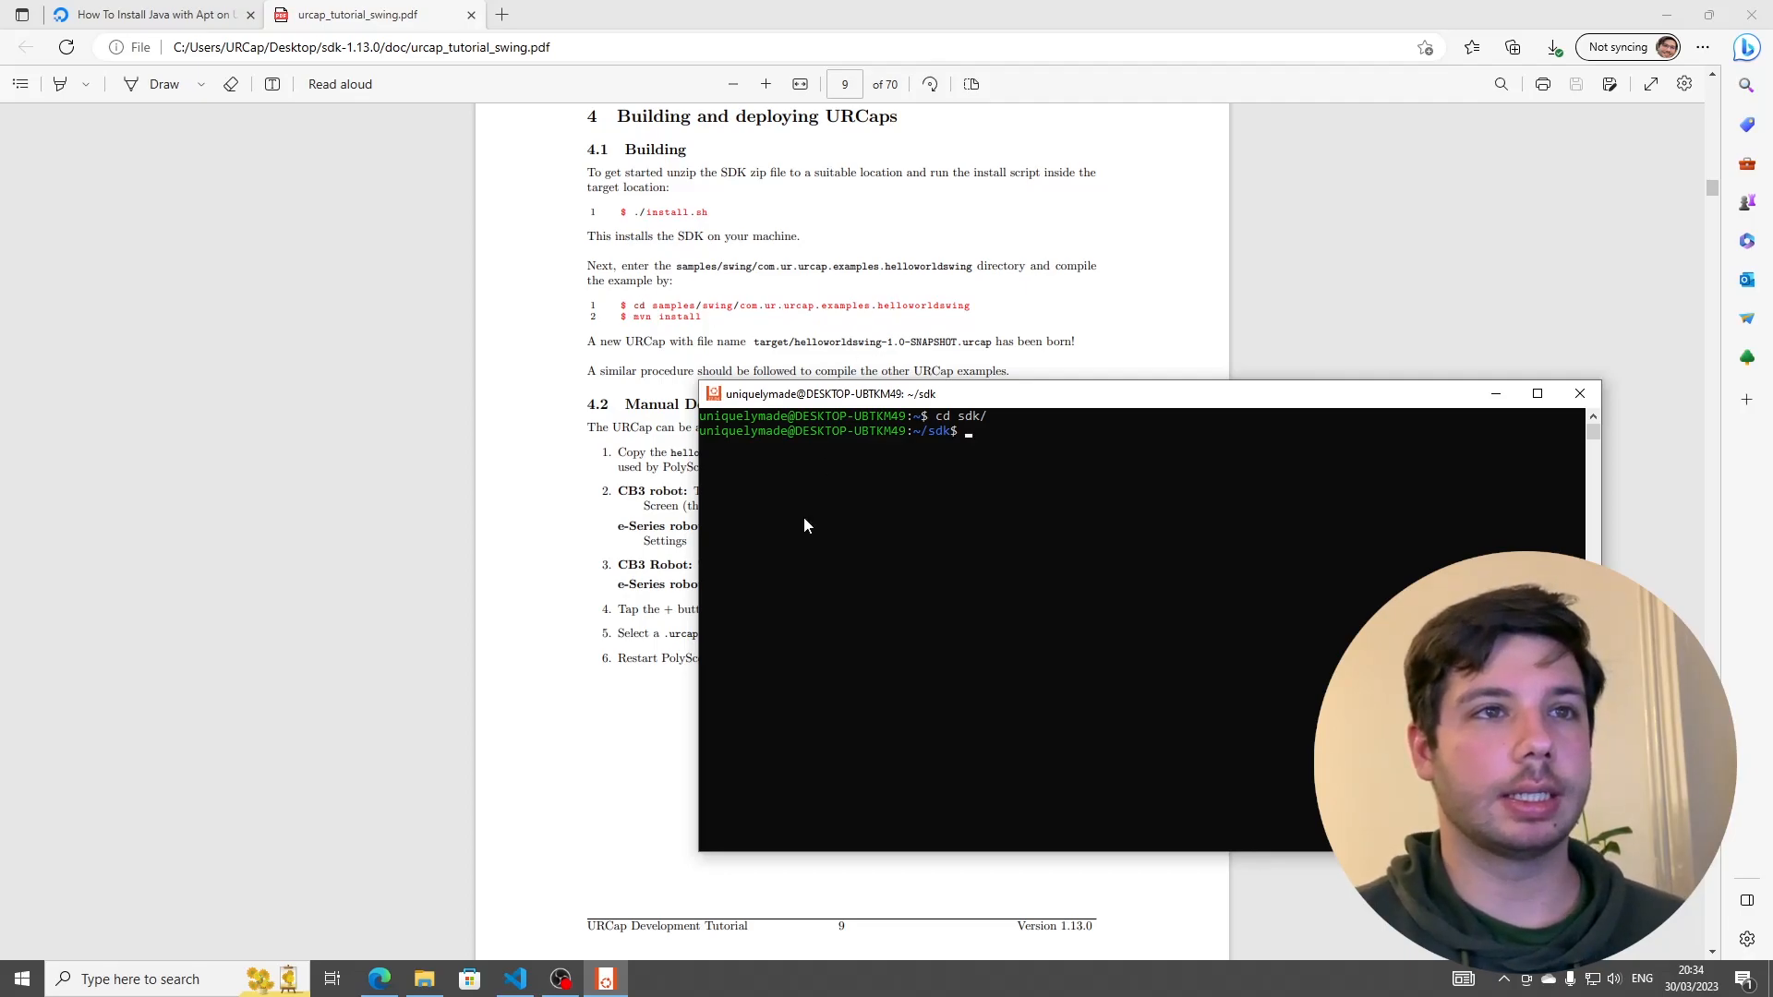
mouse_move(425, 979)
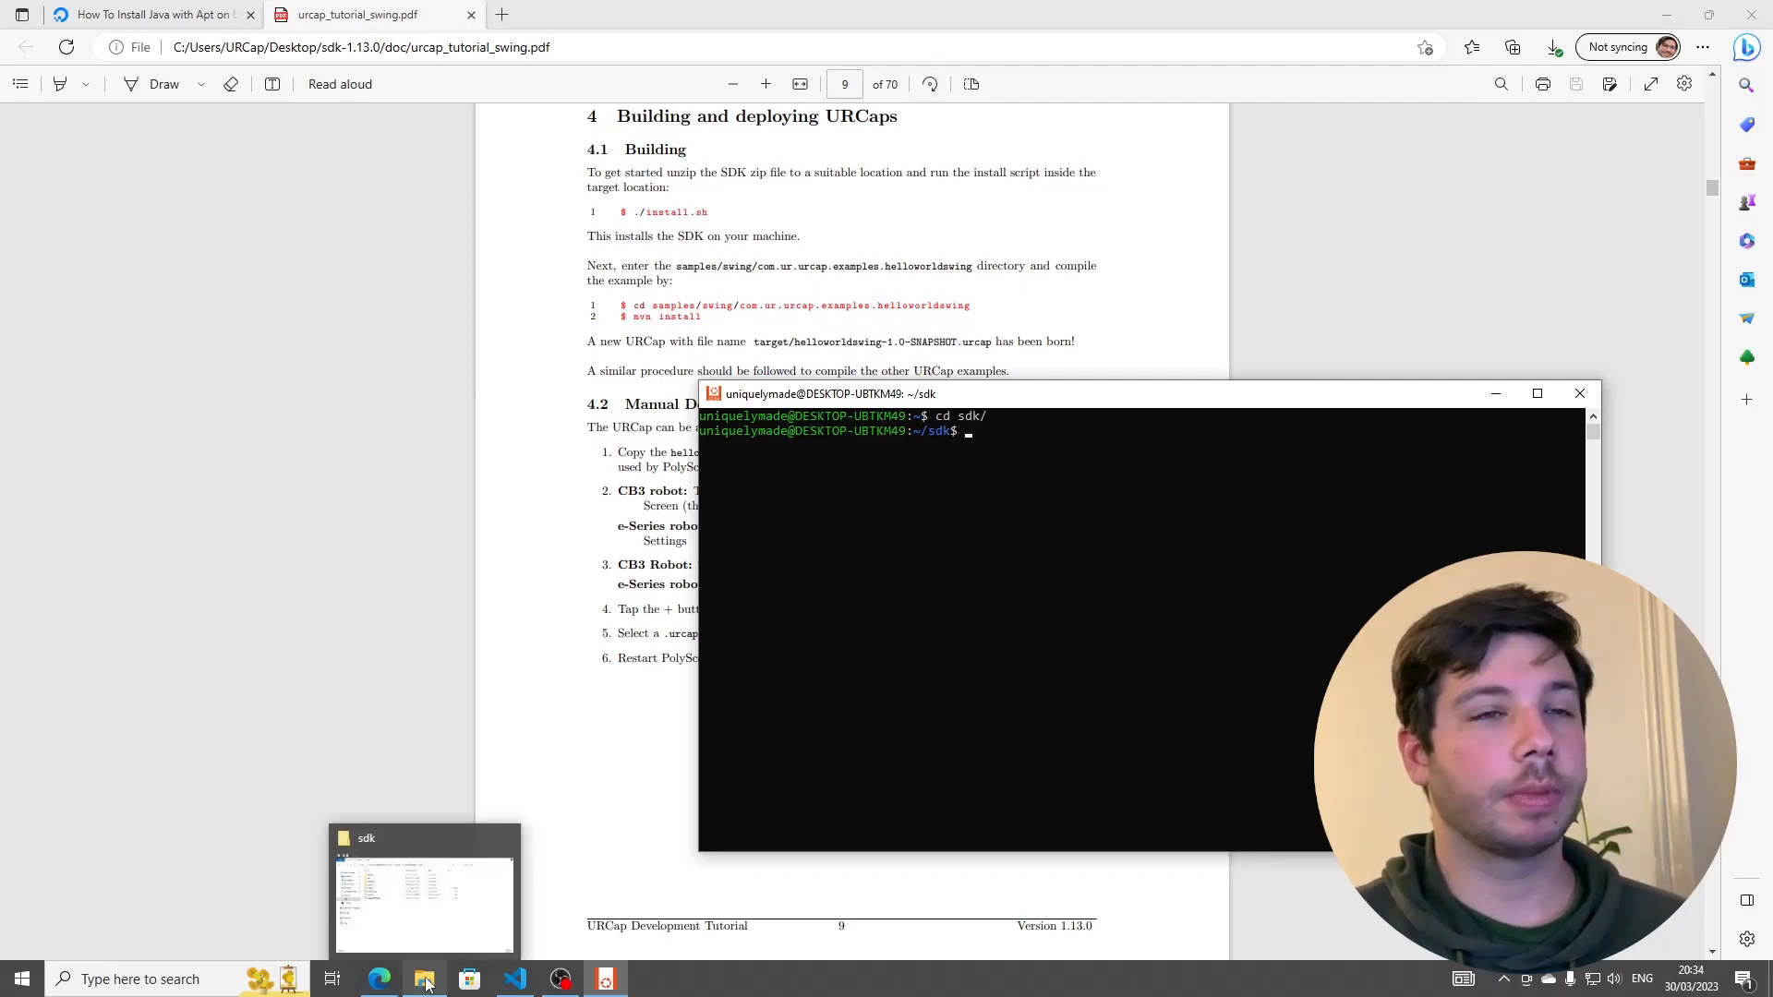
click(425, 893)
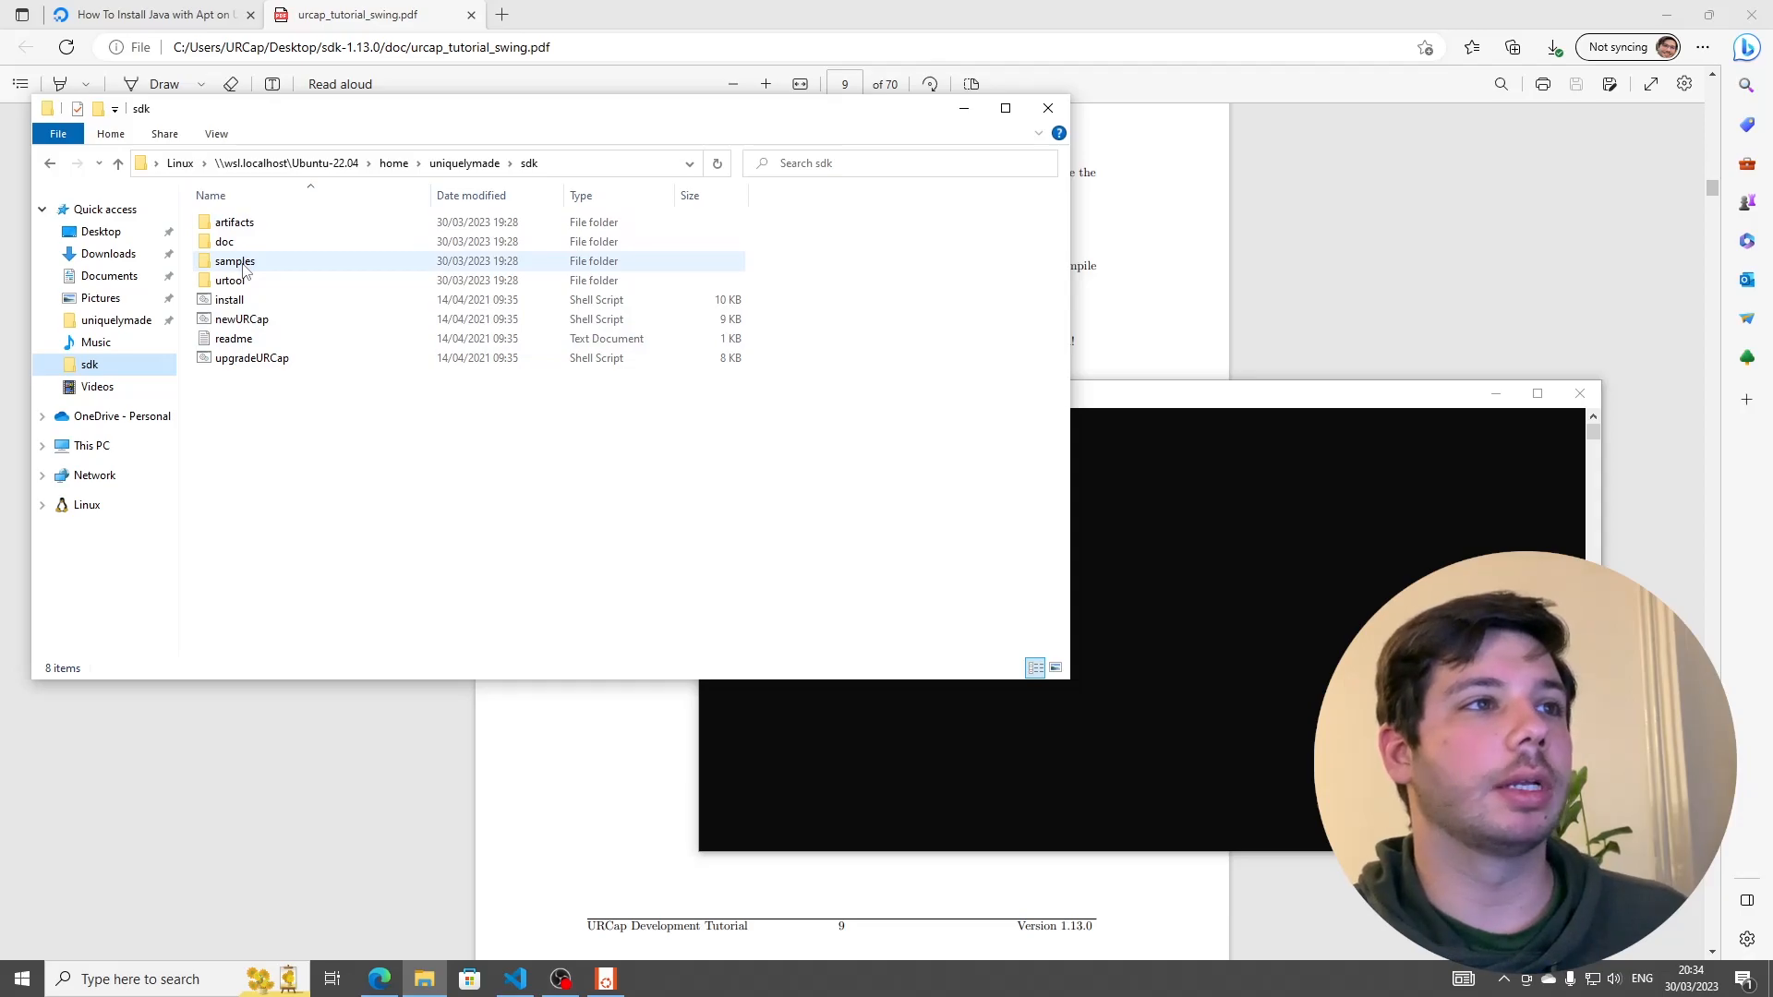
- Browse into the SDK's samples/swing folder listing the 17 URCap examples
double_click(235, 260)
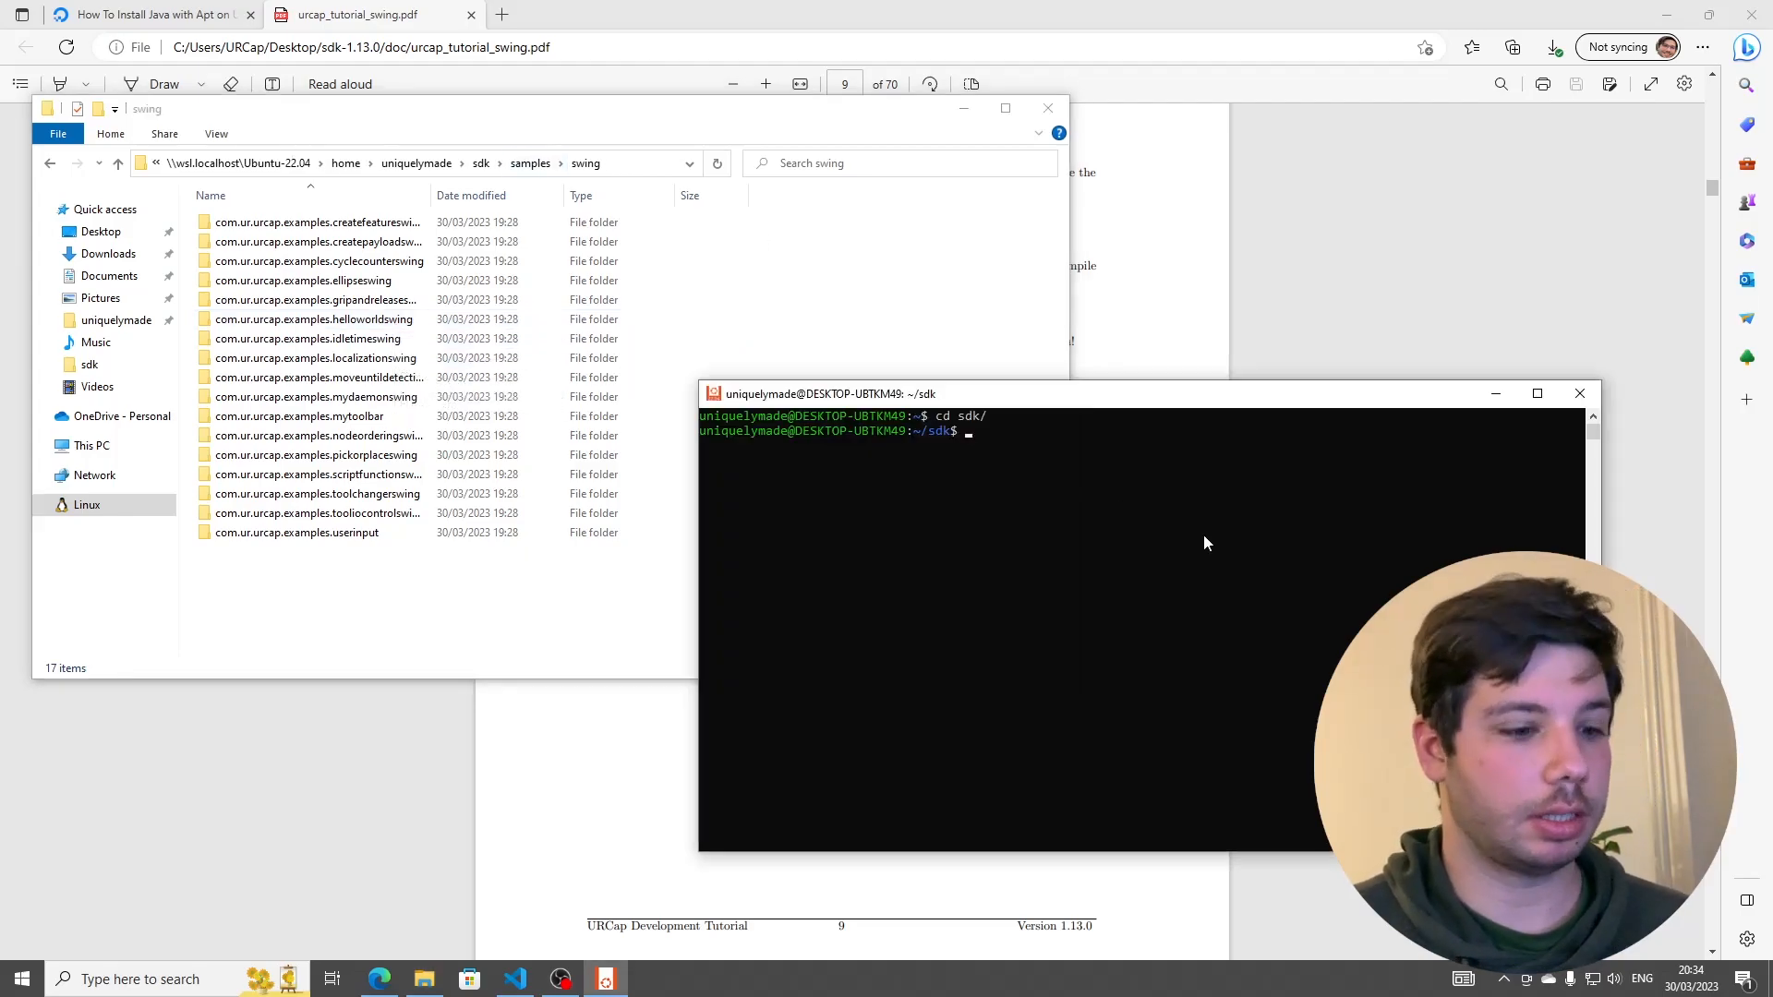
- Change the shell directory into samples/swing/
text(cd s)
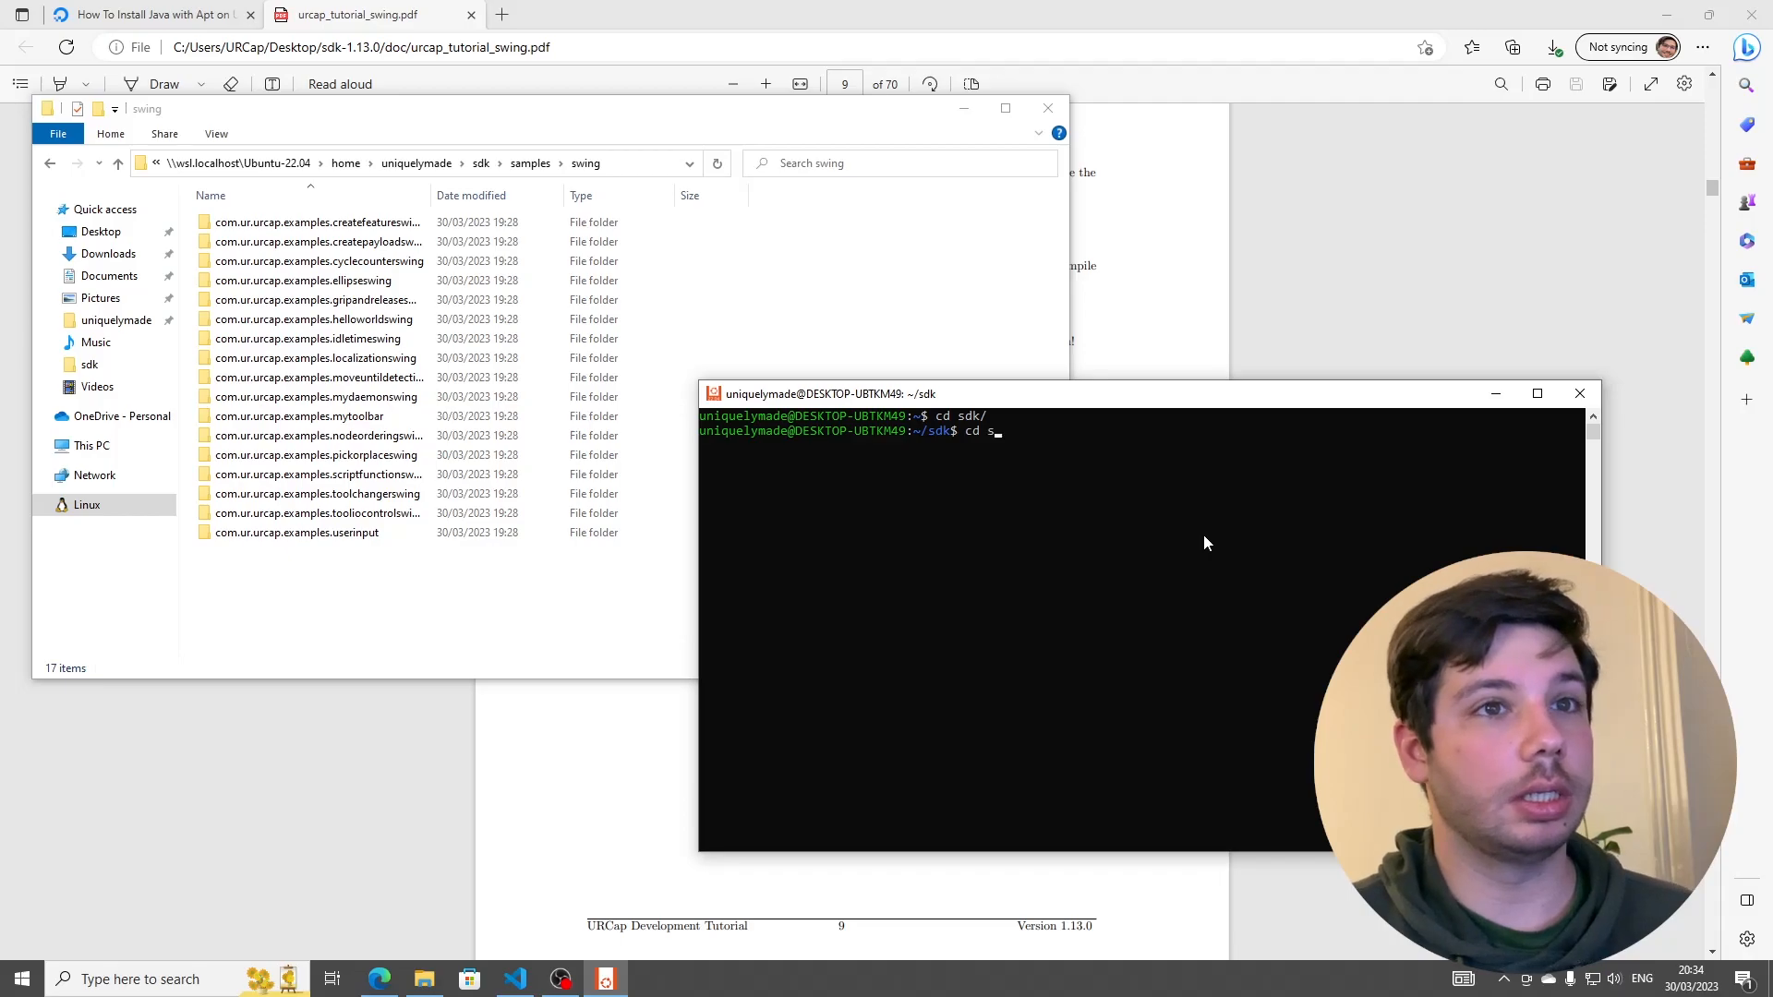
text(amples/)
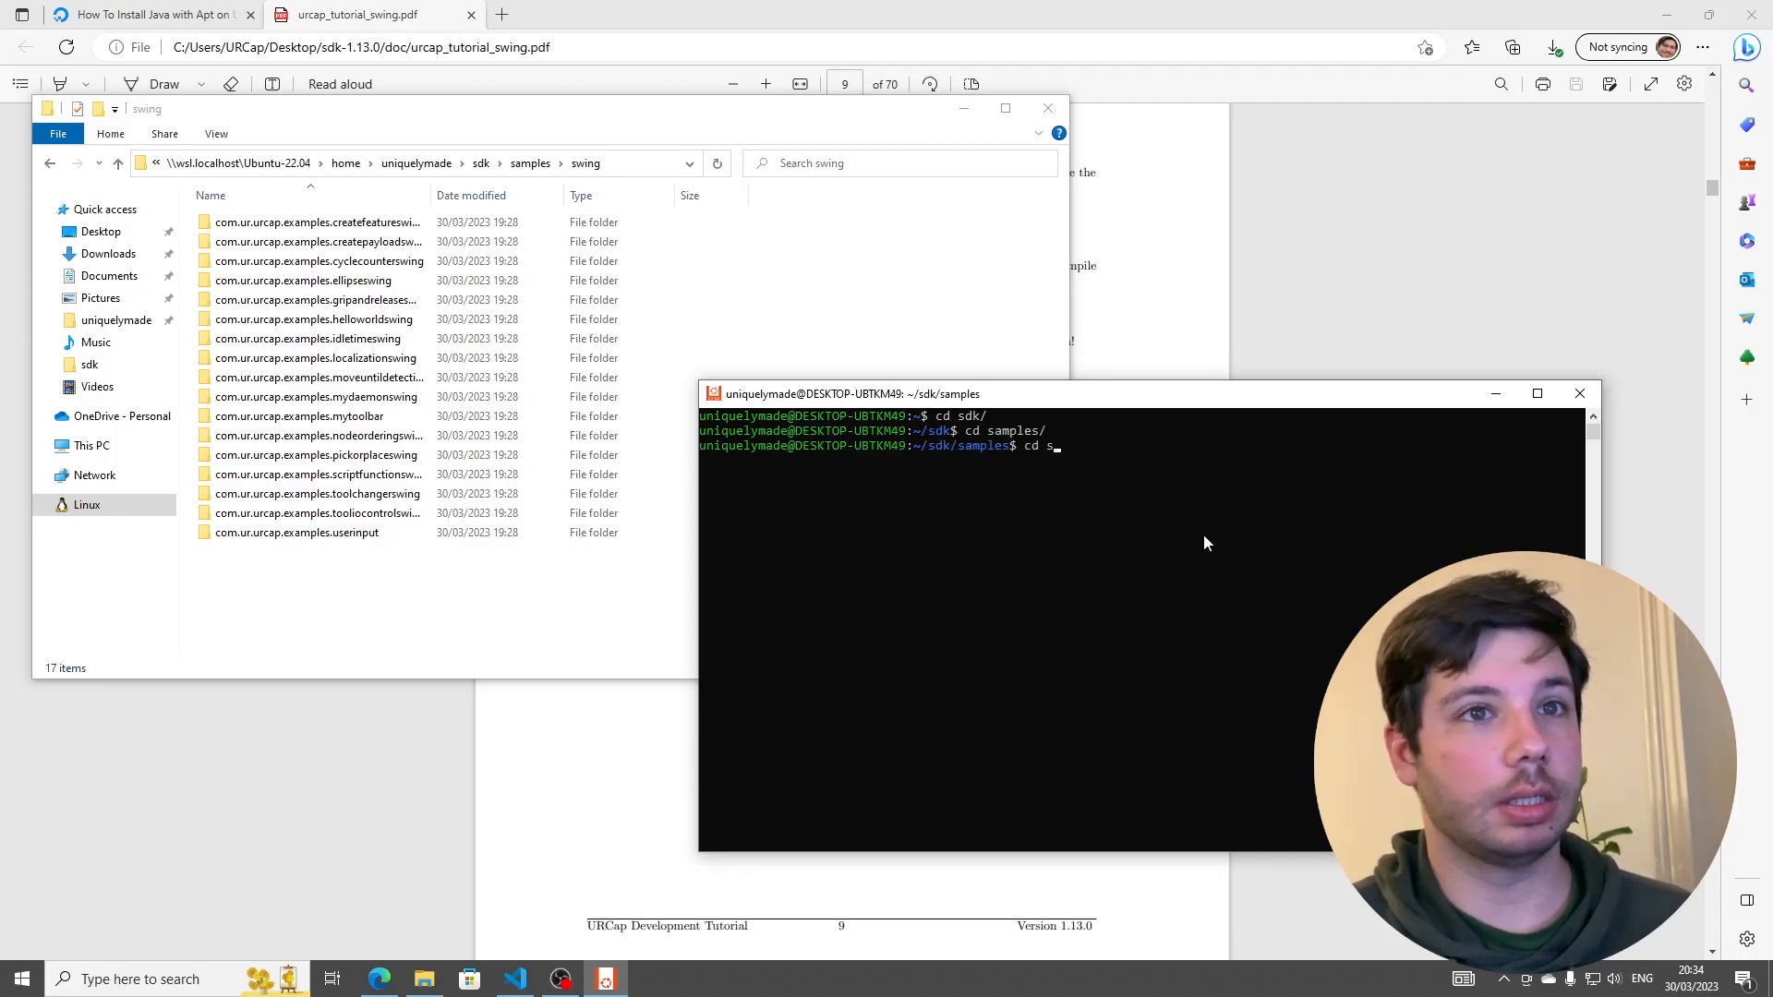
text(w)
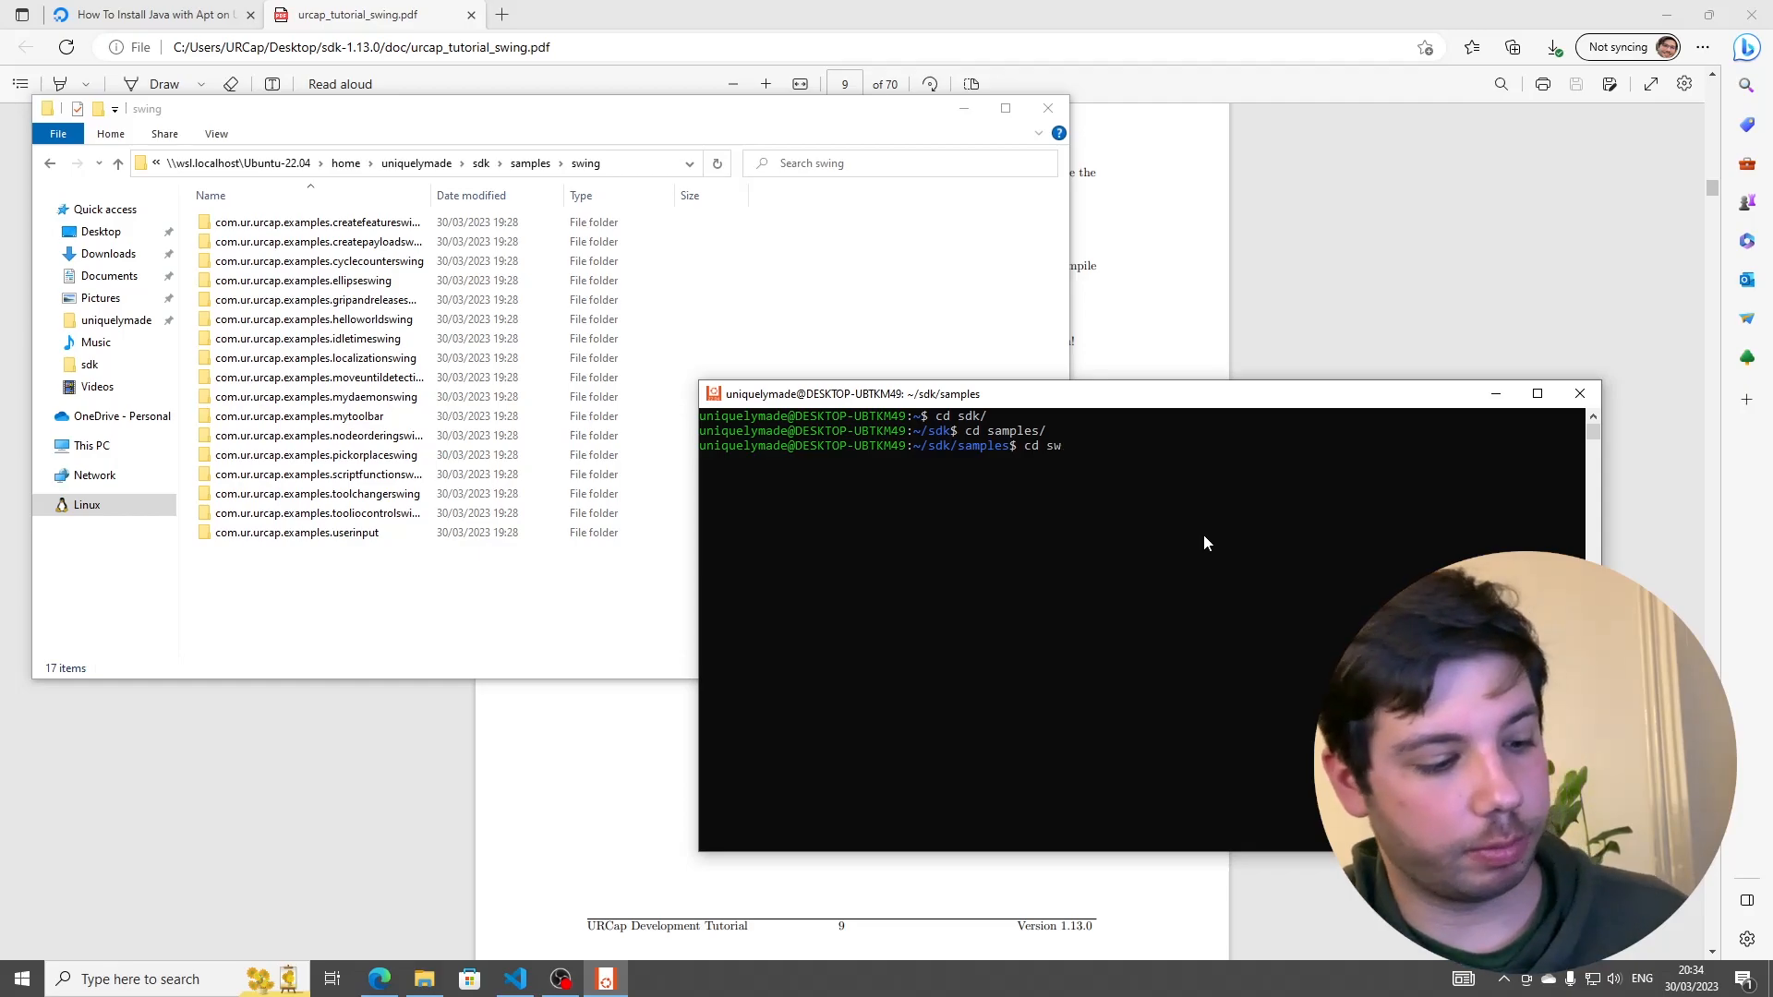
text(ing/)
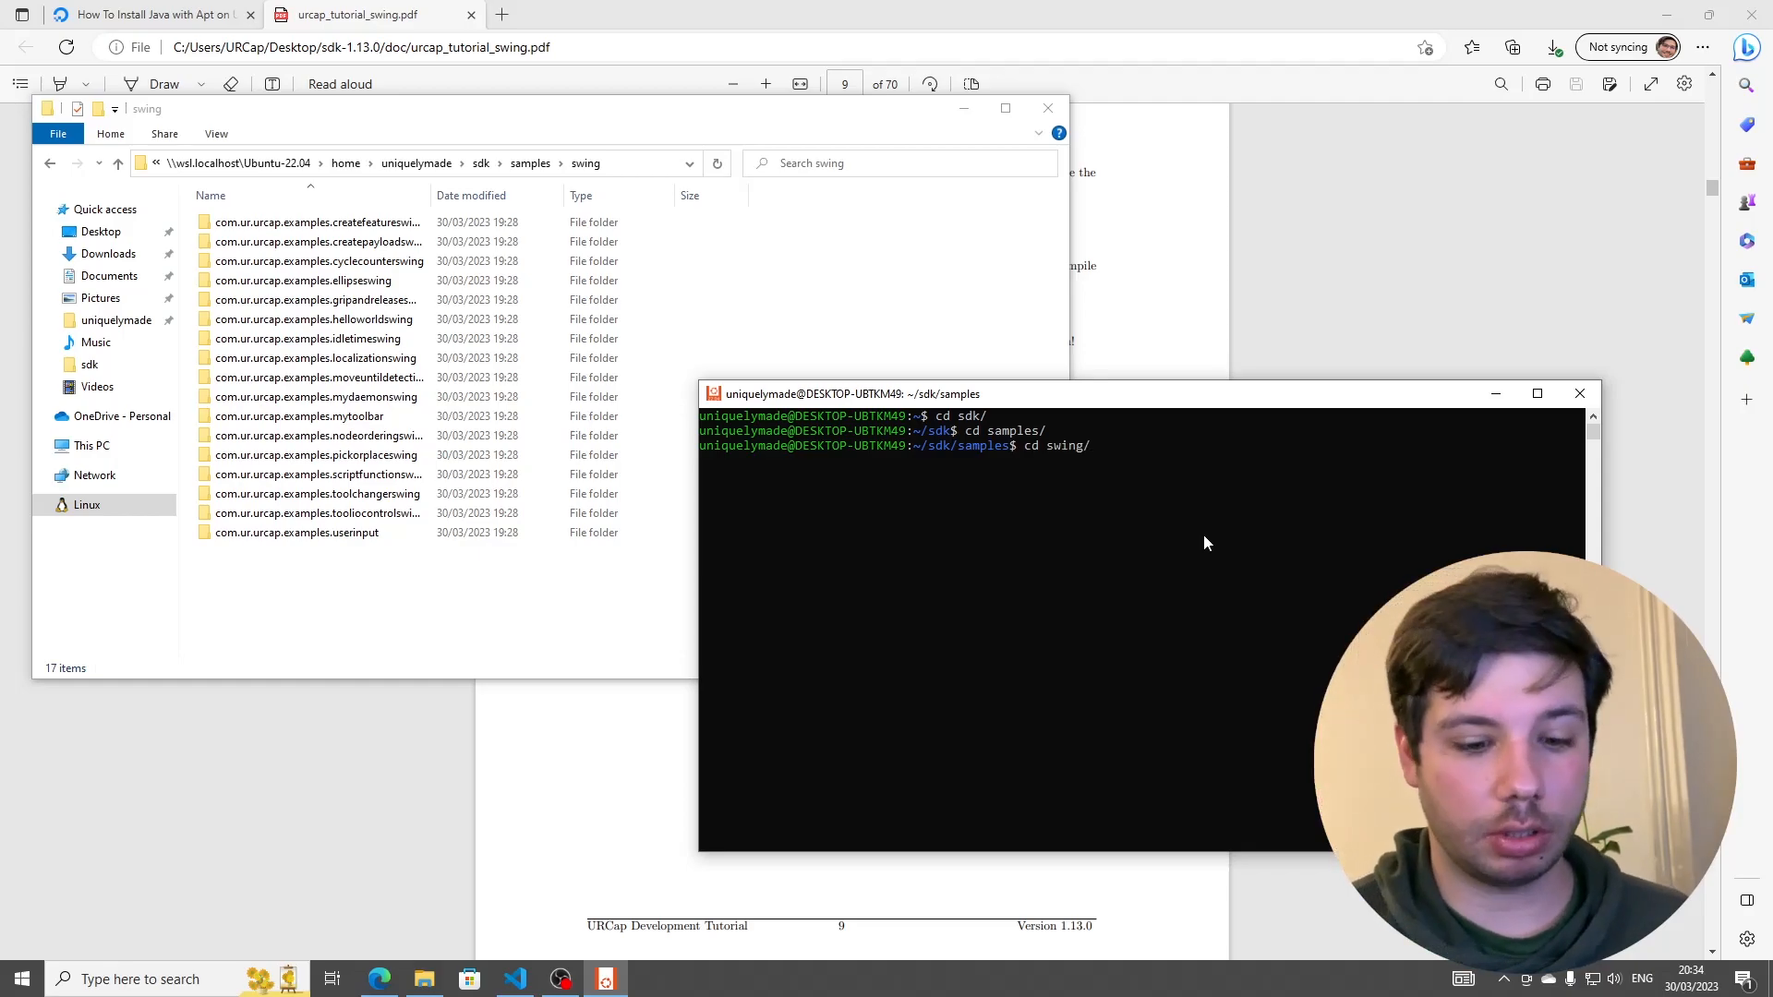
key(Return)
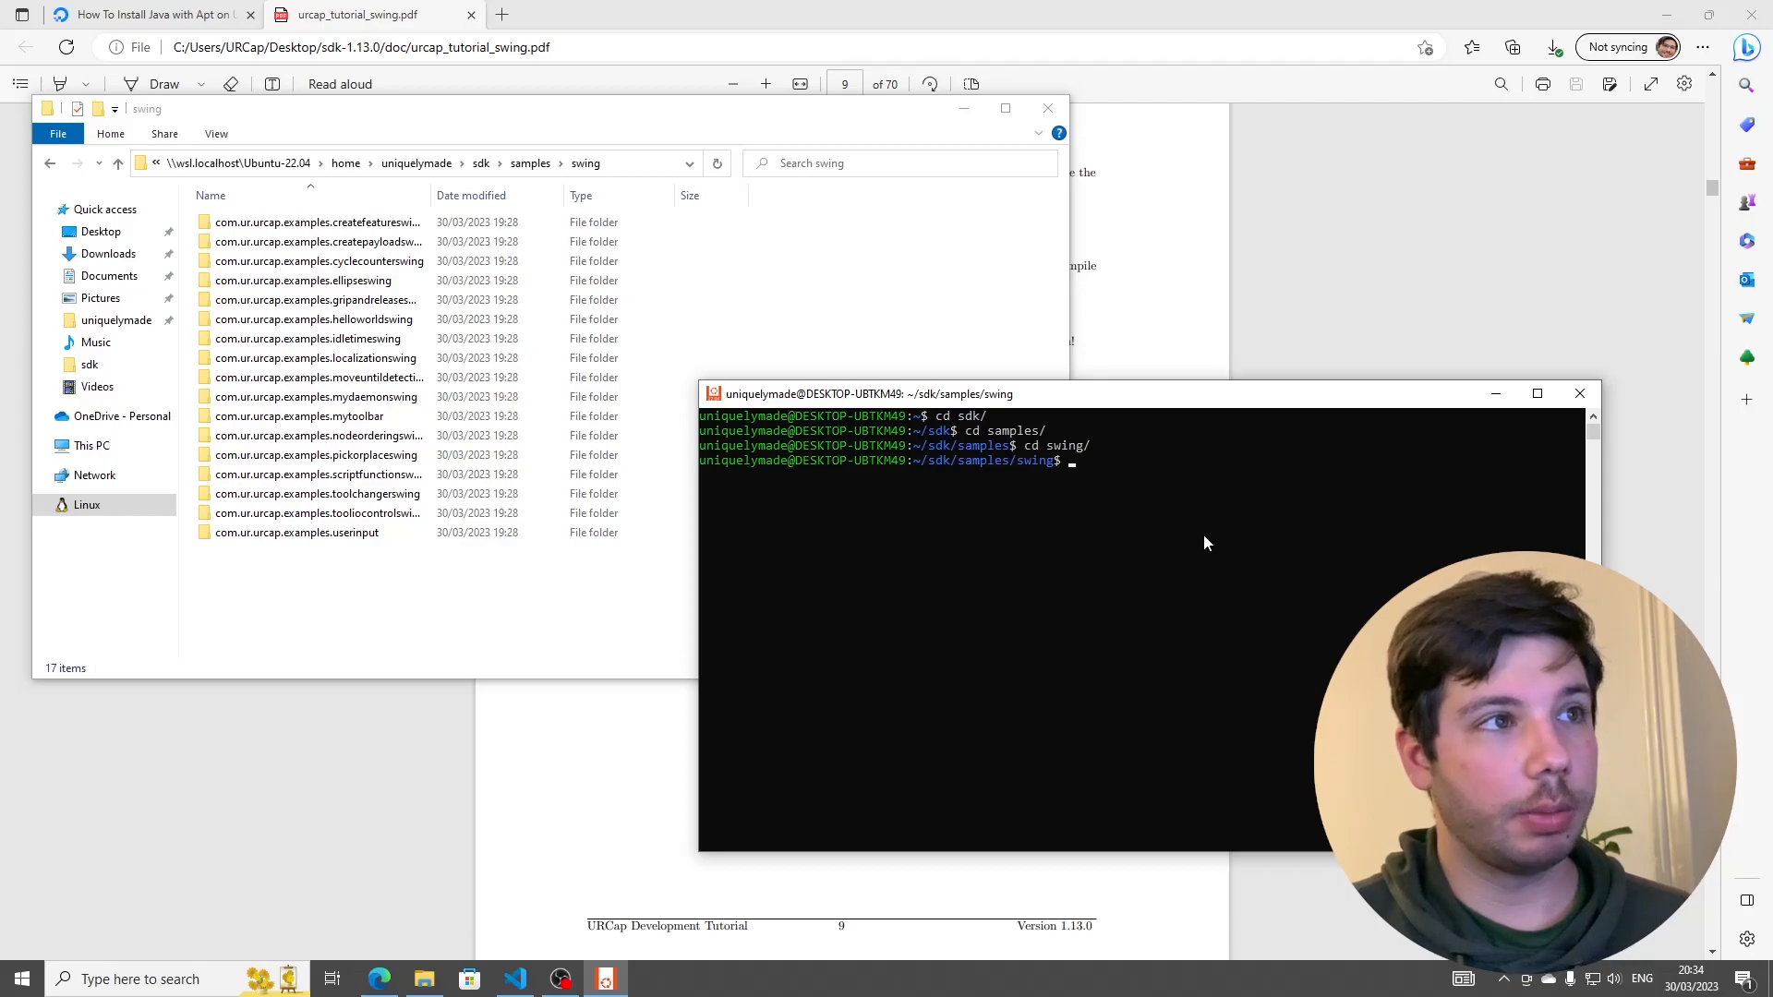
- Enter com.ur.urcap.examples.helloworldswing/ and start 'mvn install' for the example
text(cd com.ur.urcap.examples.)
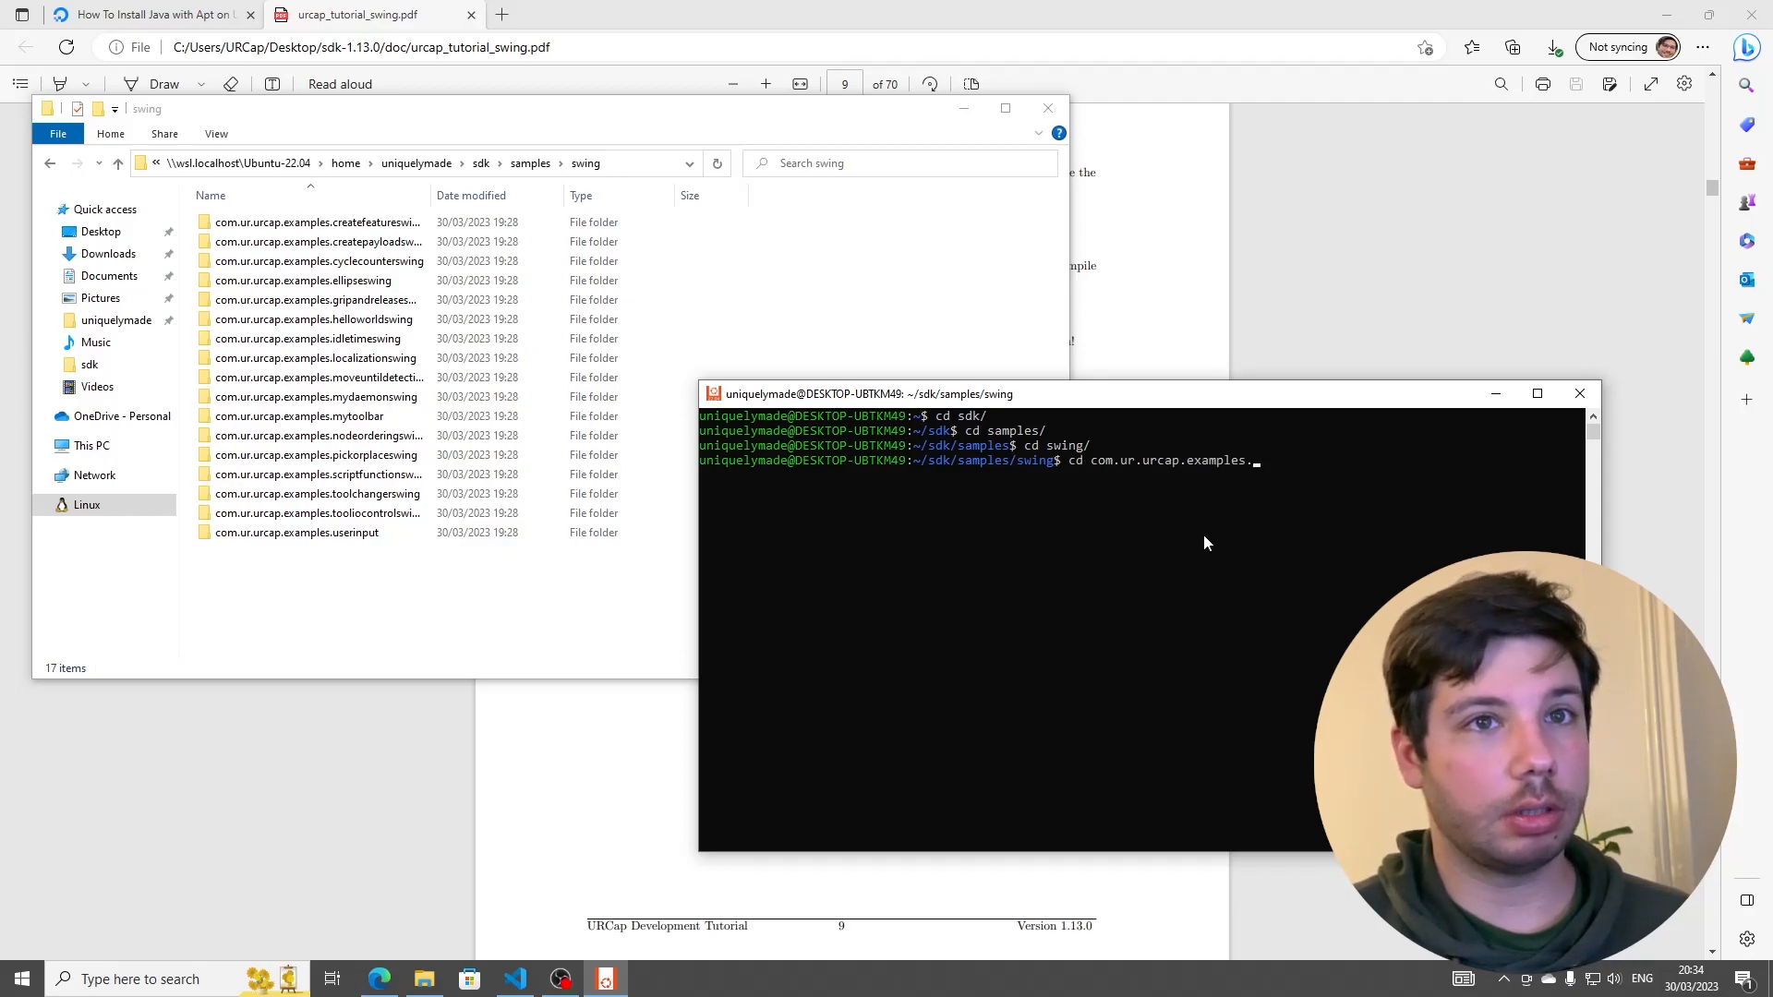
text(helloworldswing/)
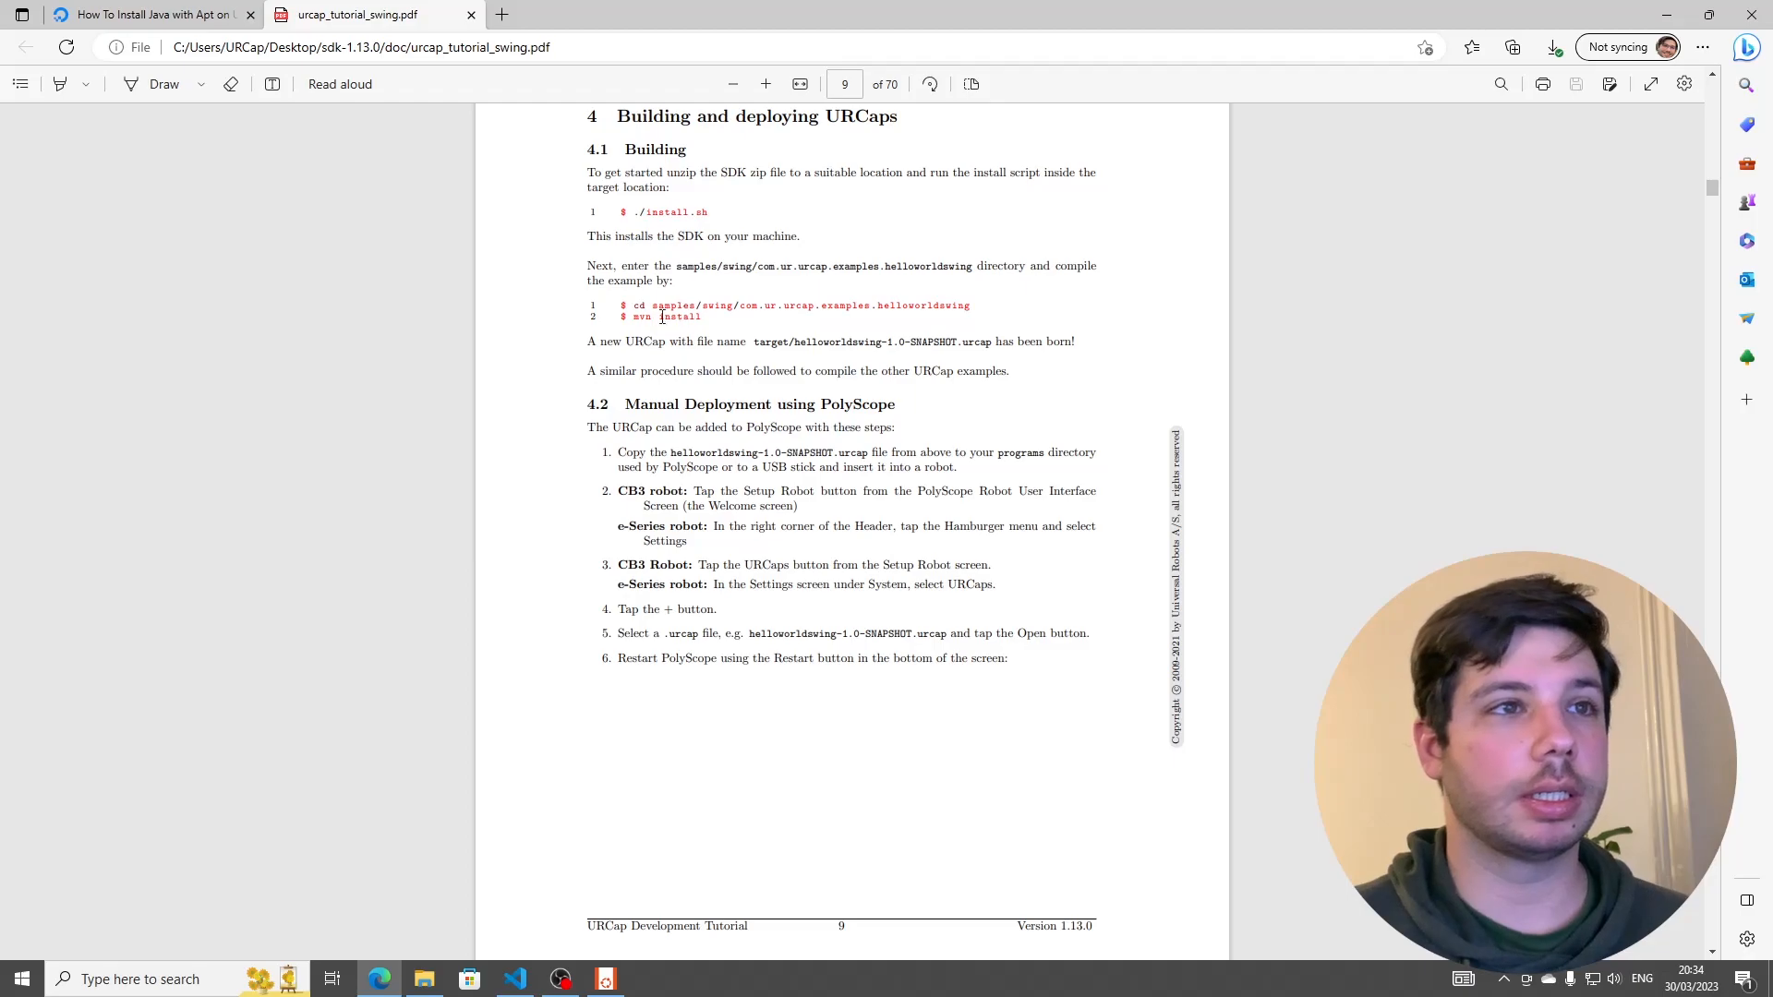
click(605, 979)
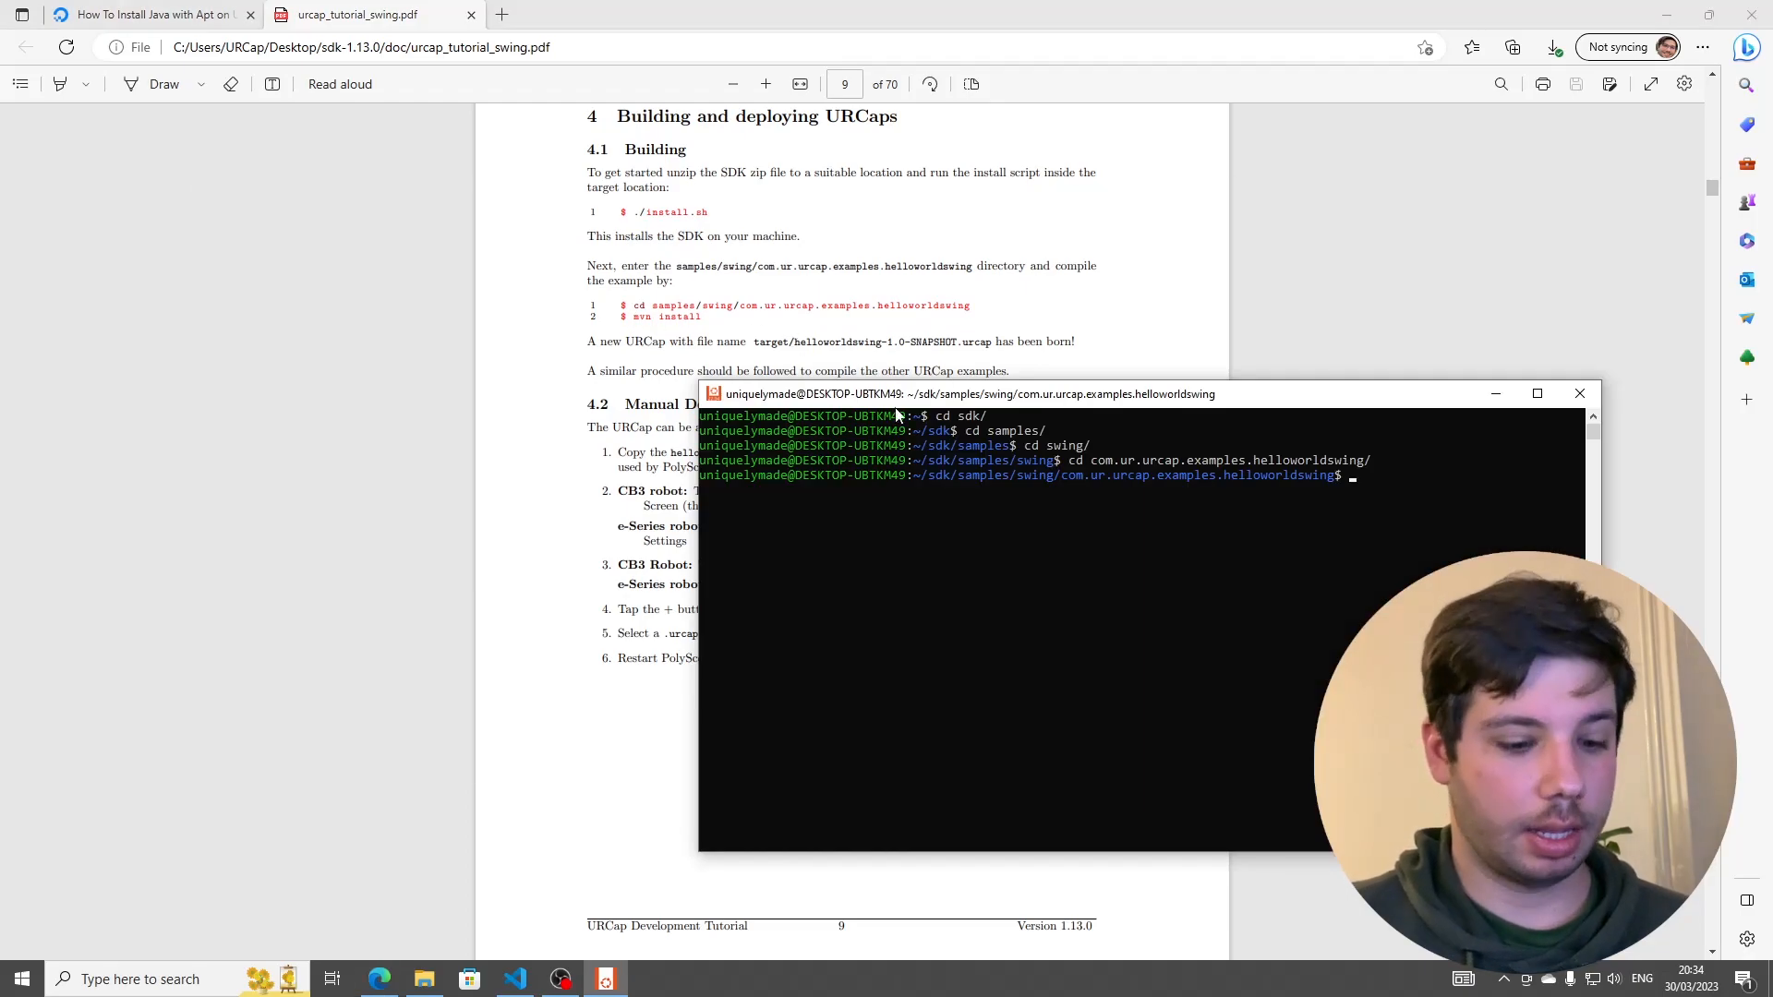
text(mvn instal)
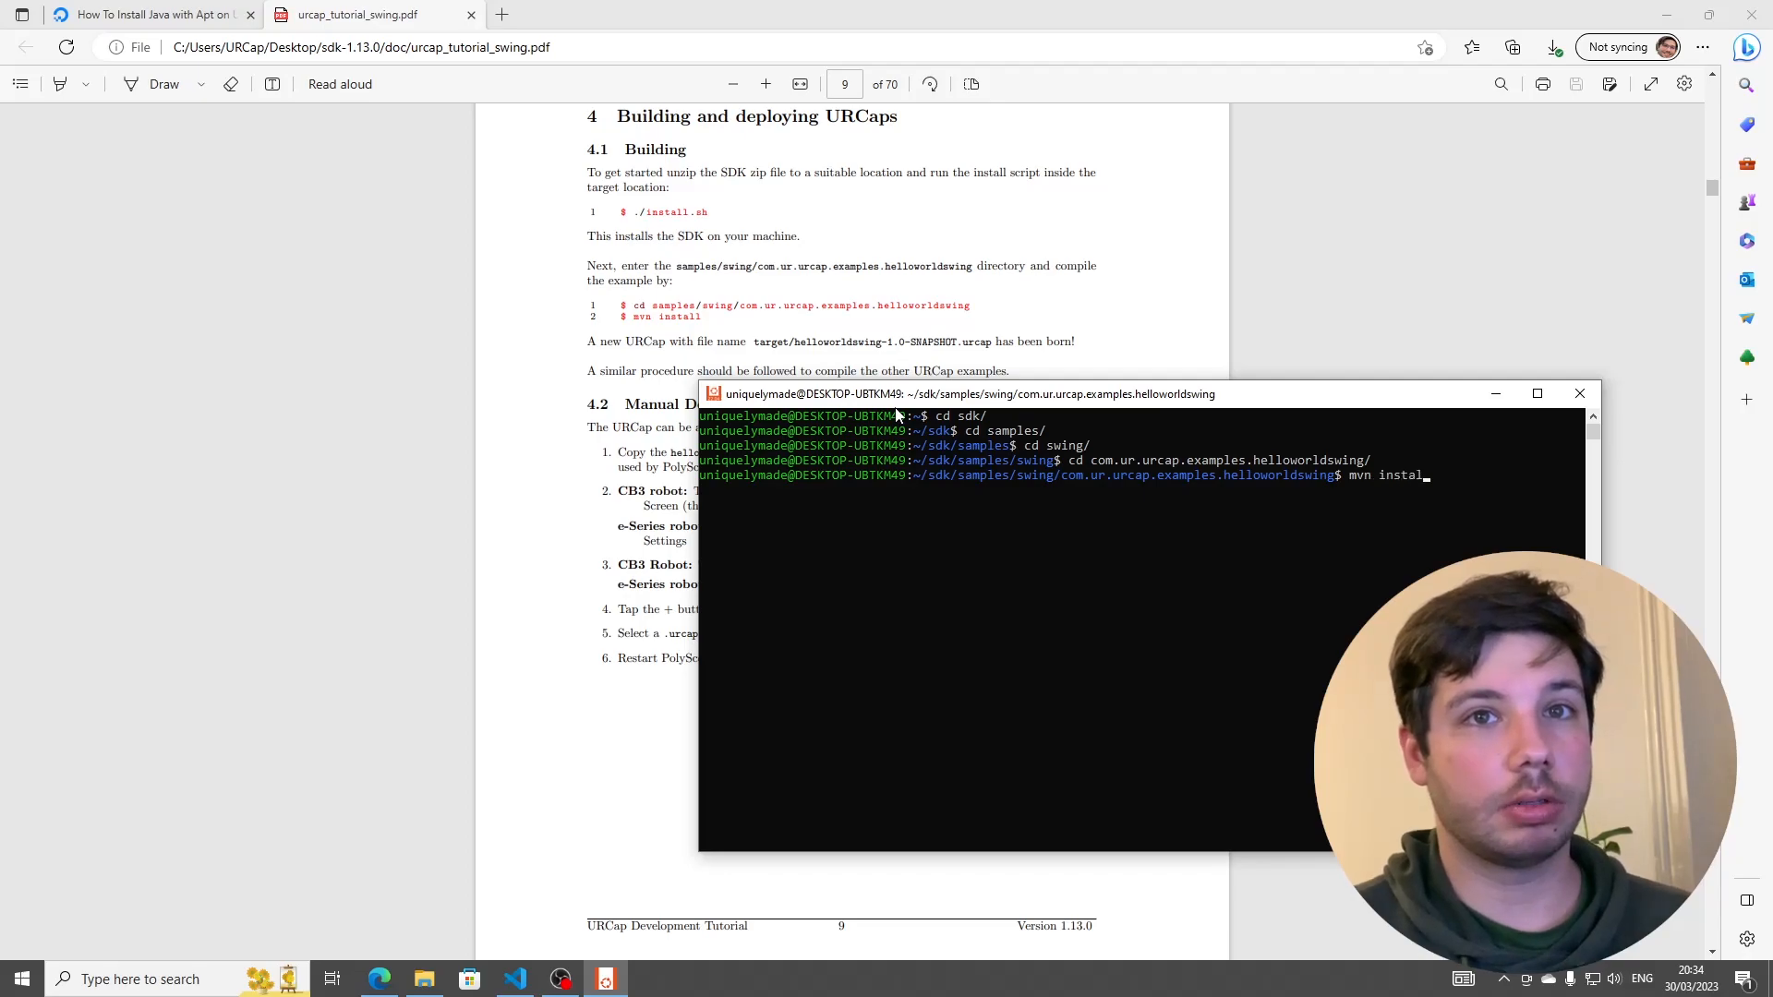
key(Return)
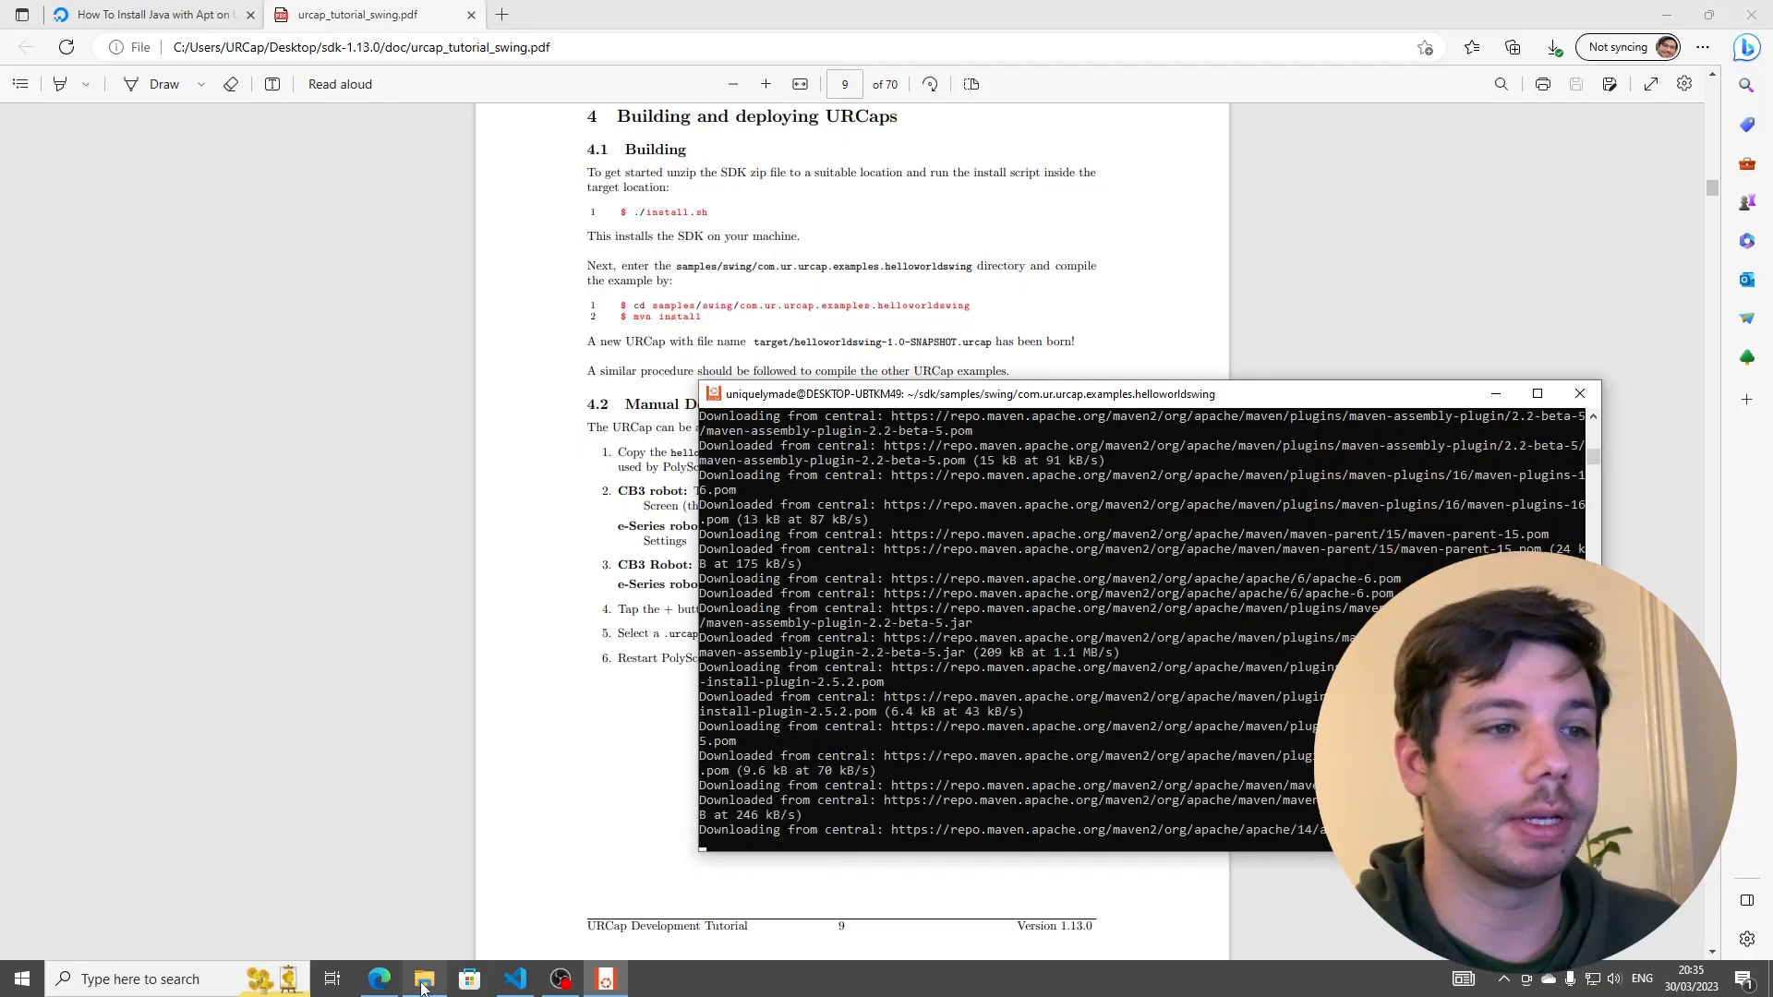
- Show the helloworldswing example folder in File Explorer while the Maven build reaches BUILD SUCCESS
click(425, 978)
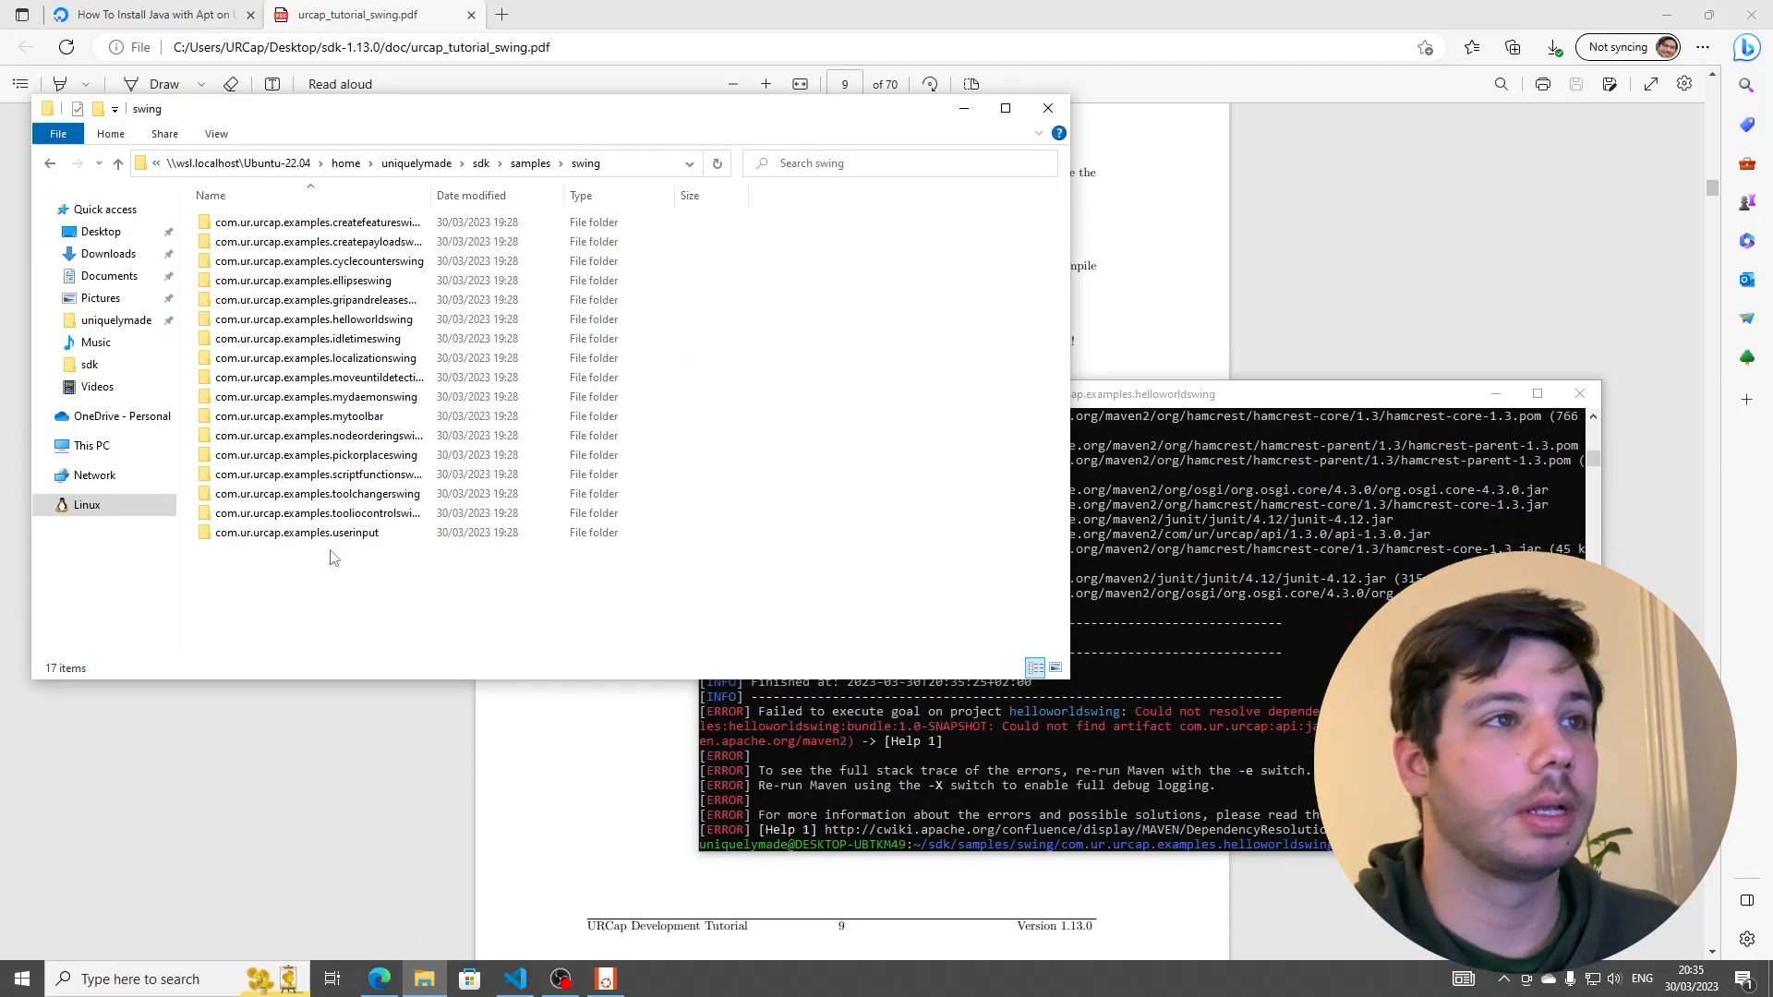
double_click(330, 320)
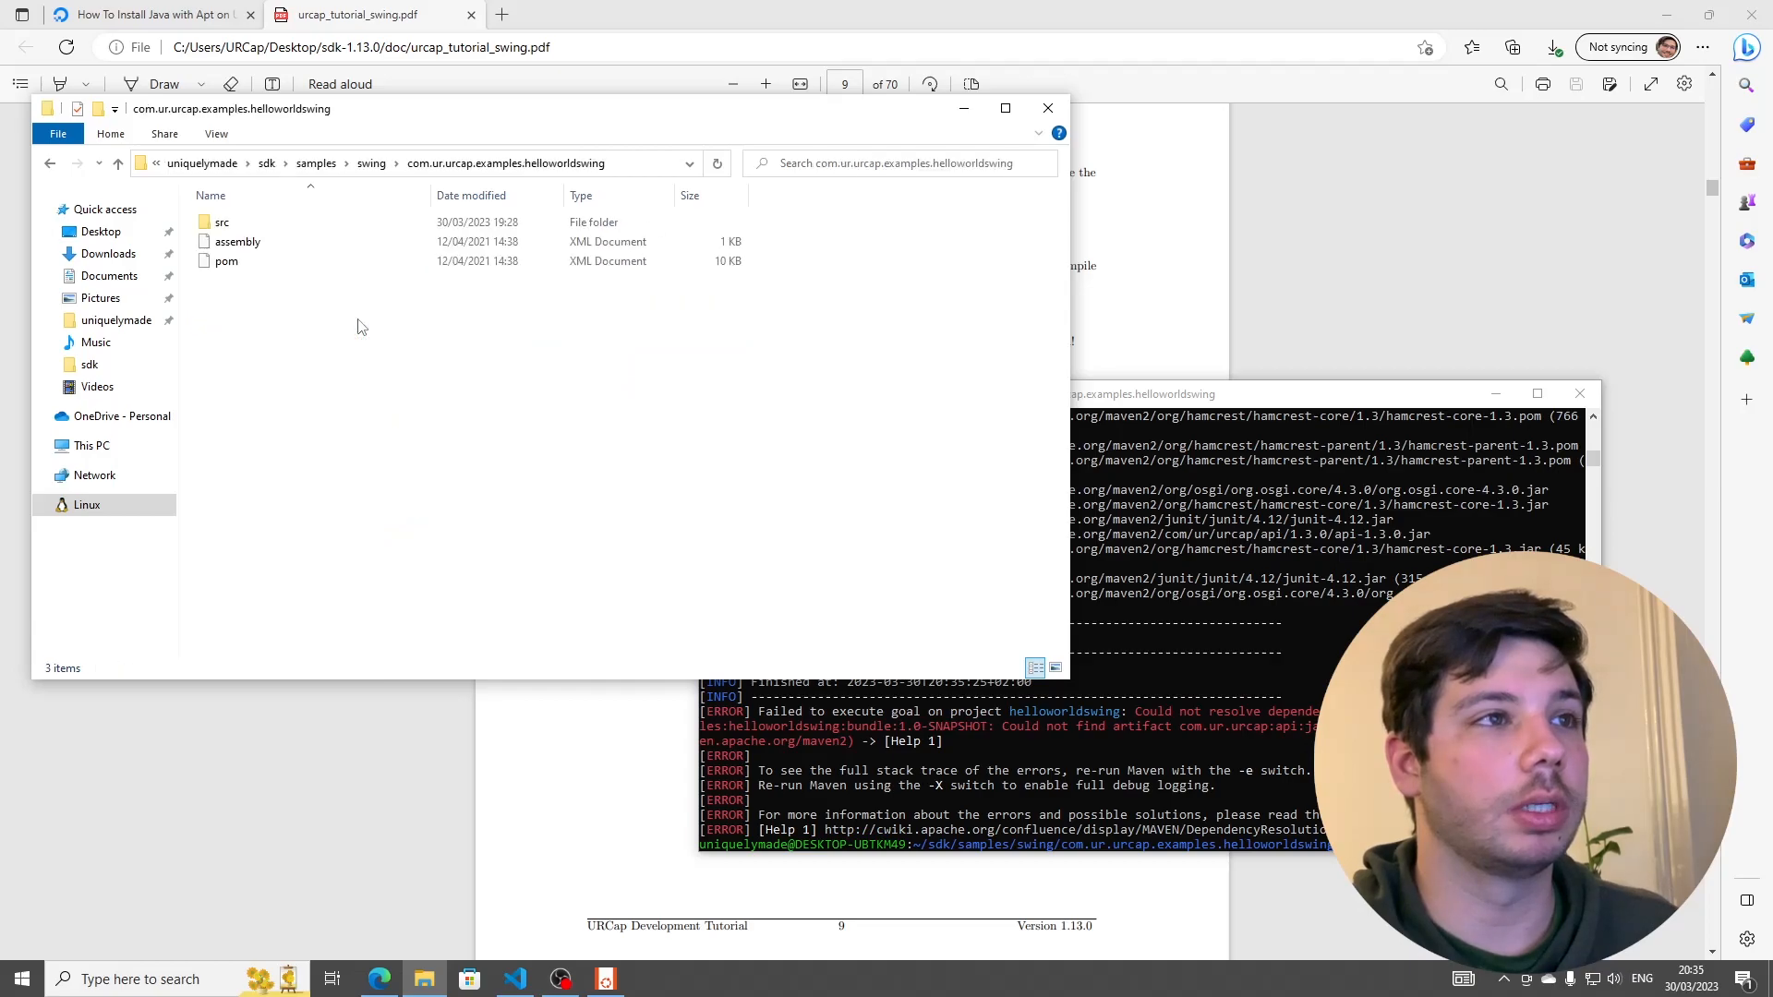
click(238, 240)
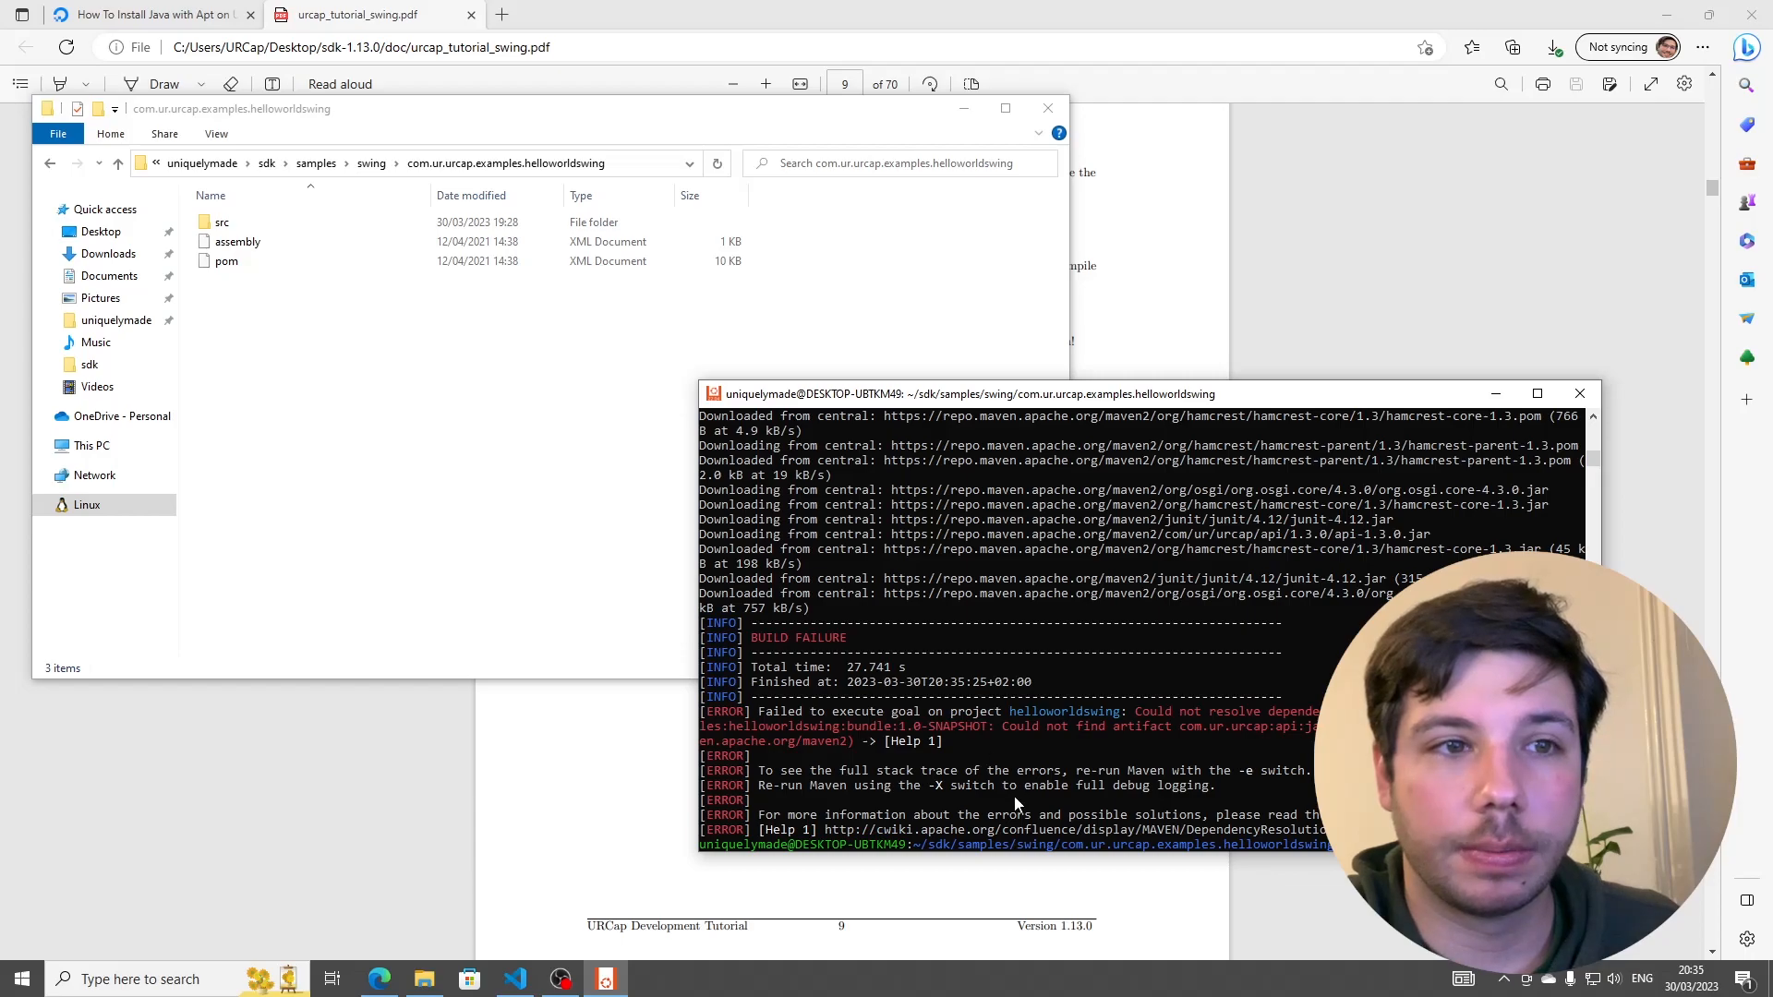
mouse_move(1071, 812)
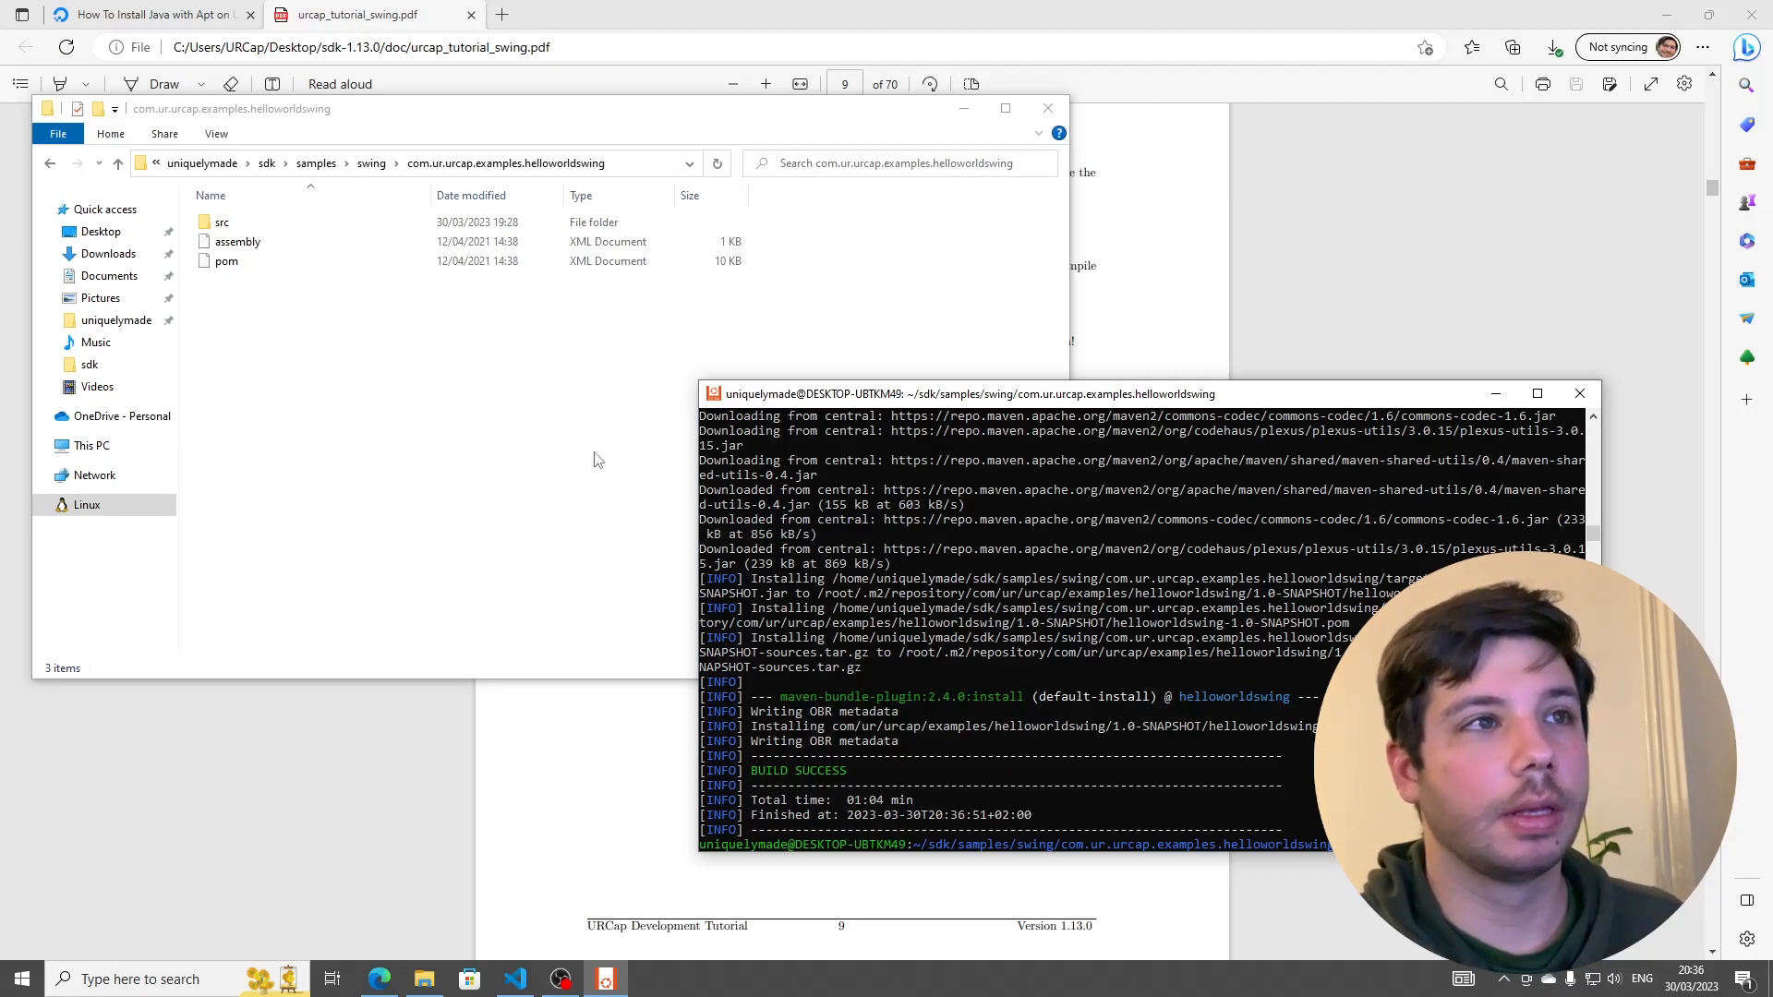
click(717, 162)
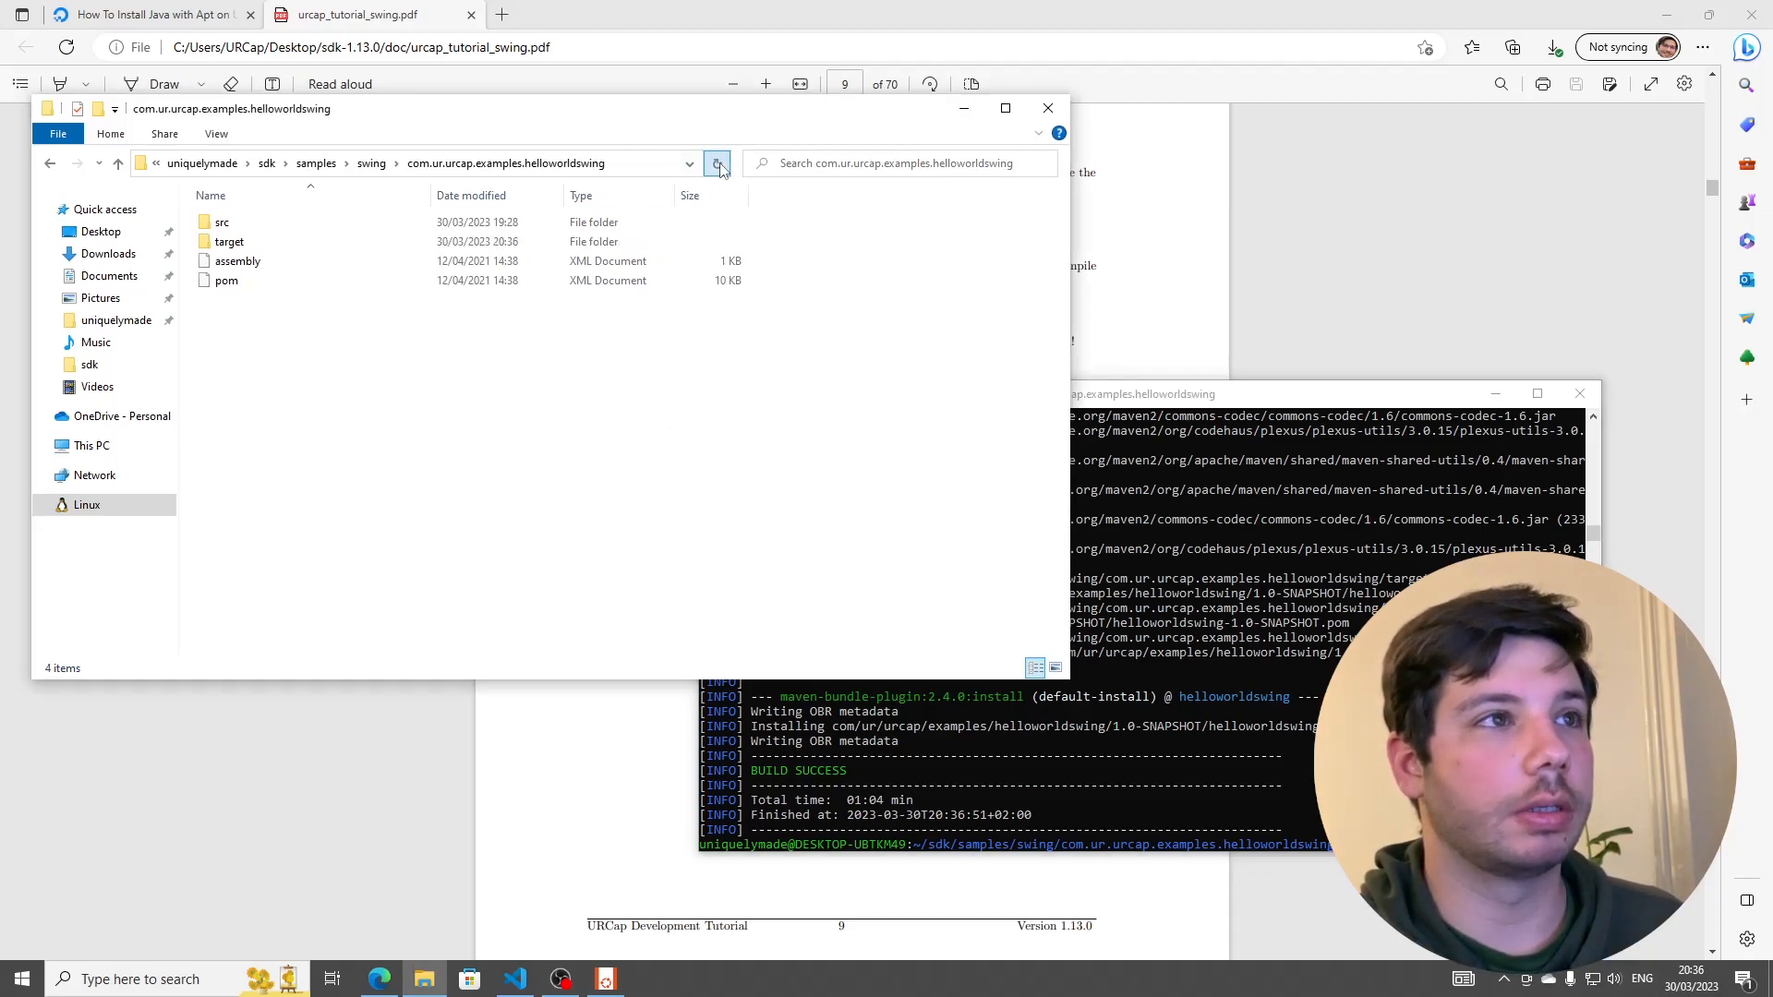
- Browse into the new target folder and select helloworldswing-1.0-SNAPSHOT.urcap
click(229, 242)
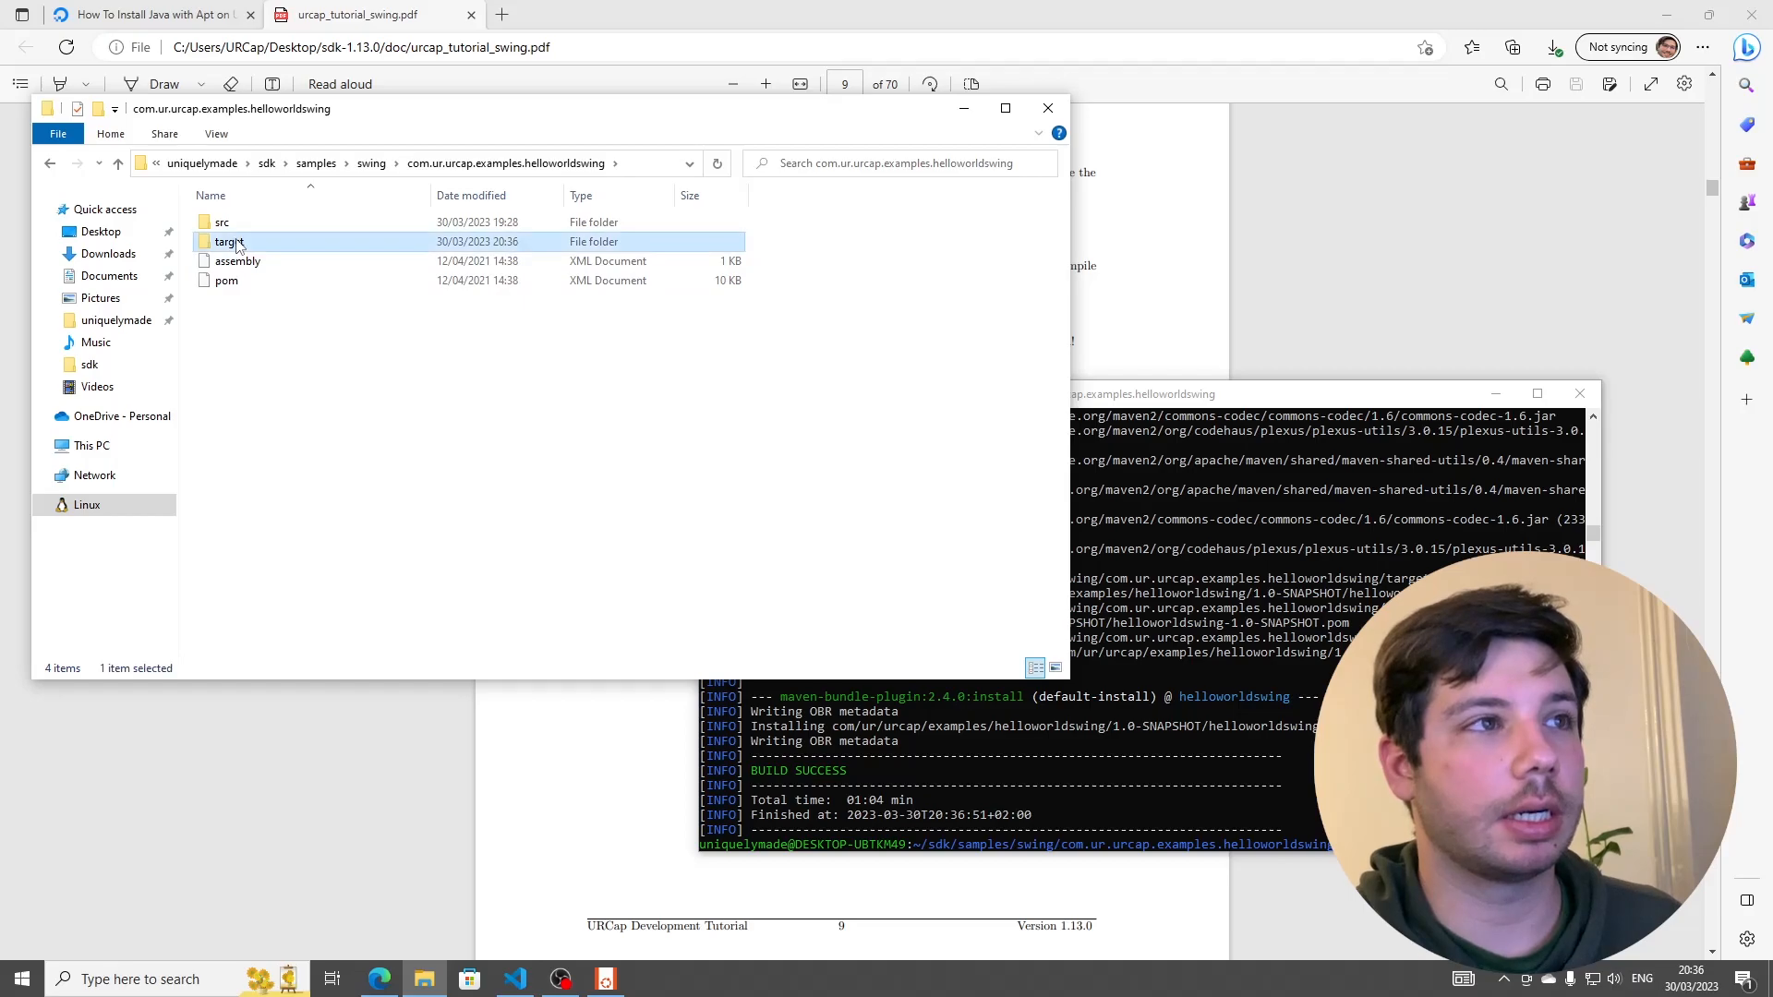
double_click(227, 240)
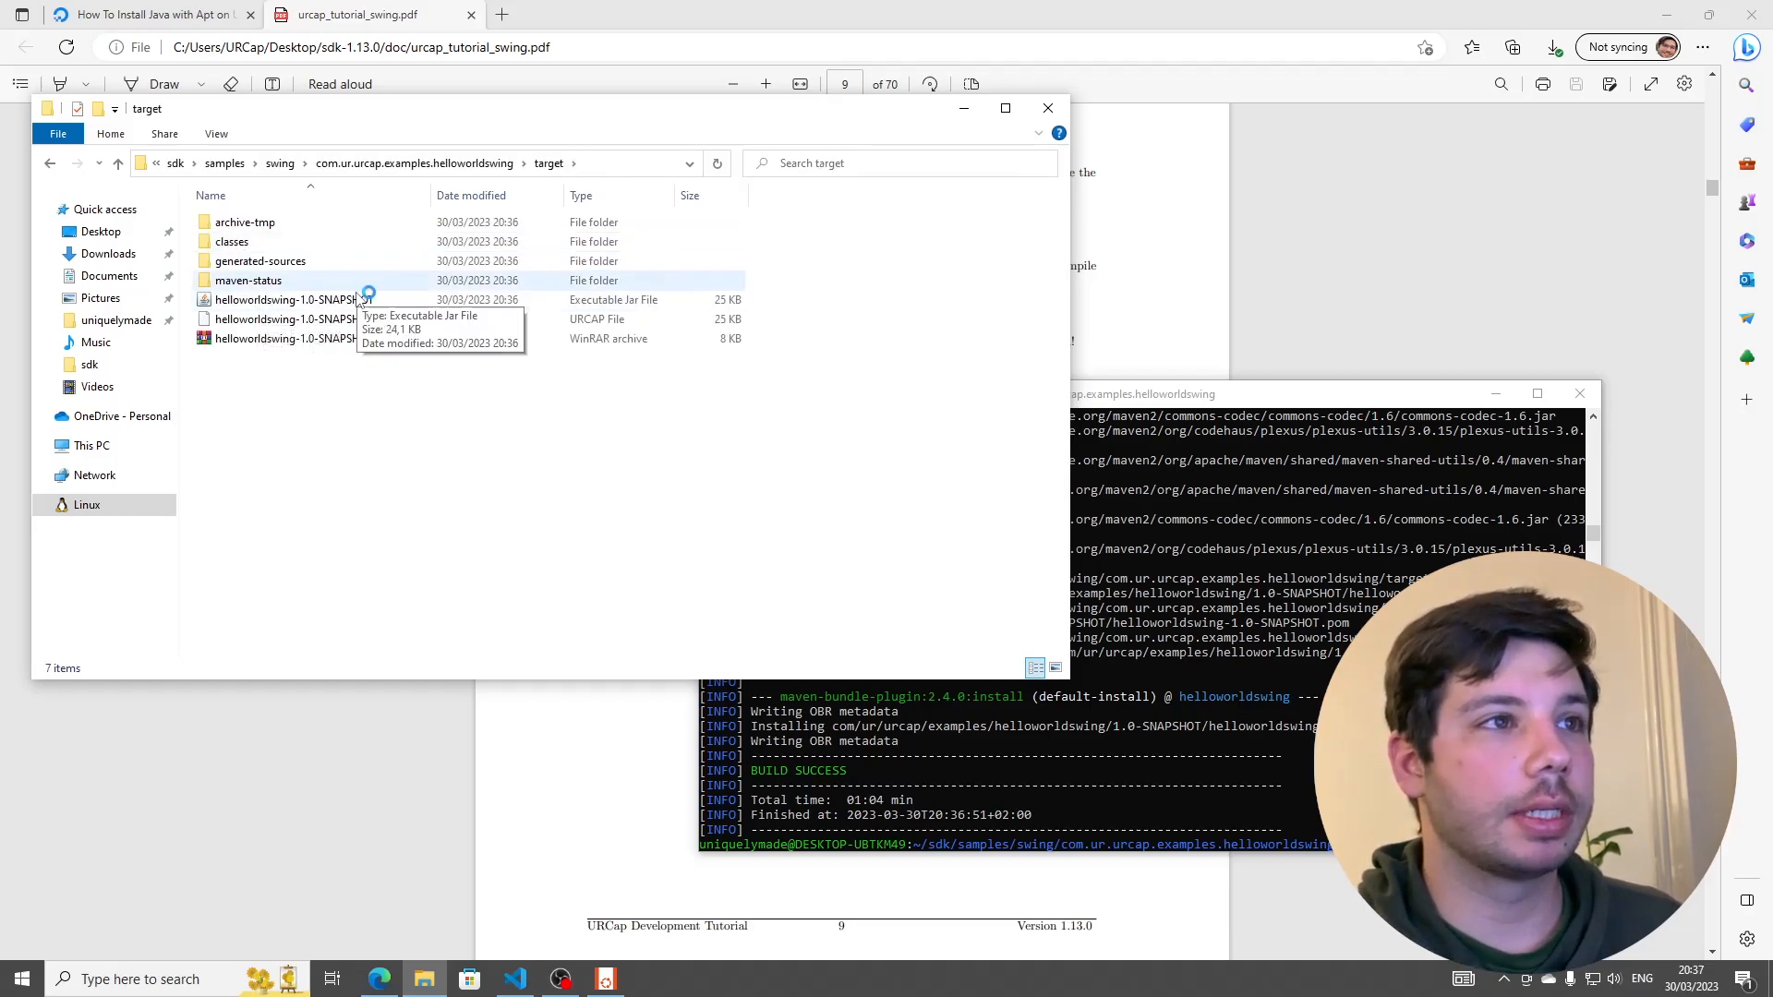
click(310, 319)
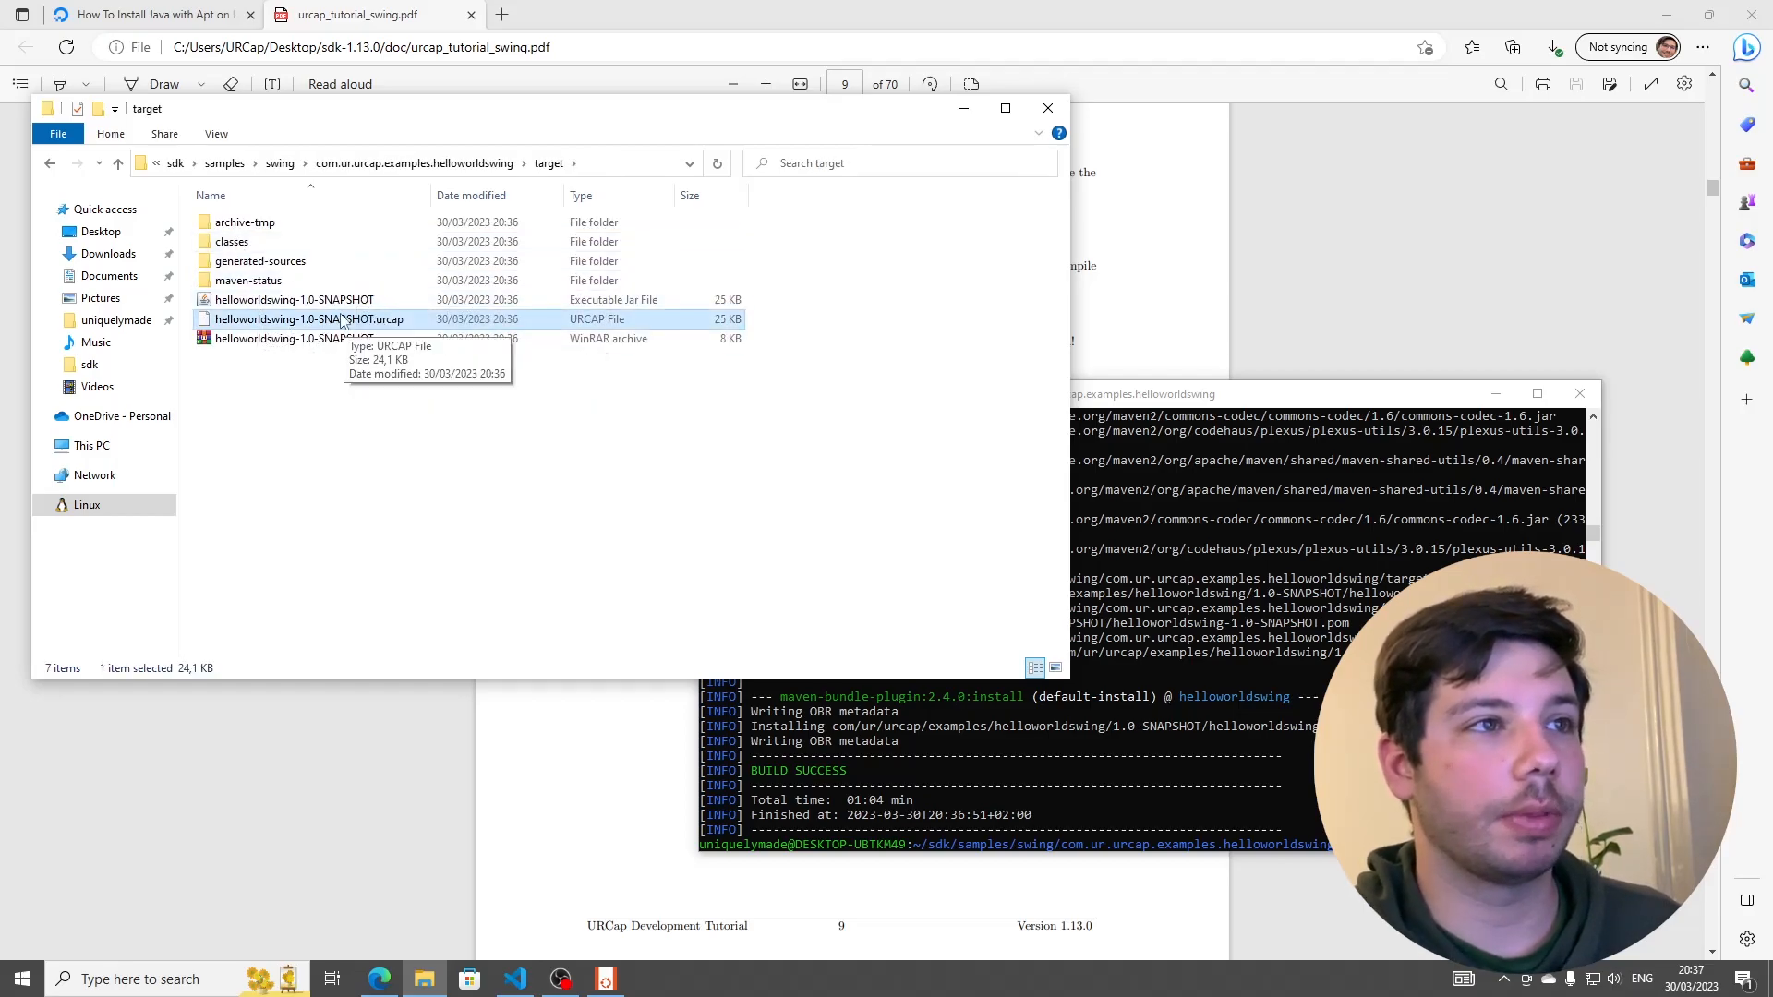
mouse_move(486, 597)
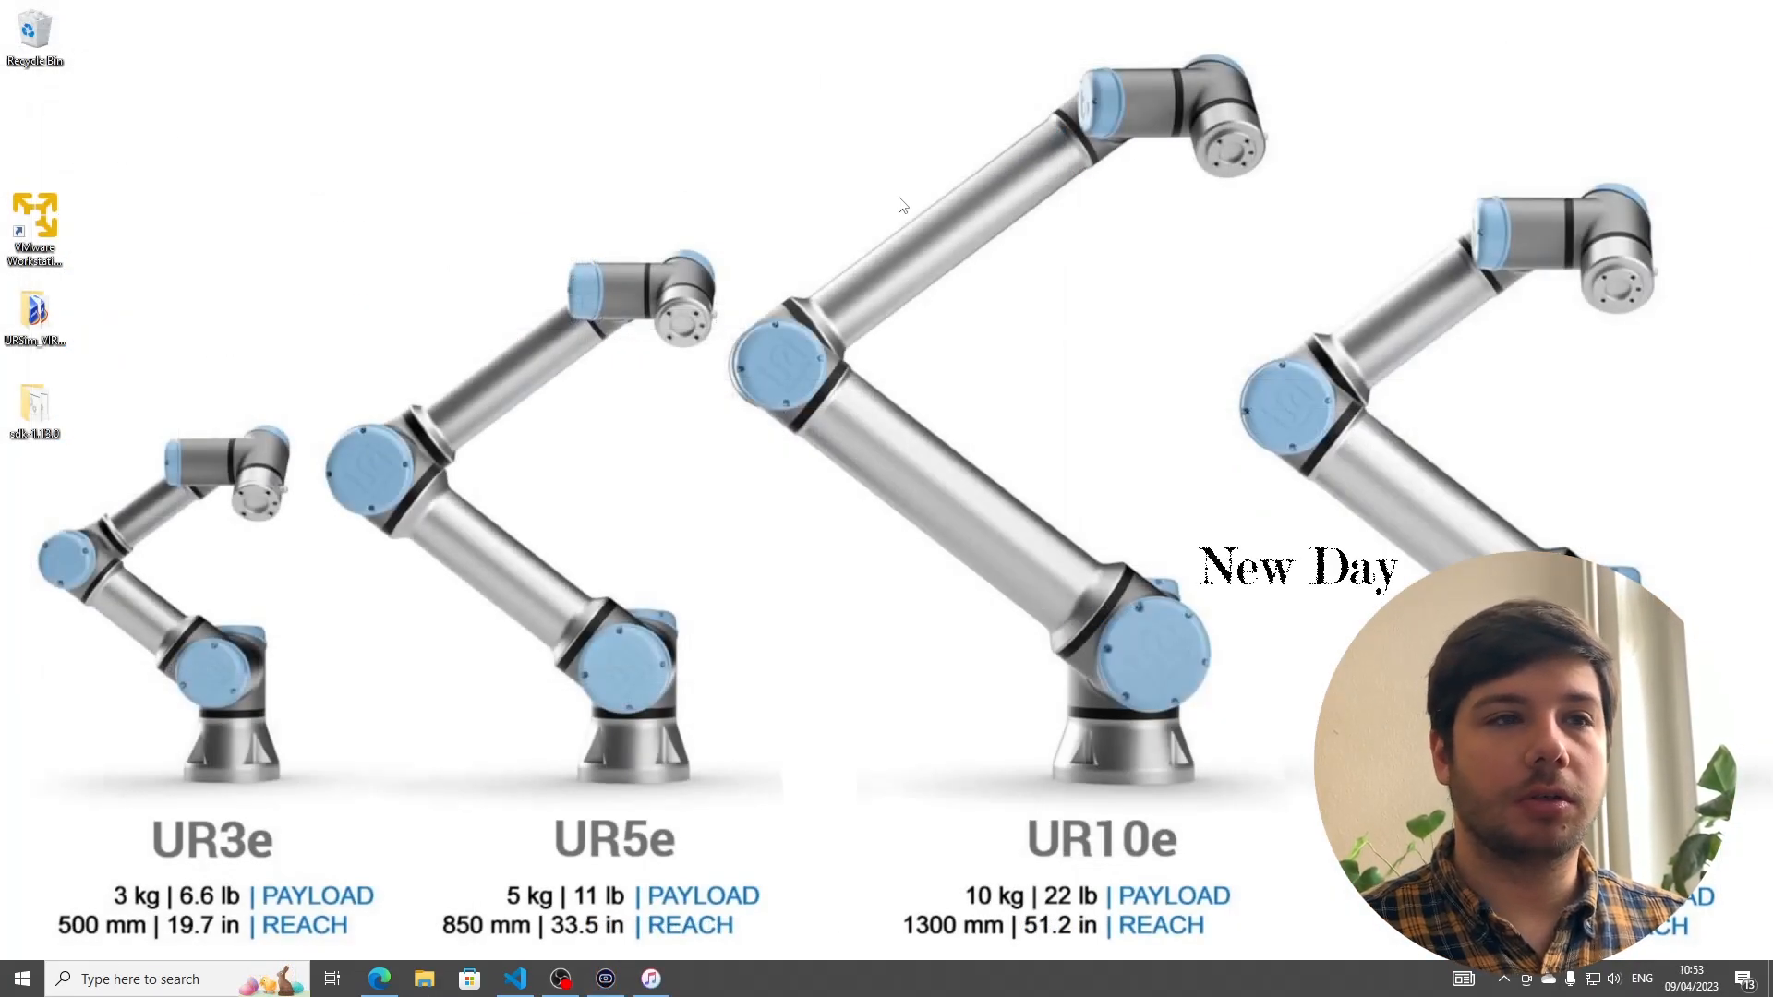
mouse_move(33, 321)
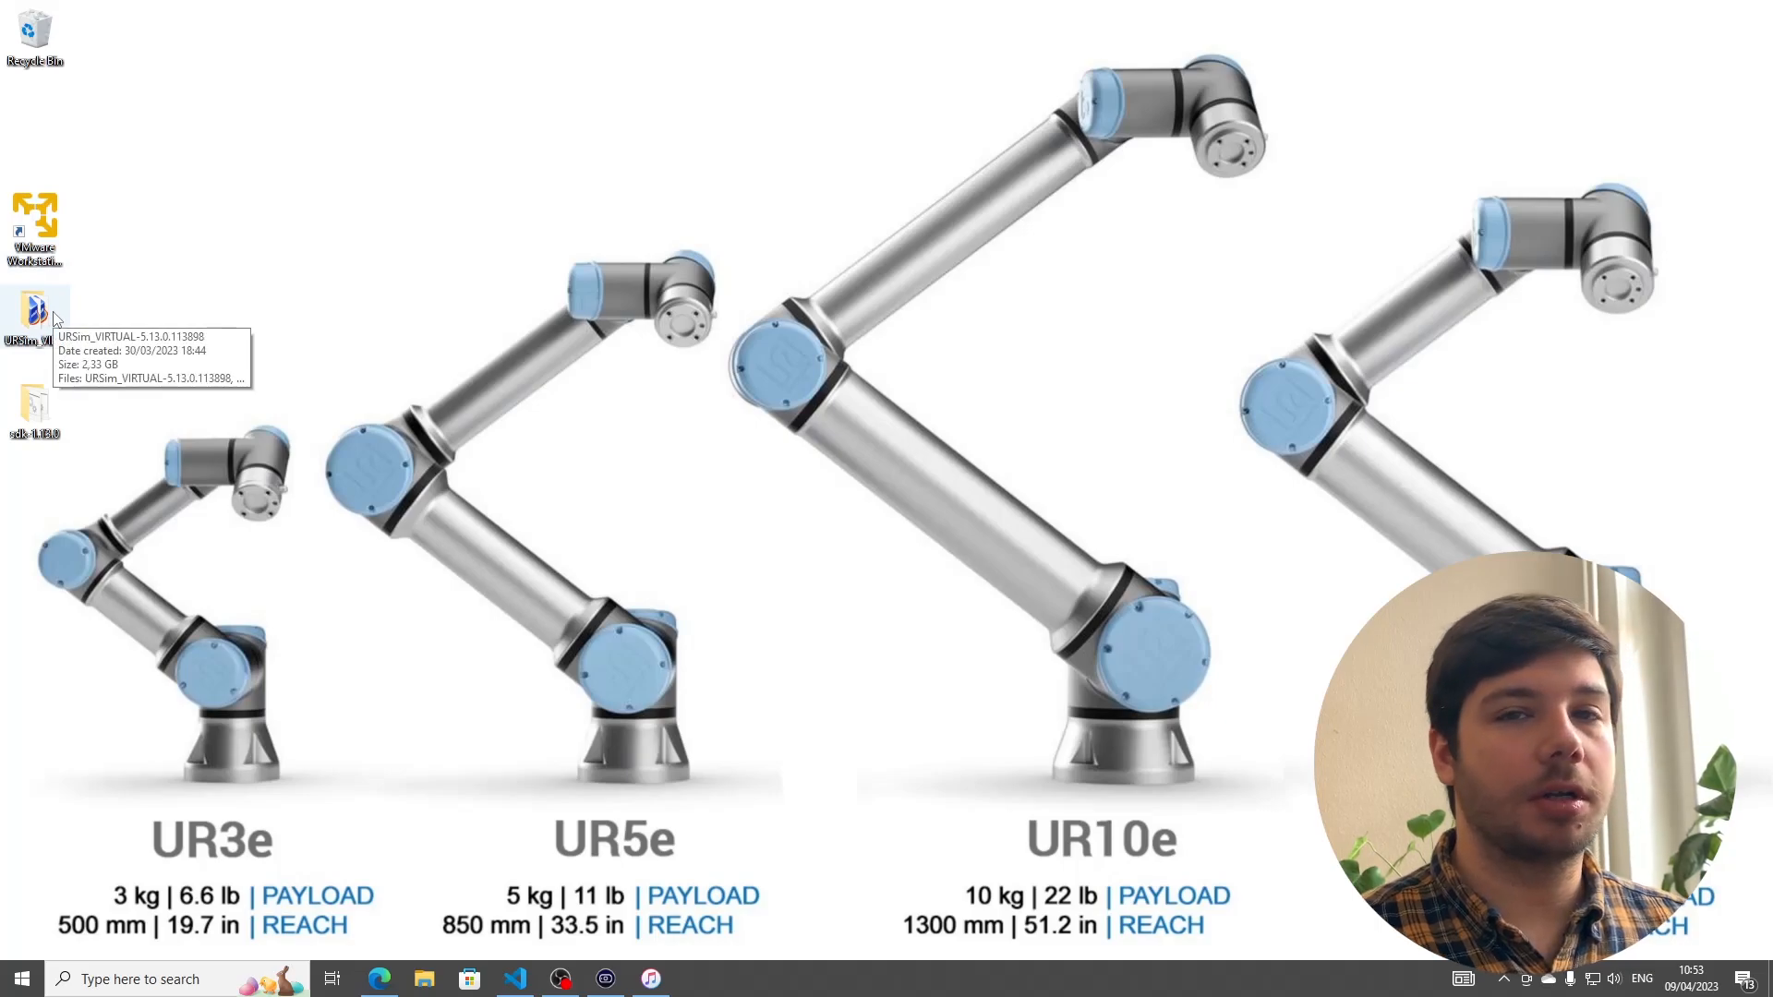
- Launch the URSim virtual machine's .vmx from the URSim_VIRTUAL folder with VMware Workstation Player
double_click(35, 328)
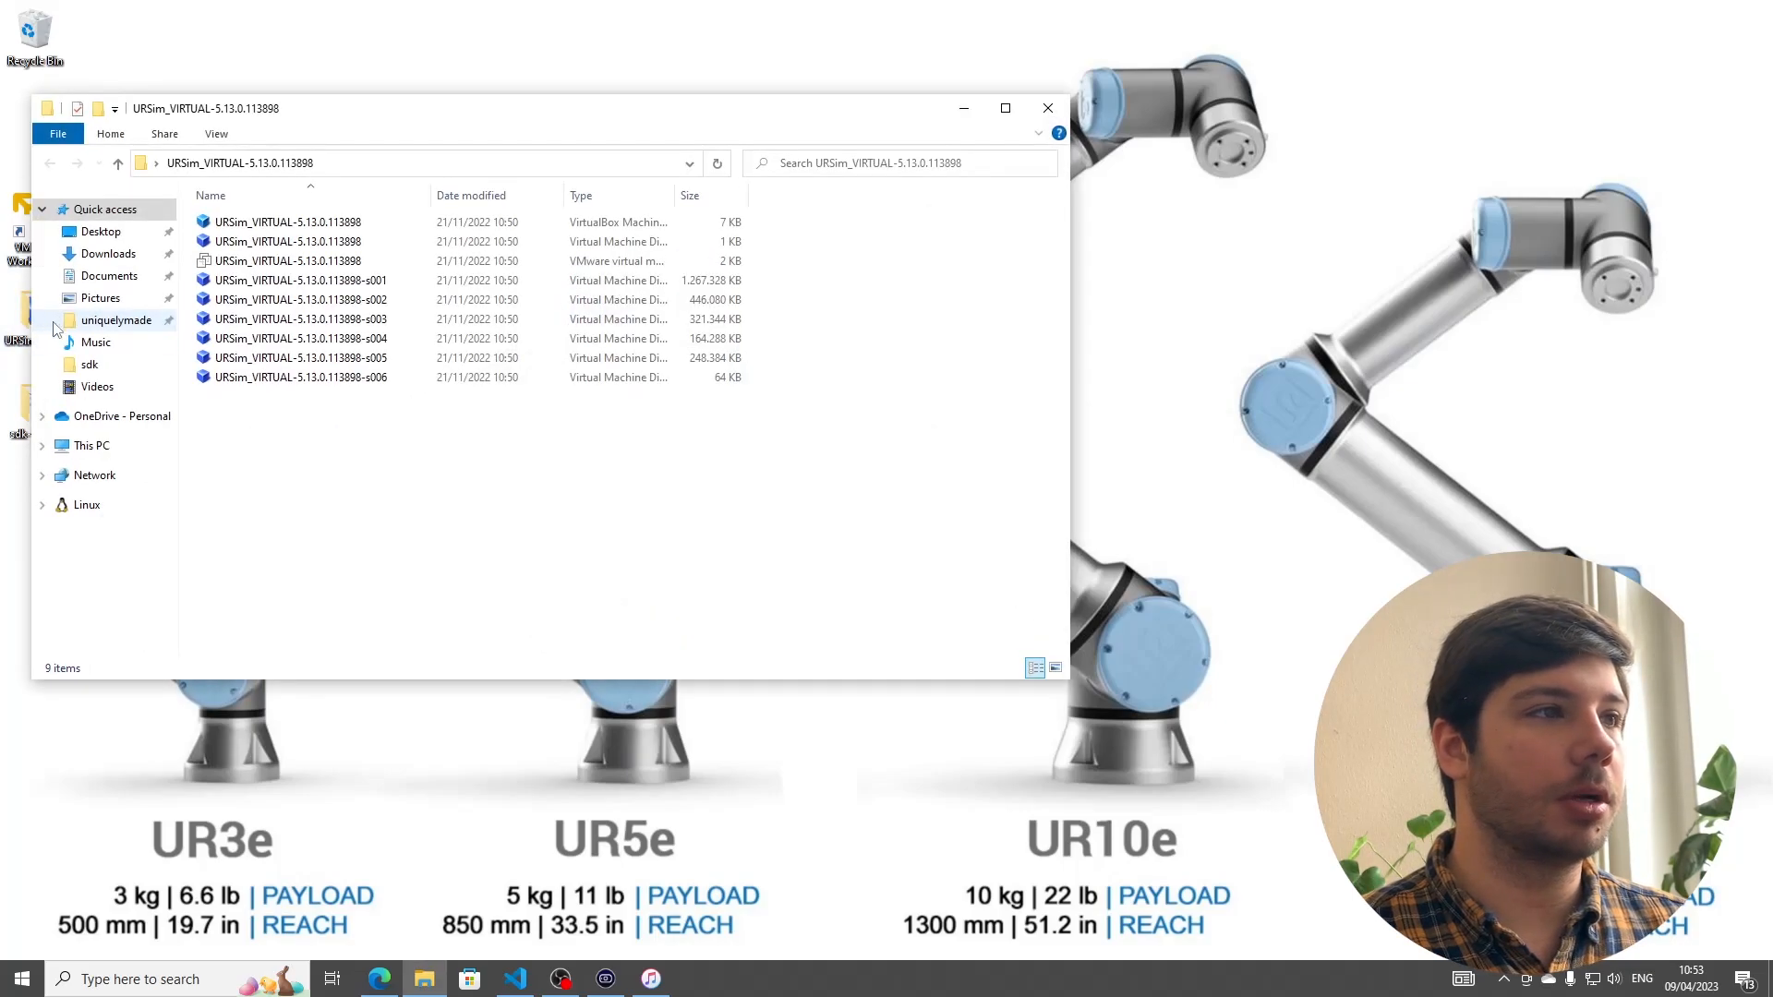
drag(538, 107, 719, 107)
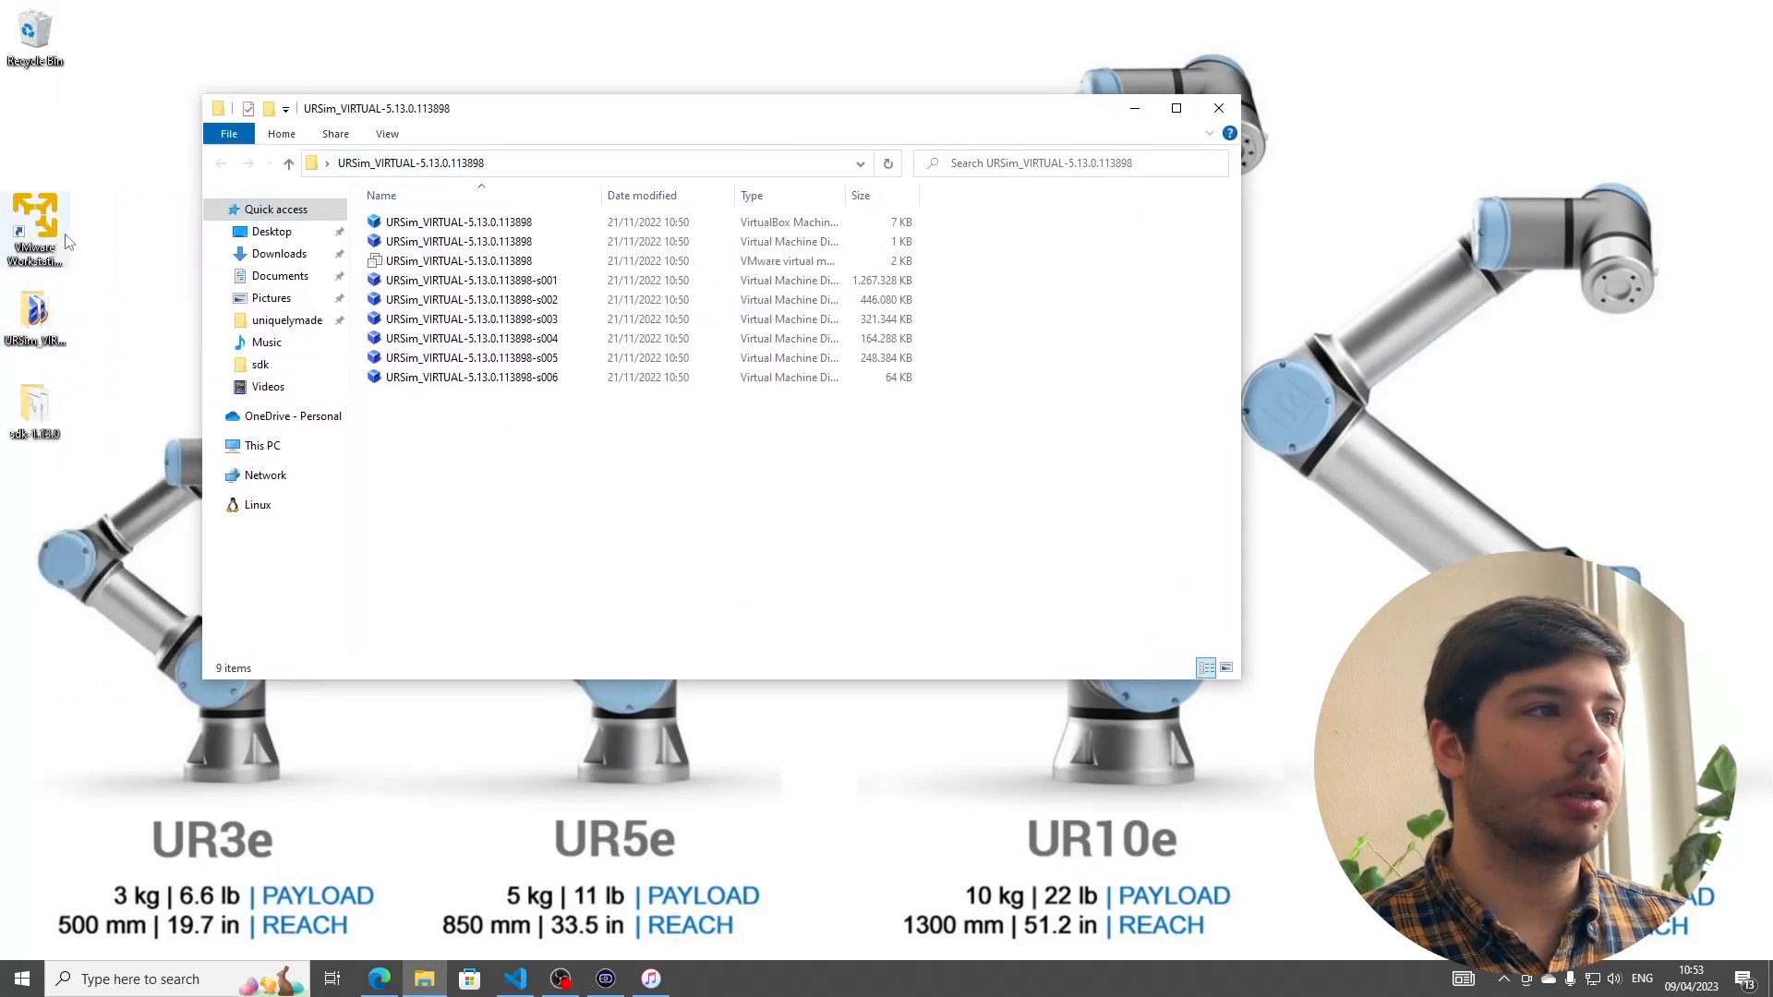
click(458, 261)
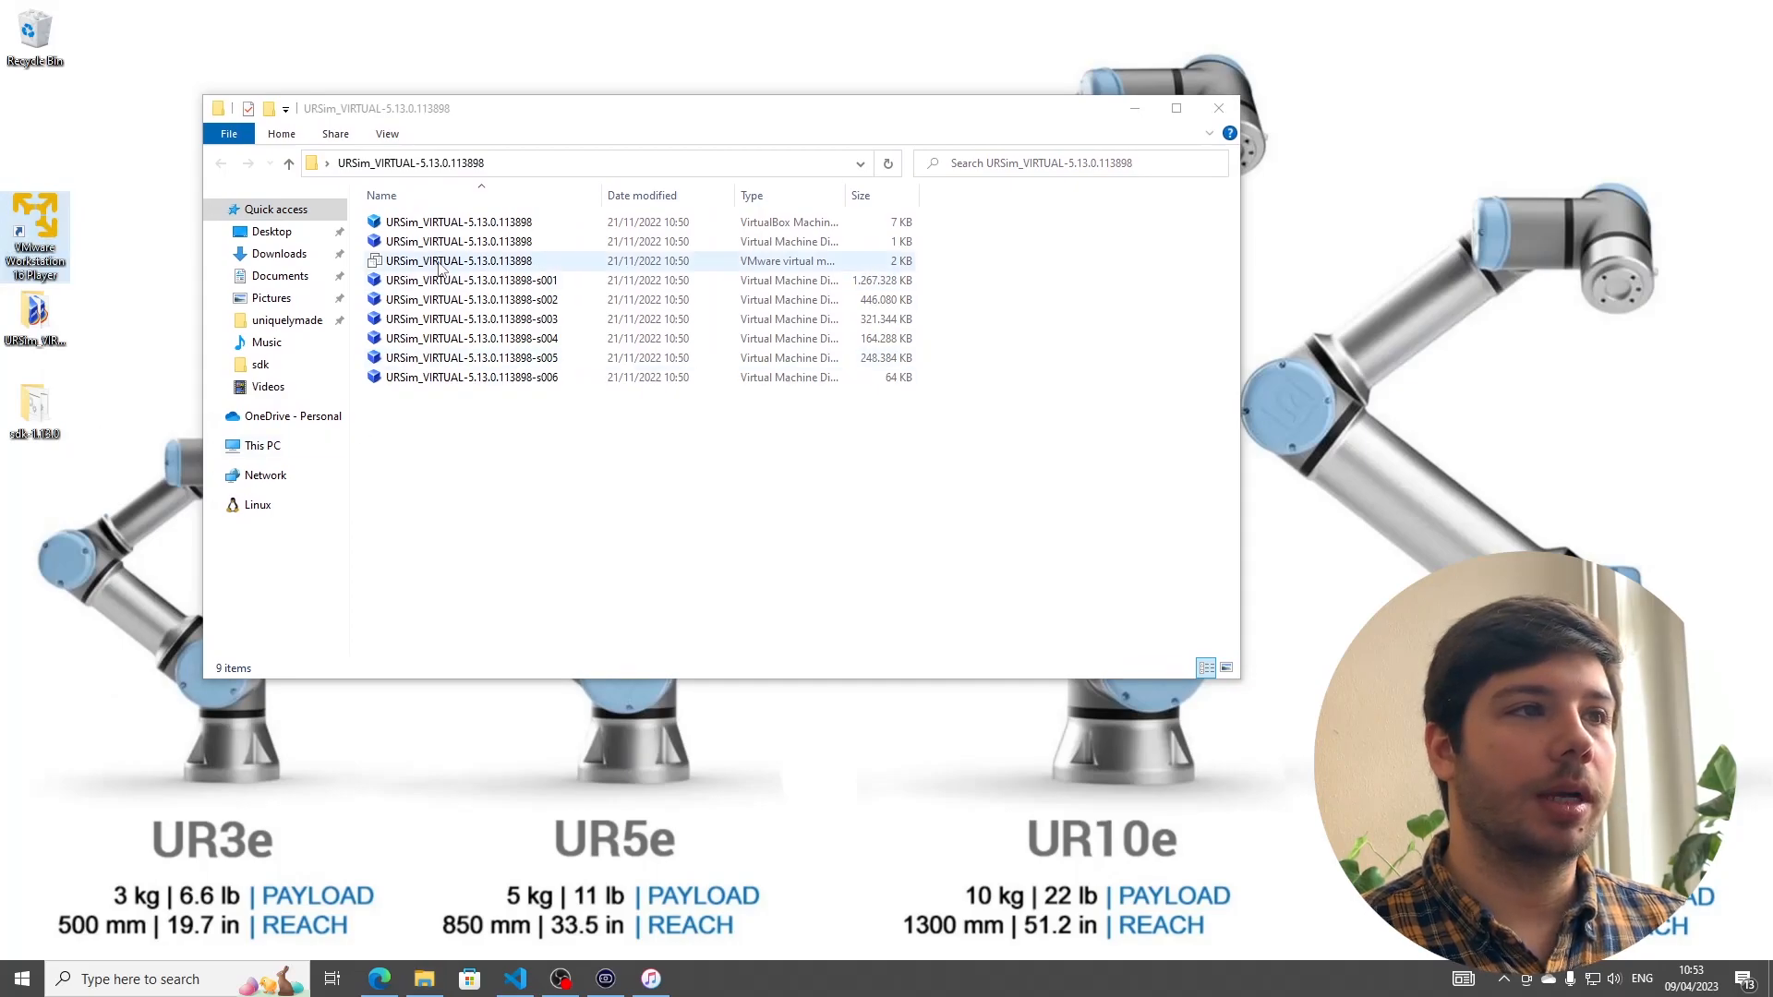
click(458, 260)
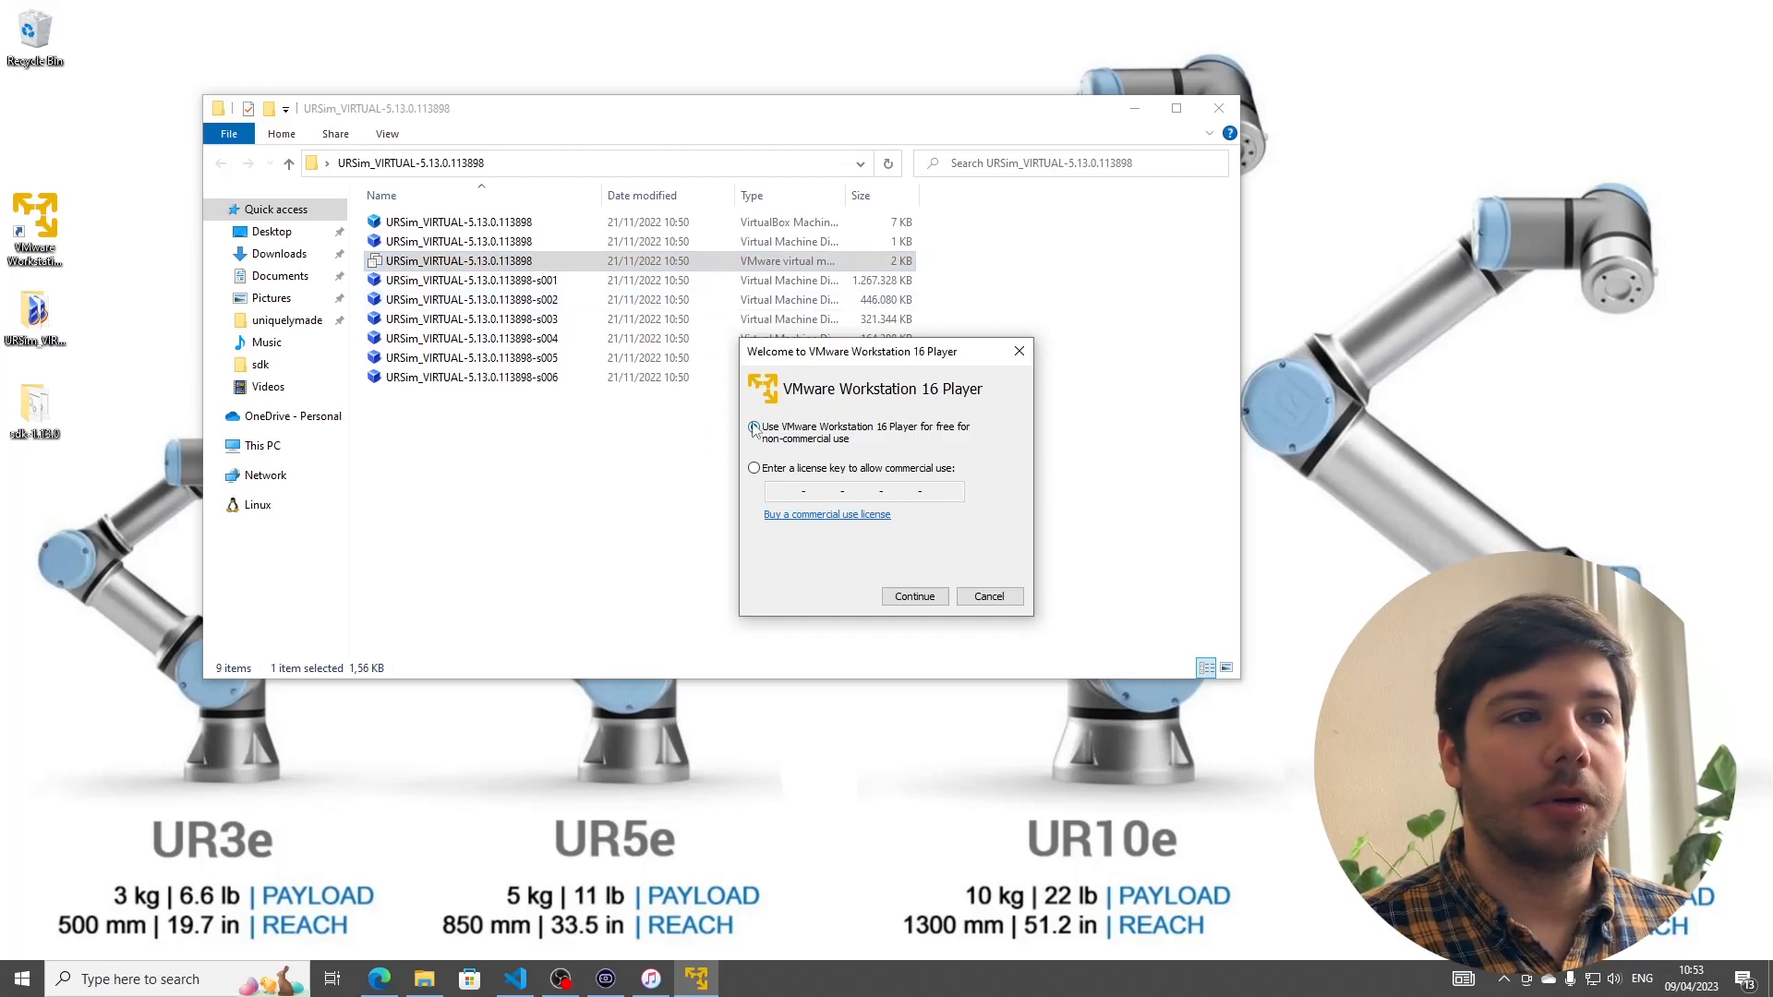
- Accept free non-commercial use in VMware Player's first-run wizard and finish it
click(753, 427)
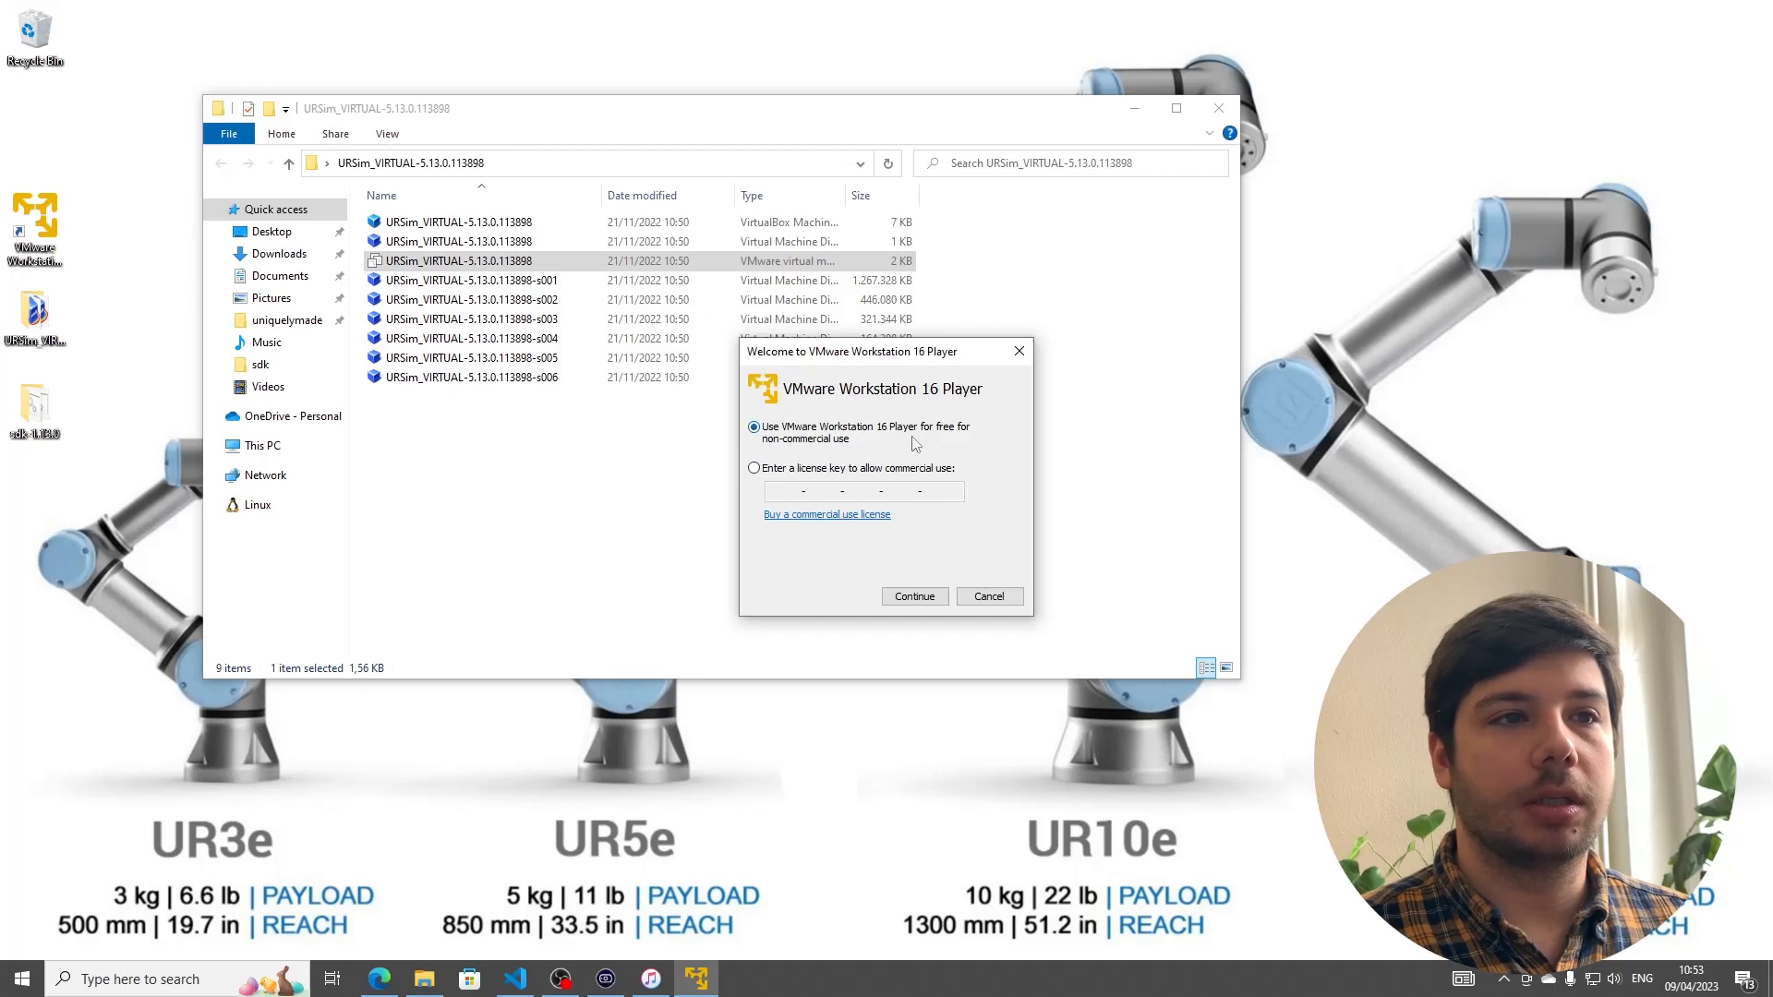
click(914, 596)
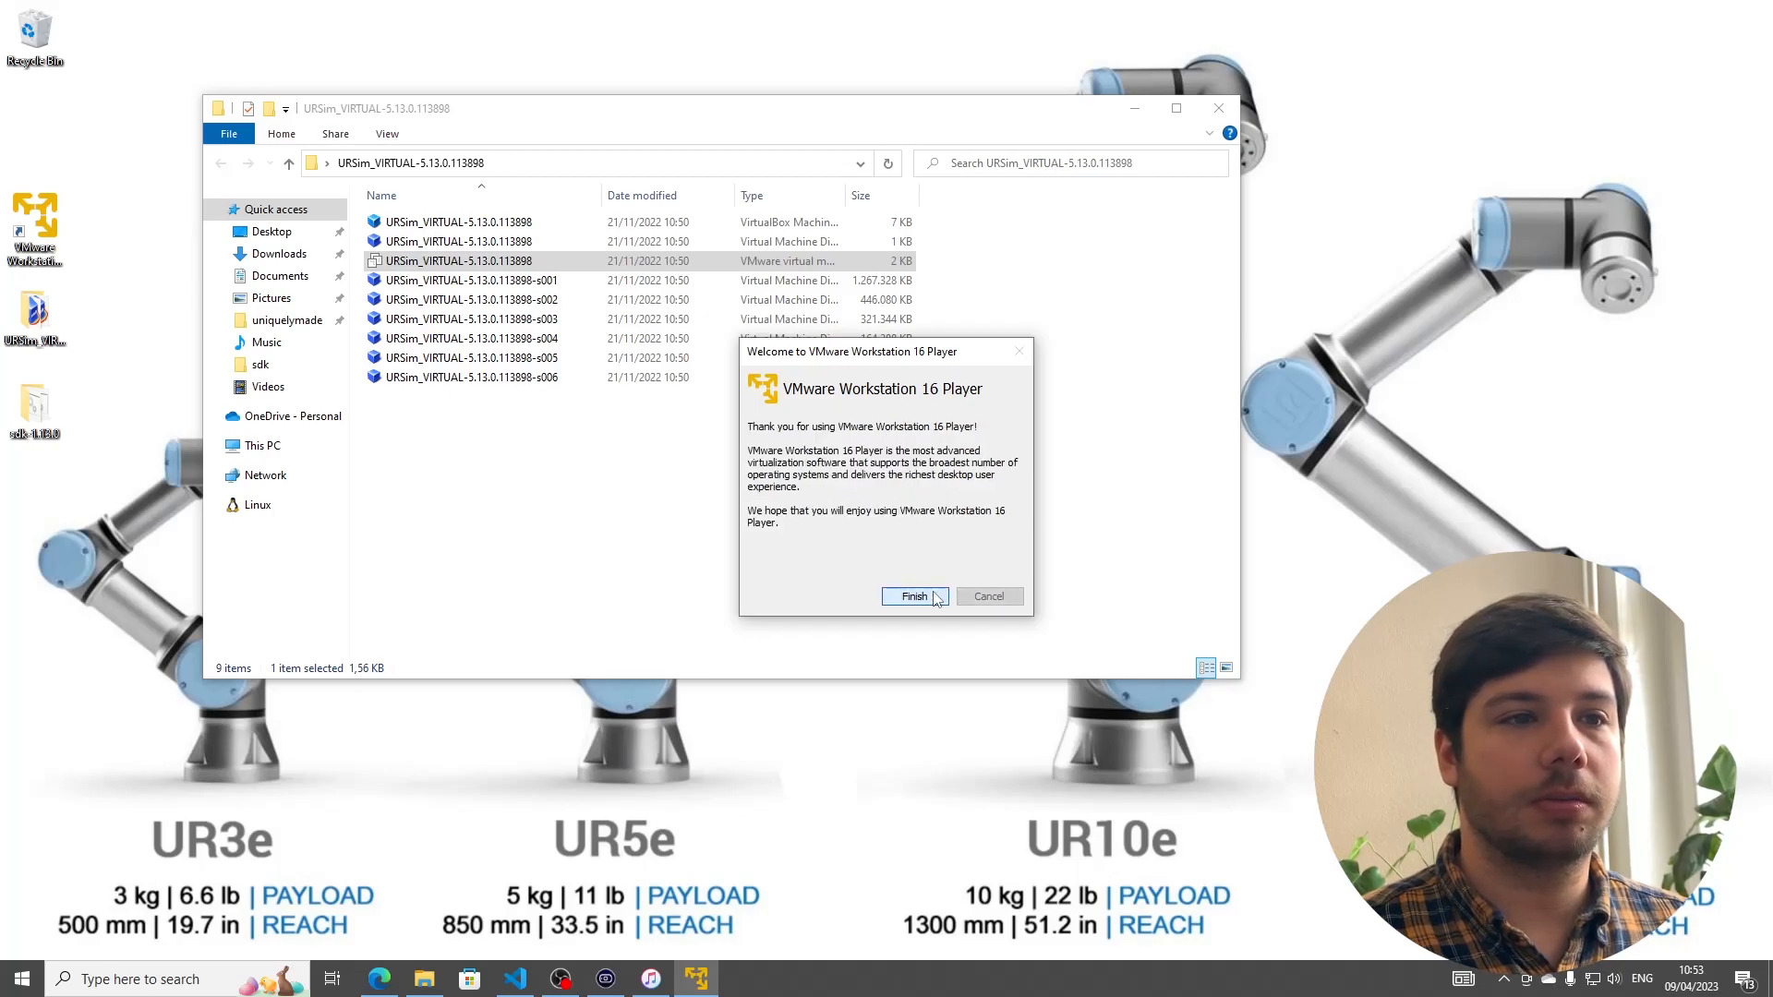
click(914, 597)
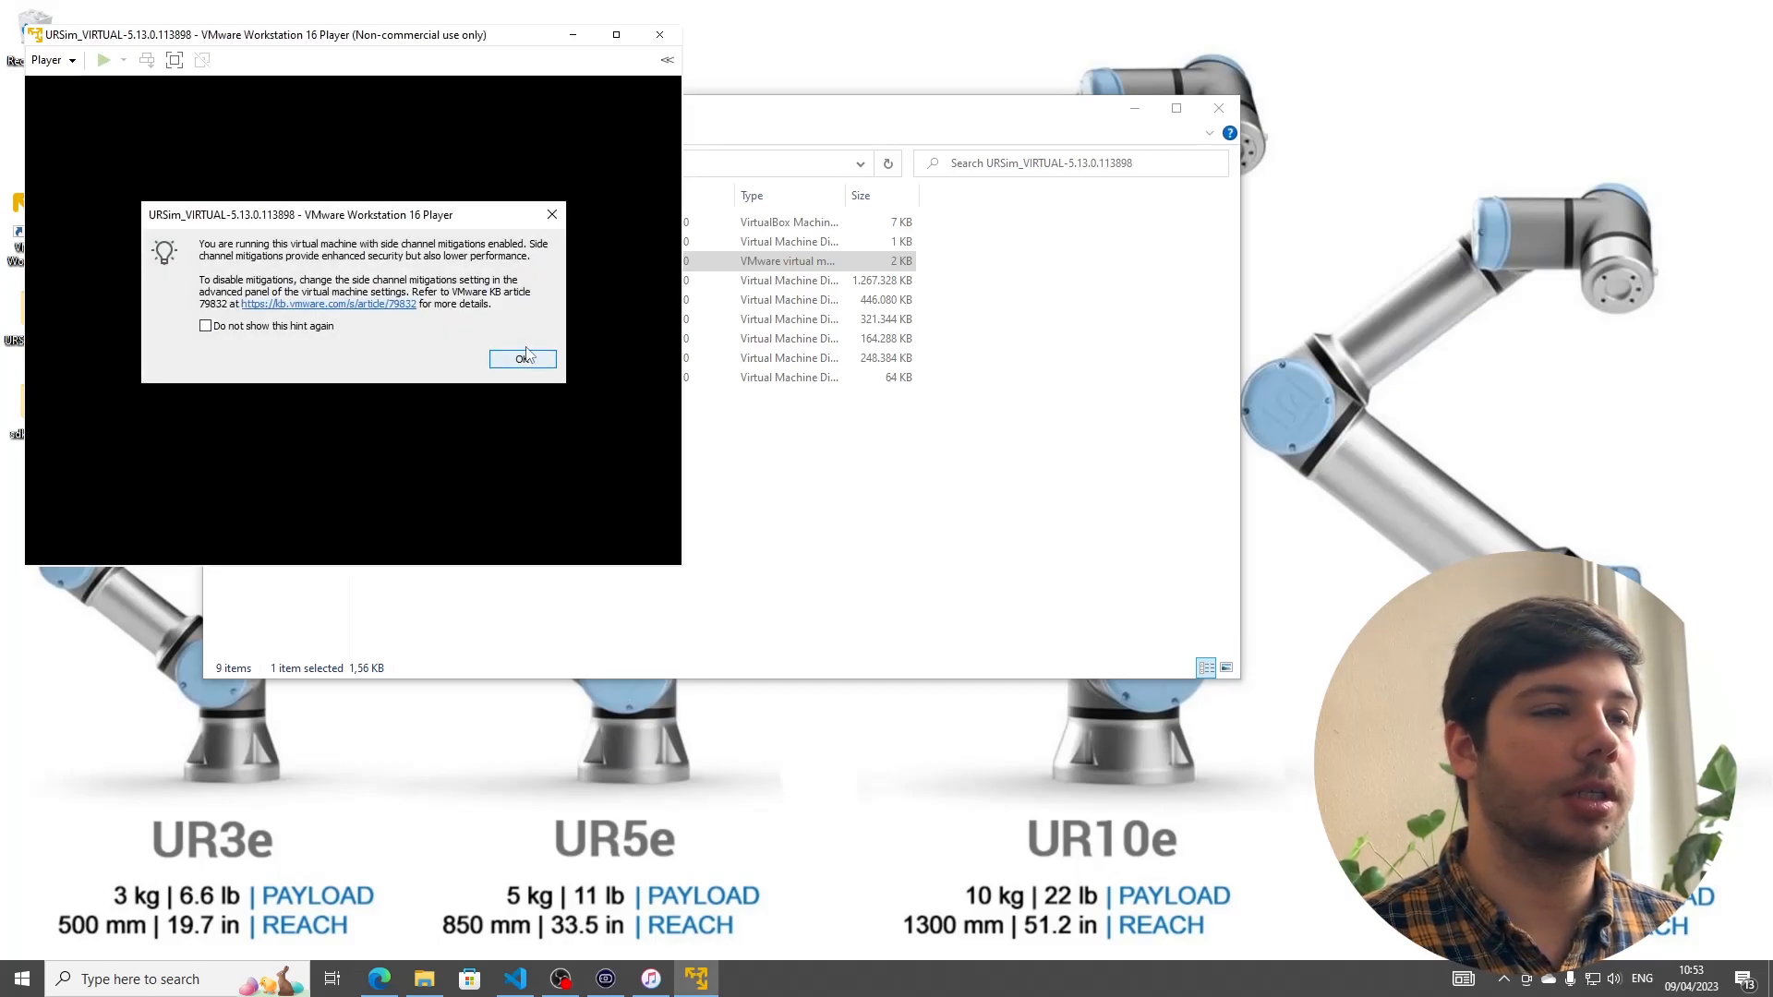
- Dismiss the mitigations and CD-ROM notices and maximize the booted URSim Polyscope desktop
click(523, 358)
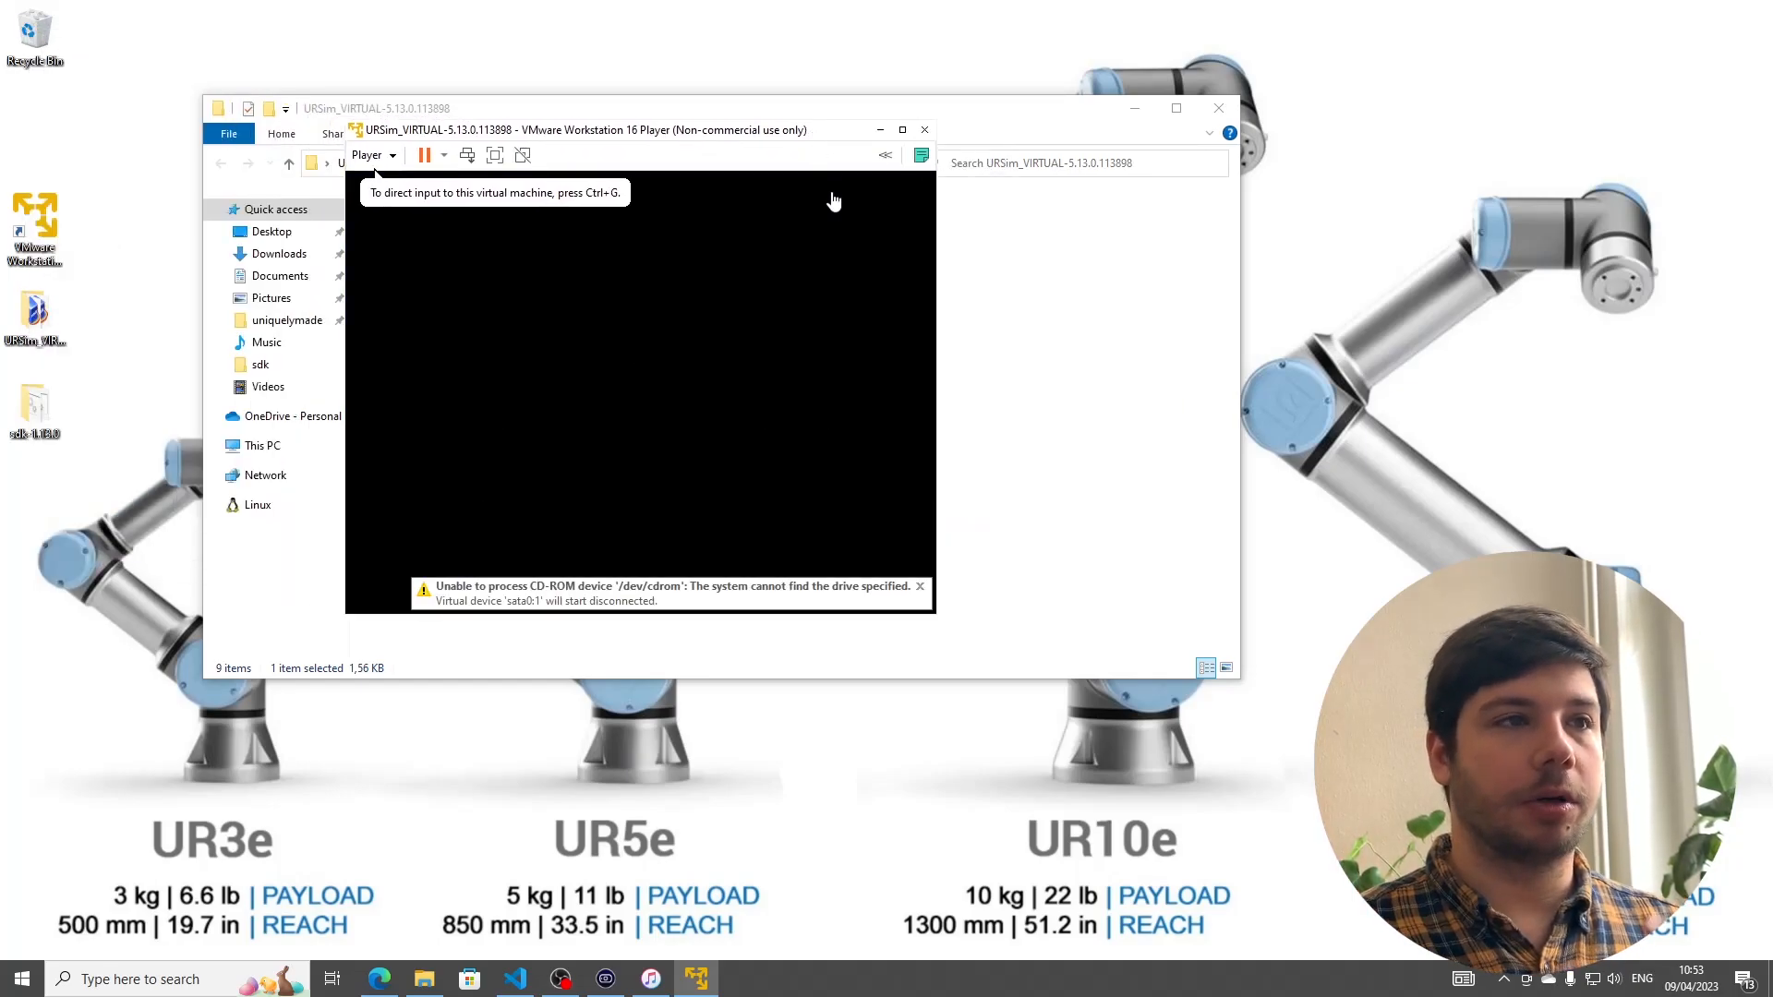
click(919, 585)
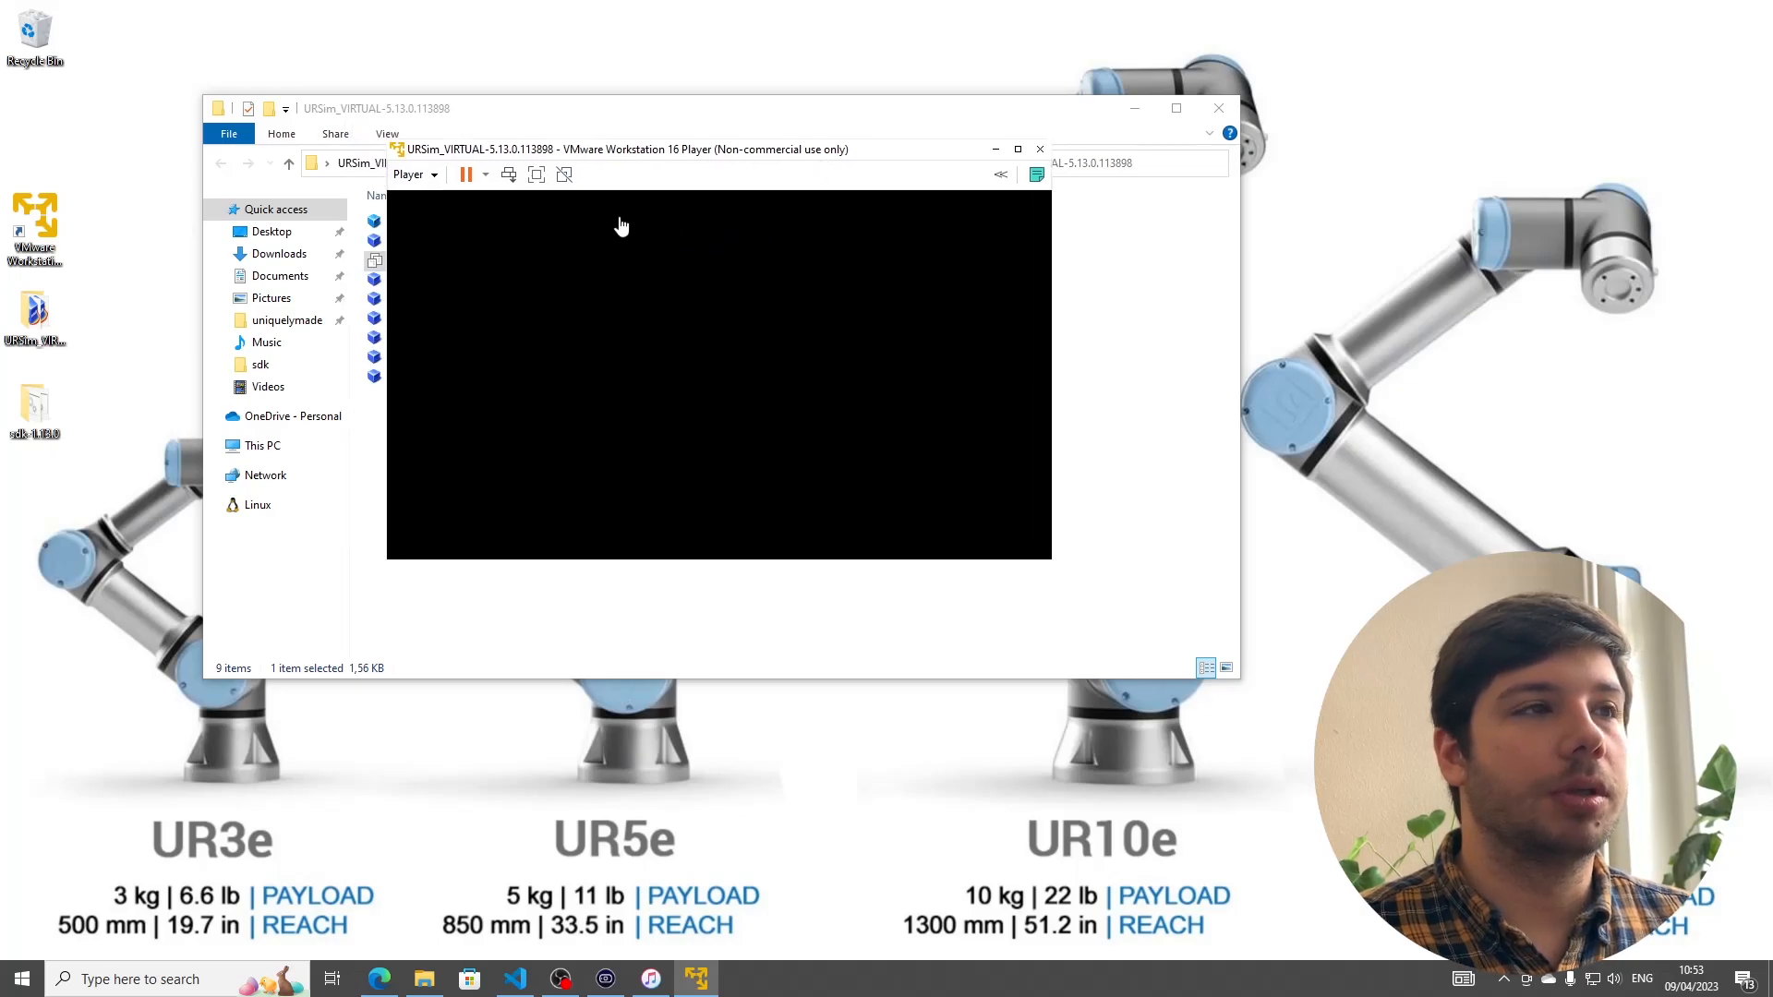
click(1015, 148)
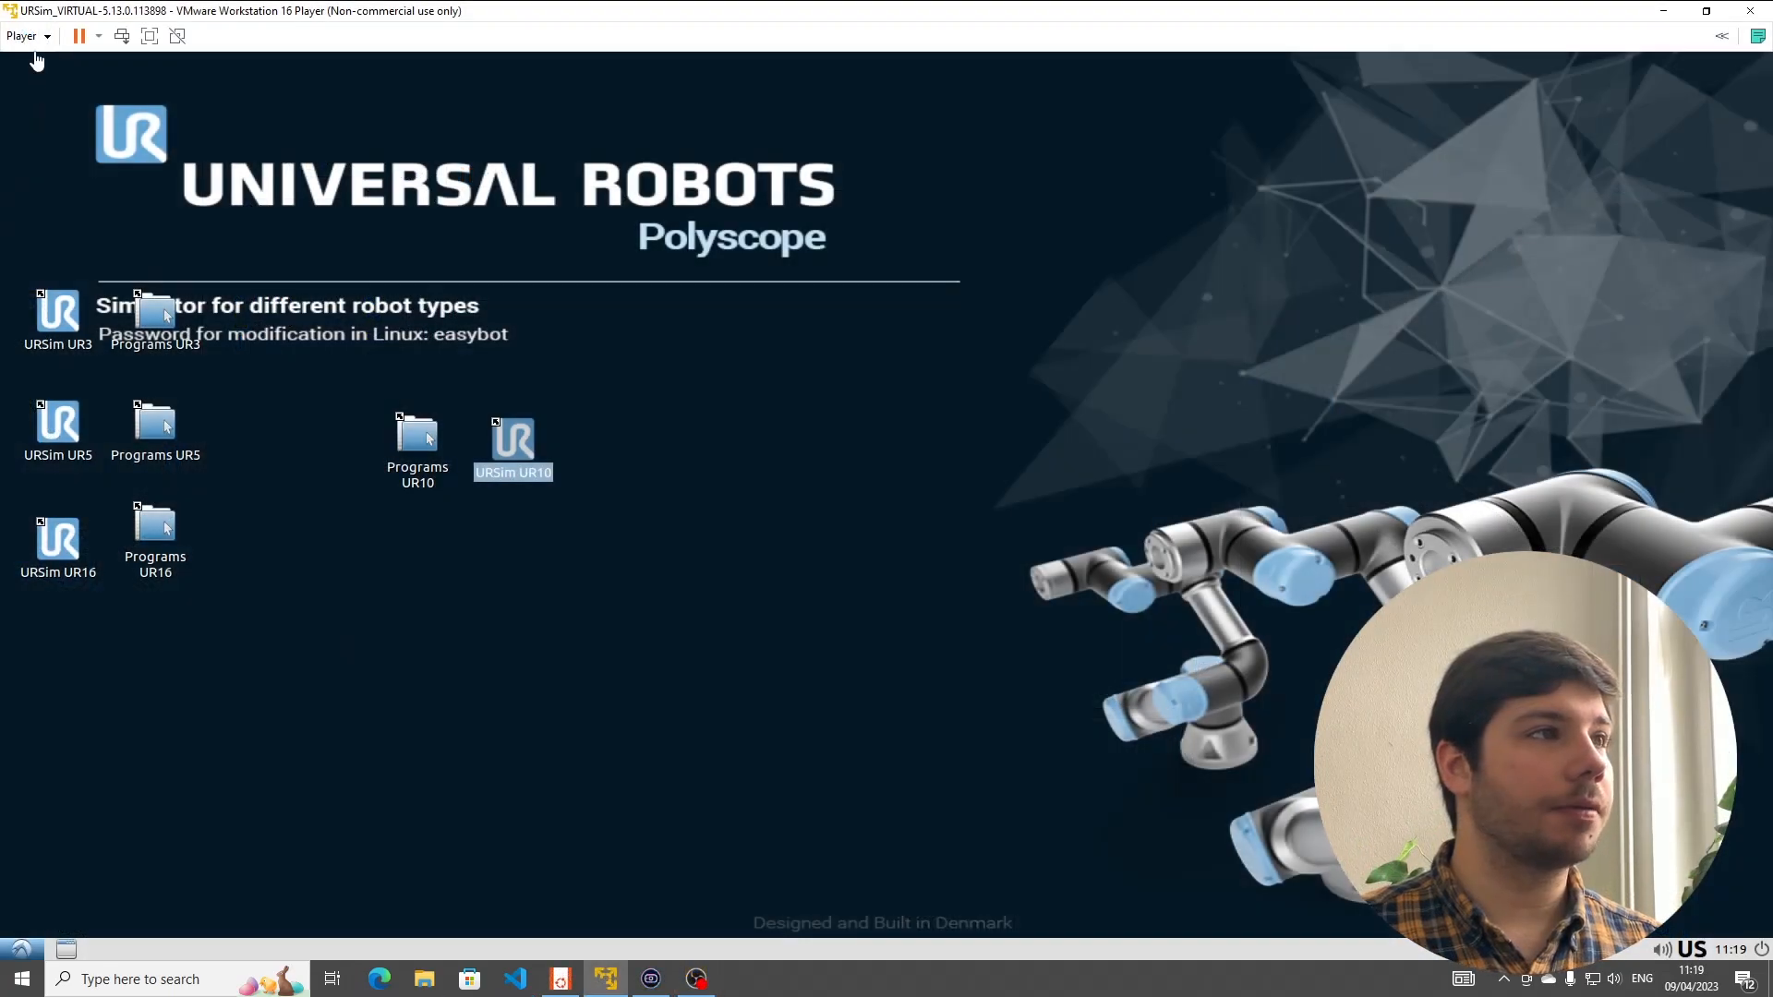
- Set the simulator VM's network adapter to Host-only in Virtual Machine Settings
click(22, 35)
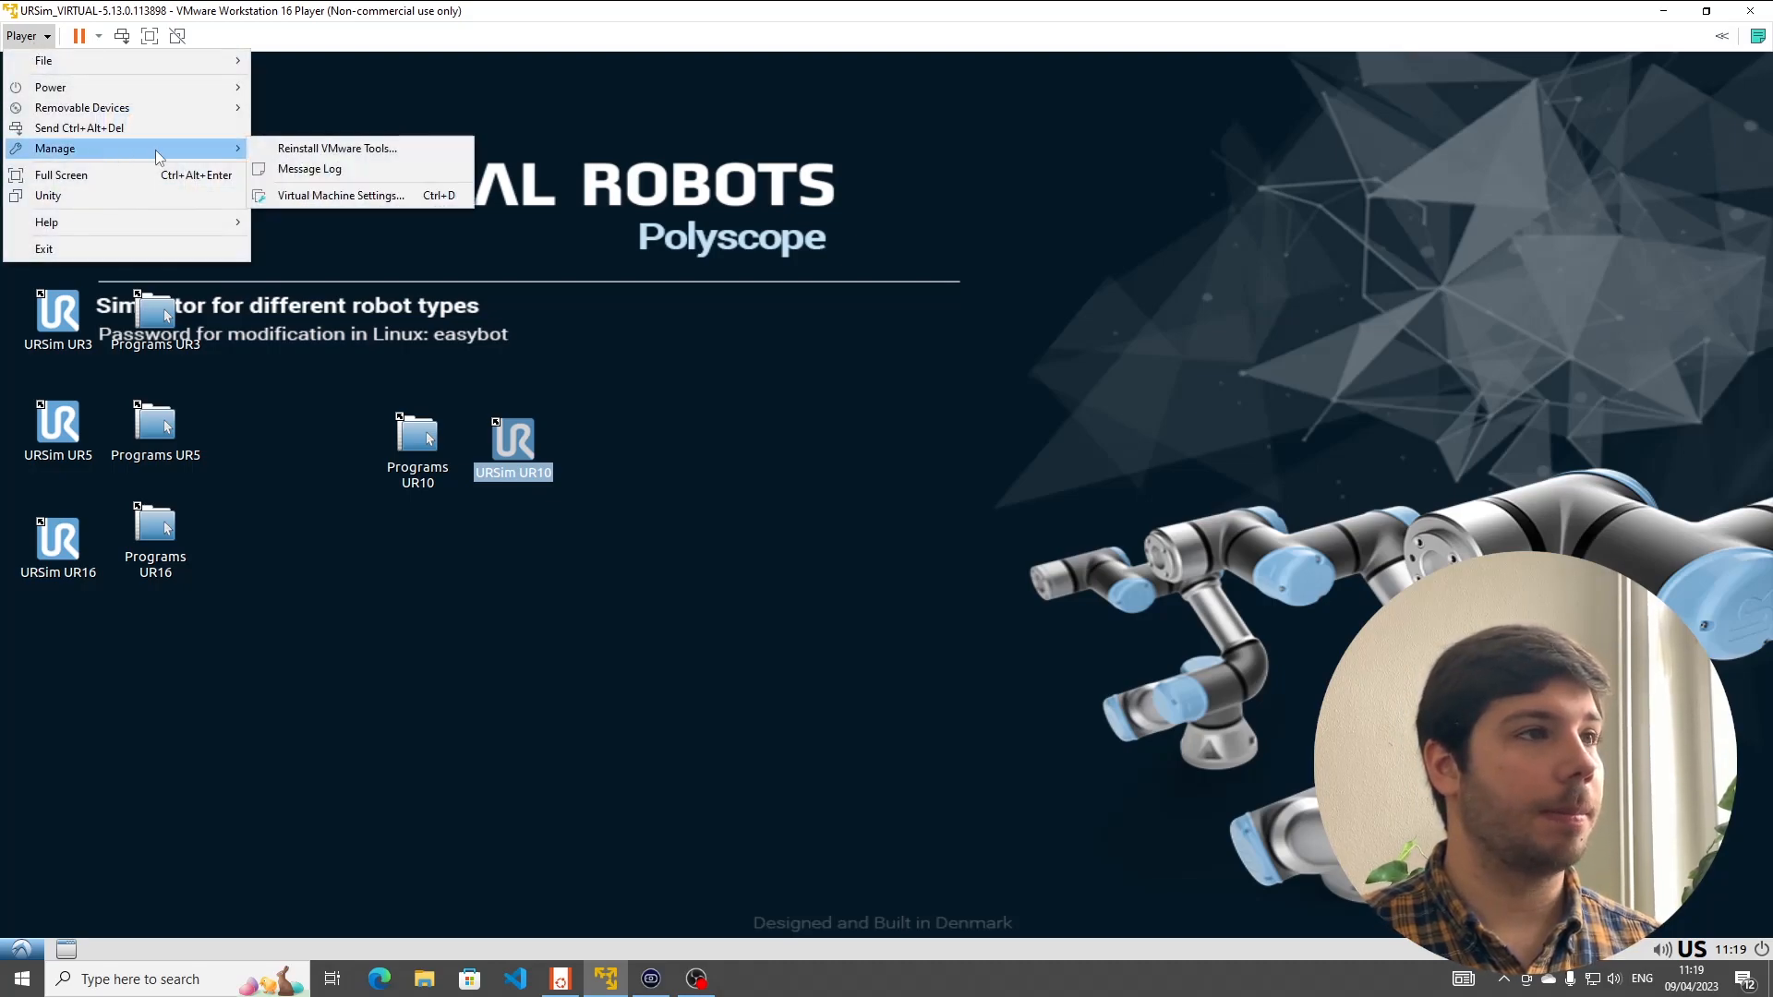
click(301, 379)
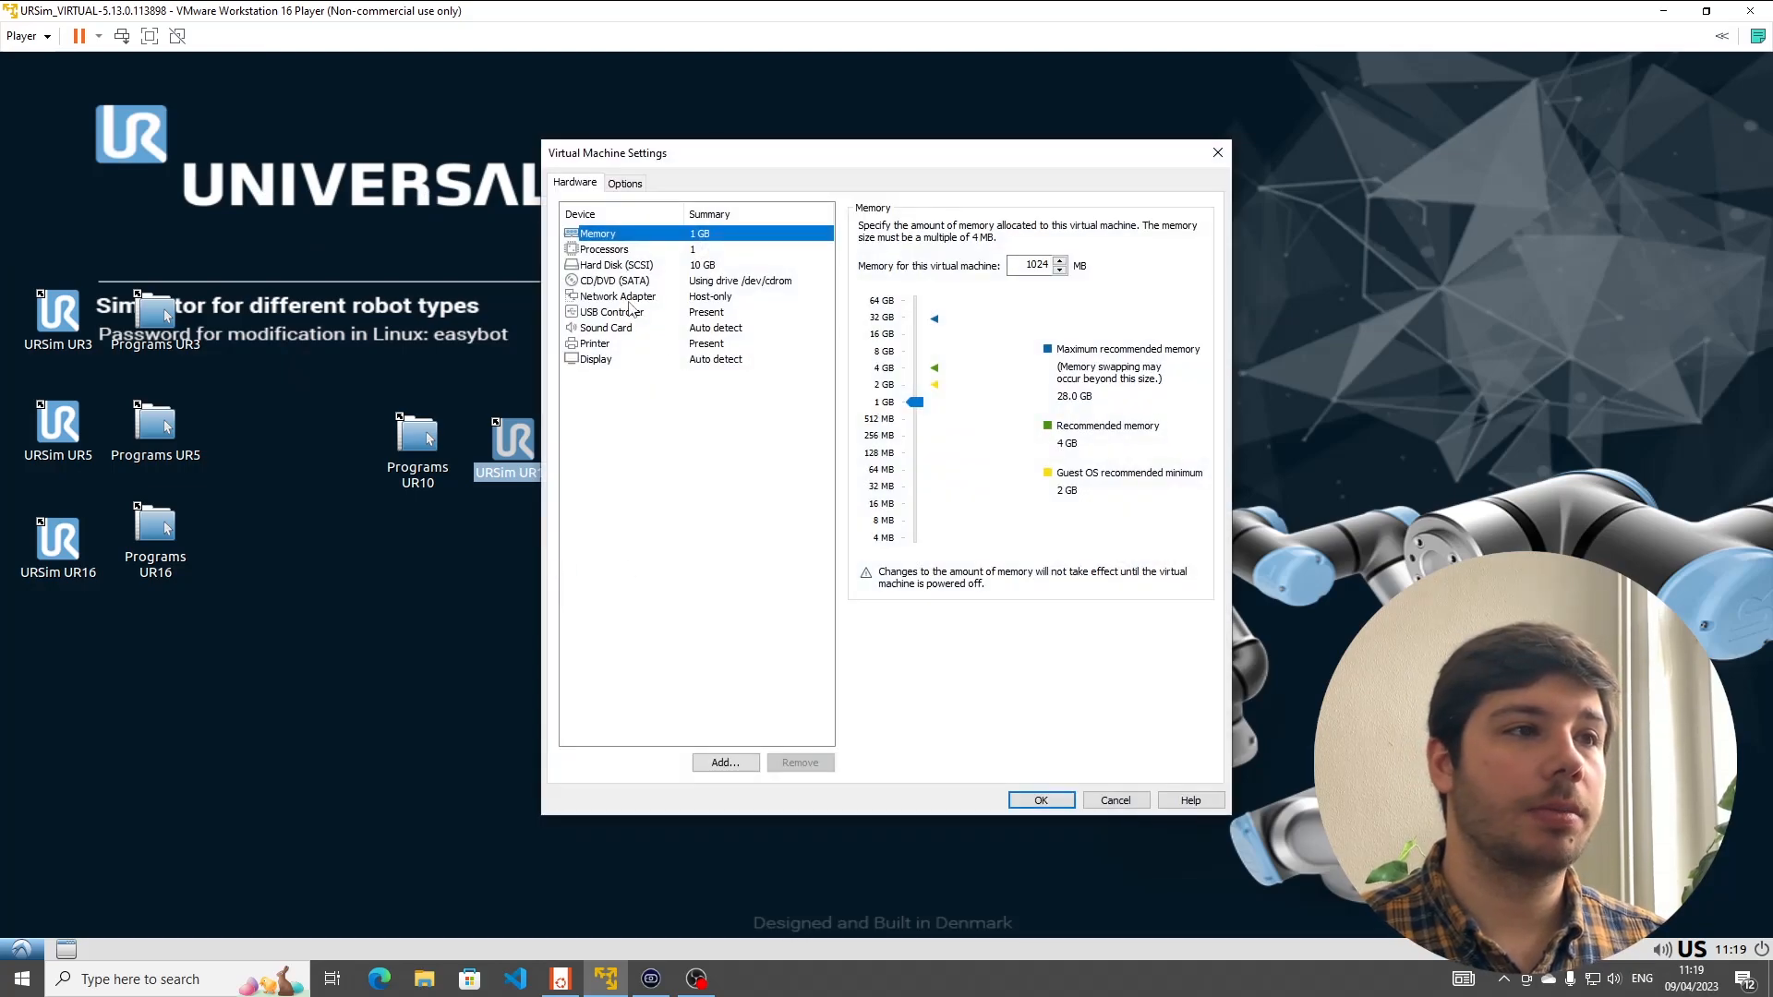
click(619, 296)
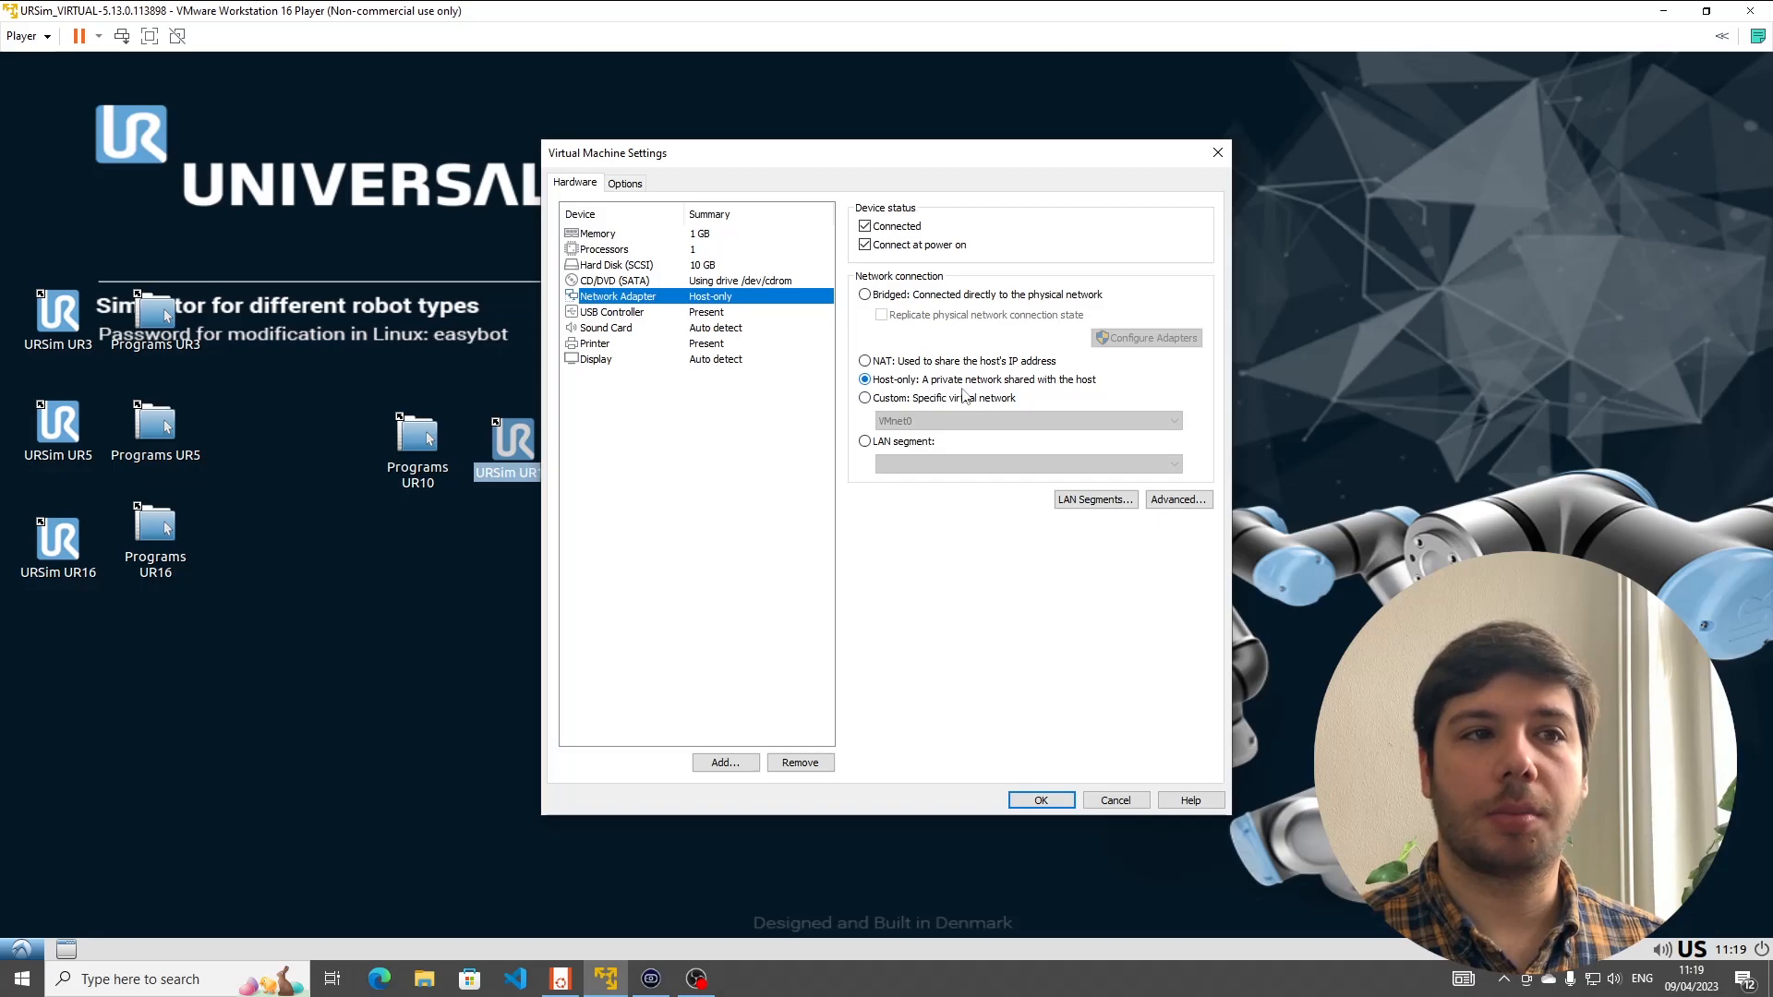
mouse_move(1103, 397)
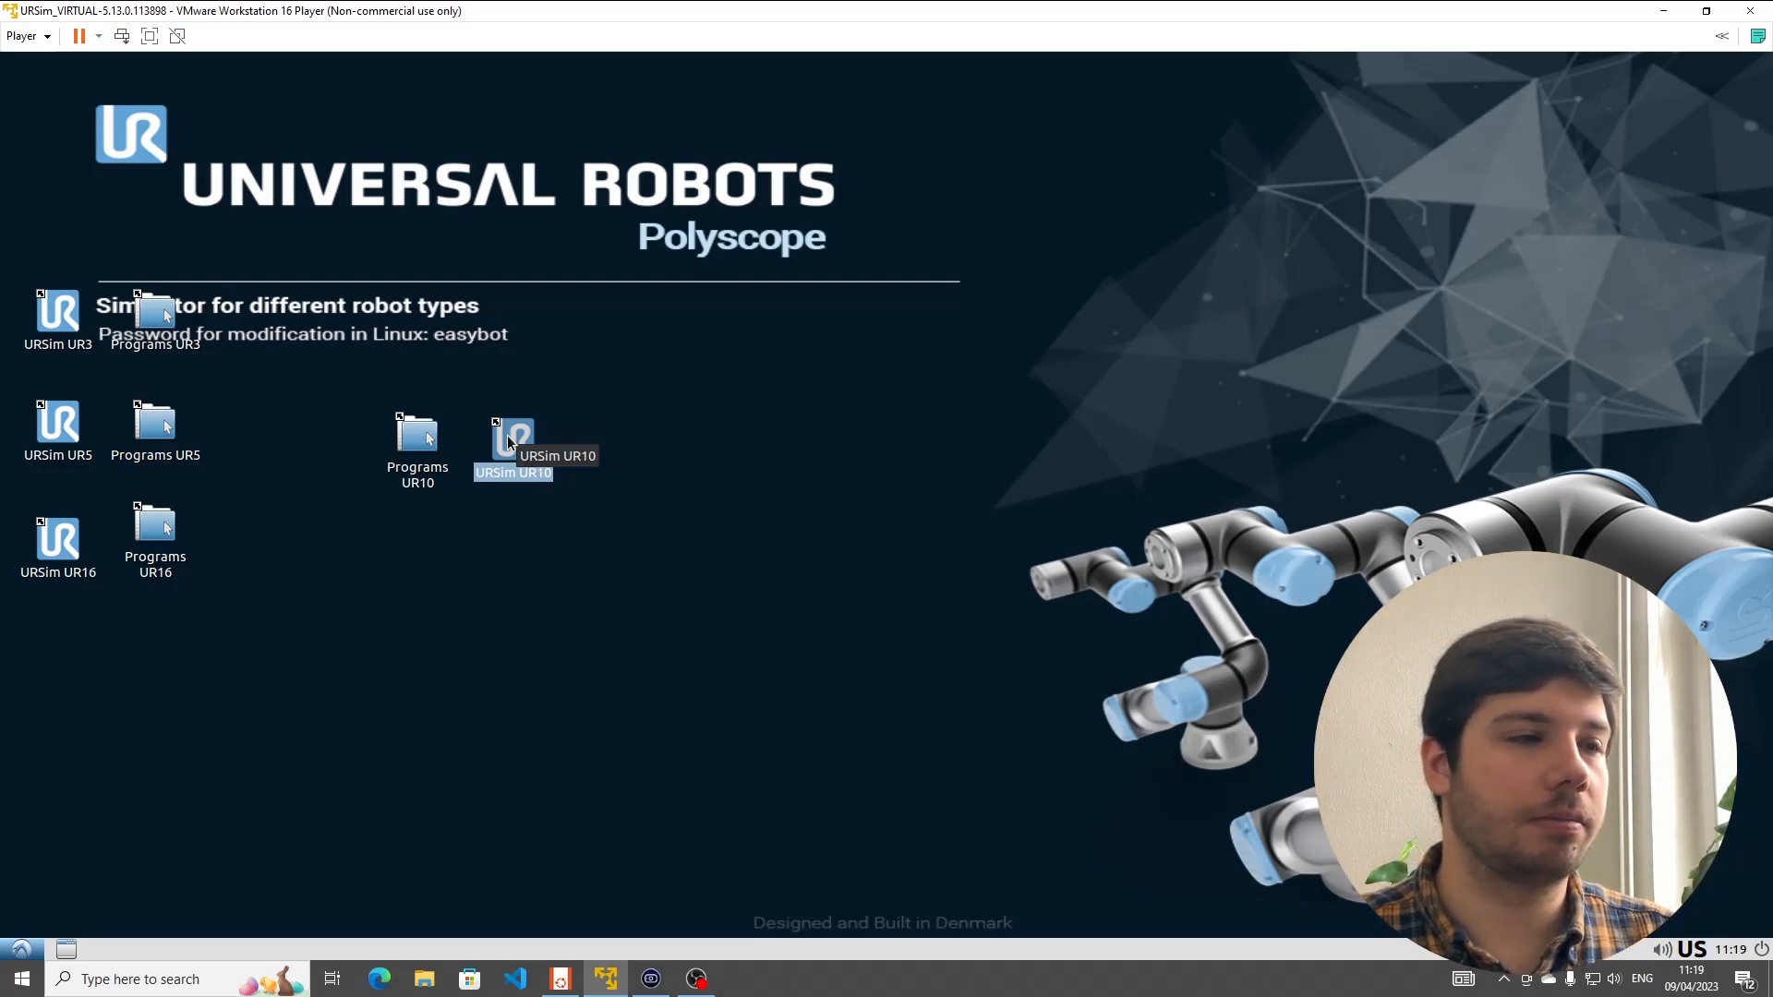
- Launch URSim UR10 and reach PolyScope's Settings screen from the hamburger menu
double_click(514, 432)
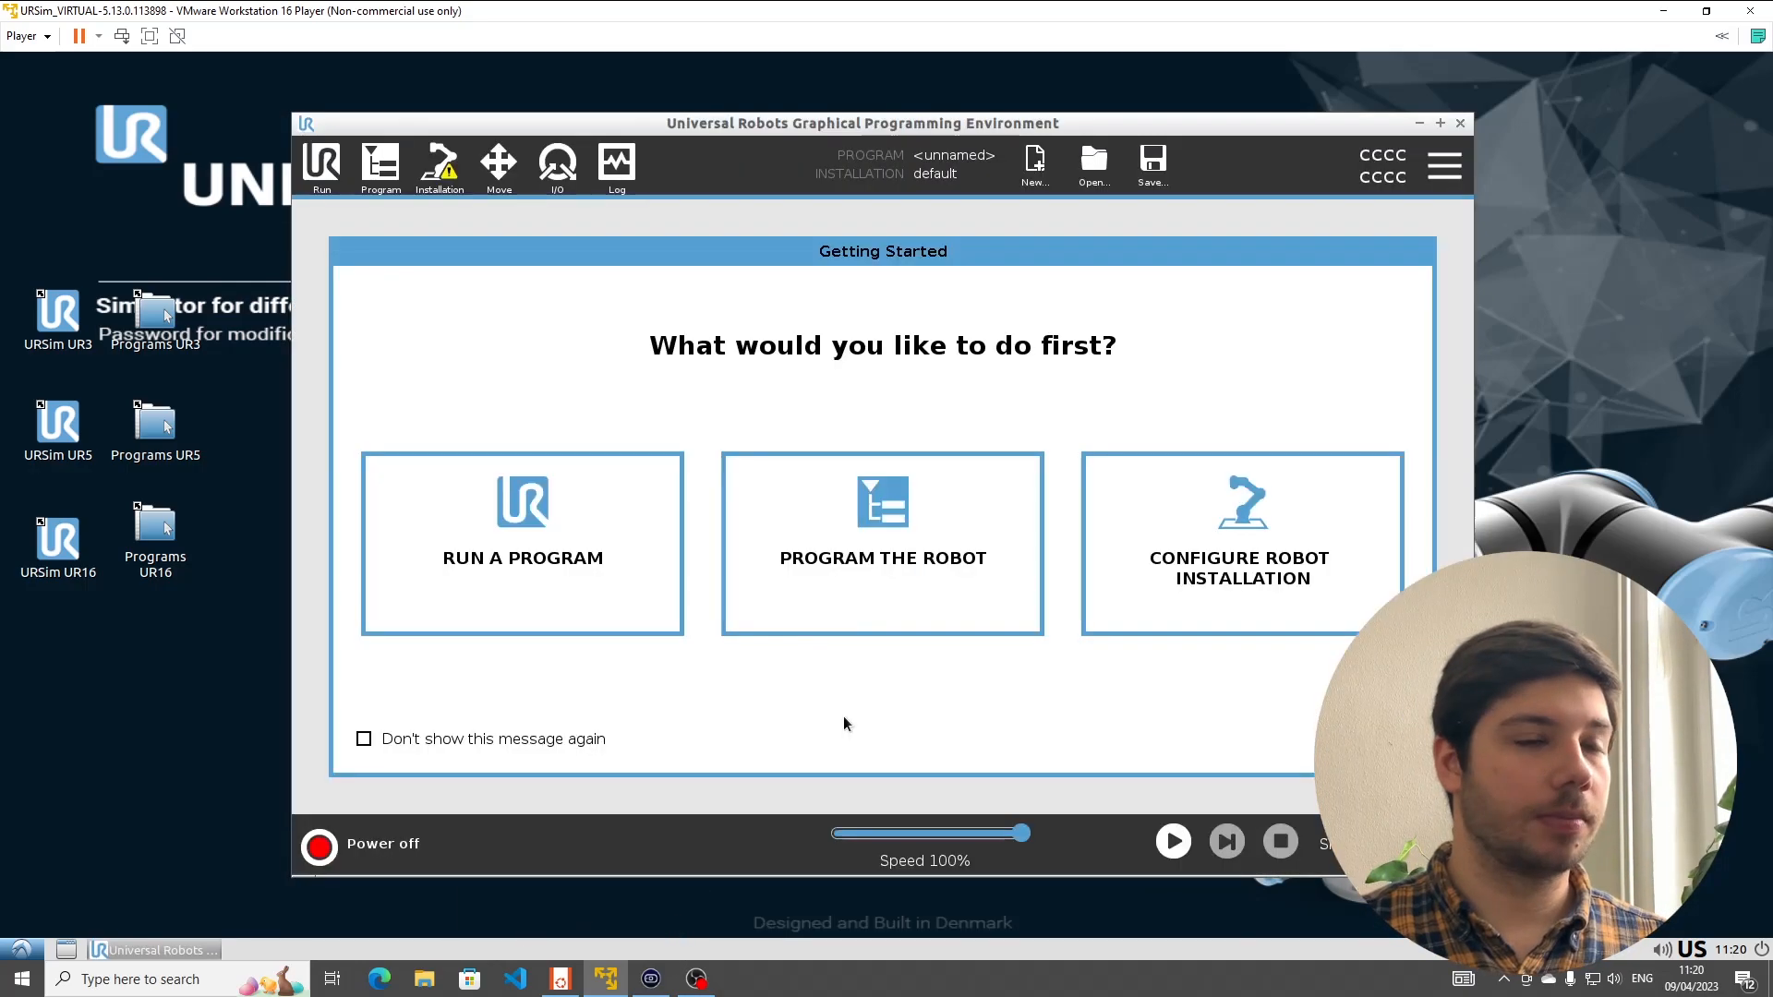
click(1444, 166)
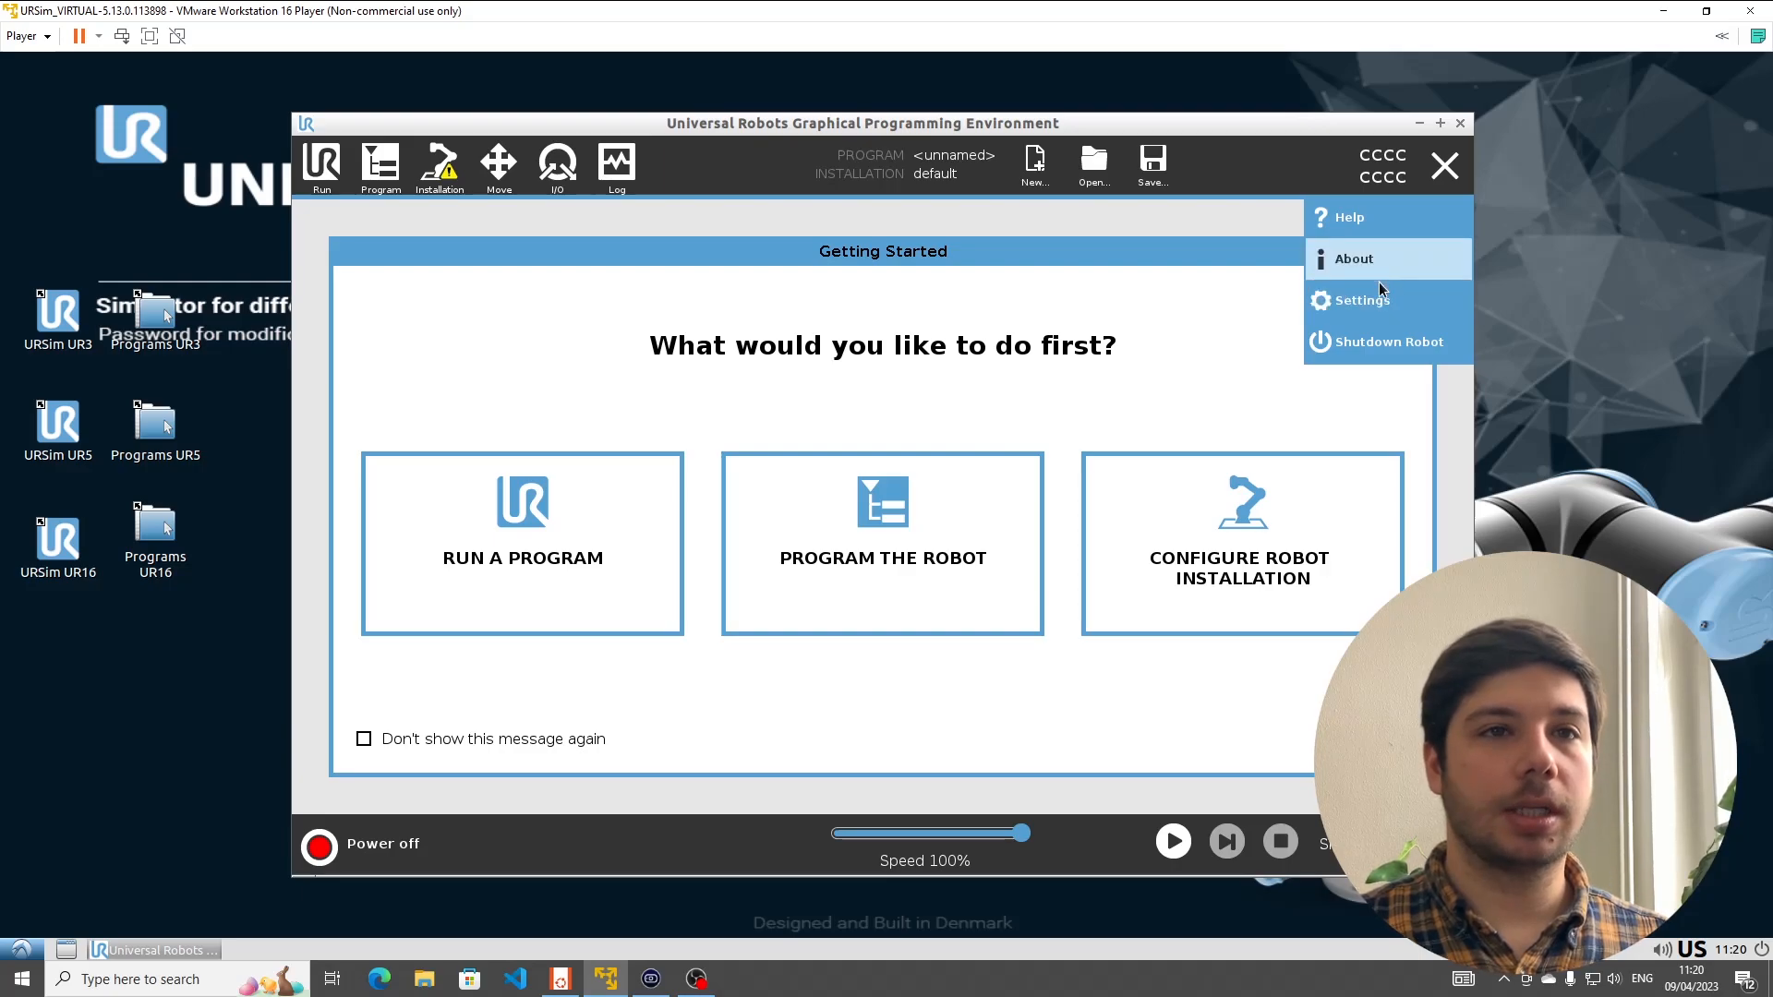
click(1361, 299)
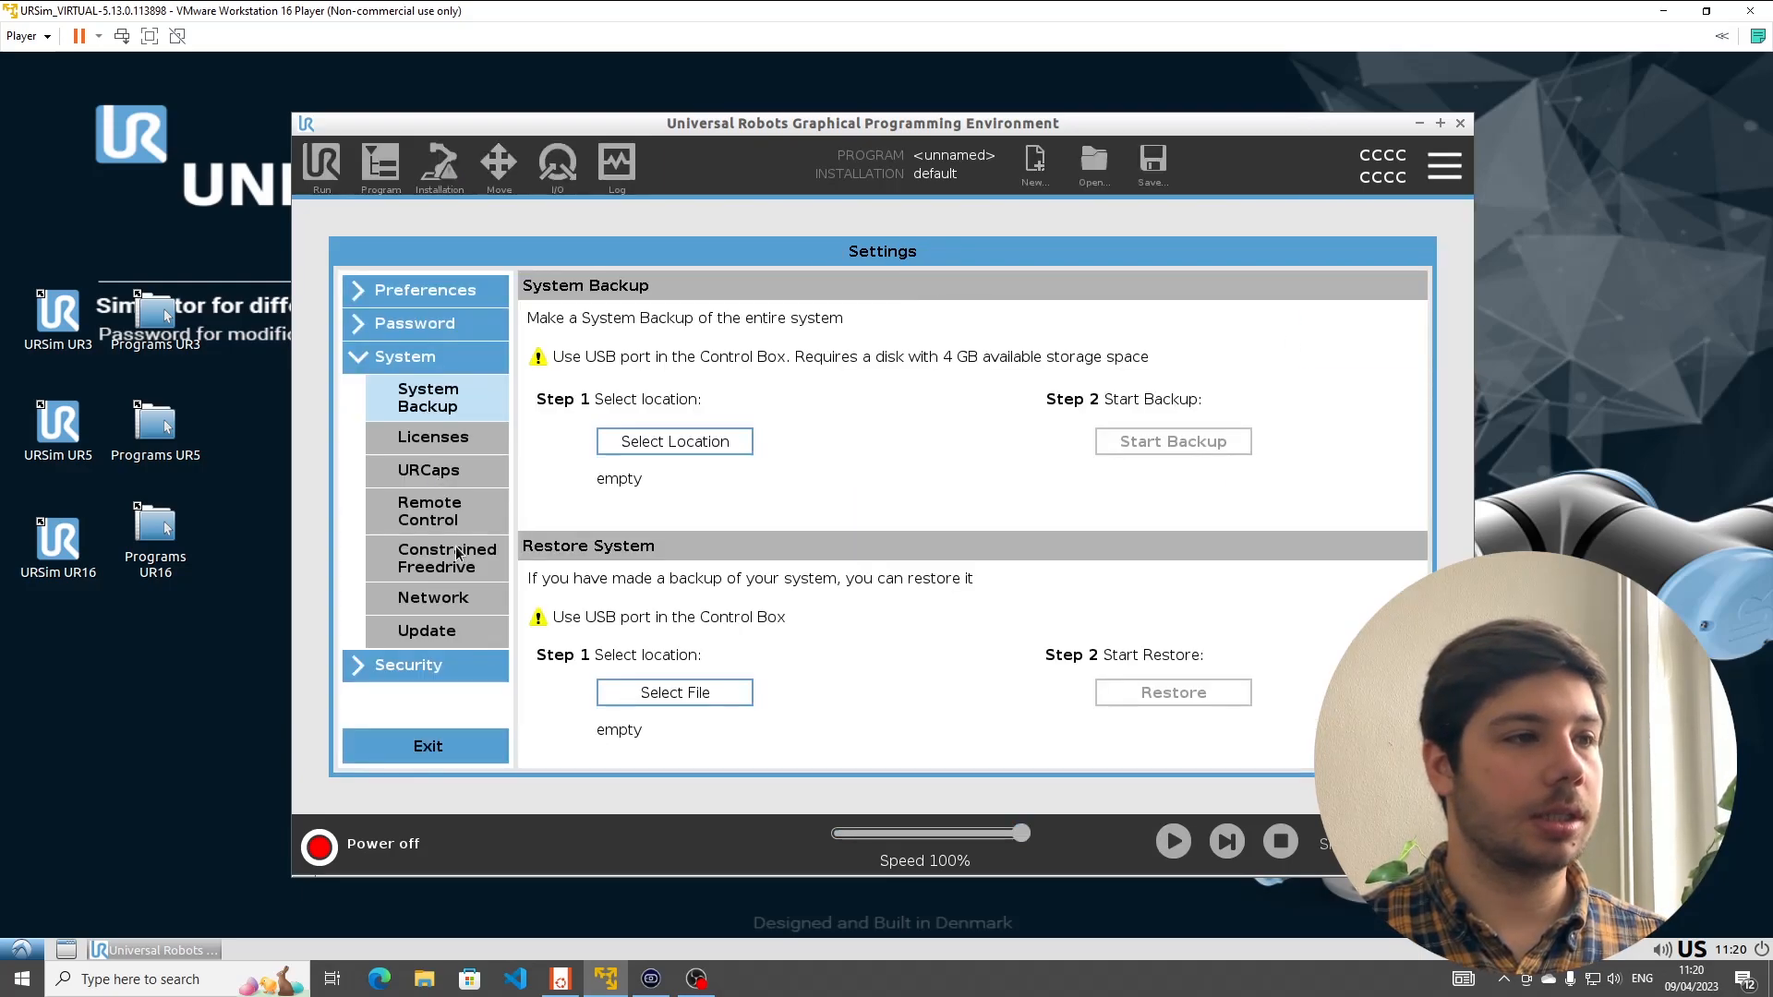
- Read the simulator IP under System > Network and ping 192.168.211.128 from Command Prompt
click(432, 596)
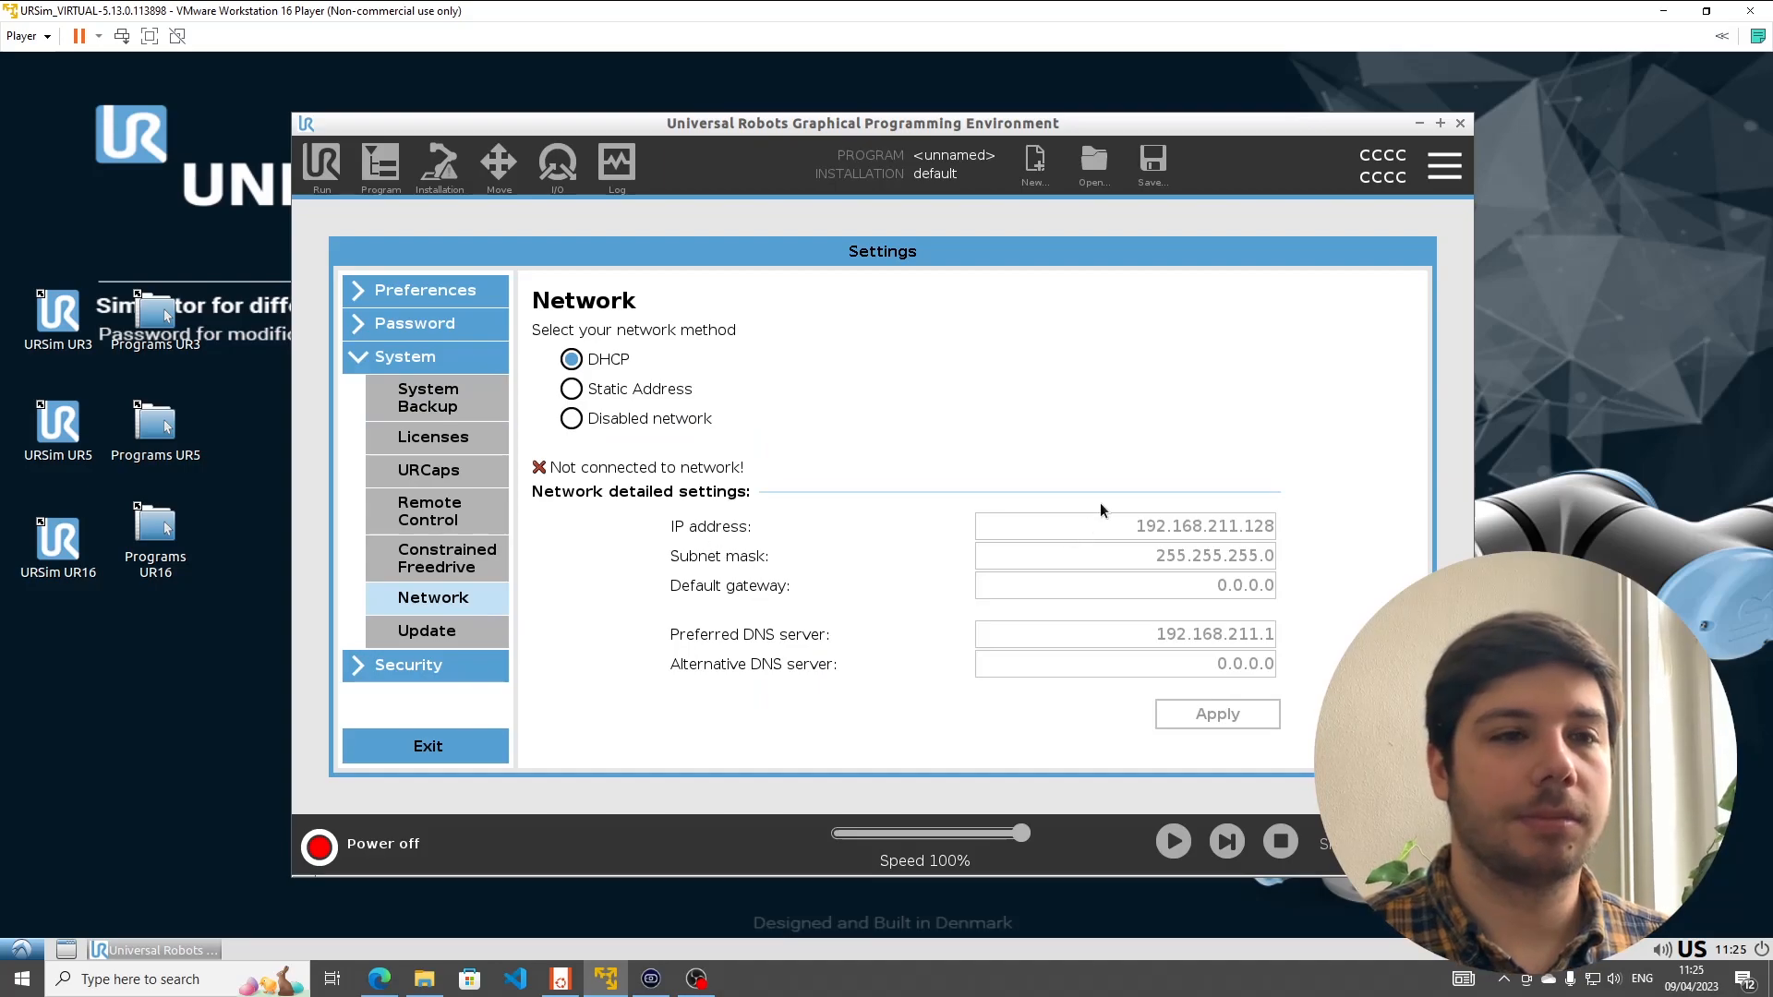
mouse_move(1172, 585)
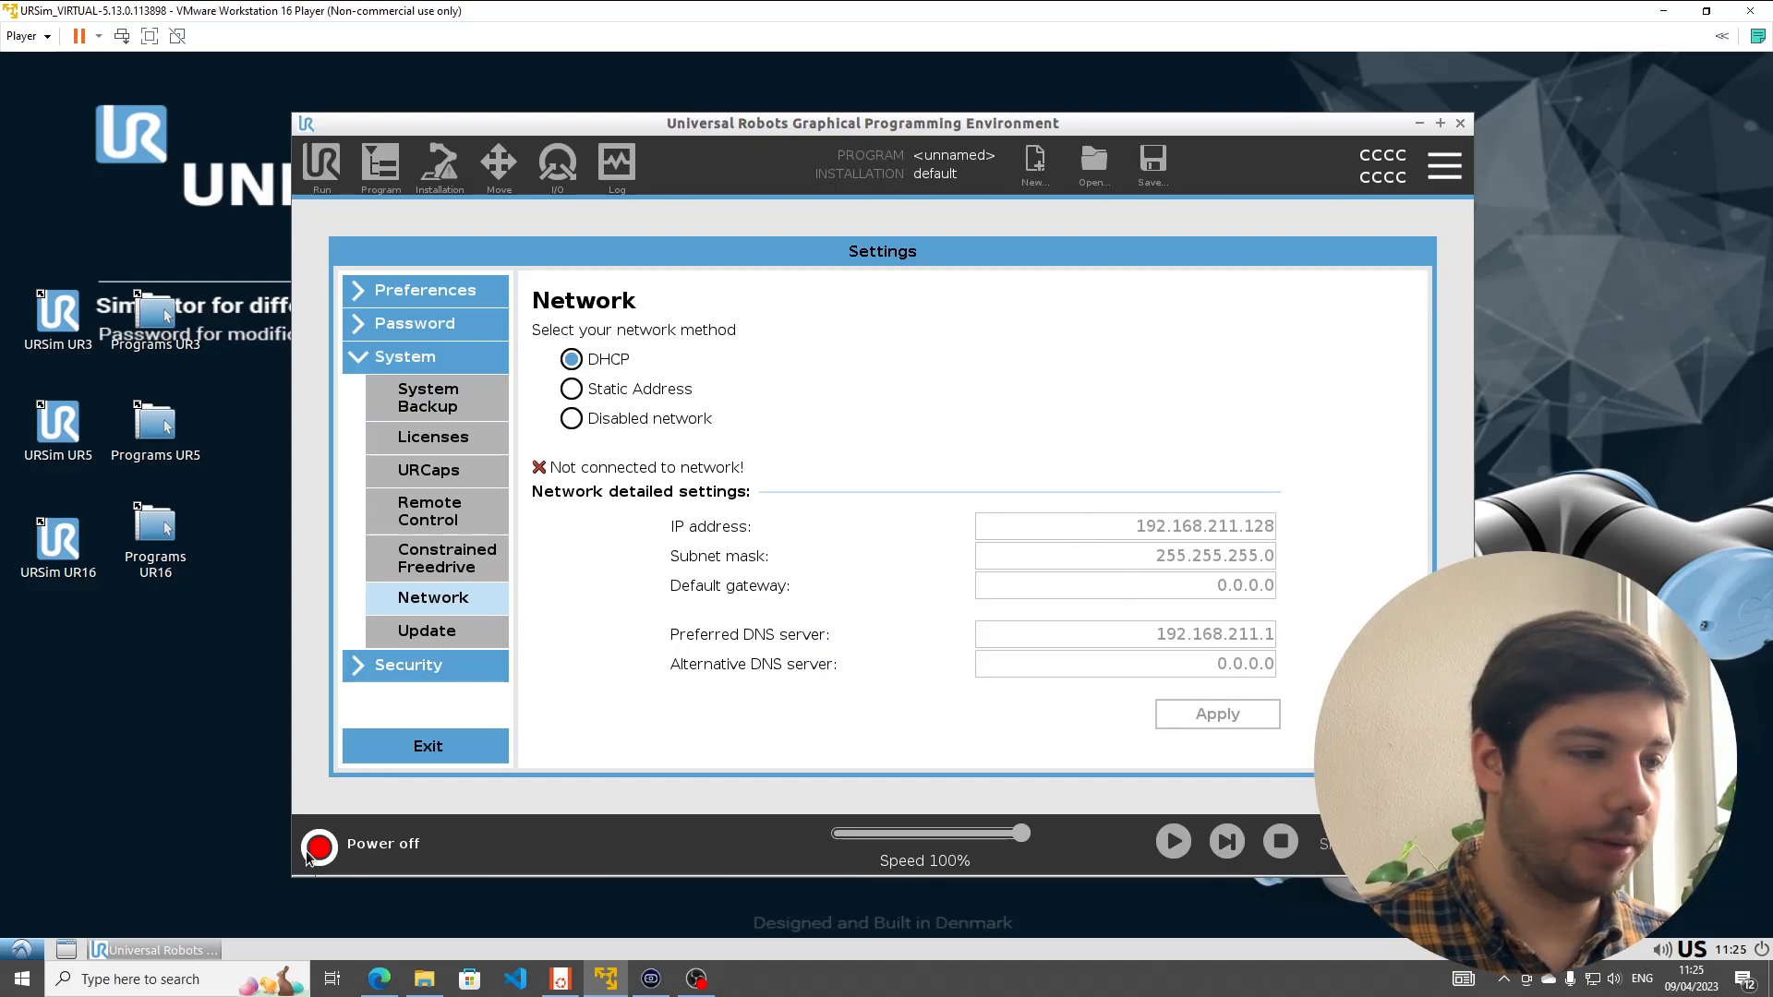
click(740, 978)
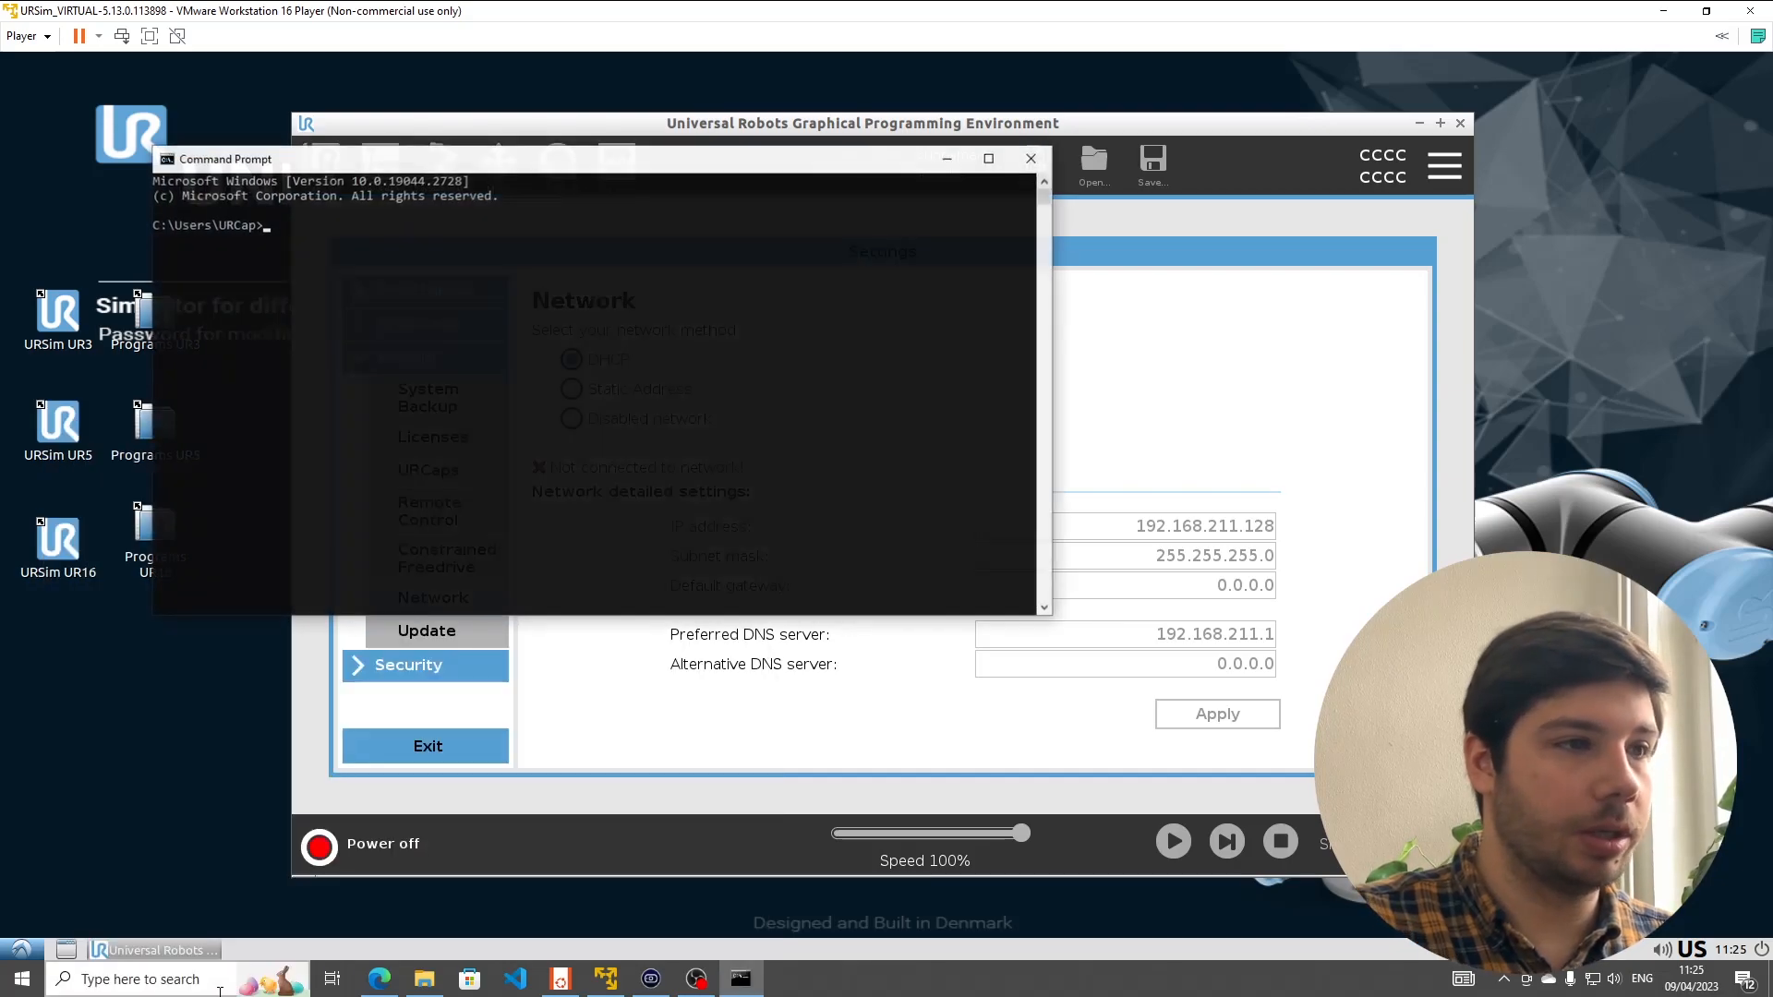
text(ping 192.)
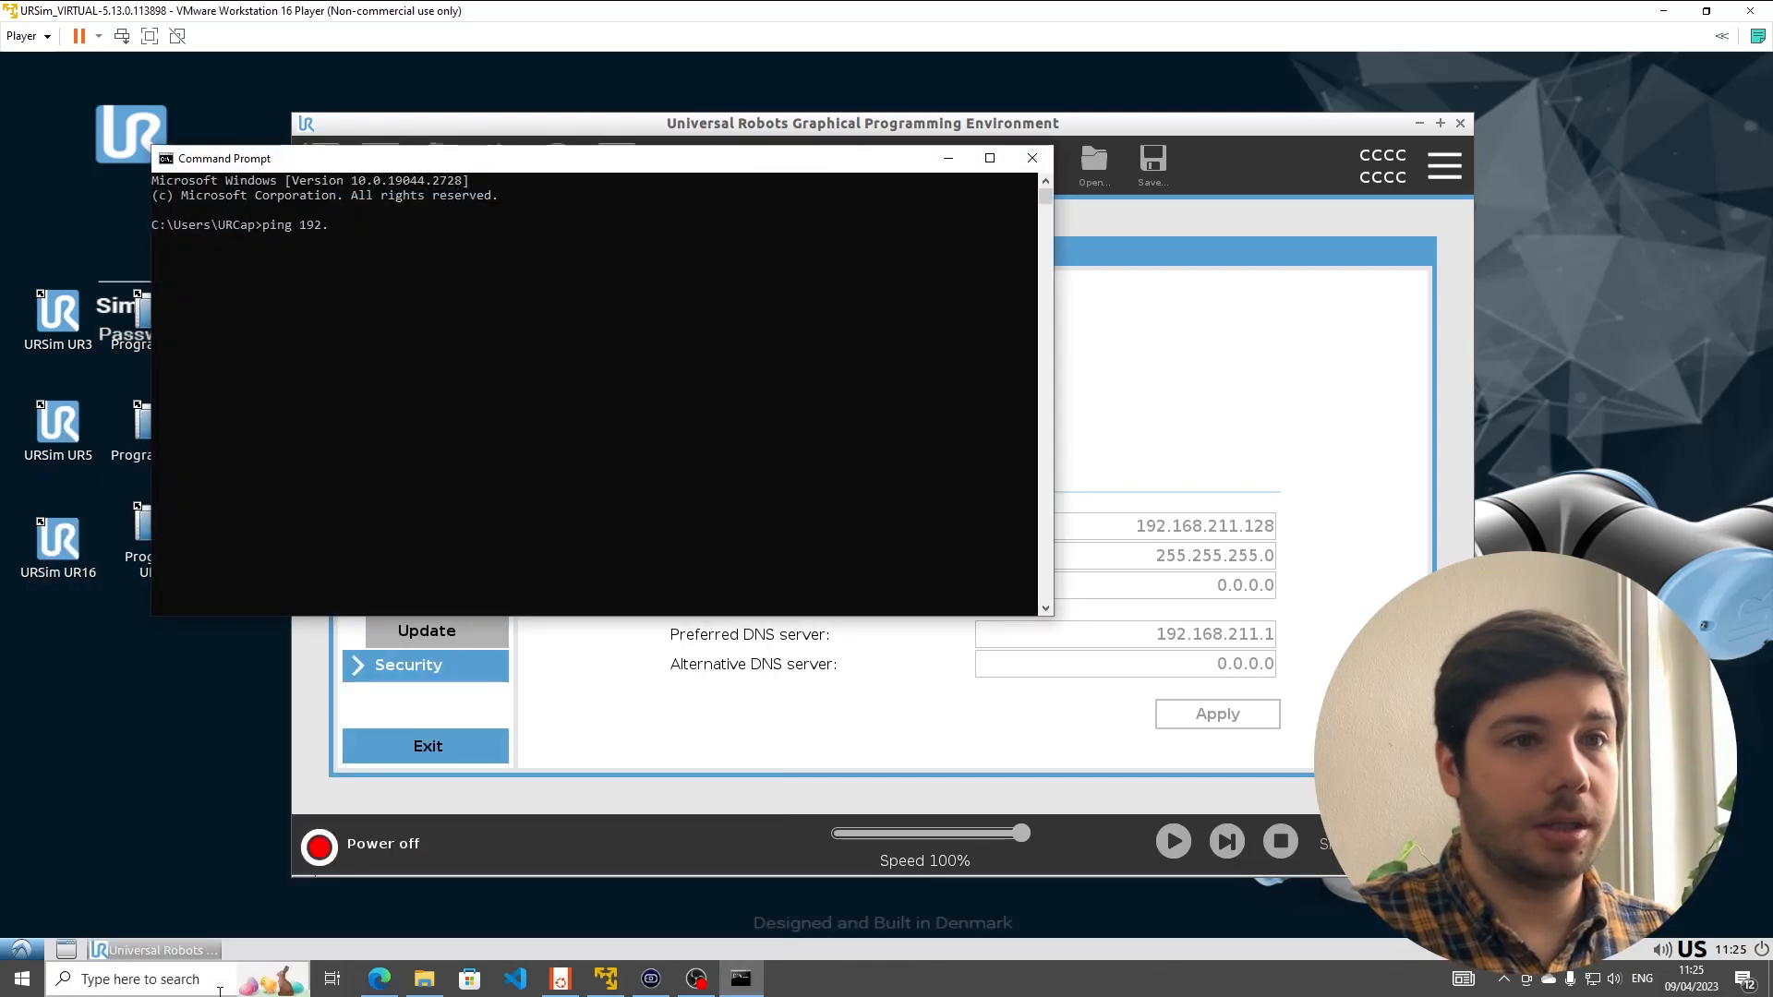
text(168.211.128)
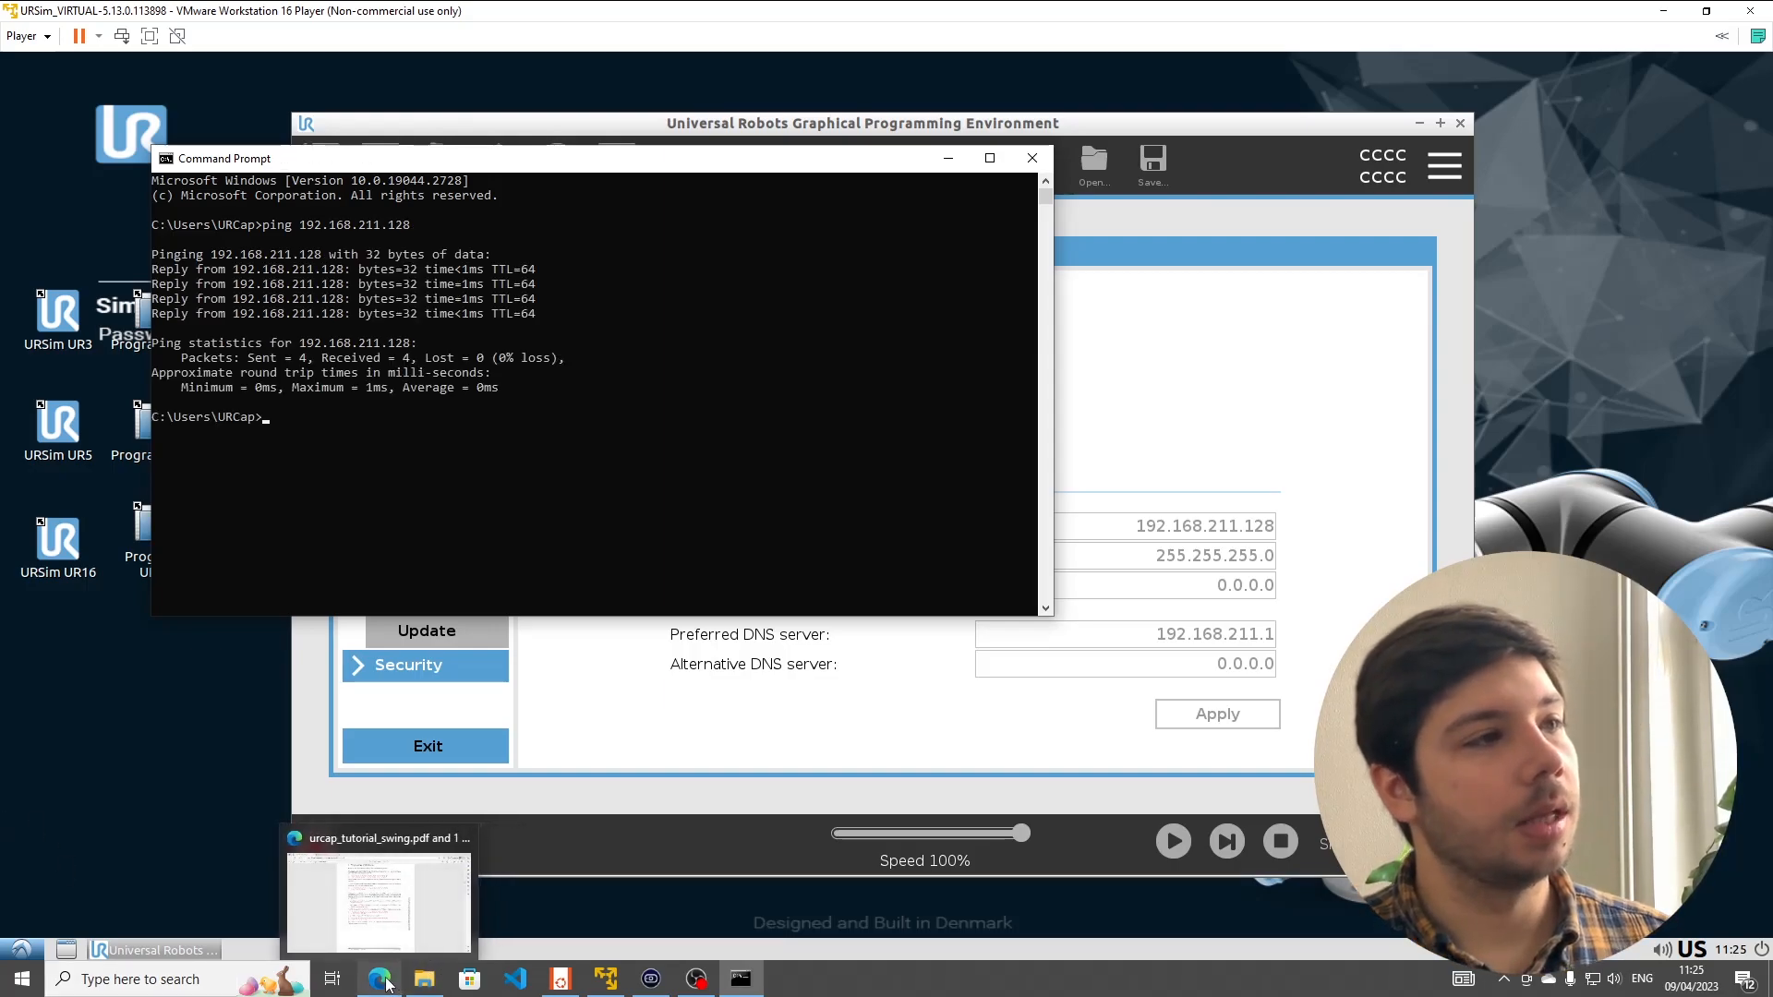
- Bring urcap_tutorial_swing.pdf to the front at the Deployment with Maven section
click(376, 905)
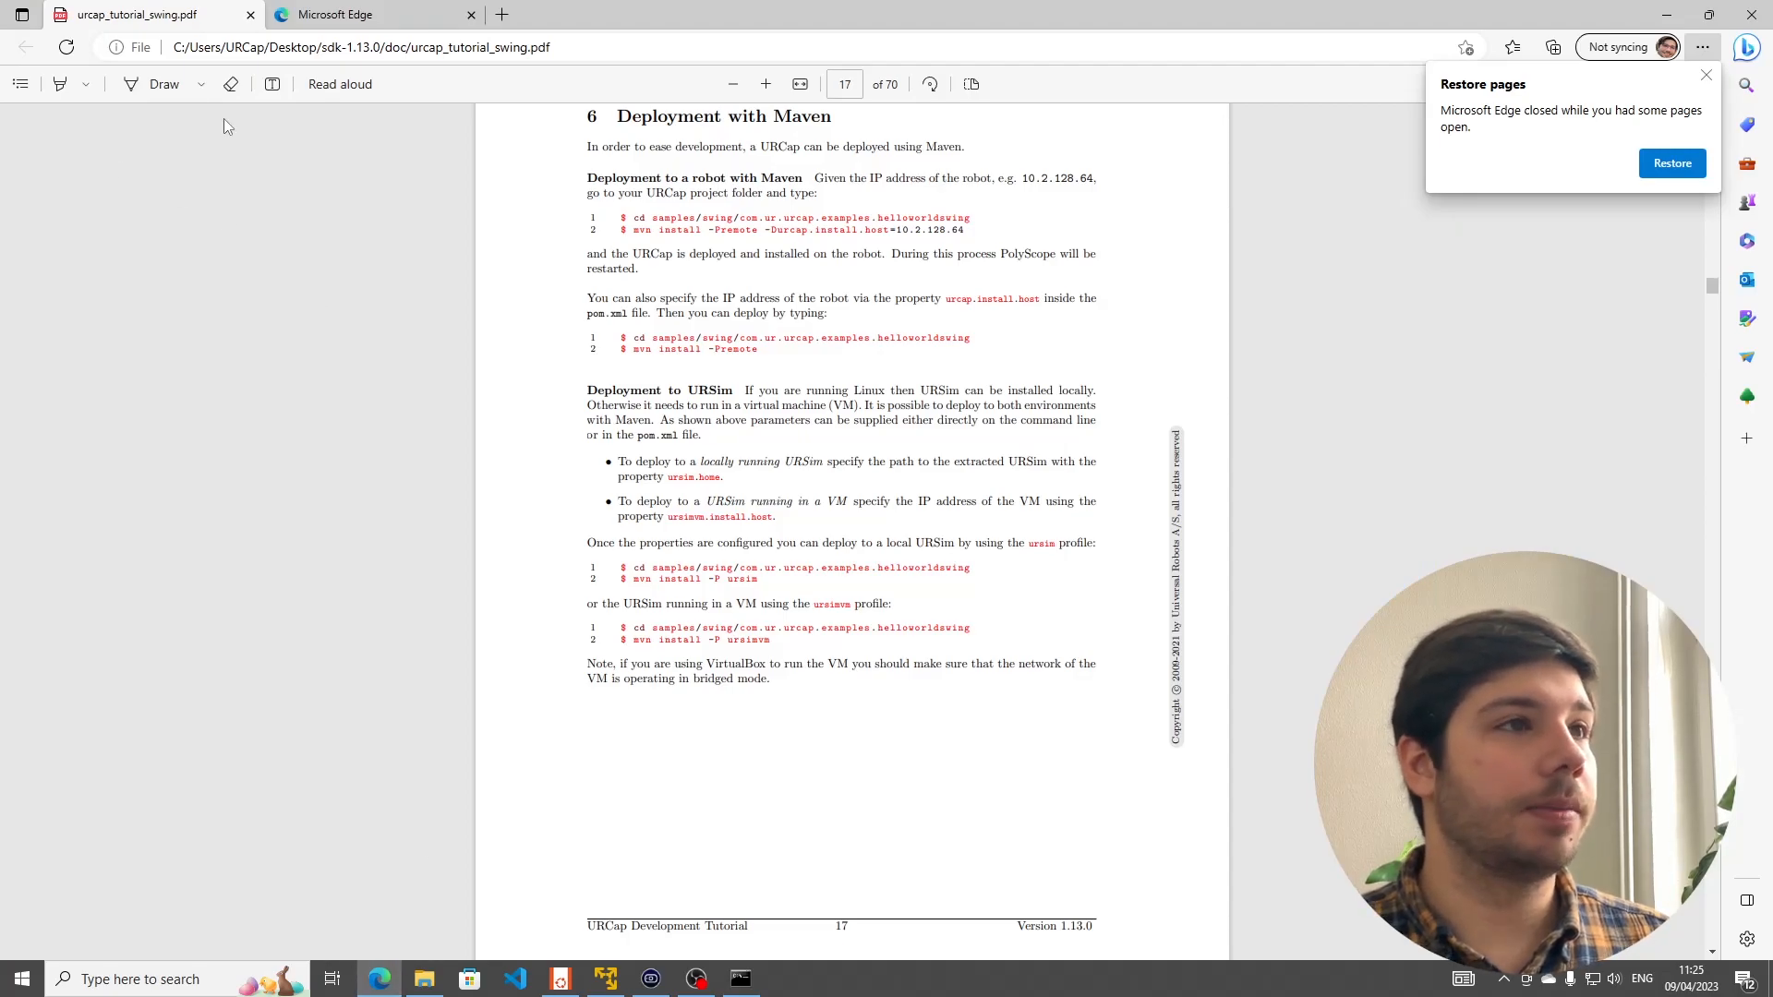
click(18, 83)
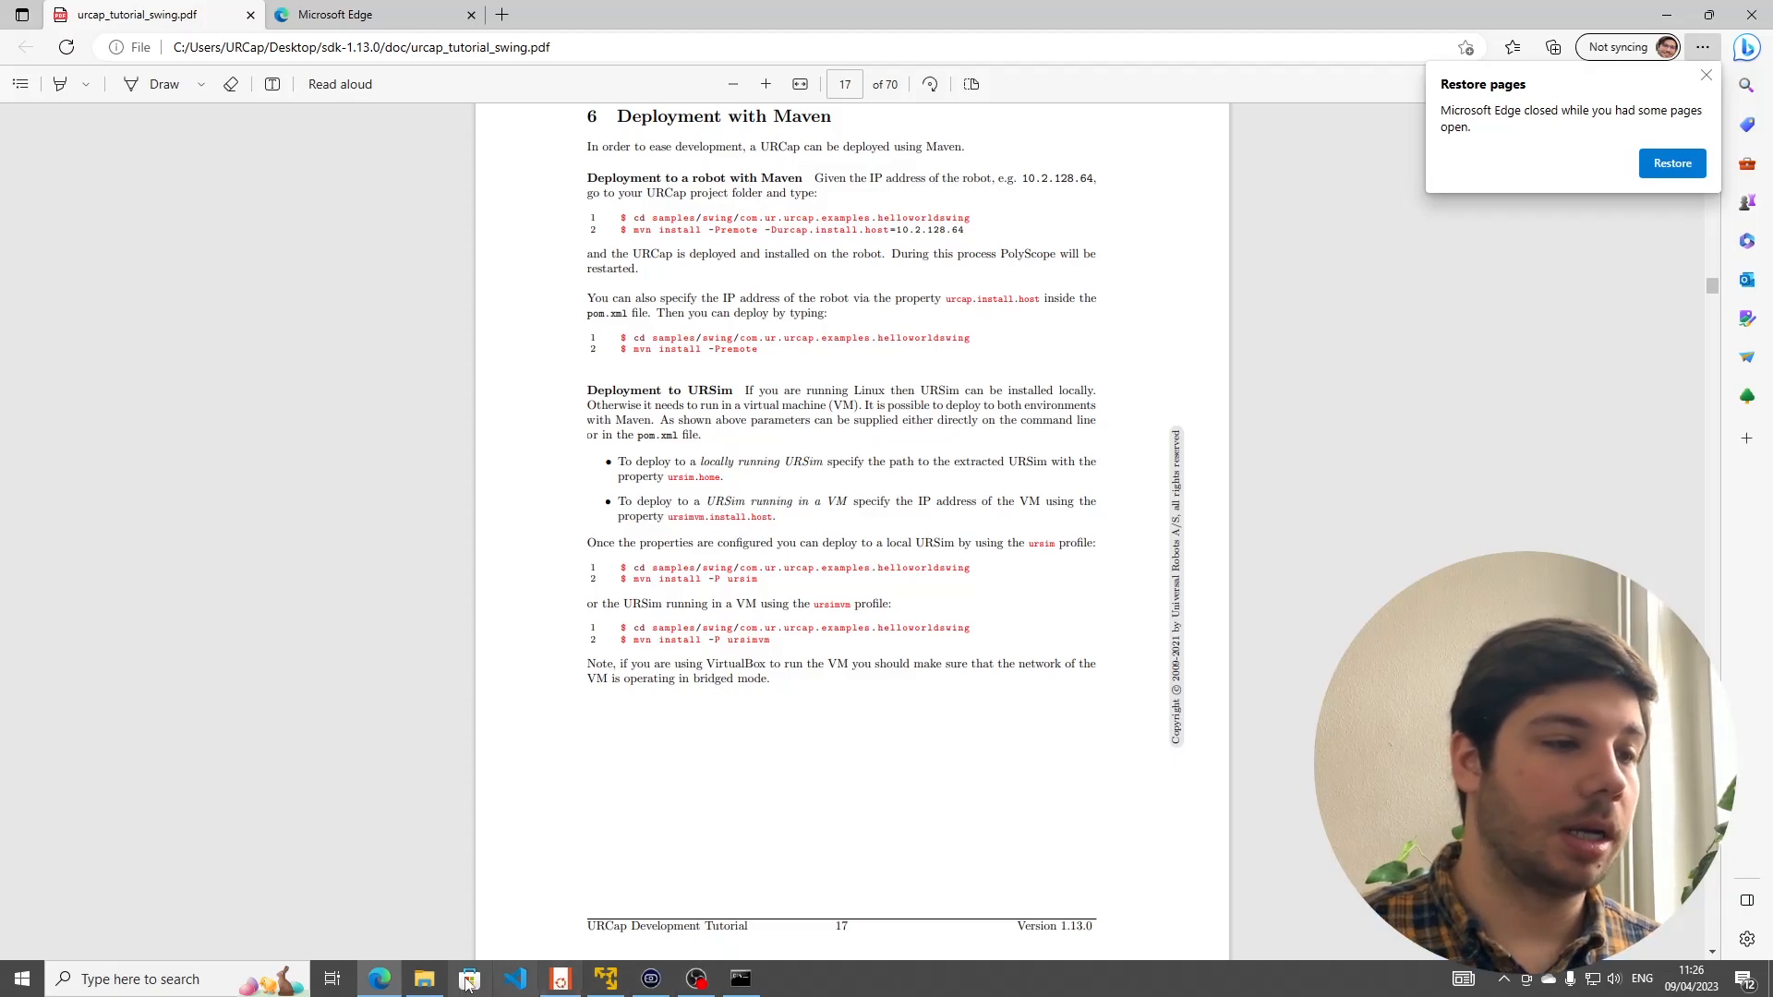
- Browse the WSL home into sdk/samples/swing/com.ur.urcap.examples.helloworldswing and select pom
click(467, 978)
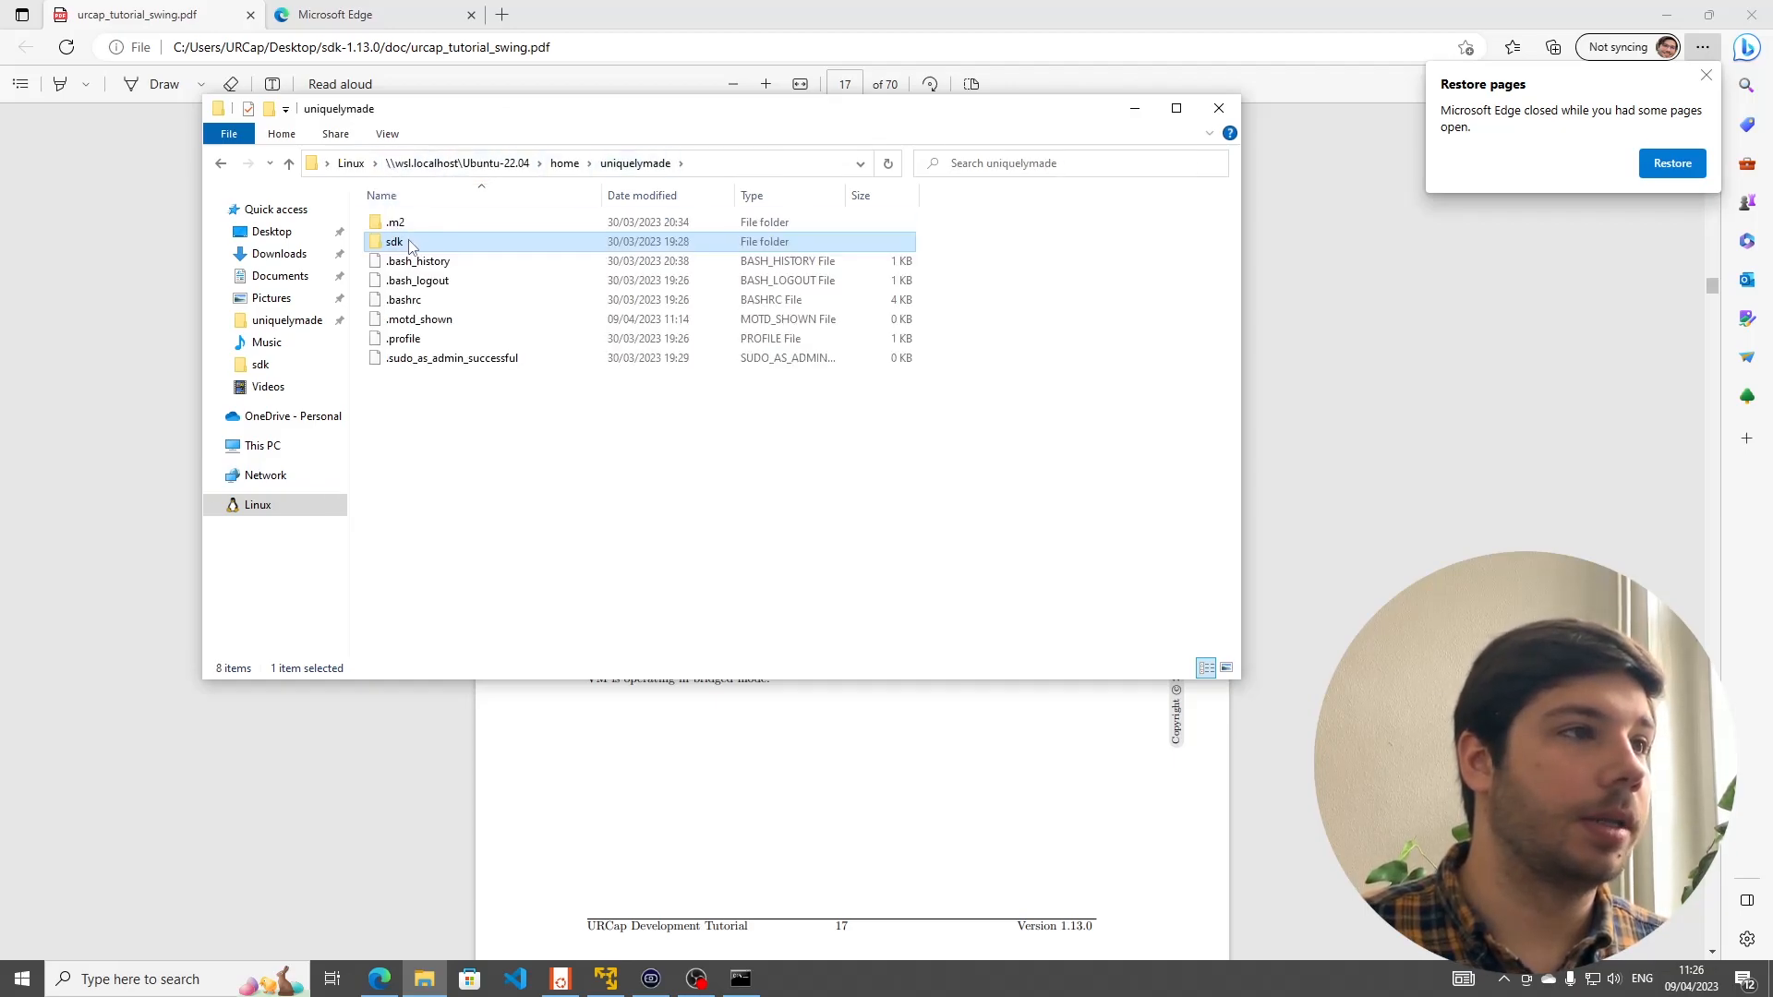
double_click(395, 240)
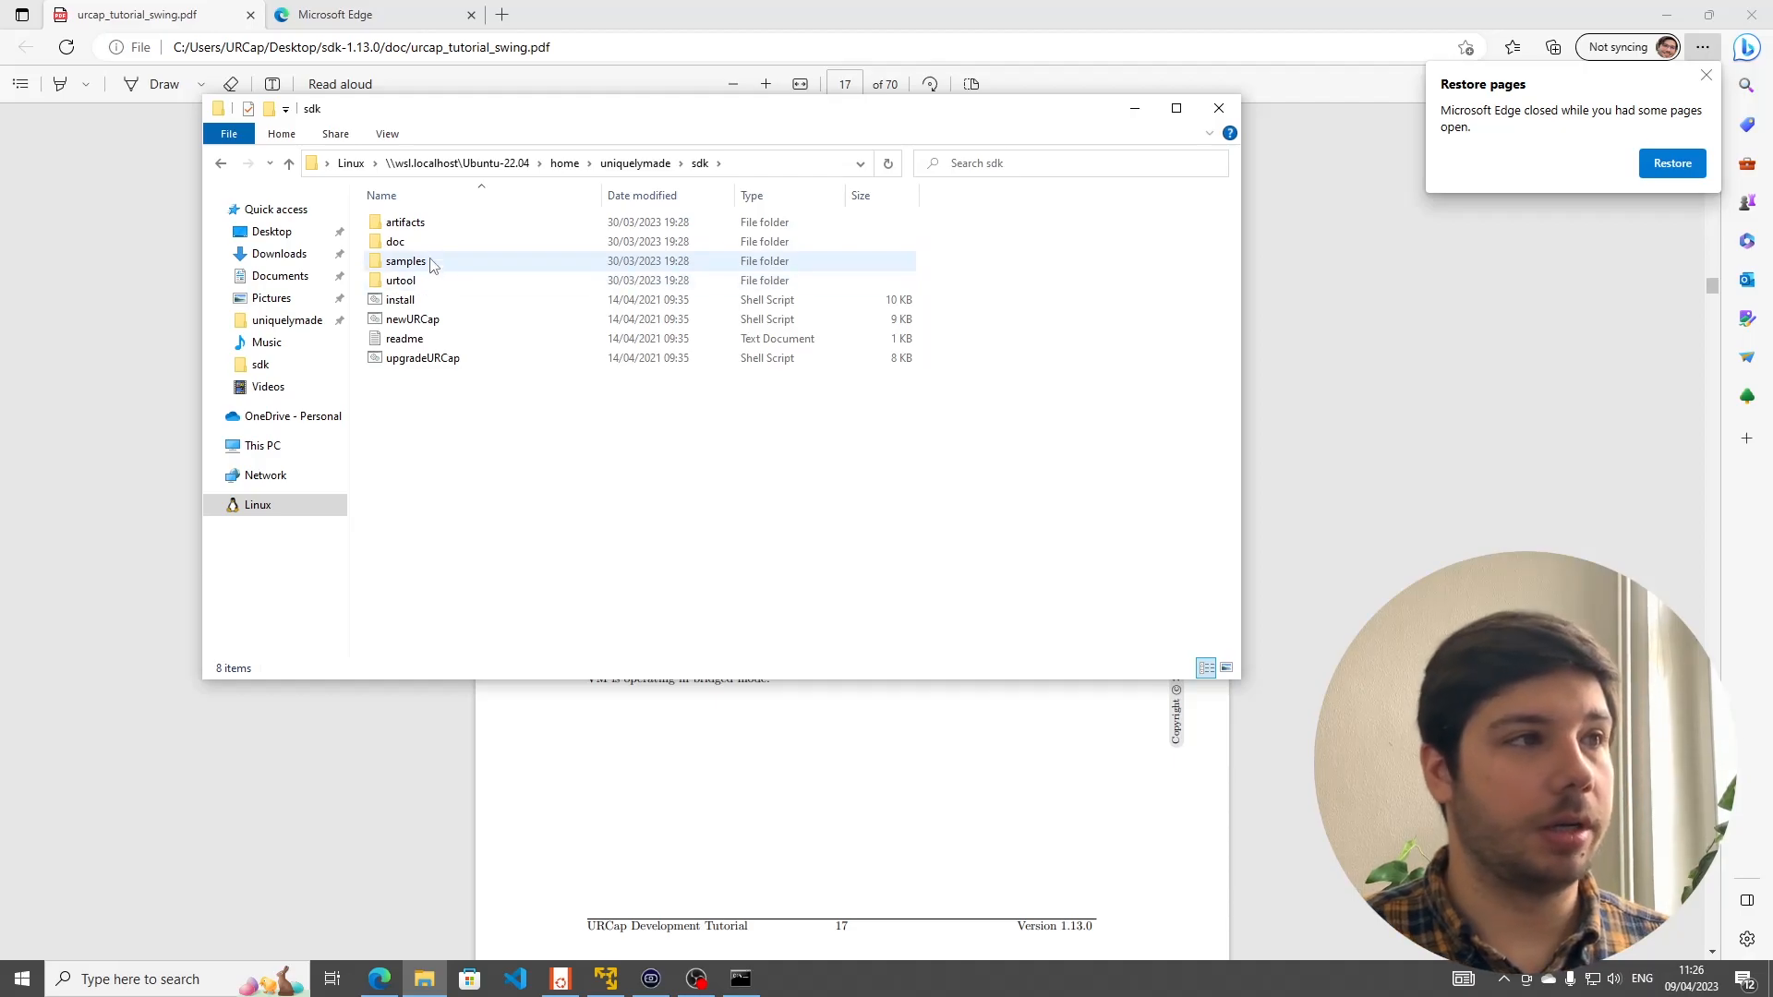
double_click(404, 260)
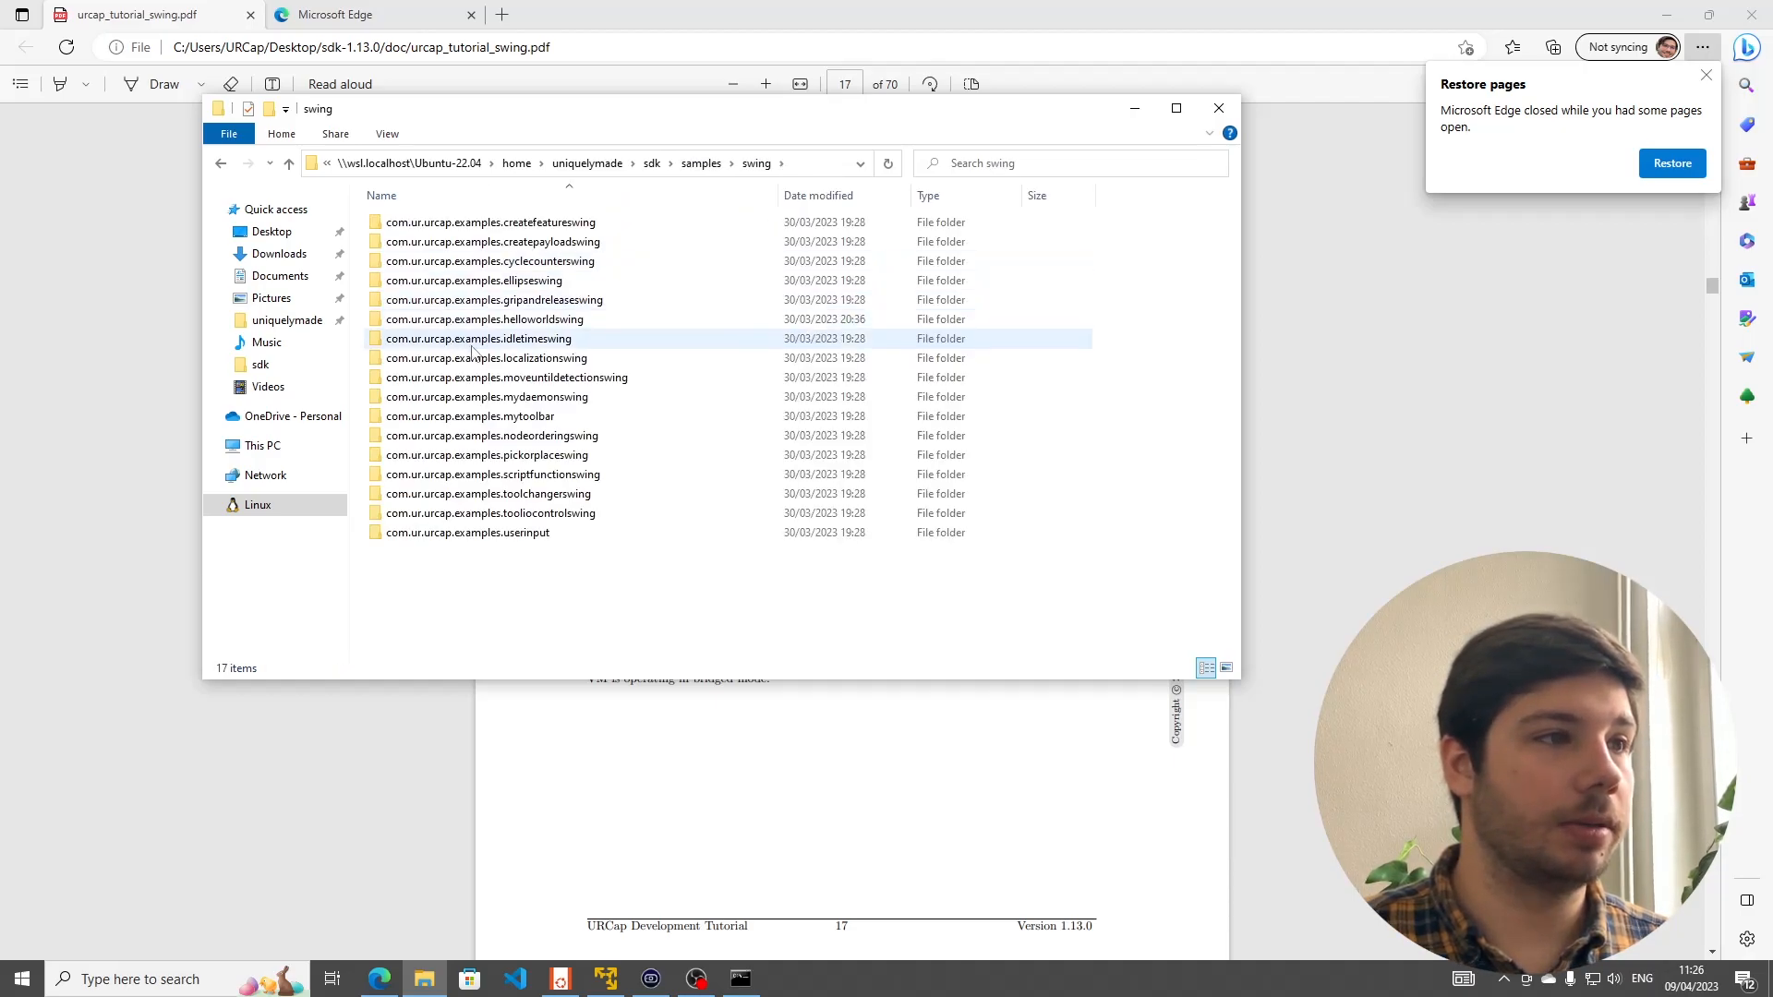
double_click(489, 319)
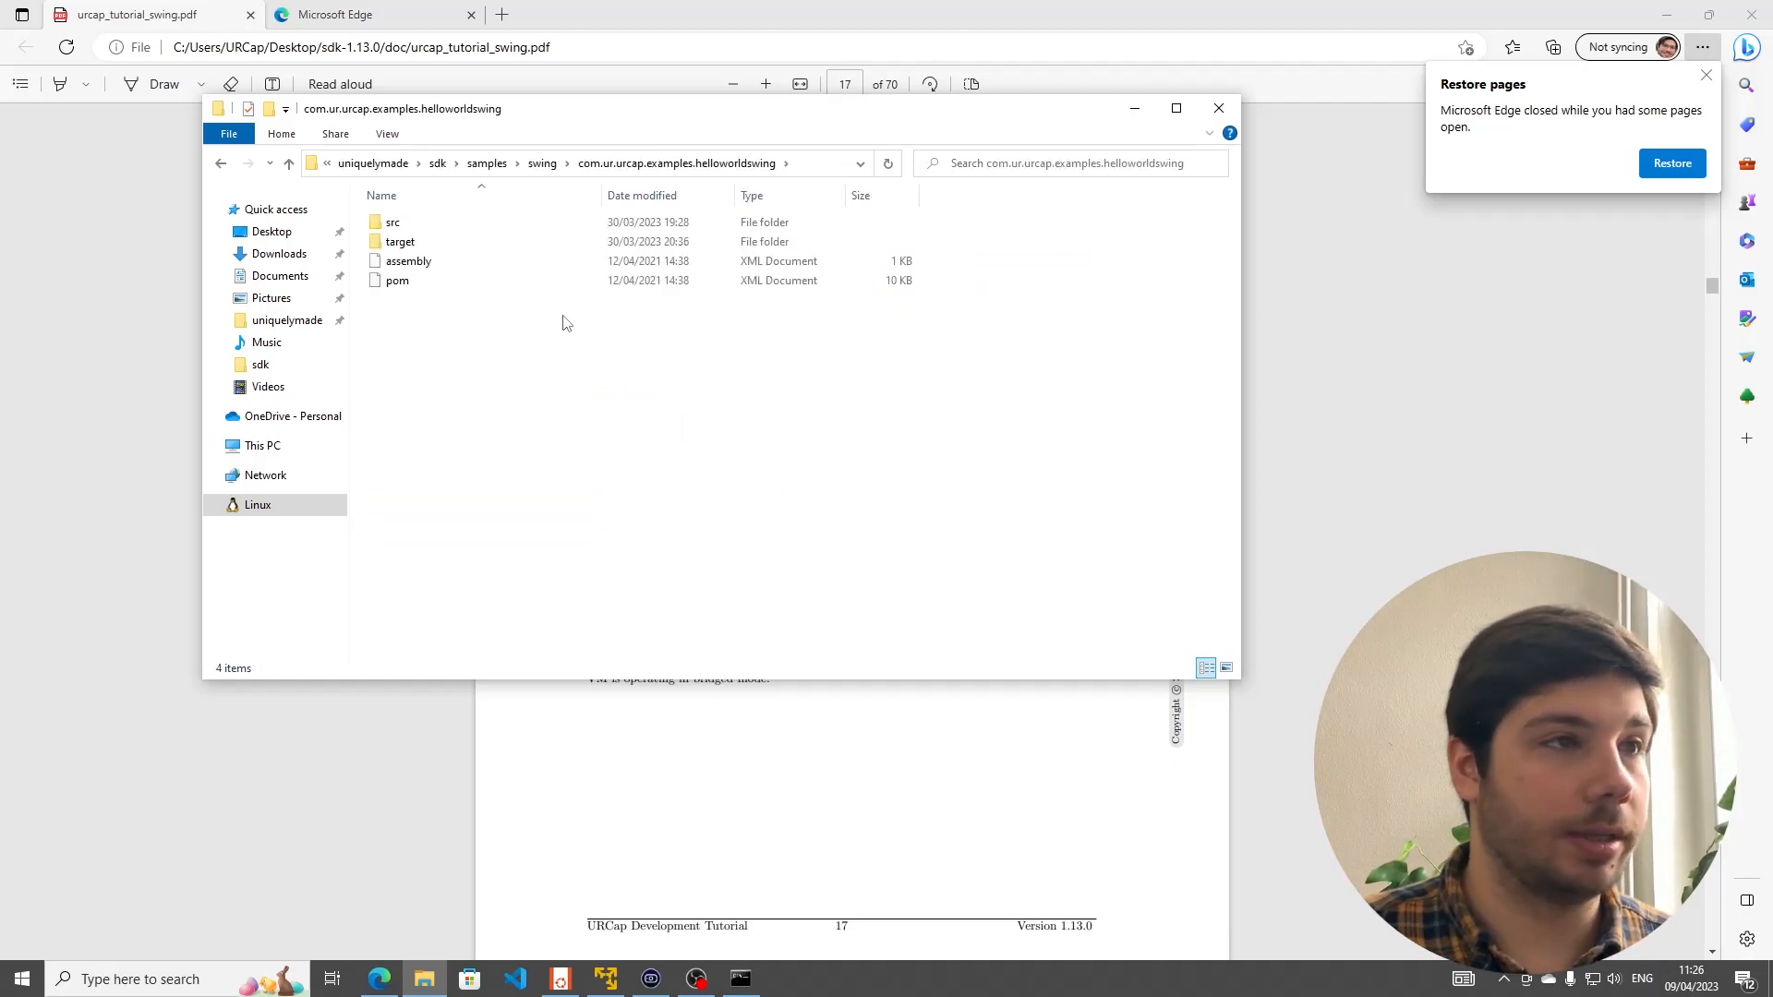
click(396, 279)
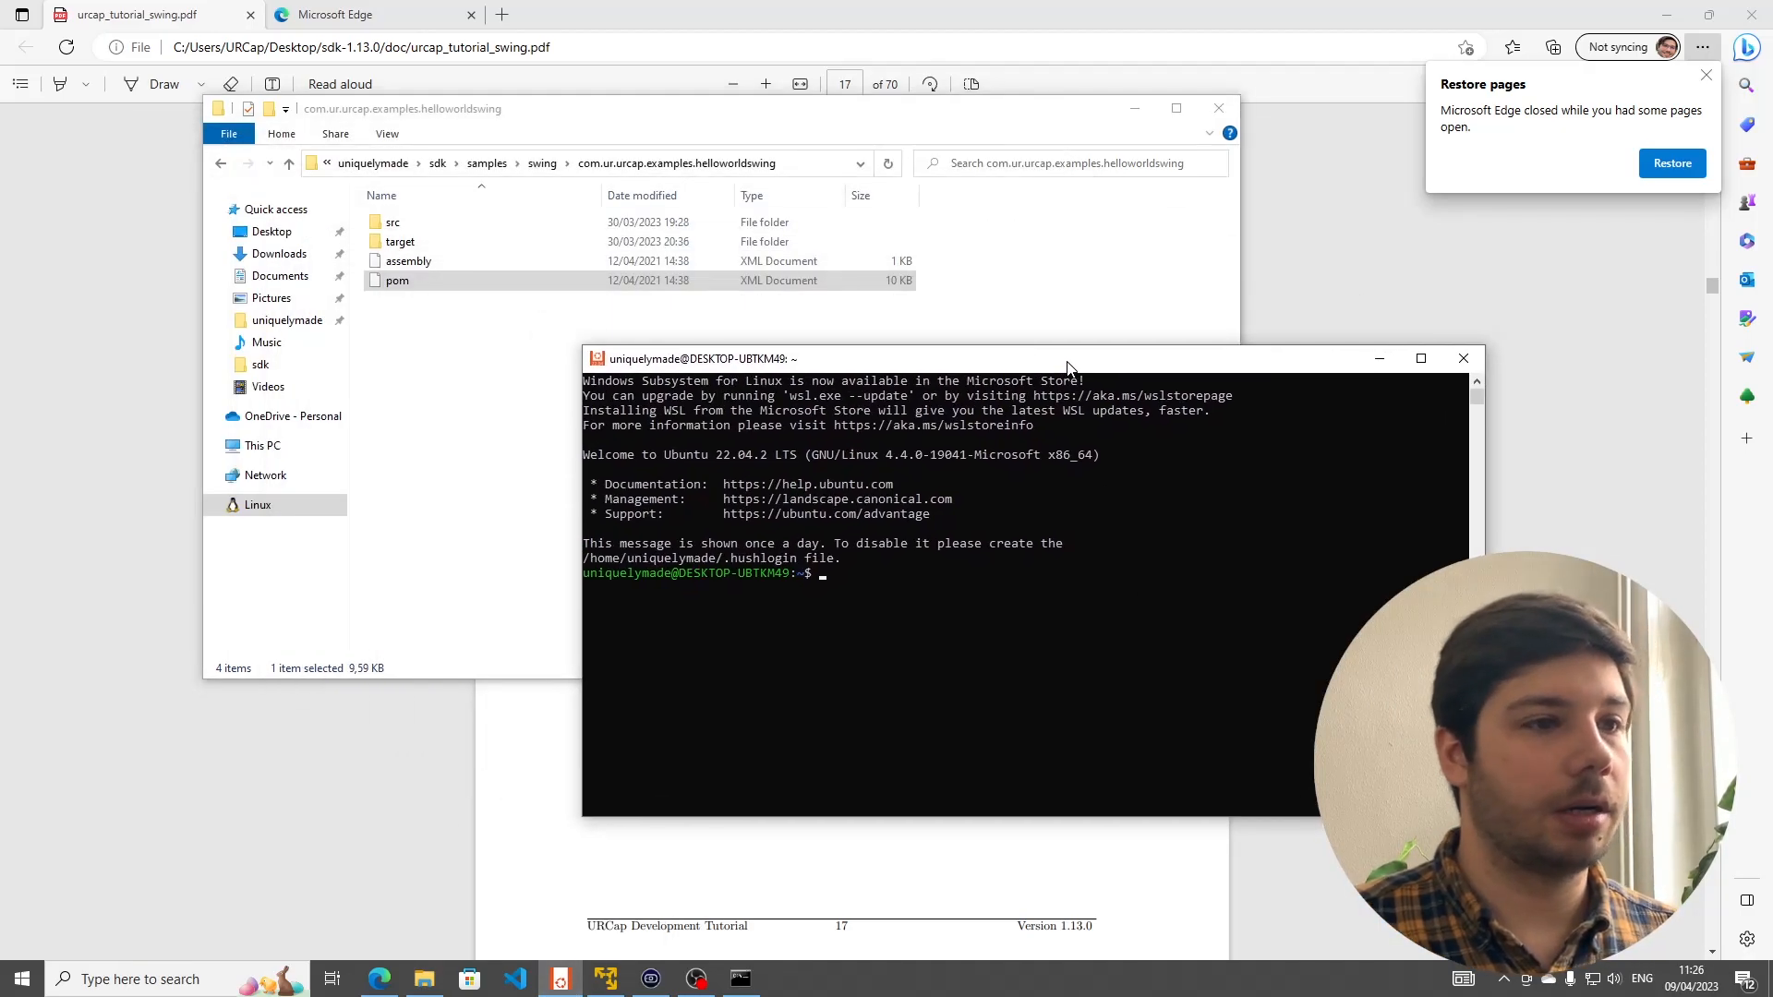
- Change the shell directory to sdk/samples/swing/com.ur.urcap.examples.helloworldswing and begin a sudo nano command
text(cd sdk/)
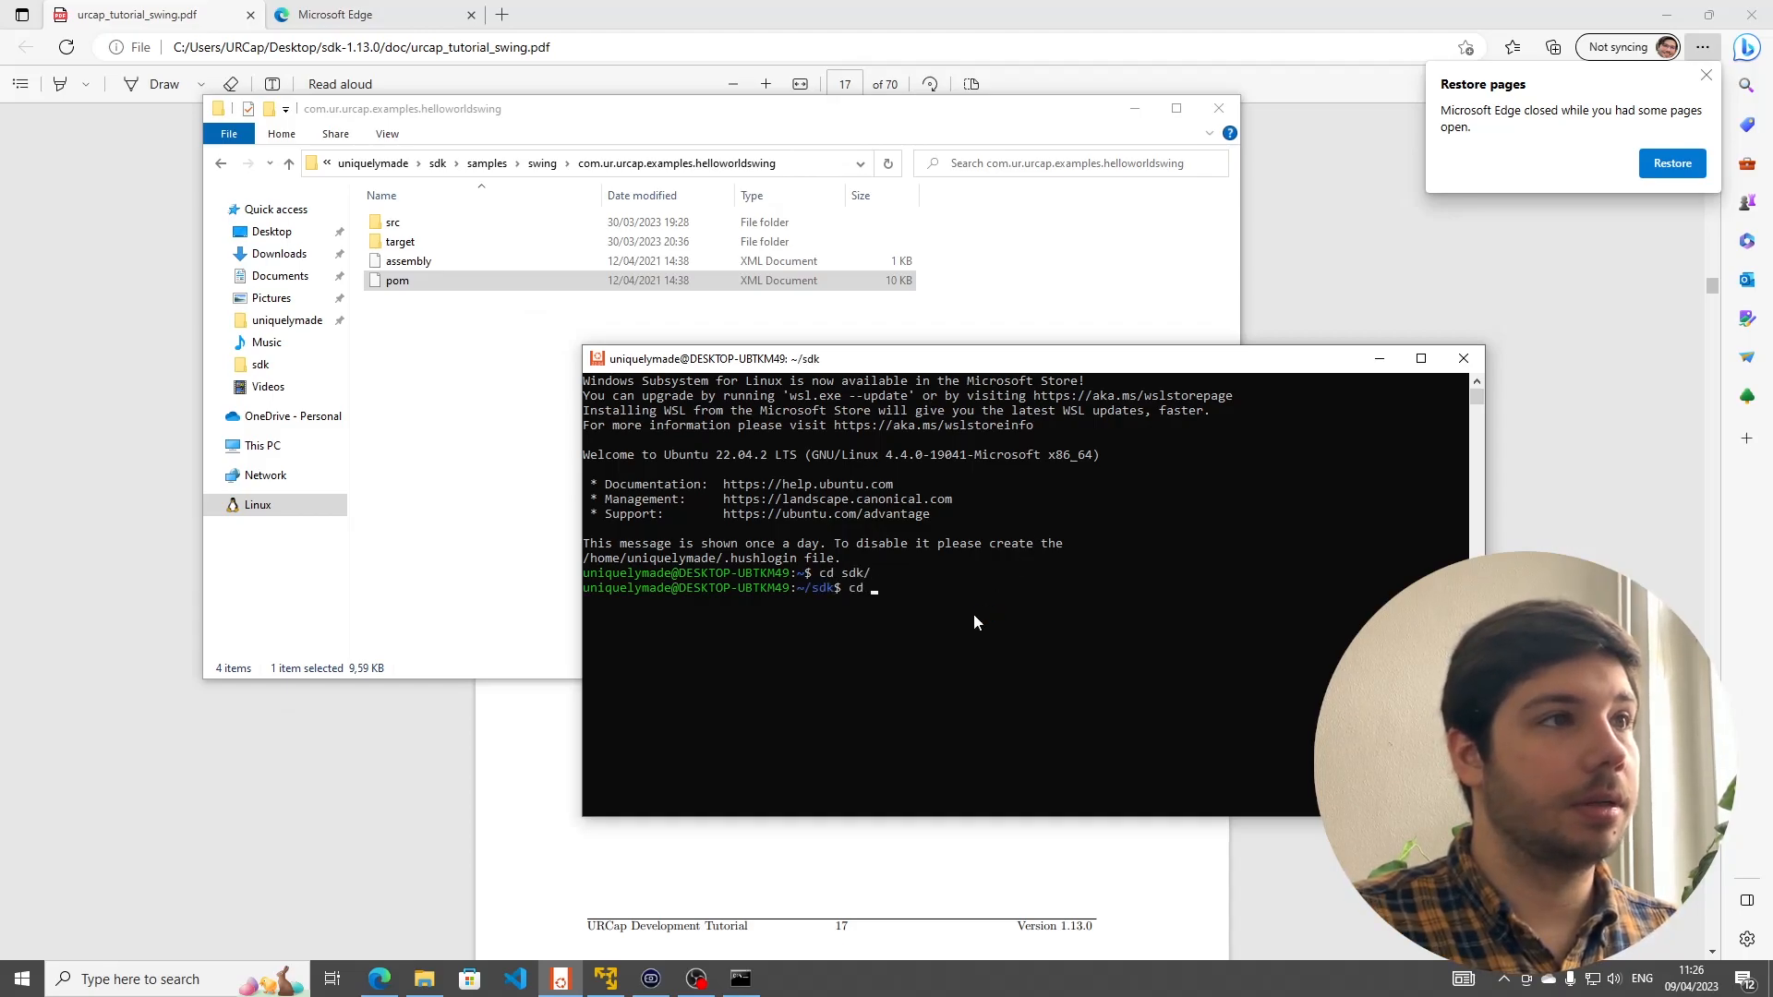
text(samples/)
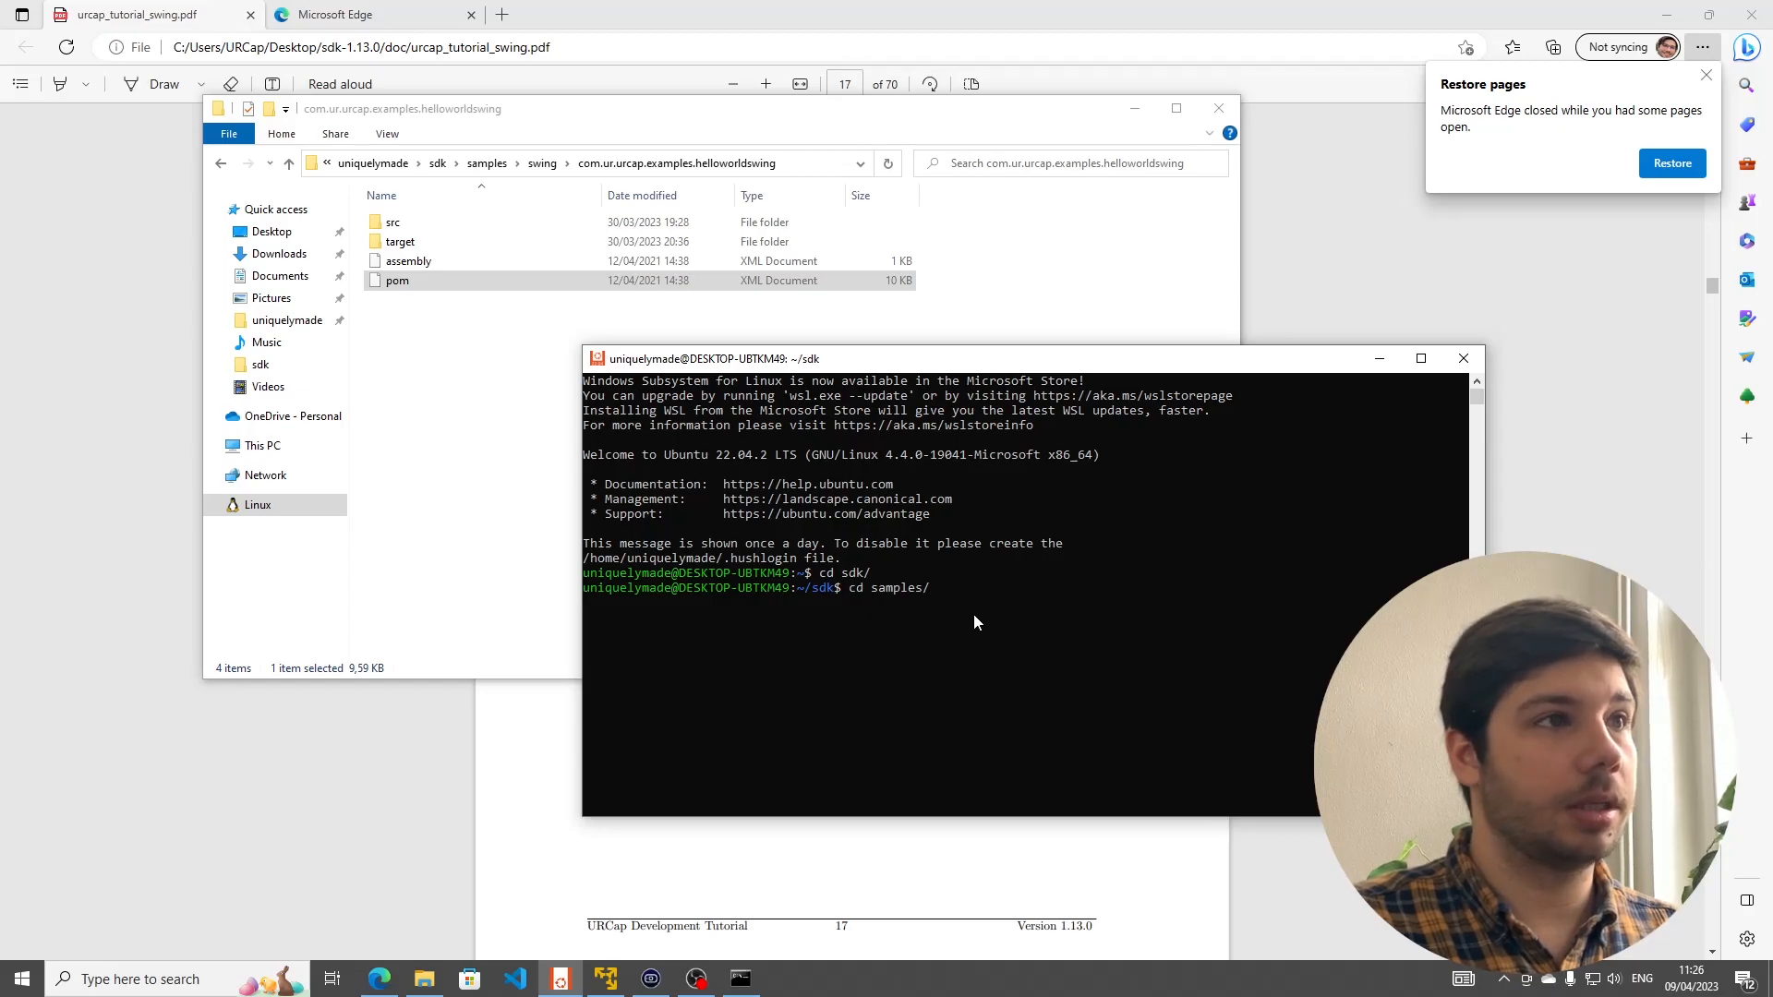
text(swing/e)
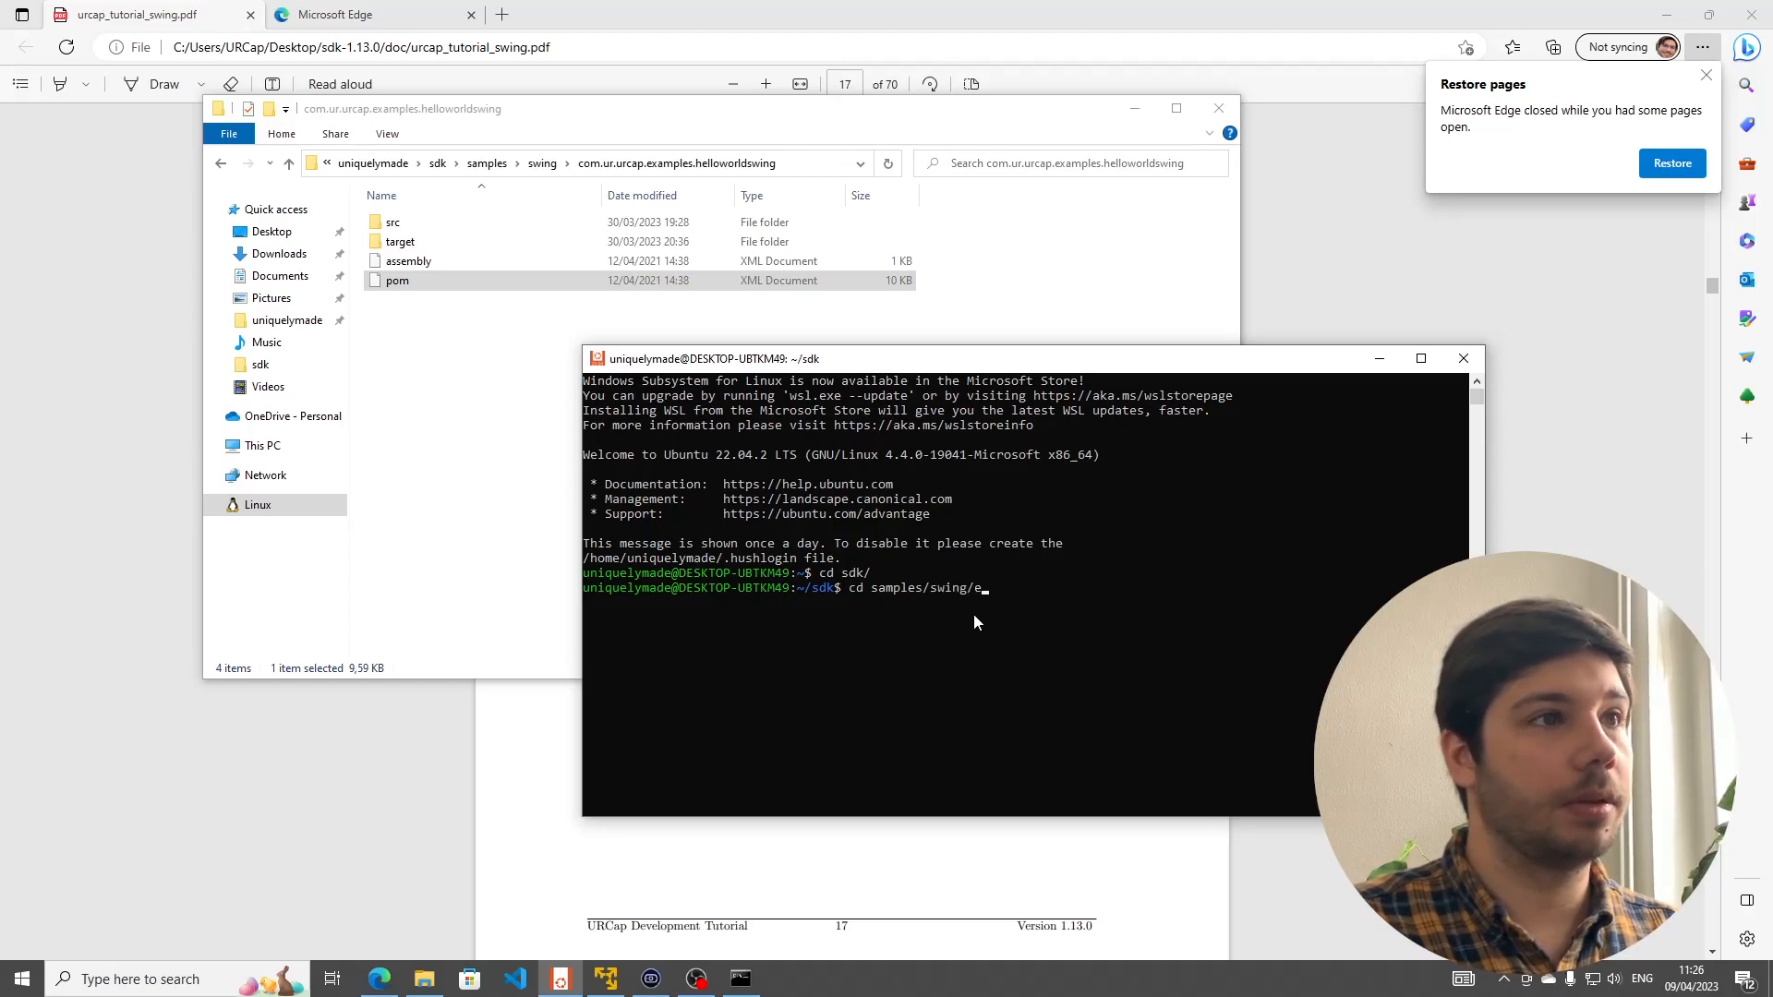
text(com.ur.urcap.examples.)
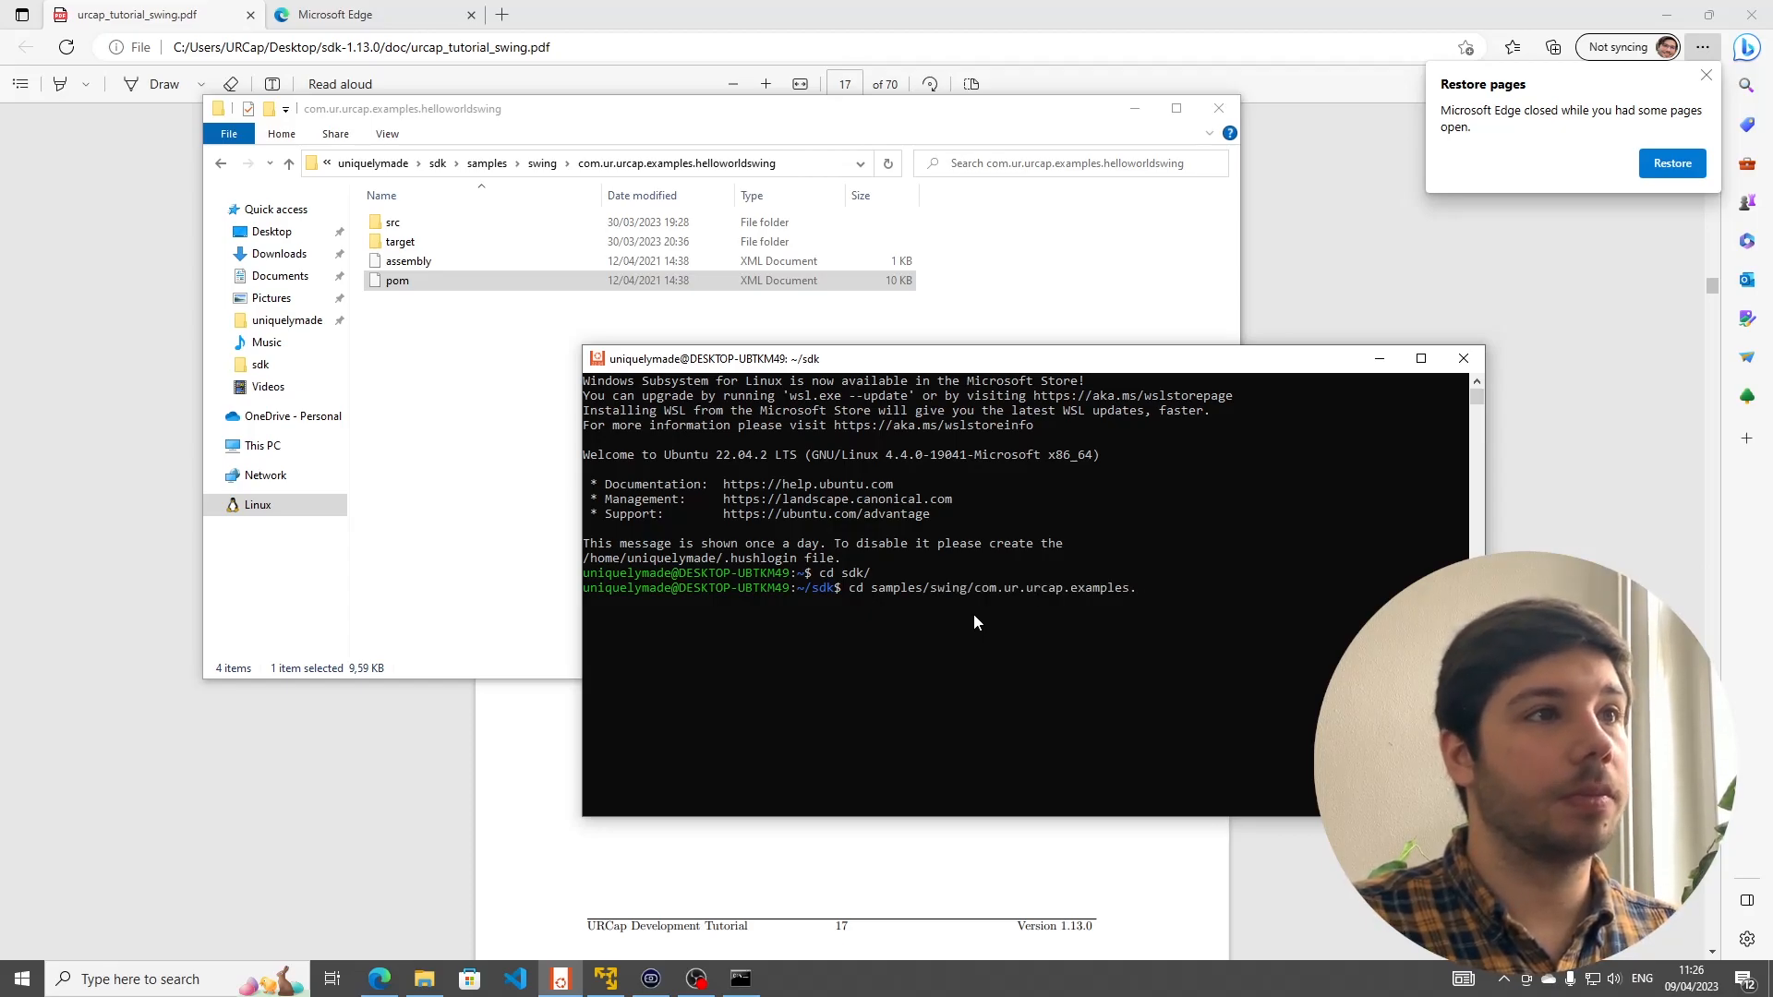
key(Return)
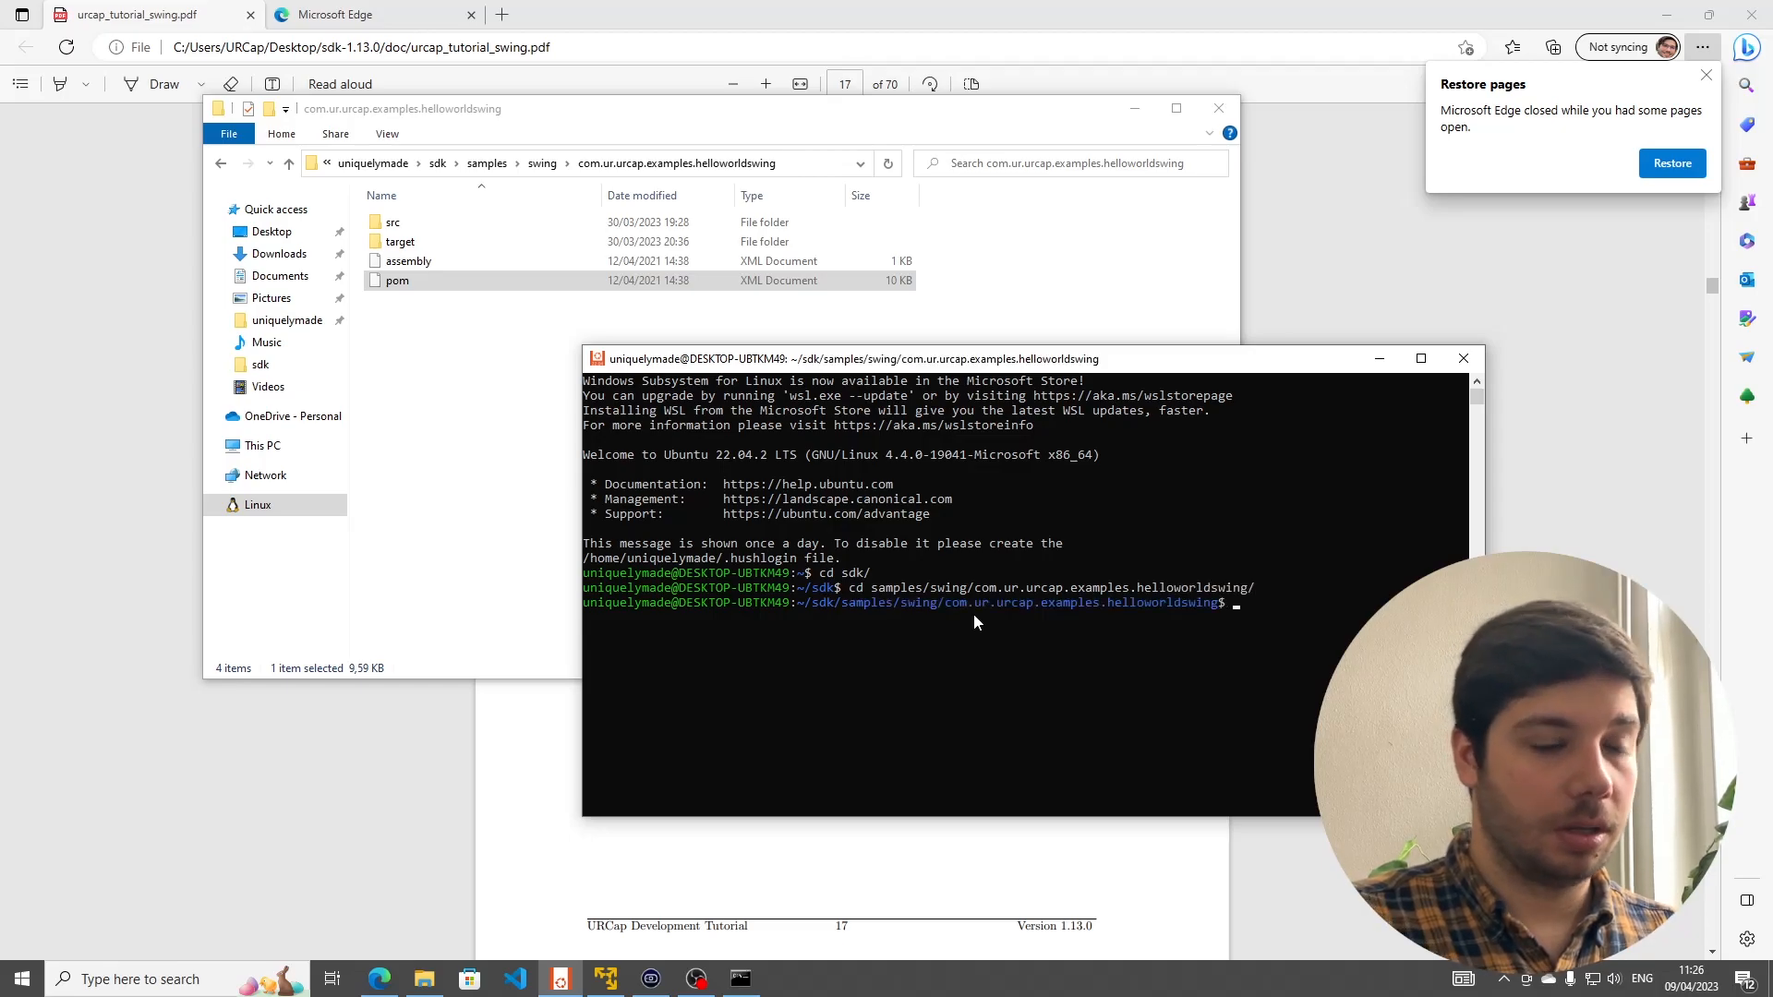
text(sudo nano)
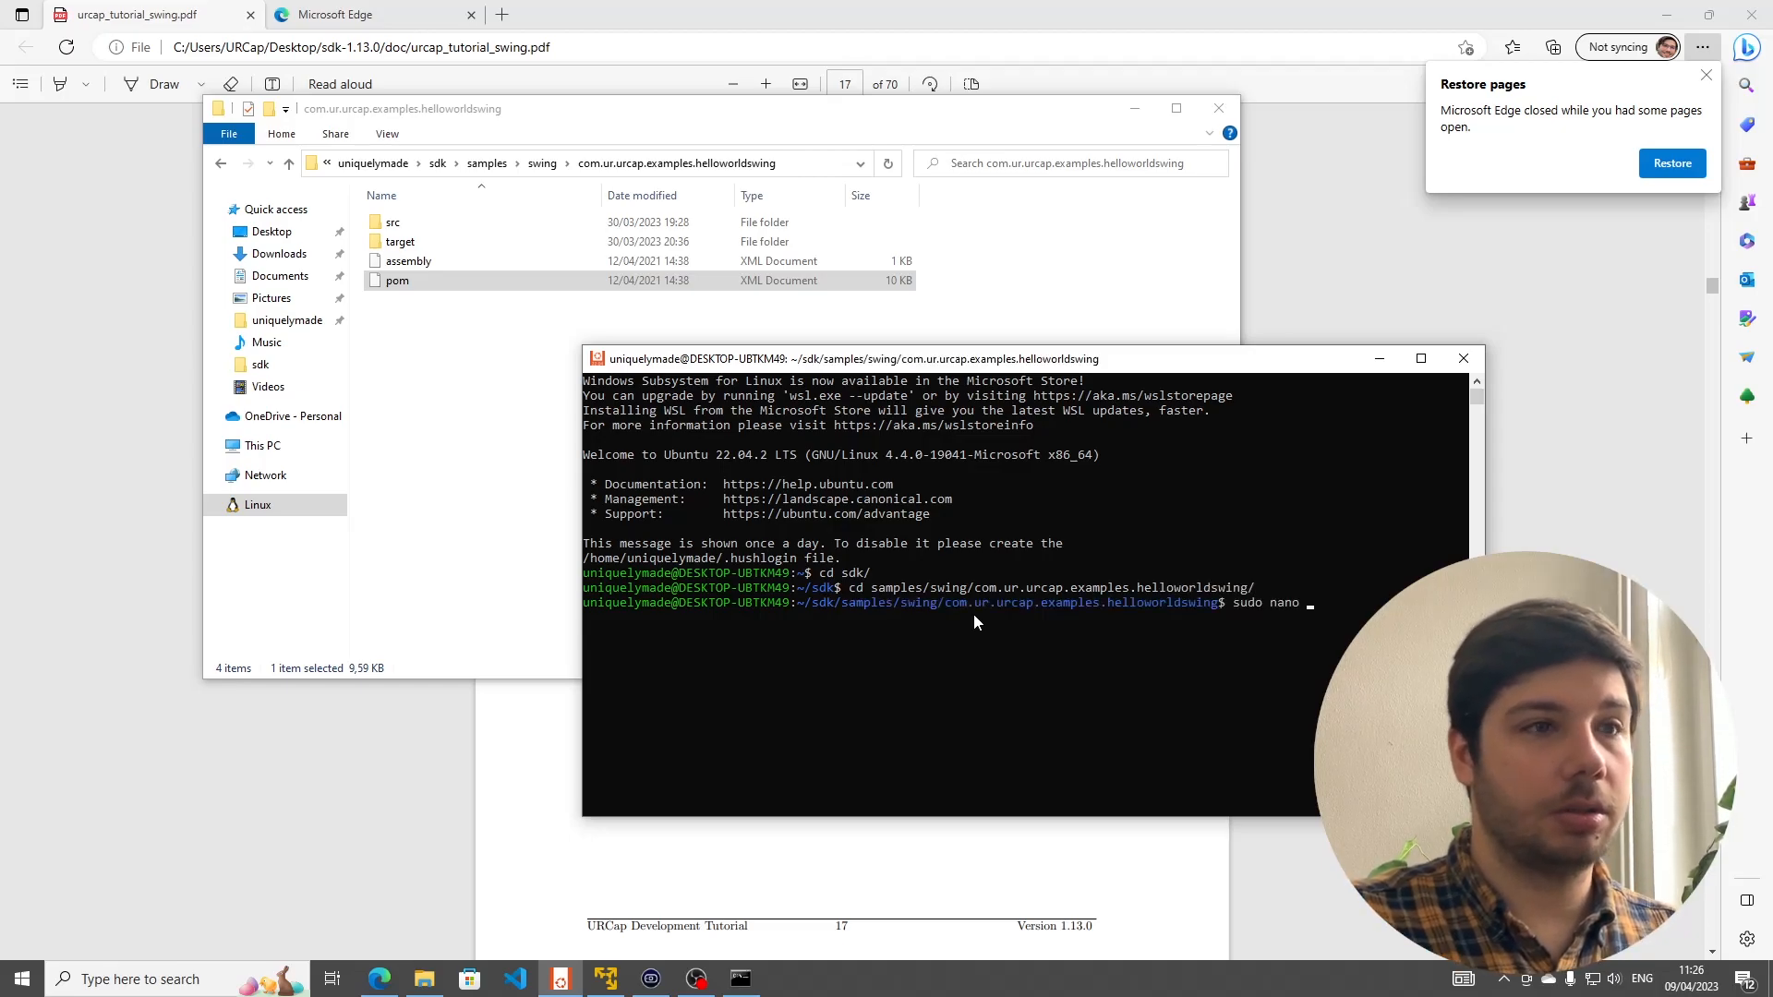
- Edit pom.xml in nano so ursimvm.install.host is 192.168.211.128, then exit saving changes
text(pom.xml)
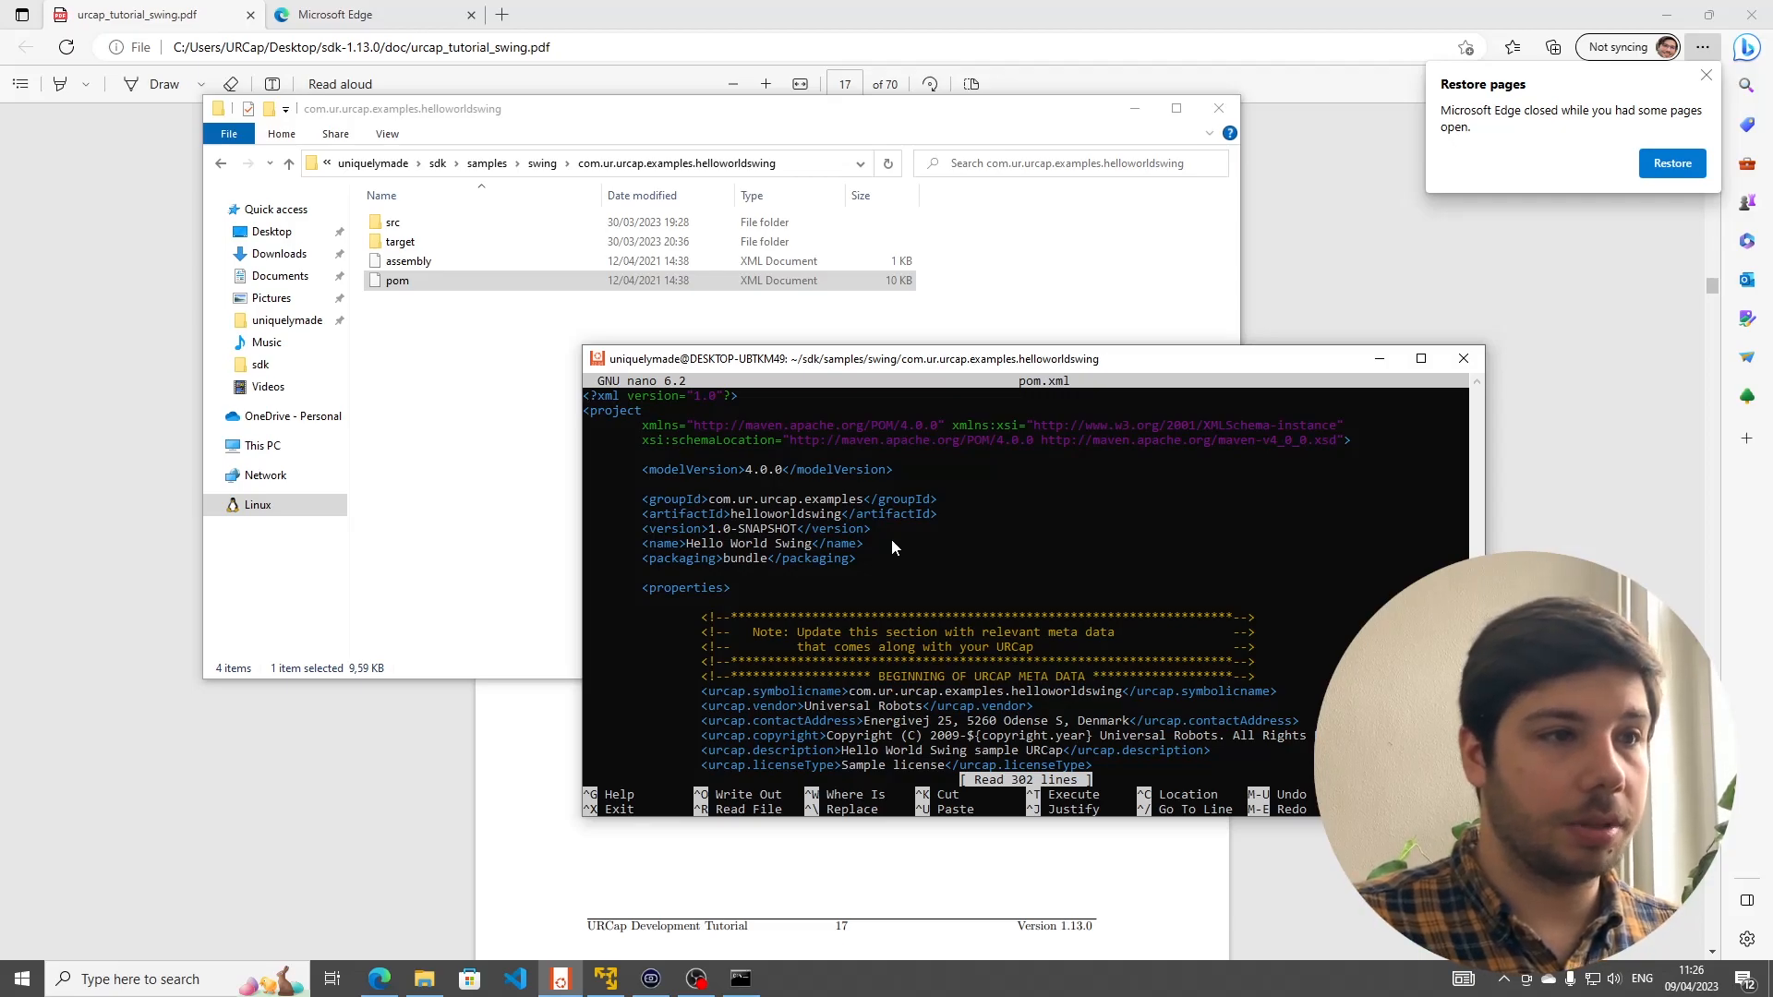
scroll(down, 3)
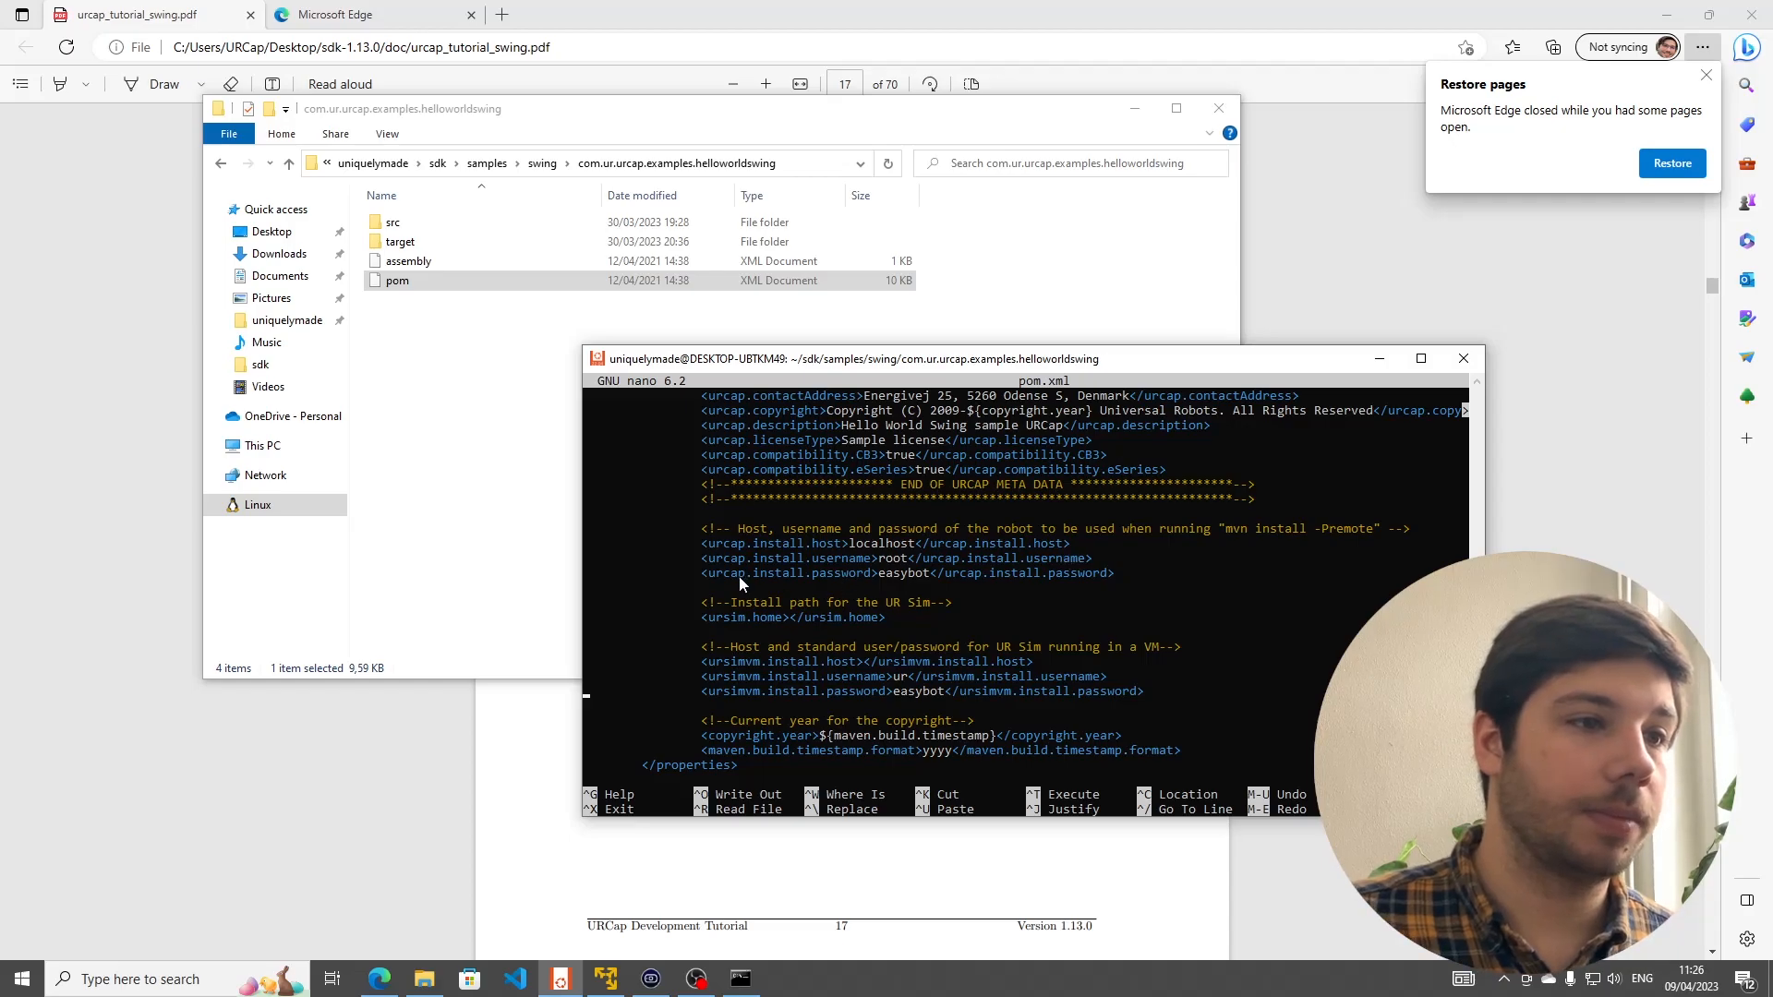
mouse_move(849, 654)
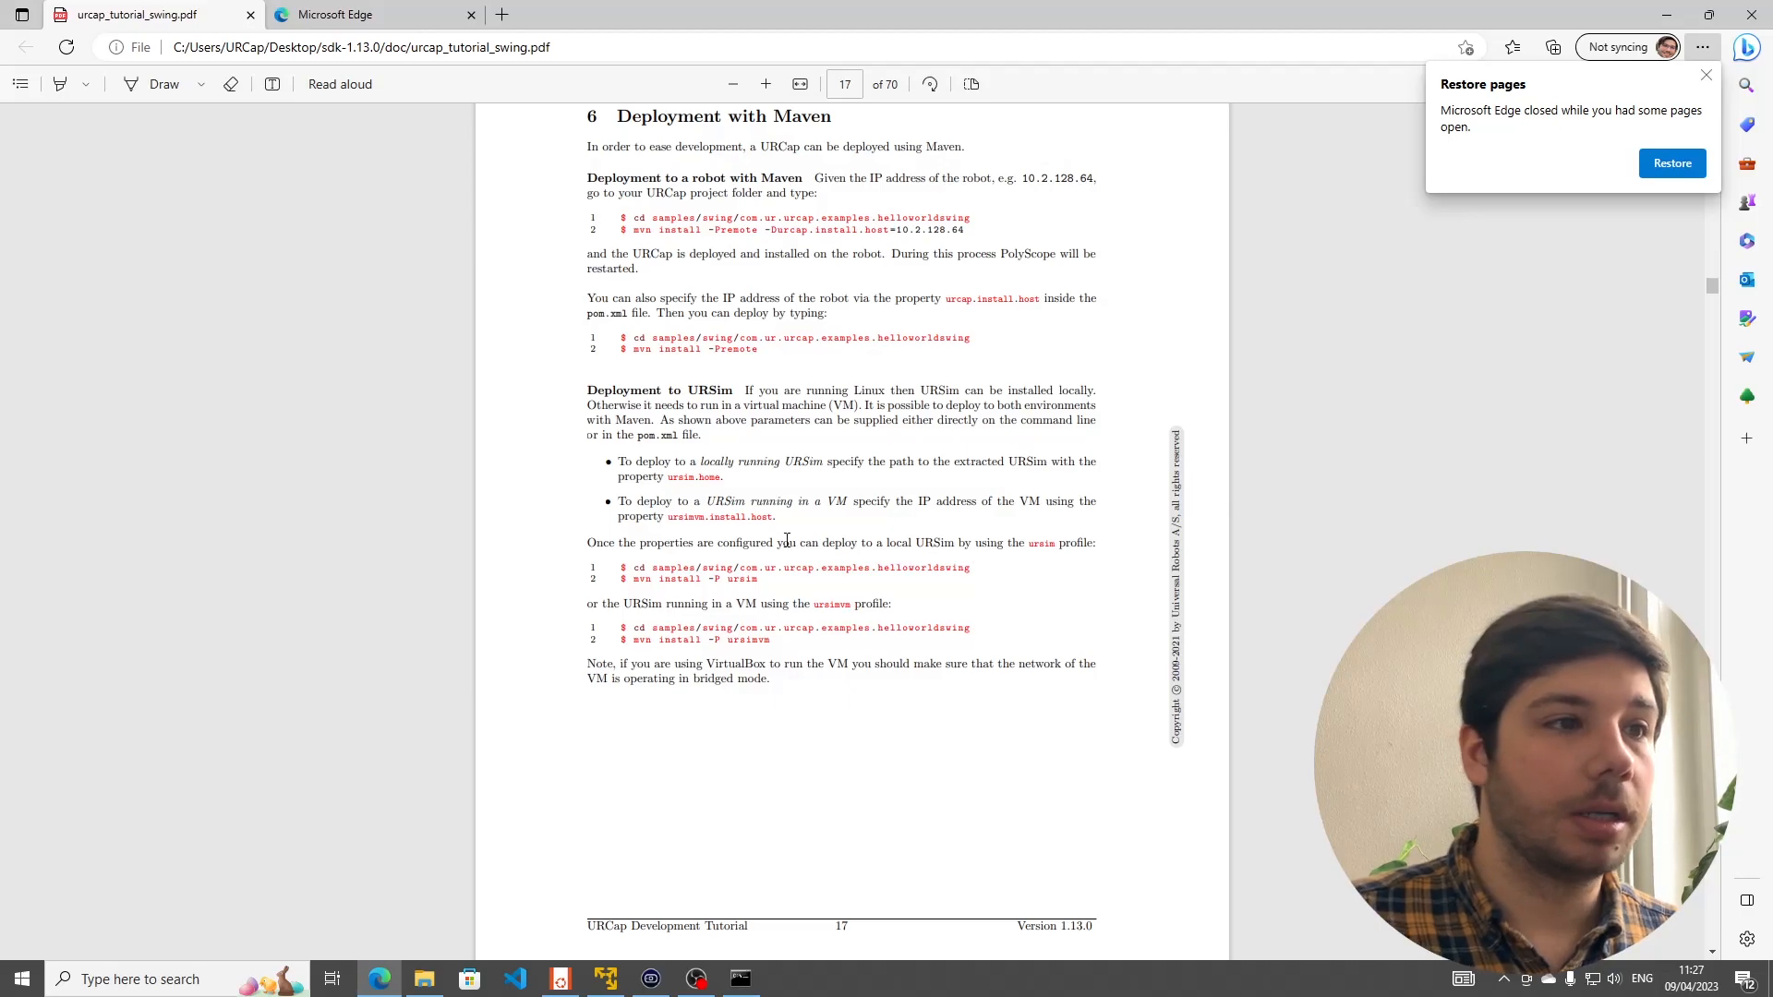
mouse_move(777, 787)
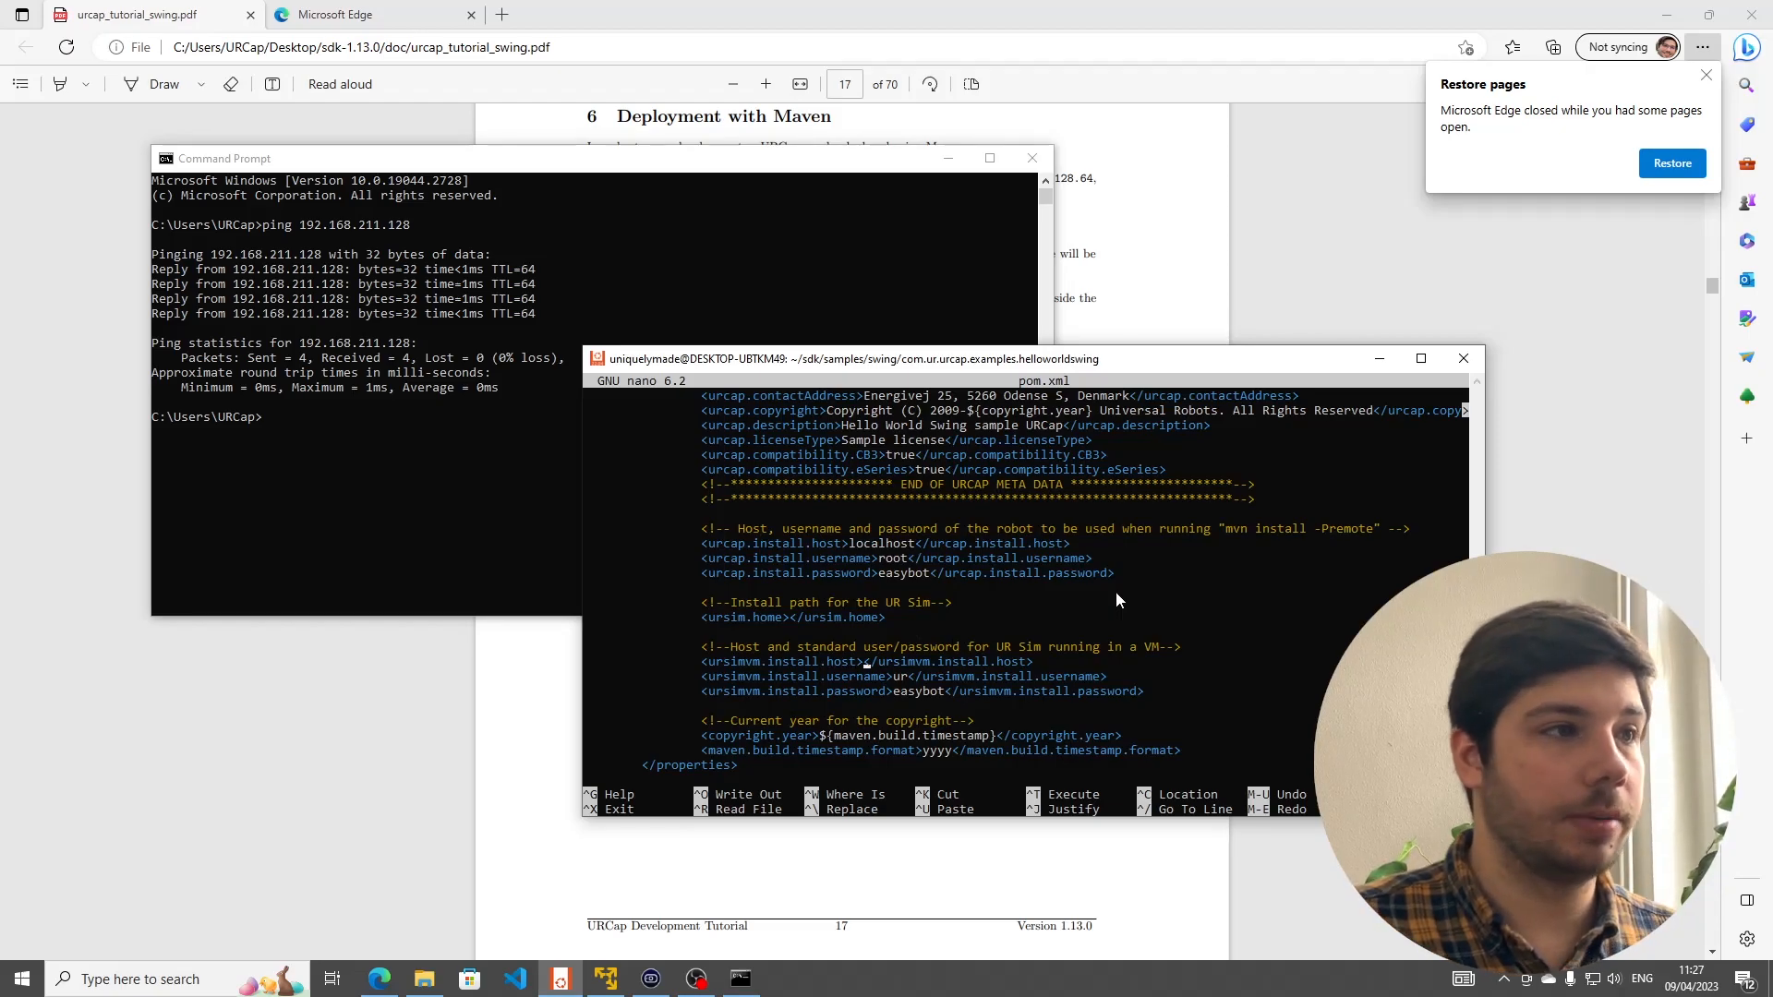
text(192.168.211.128)
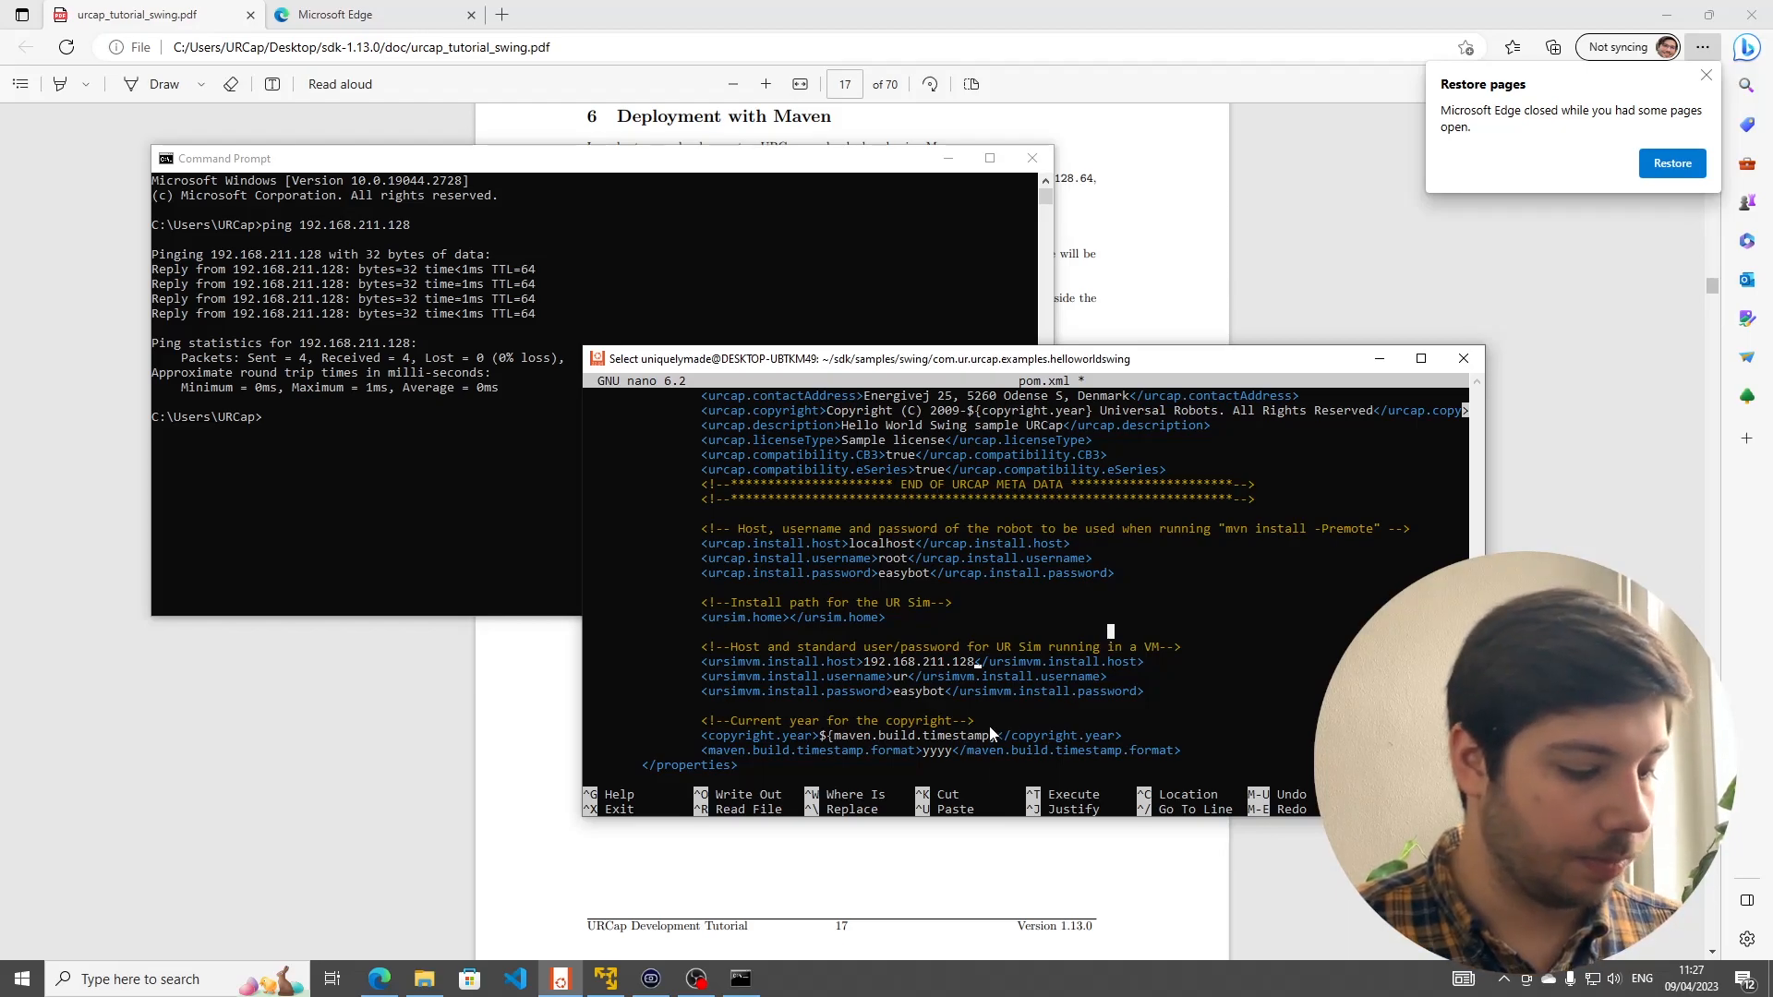
key(ctrl+x)
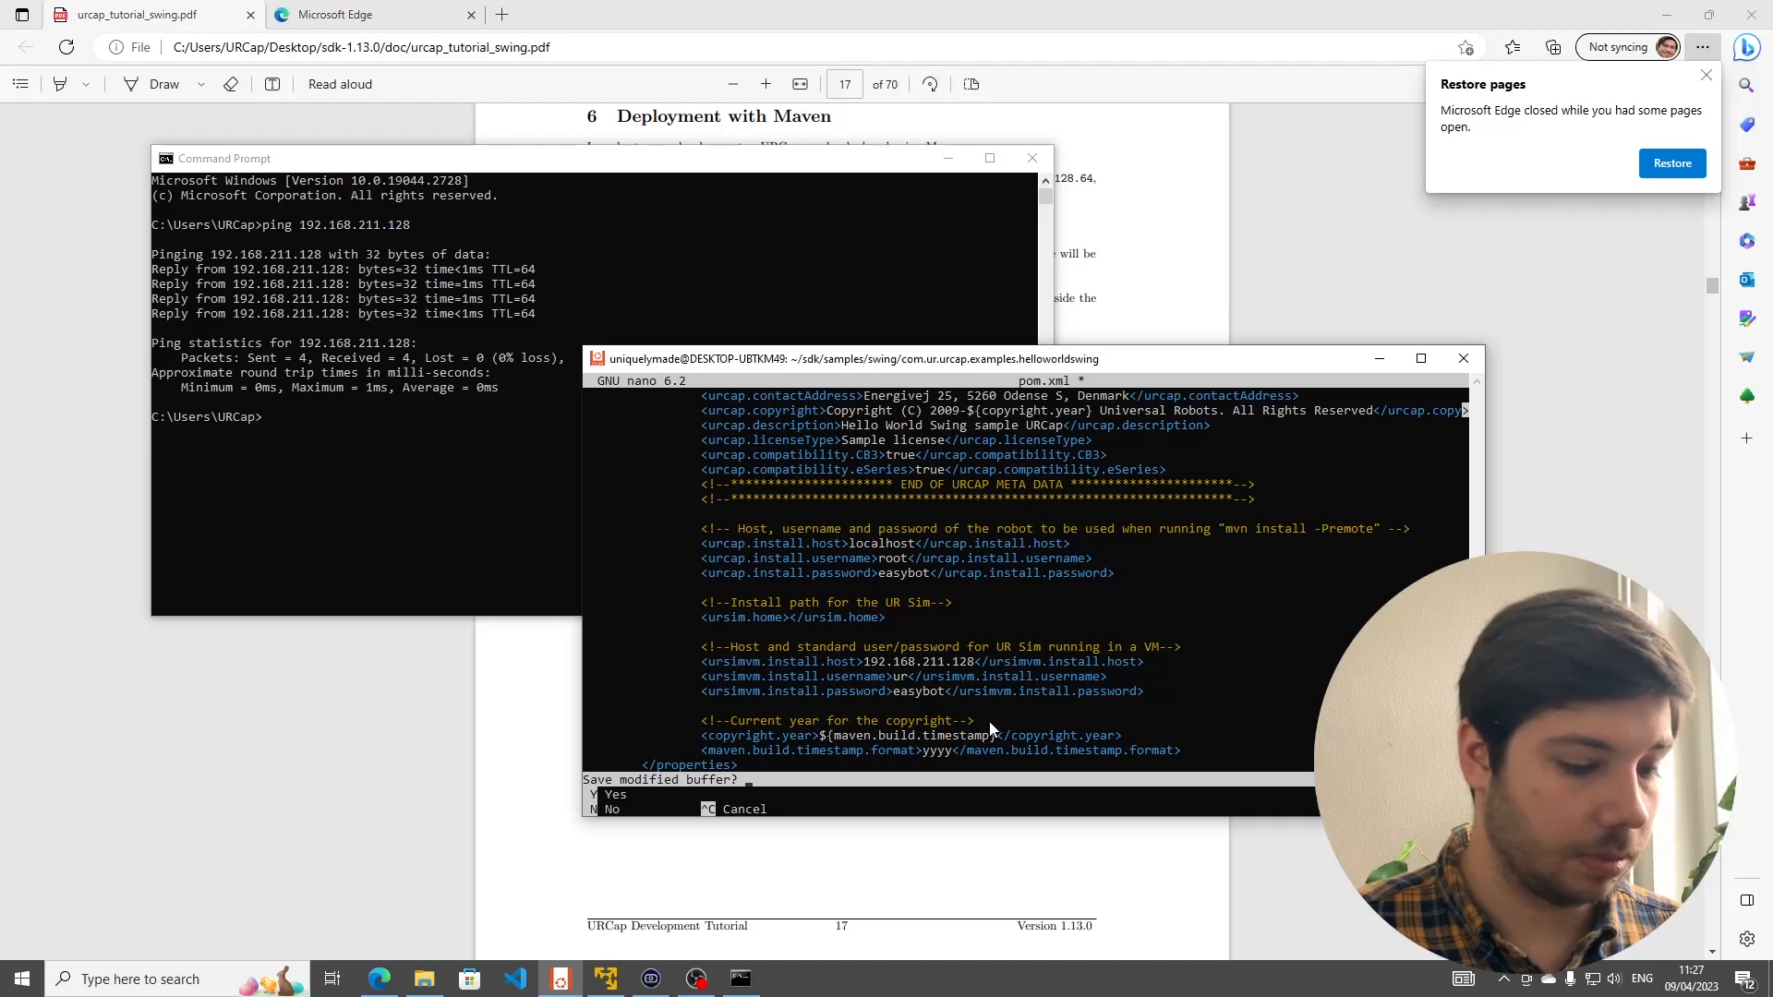
mouse_move(934, 742)
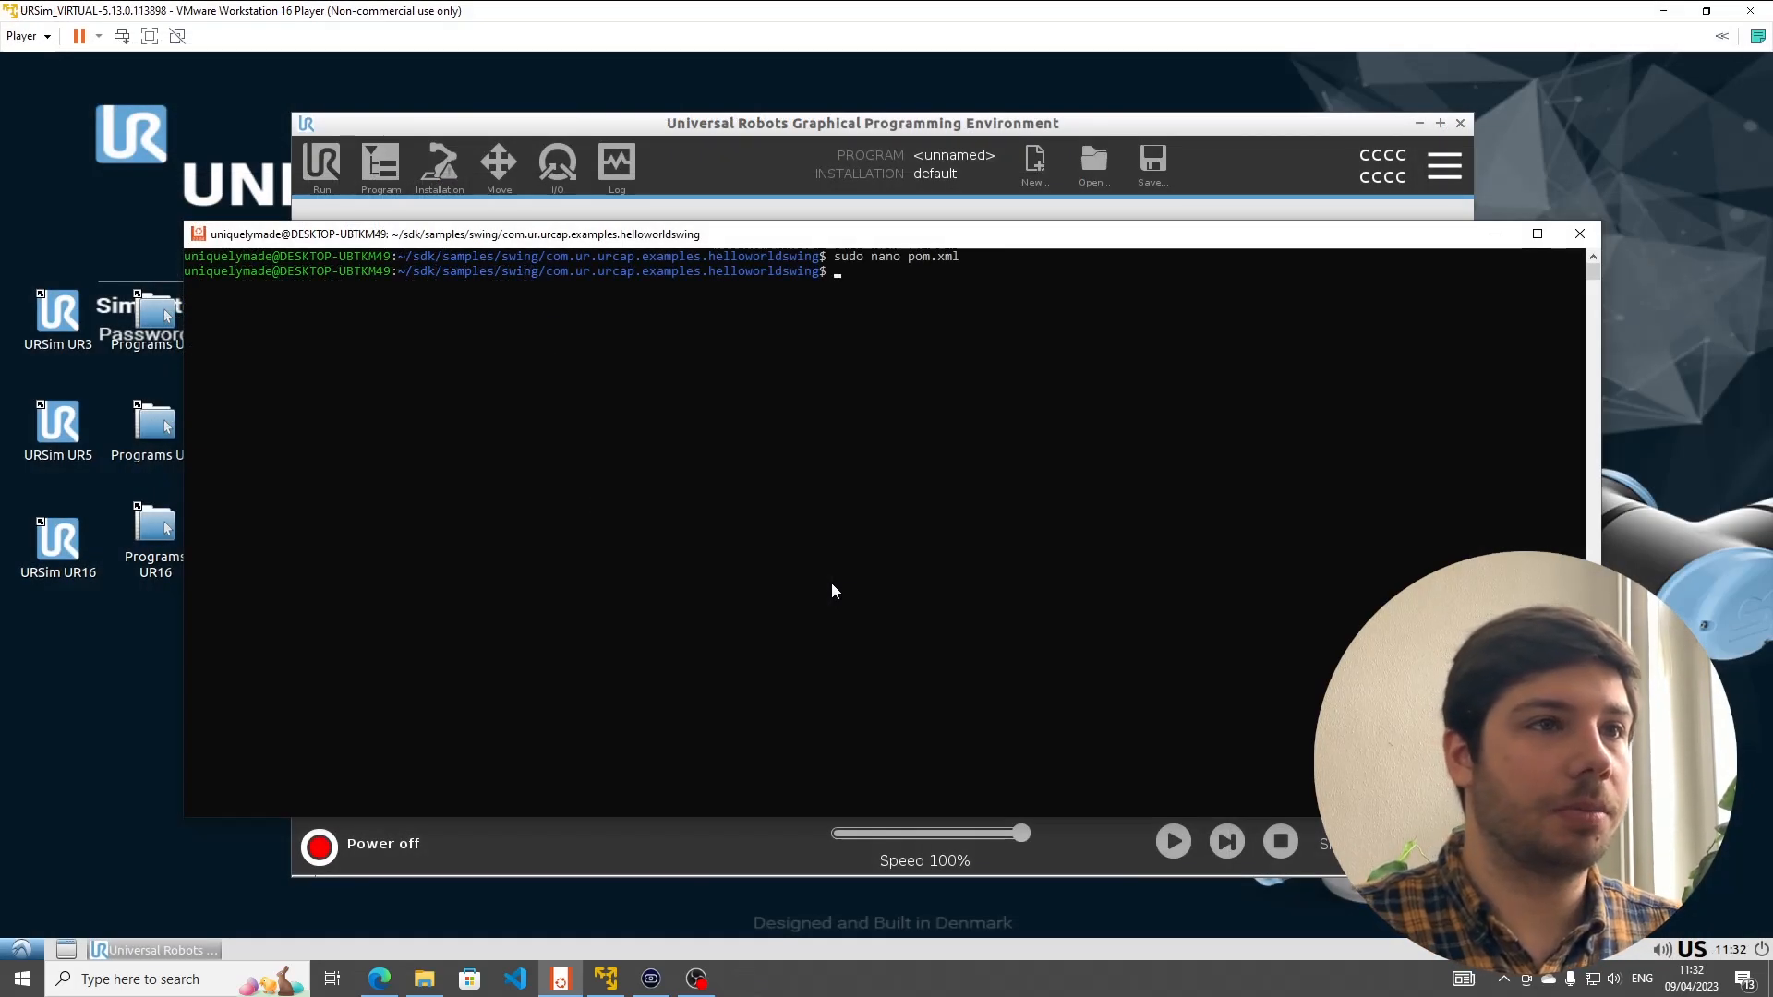
- Check the Deployment to URSim instructions in the tutorial PDF and return to the Ubuntu terminal
text(sudo)
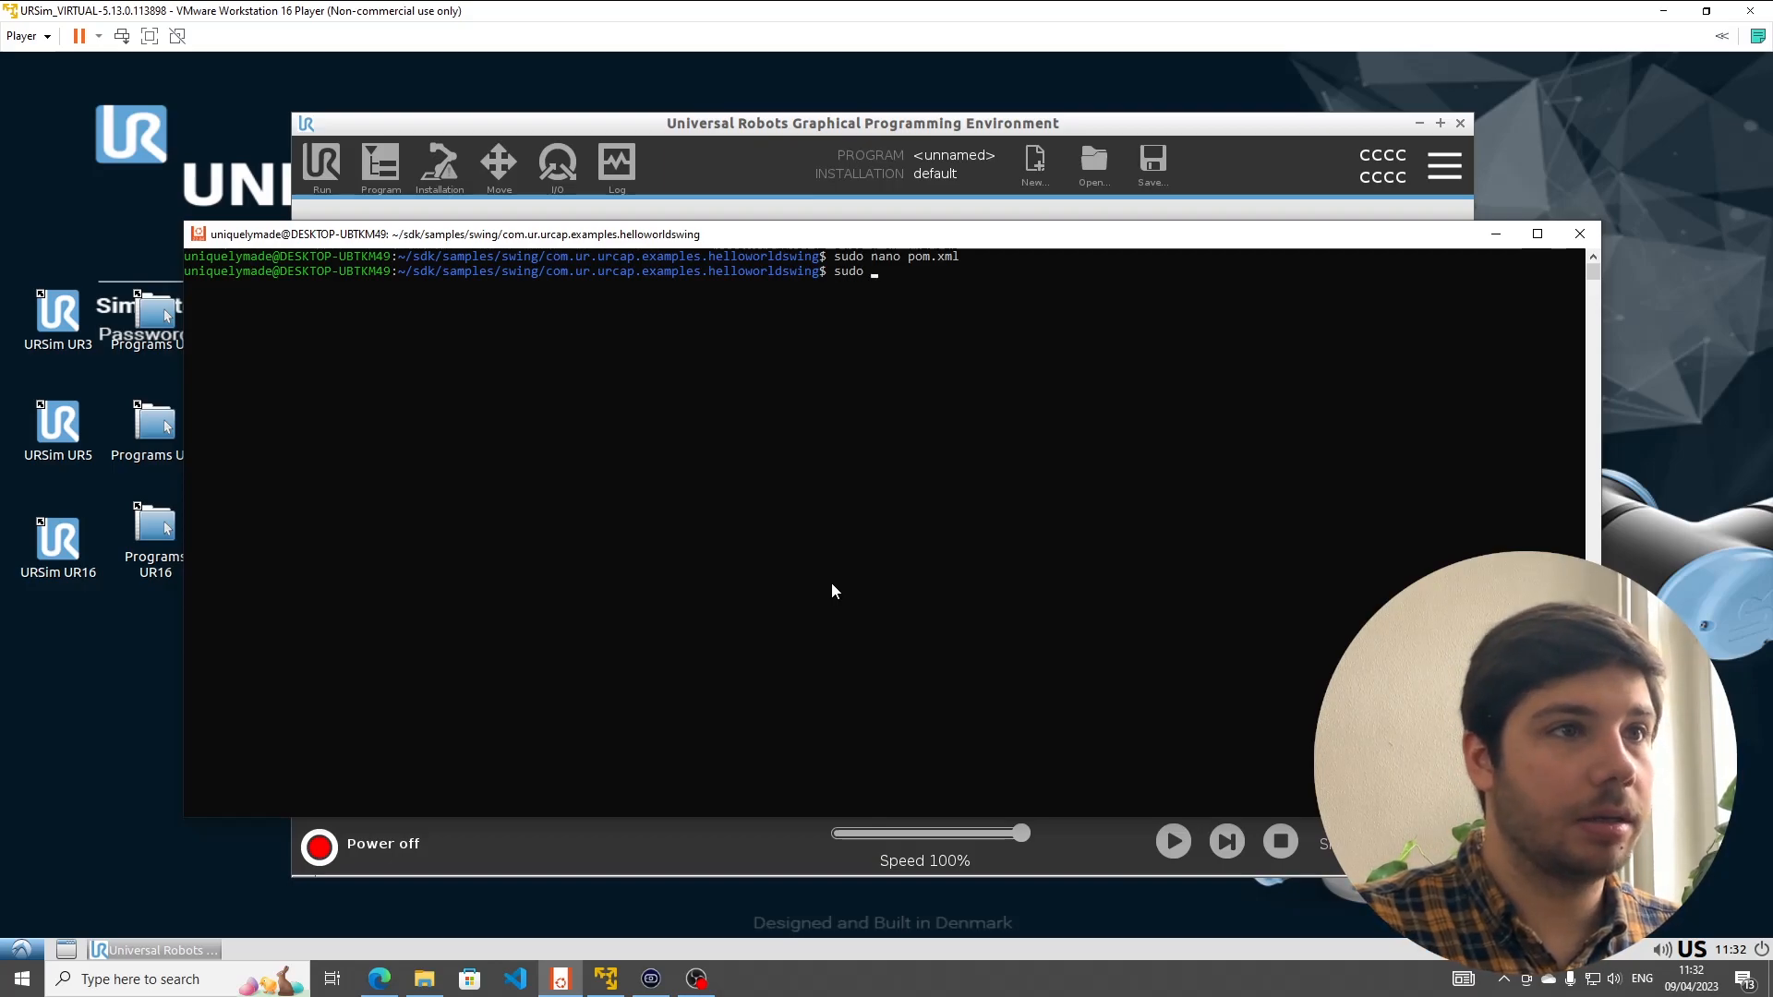
click(378, 978)
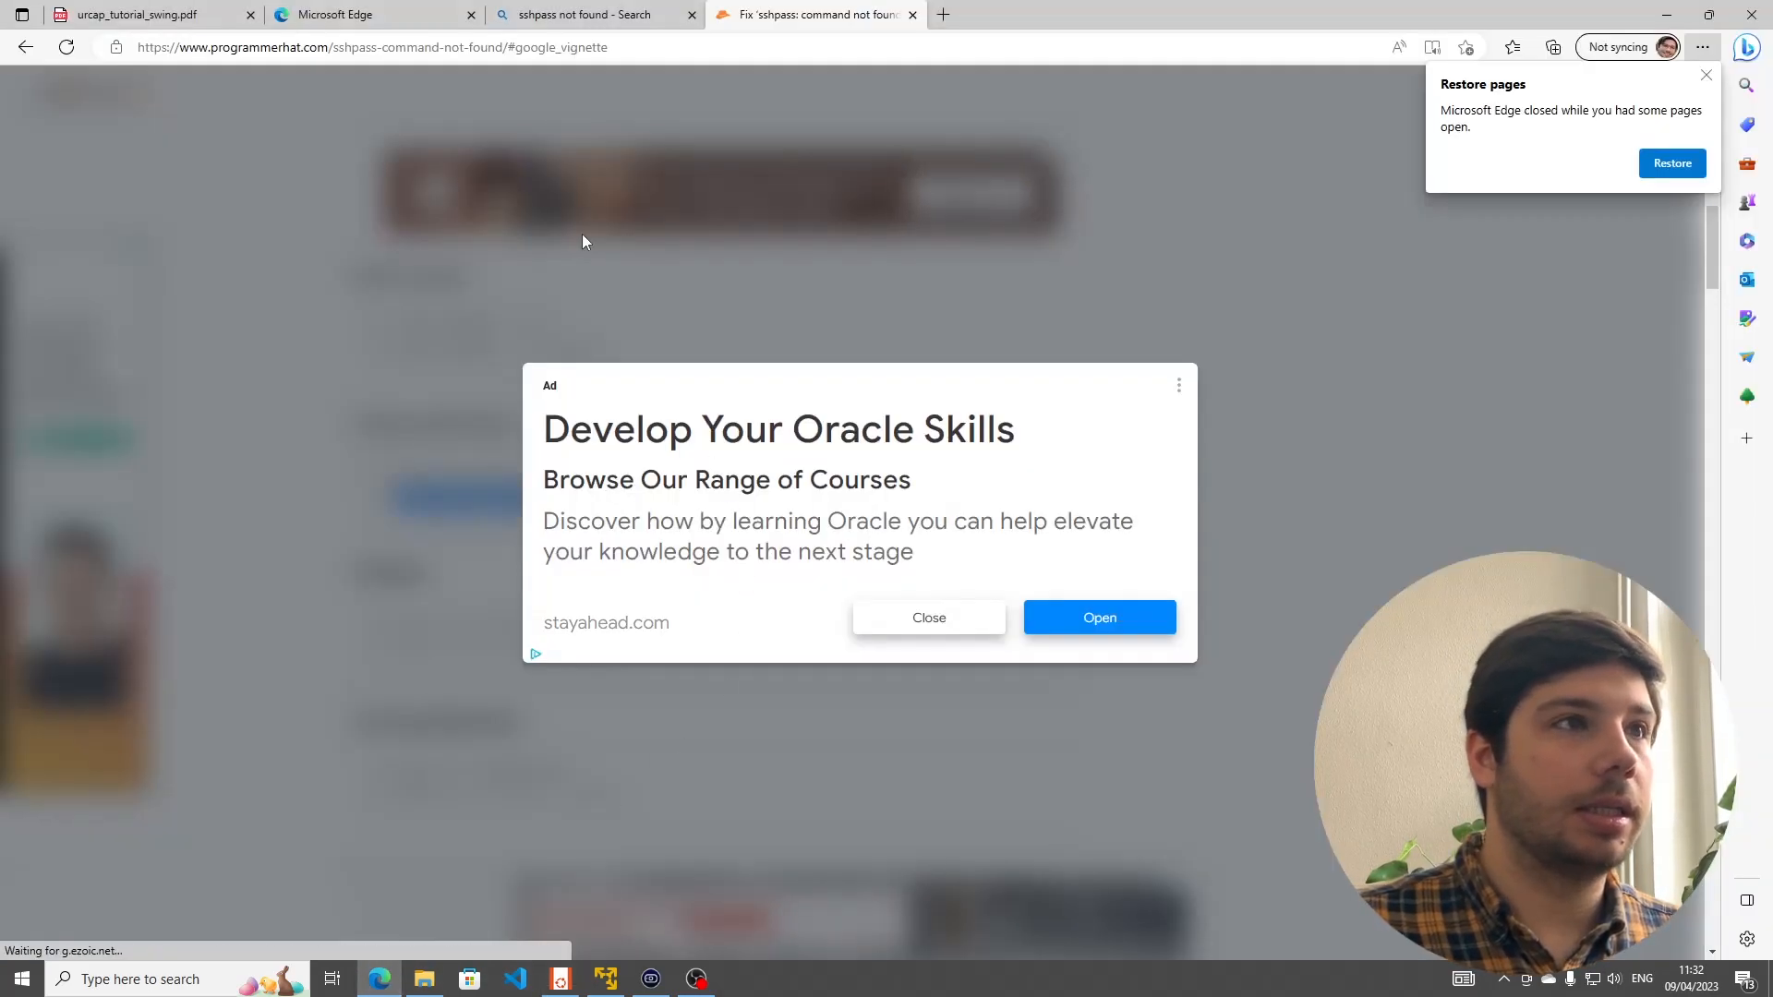
click(129, 13)
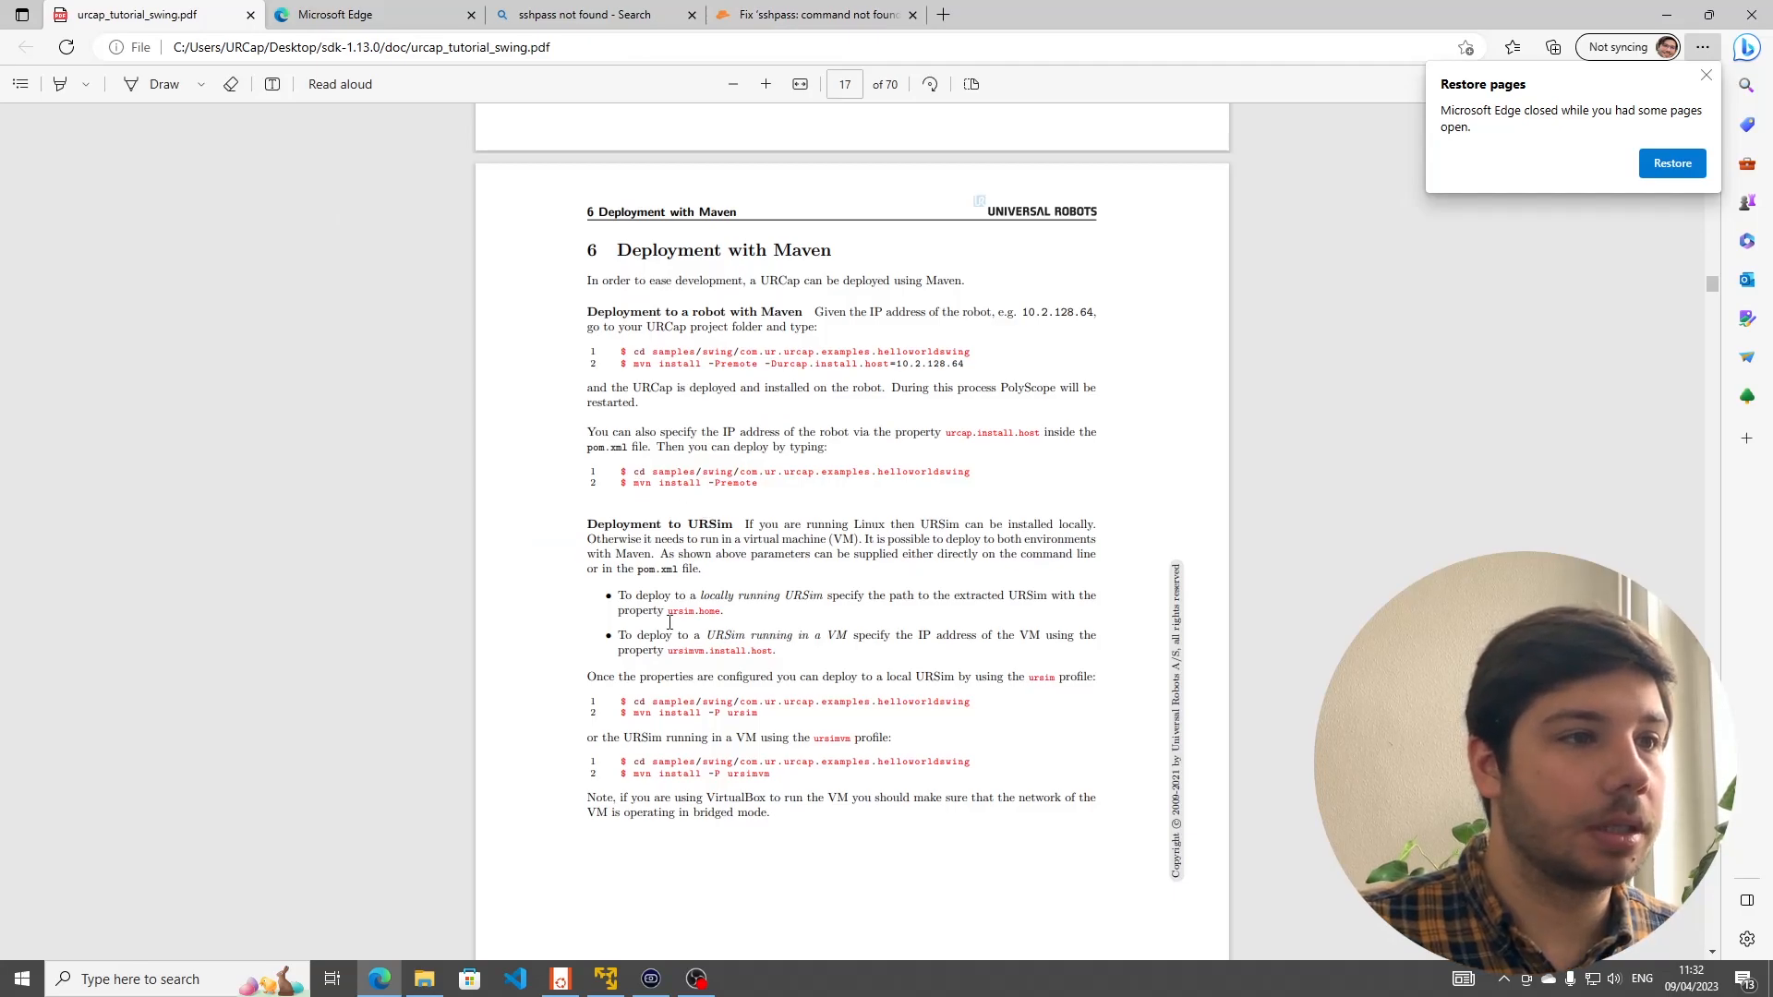
mouse_move(656, 777)
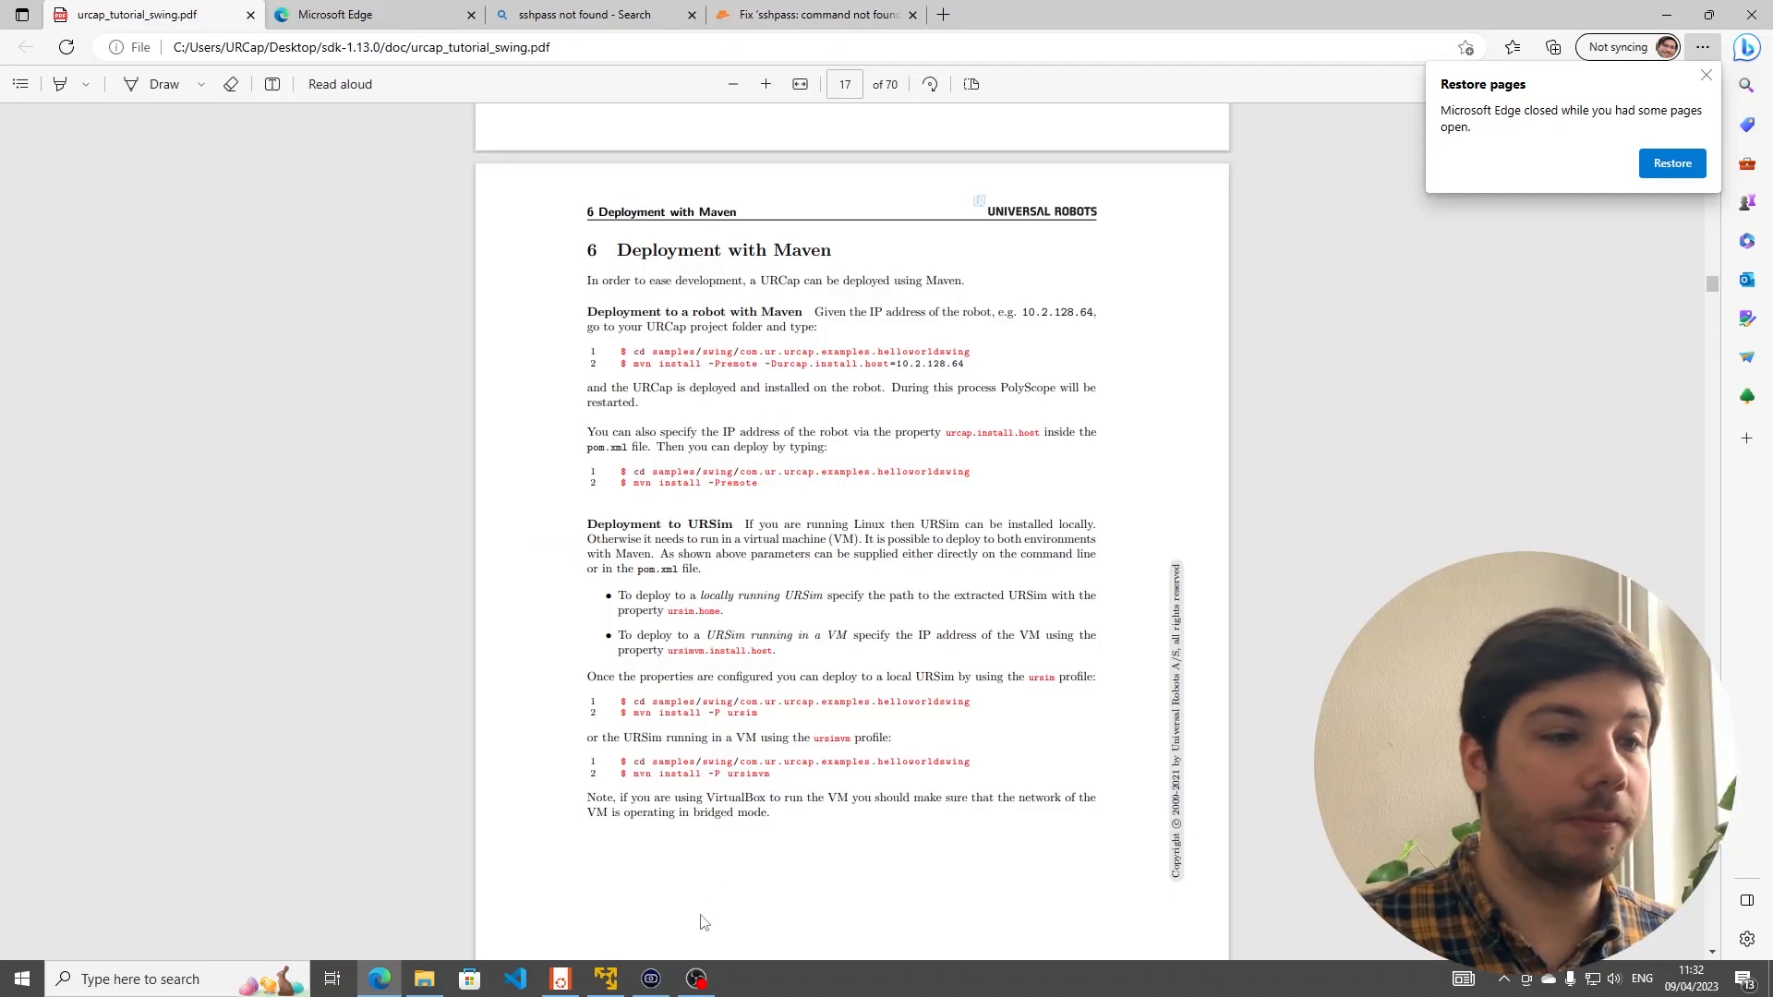
mouse_move(650, 979)
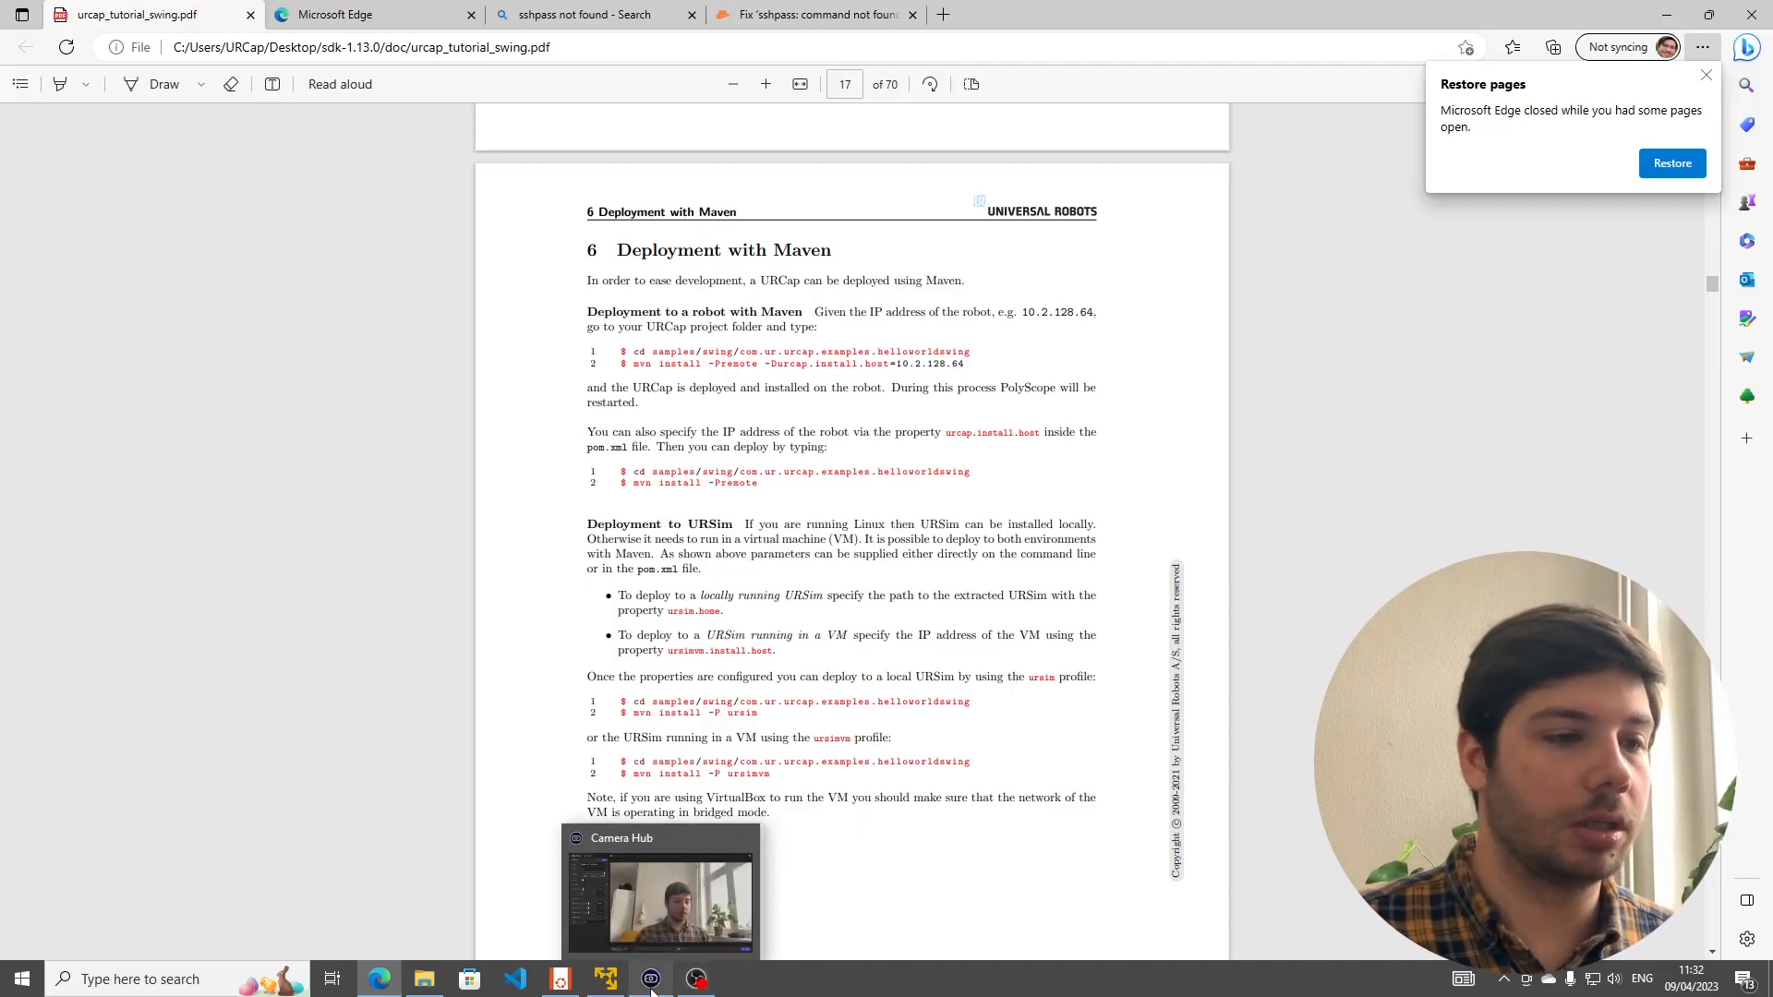
click(557, 978)
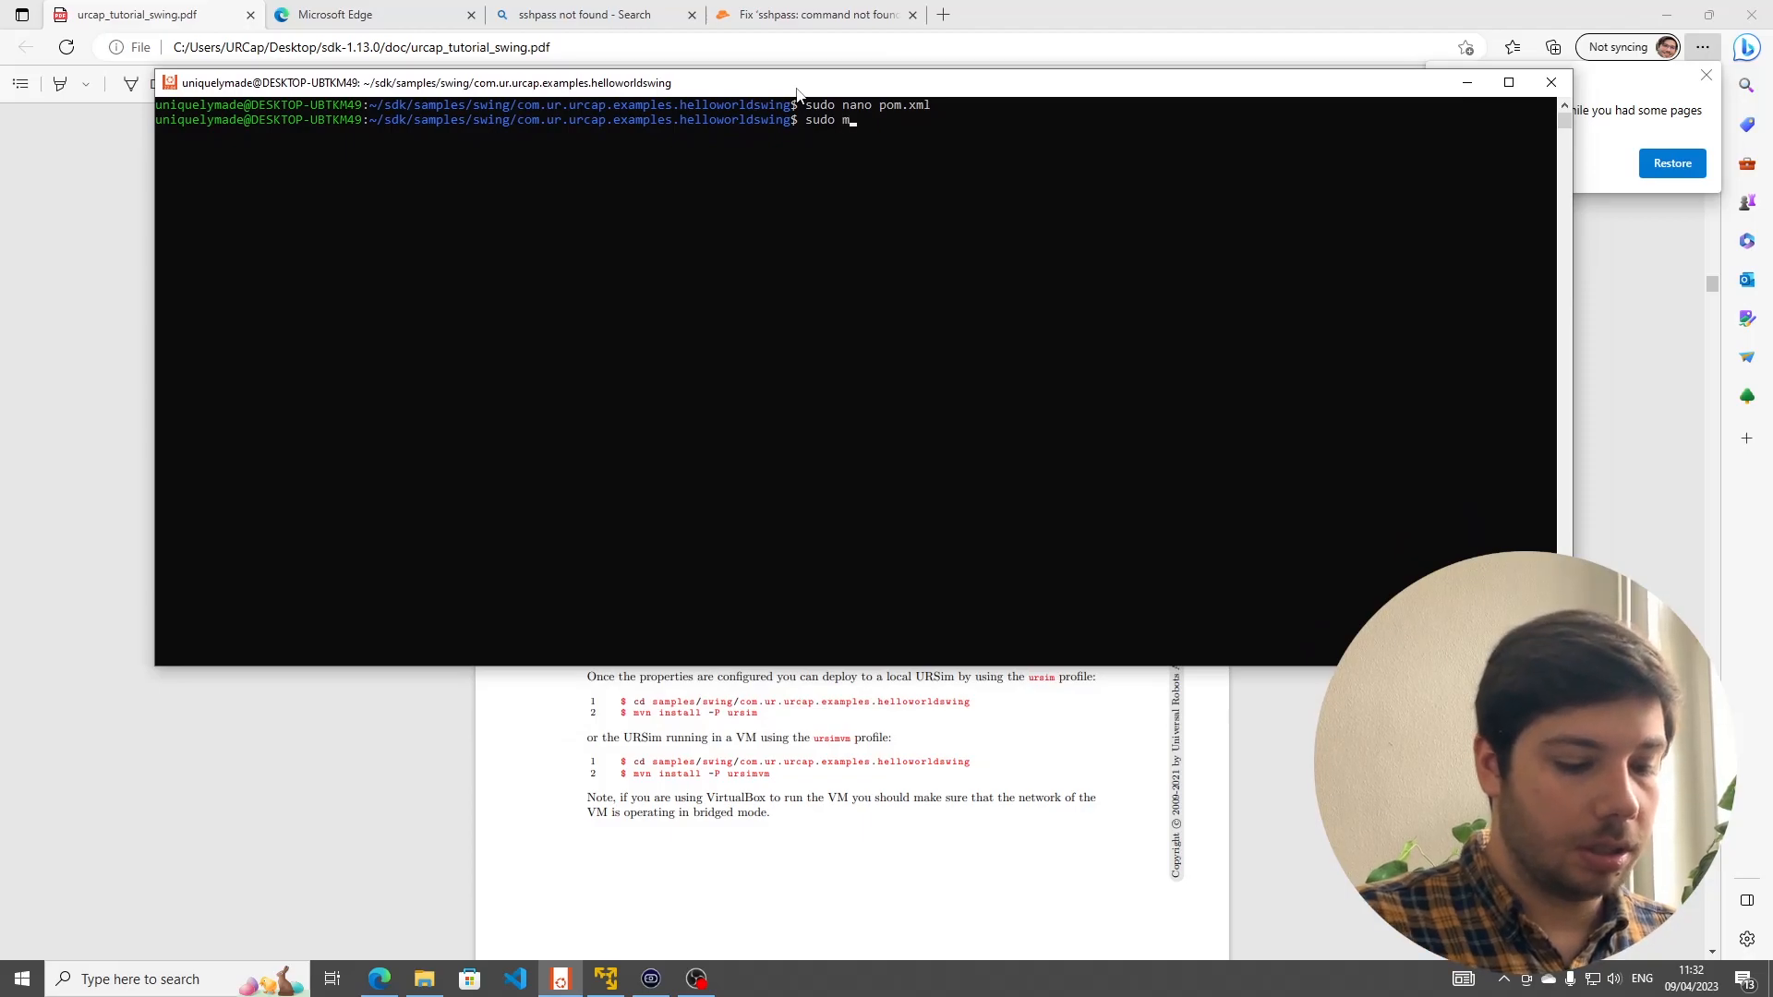
- Run 'sudo mvn install -P ursimvm', which fails on missing sshpass, and copy 'sshpass' from the error
text(vn install)
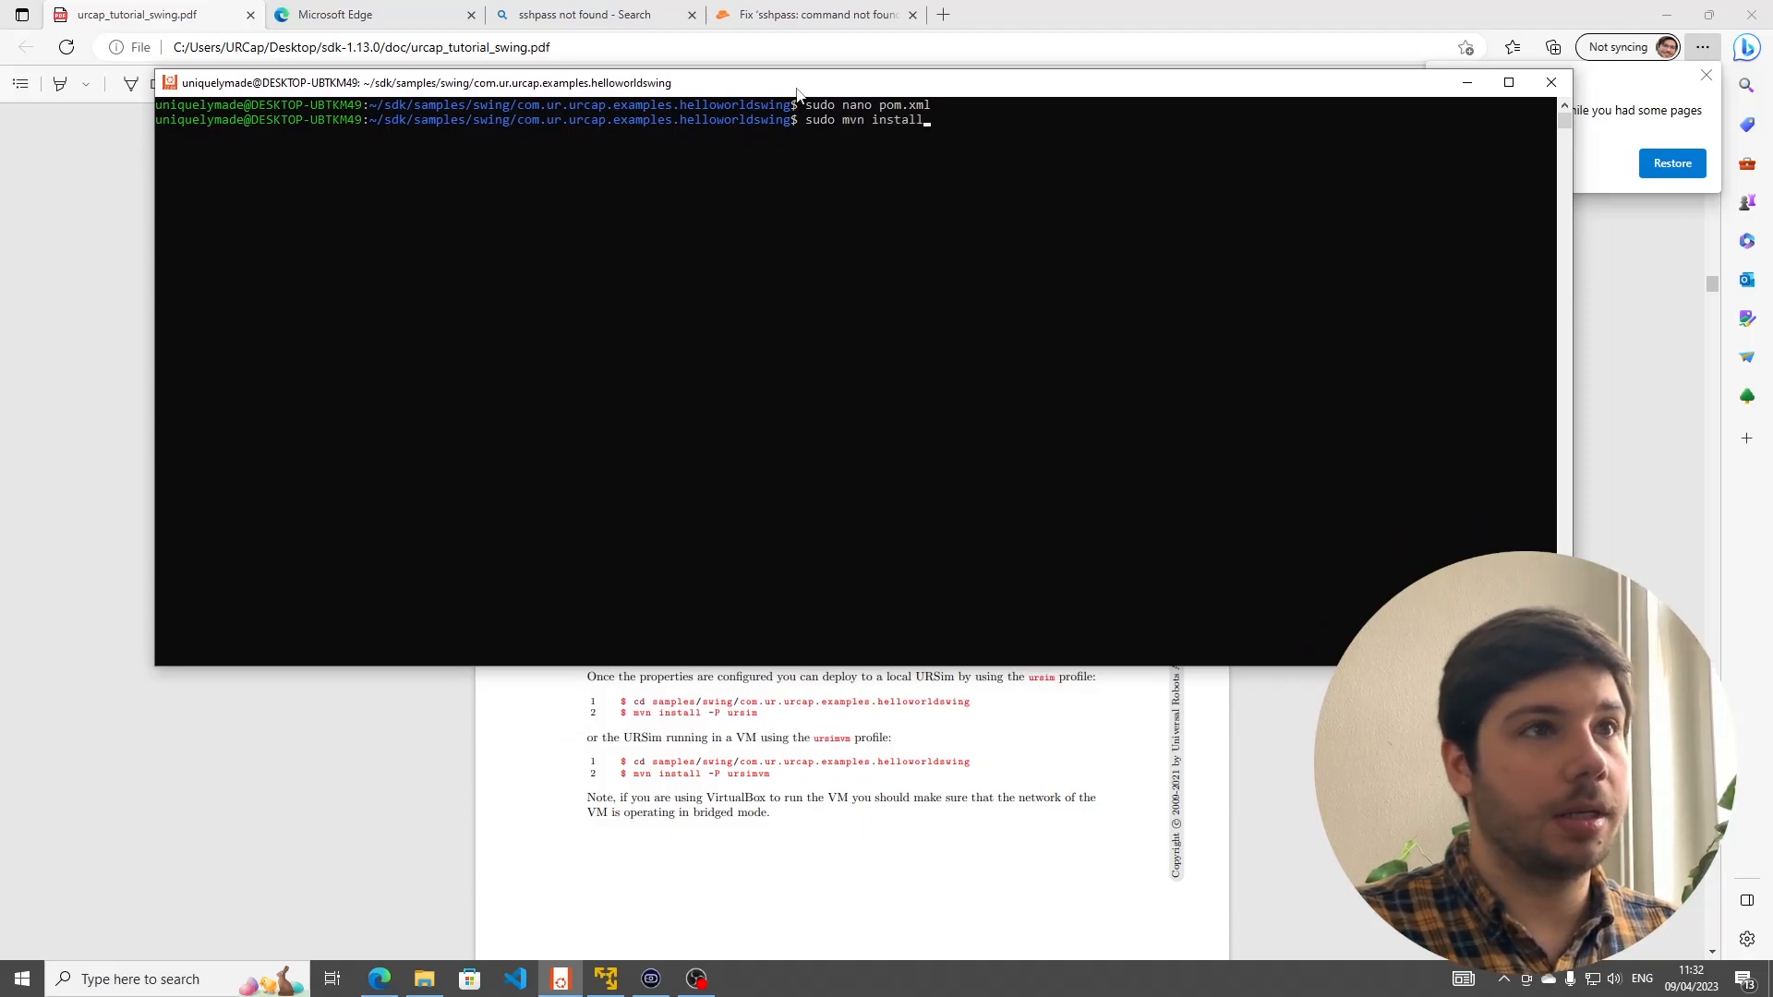
text(-P)
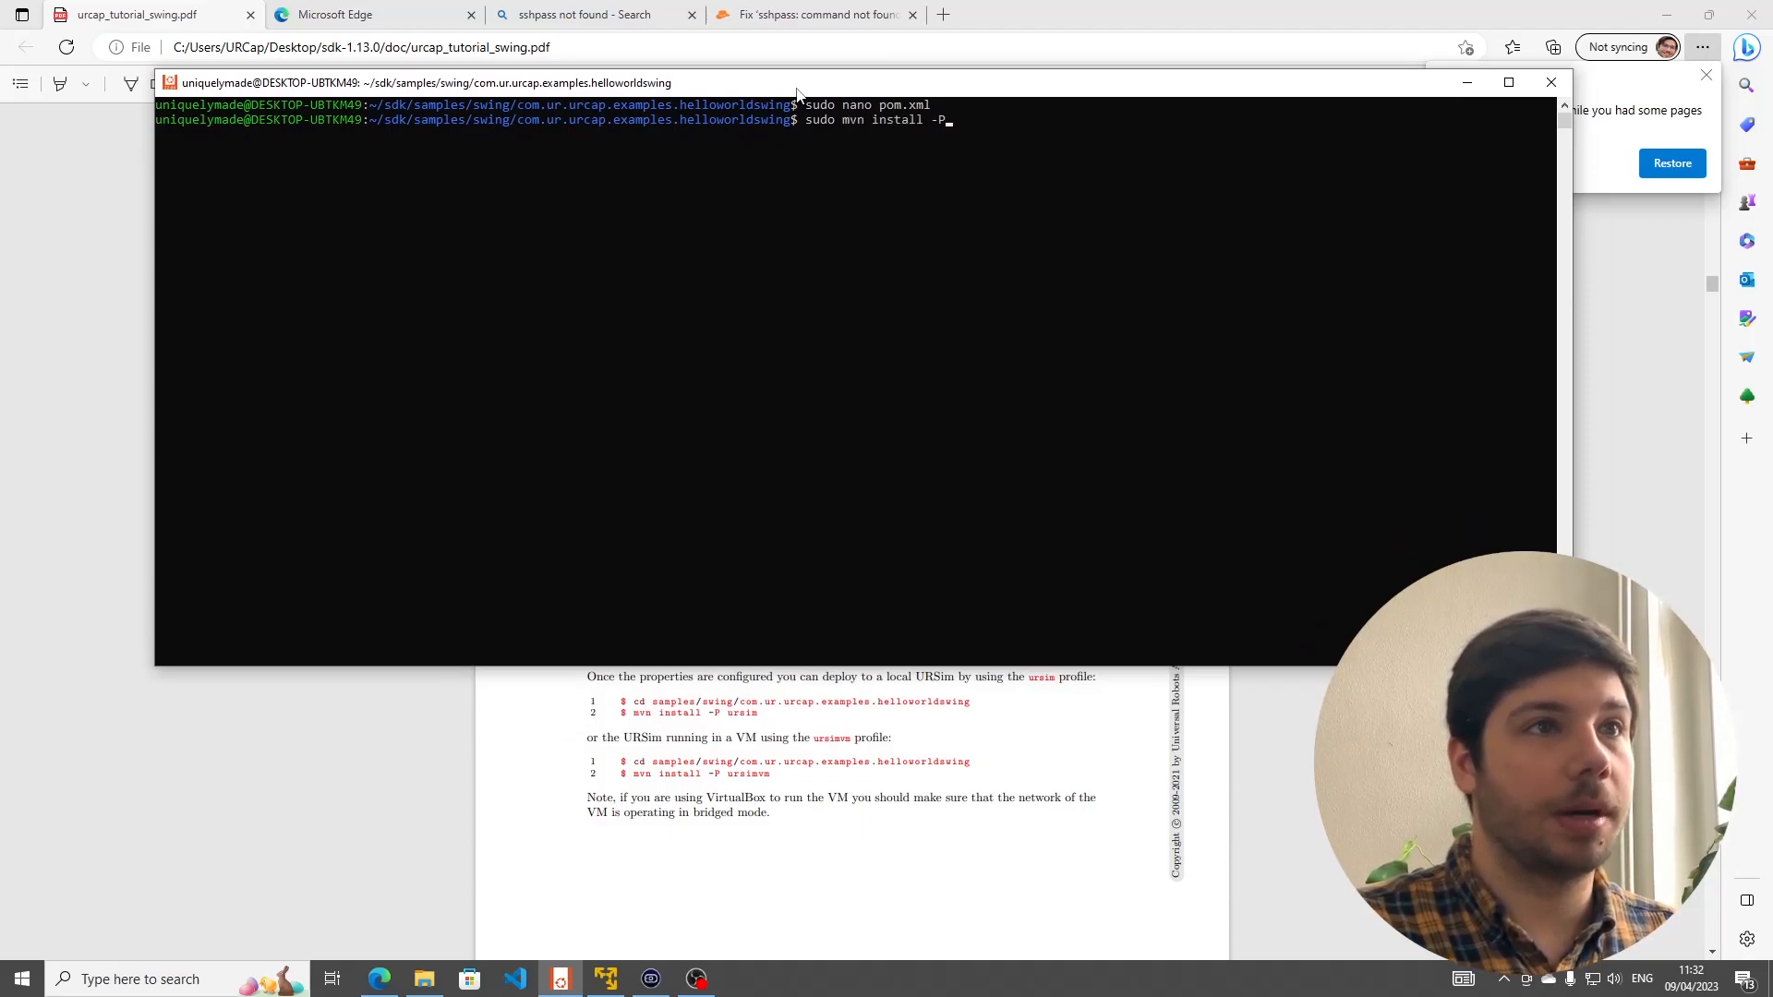
text(ursim)
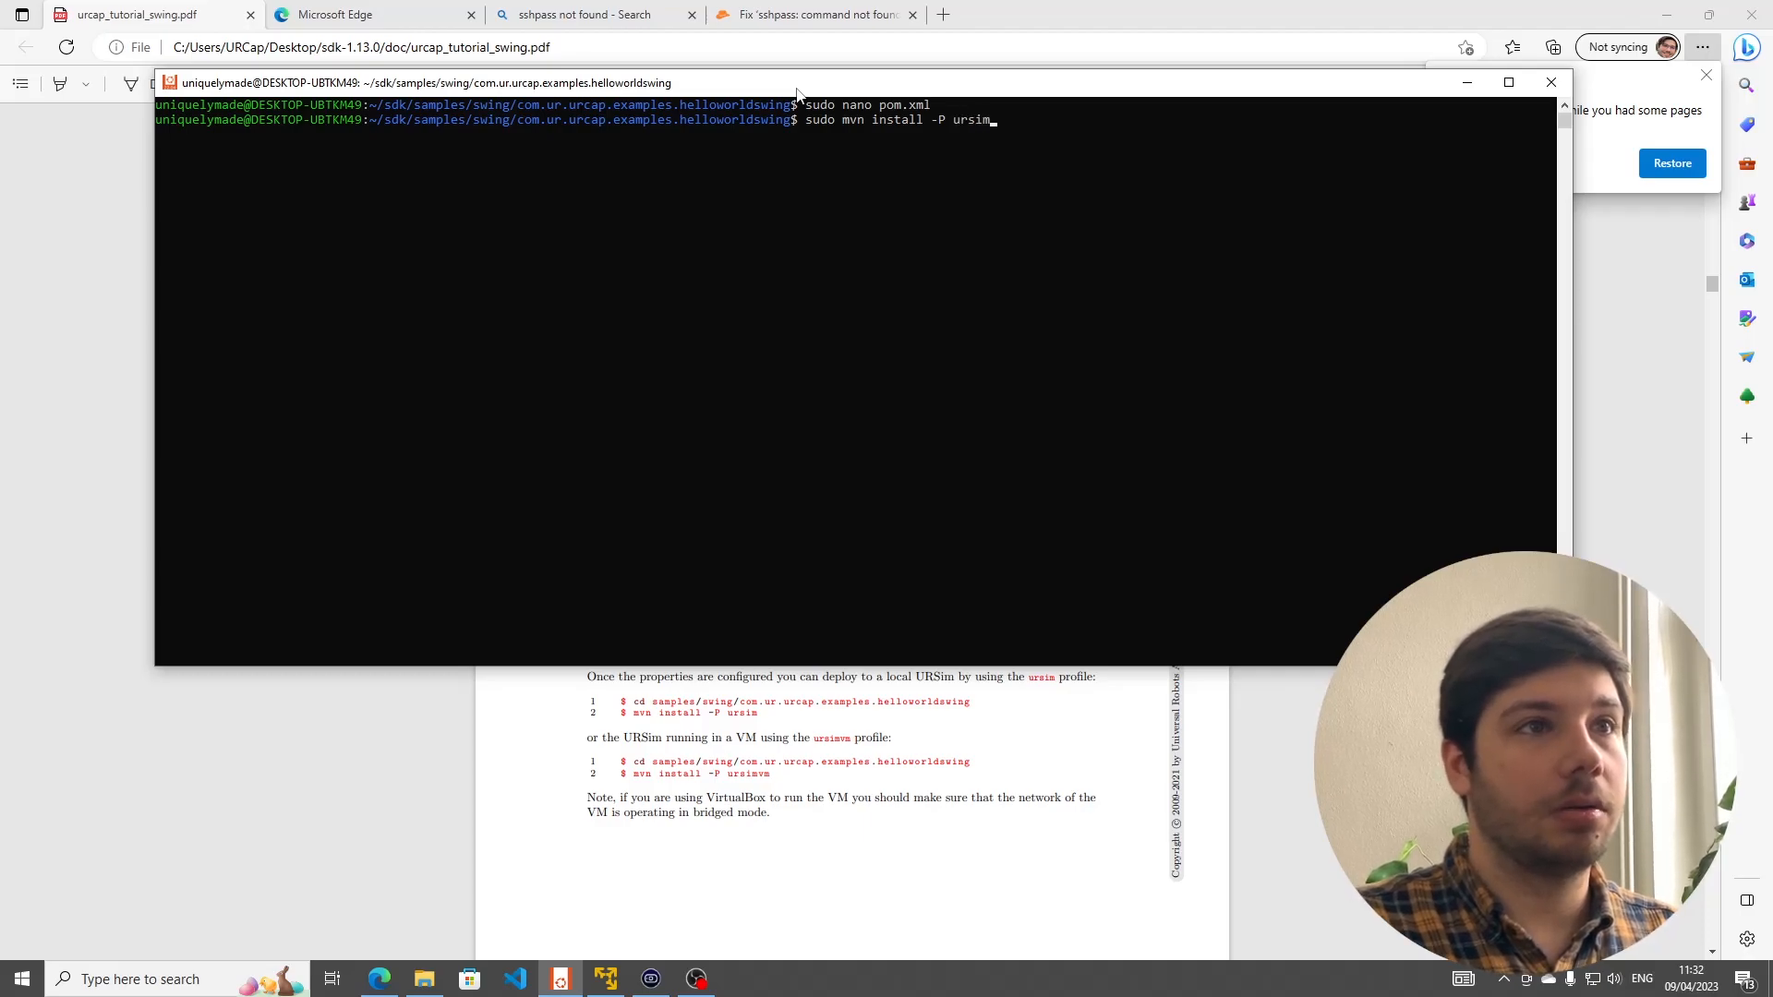
text(mvm)
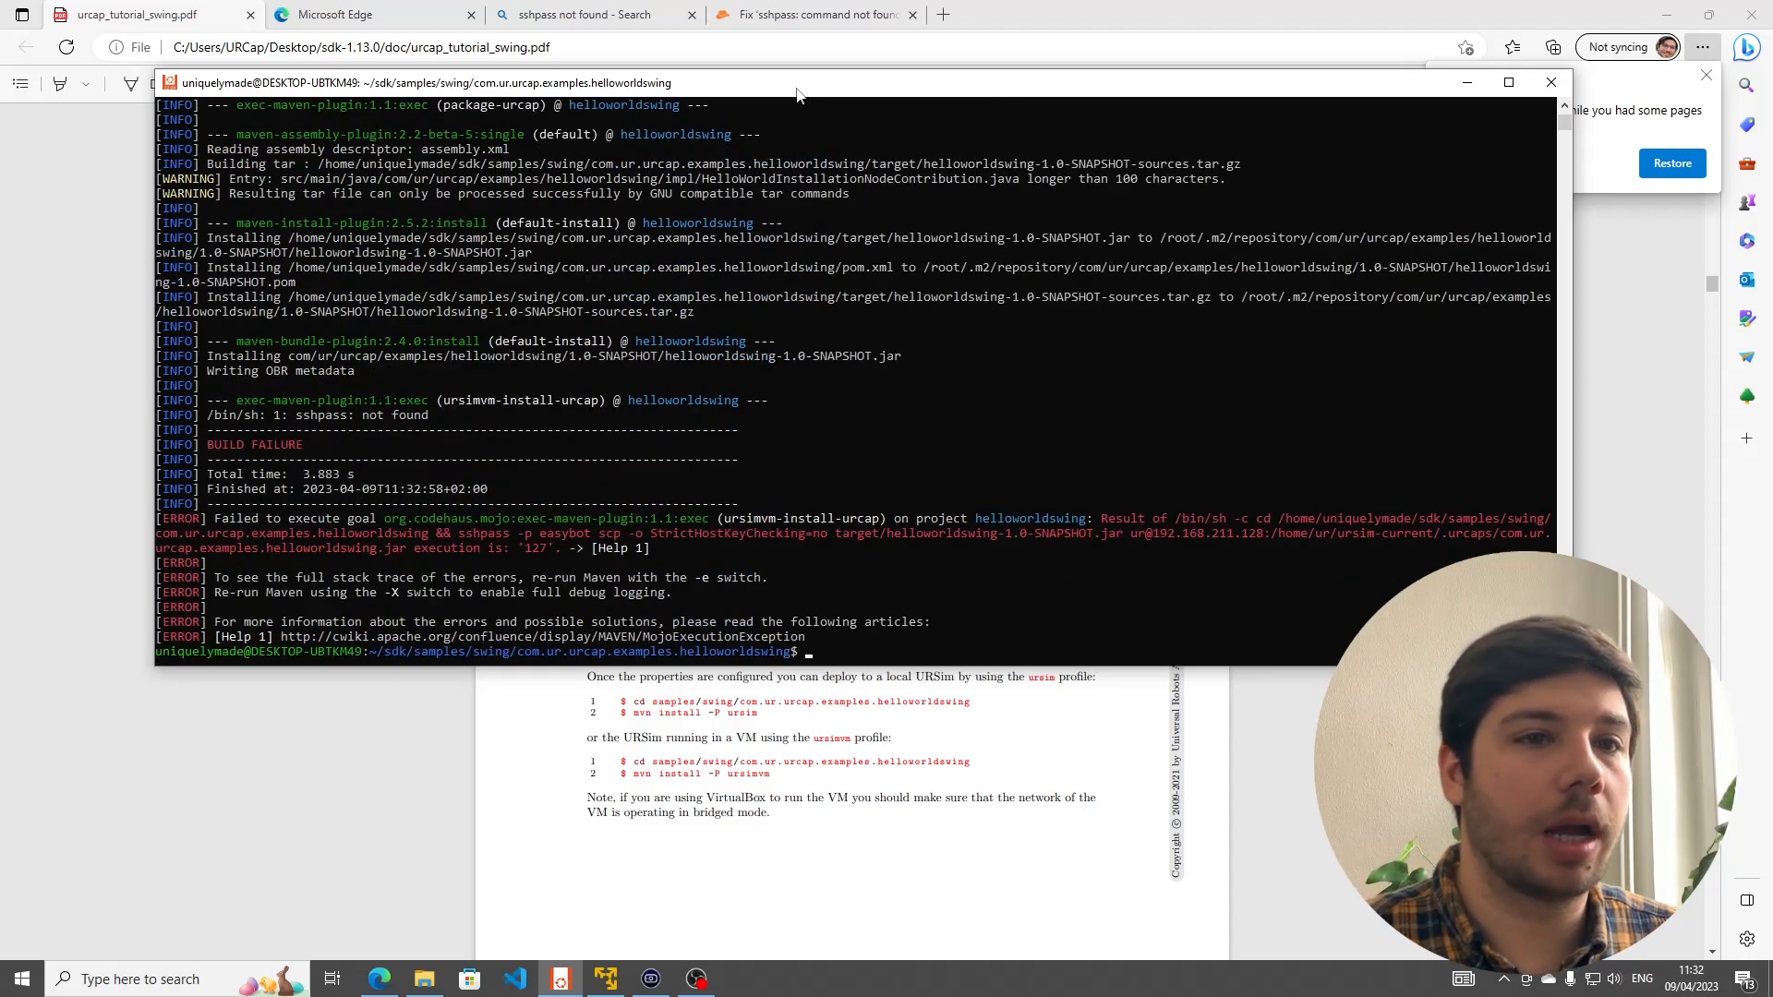
mouse_move(554, 445)
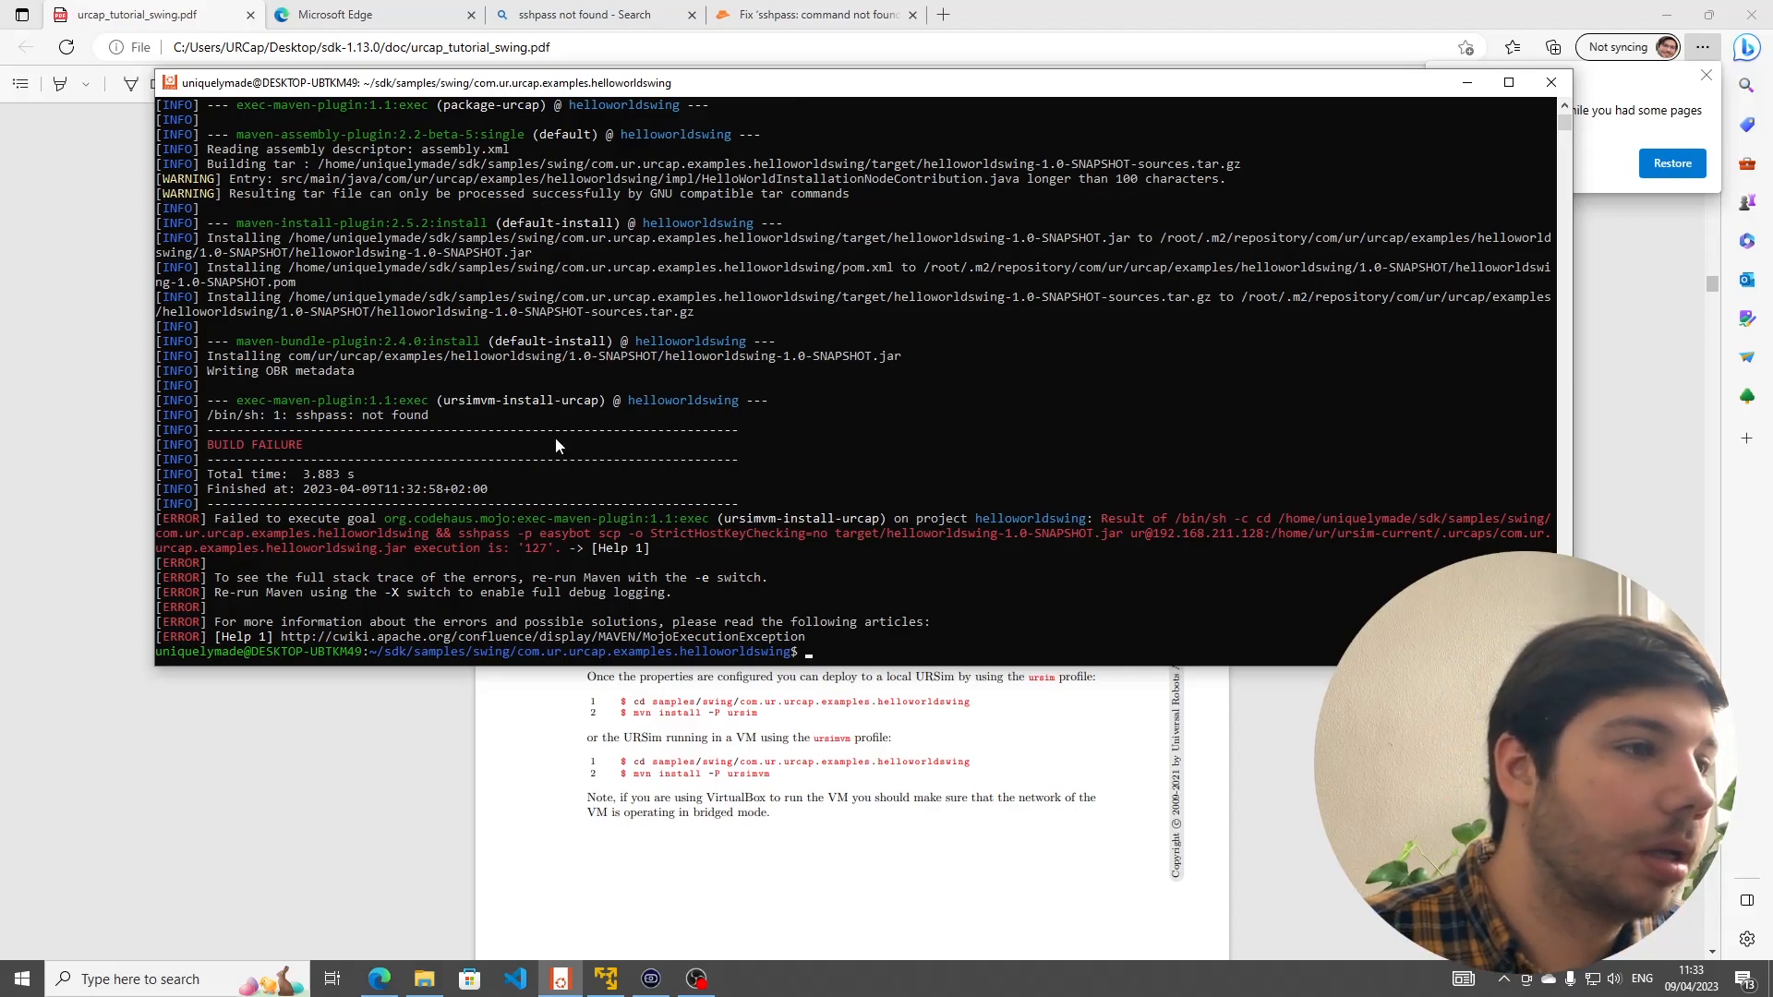
mouse_move(281, 421)
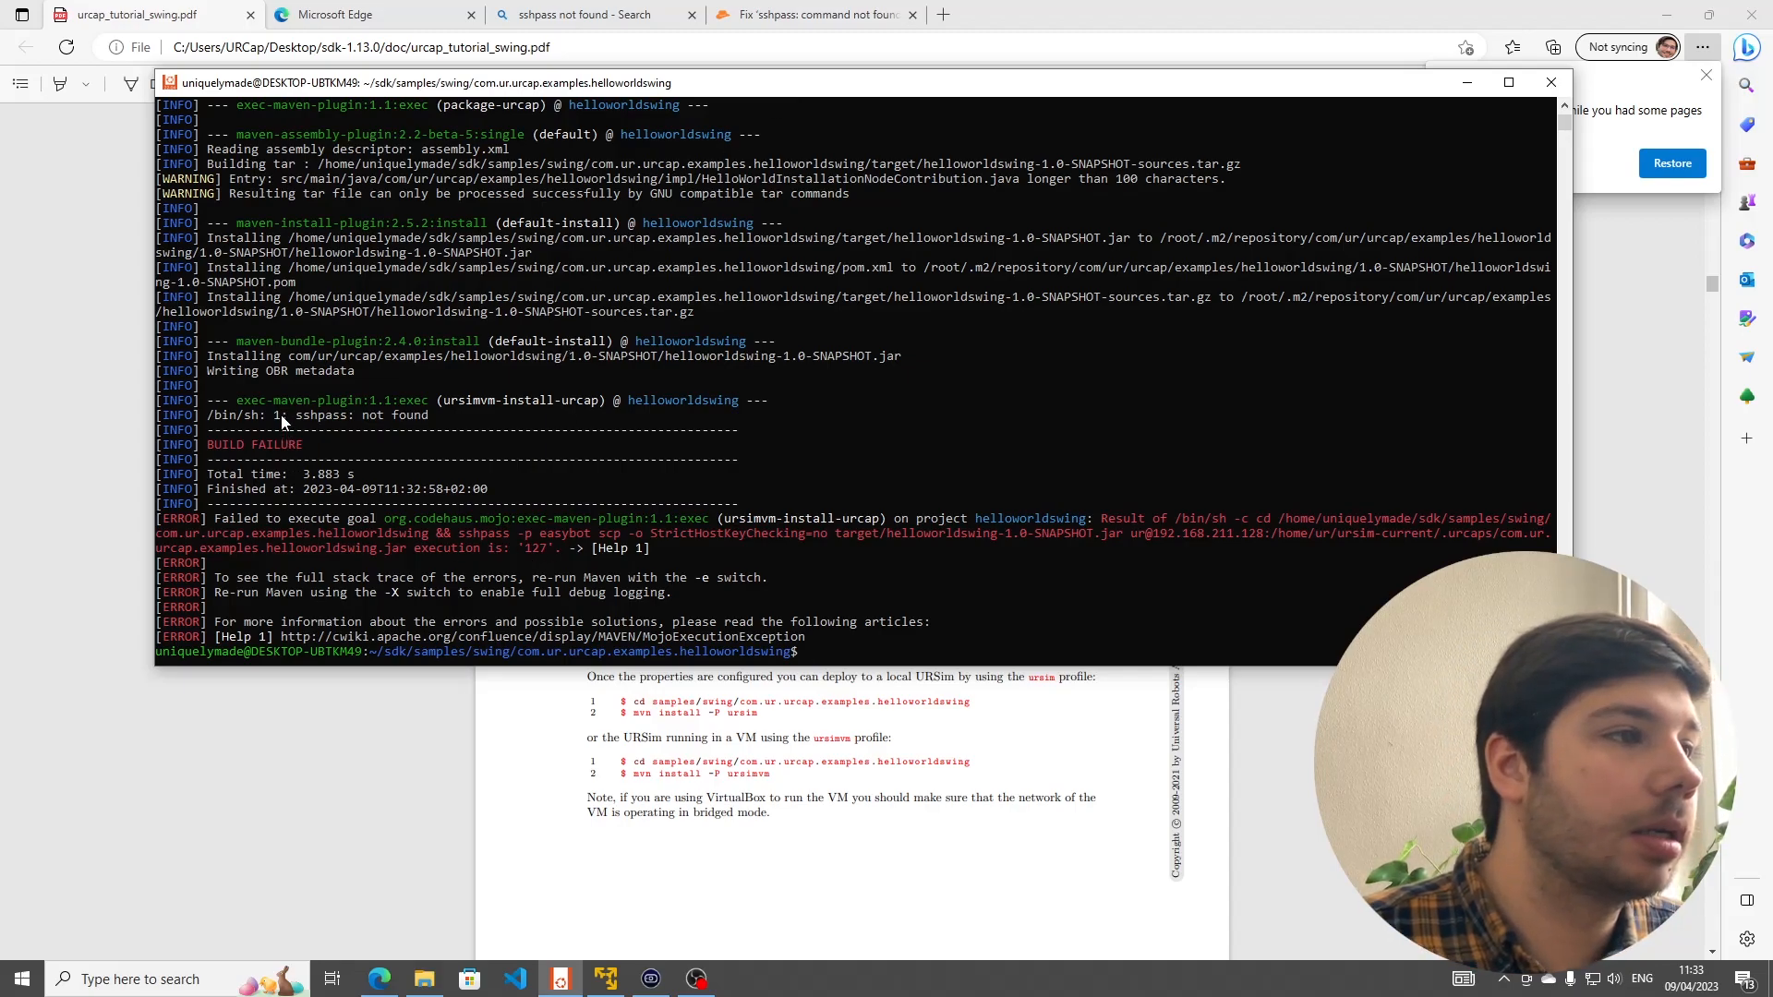
double_click(321, 415)
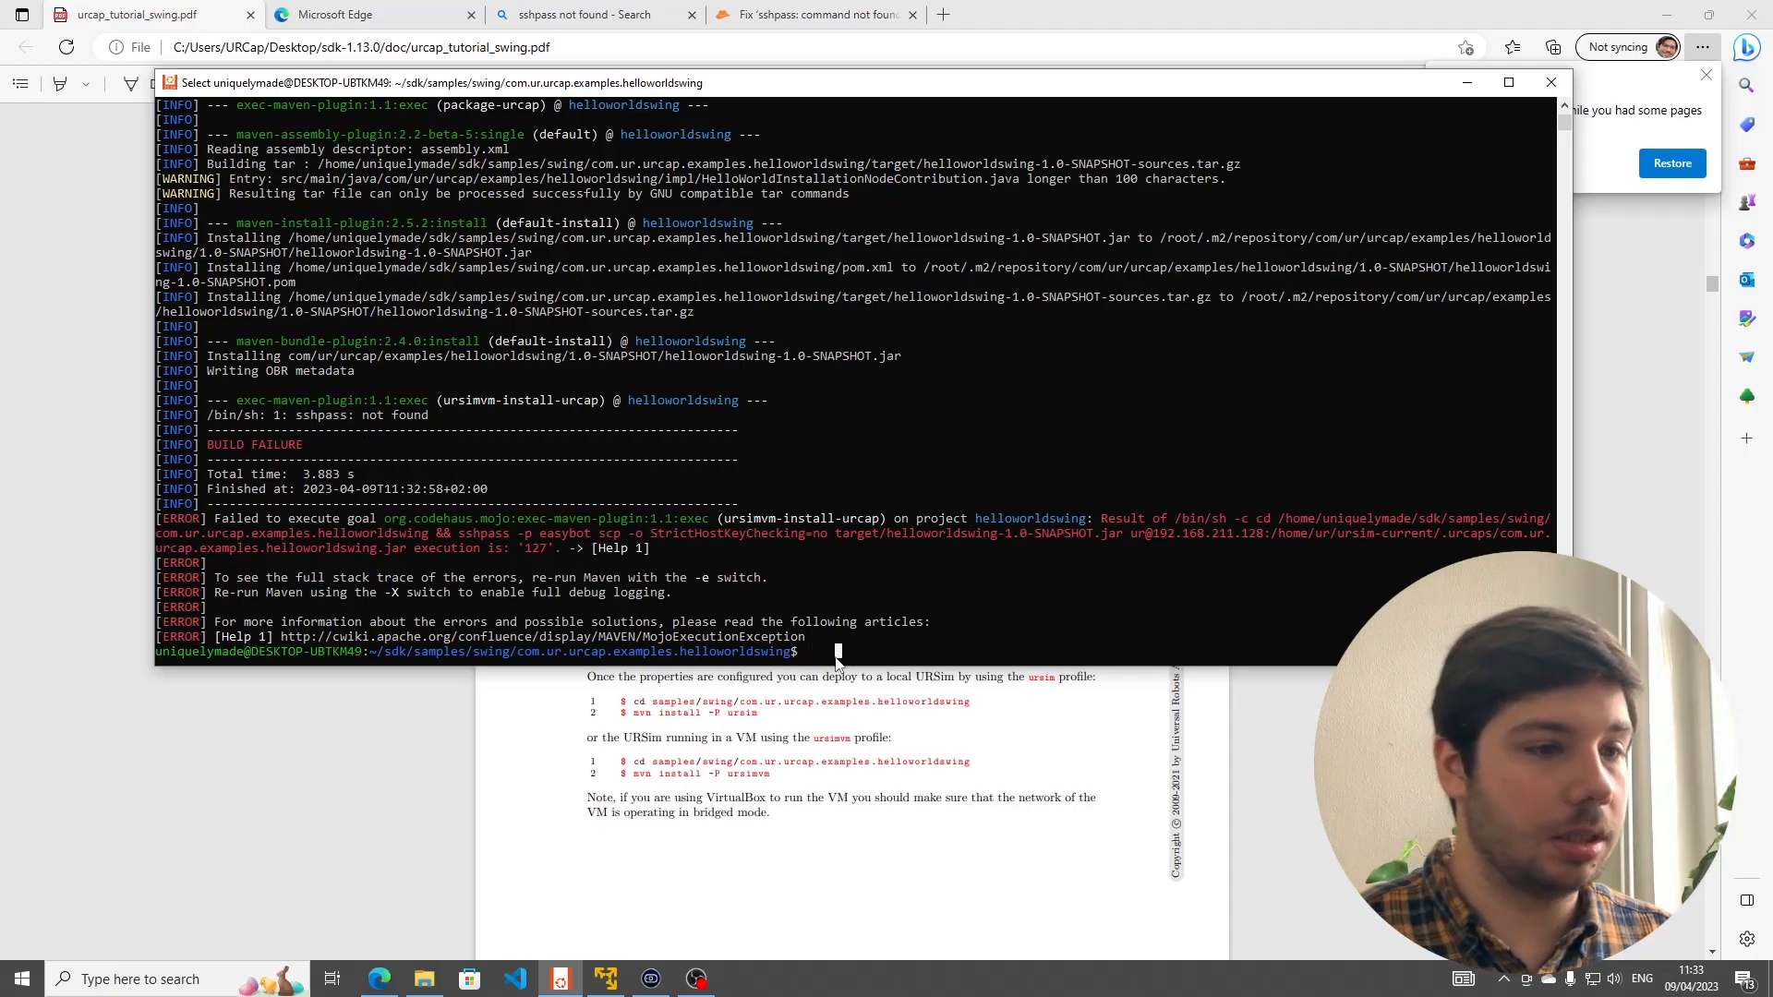
- Install sshpass with 'sudo apt-get install sshpass'
text(sudo ap)
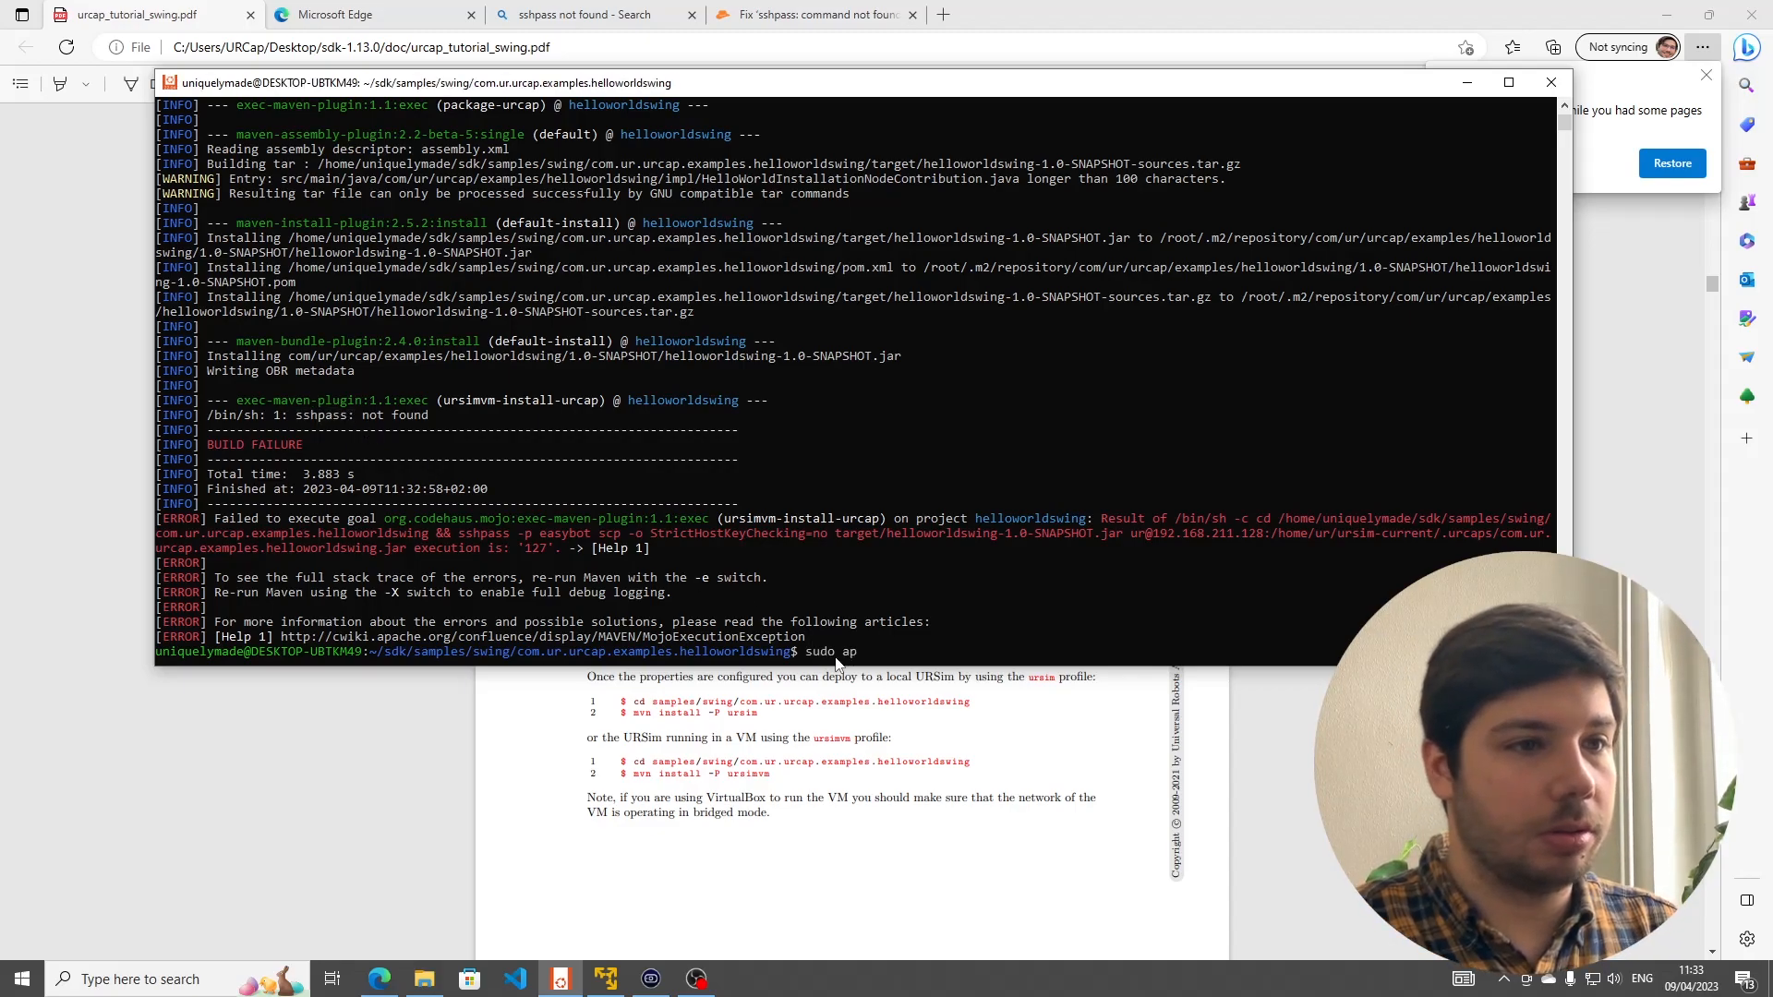
text(t-git)
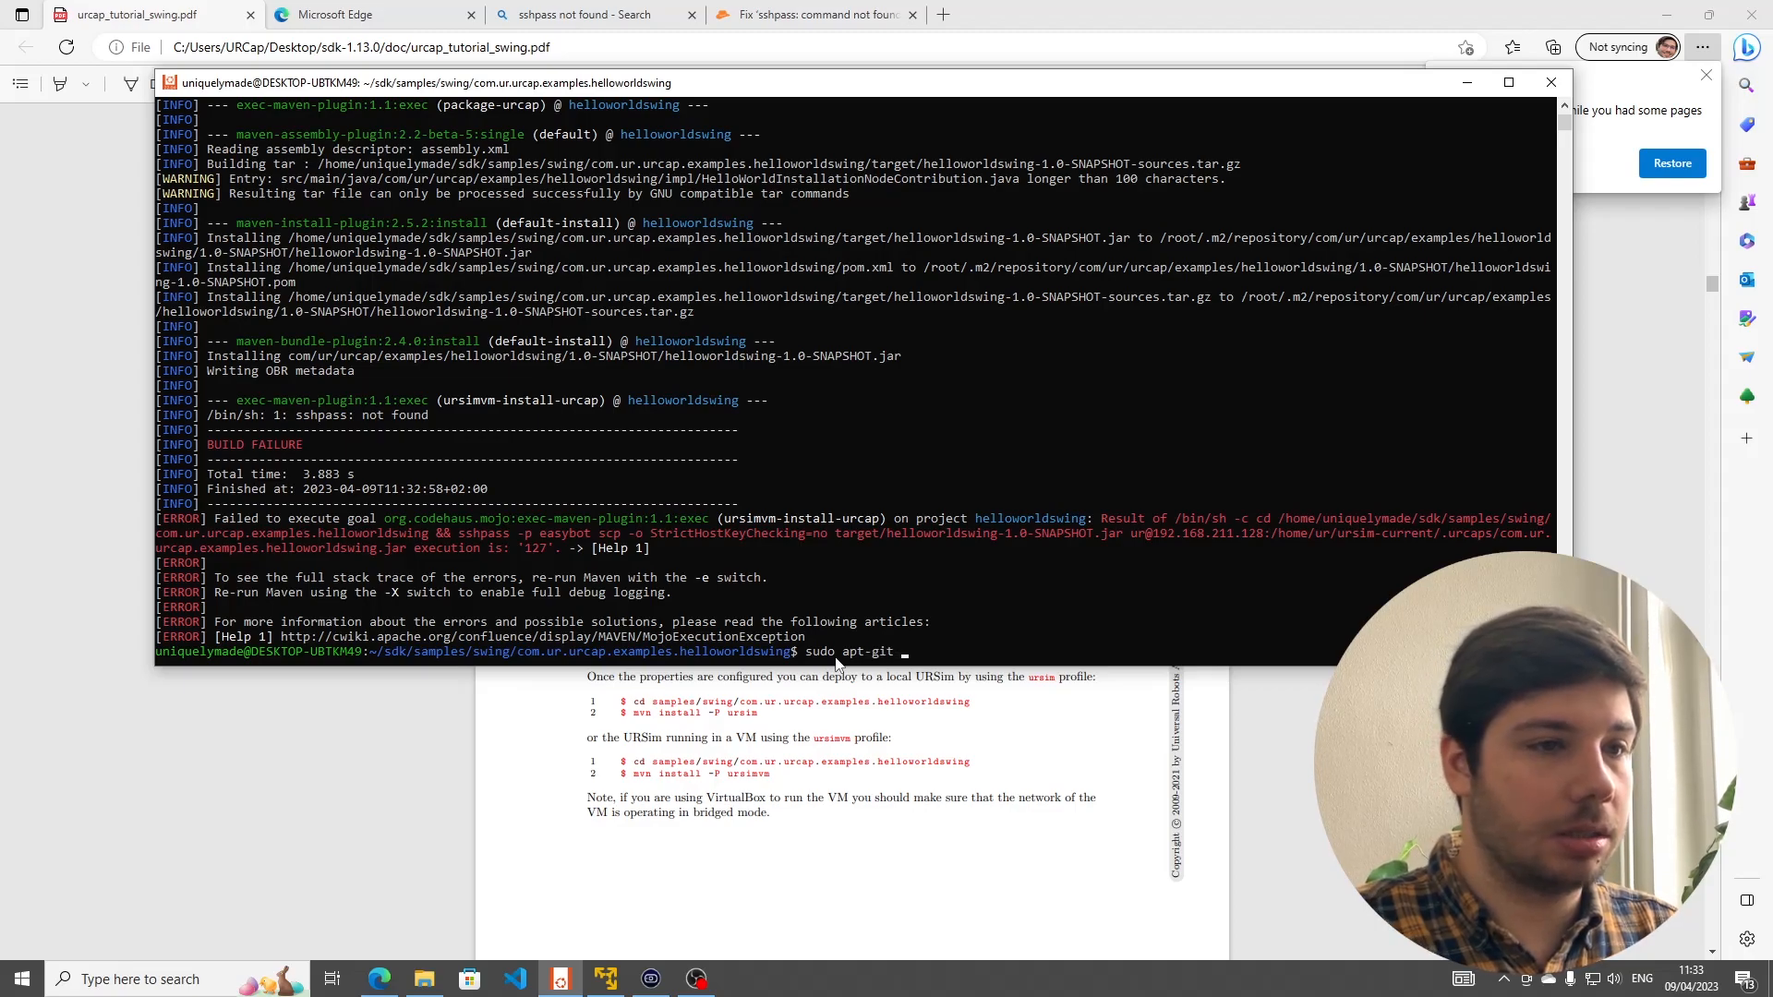
text(i)
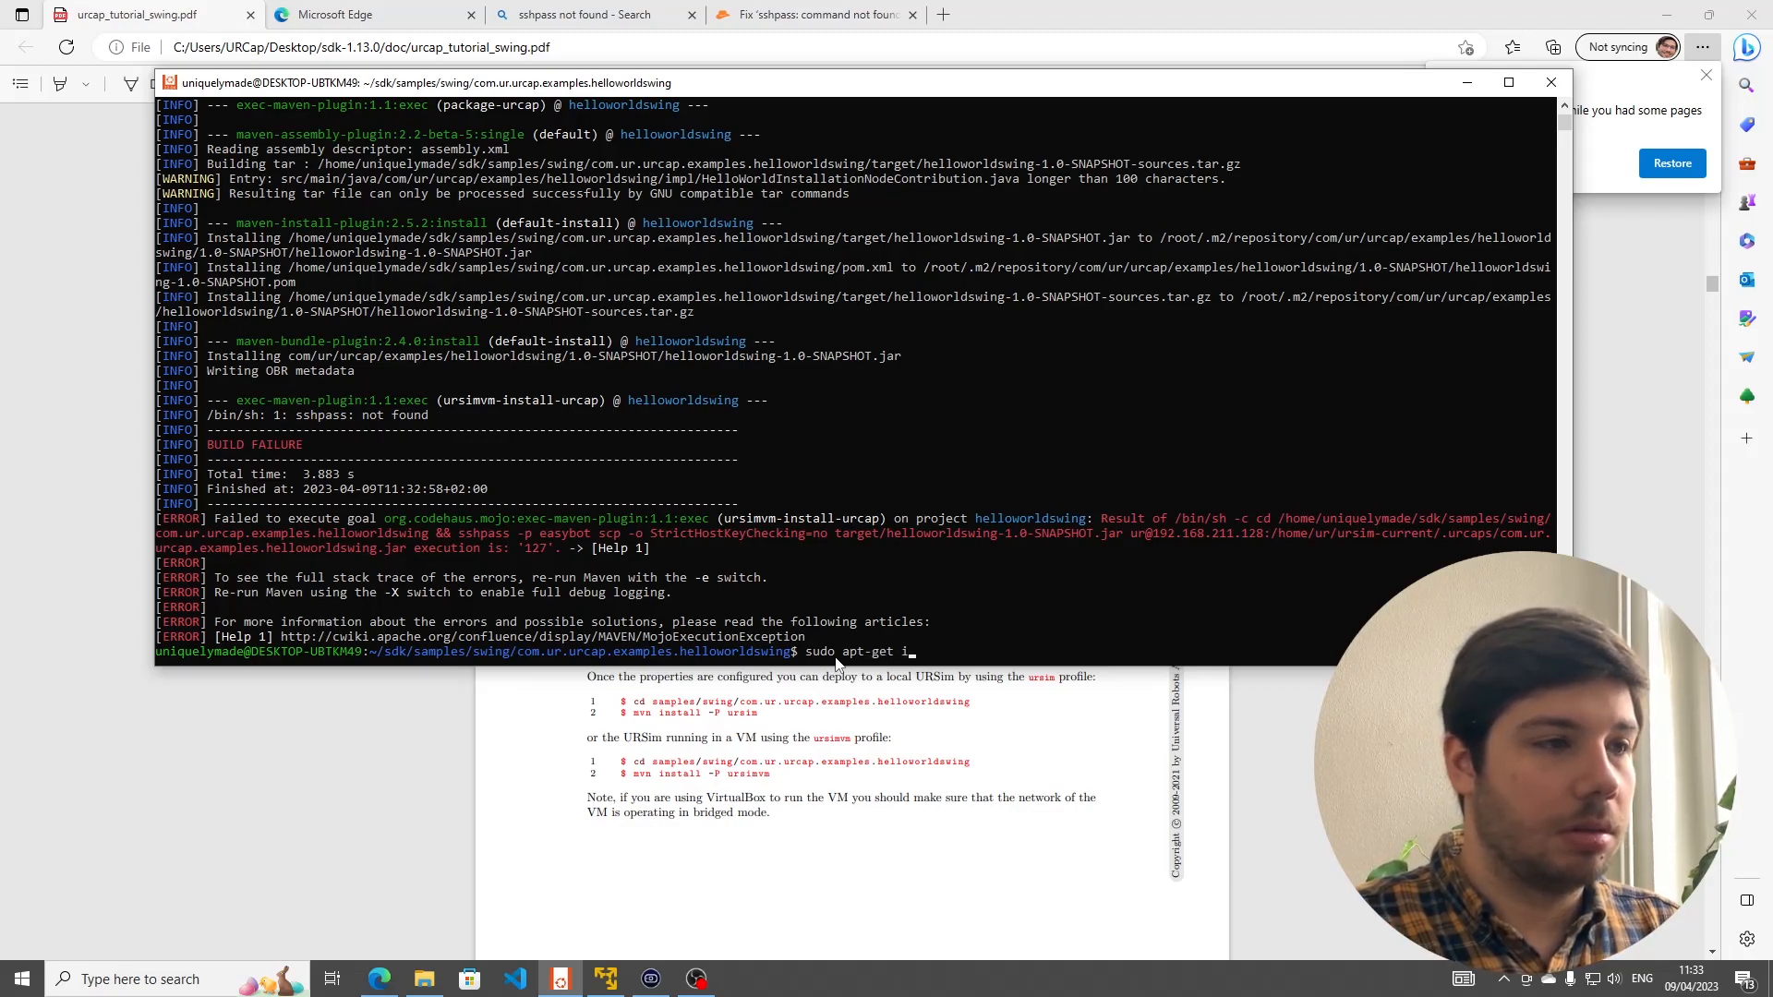
text(nstall)
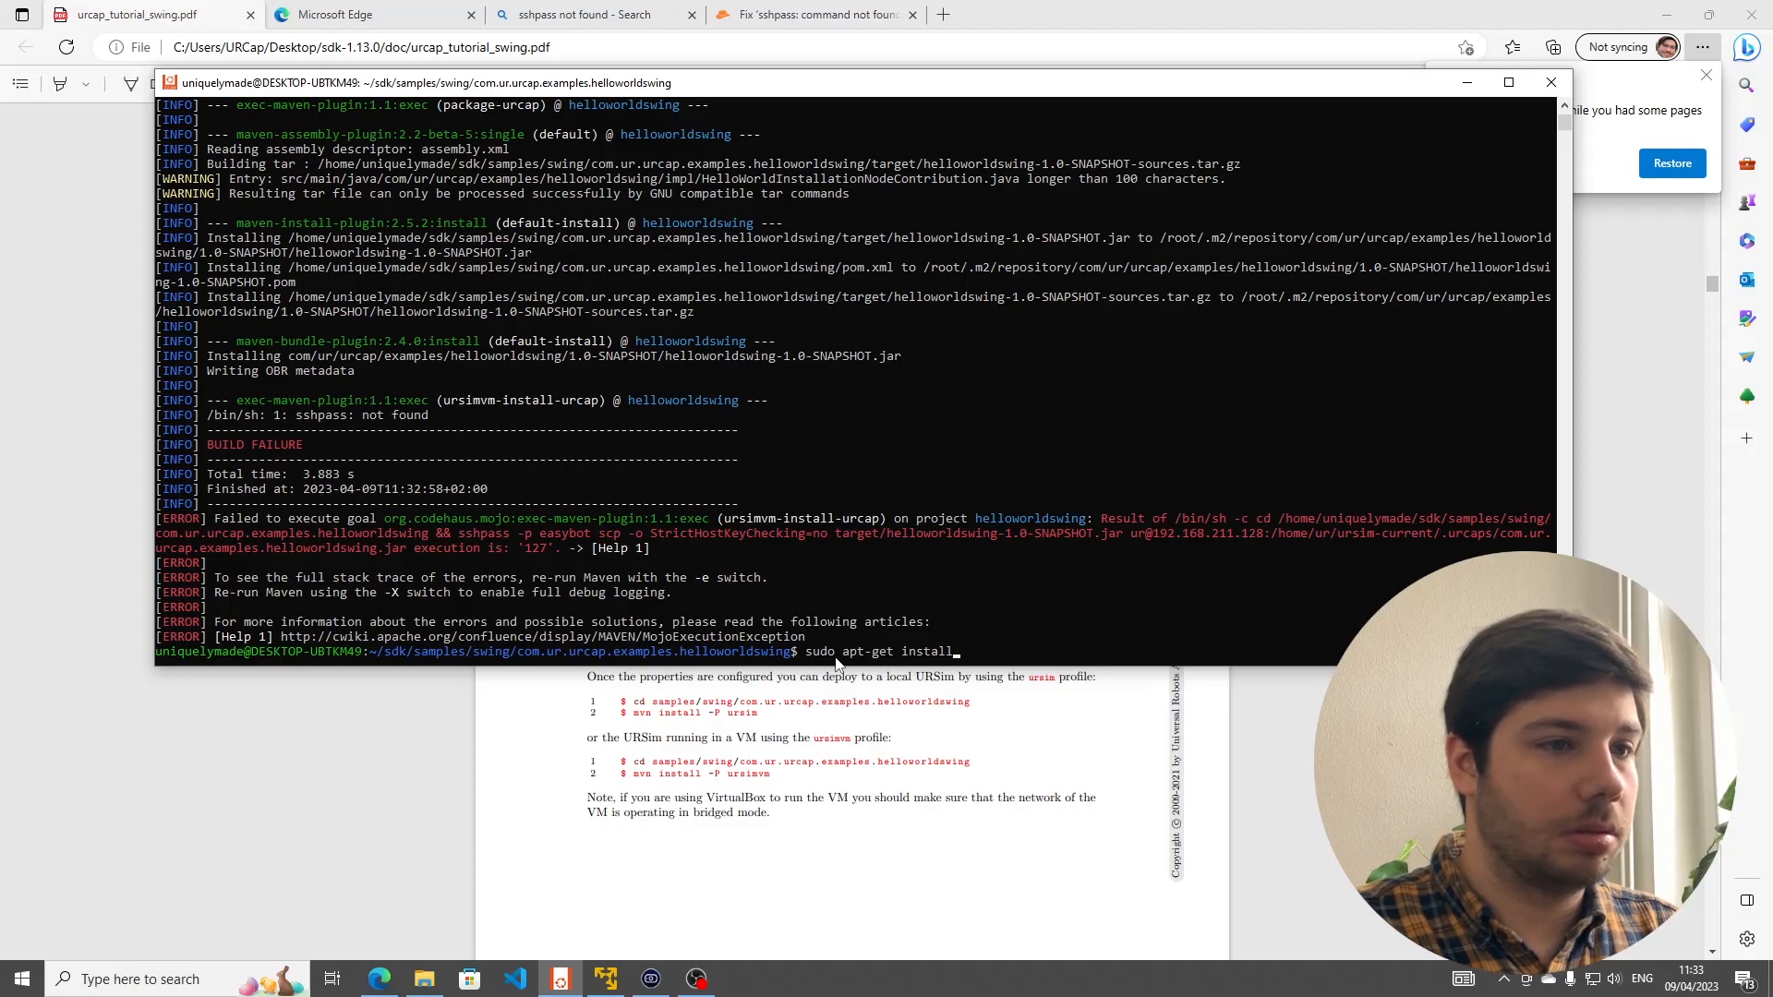
key(Backspace)
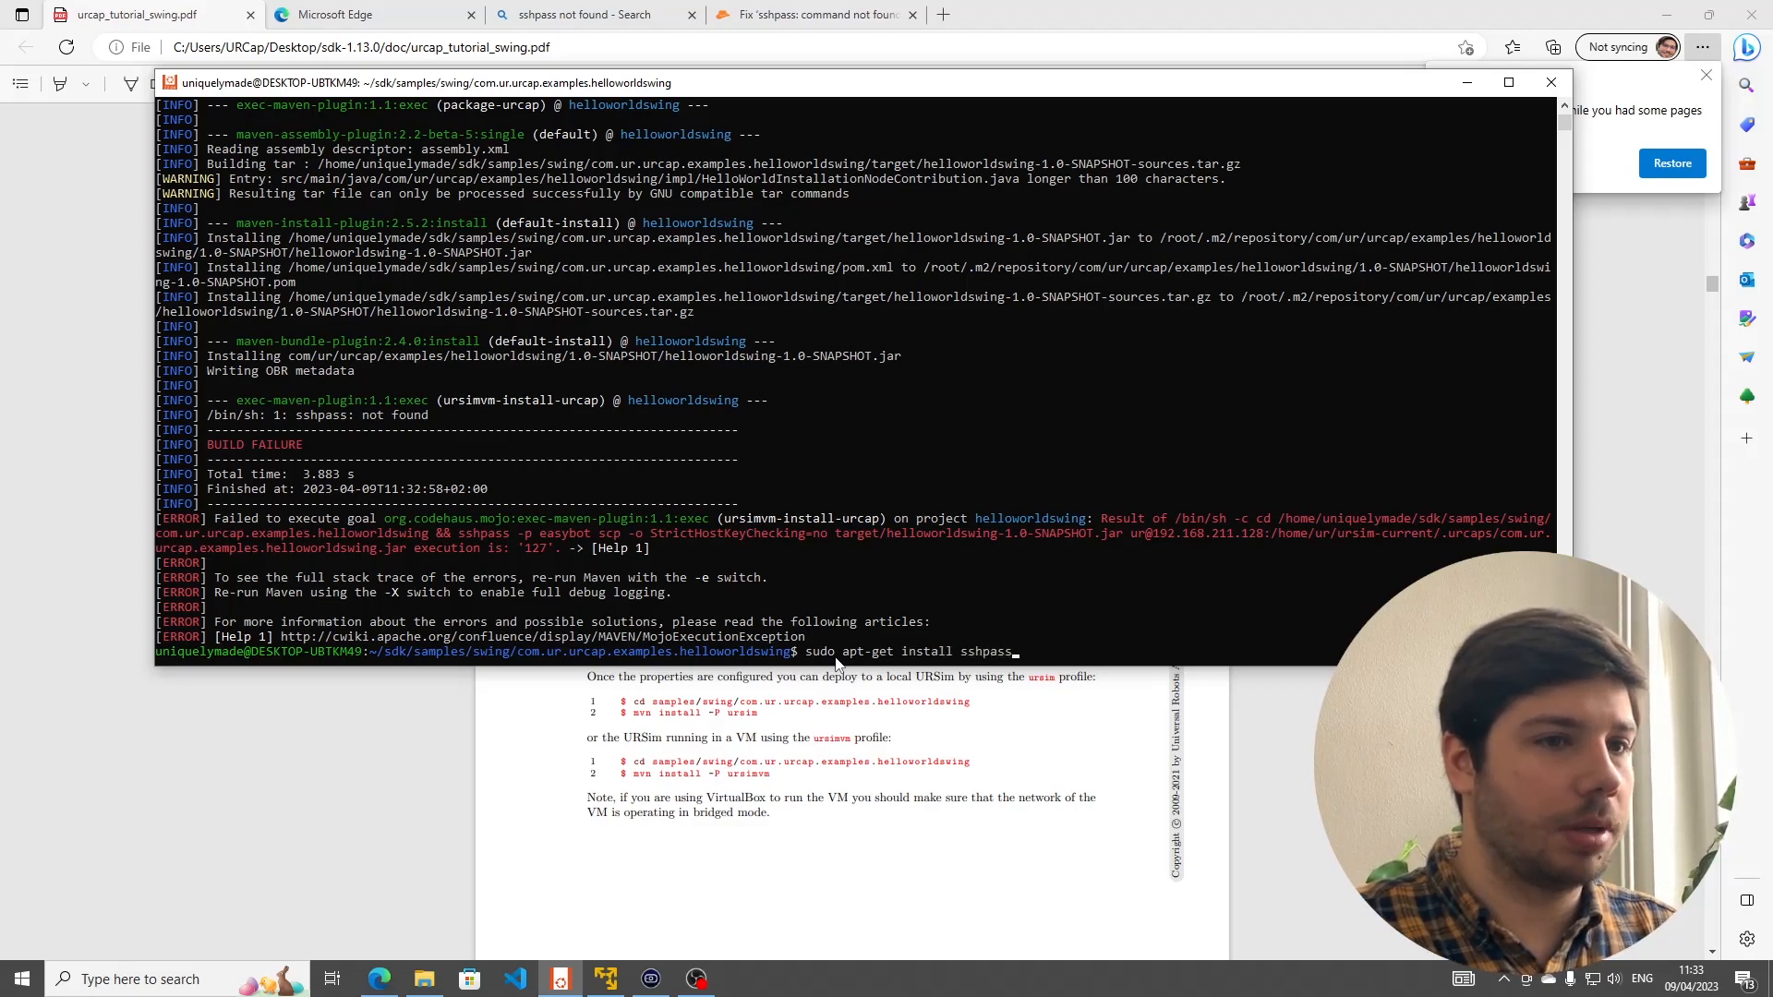
key(Return)
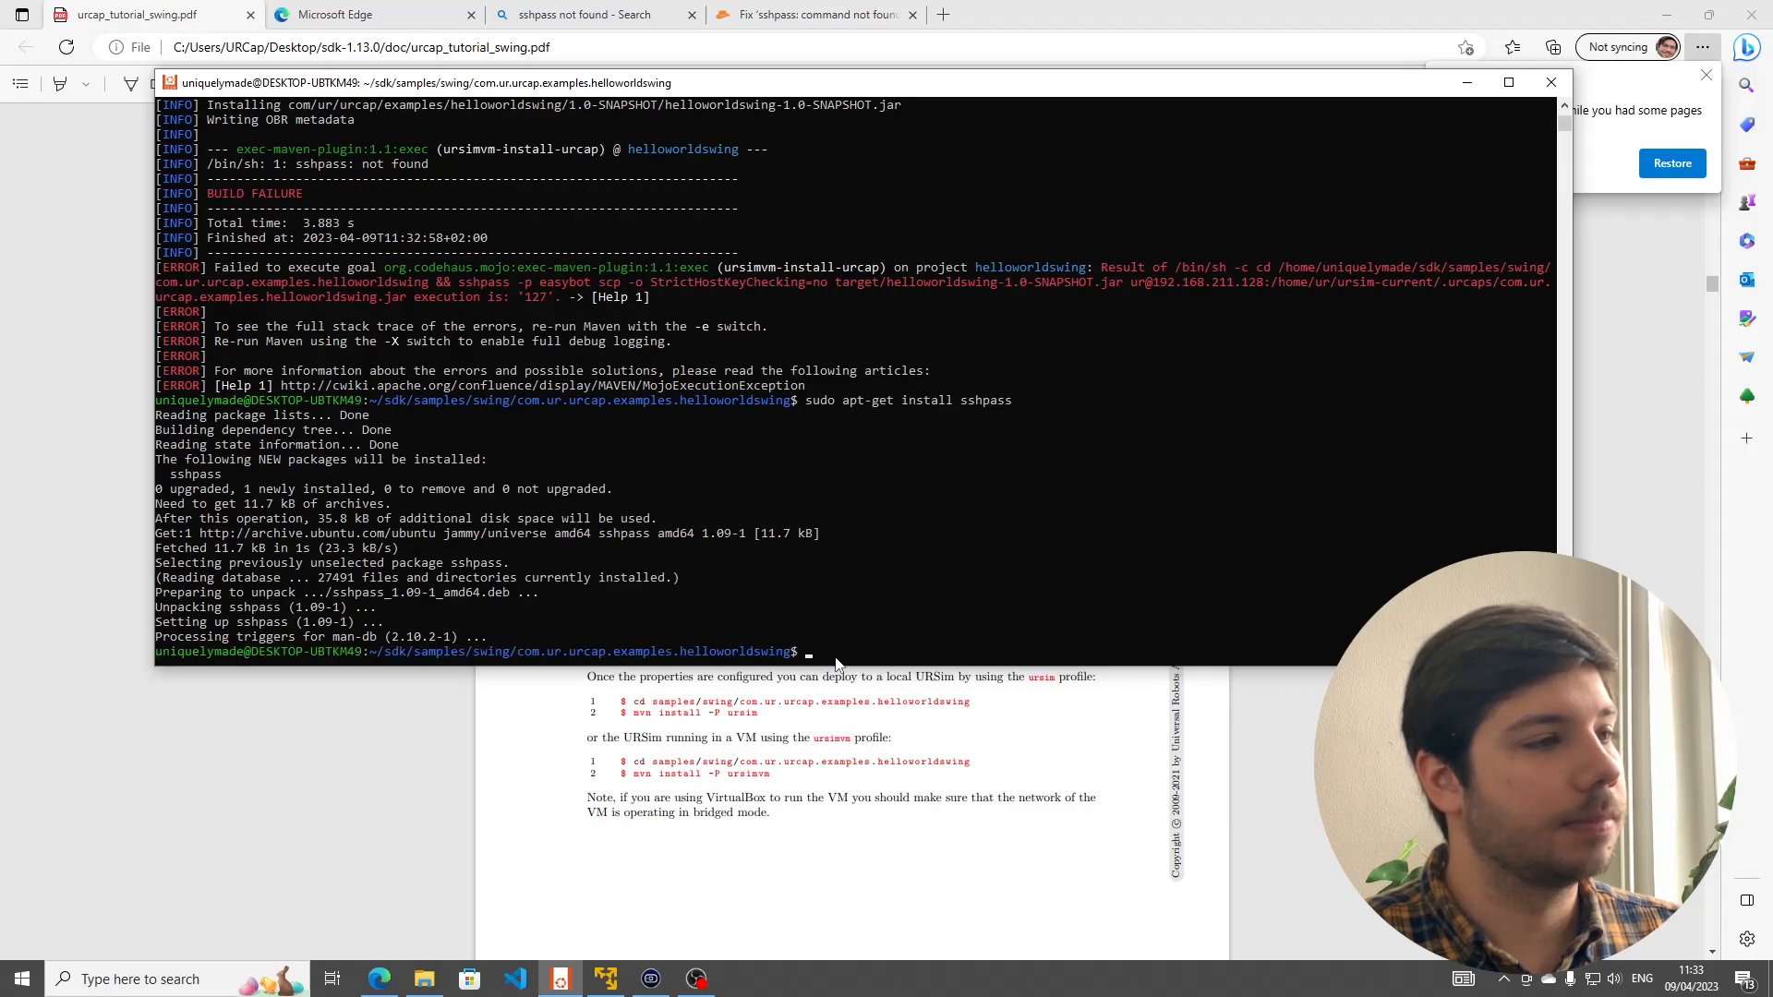
- Rerun 'sudo mvn install -P ursimvm' to BUILD SUCCESS and switch to the URSim VM
text(sudo mvn install -P ursimvm)
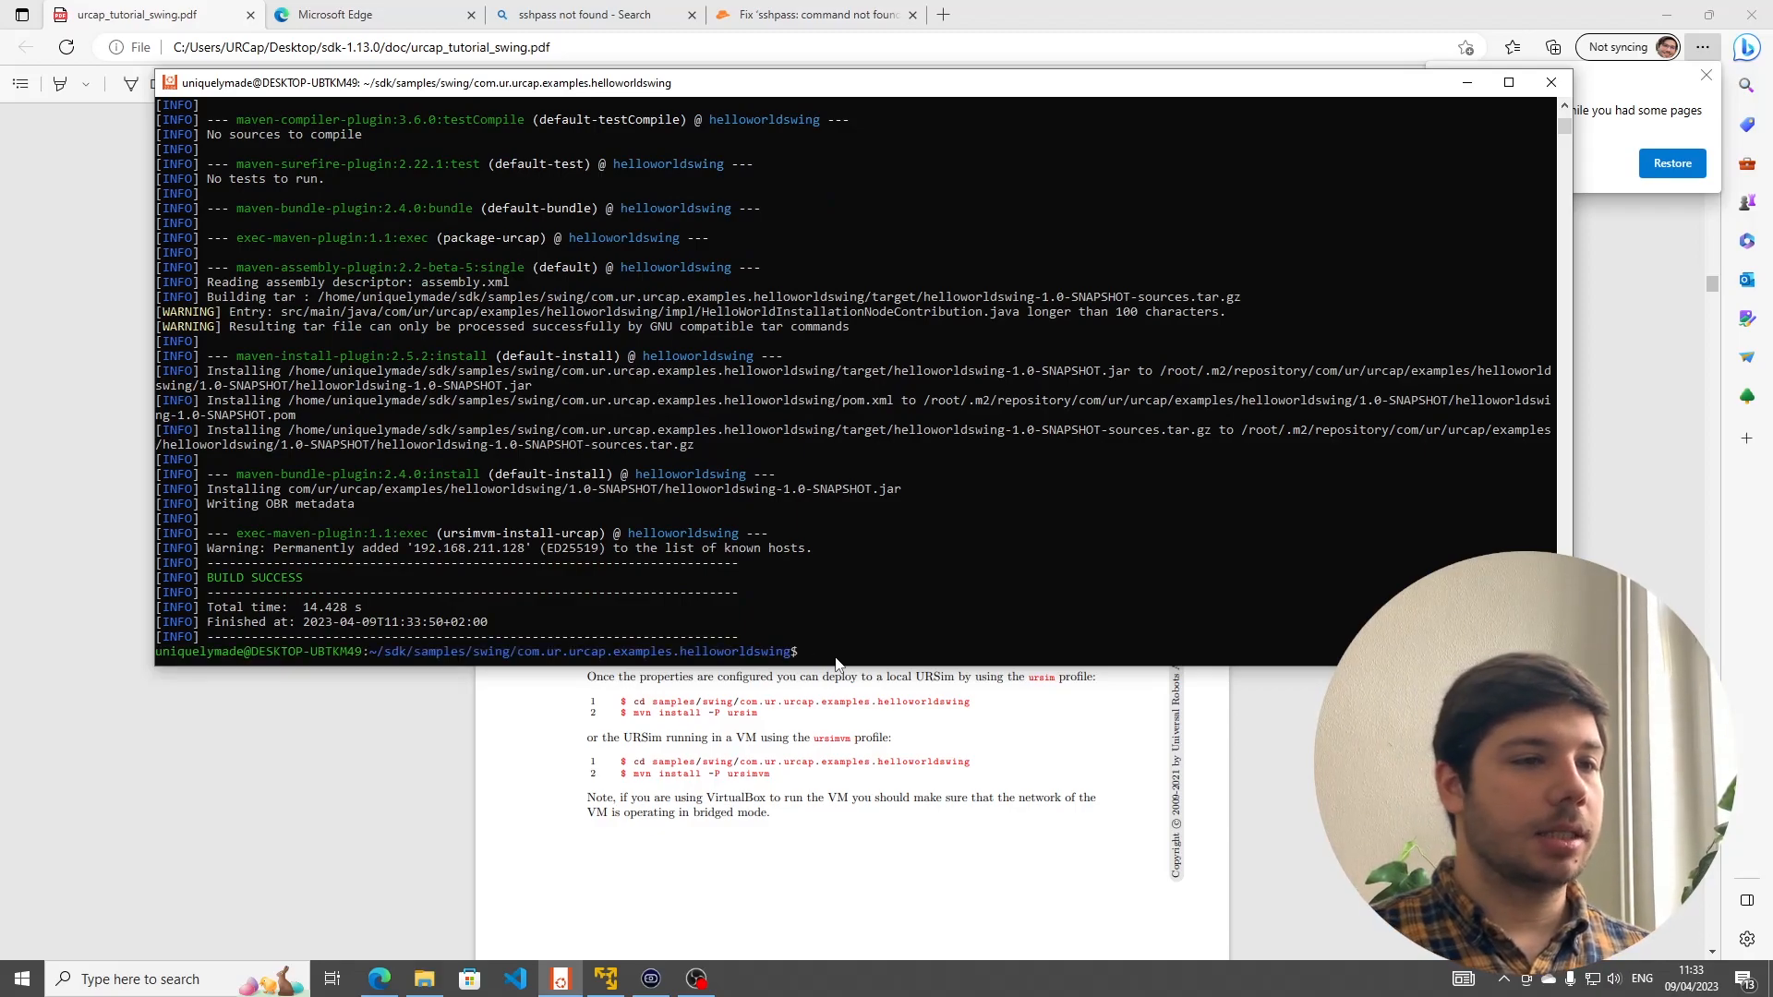
click(608, 979)
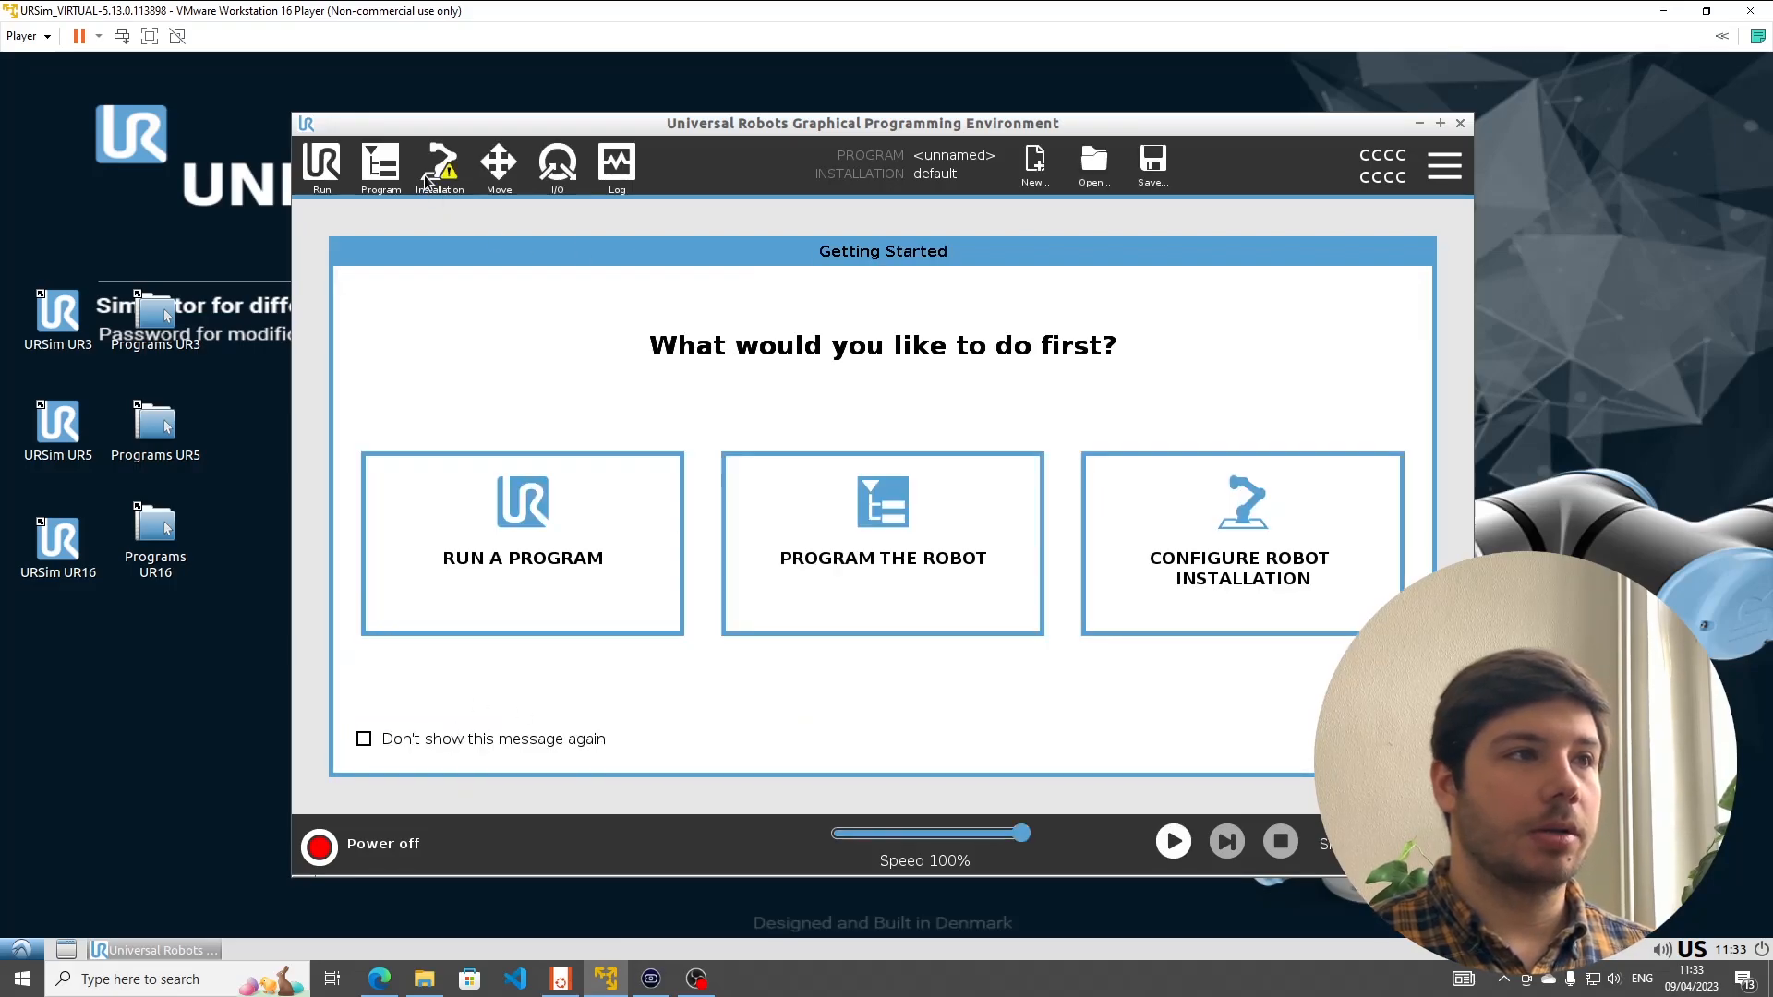
- Close PolyScope from the Installation screen and relaunch the URSim UR10 simulator
click(439, 166)
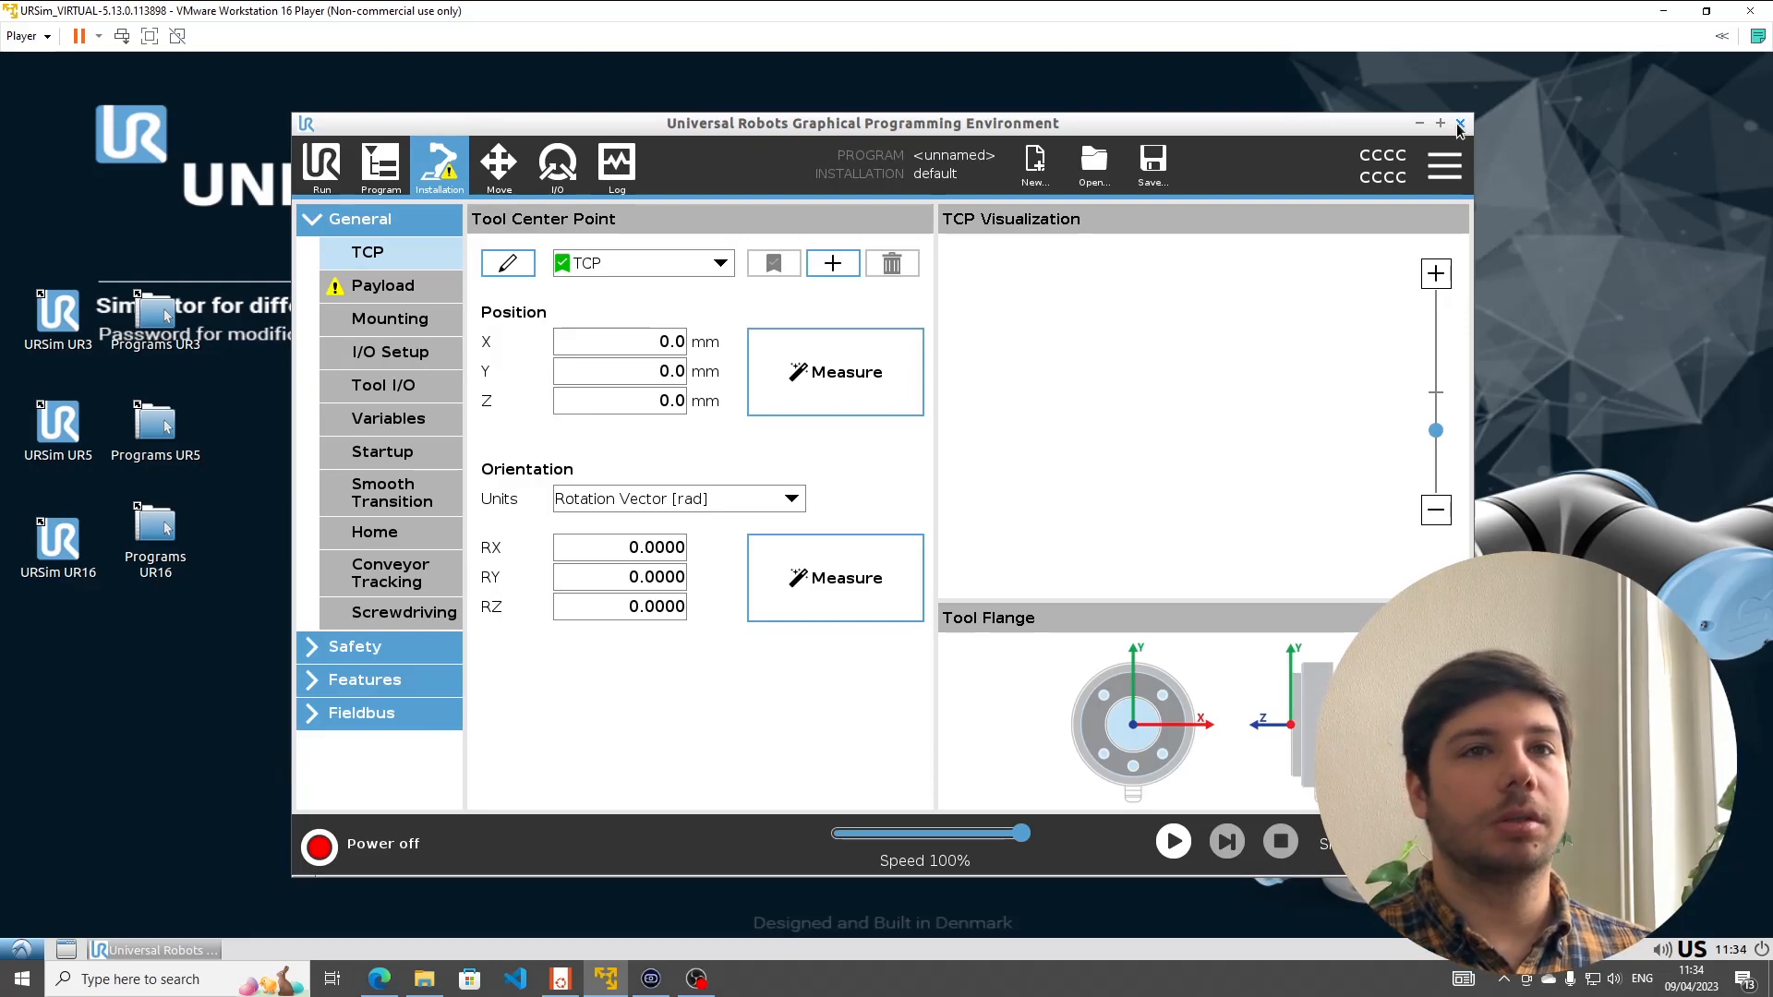
click(1459, 122)
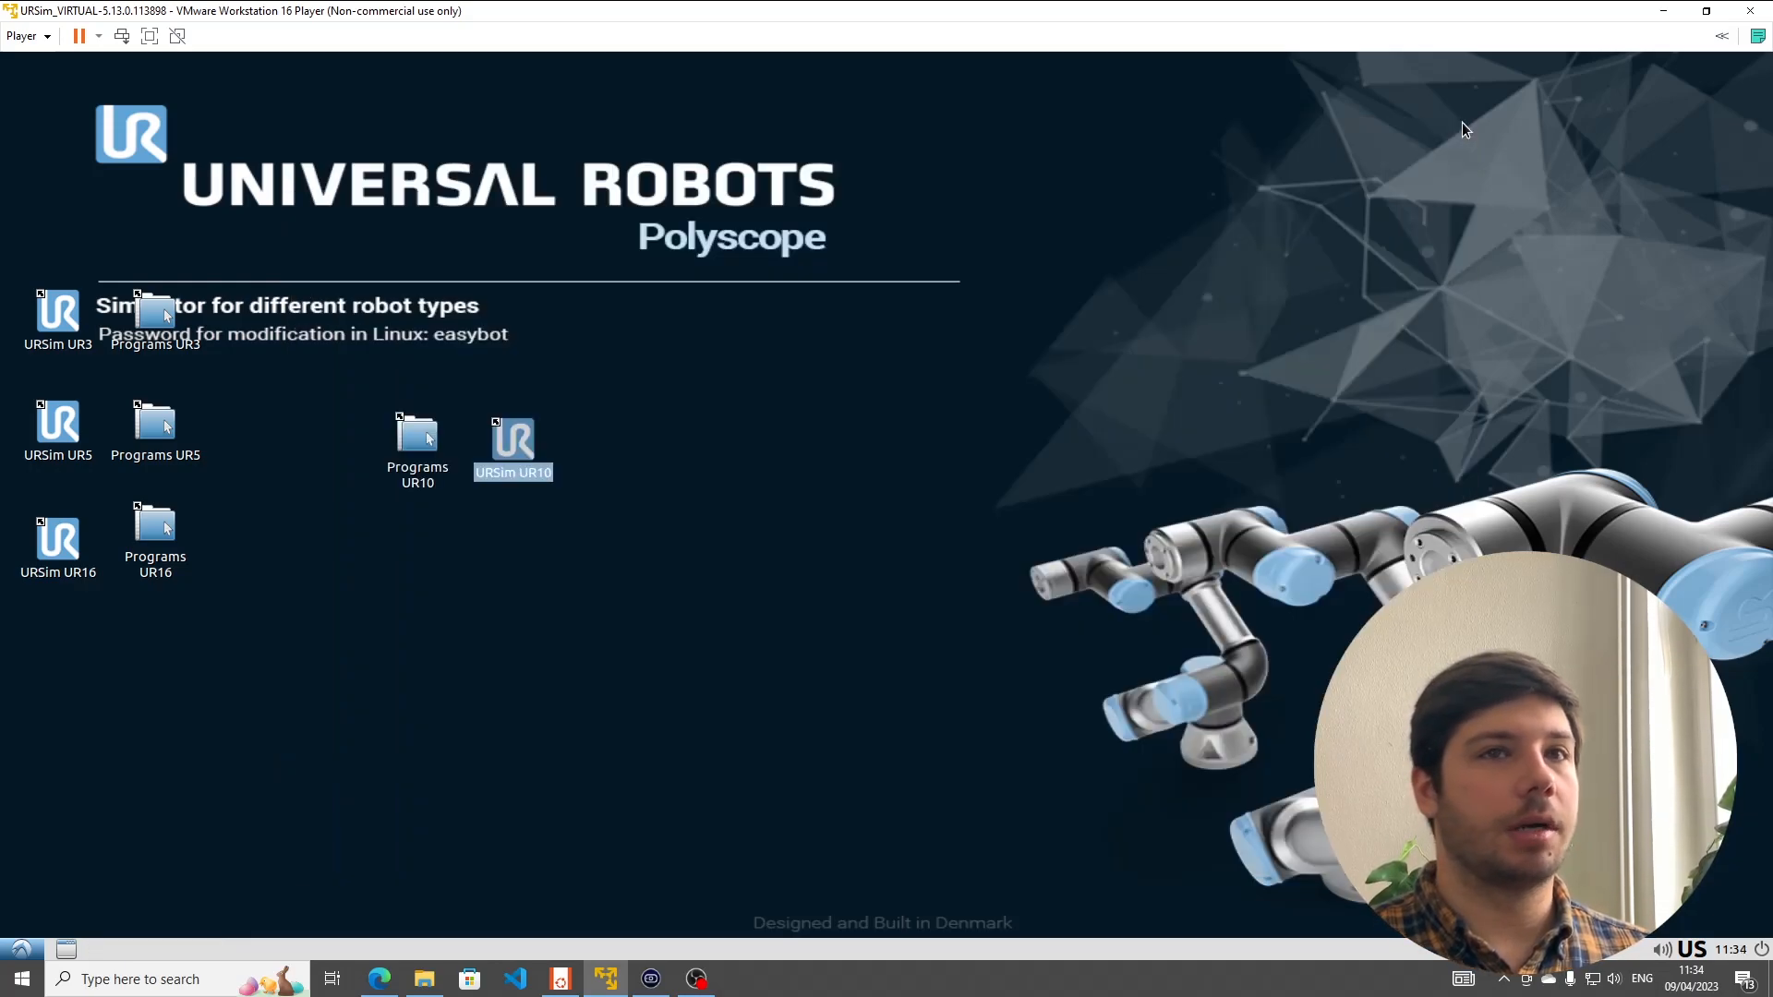
mouse_move(511, 452)
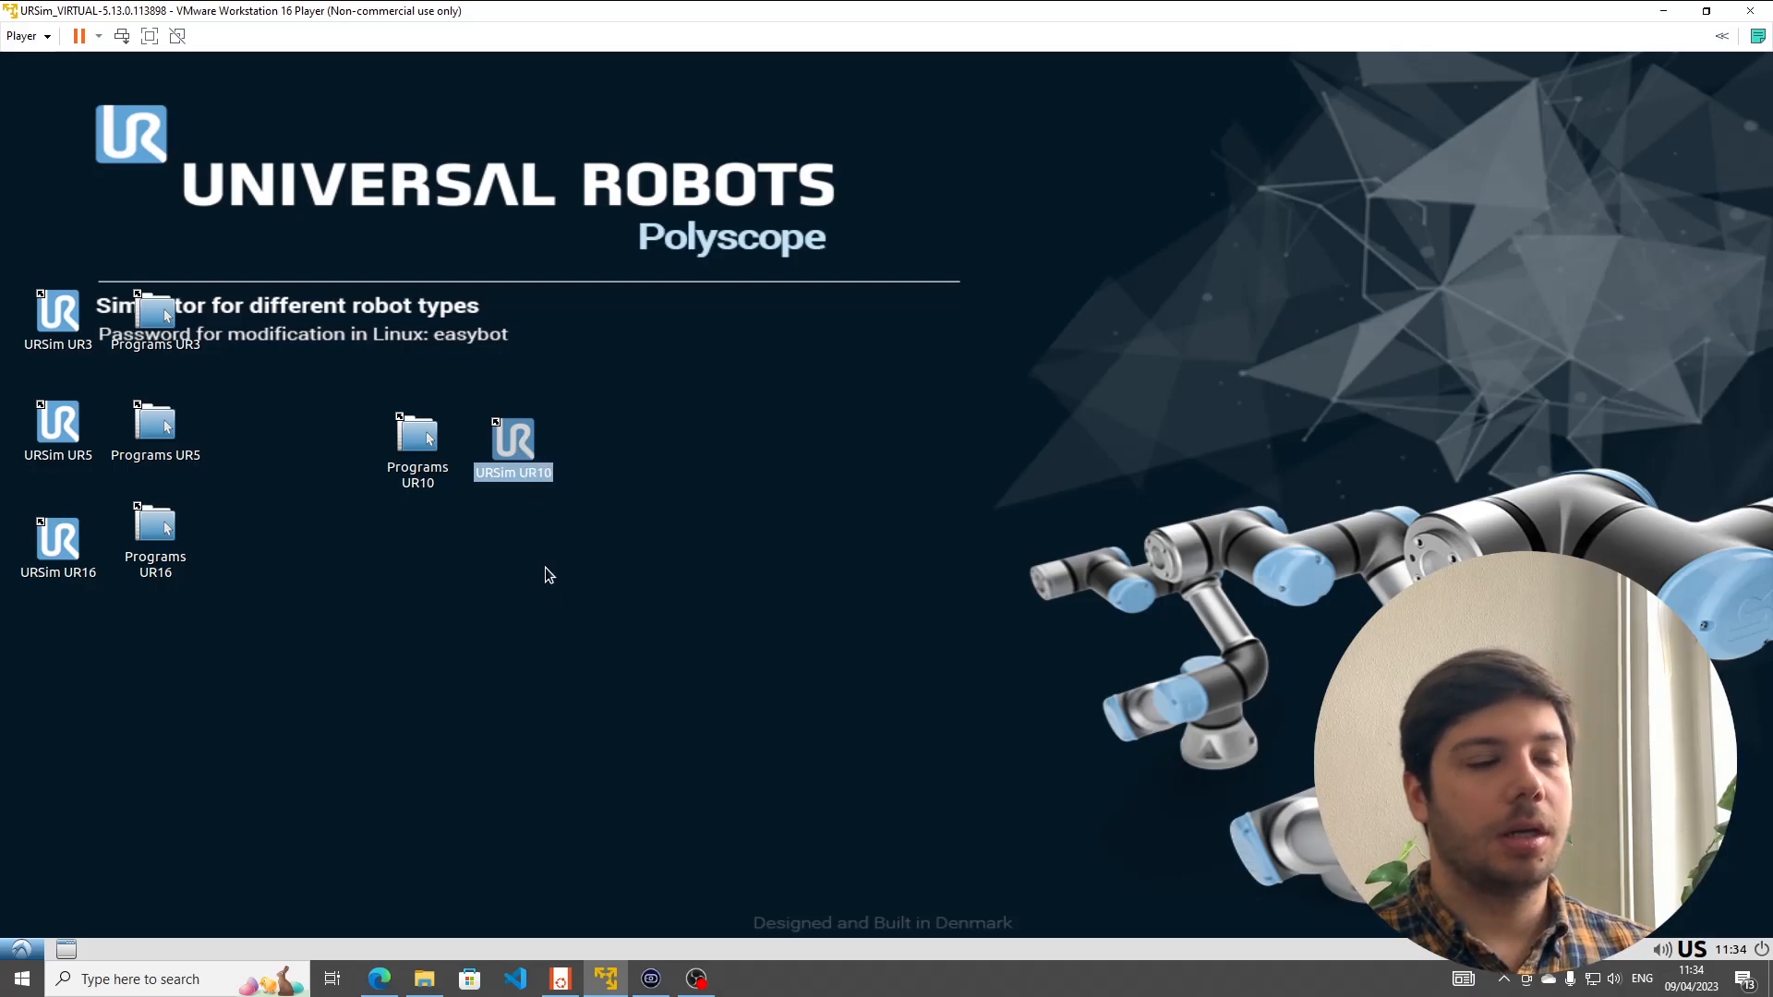
mouse_move(554, 608)
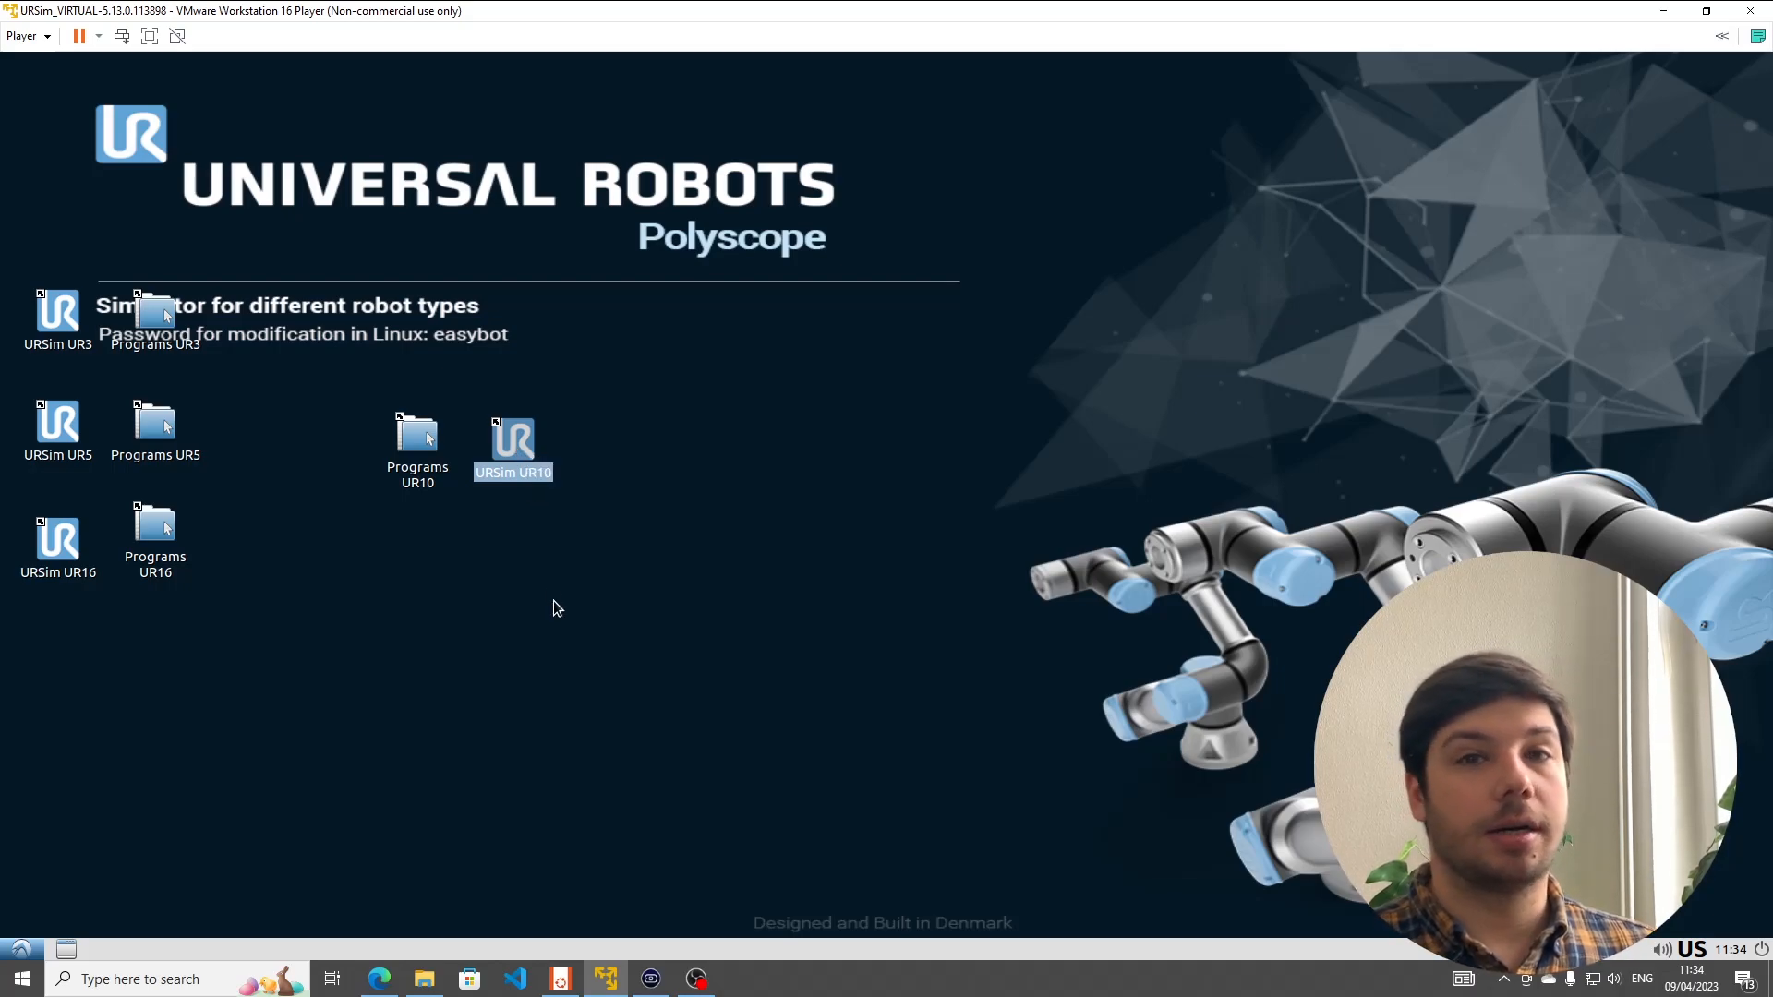
double_click(512, 436)
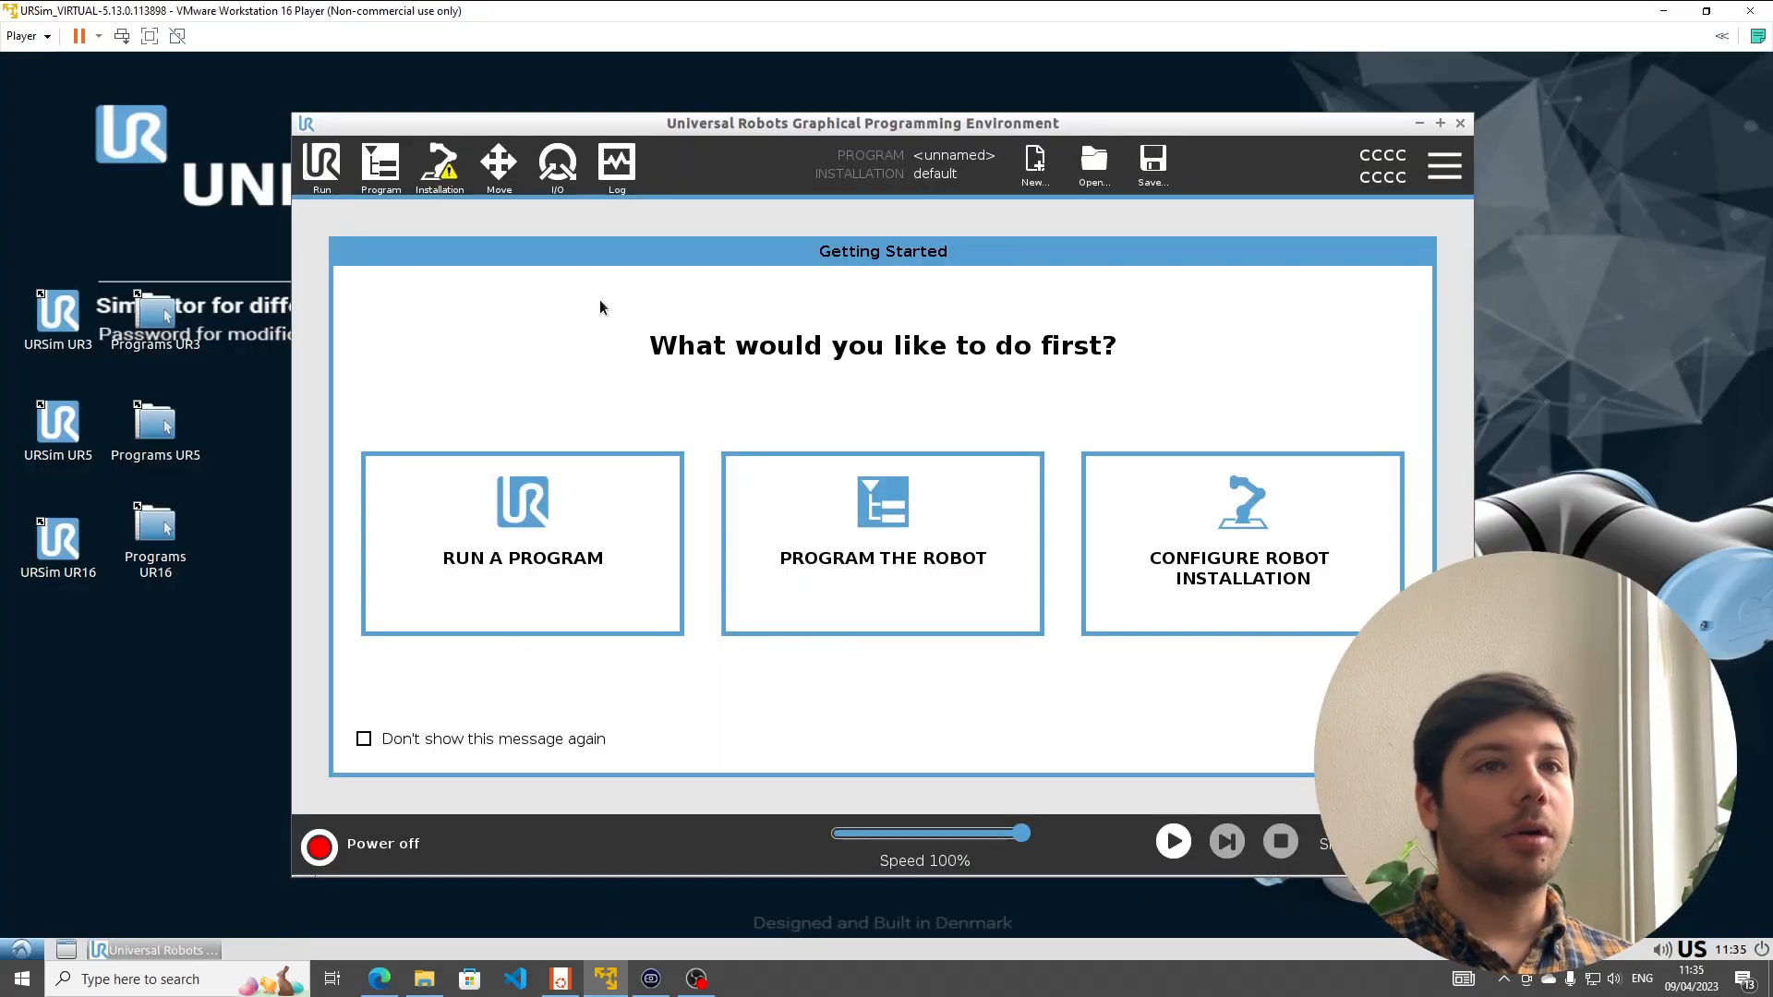
- Edit the Hello World URCap's popup title under Installation > URCaps to 'Hello World!' and submit it
click(439, 165)
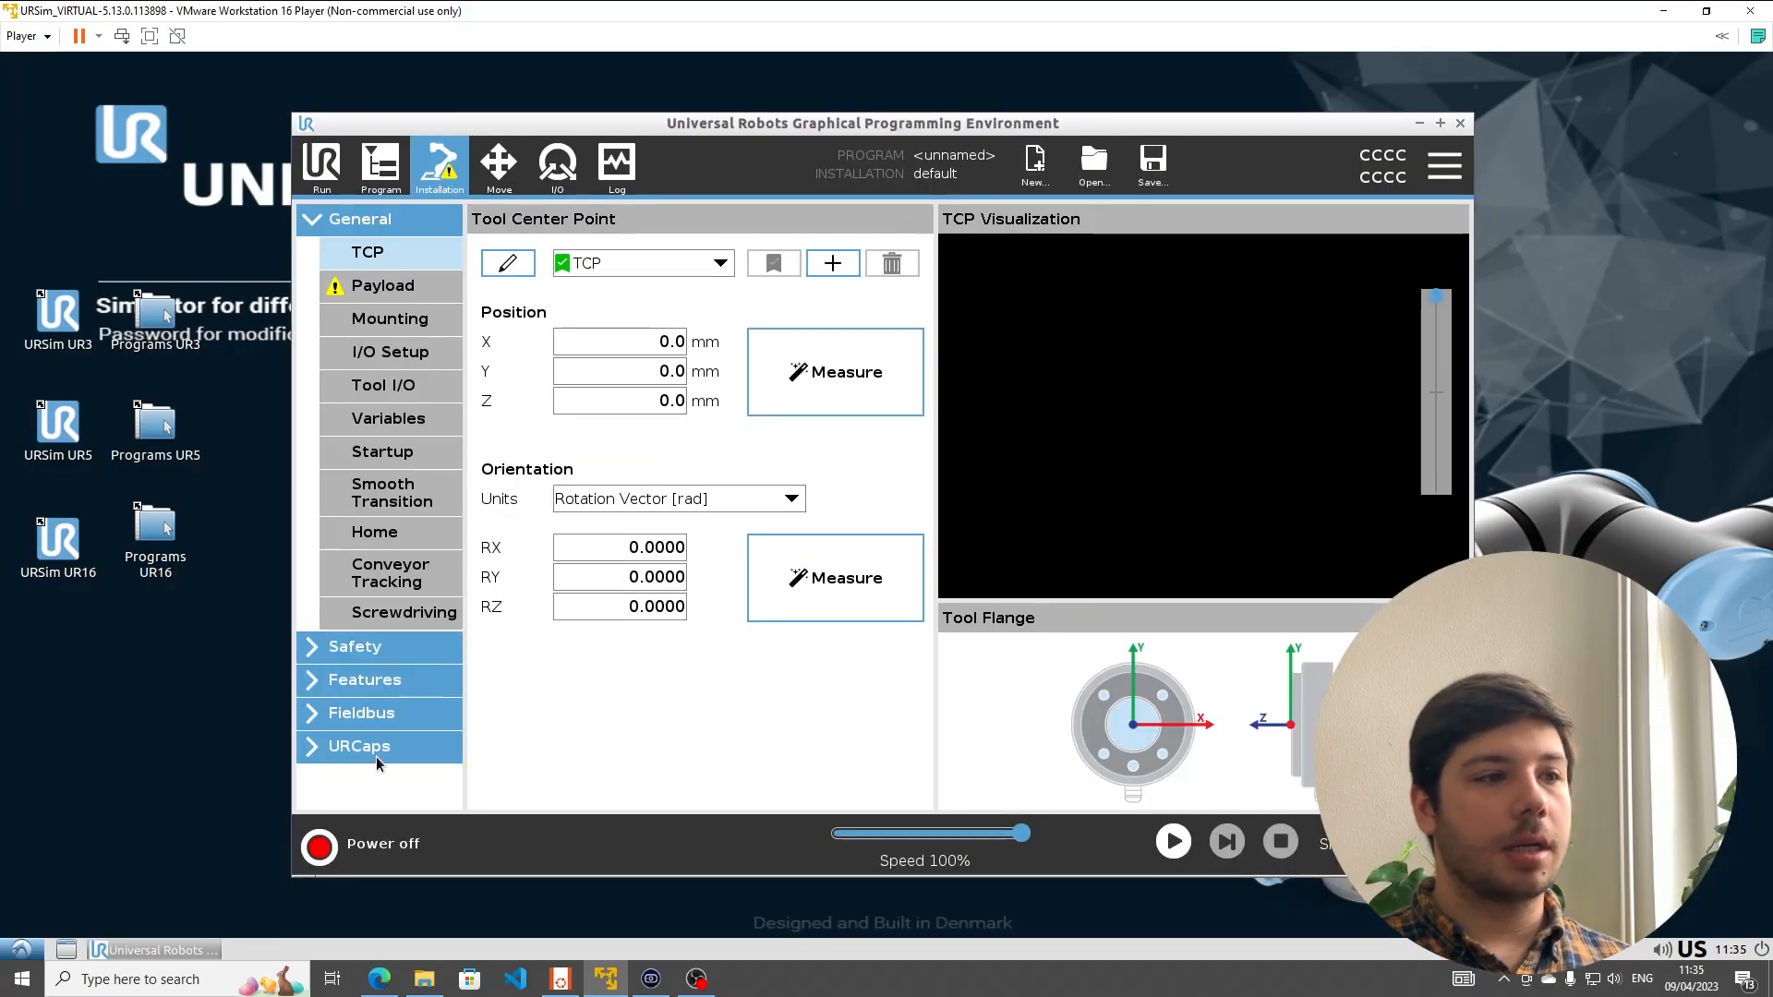
click(360, 746)
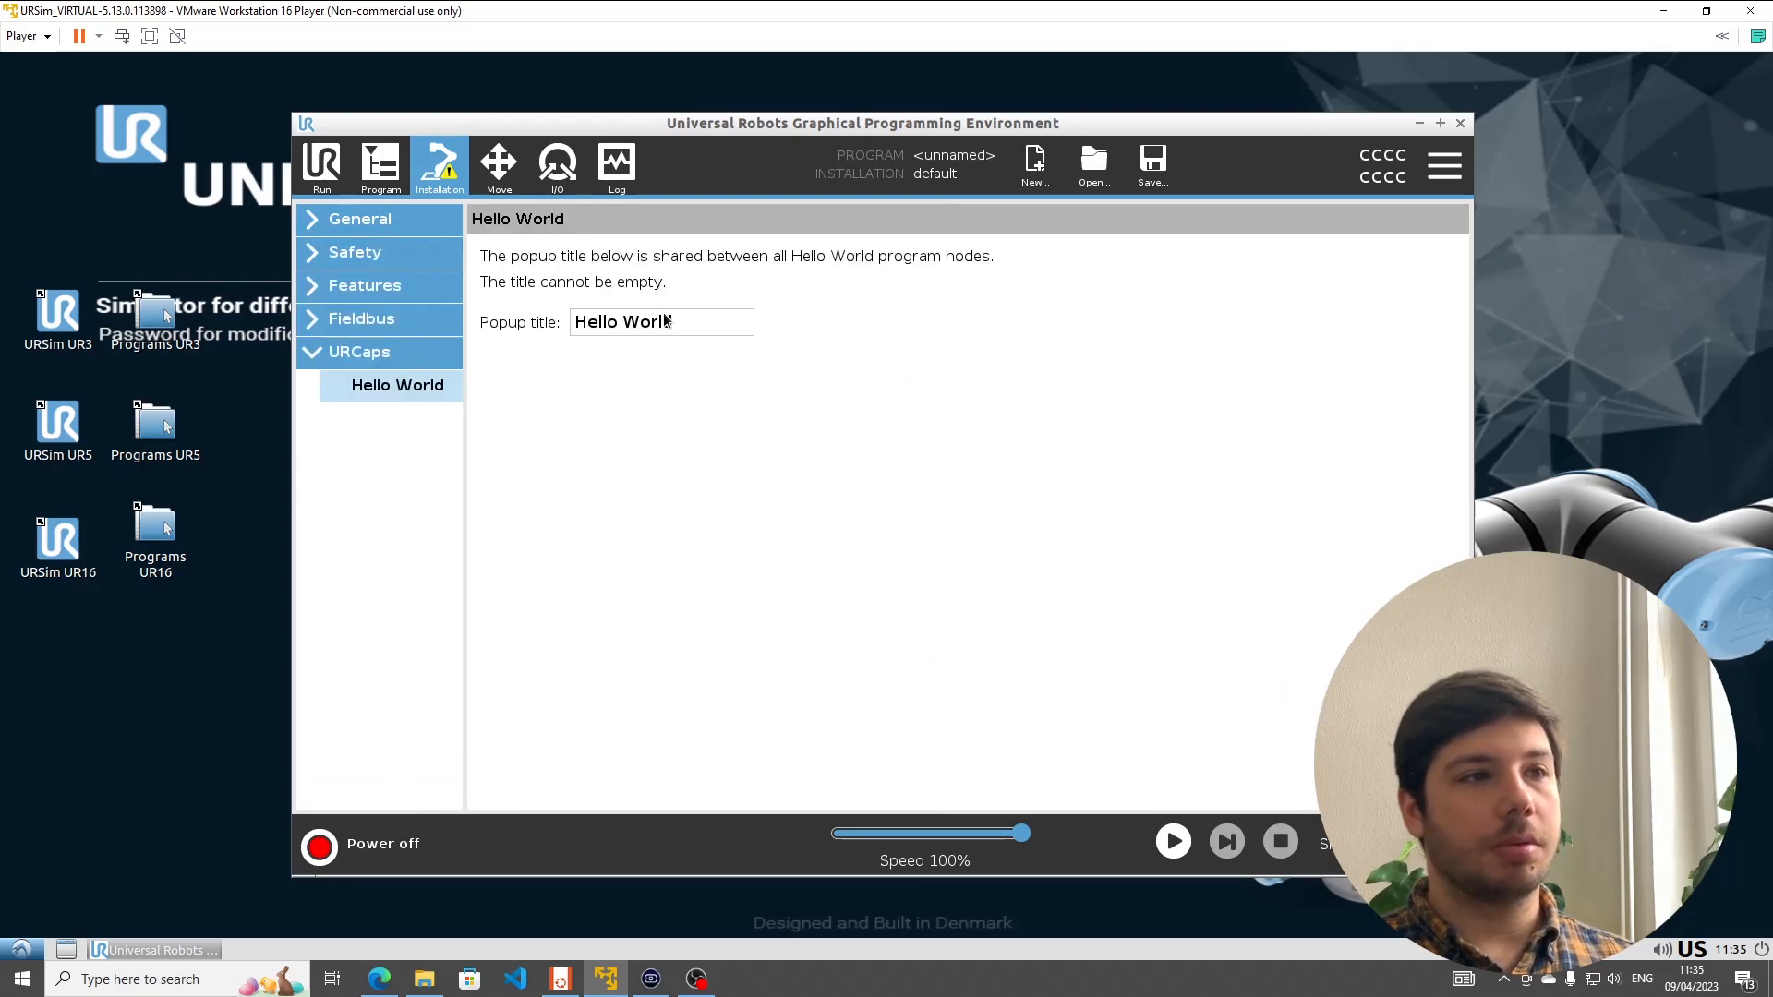
click(661, 322)
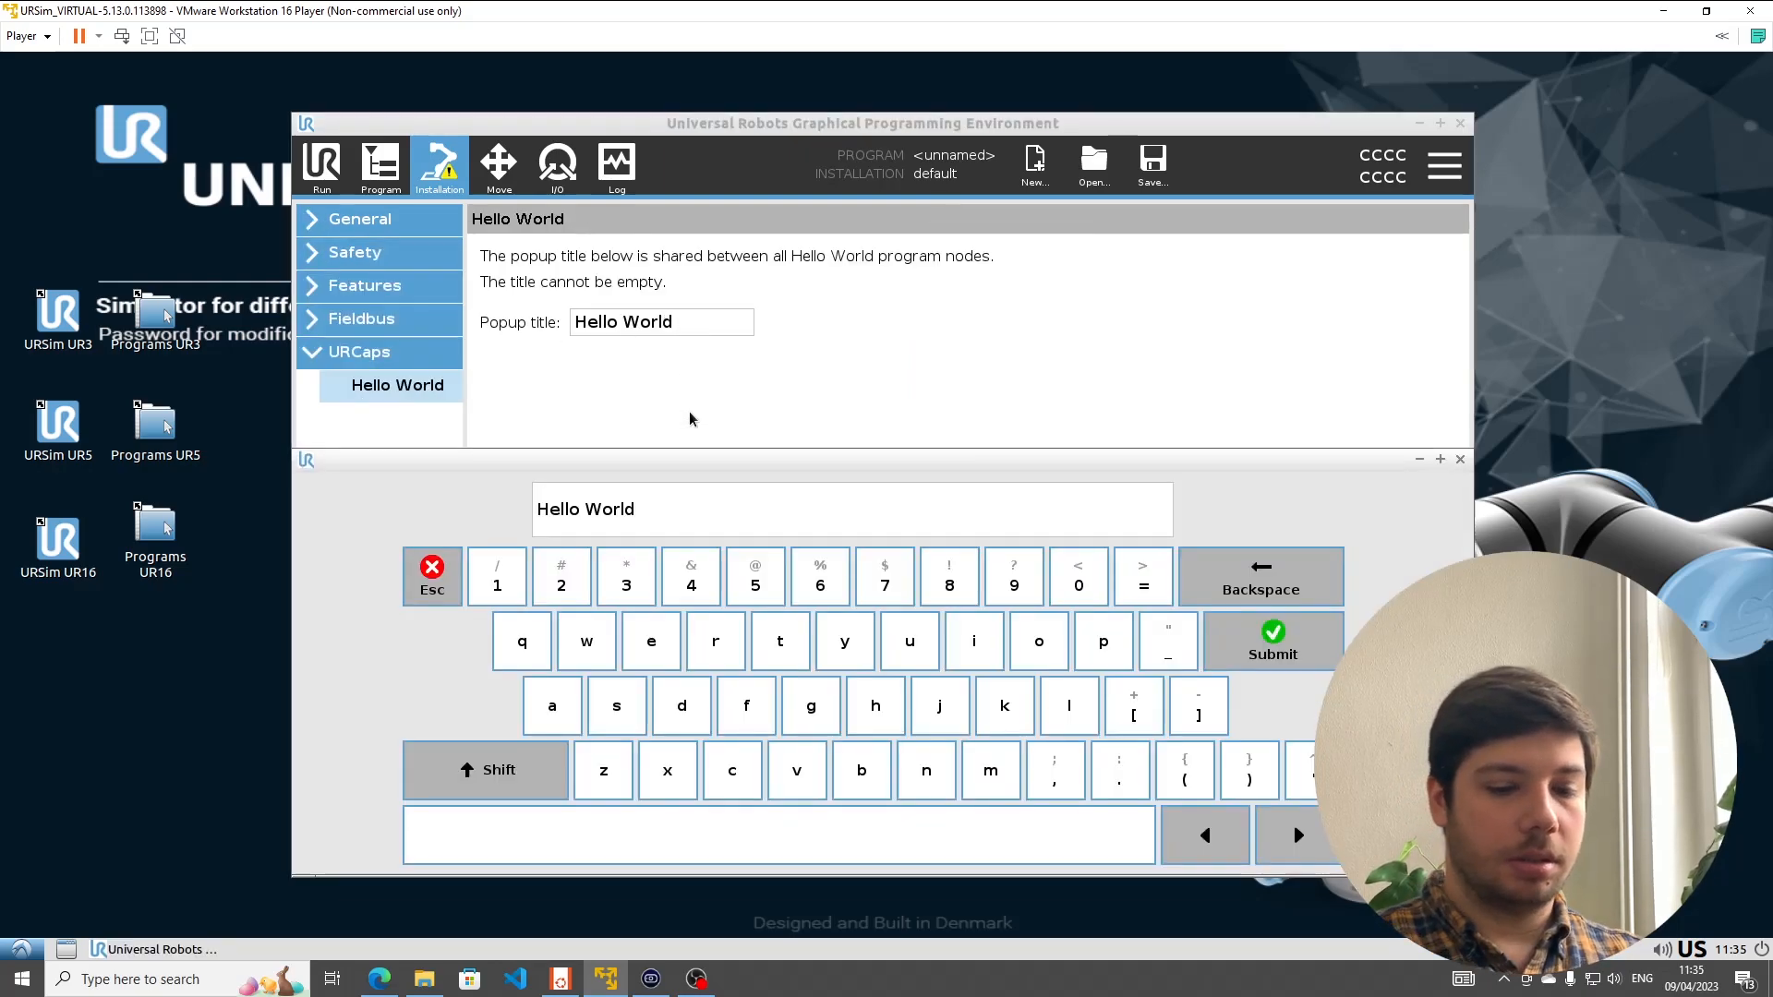
click(949, 576)
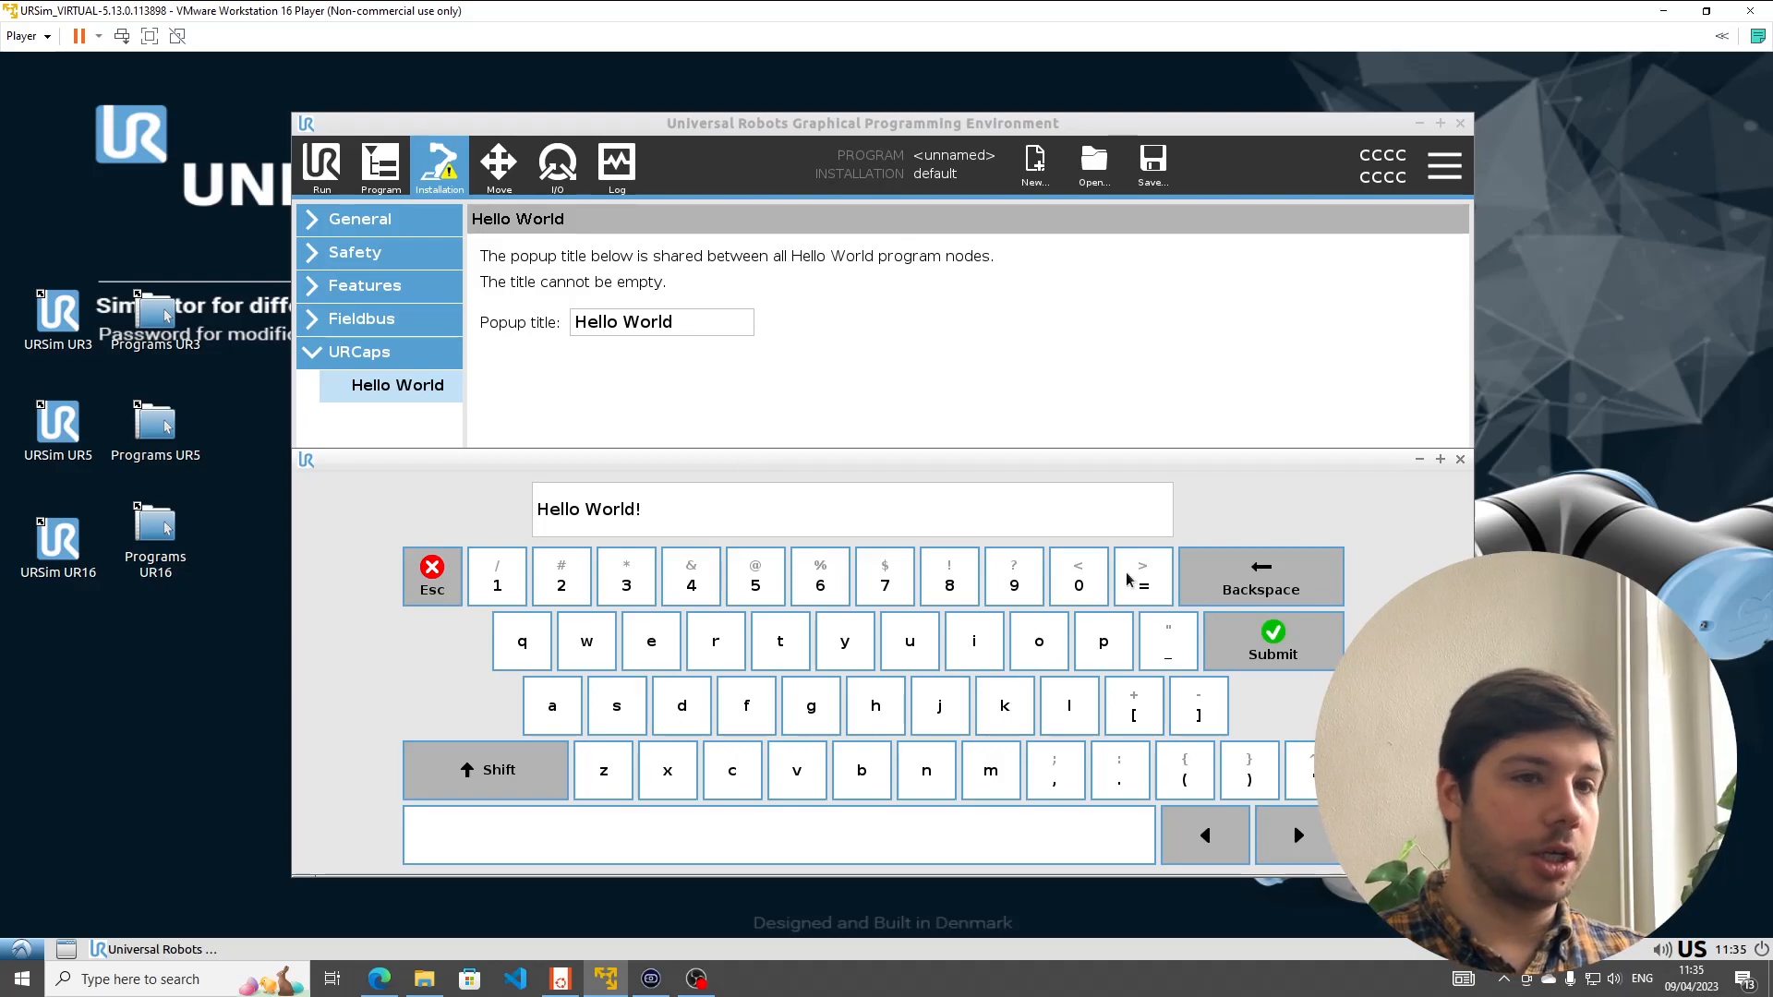
click(380, 167)
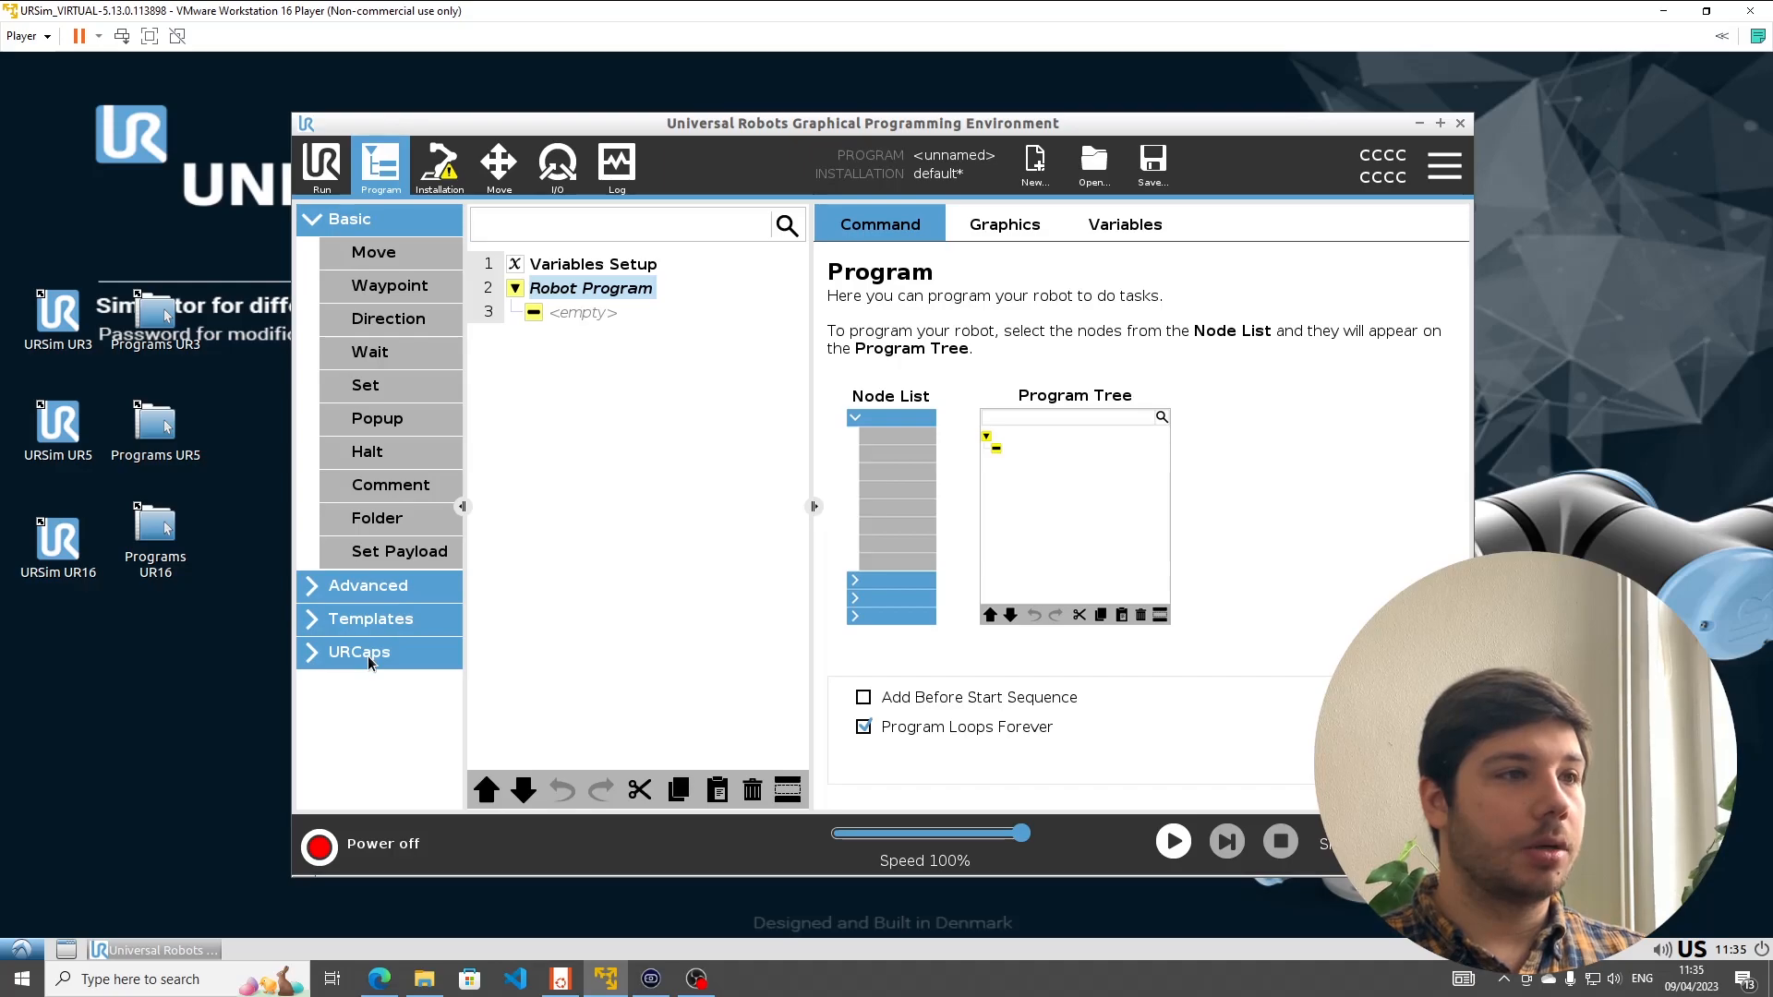
- Add a Hello World node named Max to the robot program, followed by a Wait step
click(359, 652)
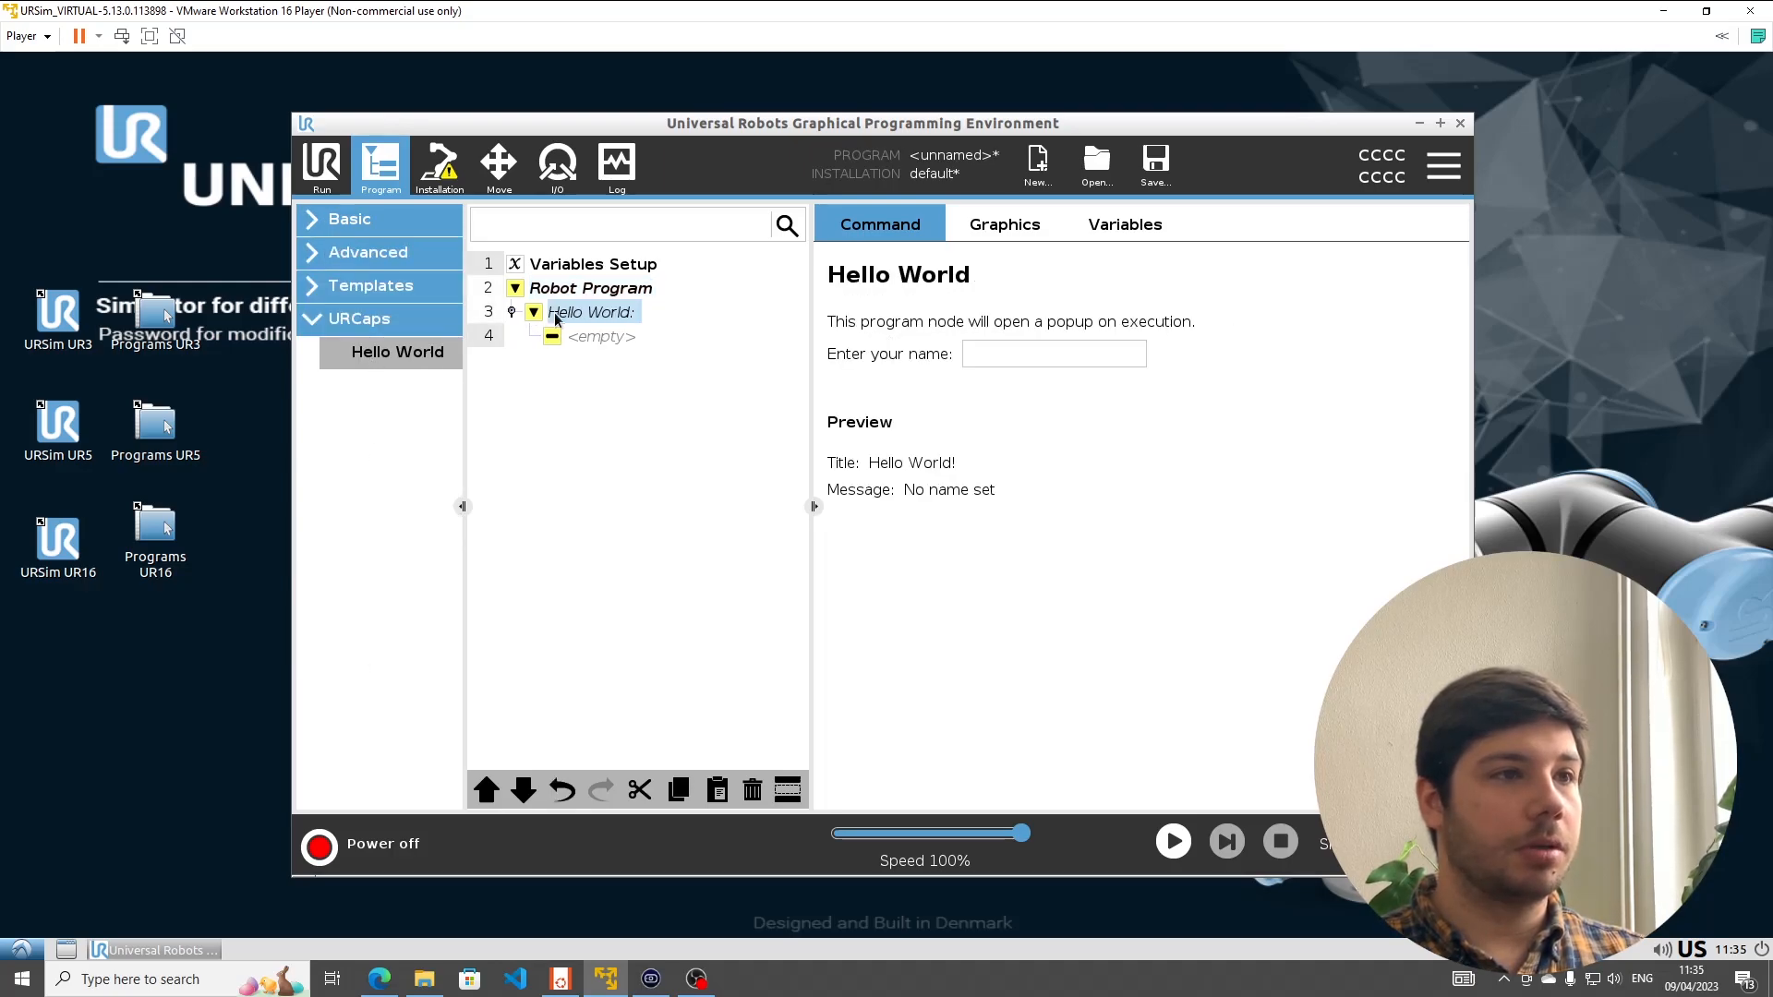
mouse_move(1036, 364)
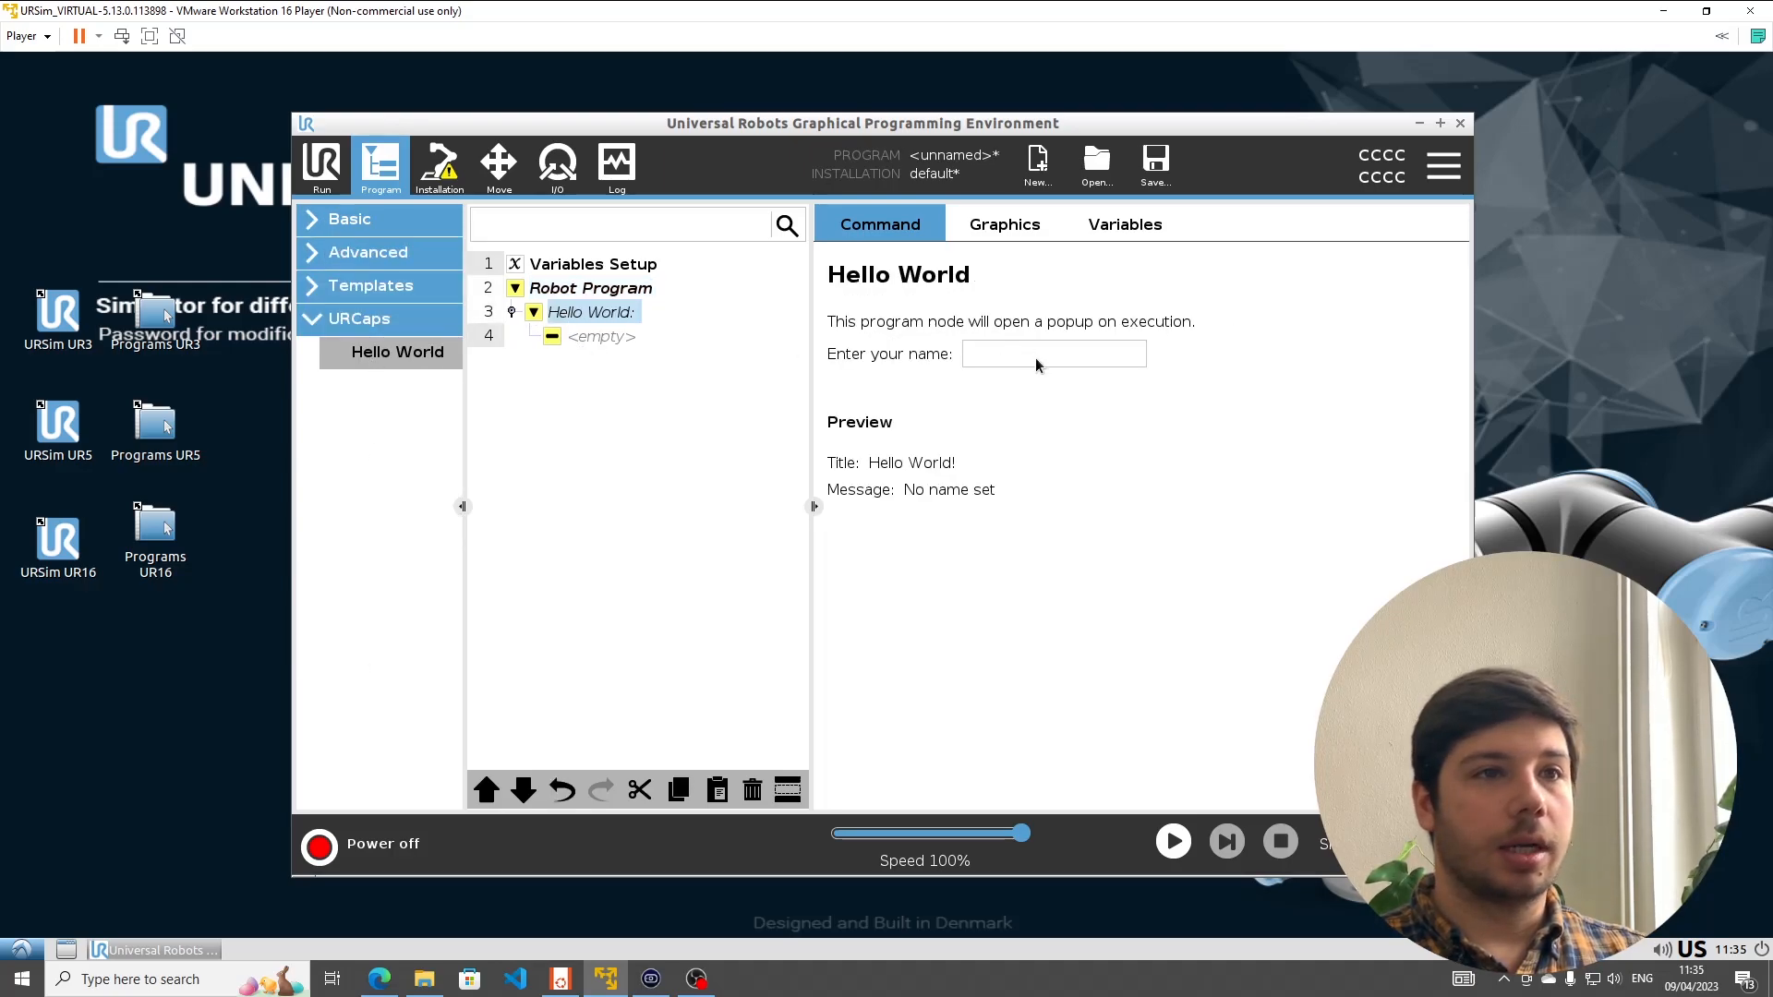
click(1051, 354)
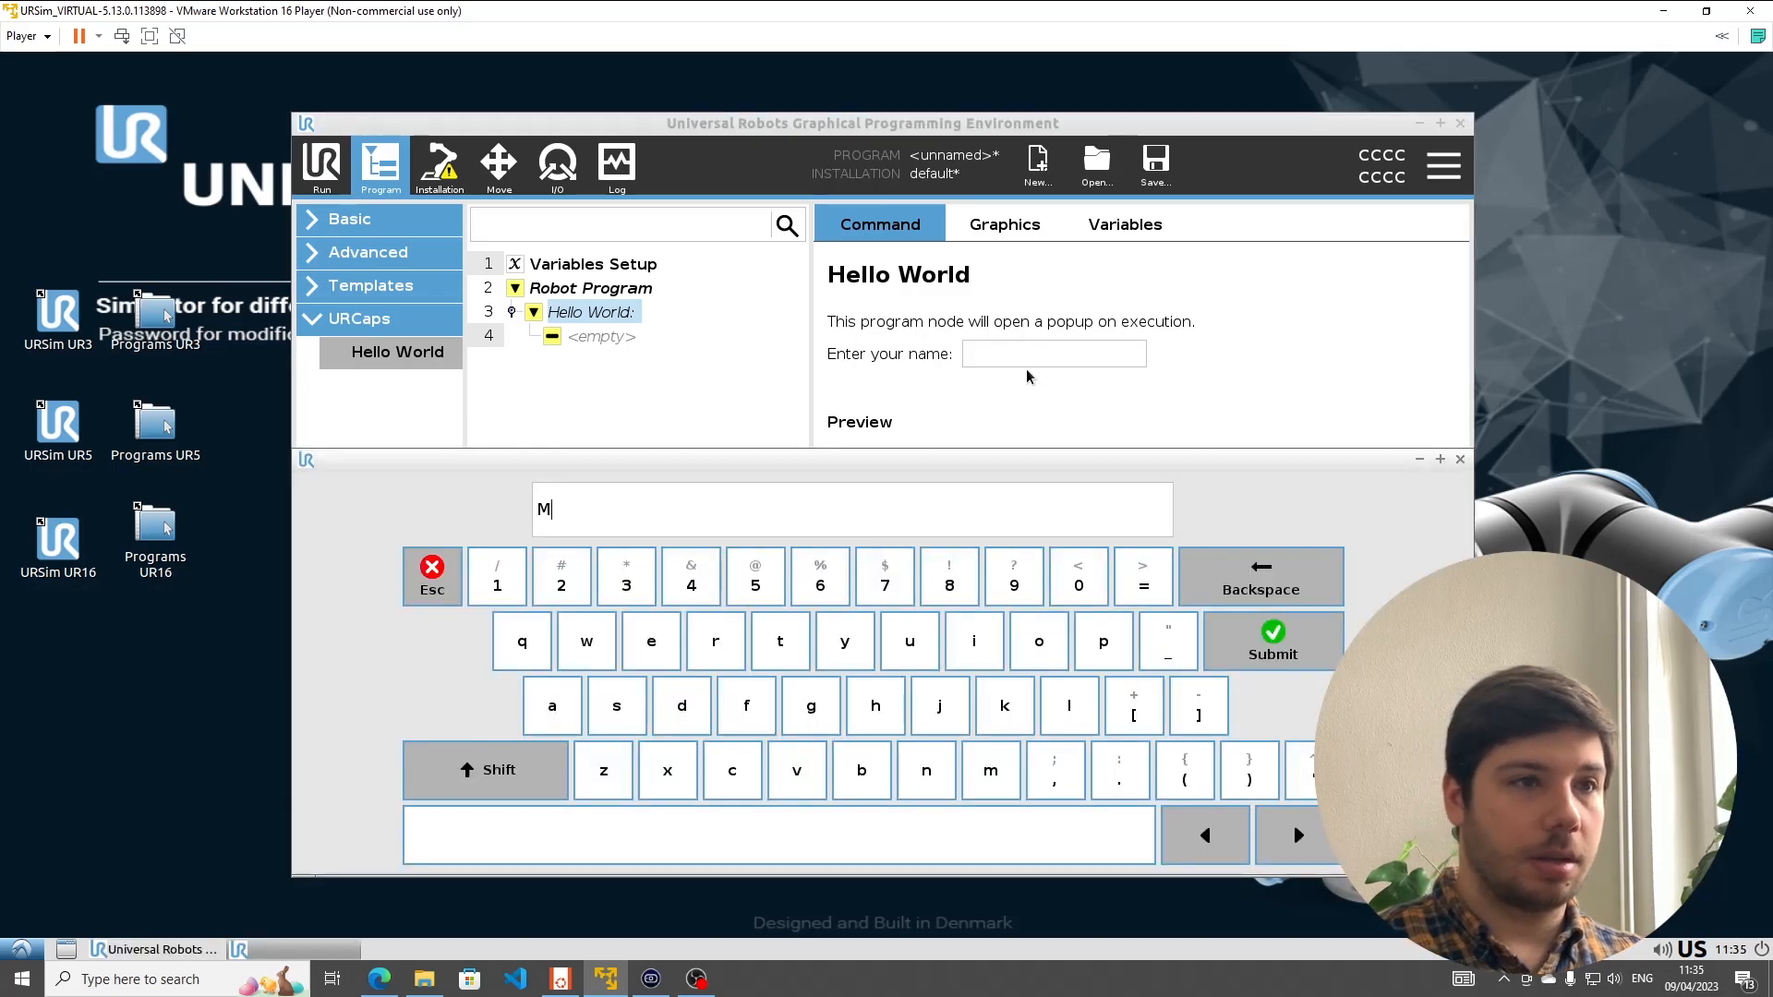
click(1272, 640)
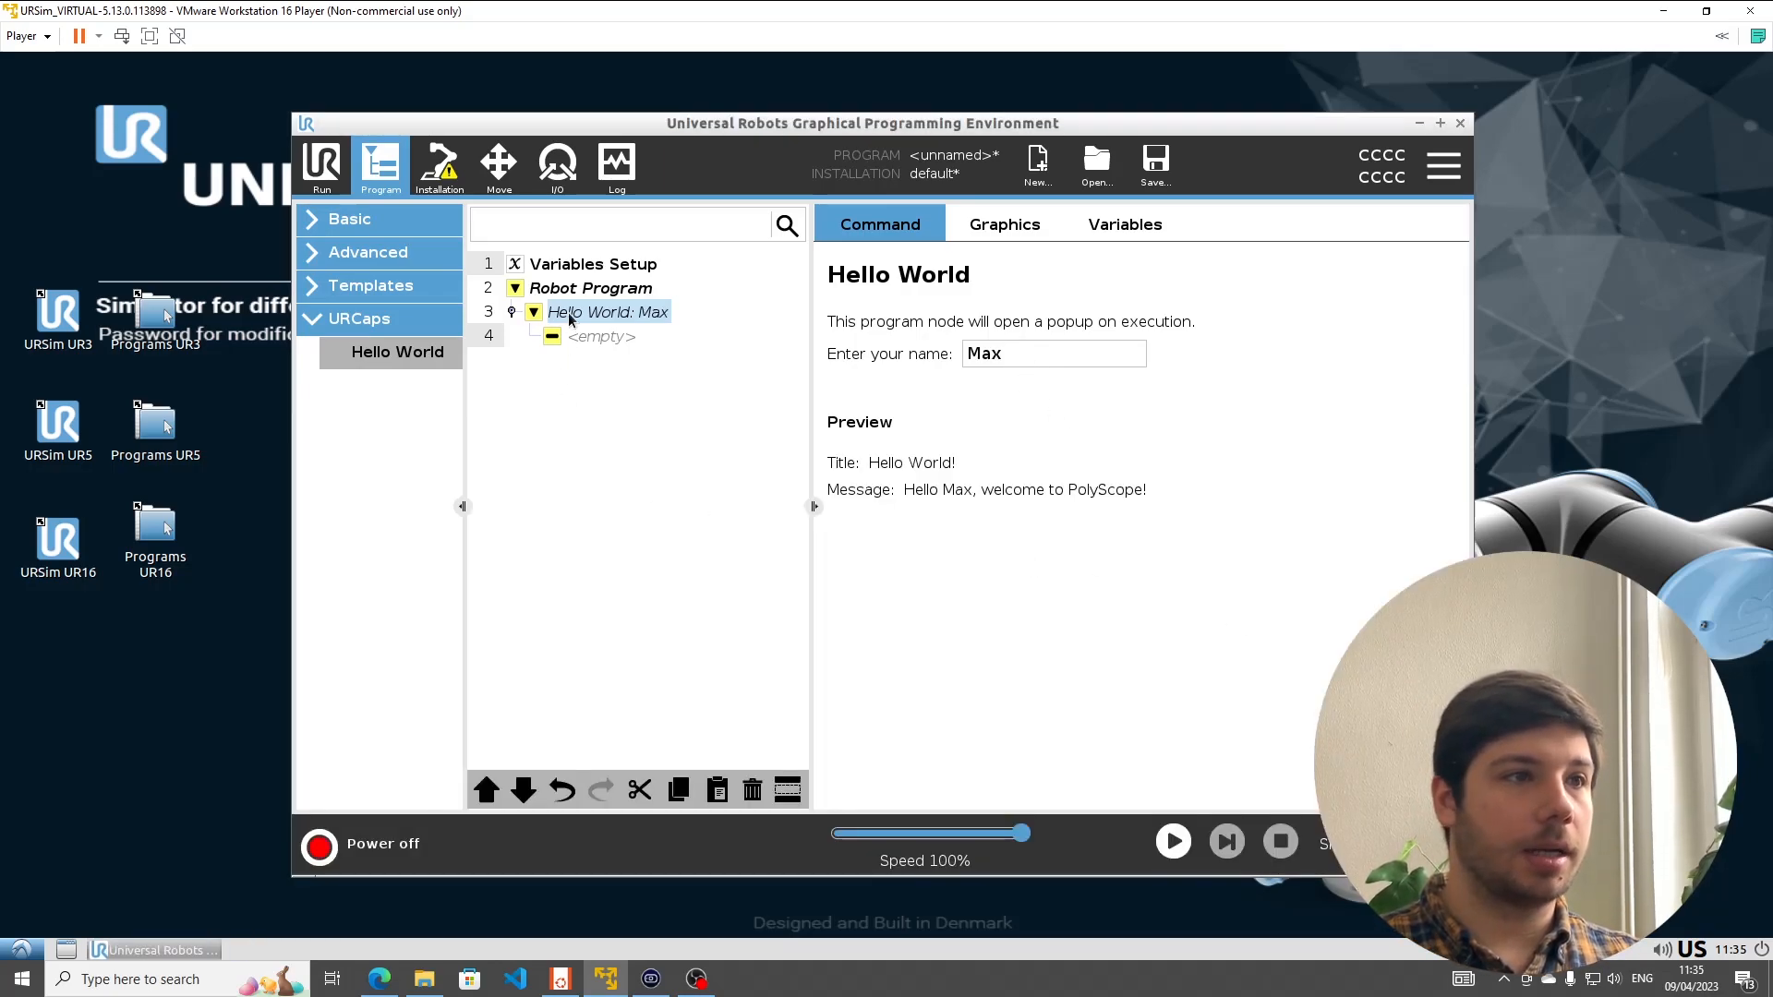
click(602, 336)
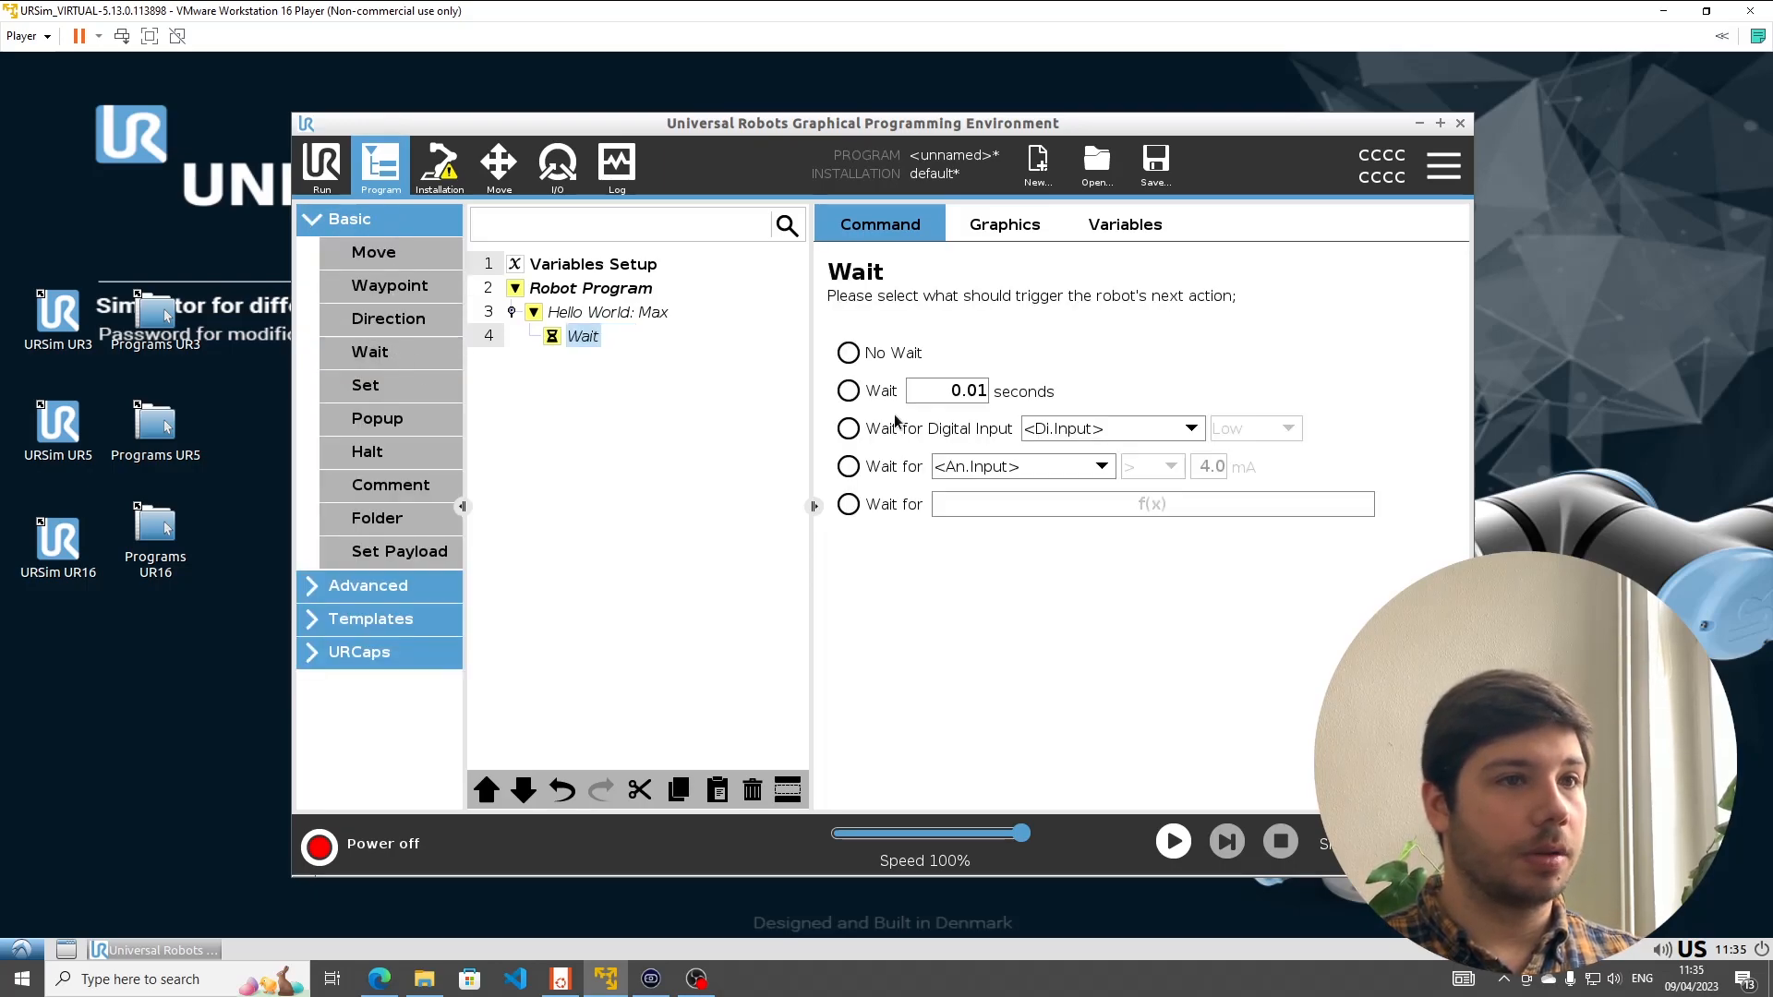
- Run the program with the robot powered on, showing 'Hello Max, welcome to PolyScope!'
click(590, 288)
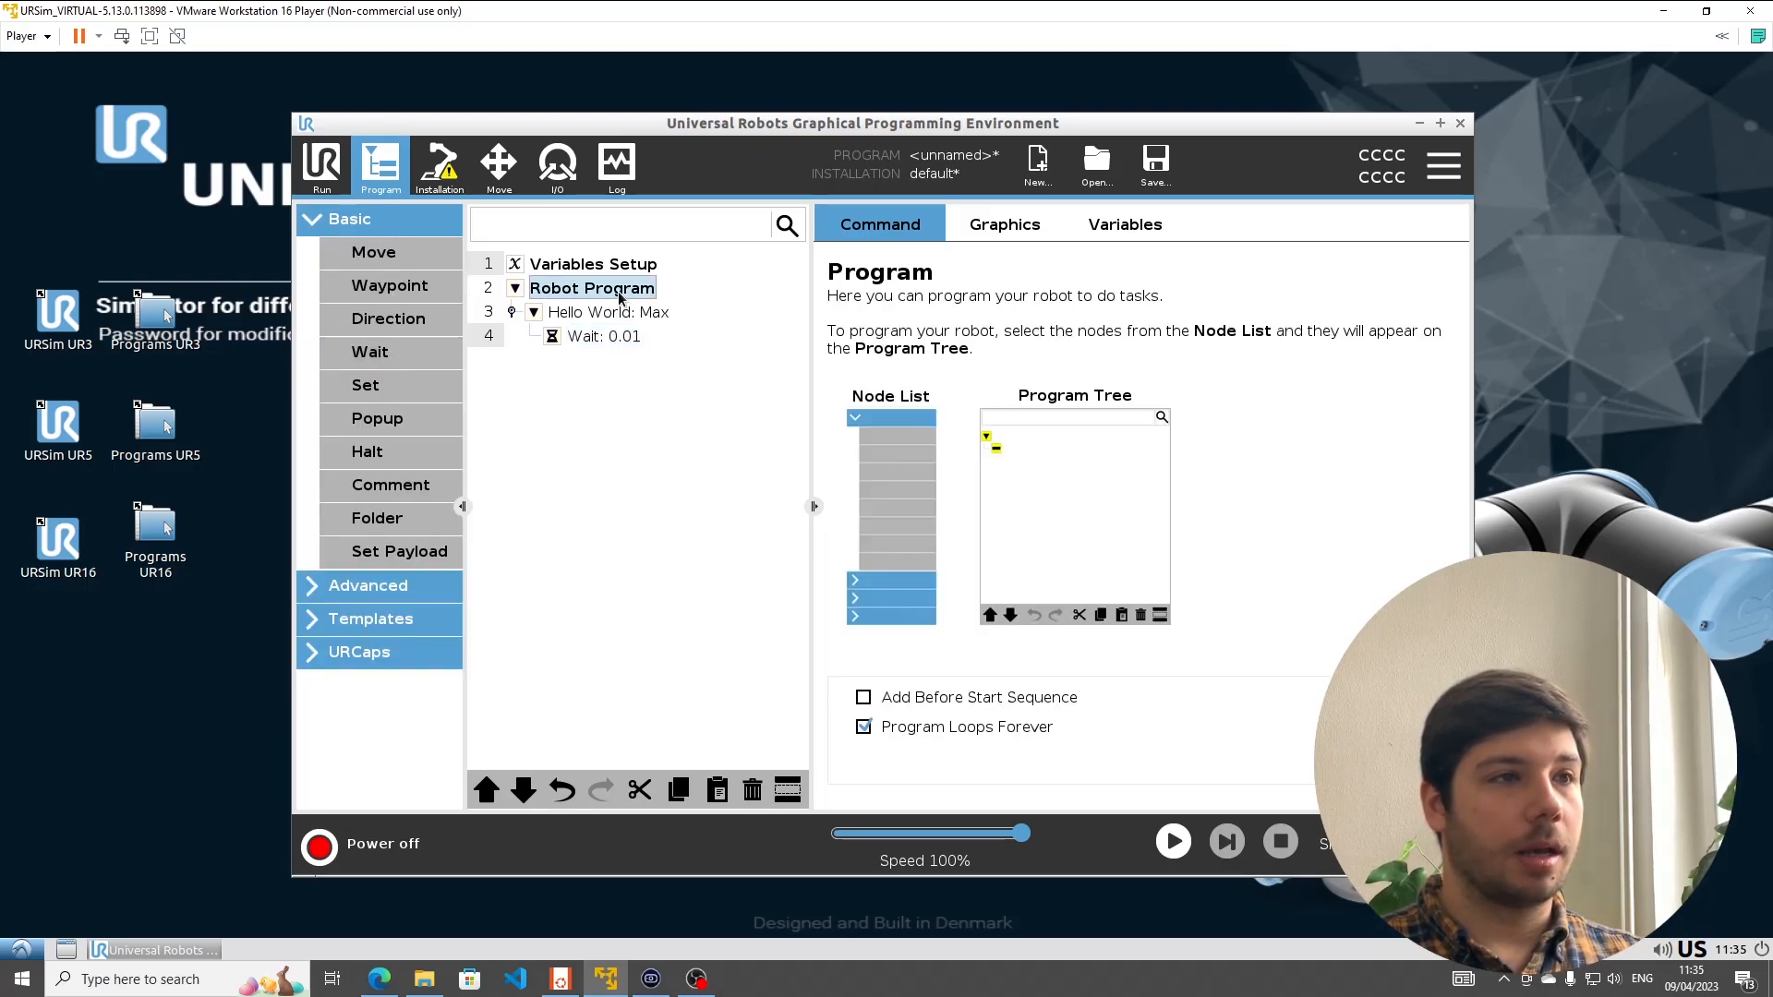
click(319, 844)
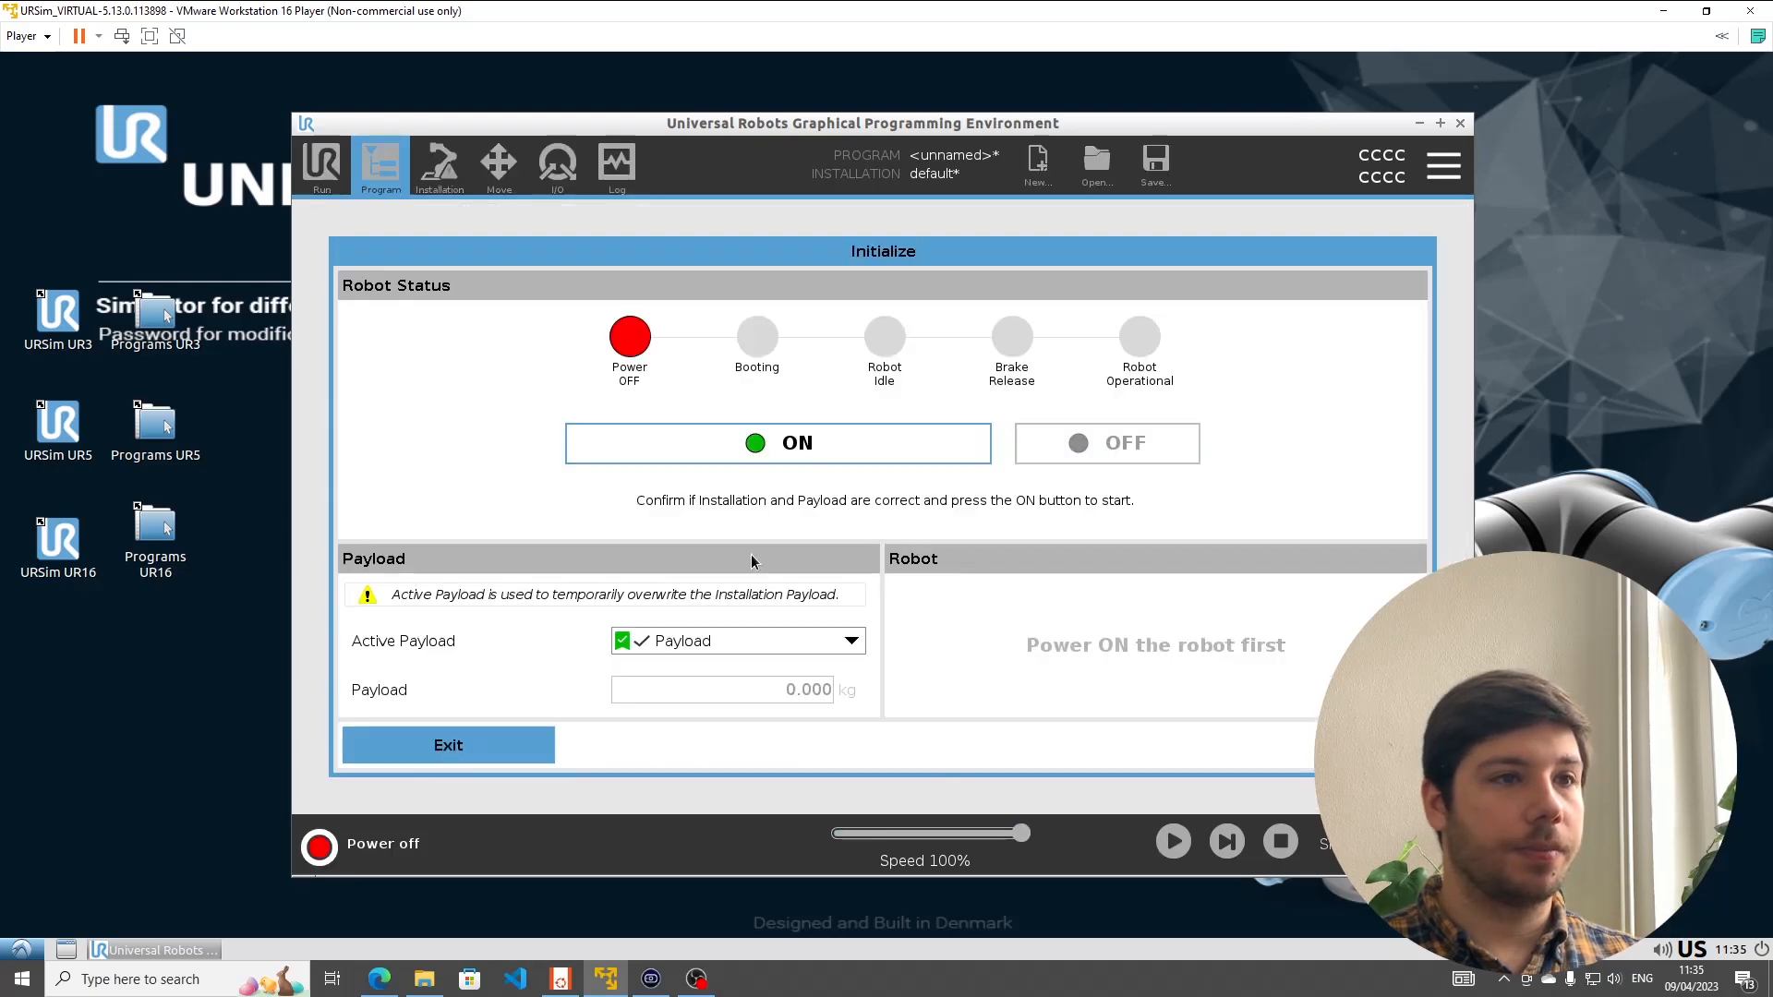
click(778, 441)
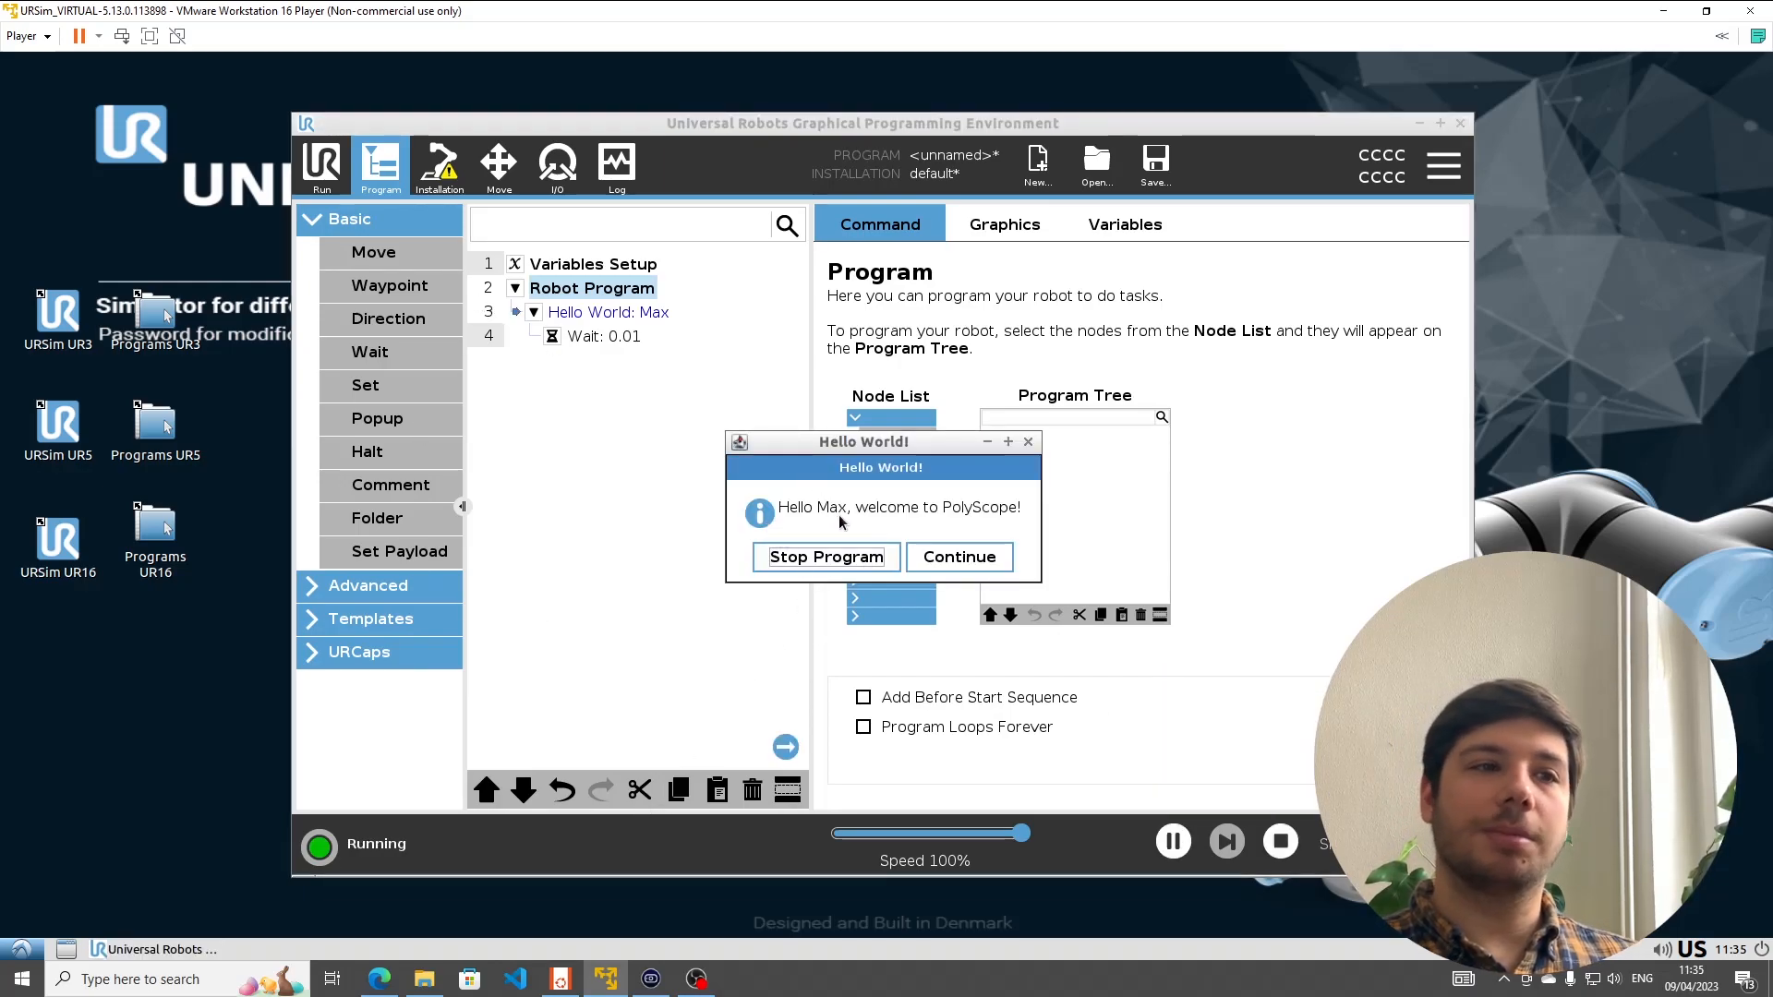
mouse_move(910, 456)
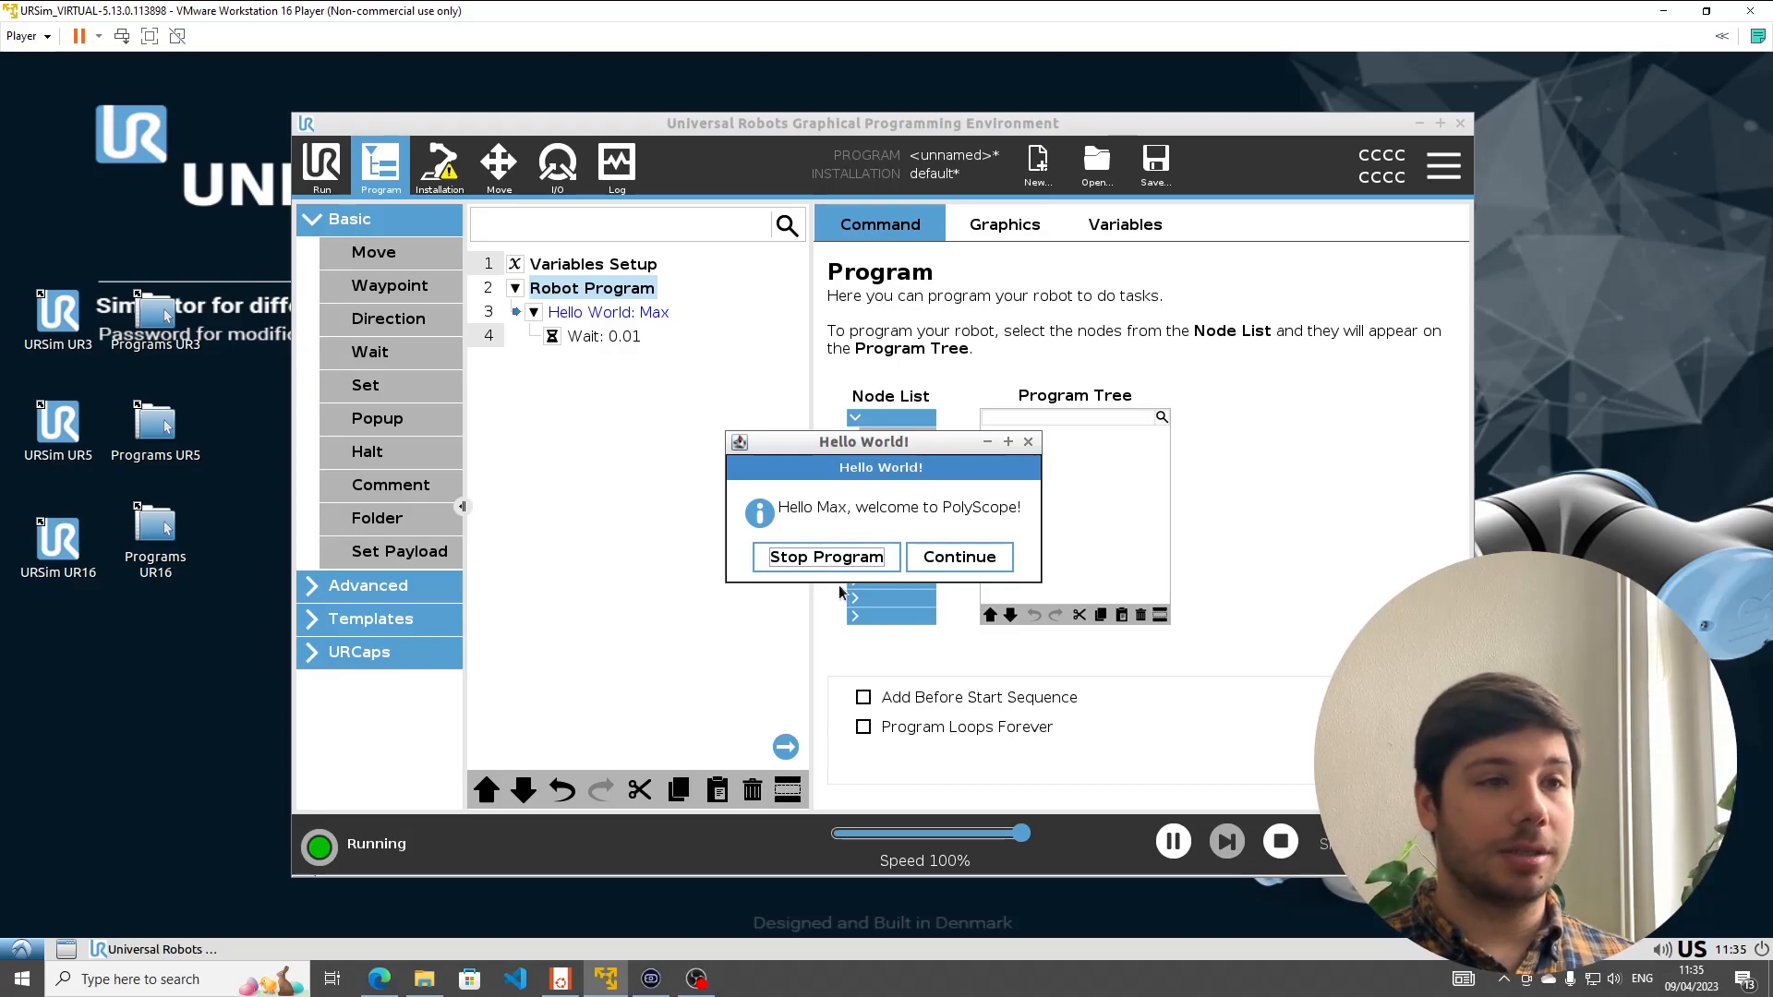
mouse_move(853, 681)
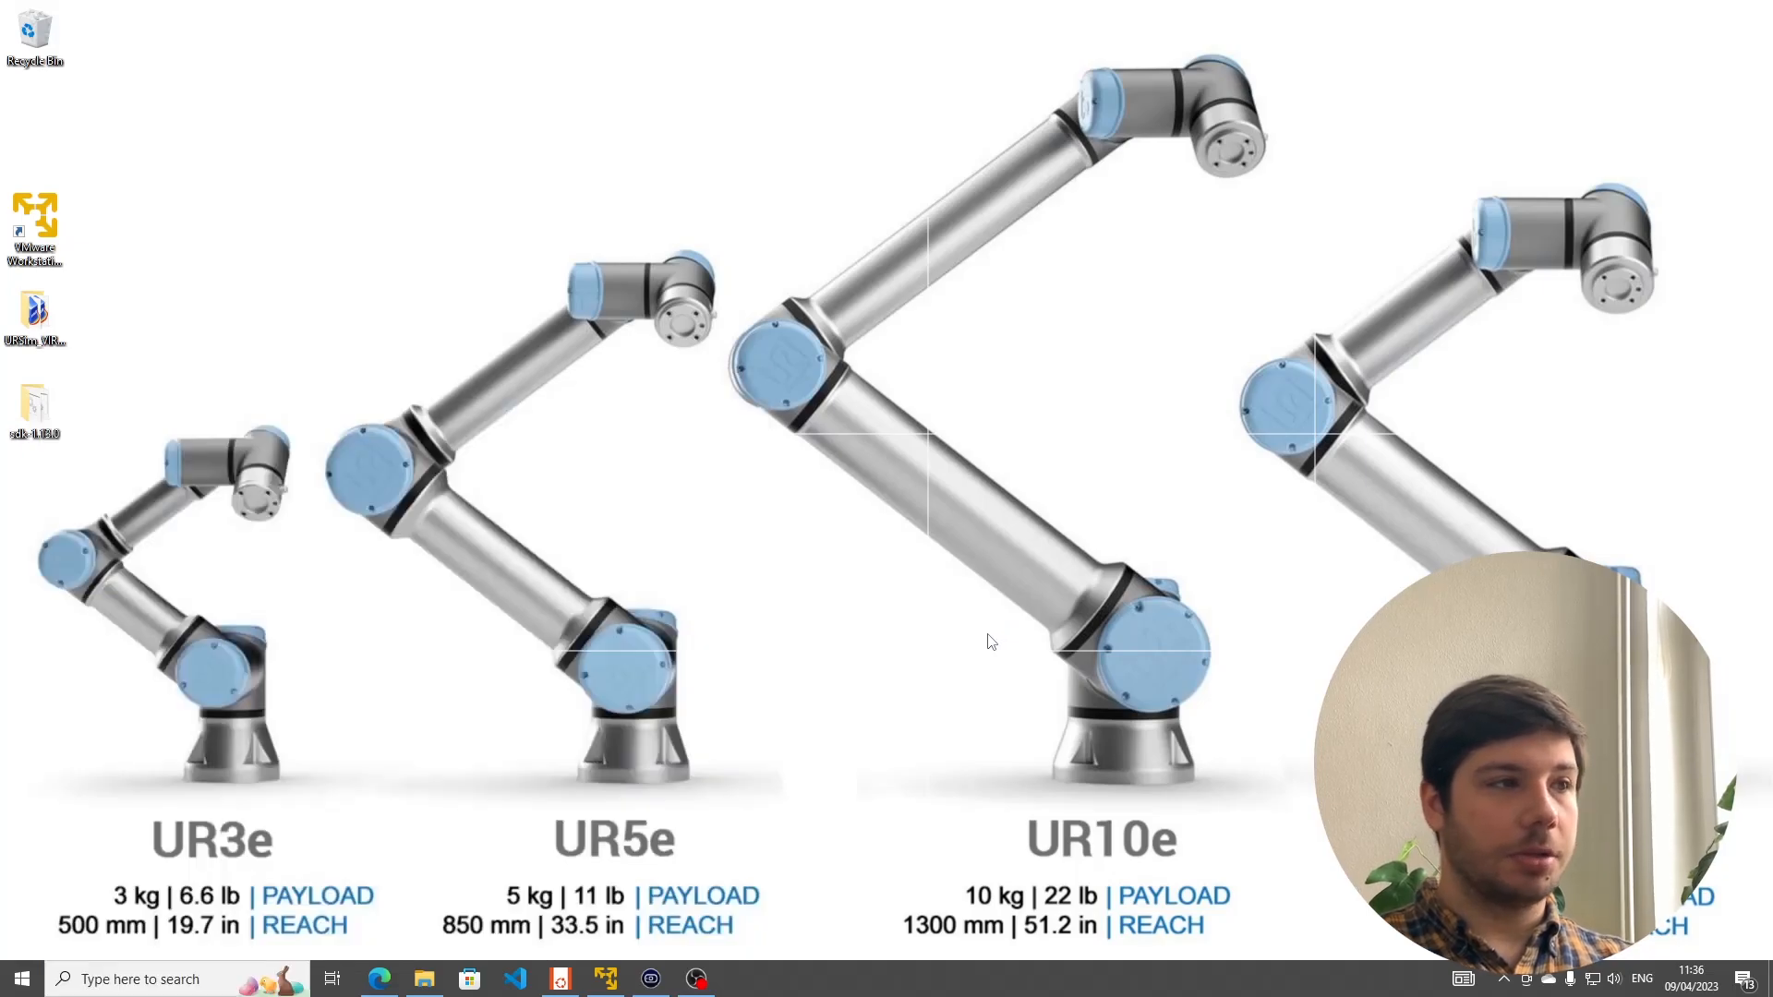
- Open the WSL sdk/samples/swing com.ur.urcap.examples.helloworldswing folder in VS Code and trust its authors
click(513, 979)
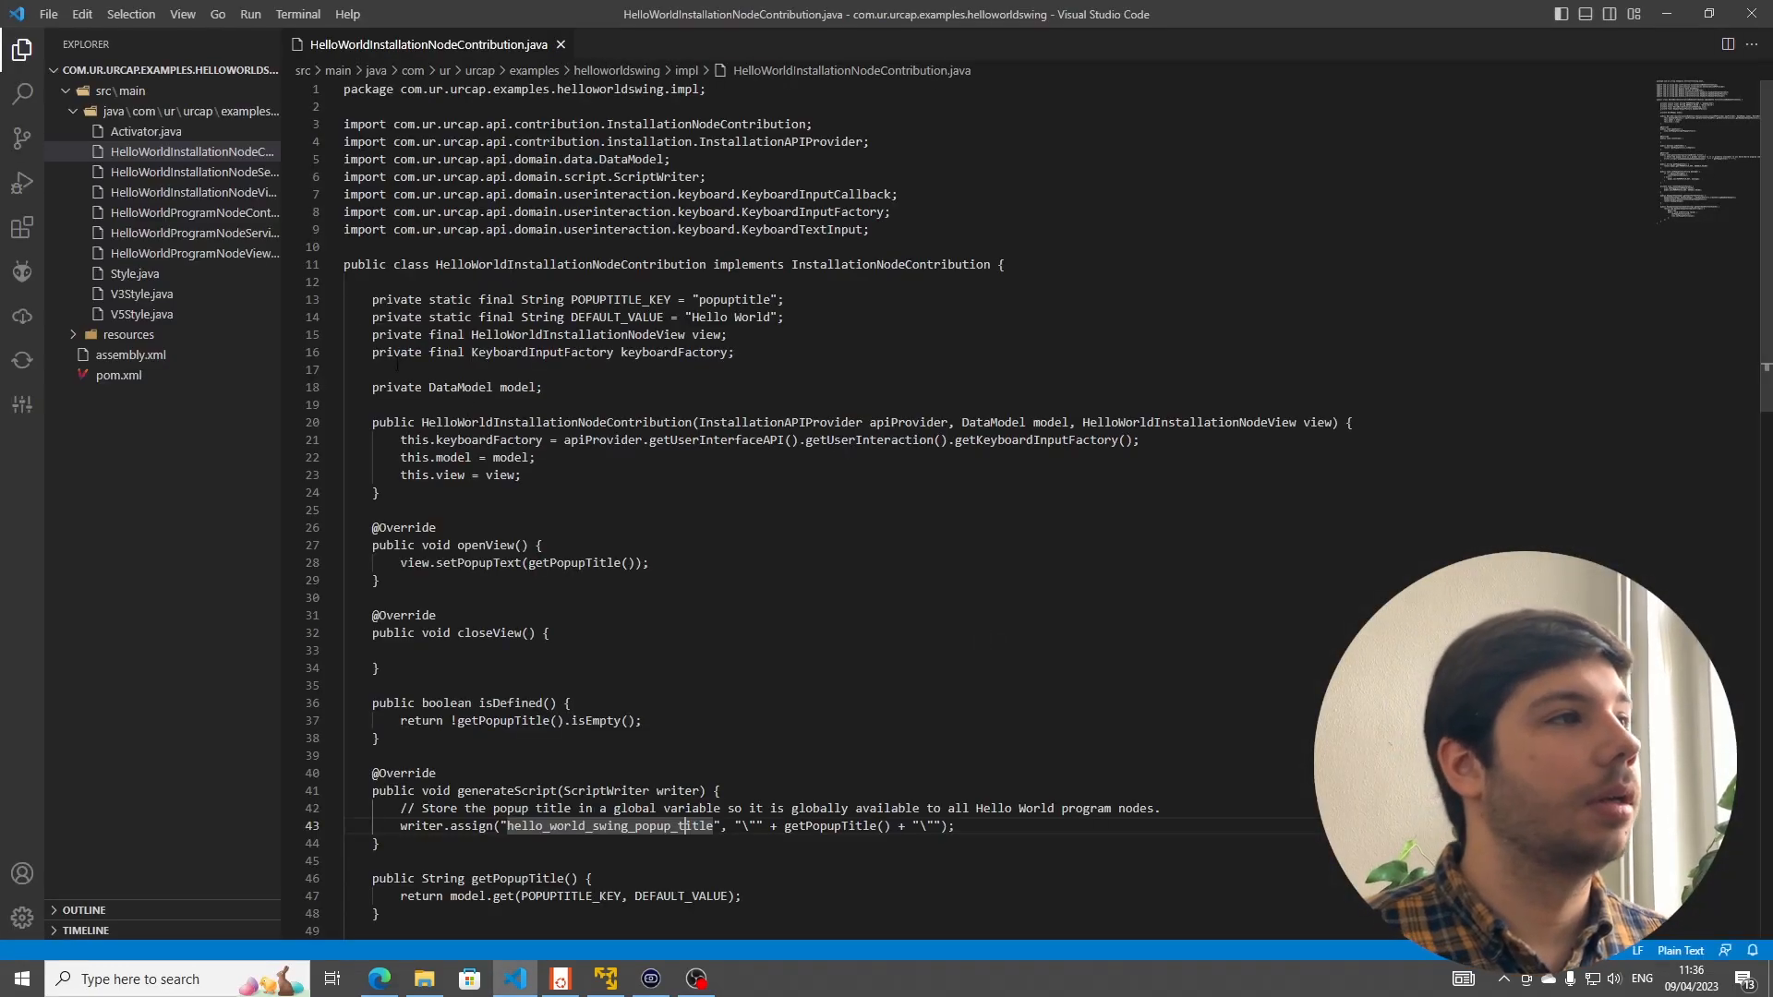
click(48, 13)
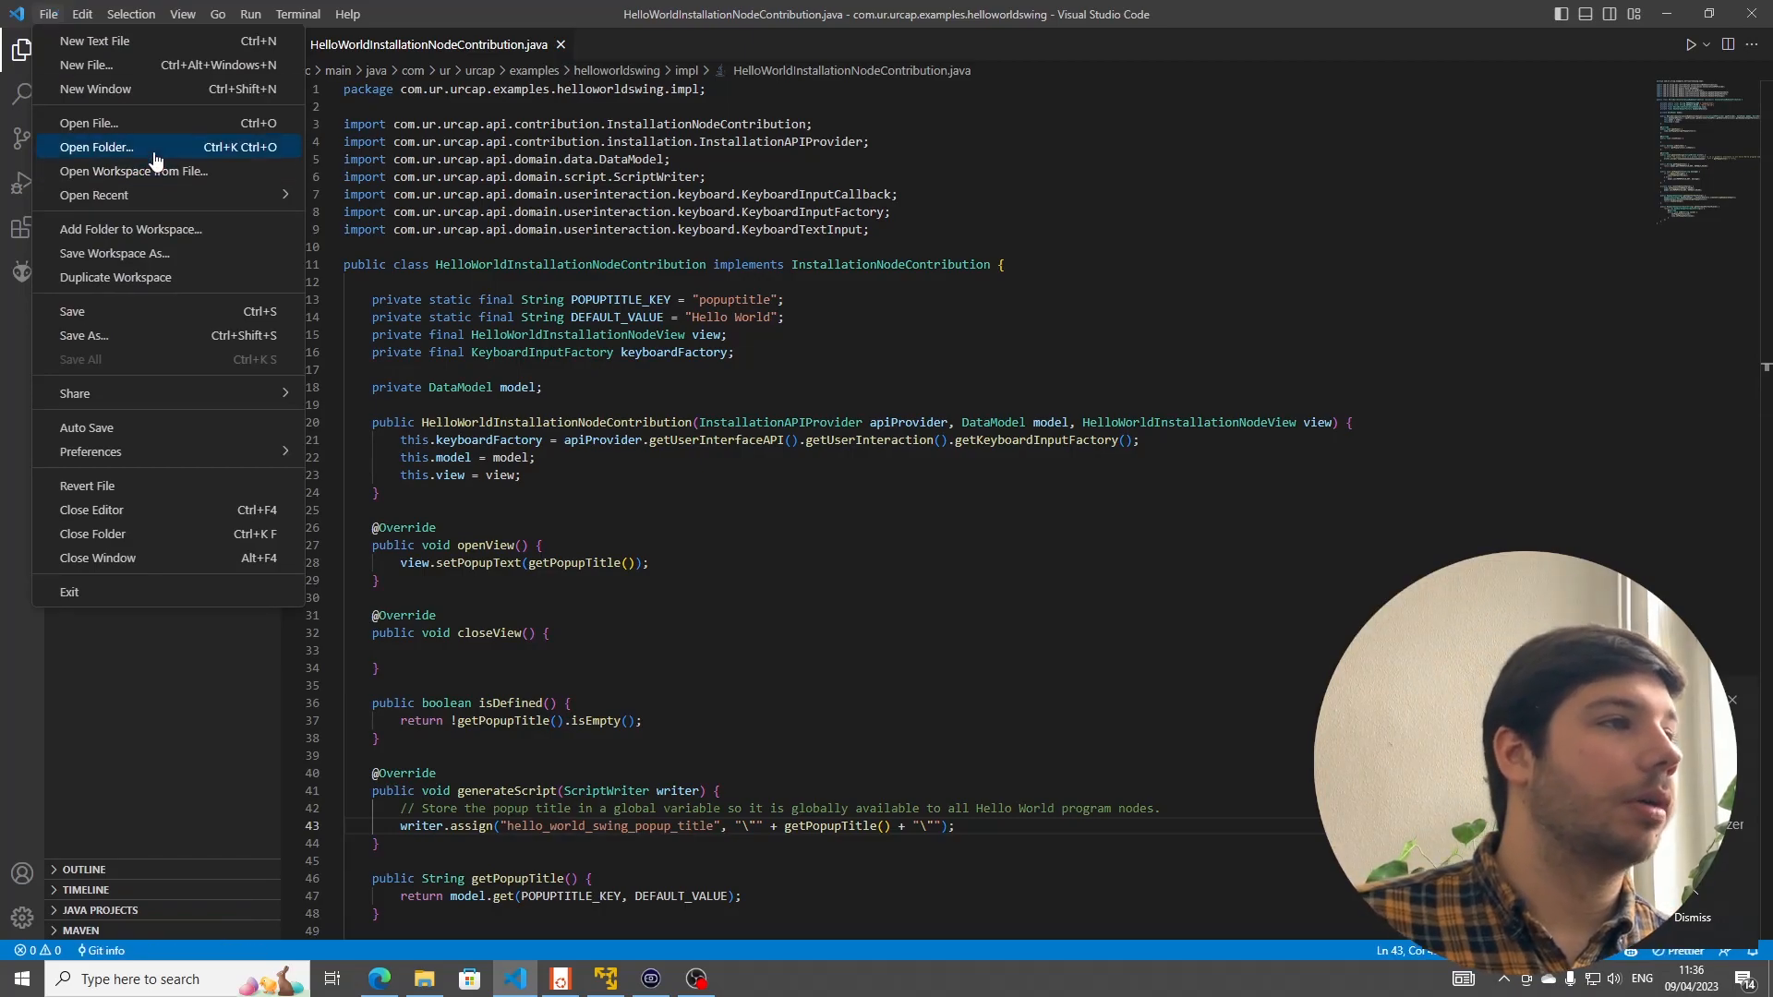
click(96, 146)
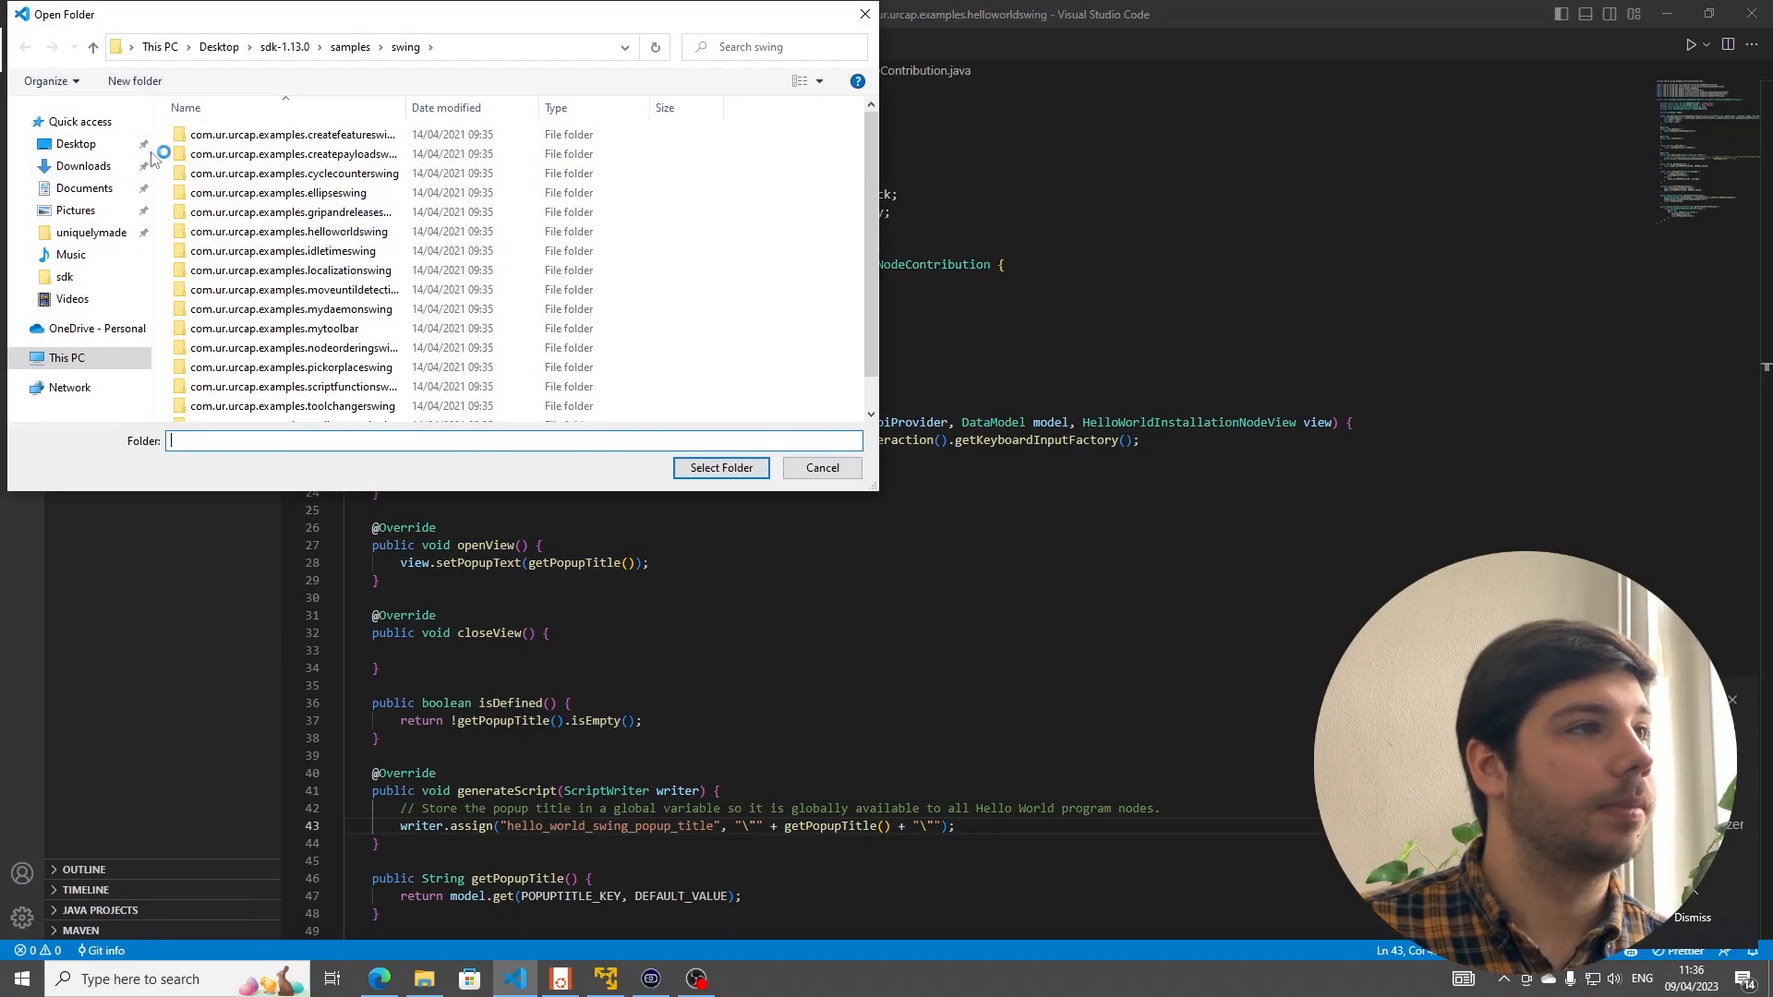
click(64, 275)
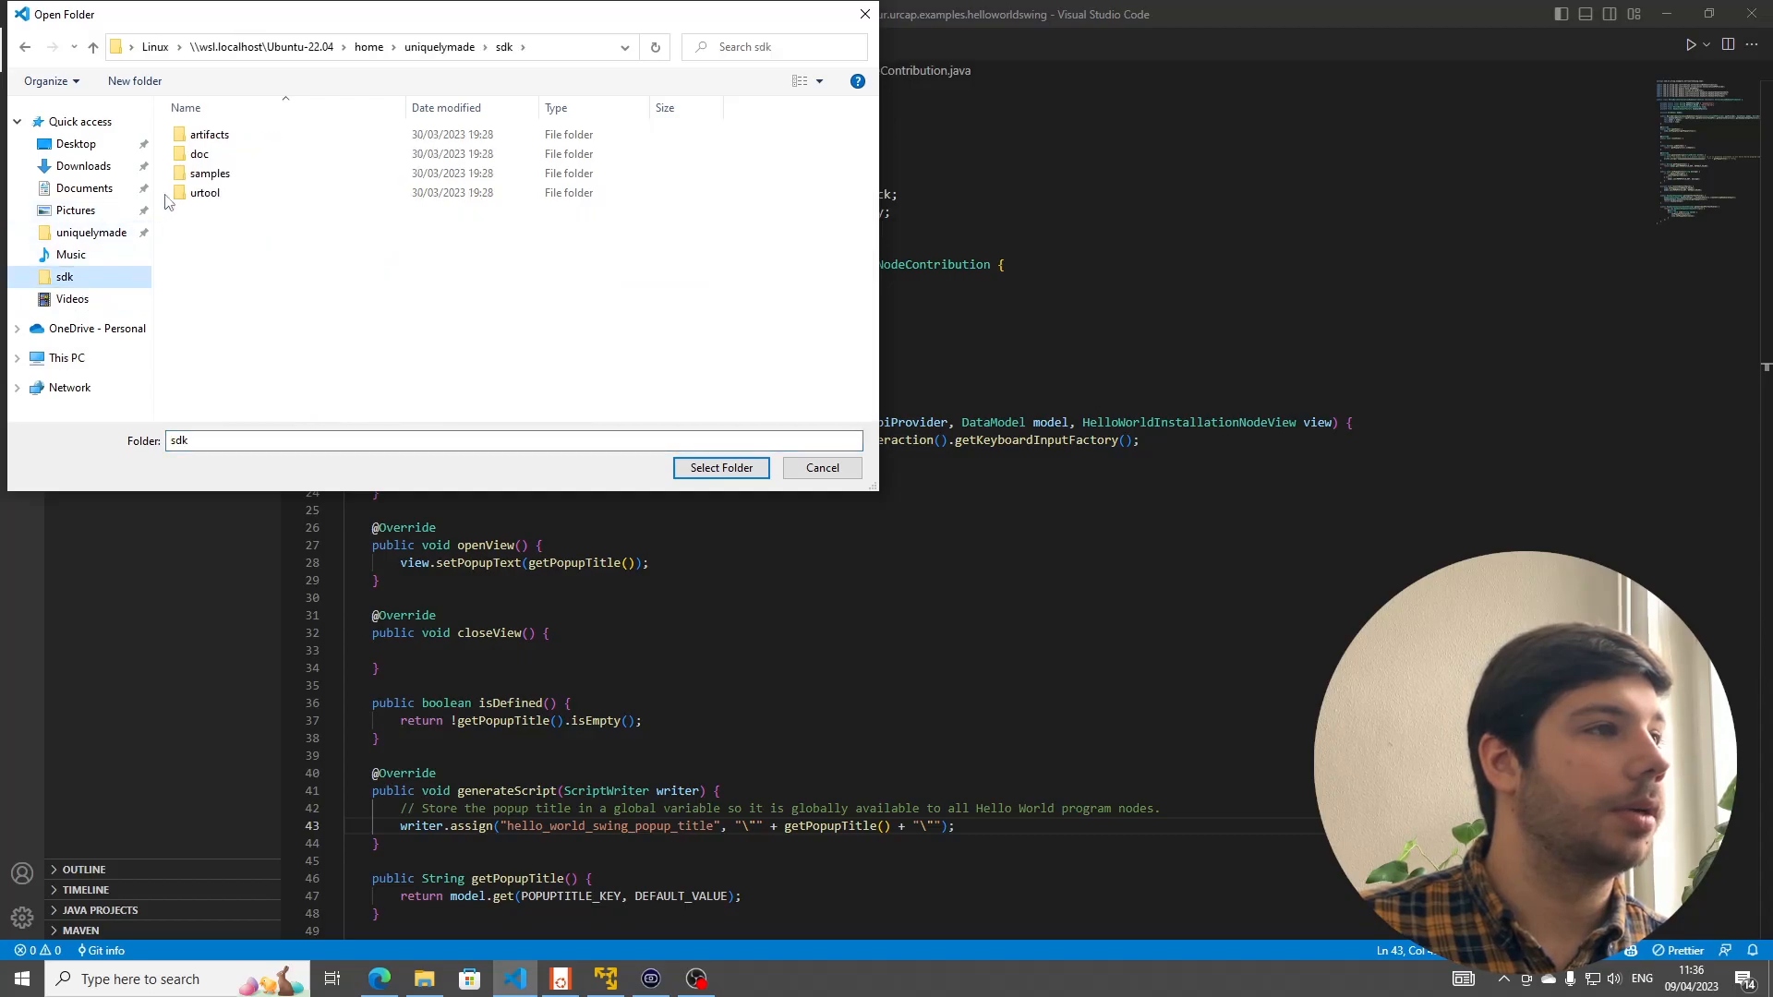
double_click(208, 174)
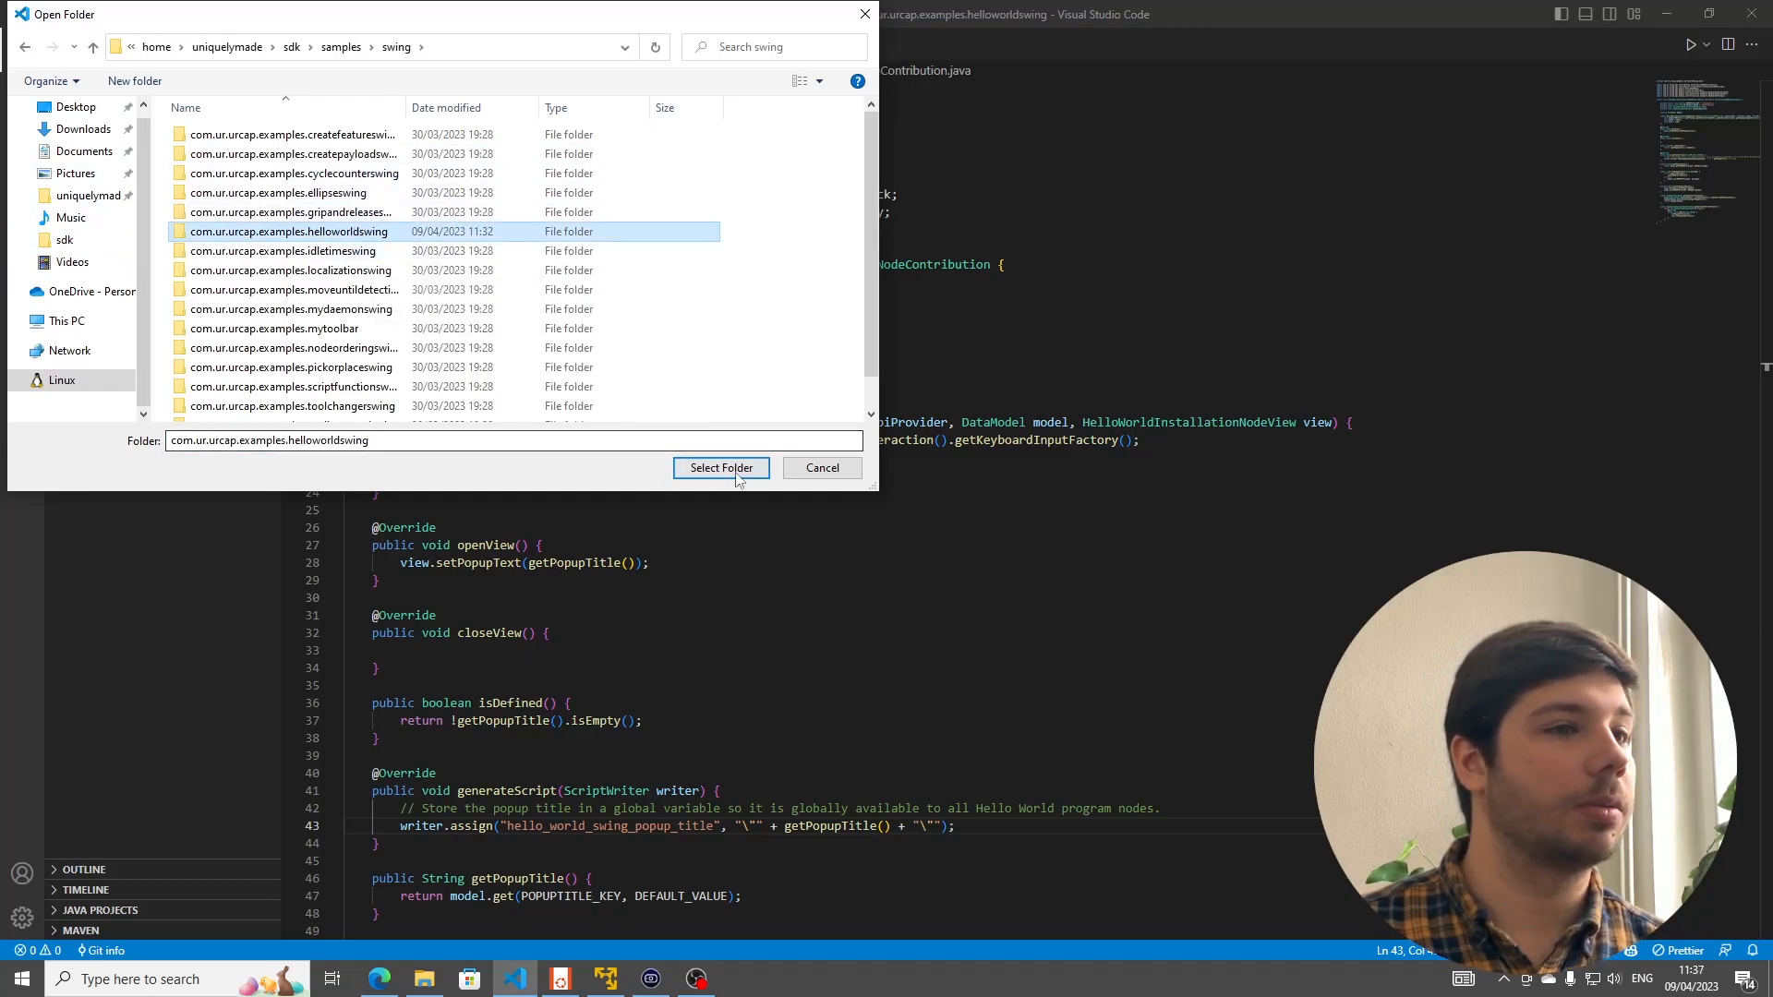
click(720, 467)
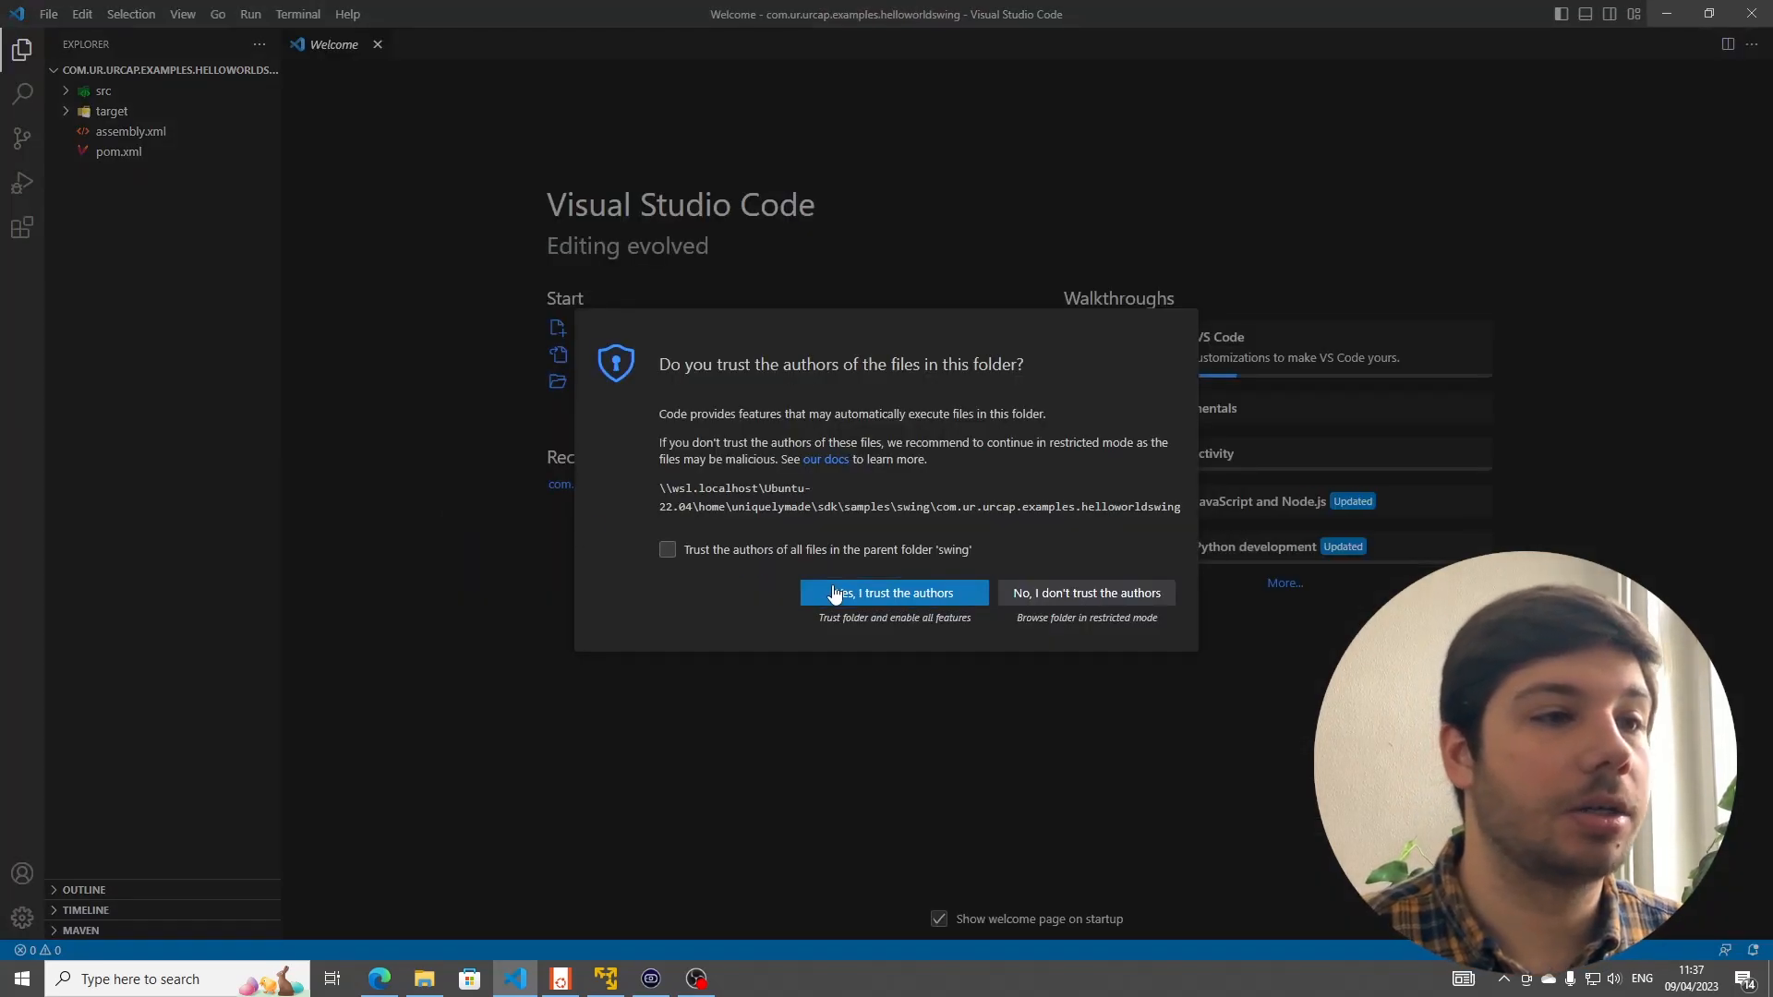
click(892, 592)
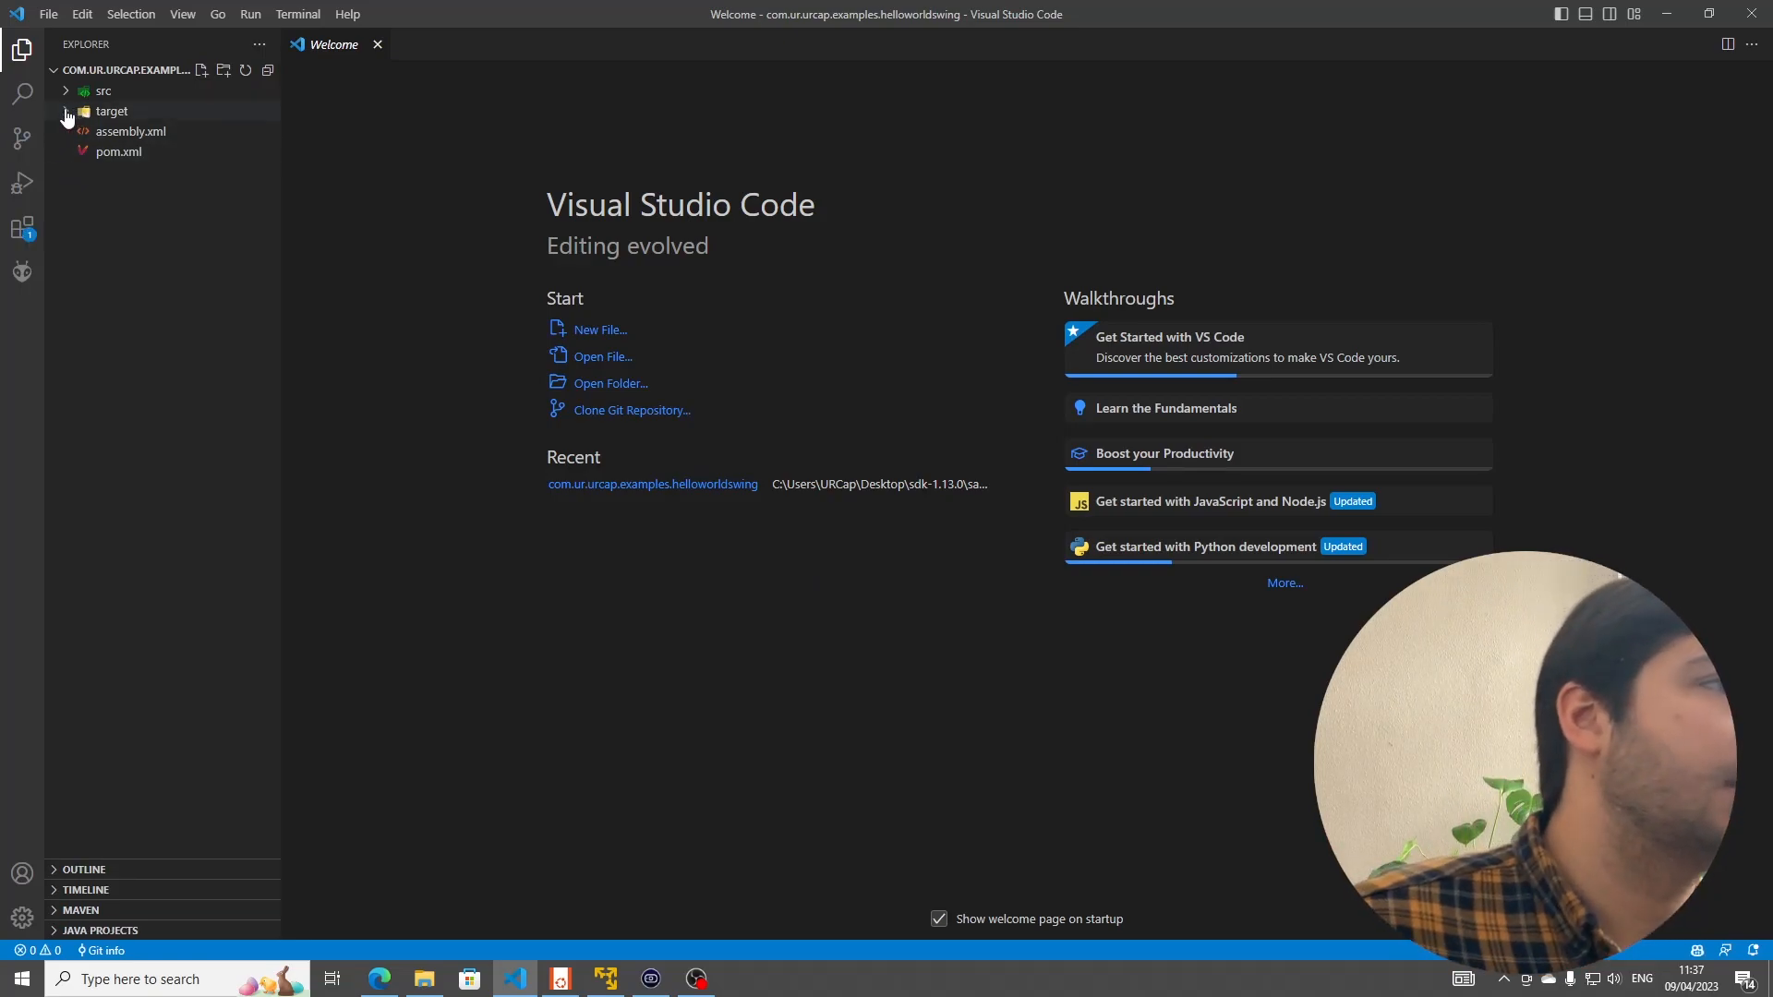
- Expand the project's target and src/main/java folders to list the Java source files
click(110, 111)
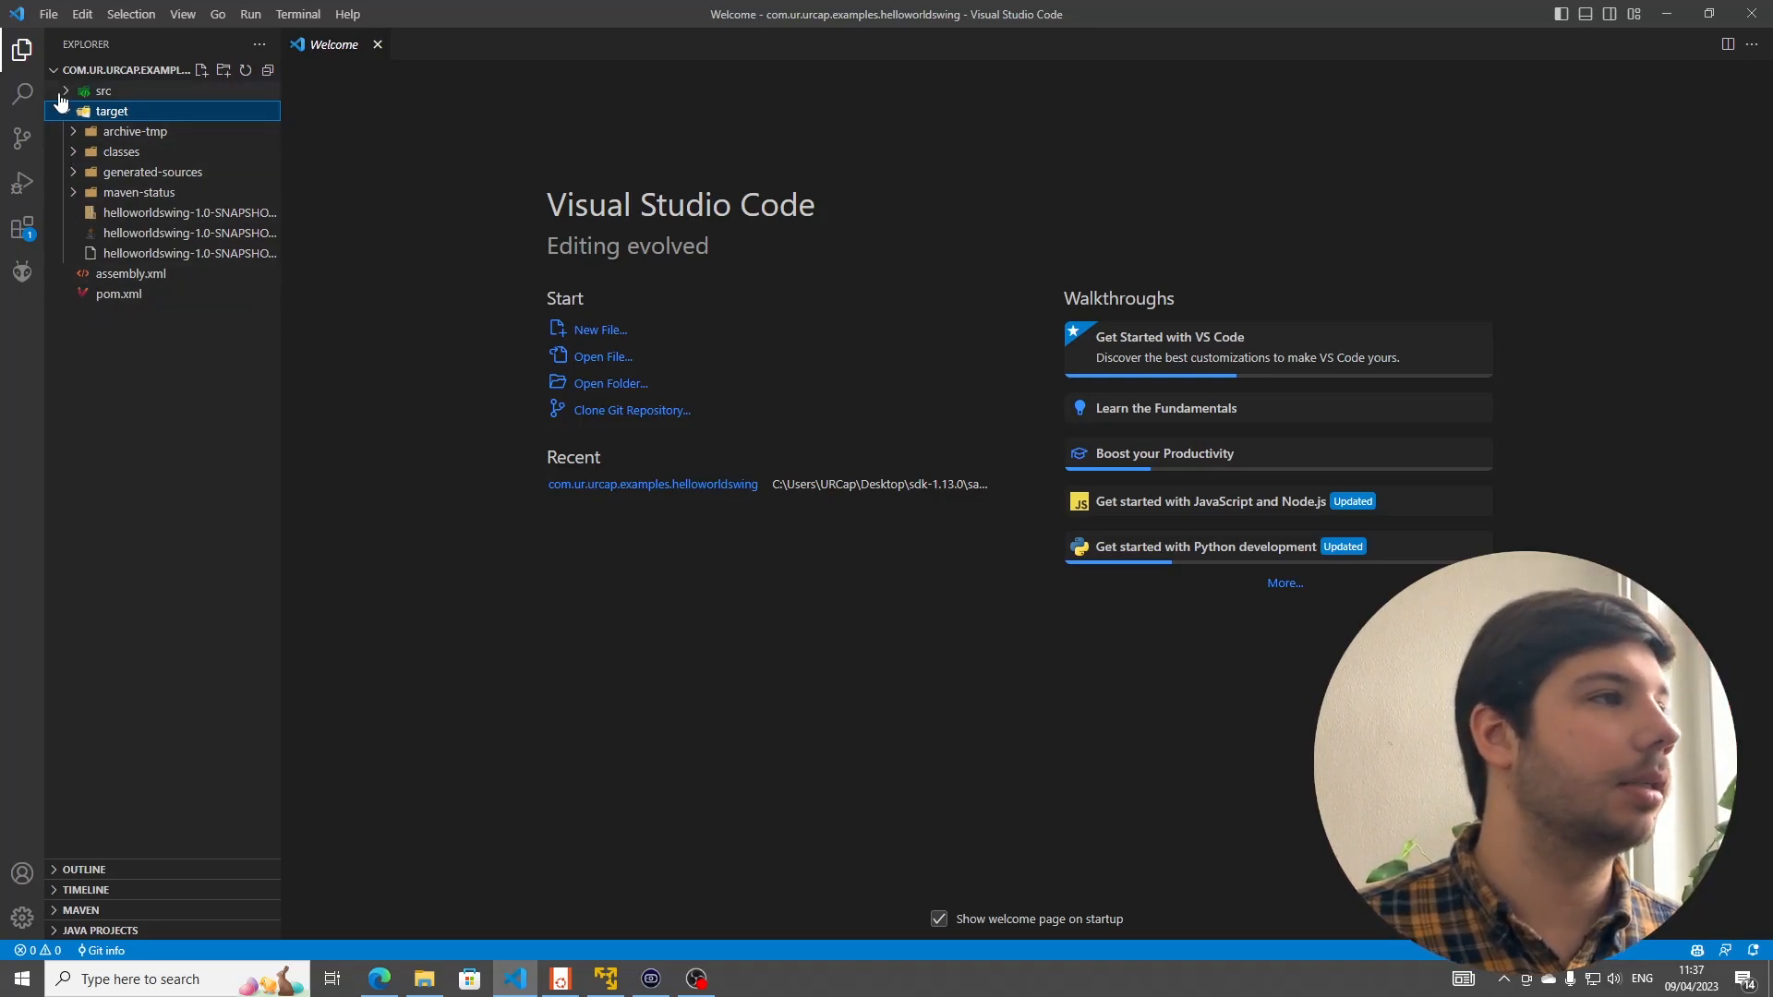
click(83, 90)
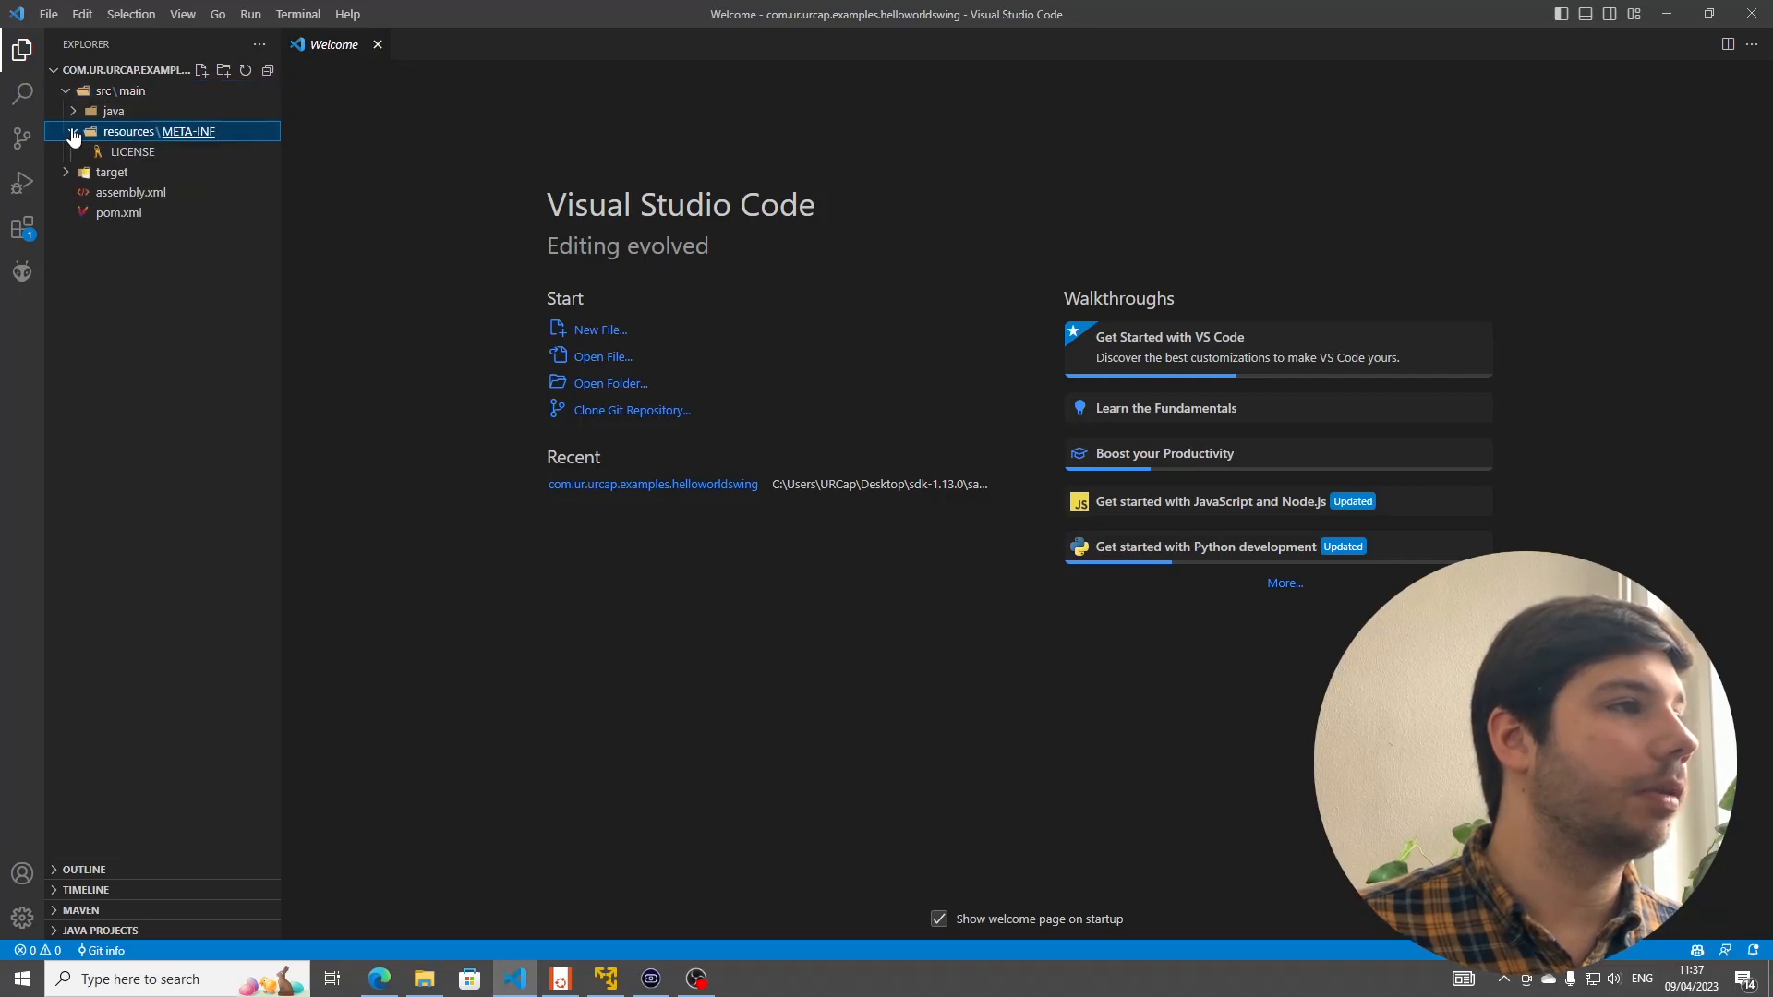
click(112, 110)
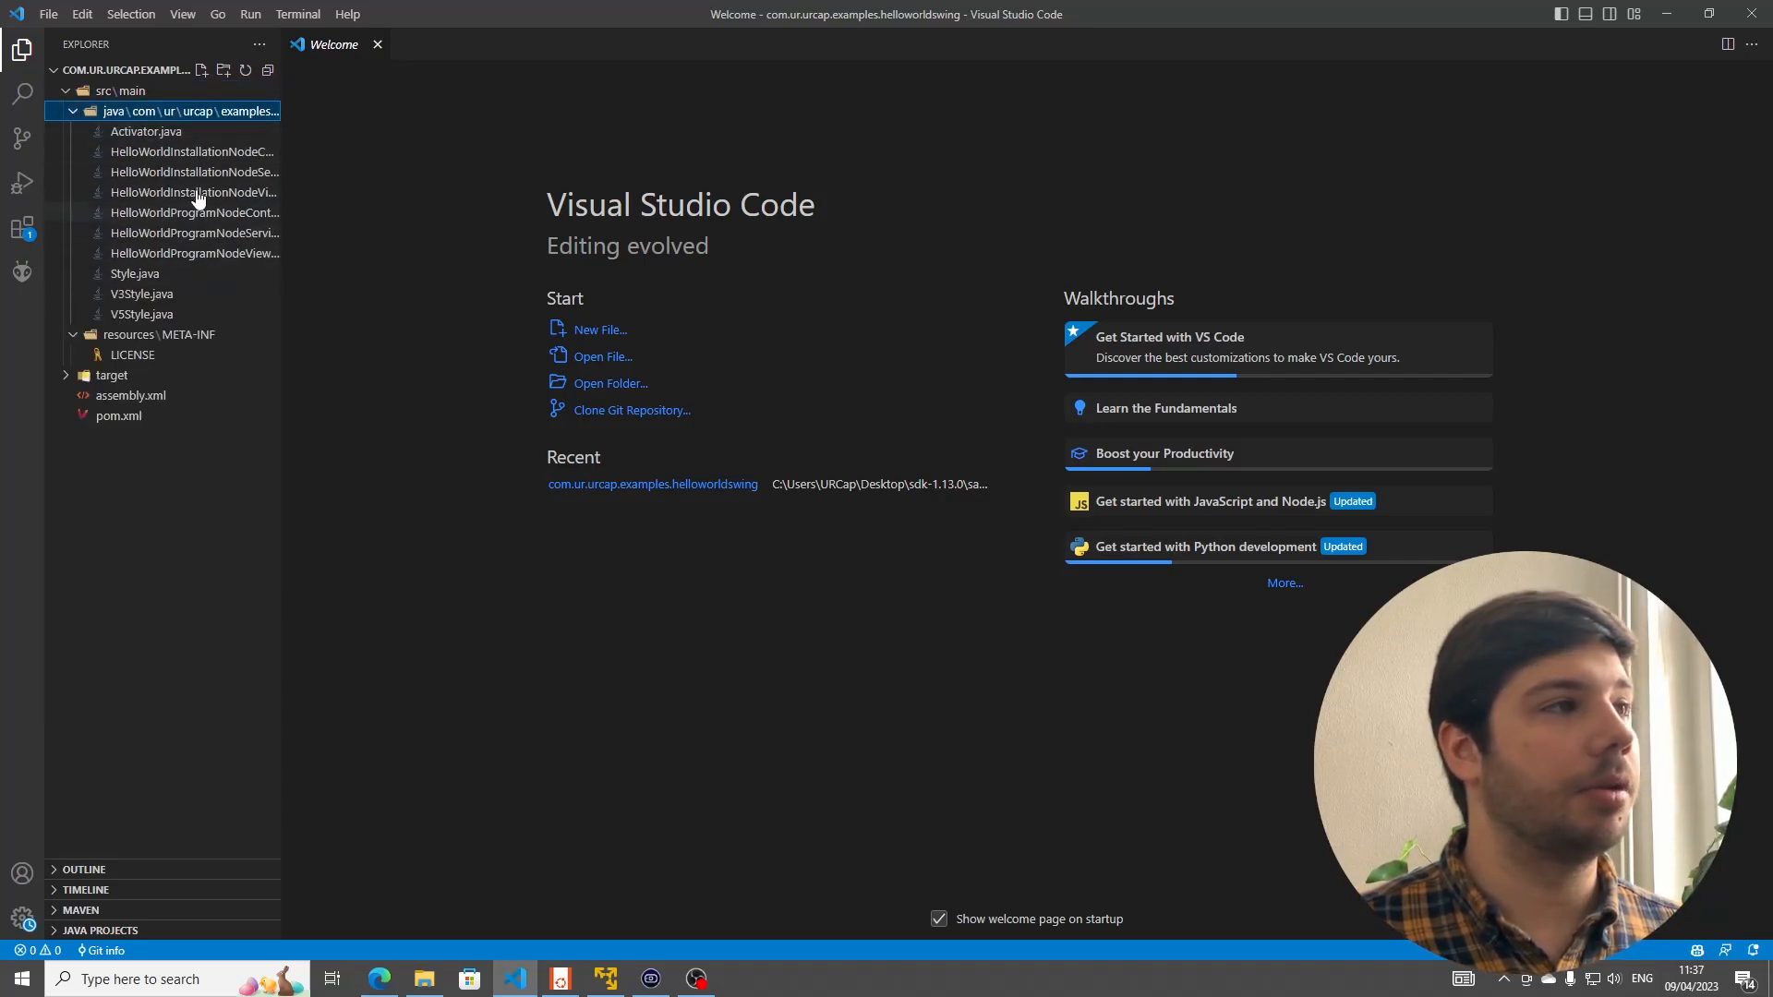
mouse_move(22, 229)
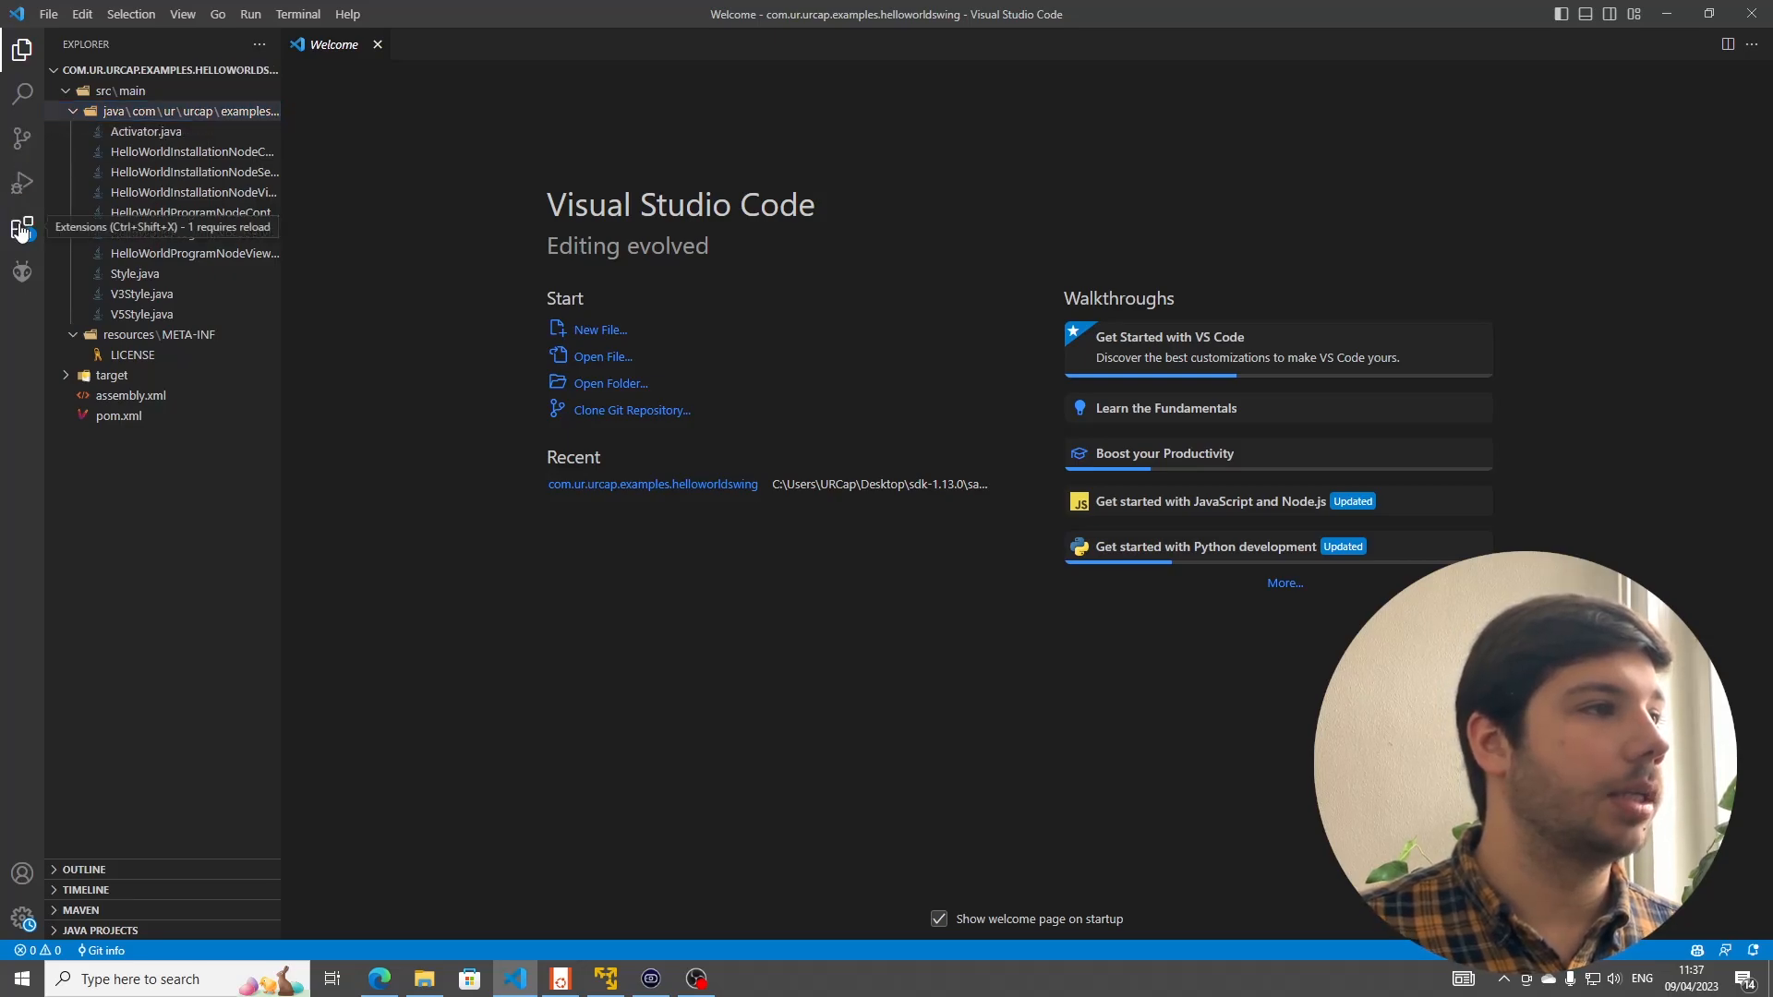
- Browse the installed extensions and view the Java prettier formatter's details
click(23, 227)
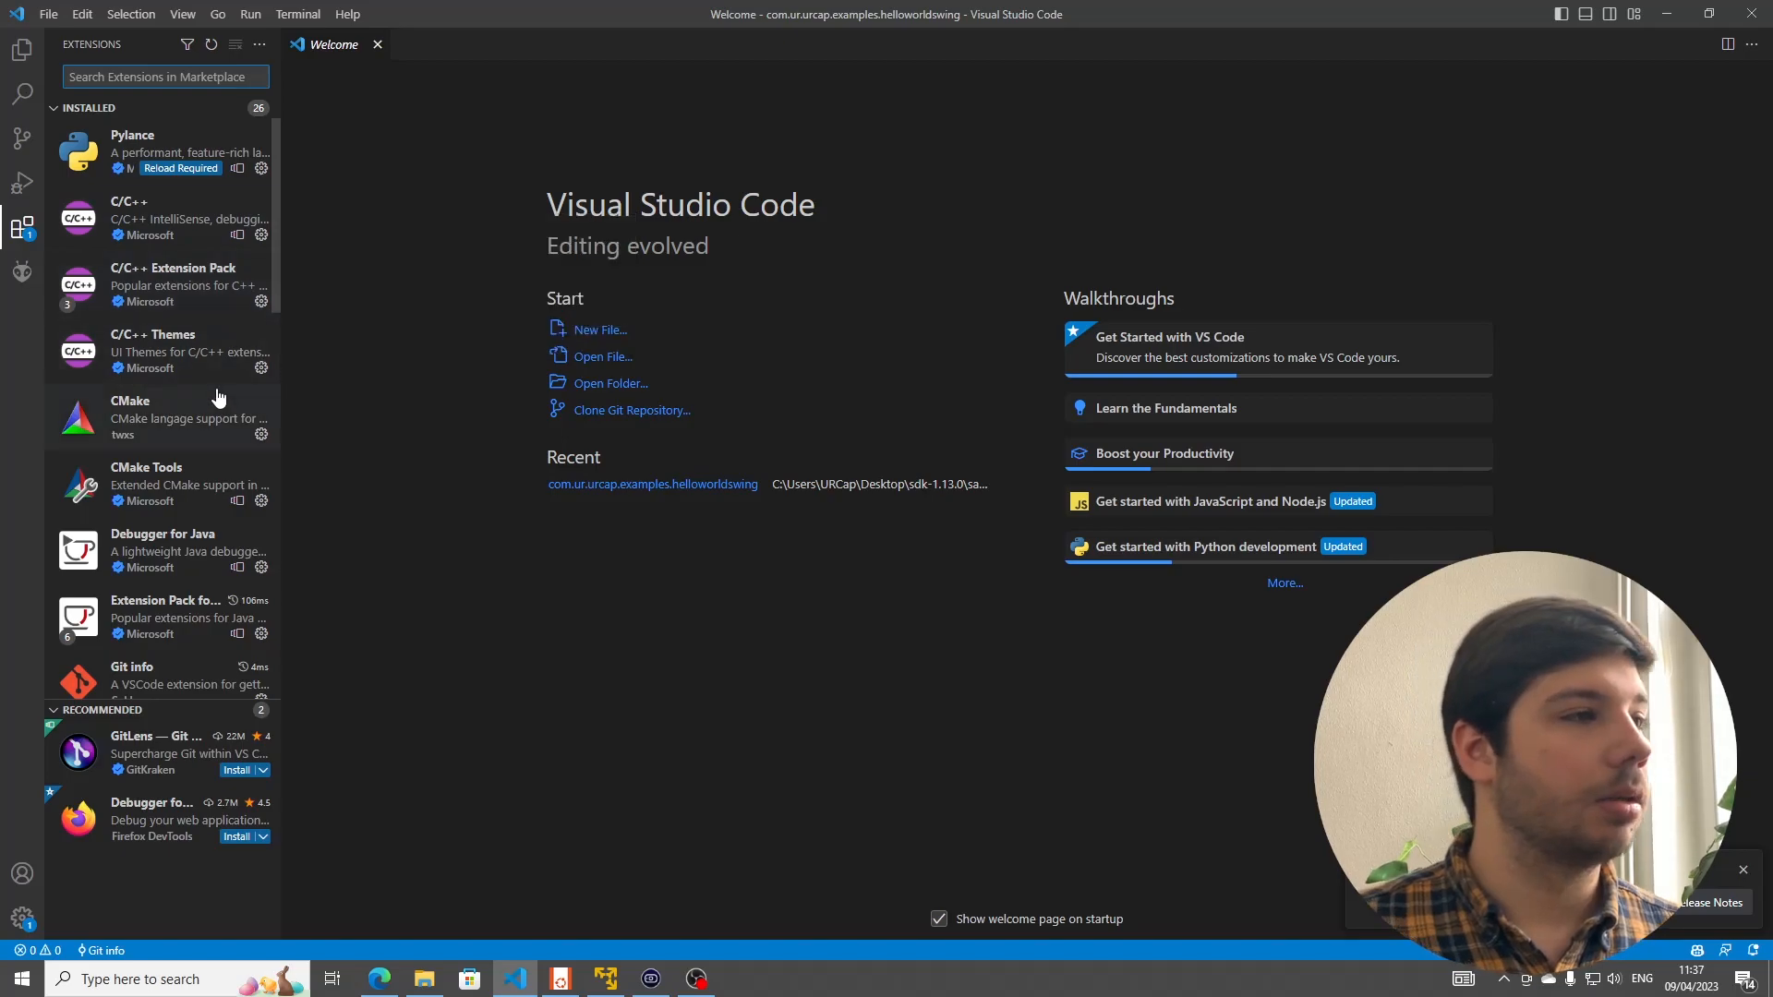
scroll(down, 3)
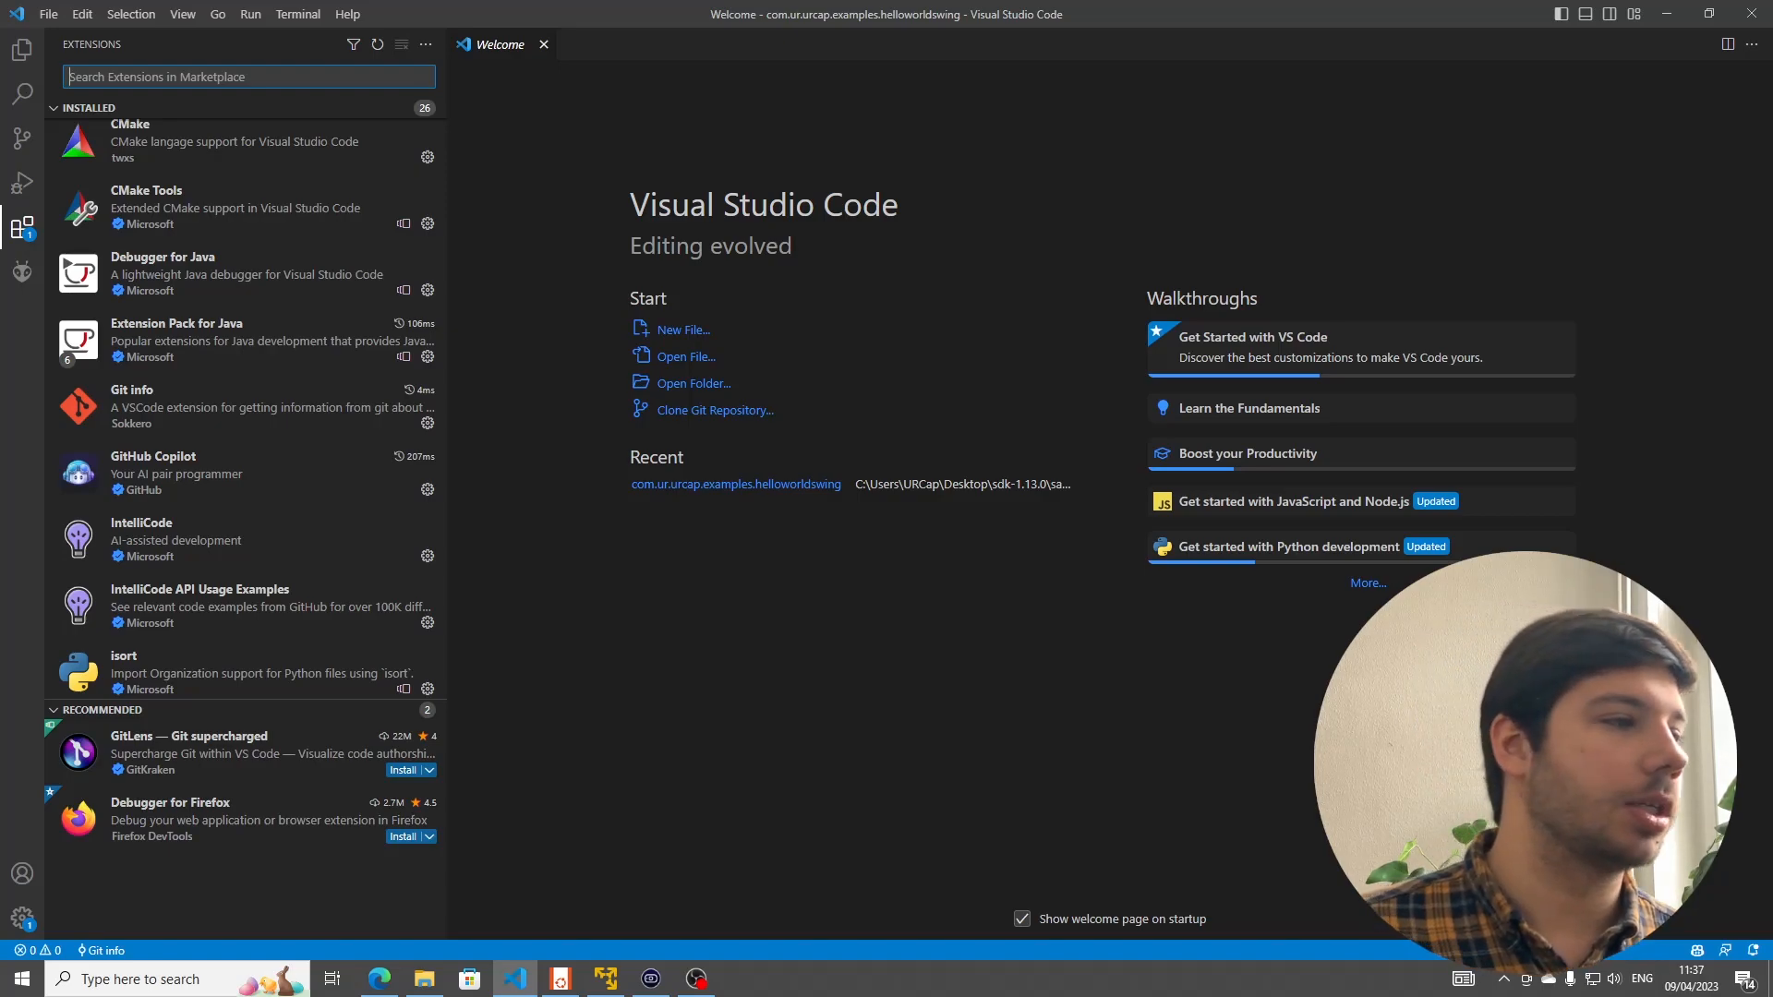
mouse_move(300, 550)
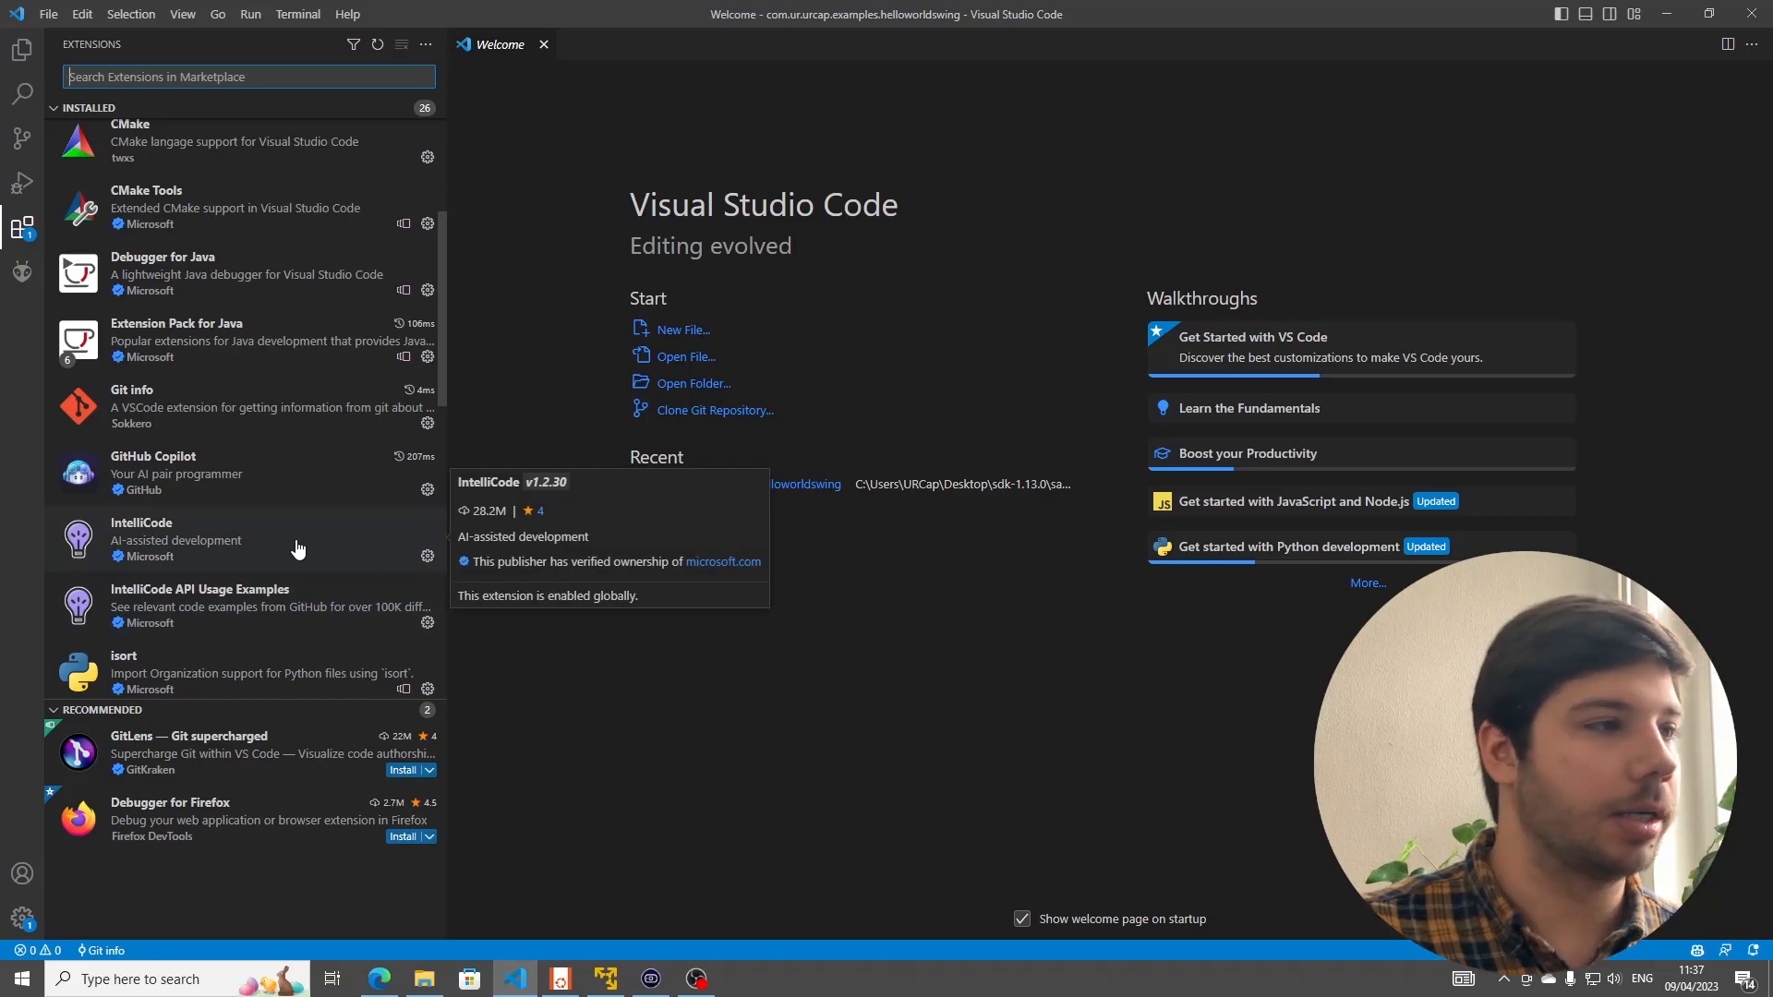
click(226, 554)
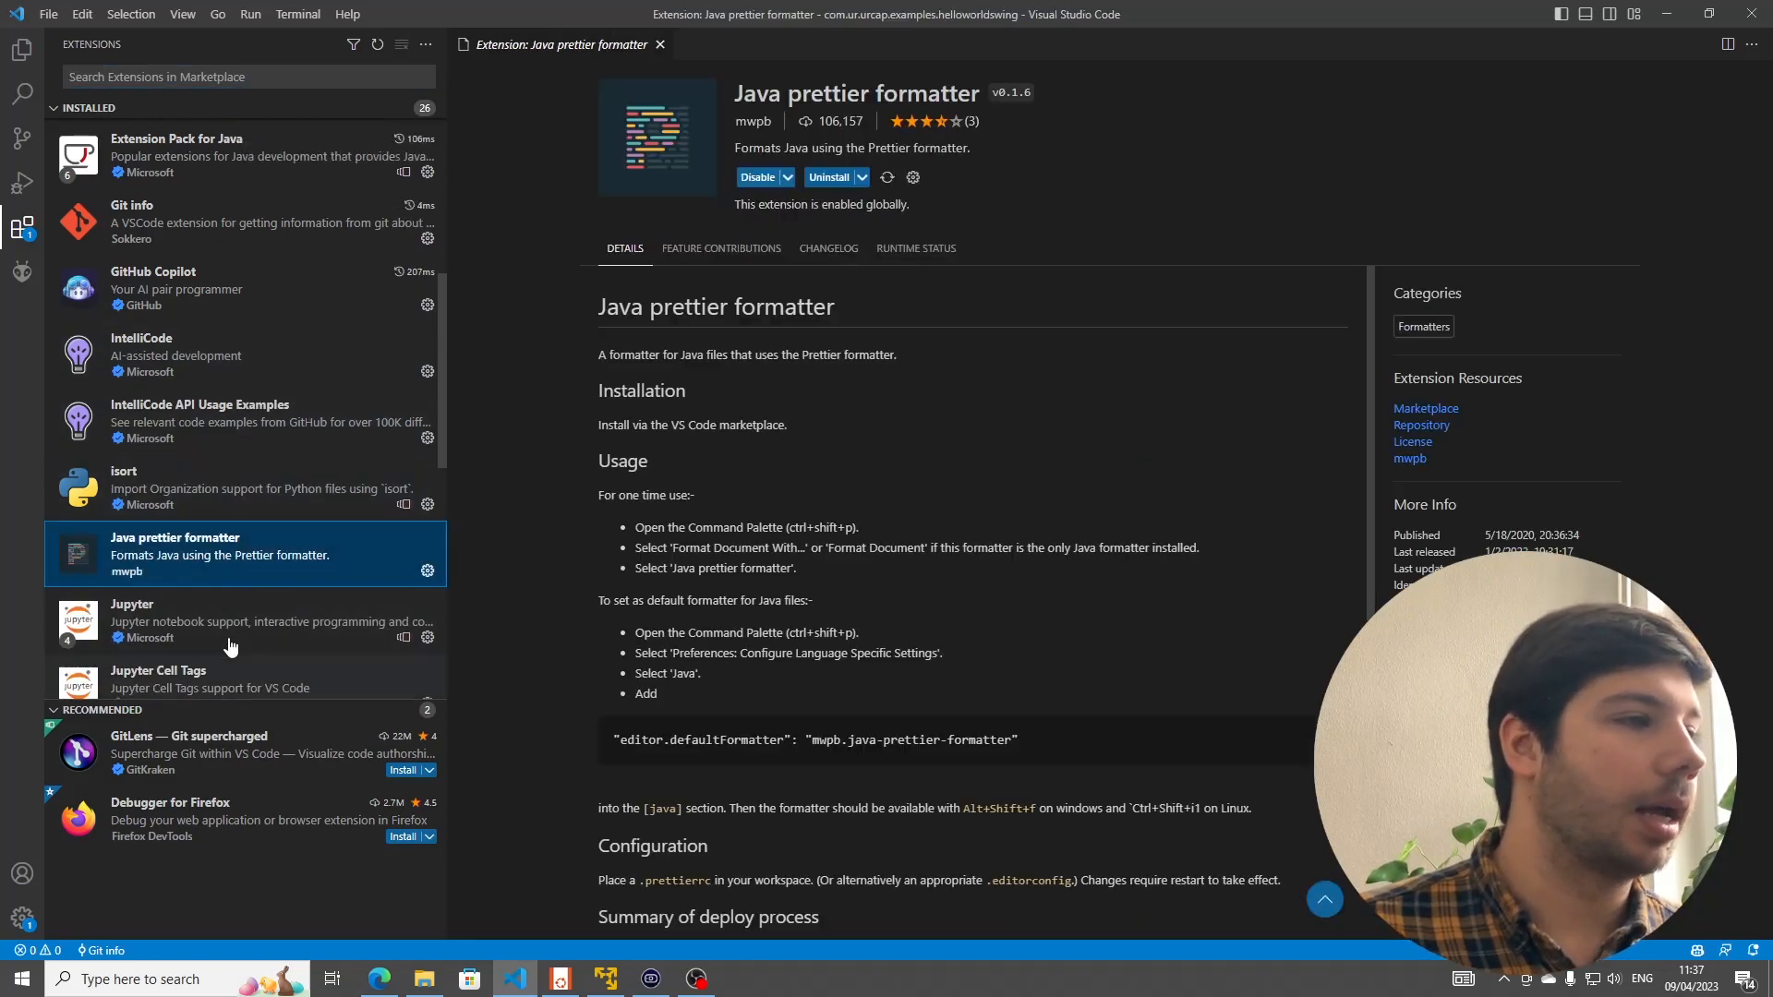
mouse_move(995, 678)
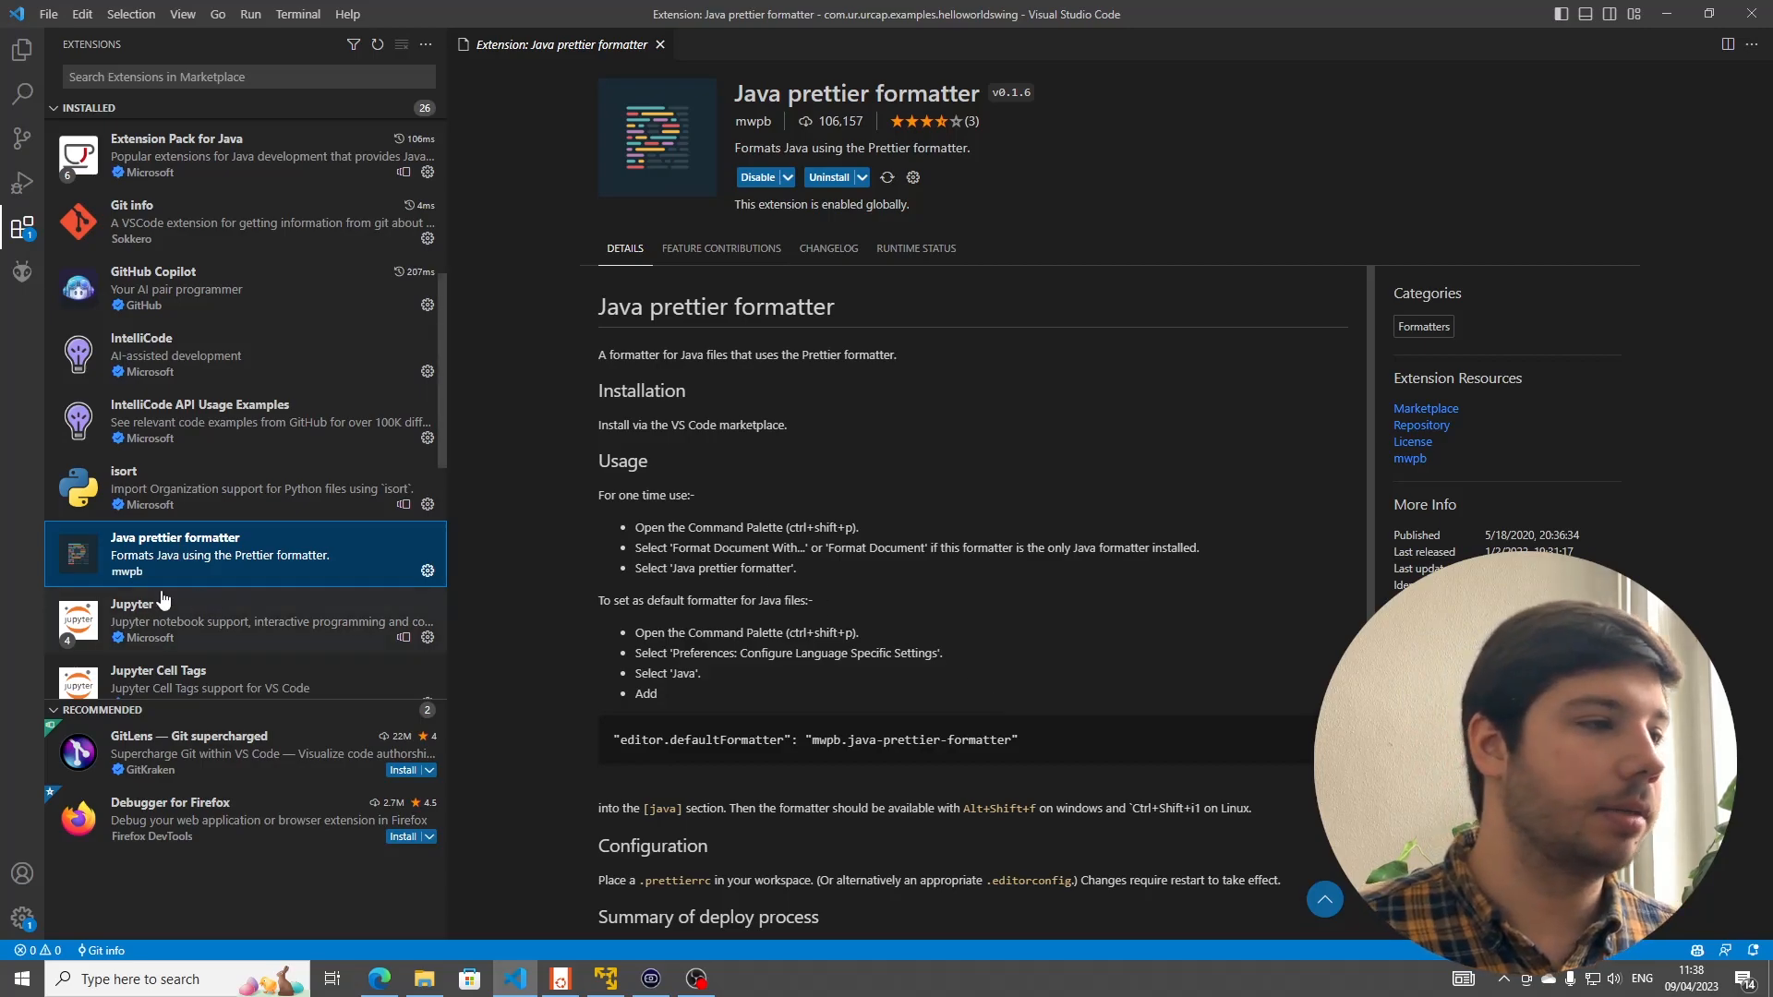
- View the URScript extension's details, then return to the project's Explorer file listing
scroll(down, 3)
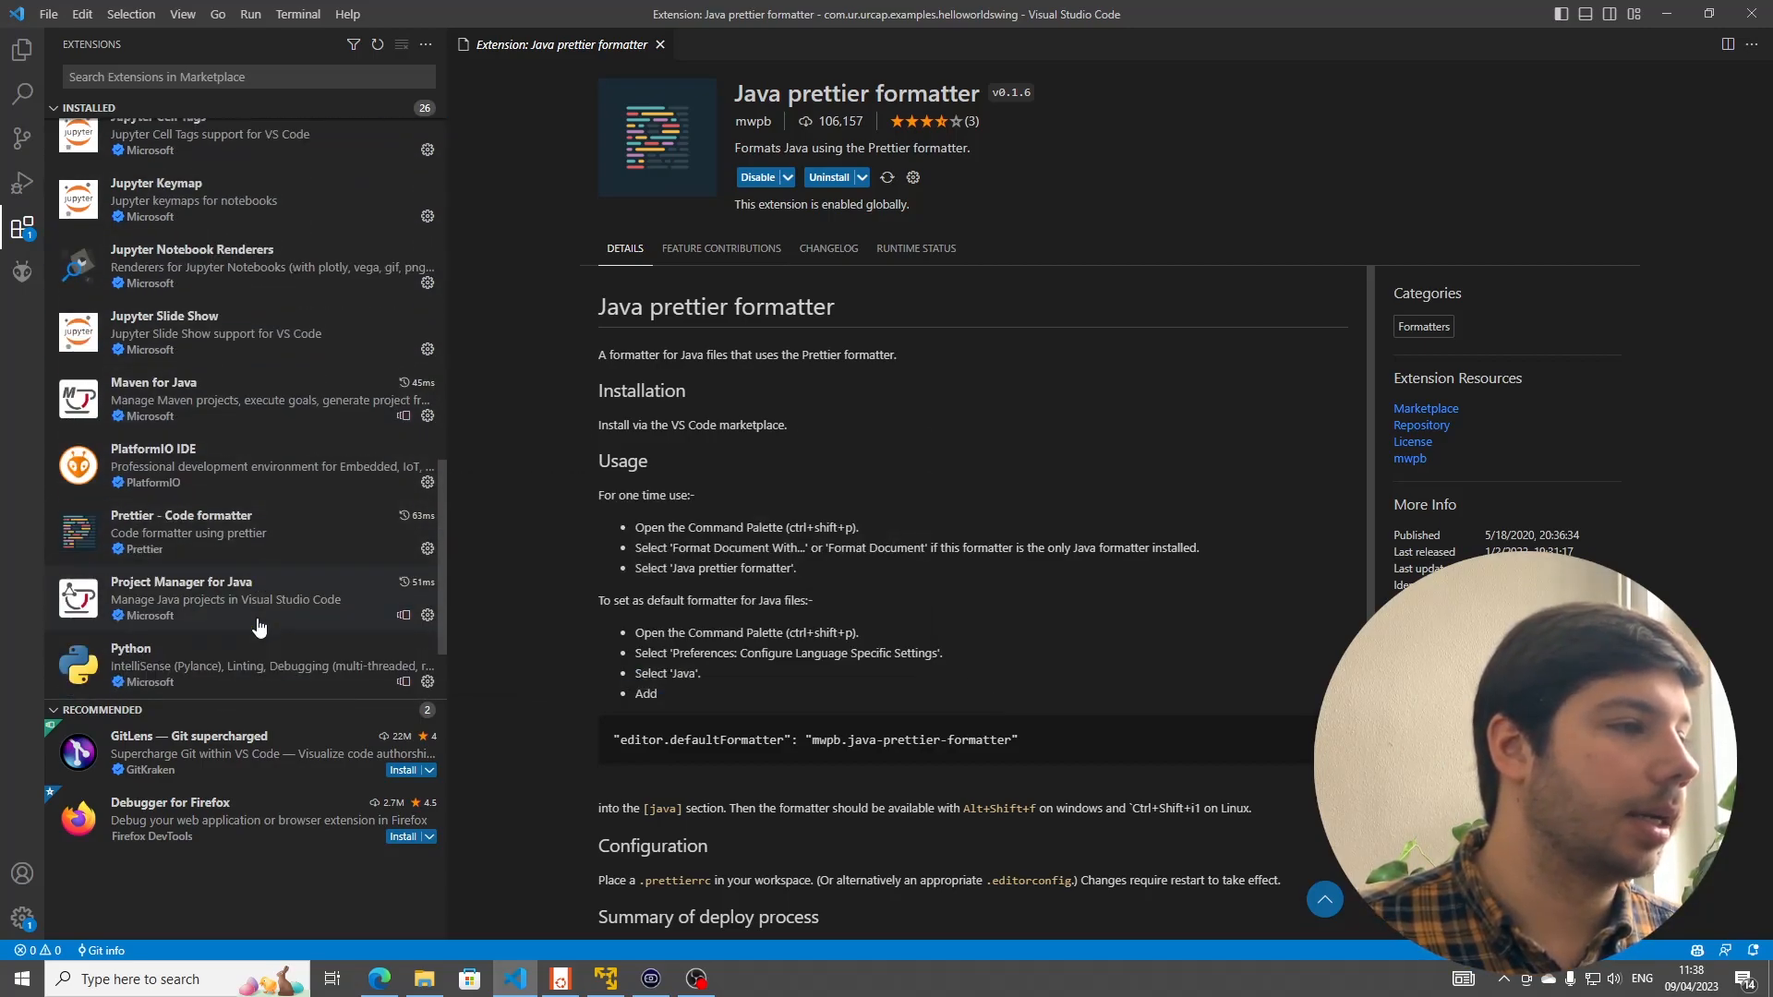
mouse_move(208, 552)
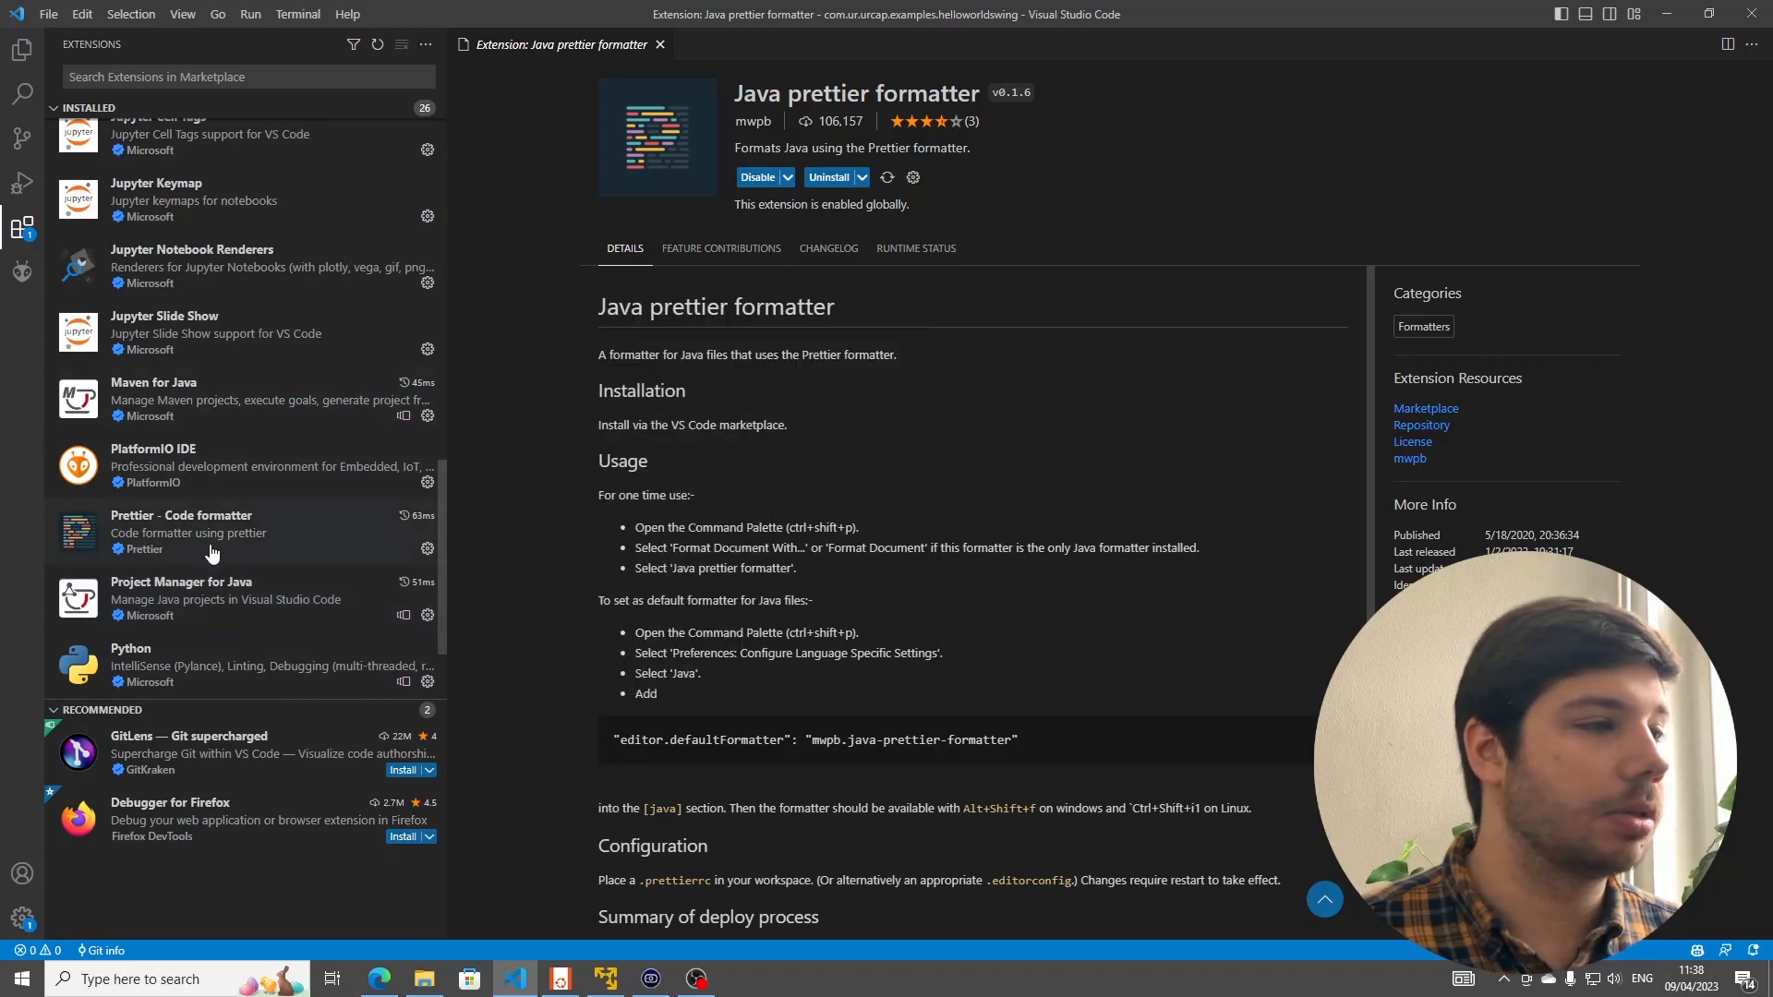
click(225, 598)
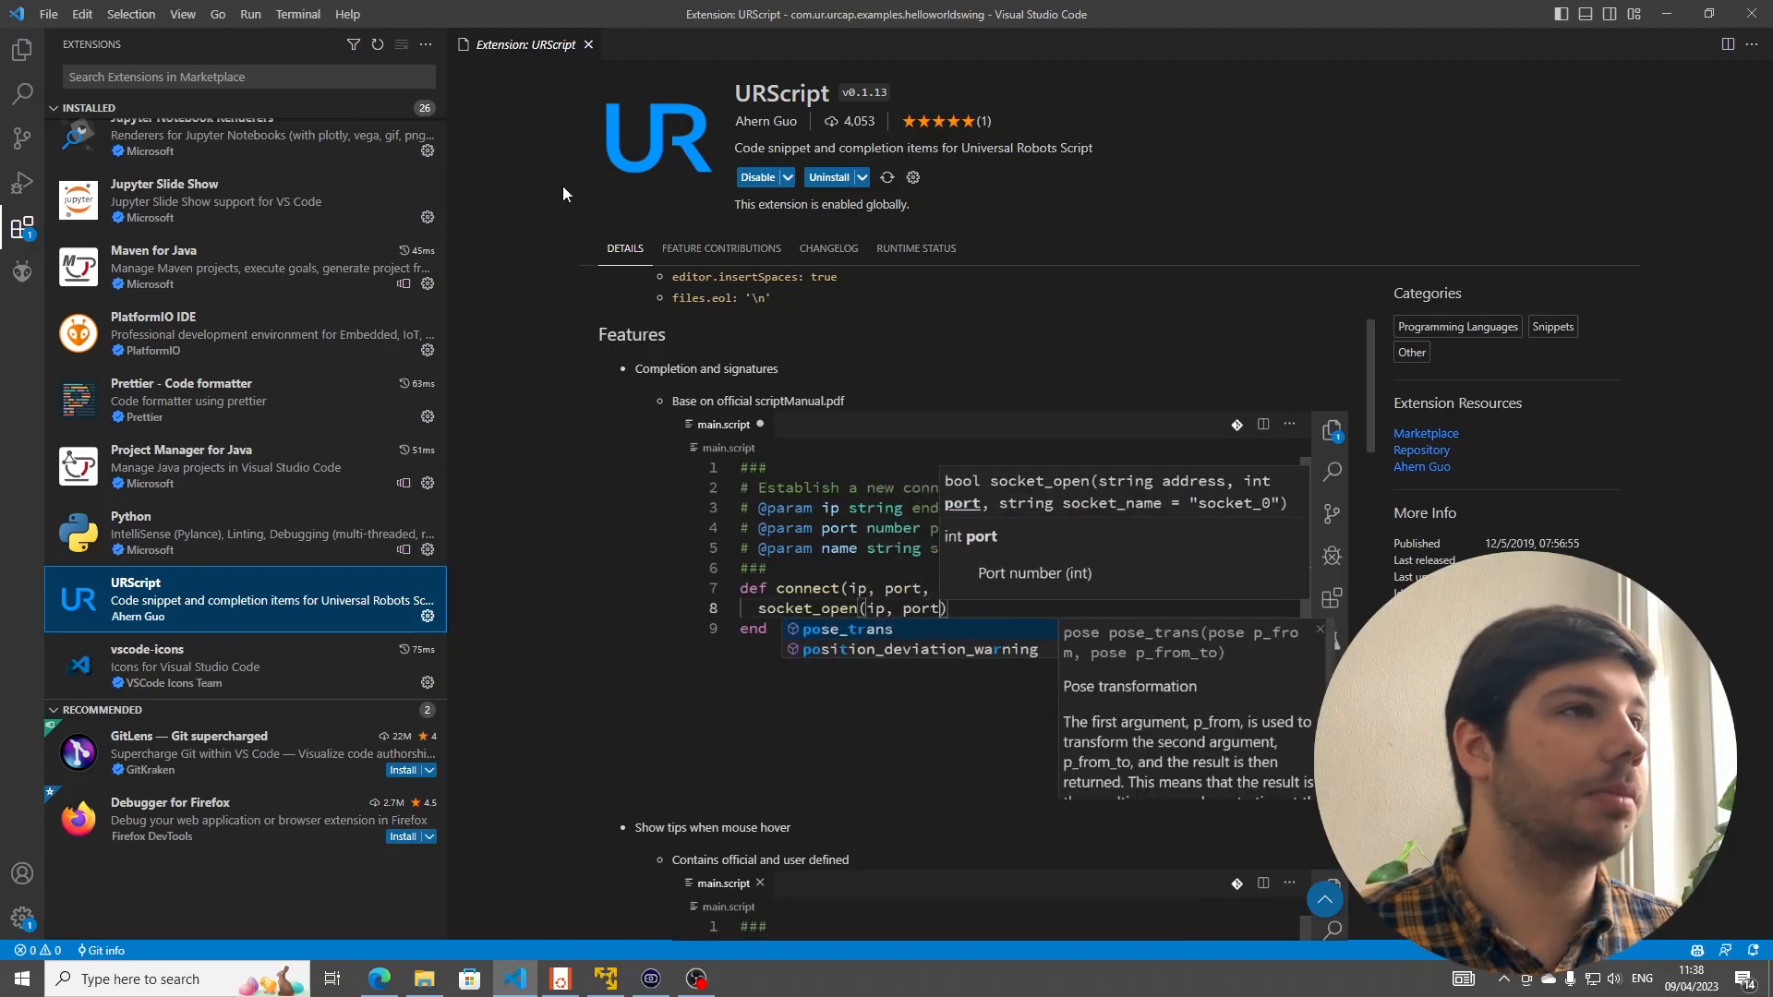
click(22, 50)
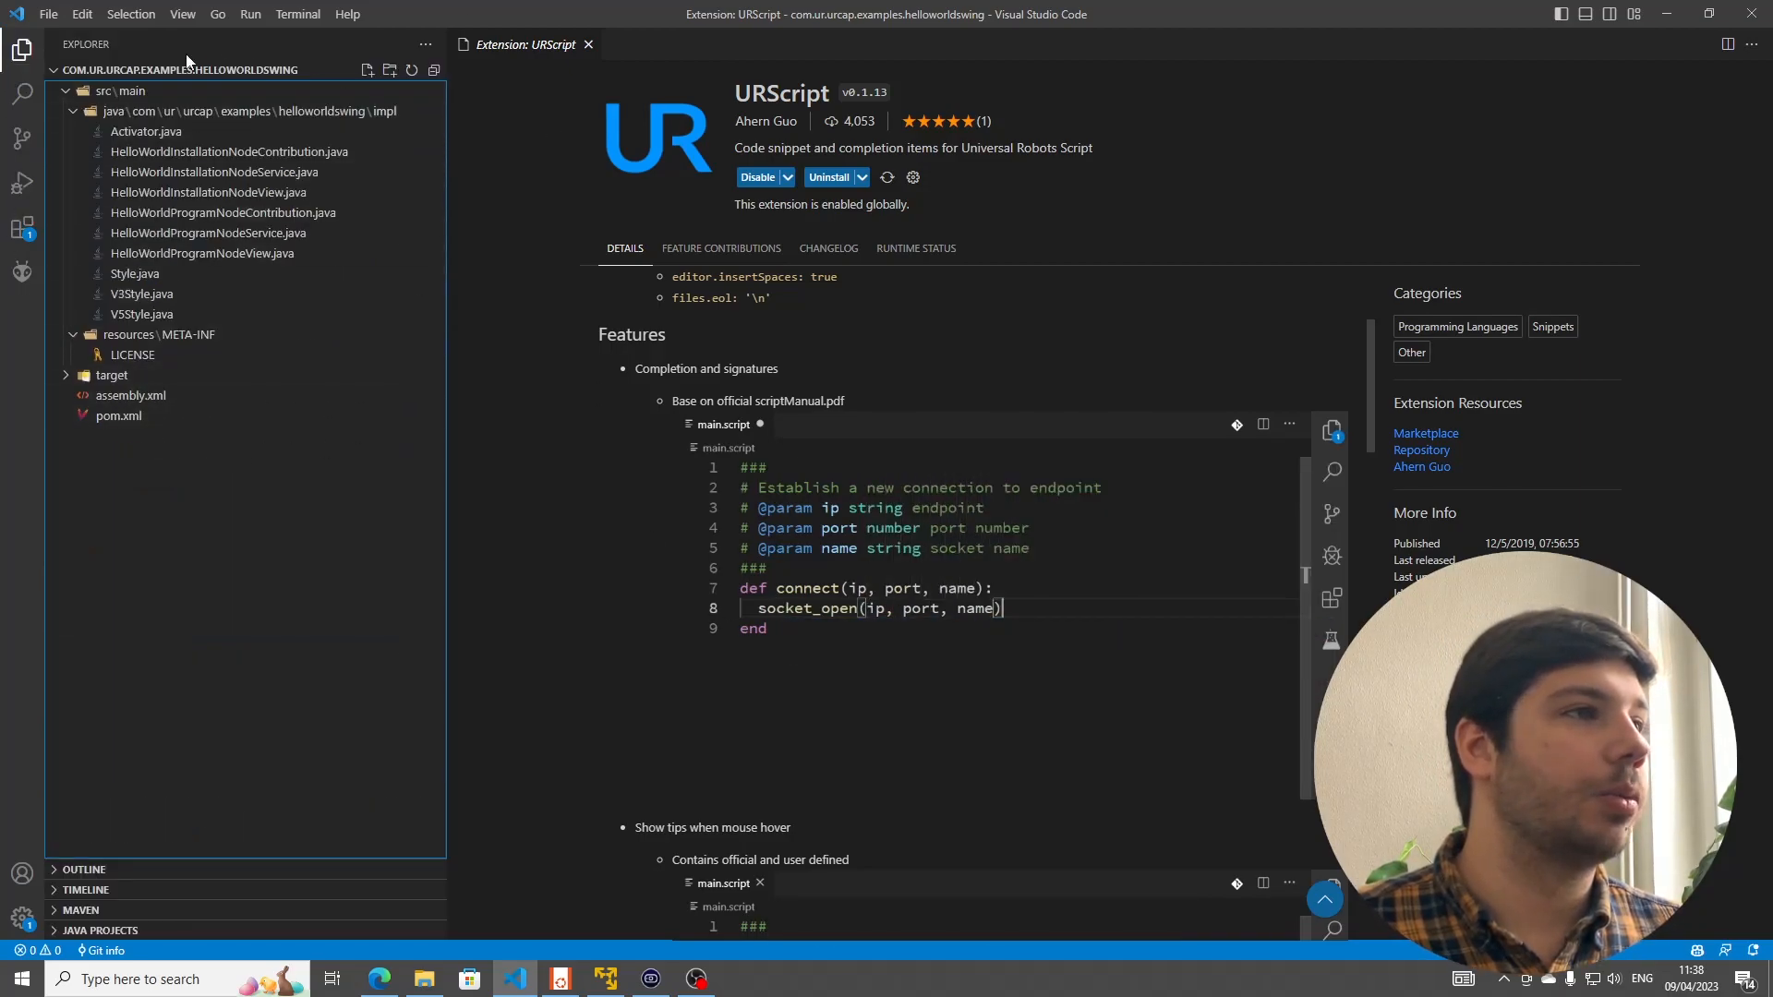